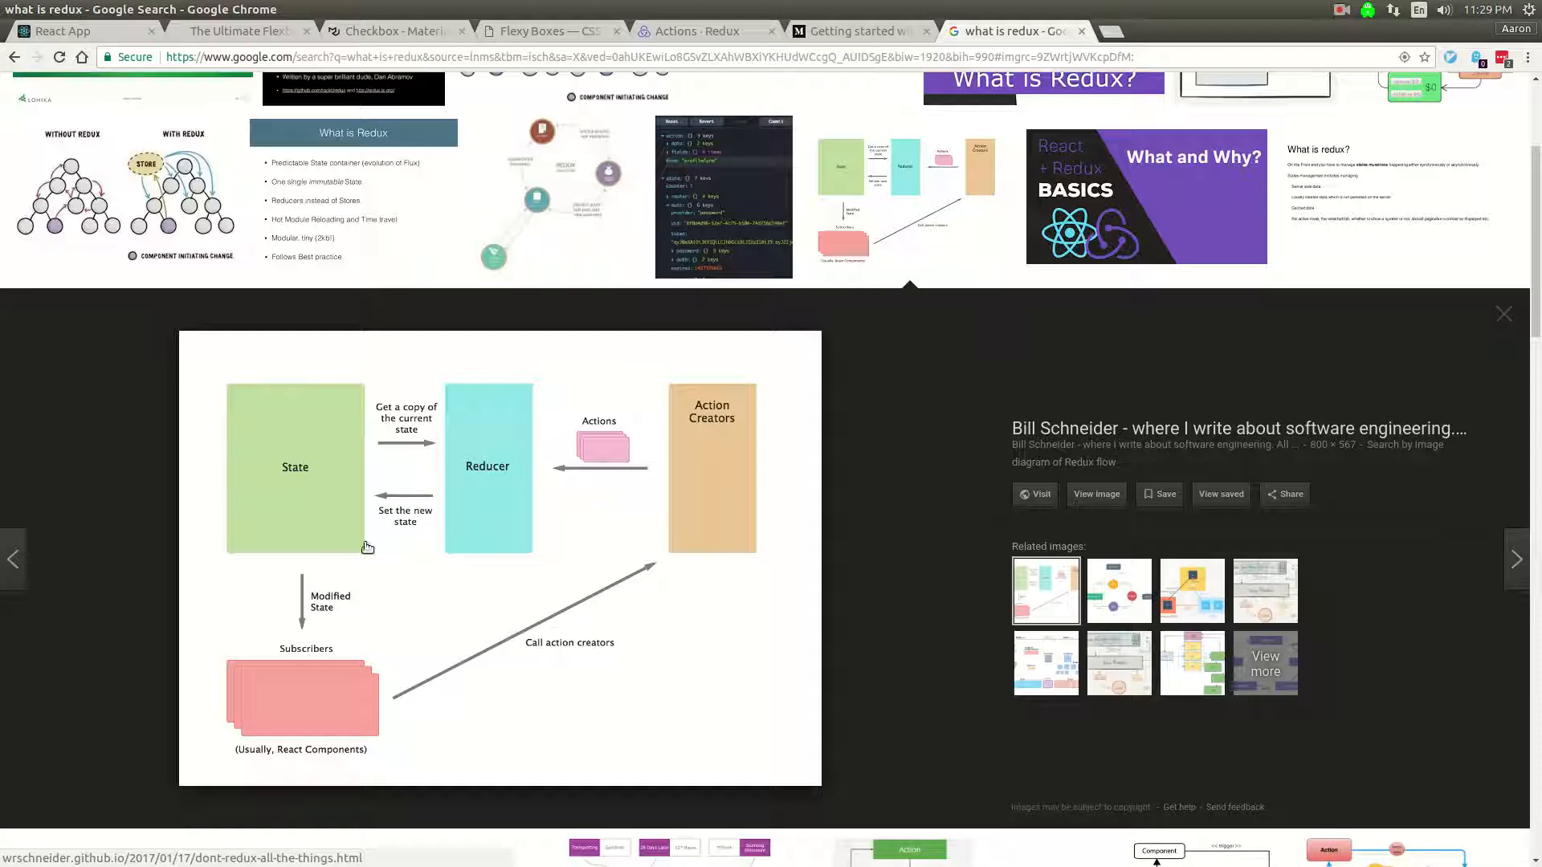
mouse_move(681, 564)
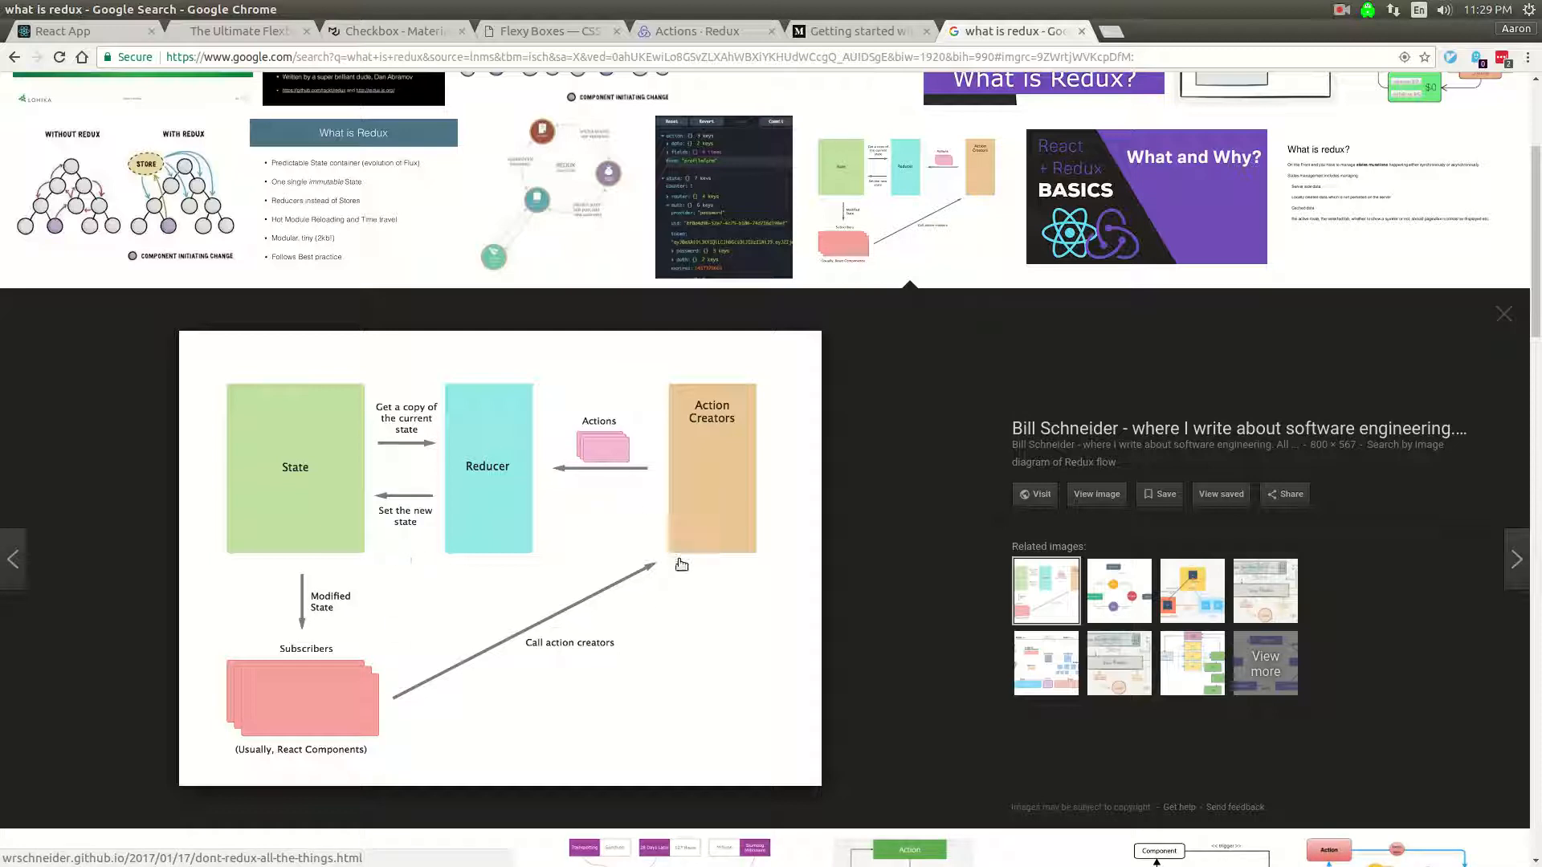
mouse_move(486, 489)
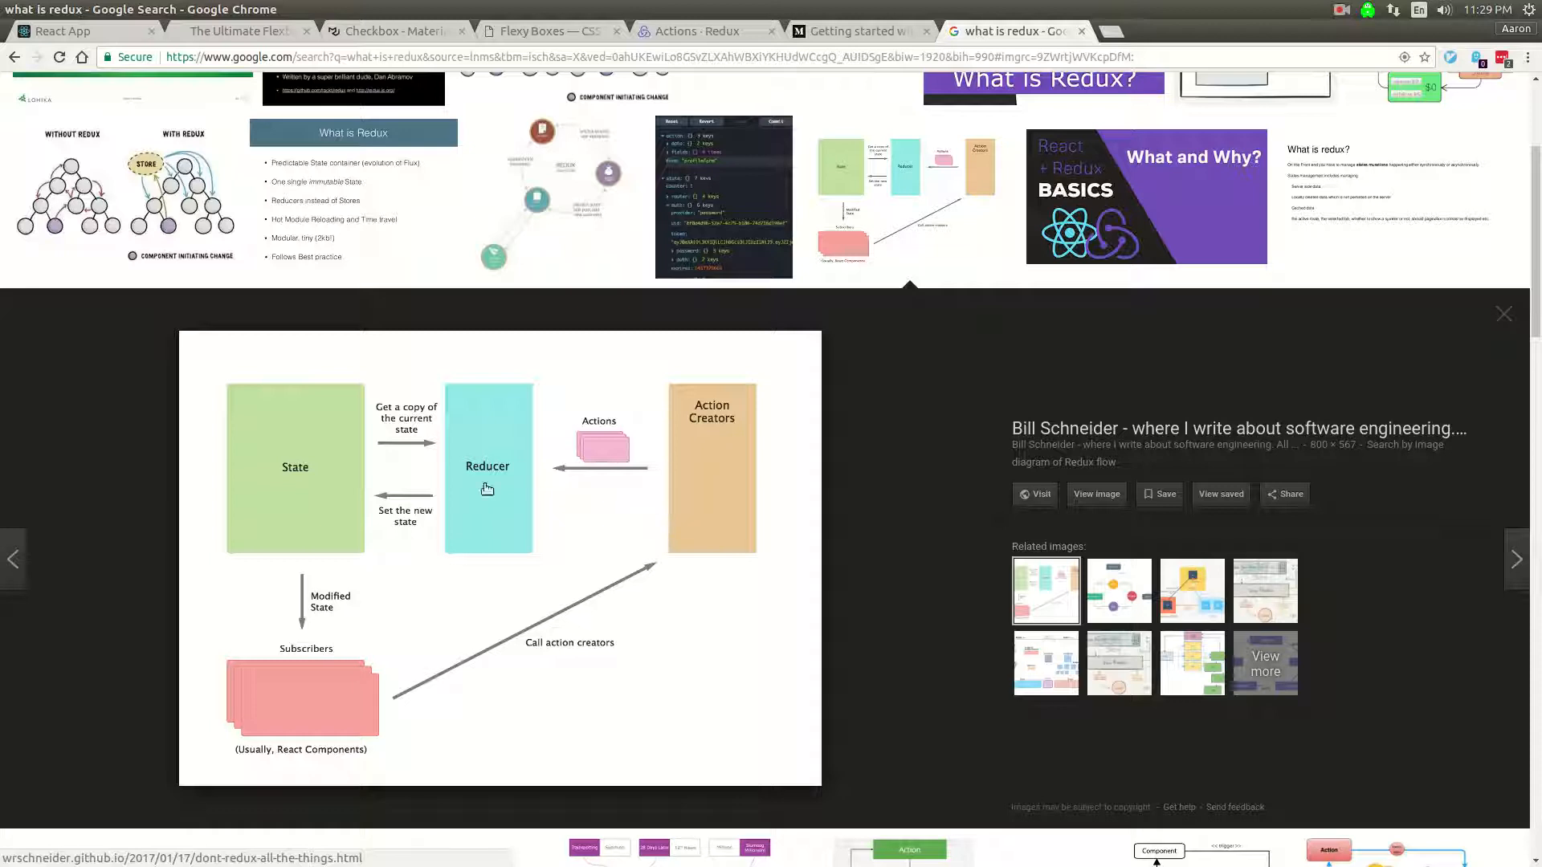
mouse_move(352, 624)
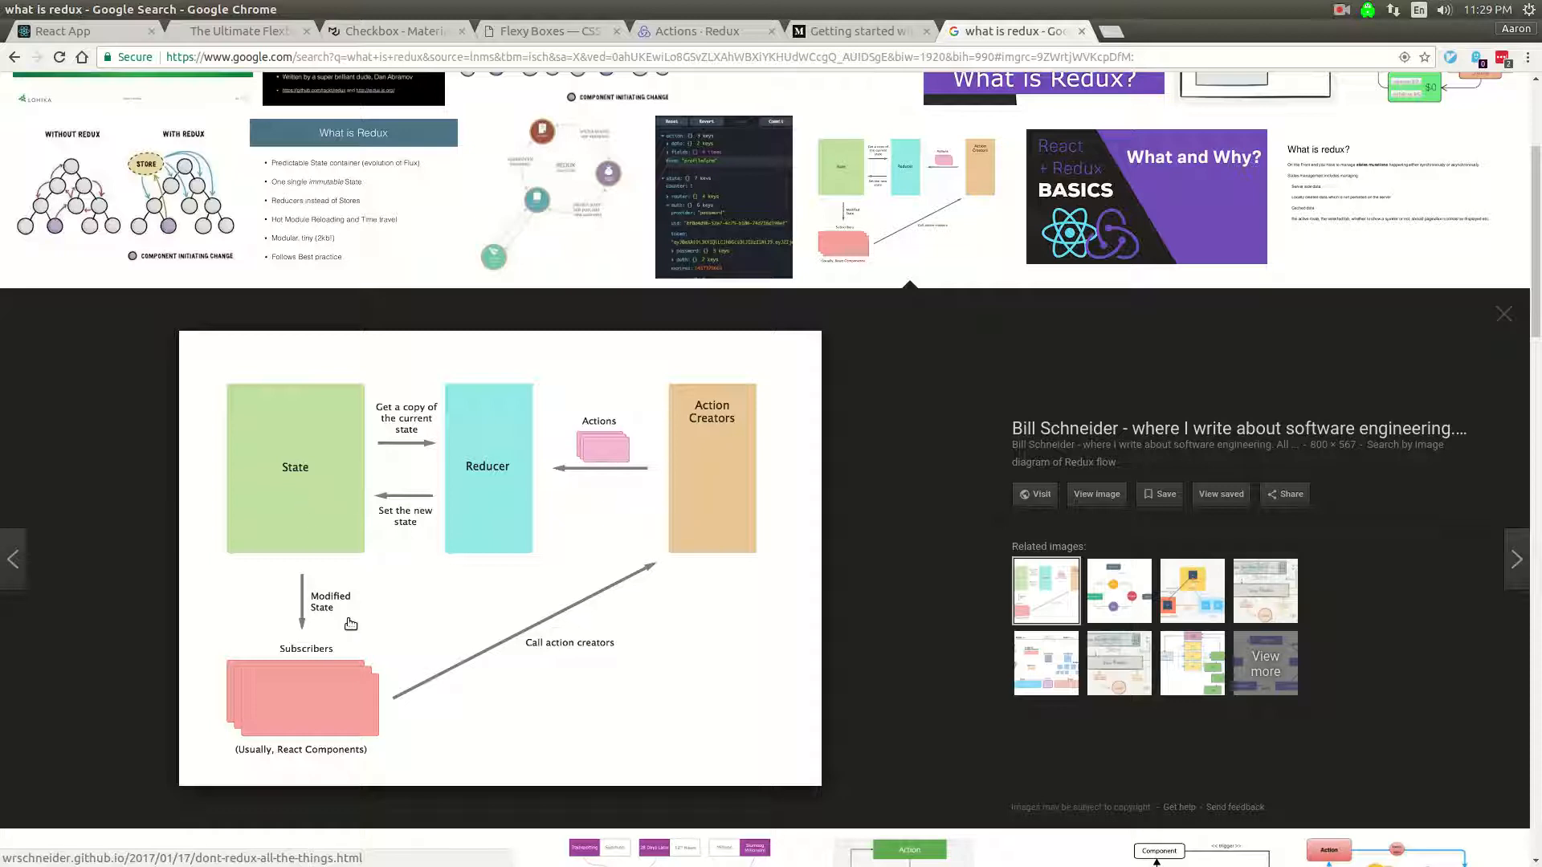
mouse_move(318, 581)
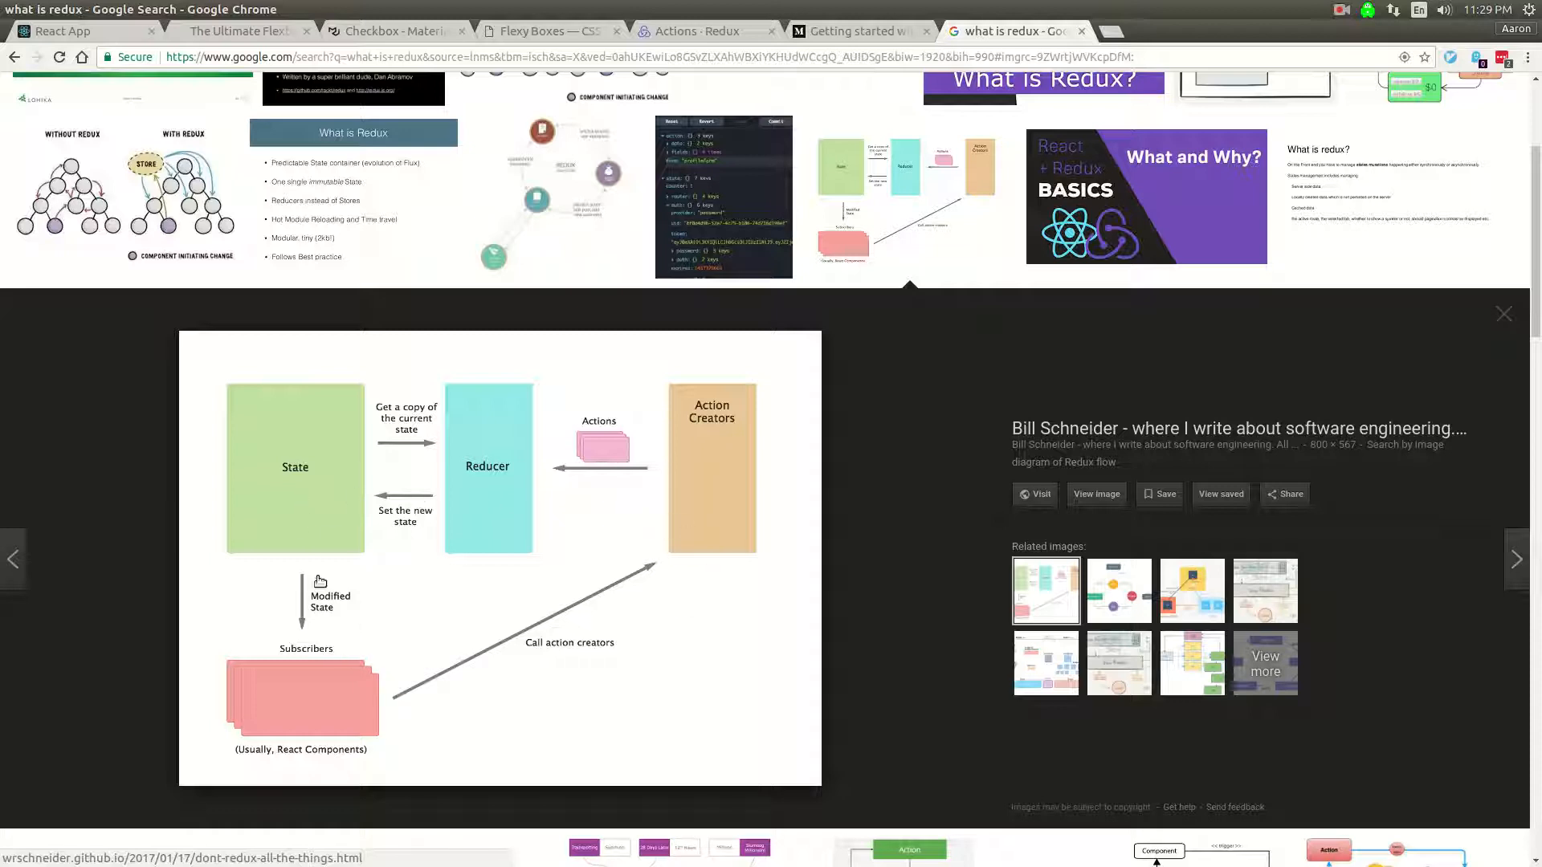
mouse_move(283, 707)
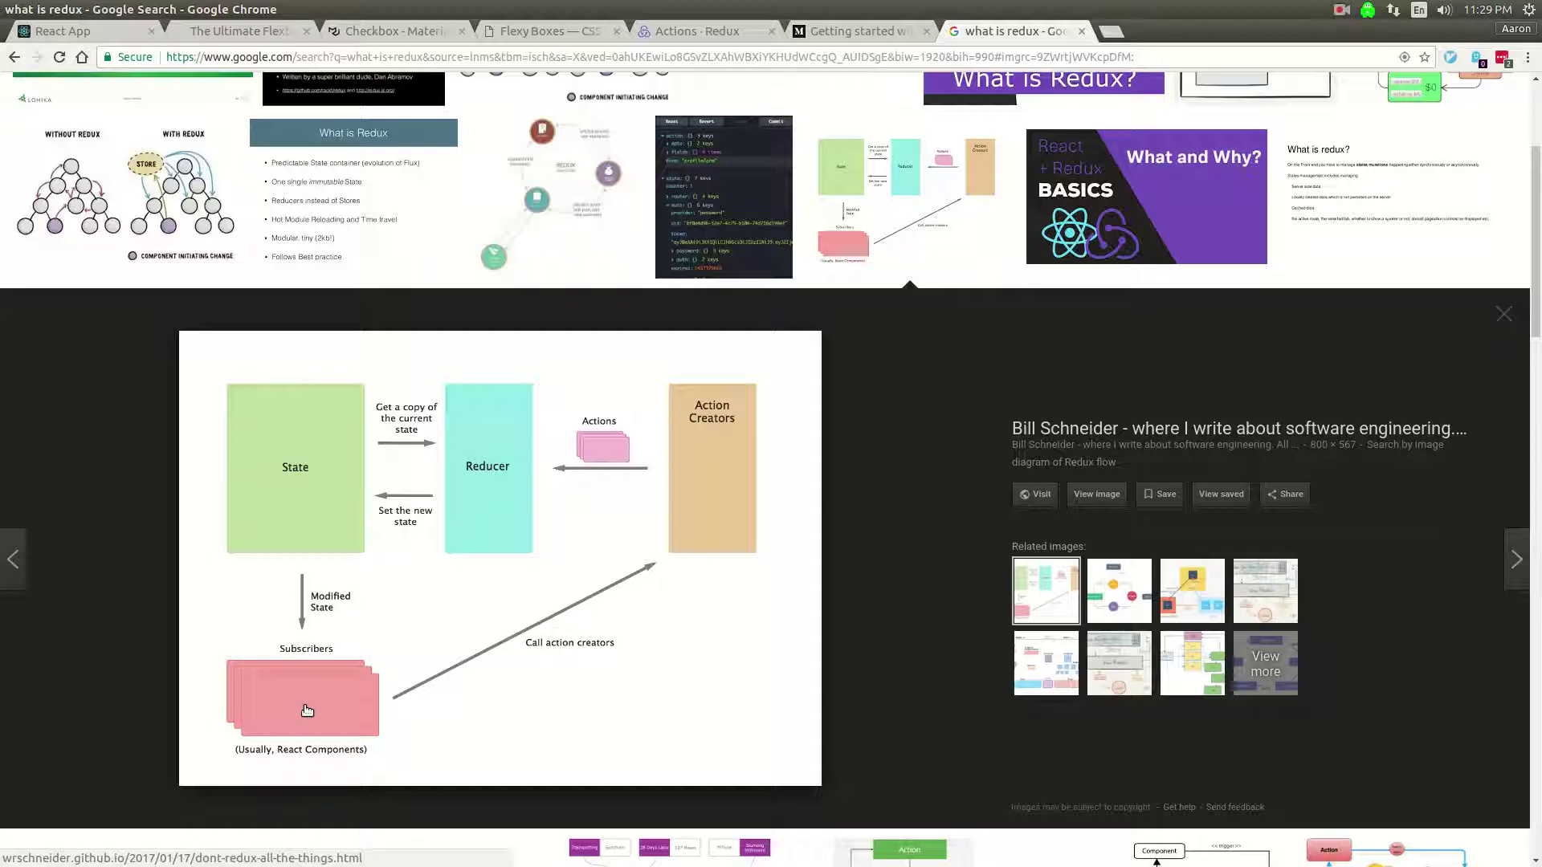
mouse_move(483, 681)
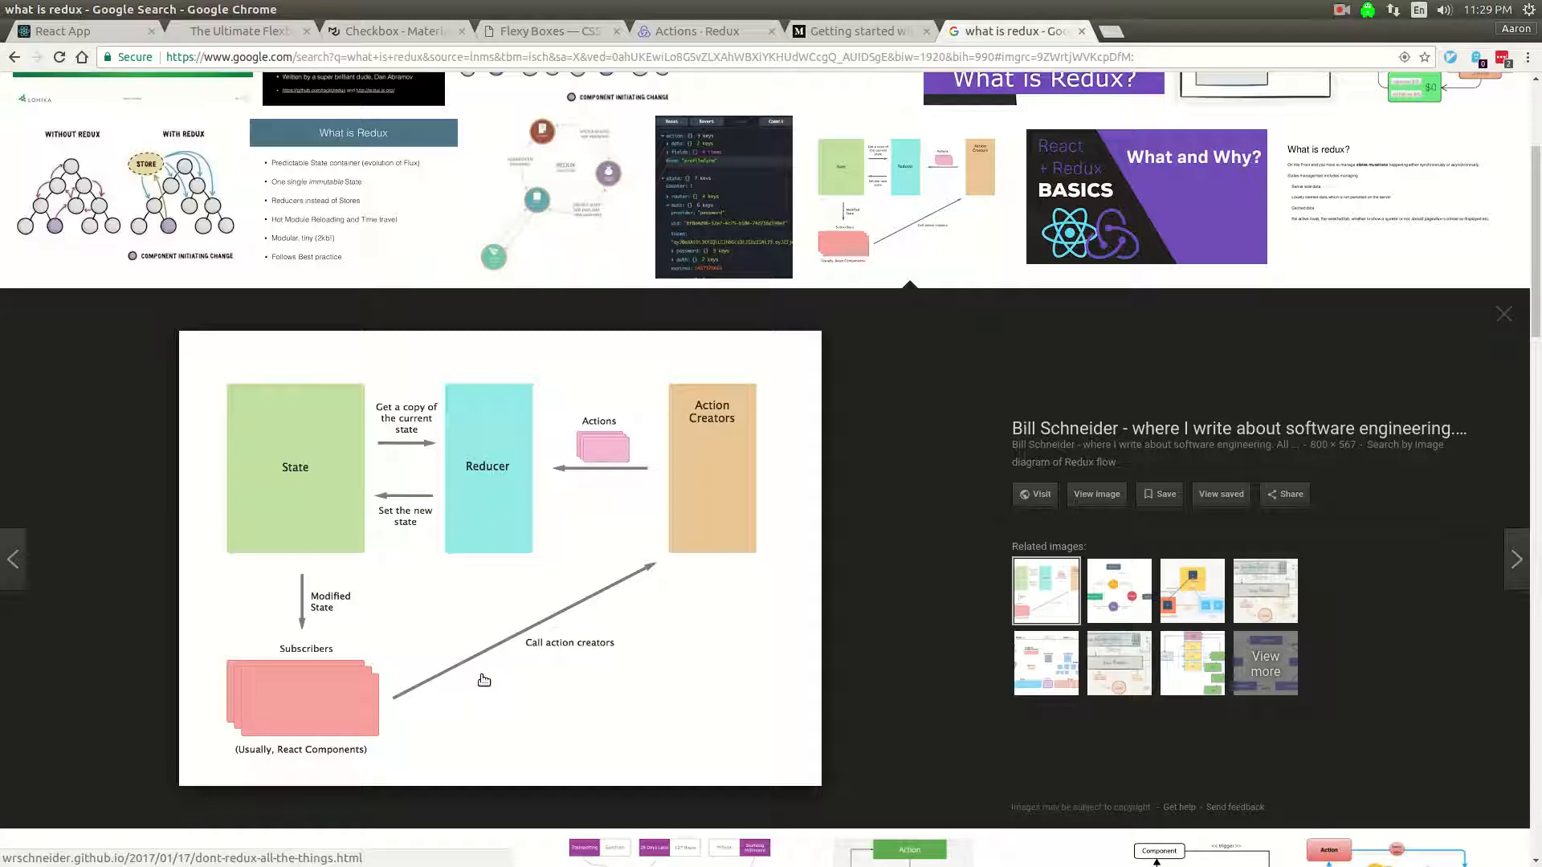
mouse_move(299, 711)
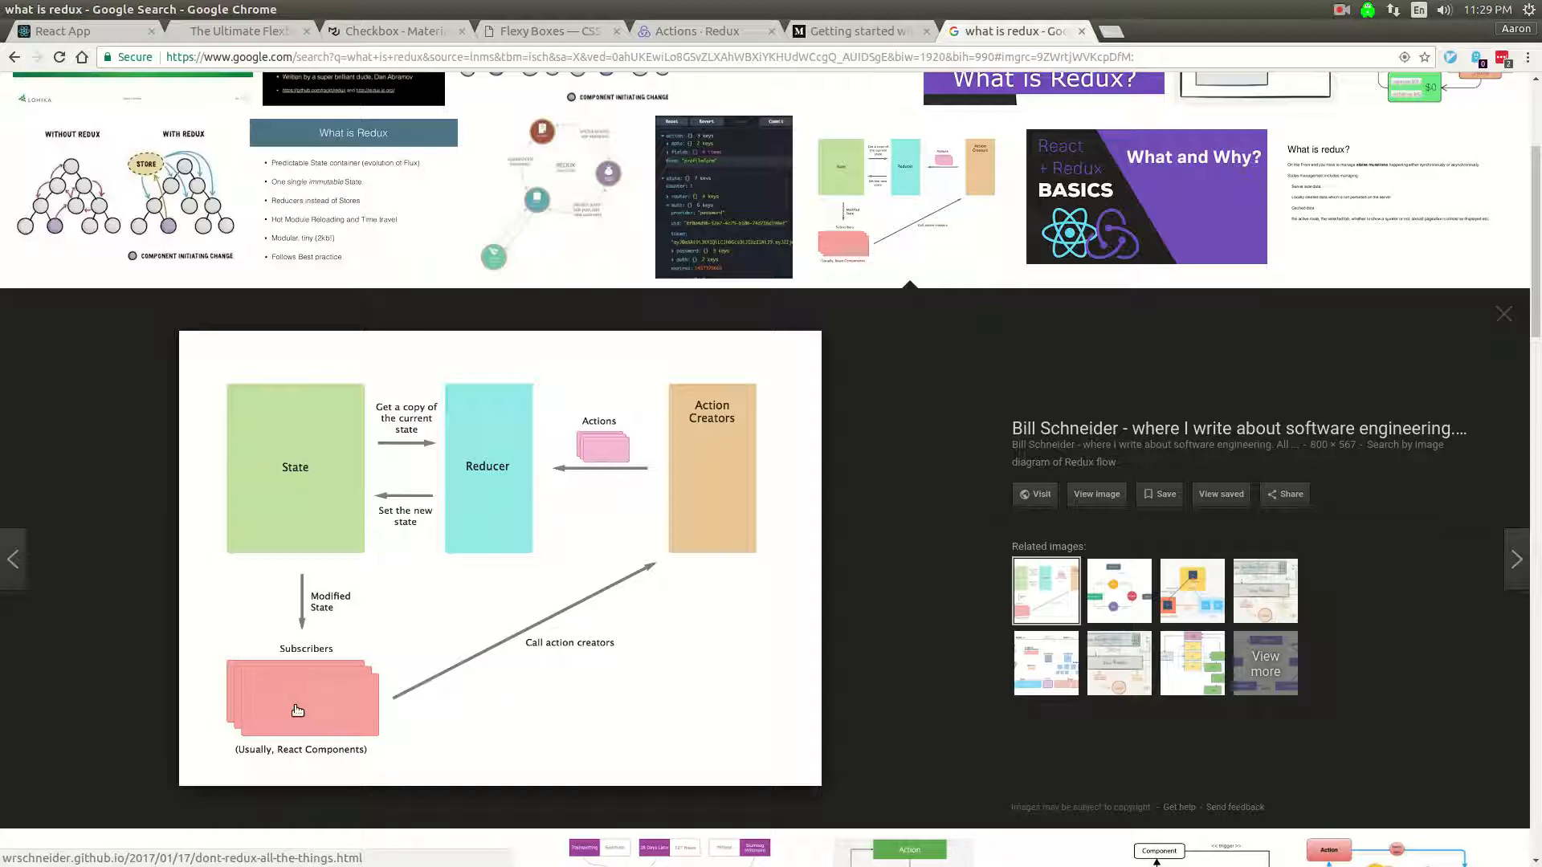
mouse_move(519, 662)
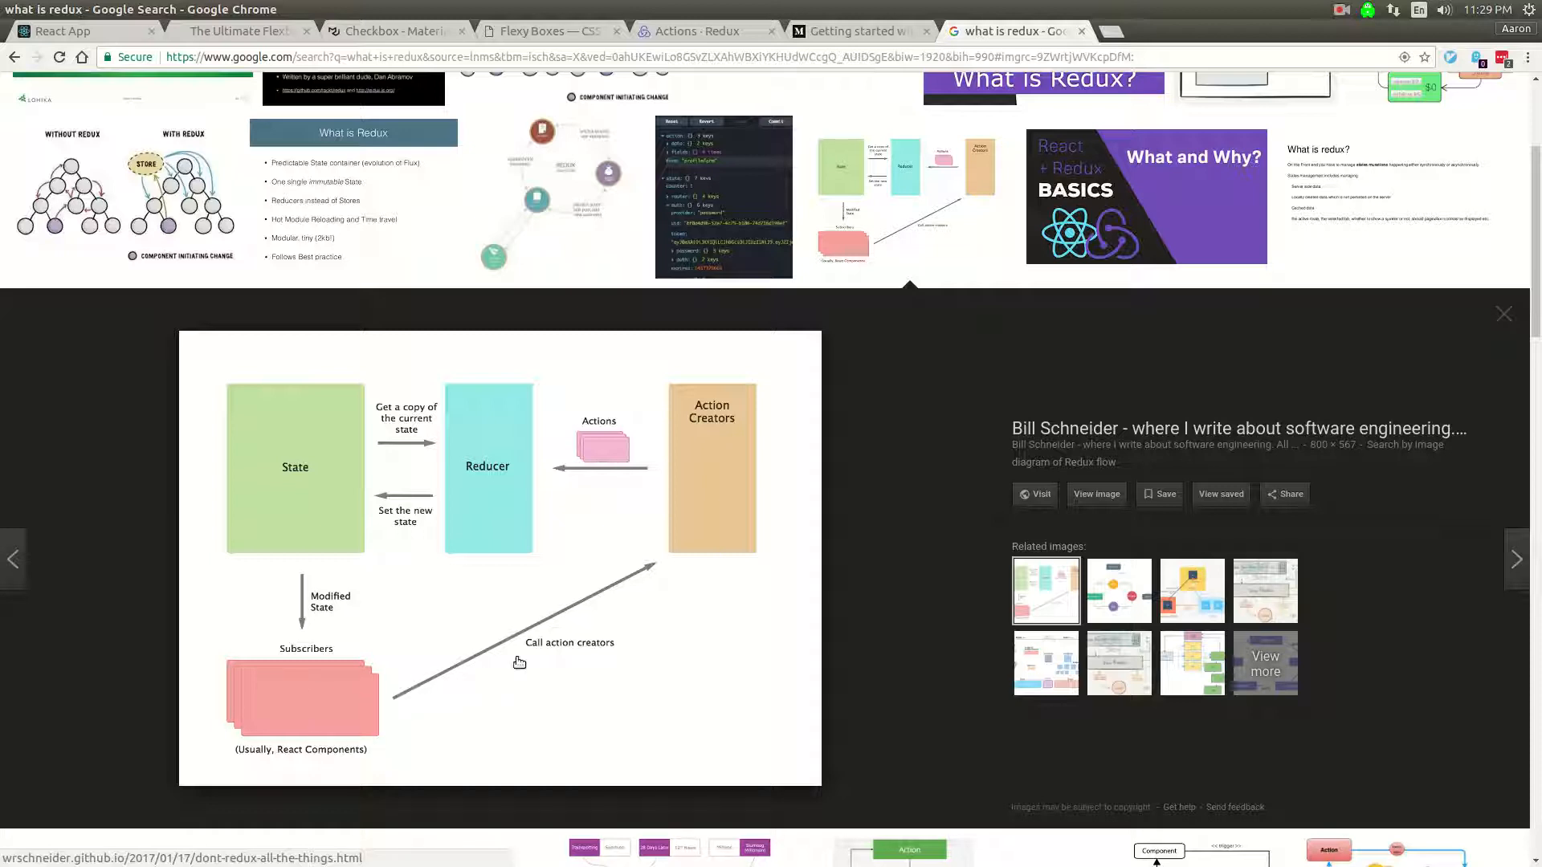
mouse_move(713, 527)
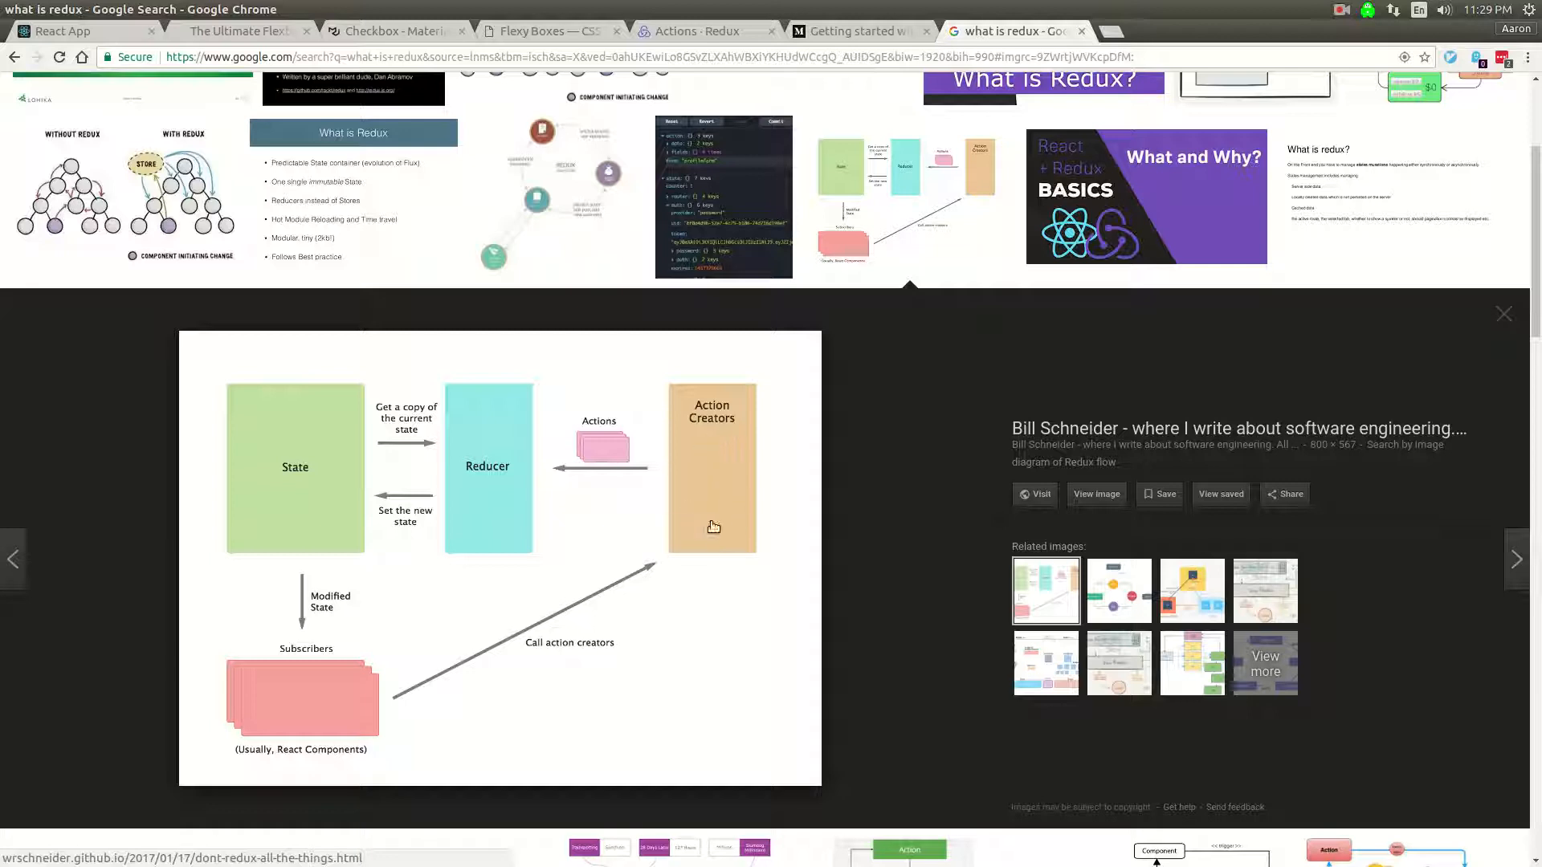
mouse_move(658, 556)
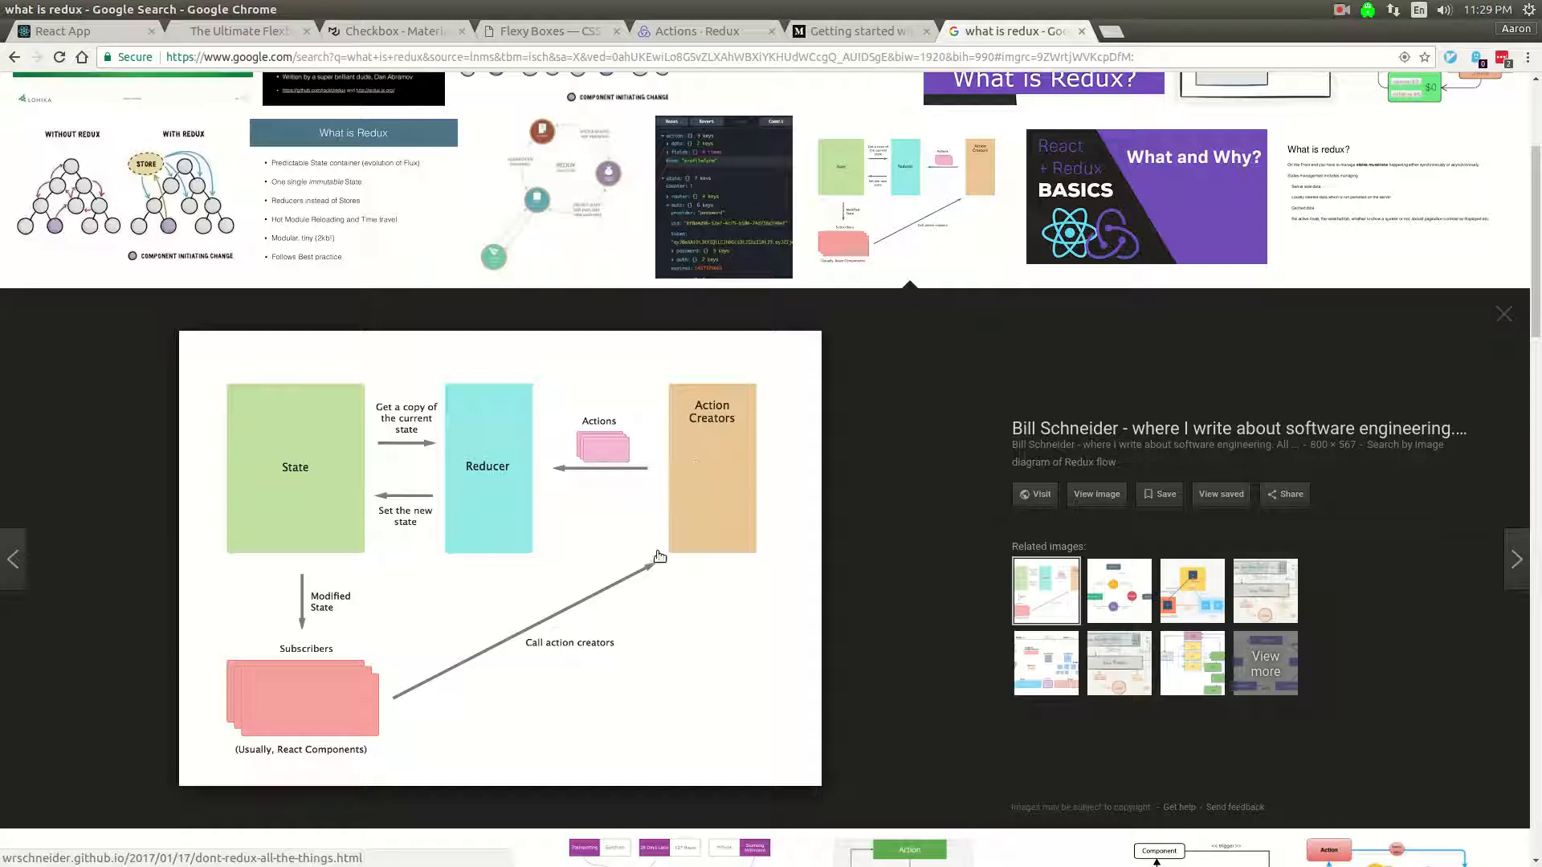
mouse_move(650, 488)
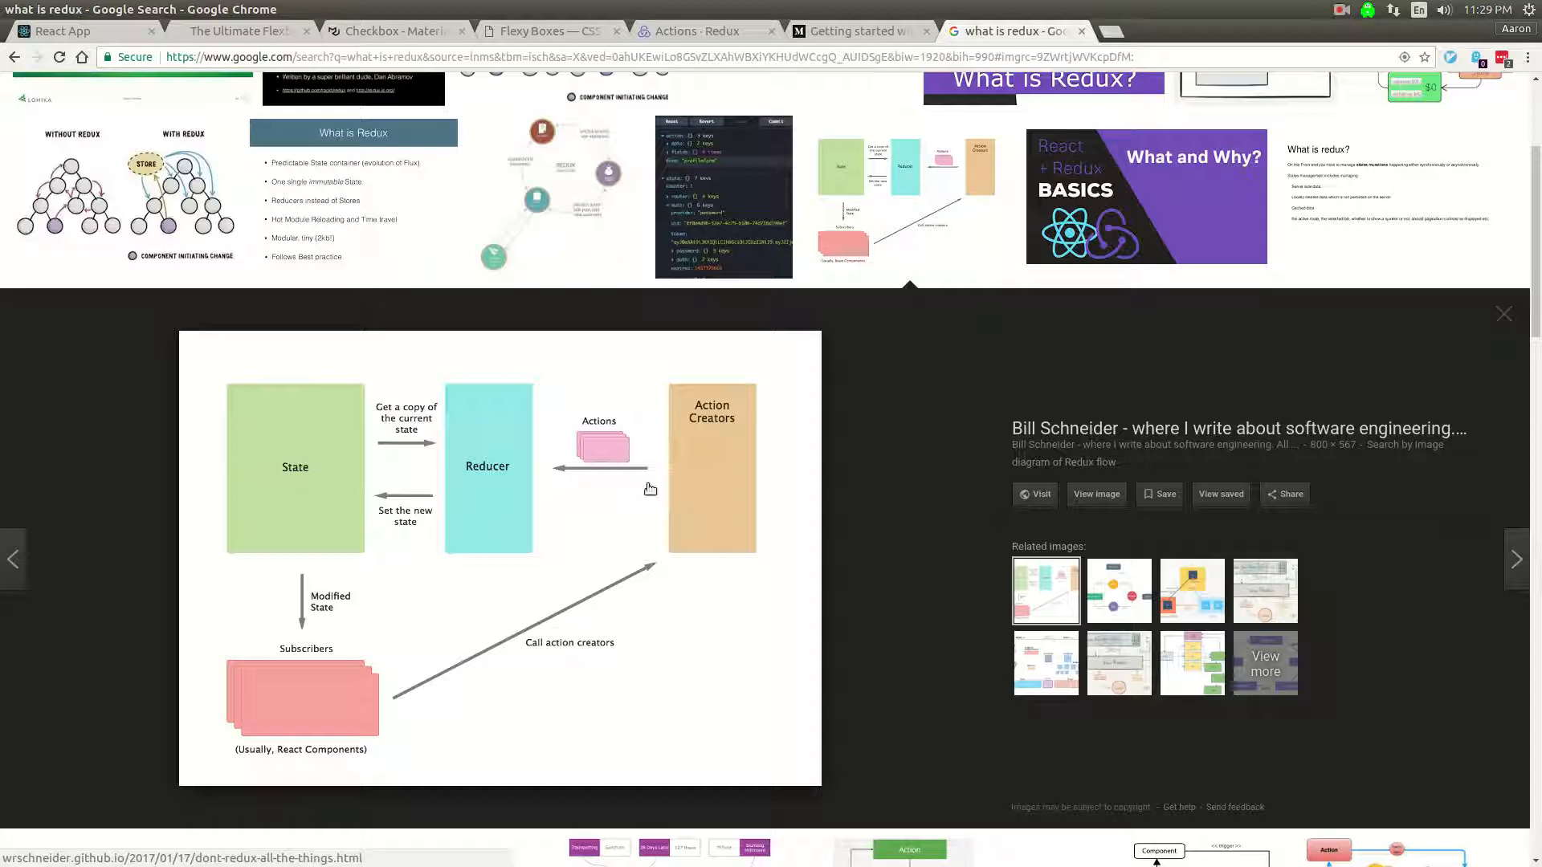
mouse_move(594, 435)
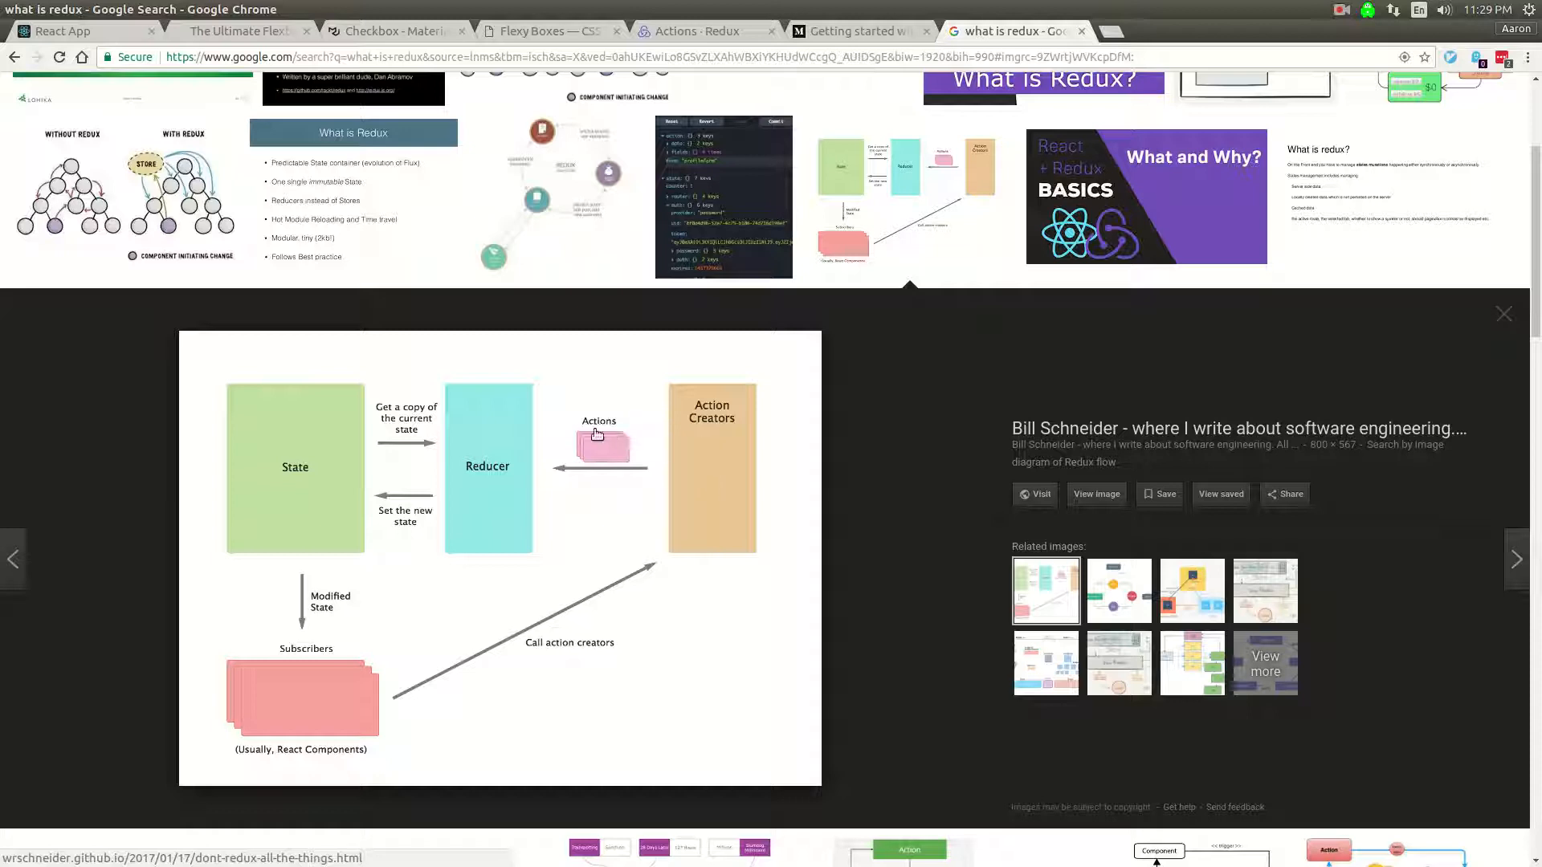
mouse_move(491, 488)
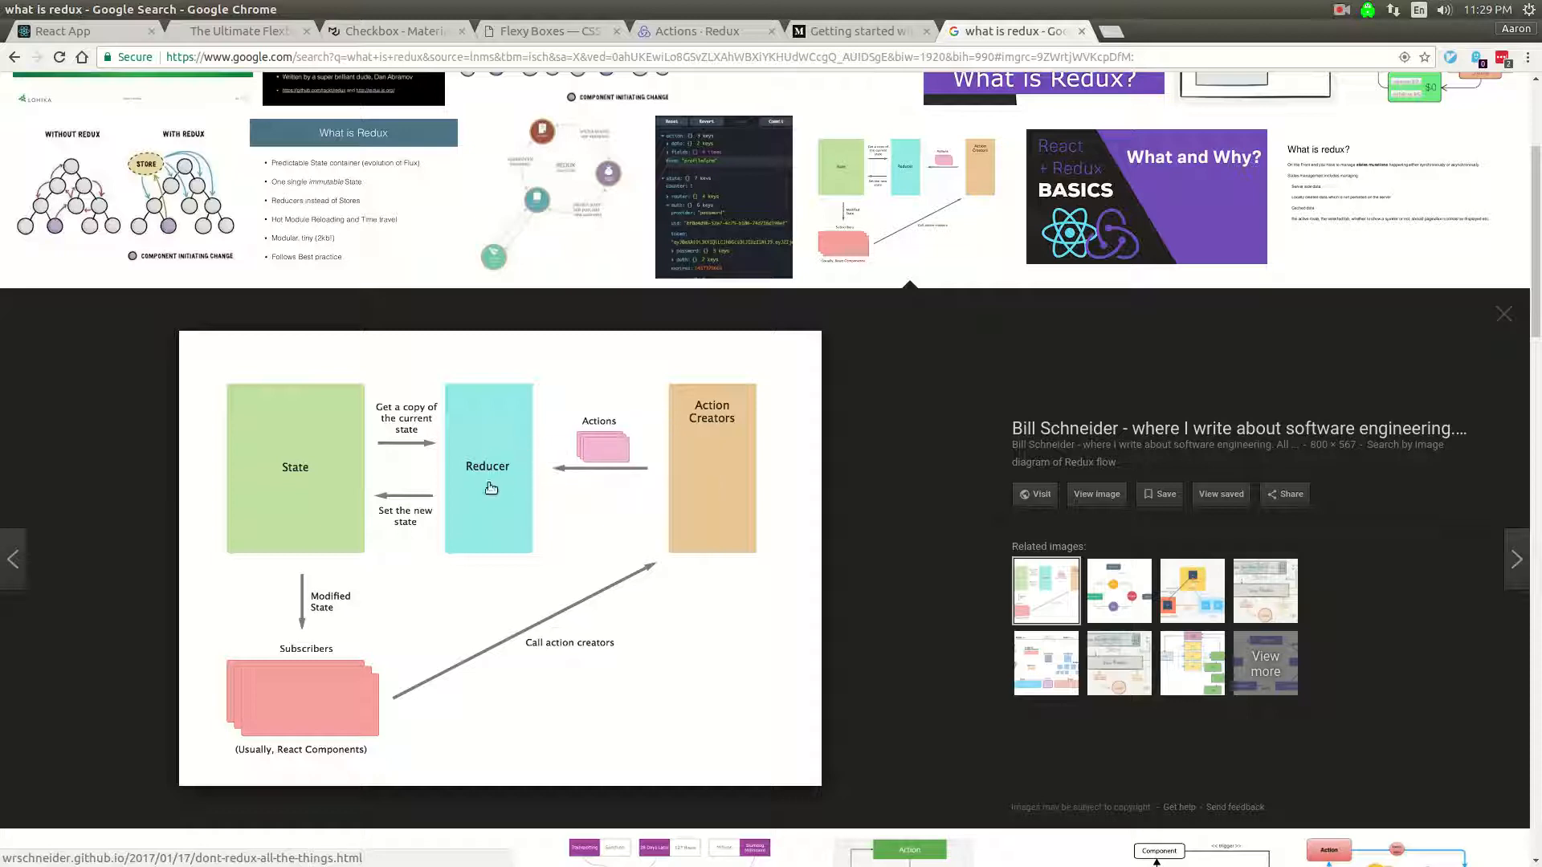
mouse_move(487, 454)
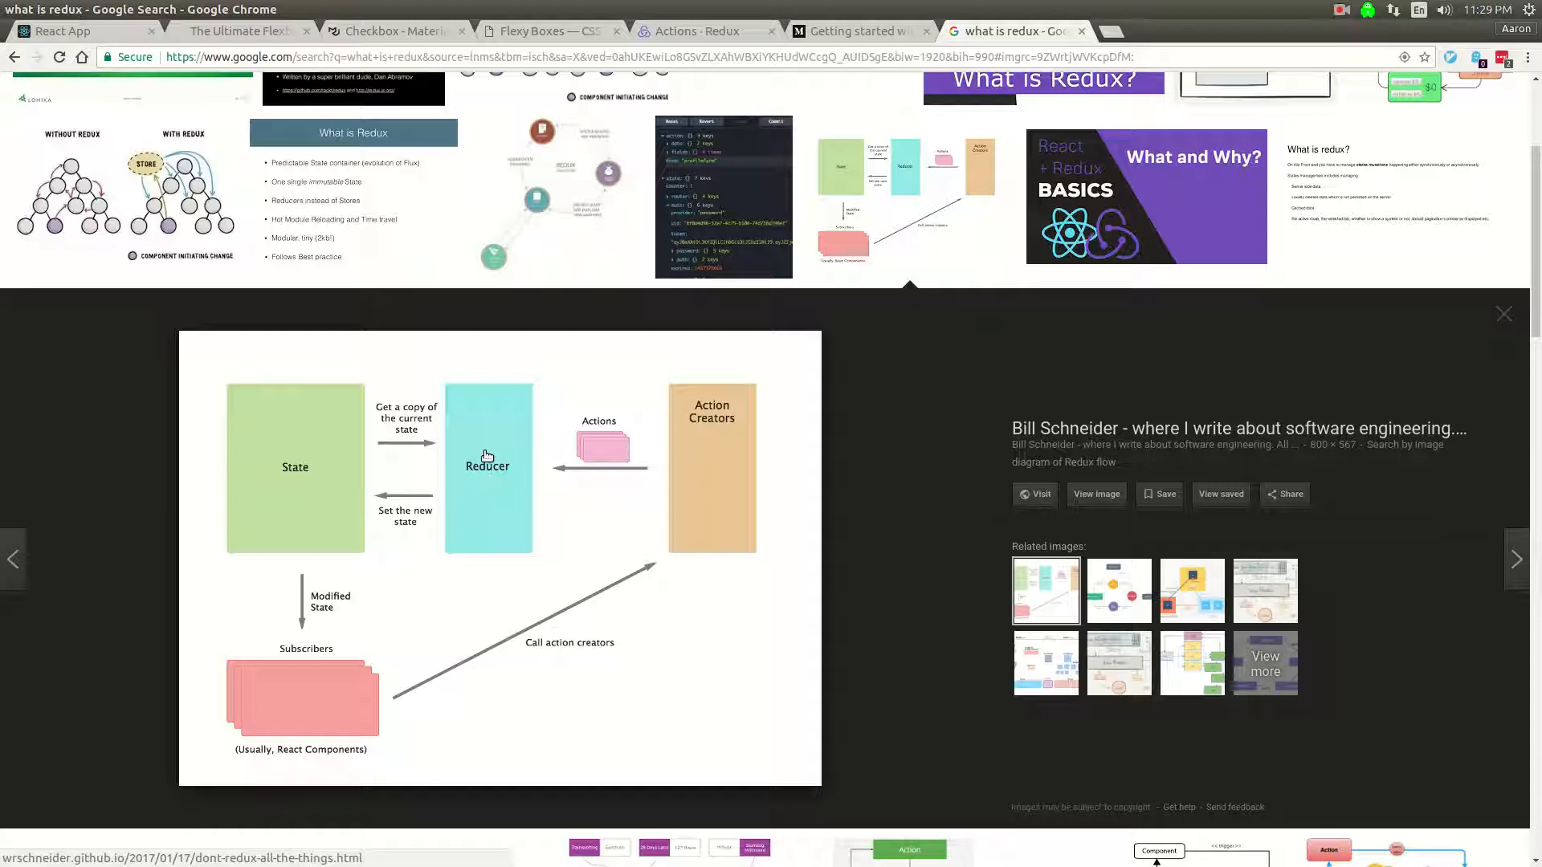
mouse_move(437, 393)
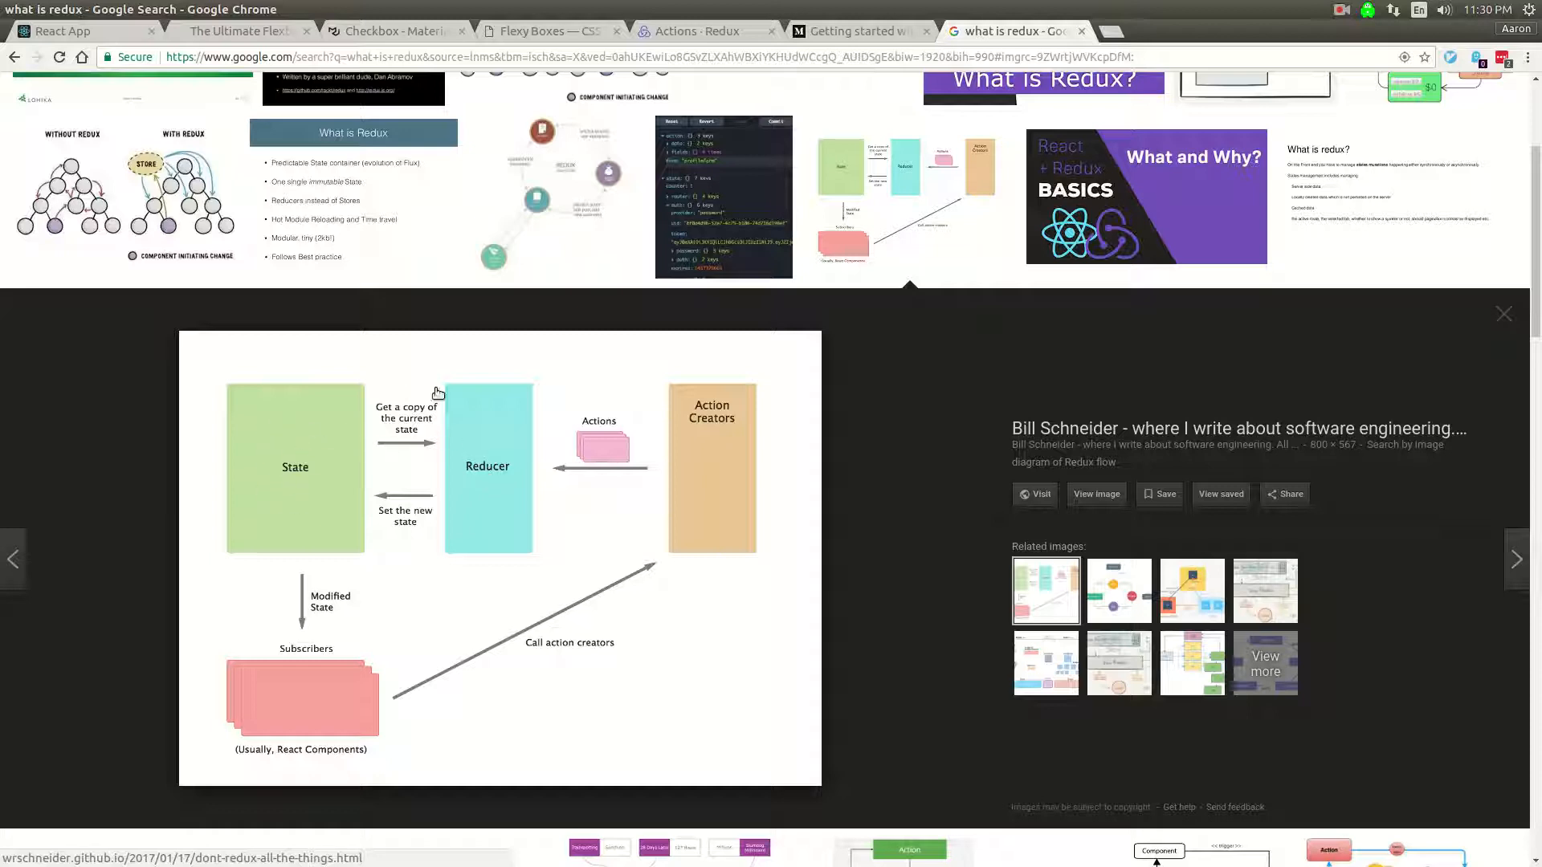
mouse_move(495, 469)
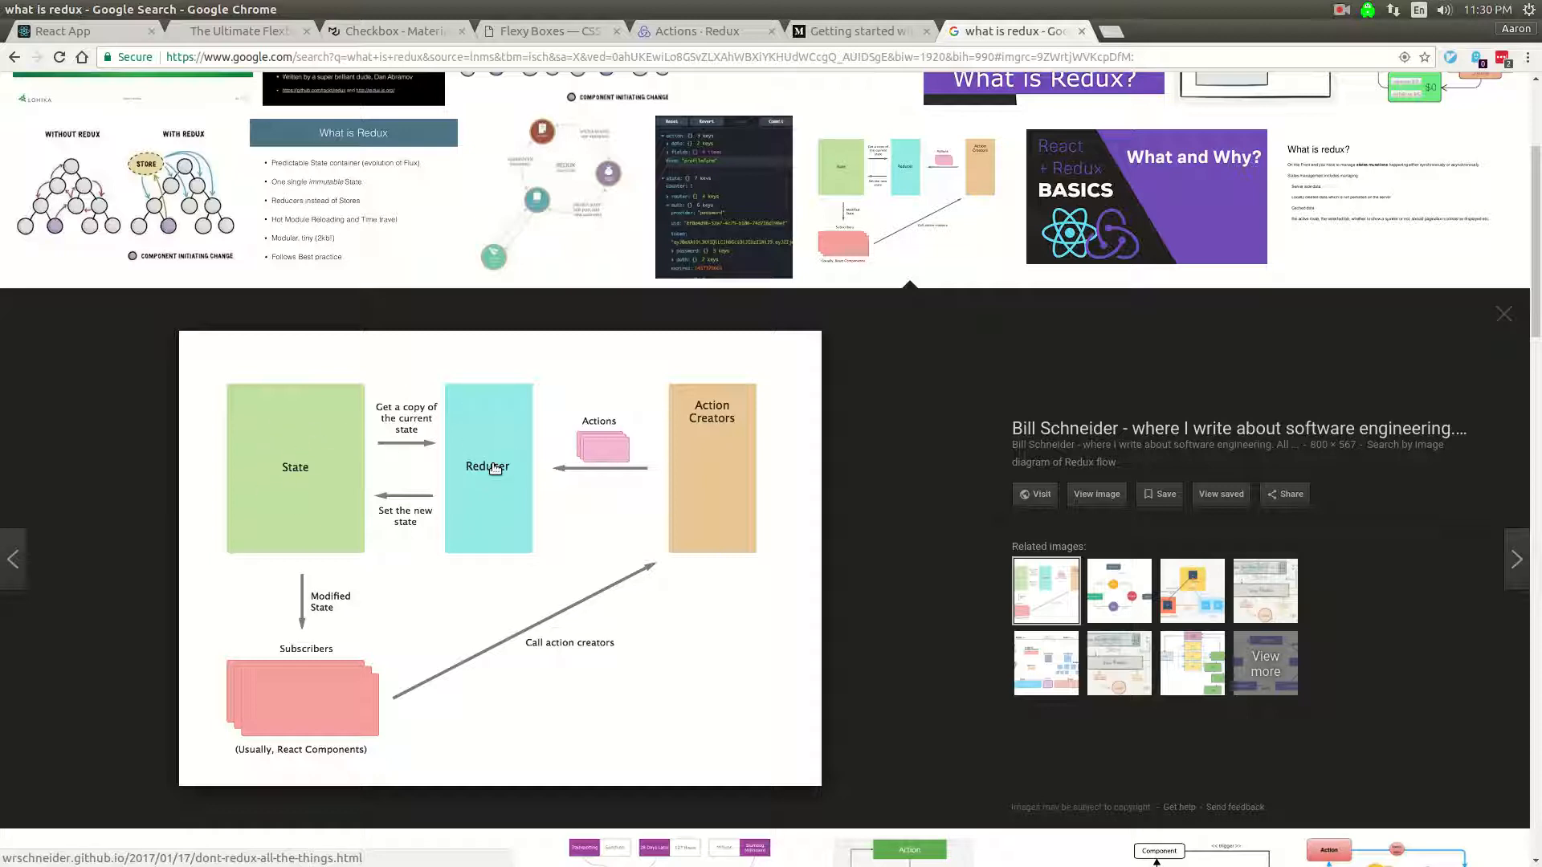
mouse_move(485, 480)
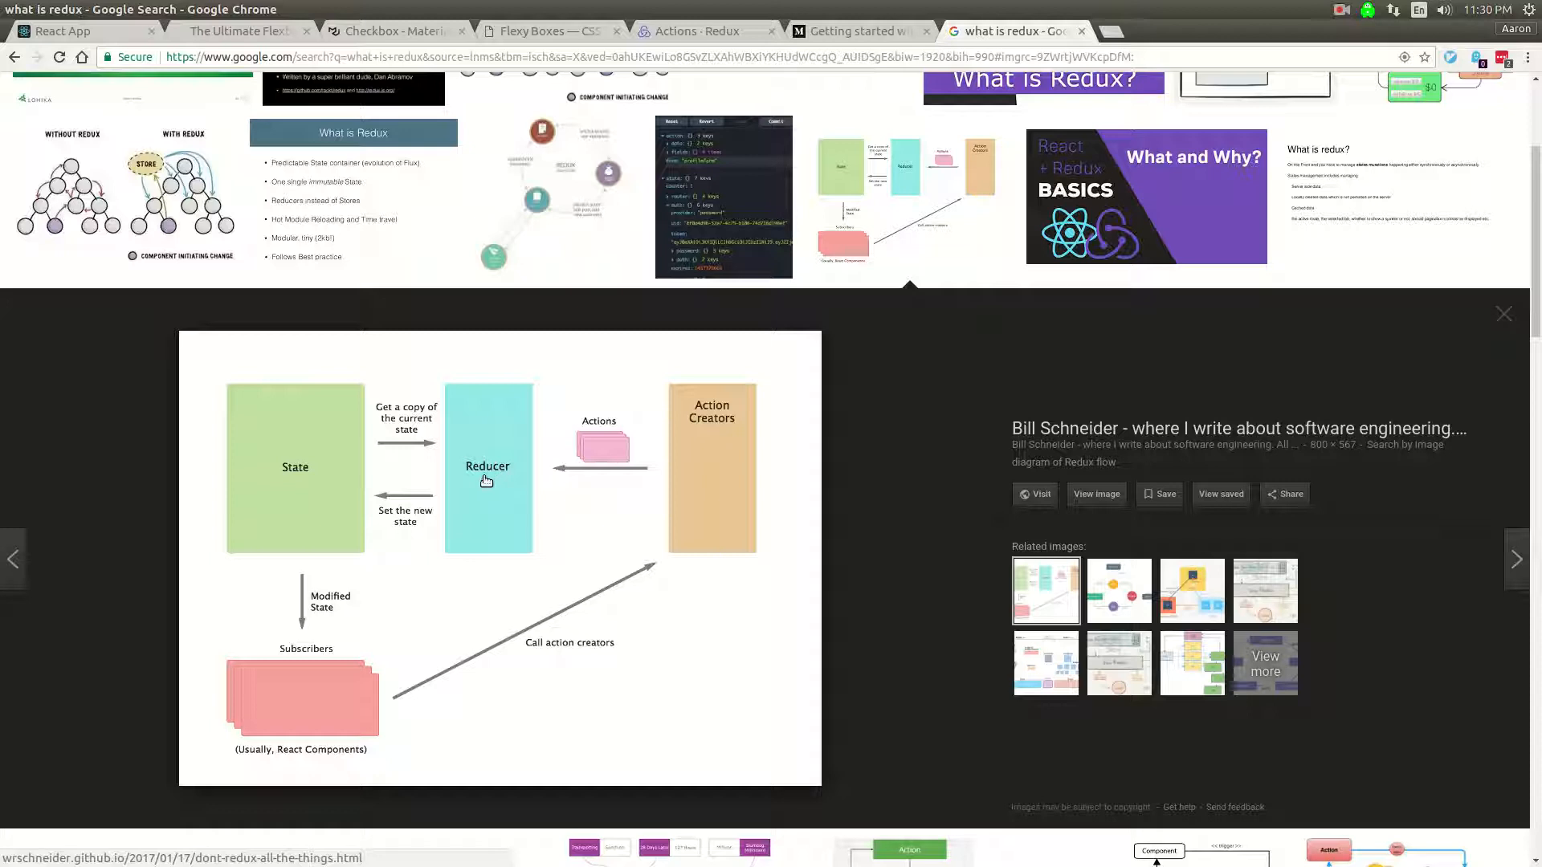
mouse_move(445, 498)
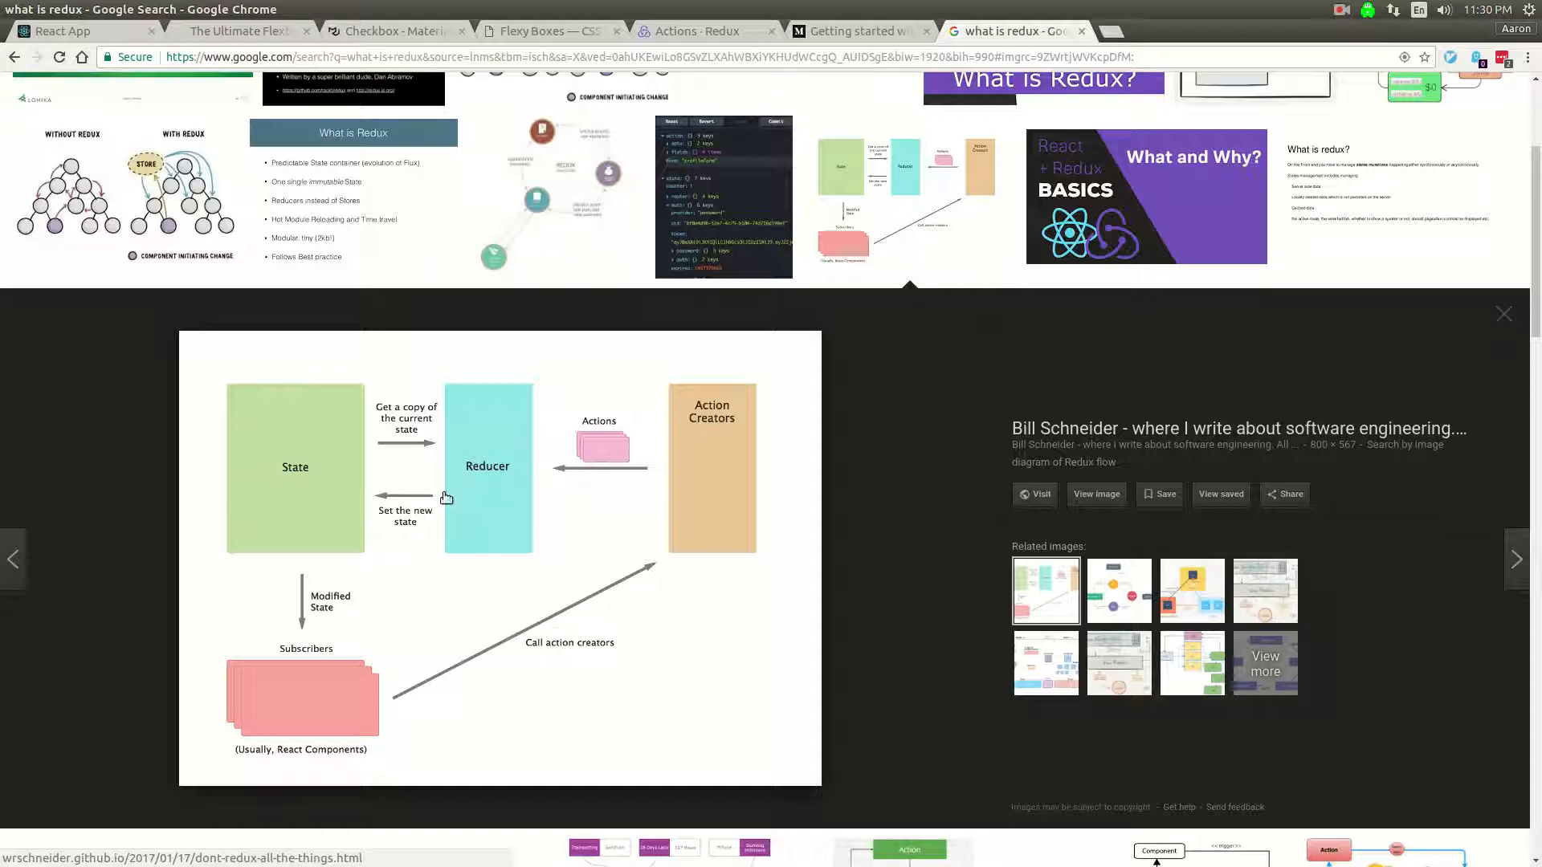
mouse_move(304, 498)
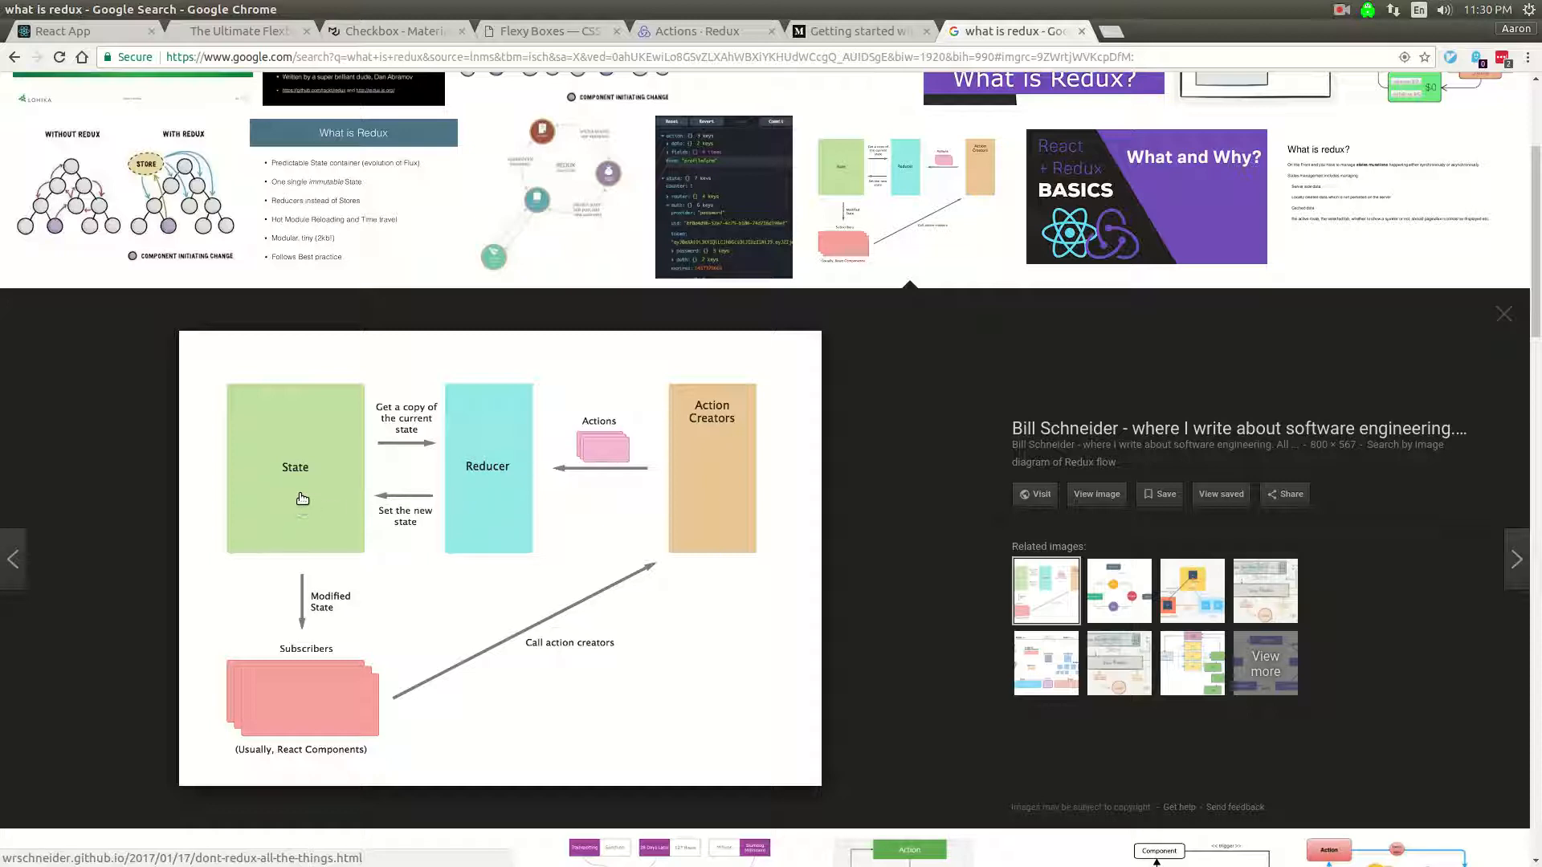
mouse_move(293, 488)
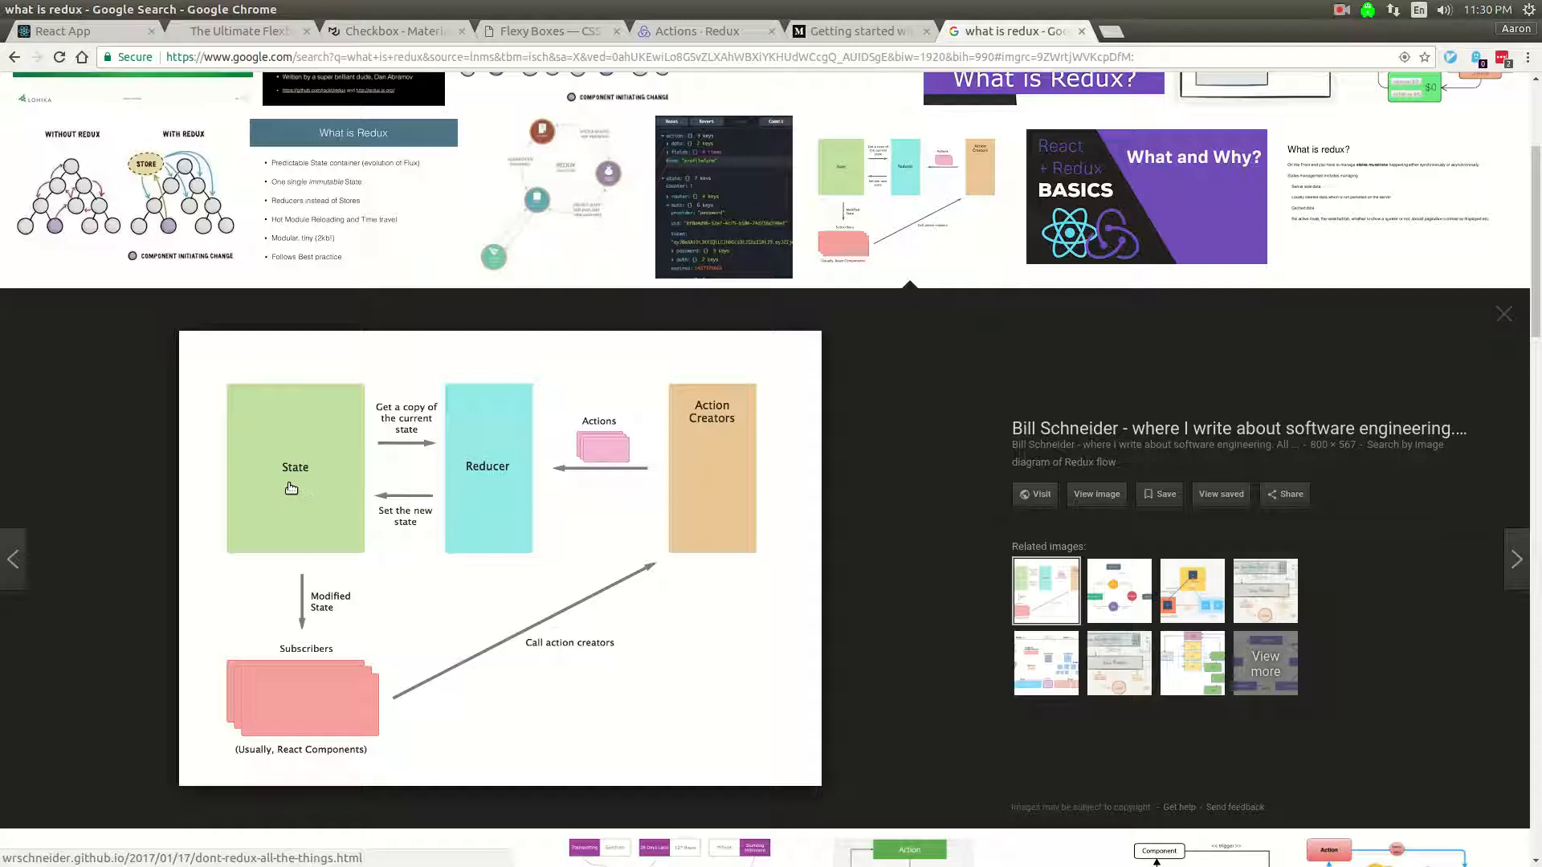
mouse_move(298, 660)
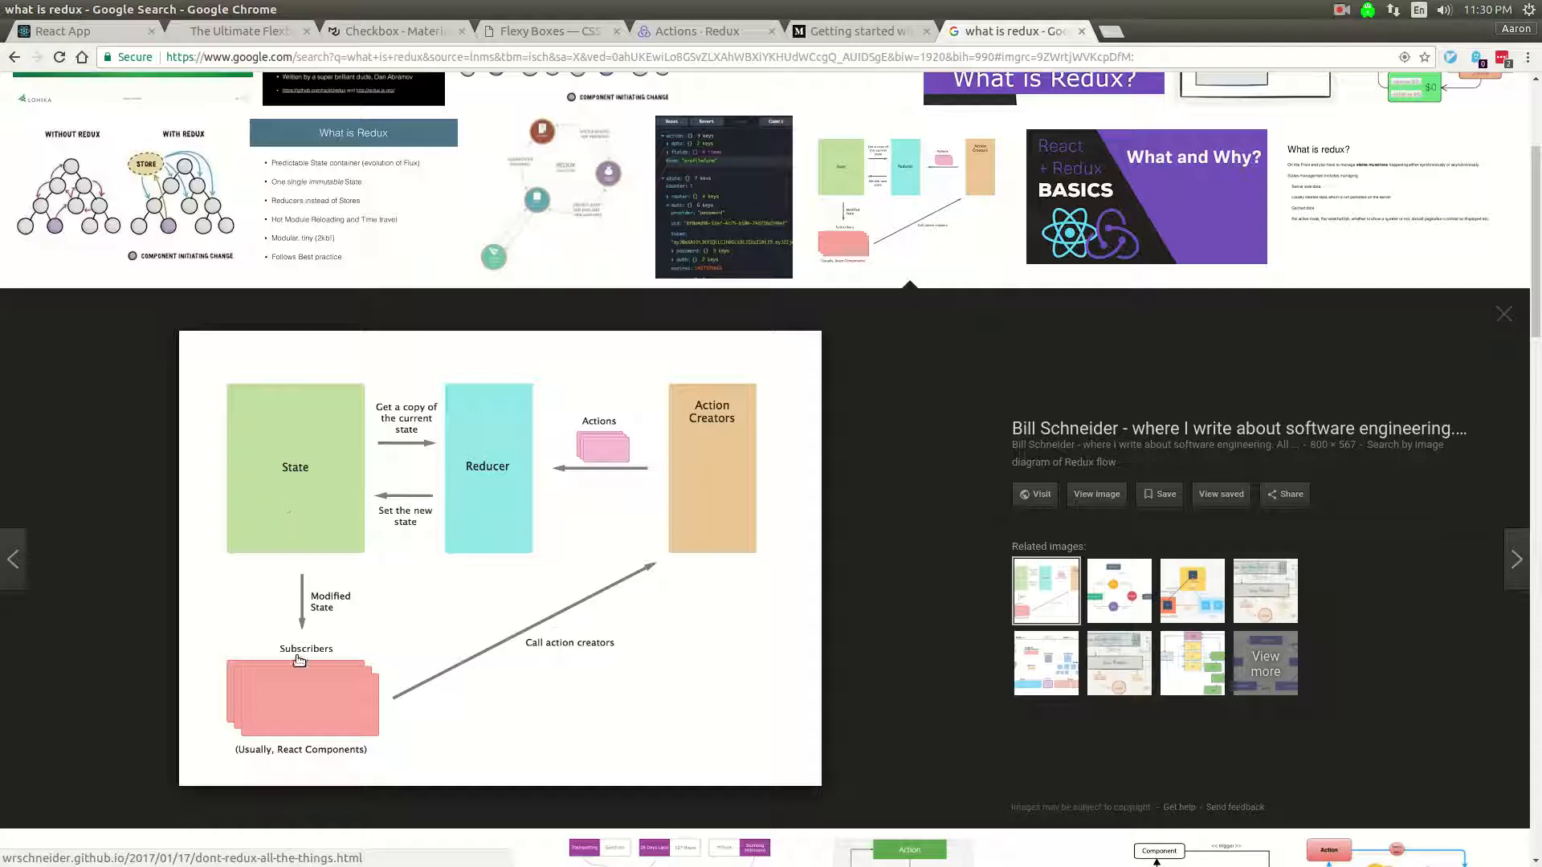
mouse_move(299, 705)
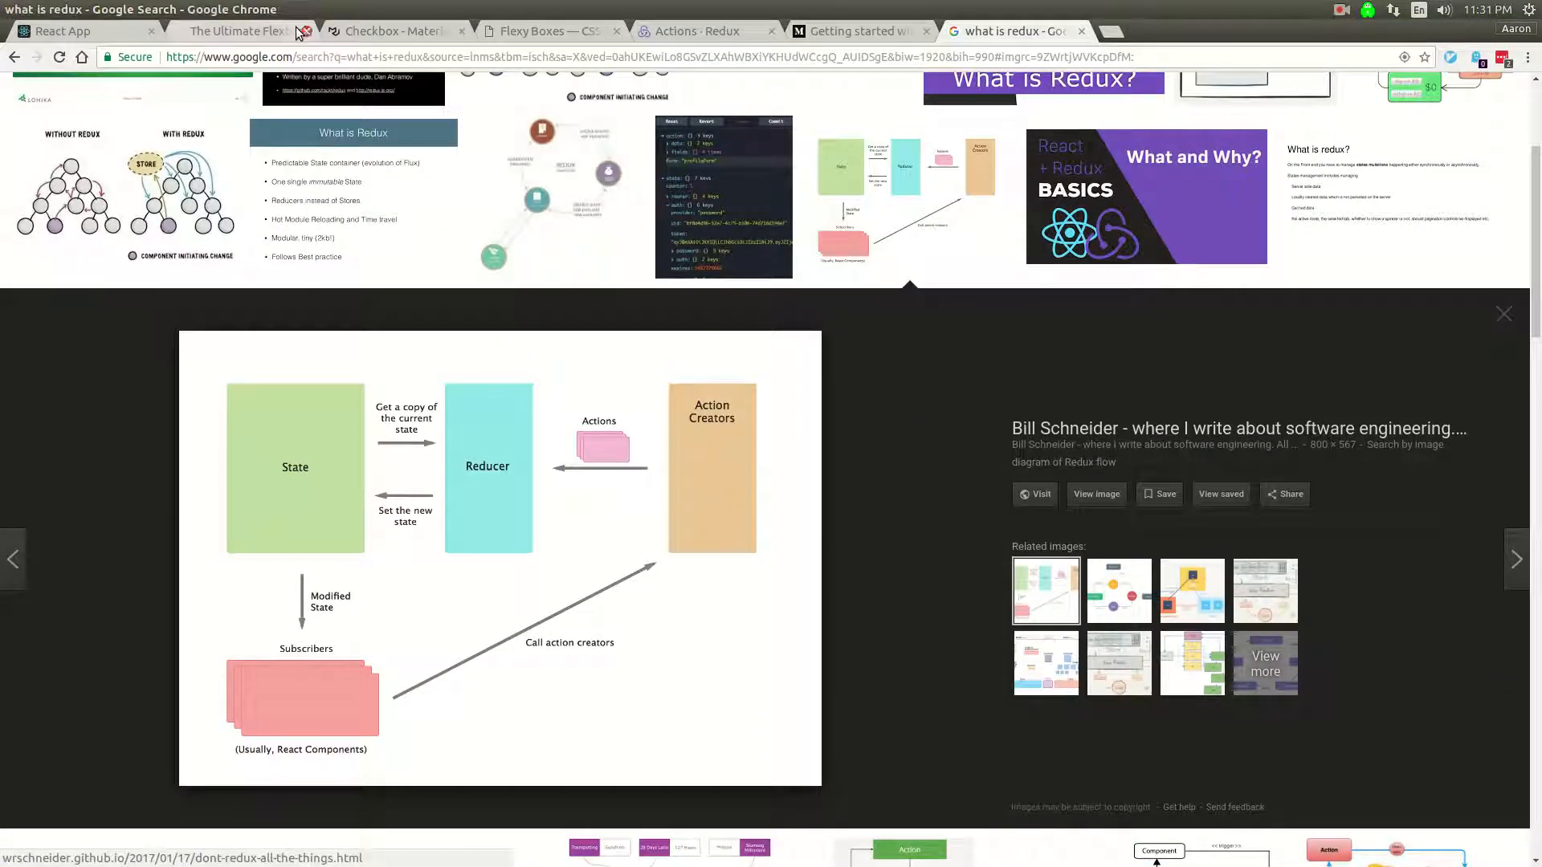
Step: Switch Chrome to the Redux documentation page on Actions
left_click(703, 31)
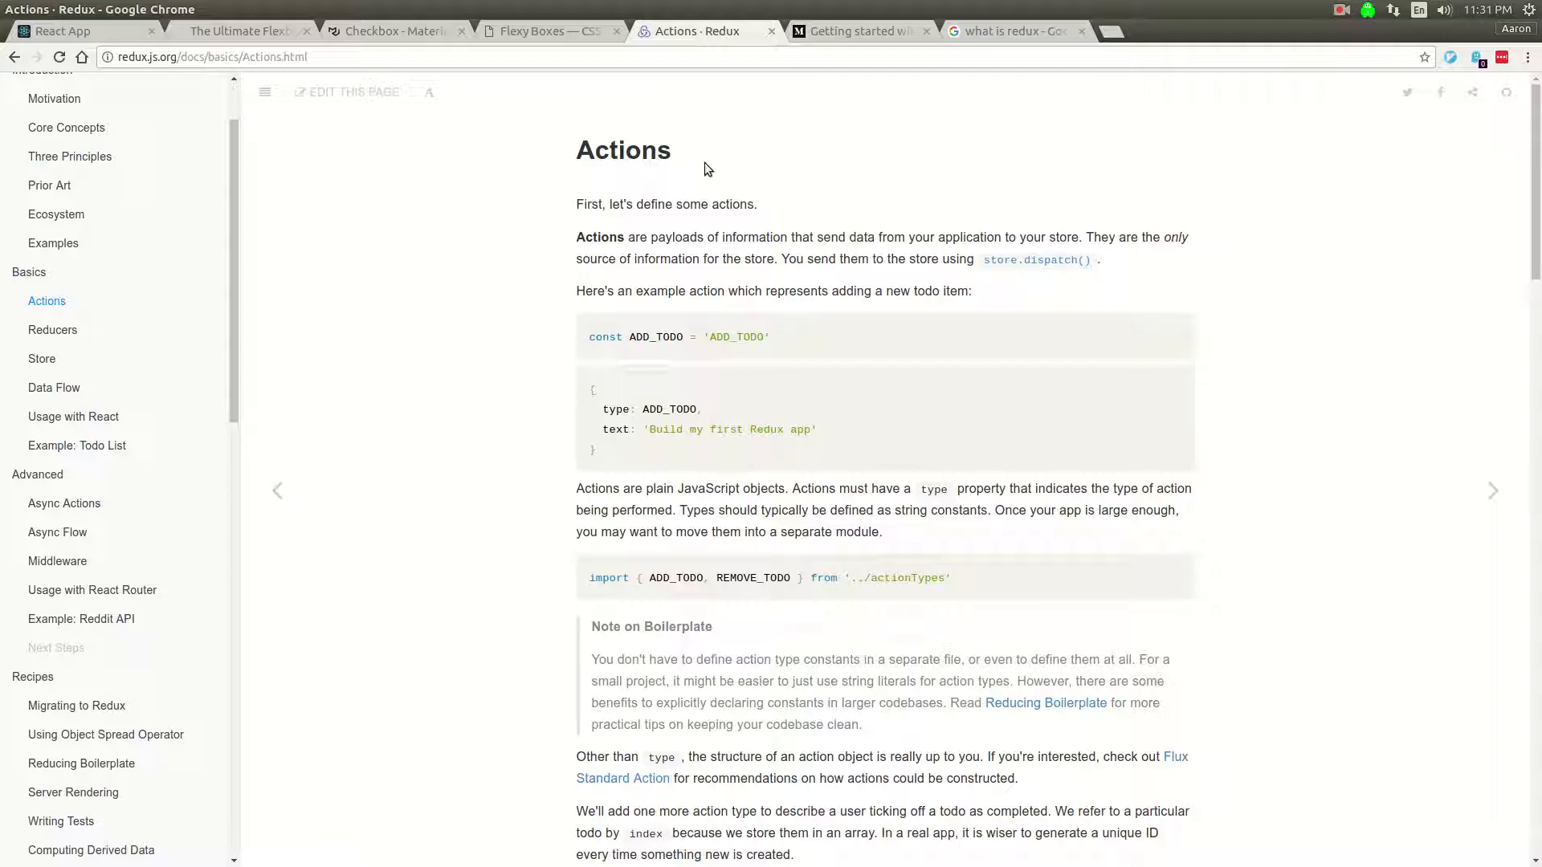
mouse_move(42, 358)
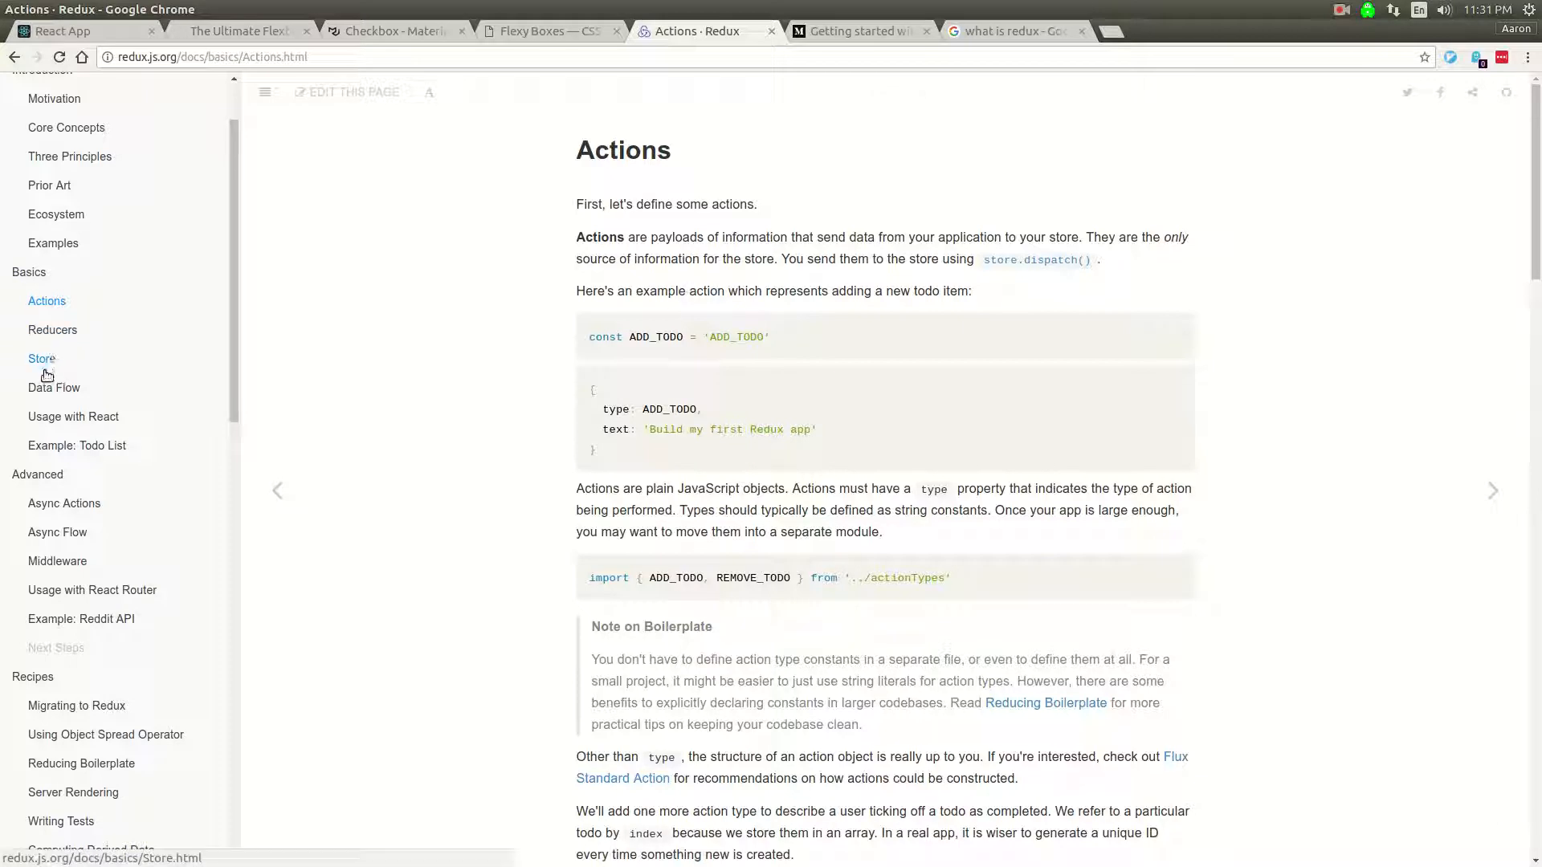
mouse_move(72, 416)
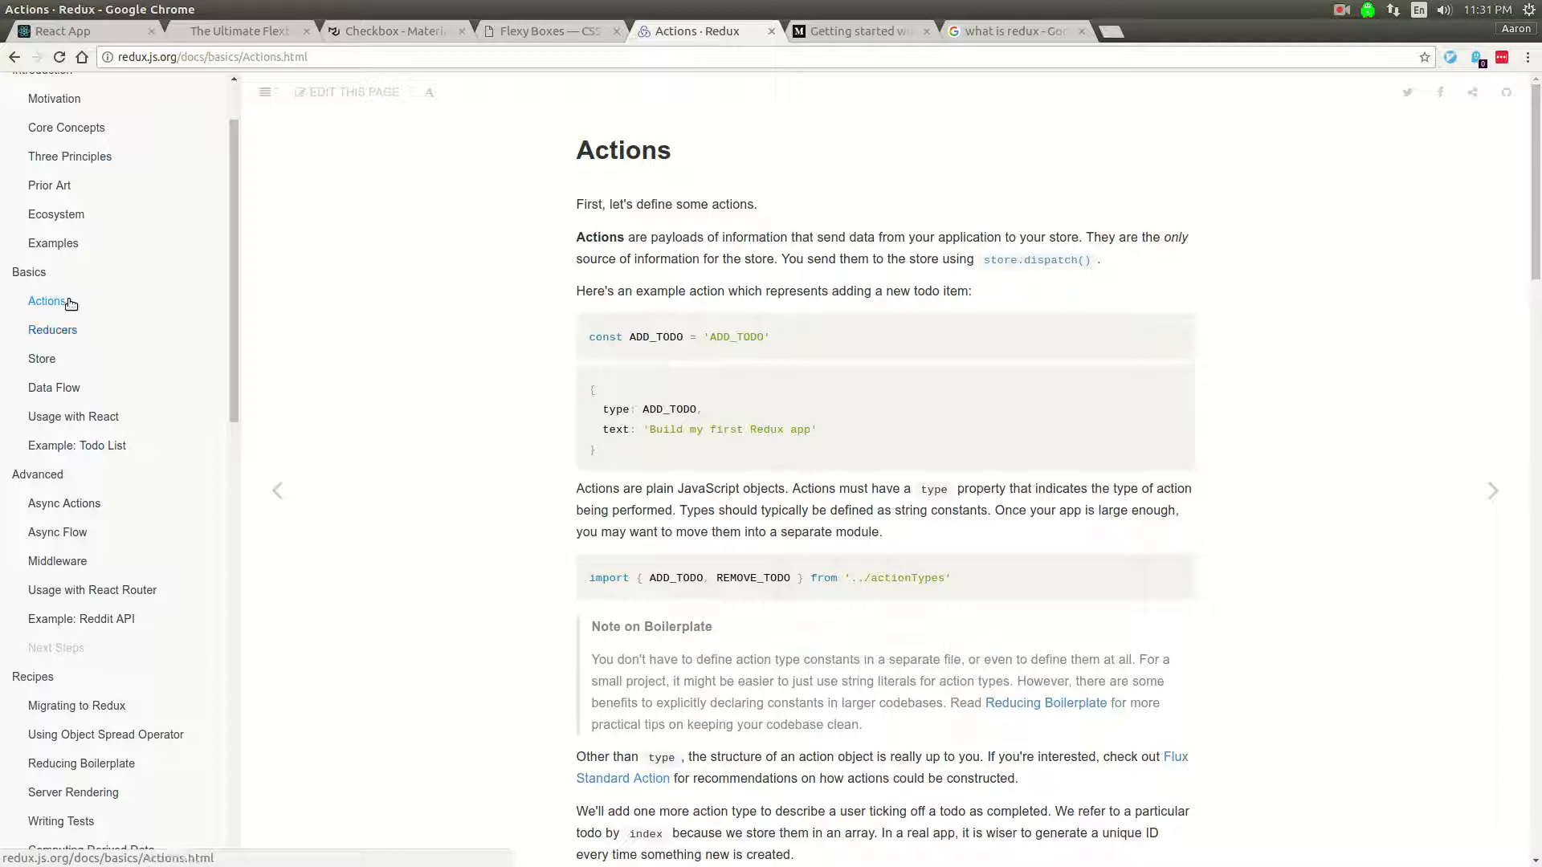
mouse_move(595, 336)
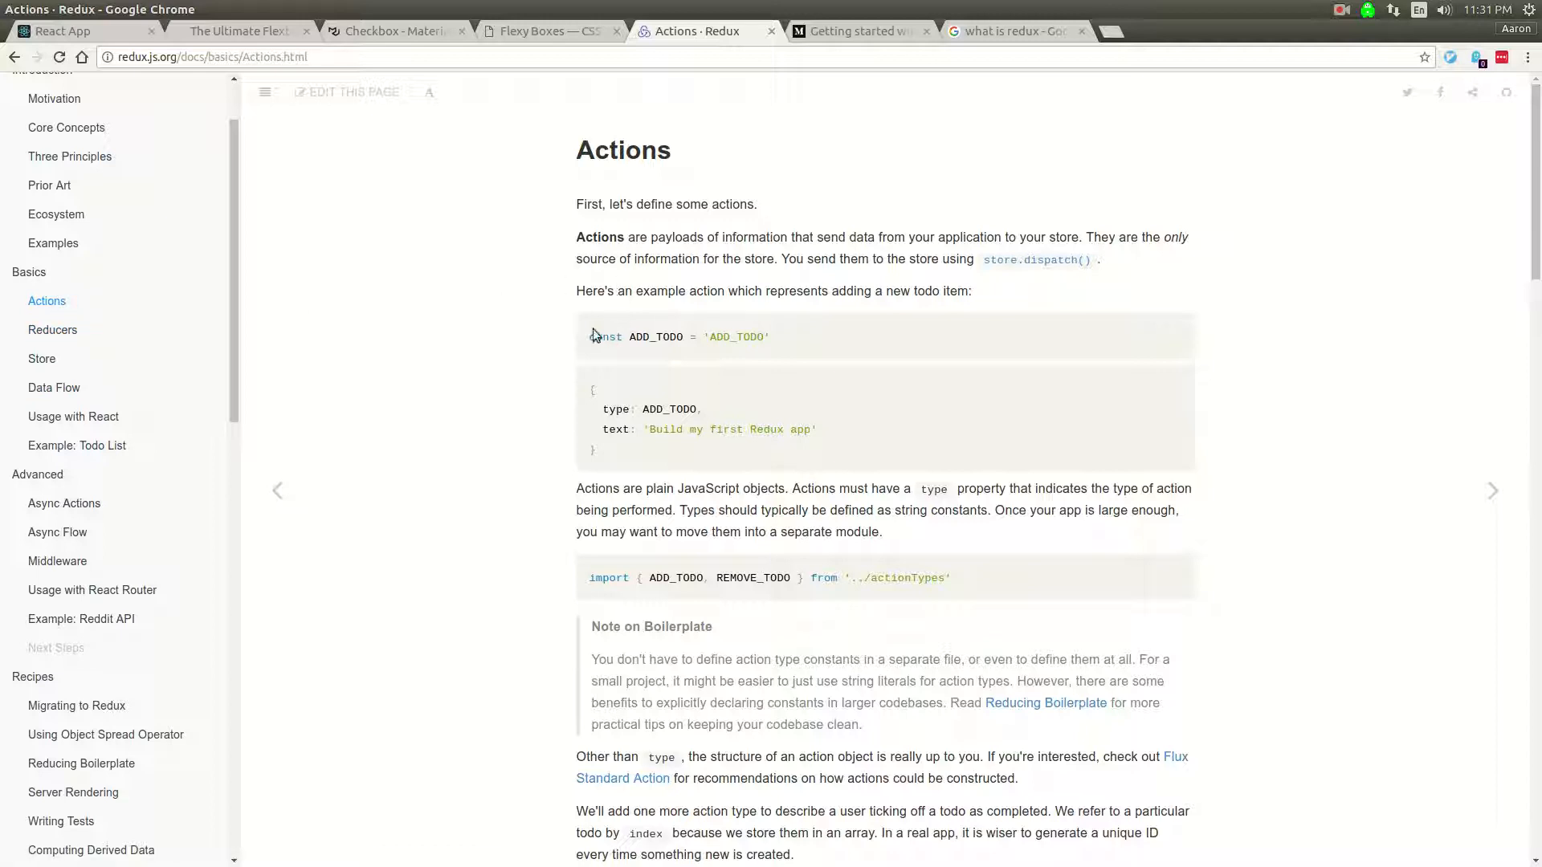
mouse_move(657, 196)
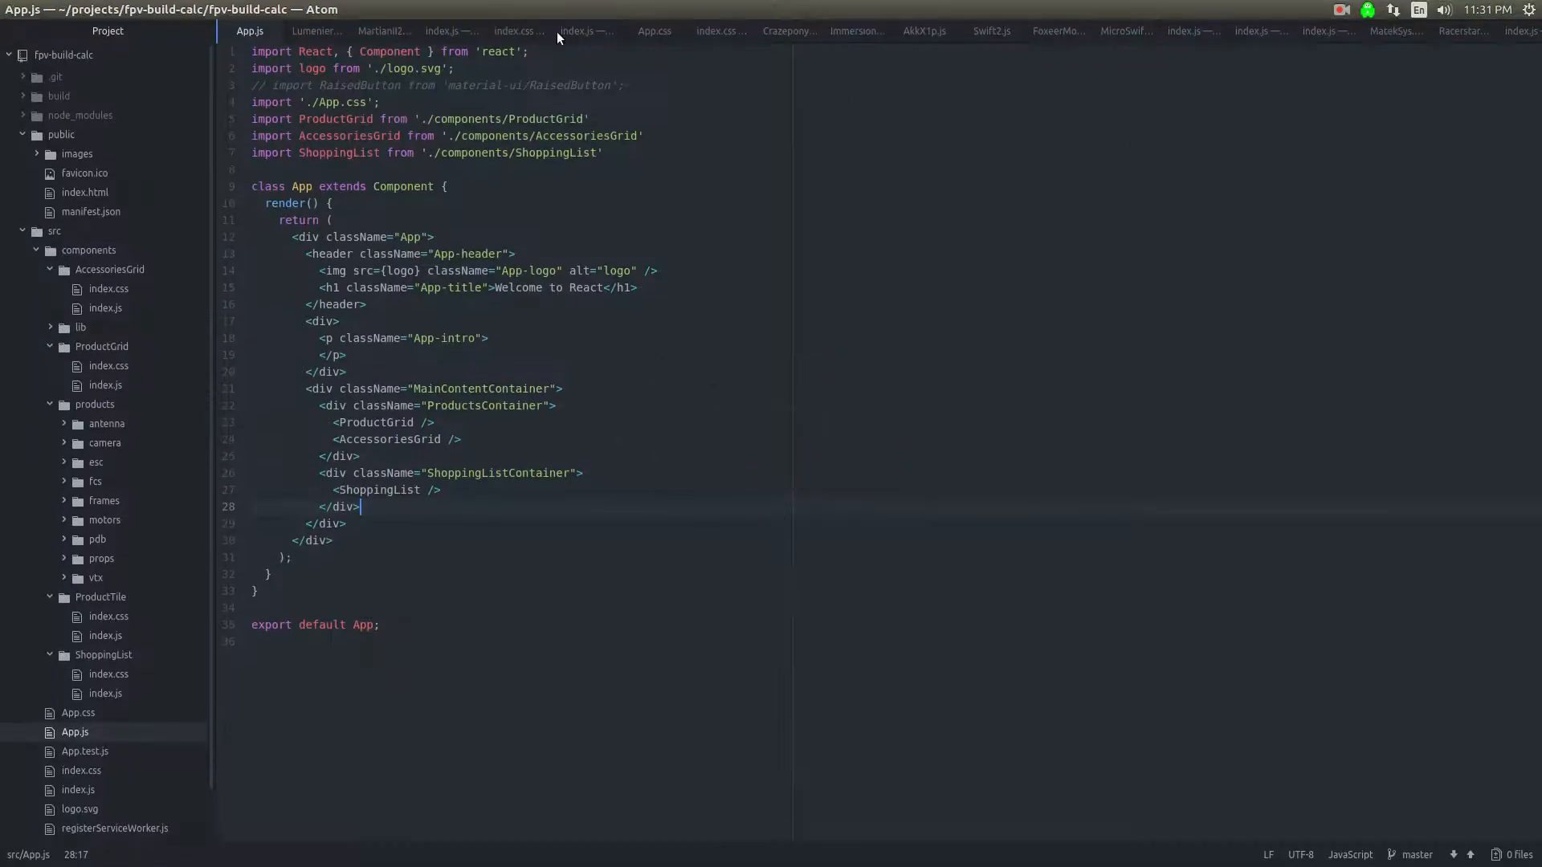
Step: Create a new reducers folder inside src from the project tree
left_click(54, 231)
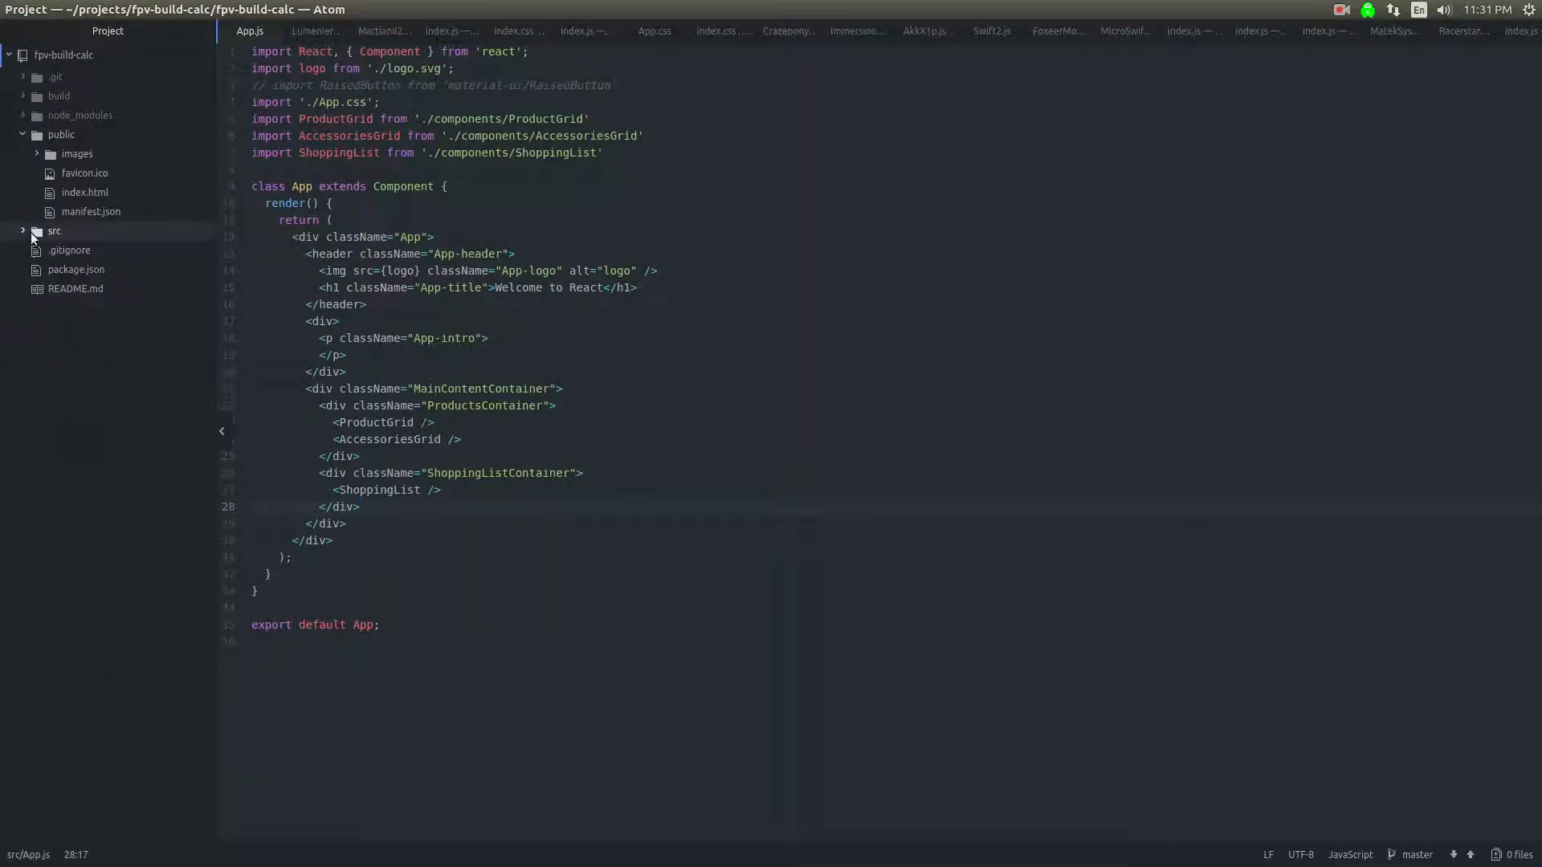
left_click(54, 230)
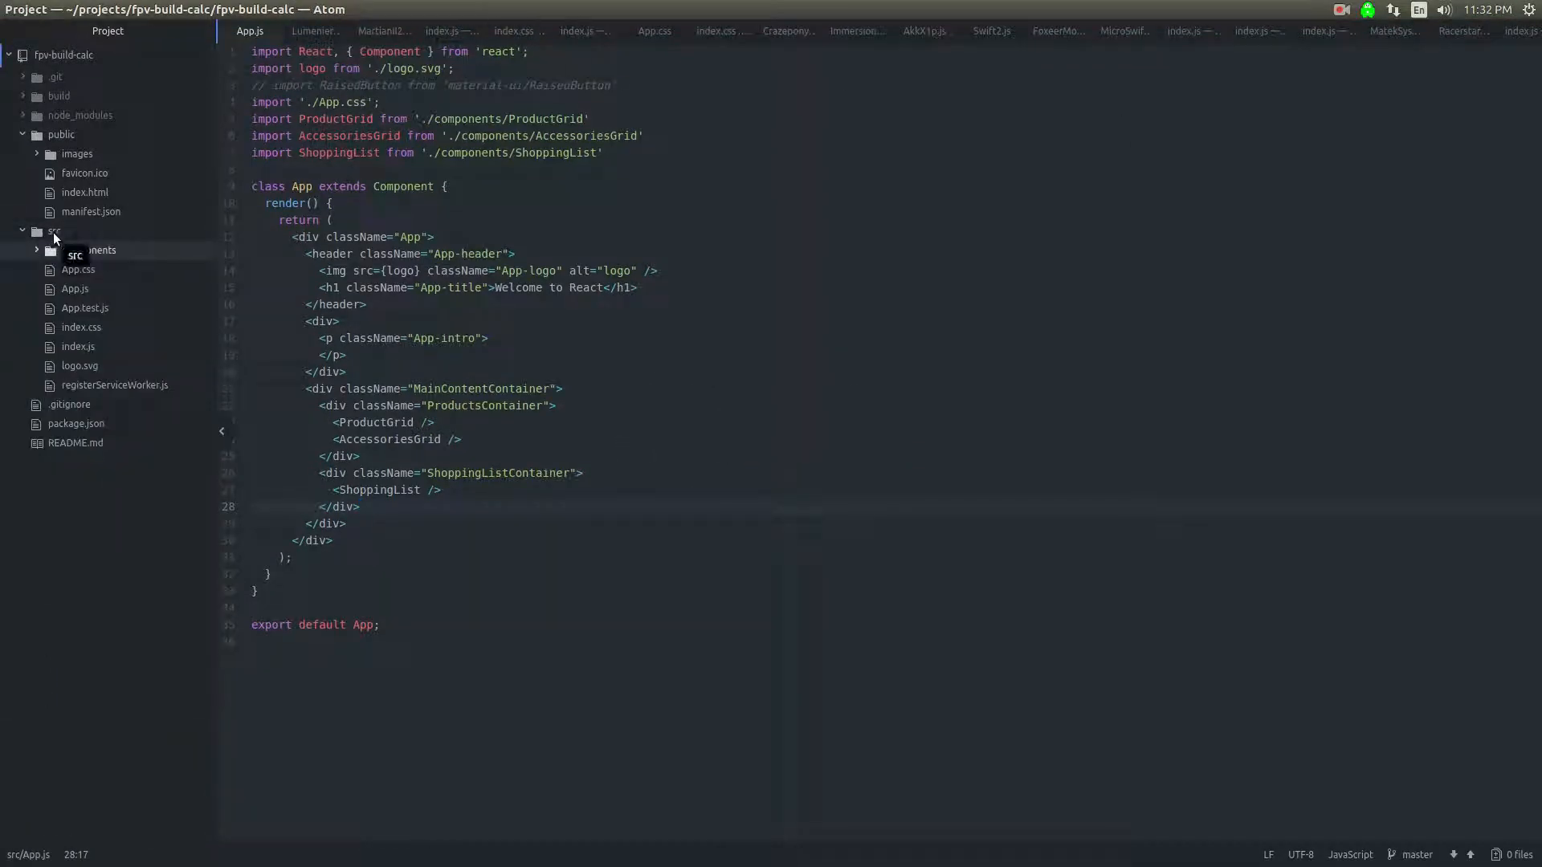
right_click(55, 231)
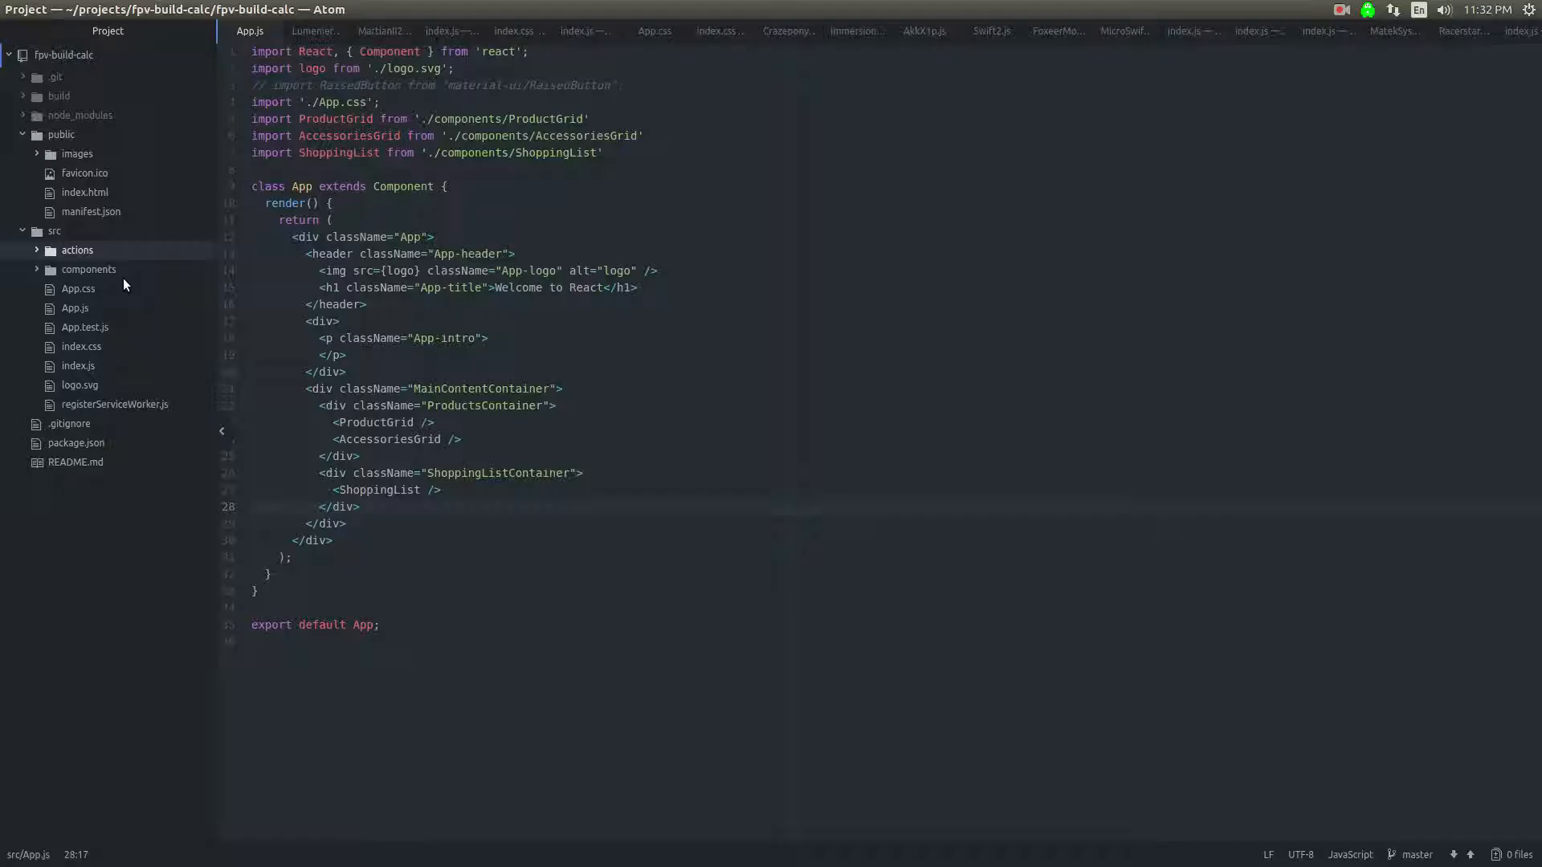
right_click(77, 249)
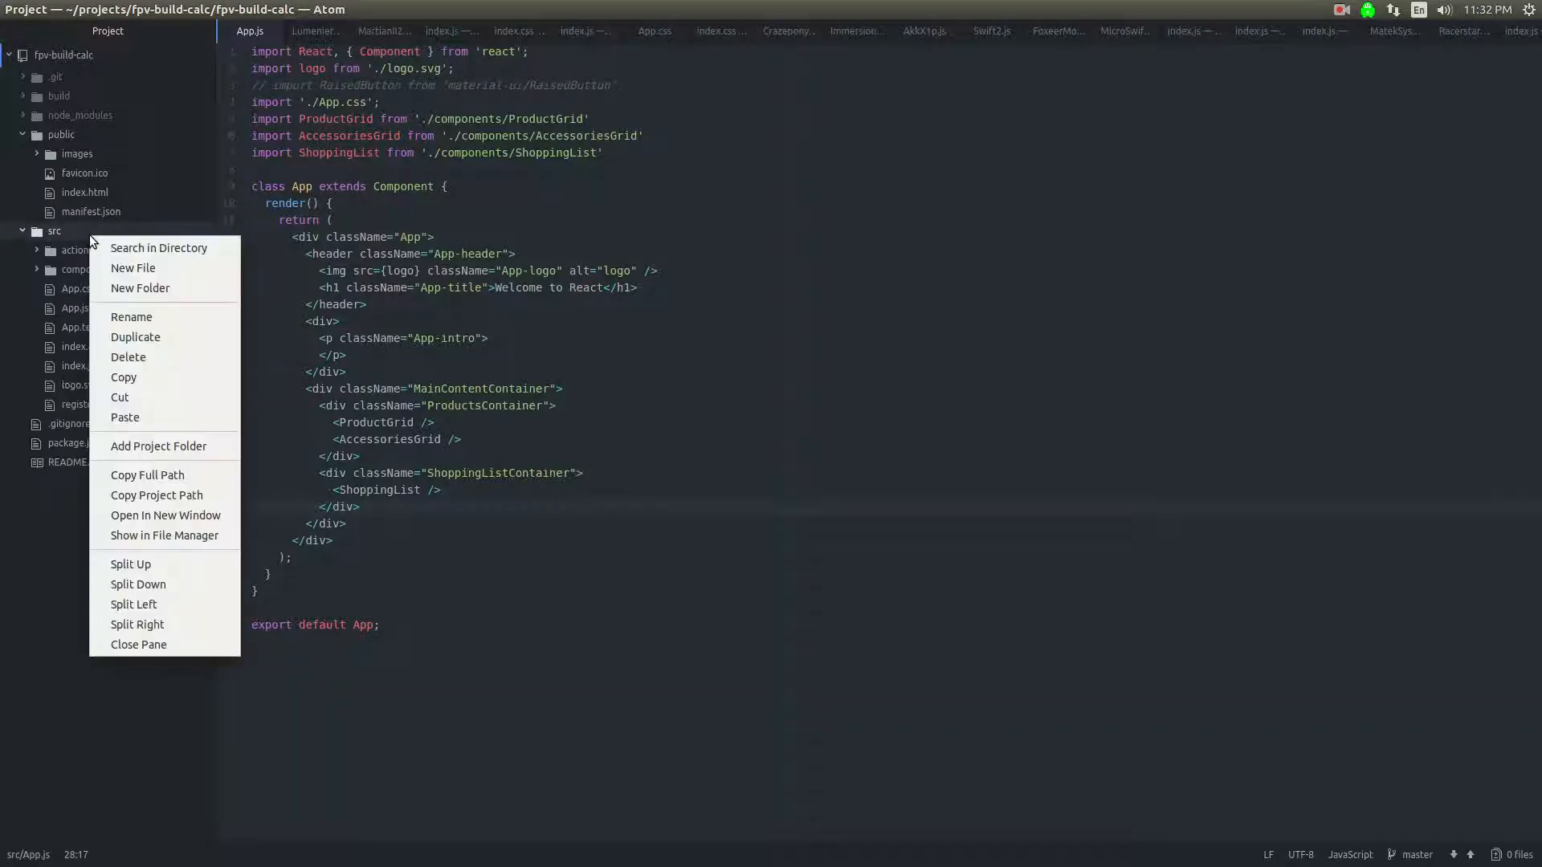
left_click(140, 287)
type("store")
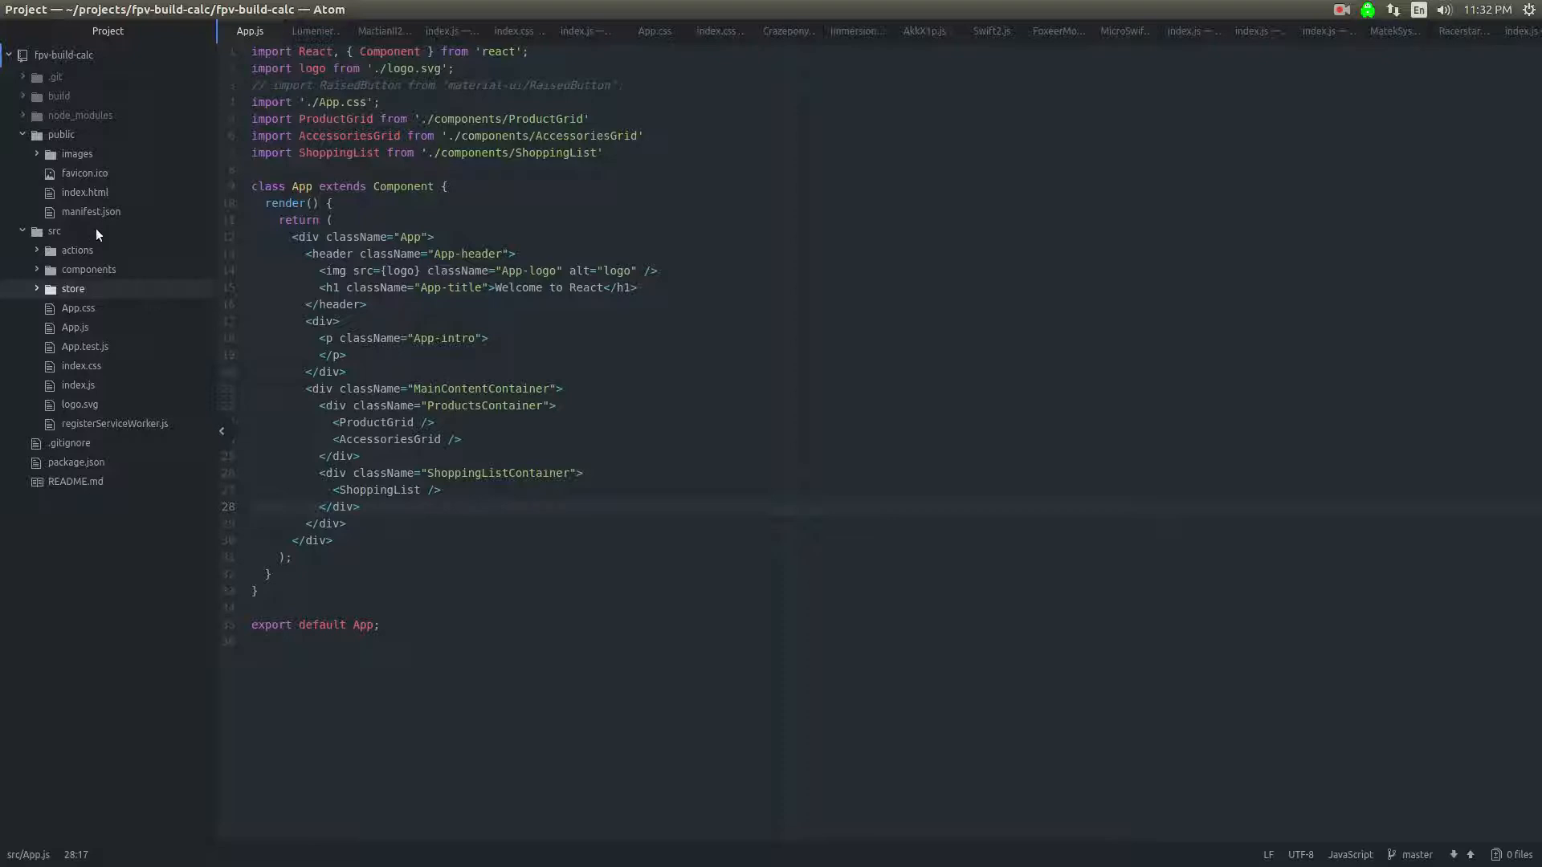
right_click(55, 231)
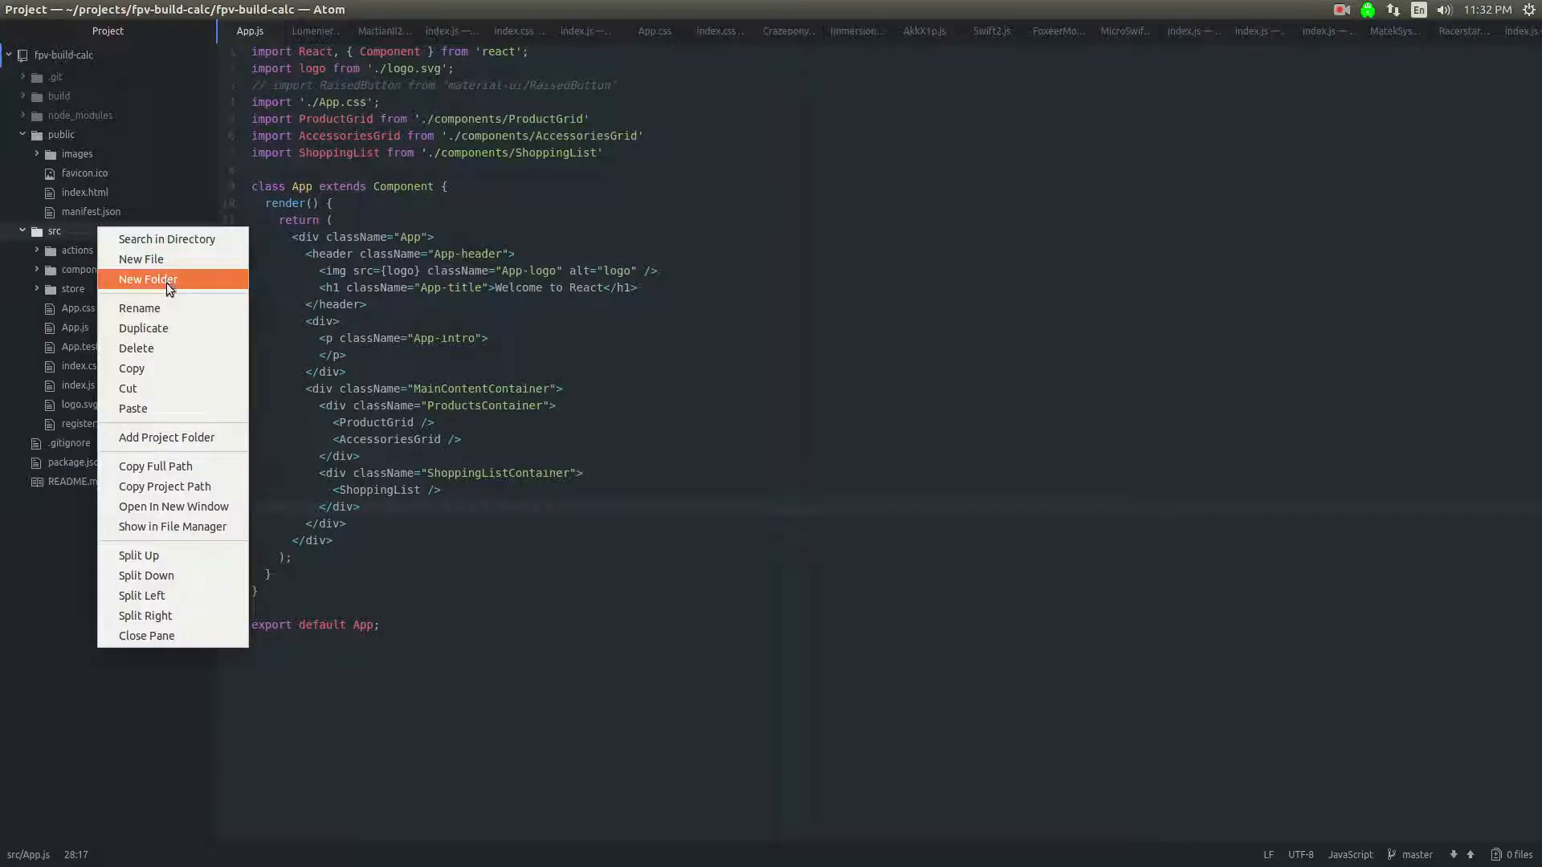
left_click(146, 280)
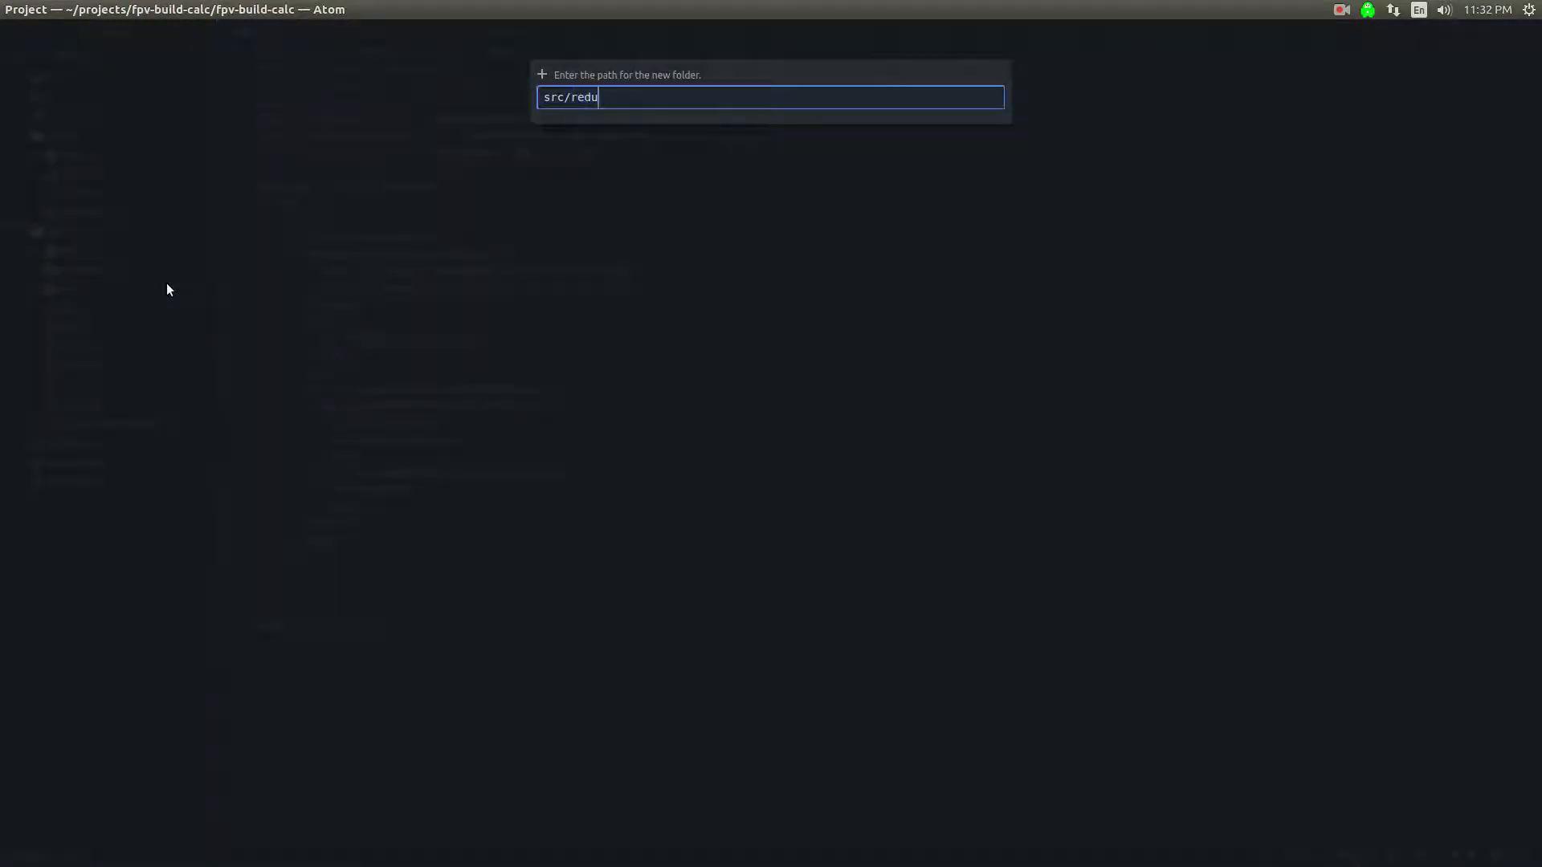
key("Return")
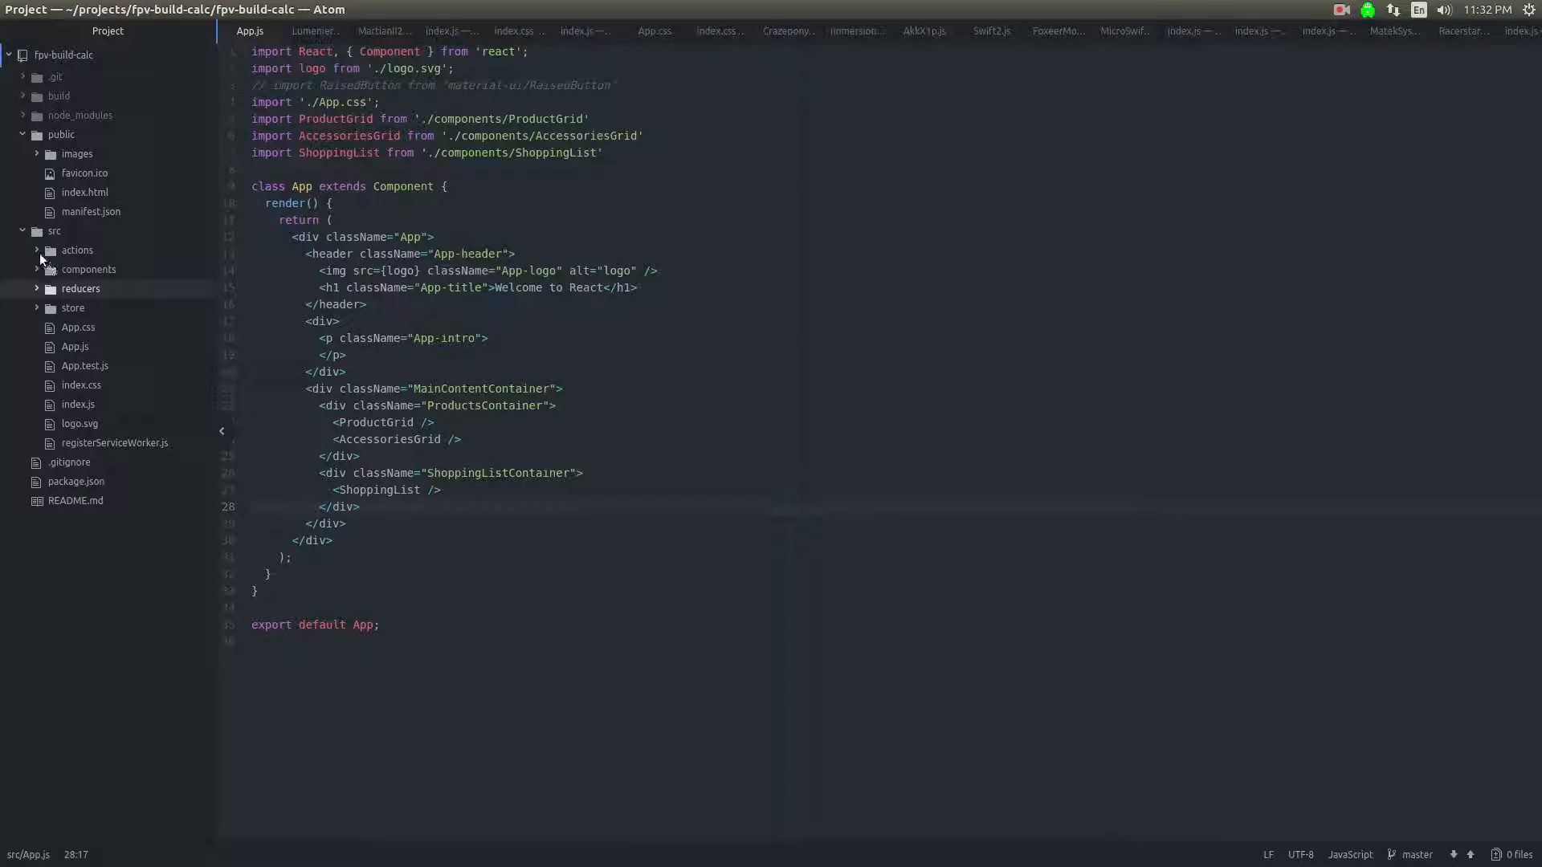
Step: Start a new file inside the actions folder
right_click(77, 251)
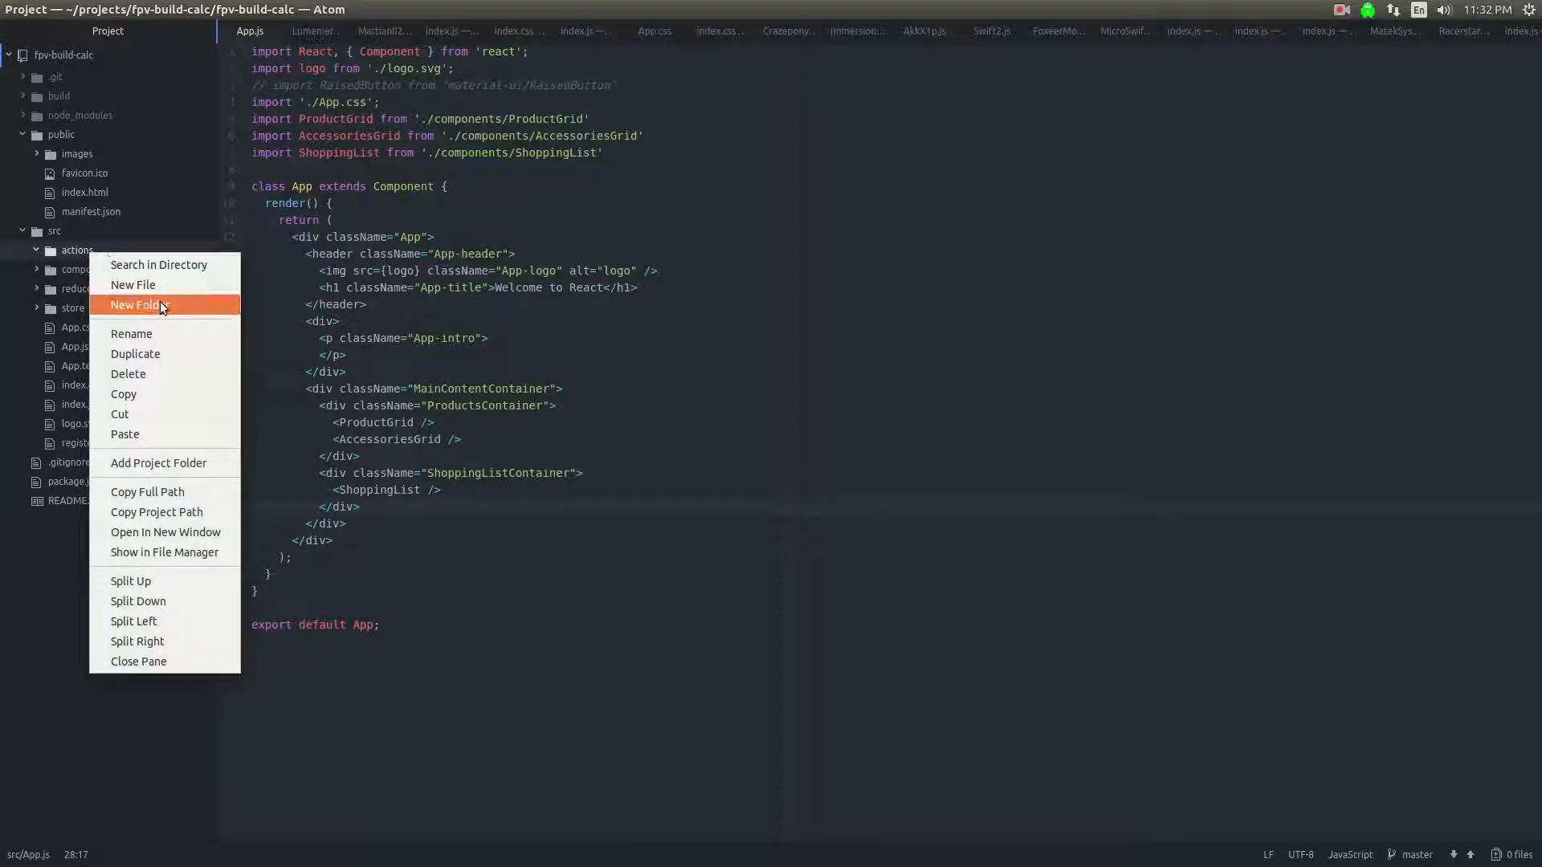
mouse_move(133, 286)
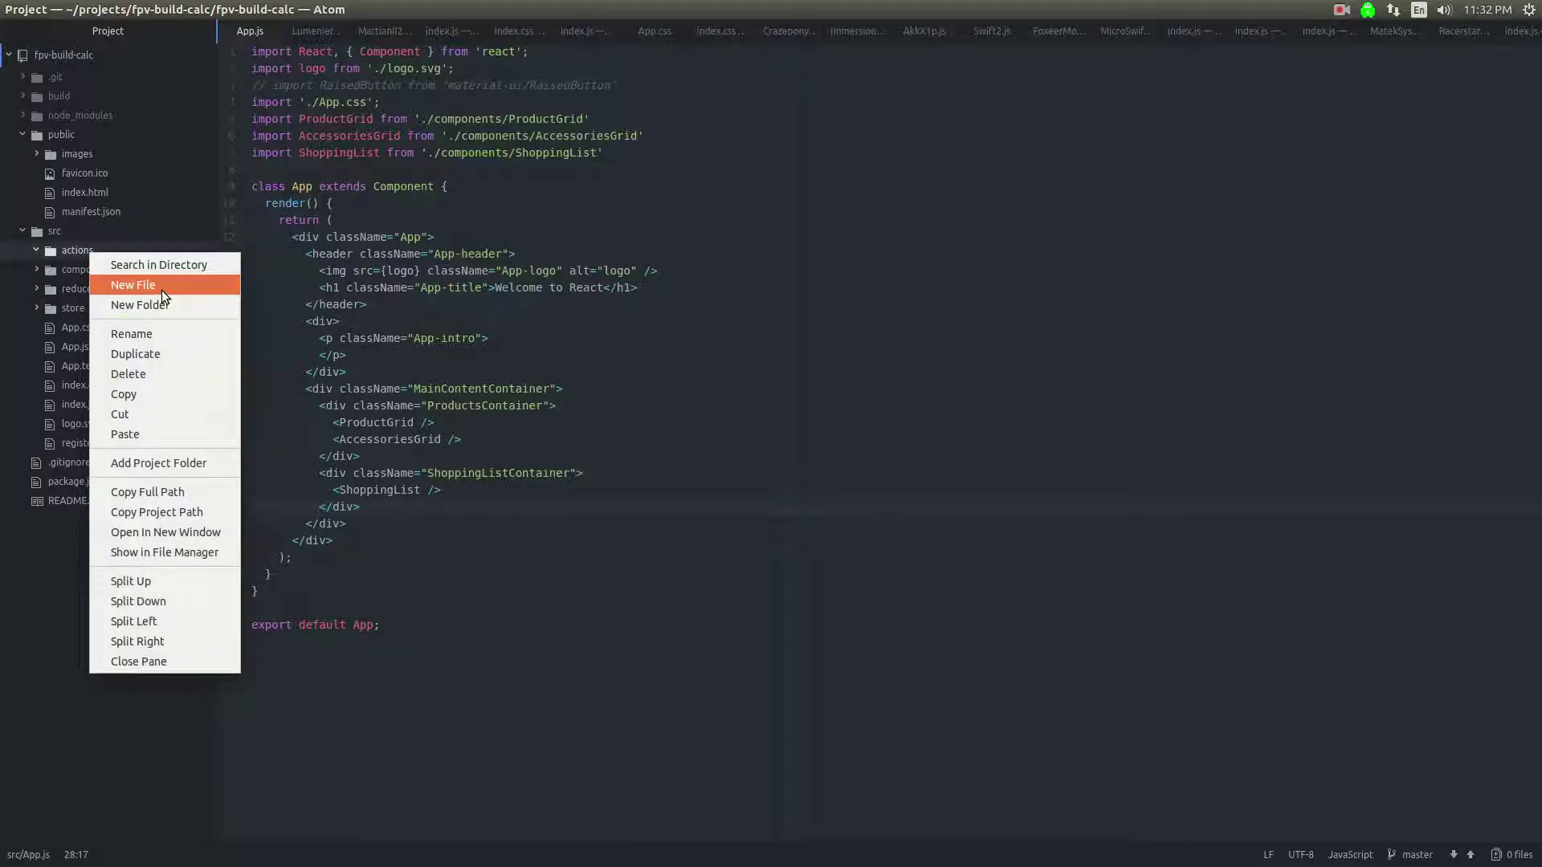
left_click(134, 286)
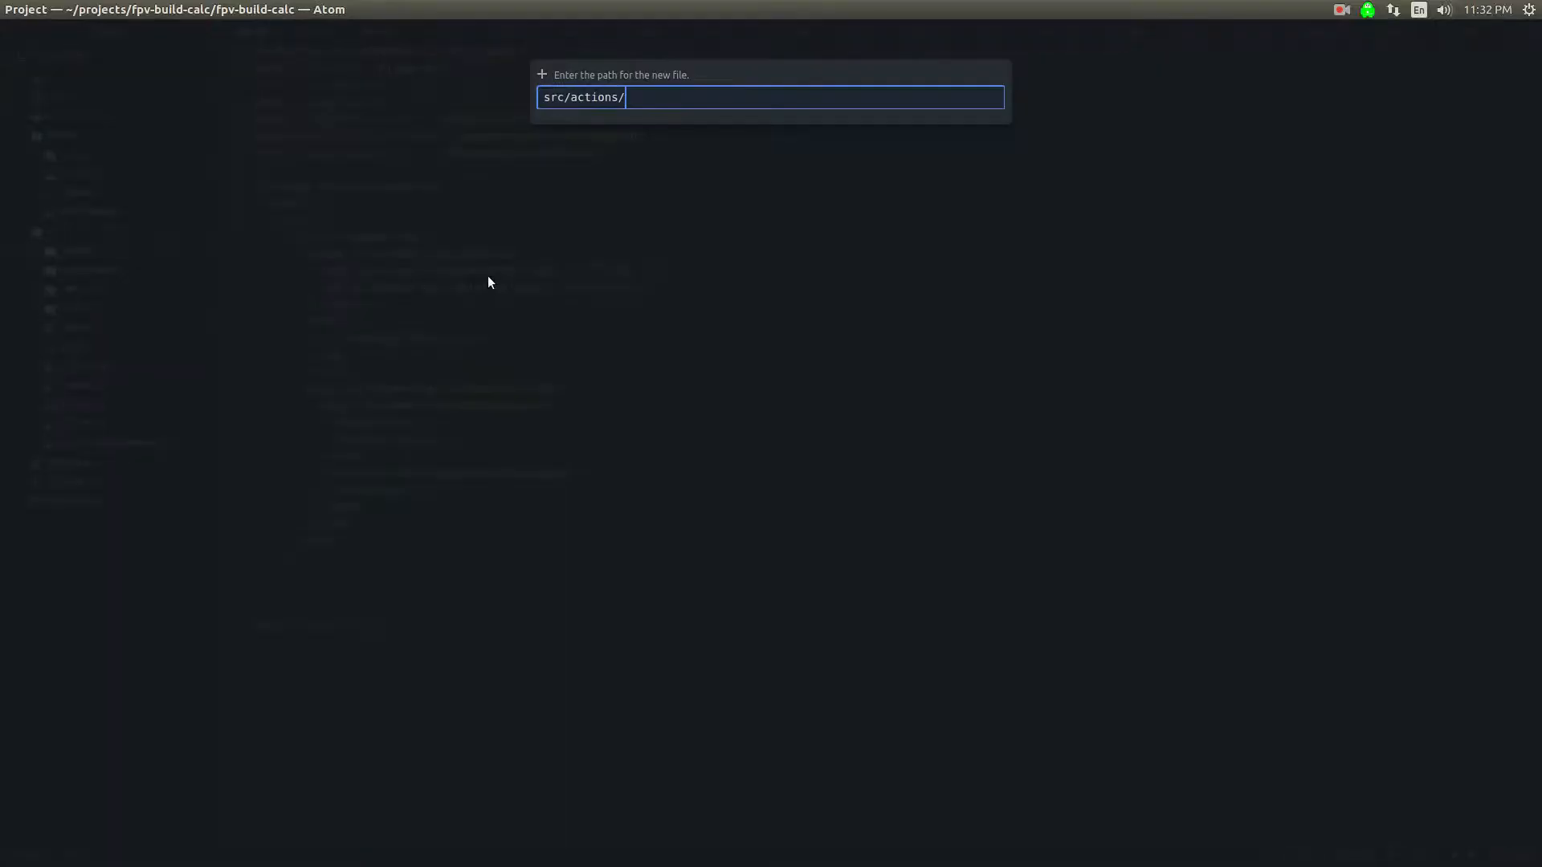
Step: Create src/actions/types.js and begin typing export/const into it
type("types.")
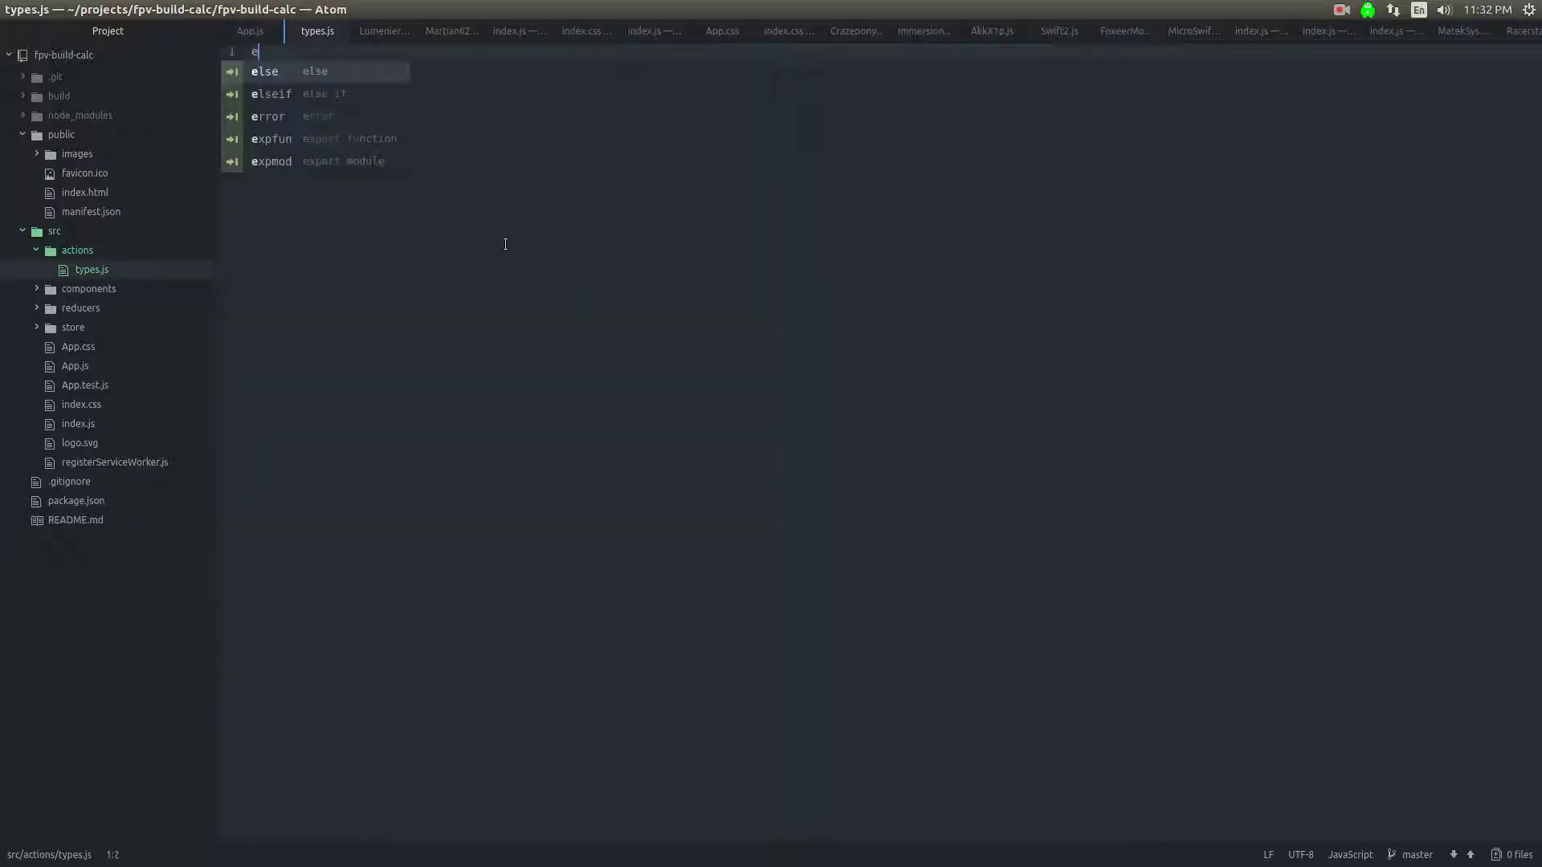
type("xport")
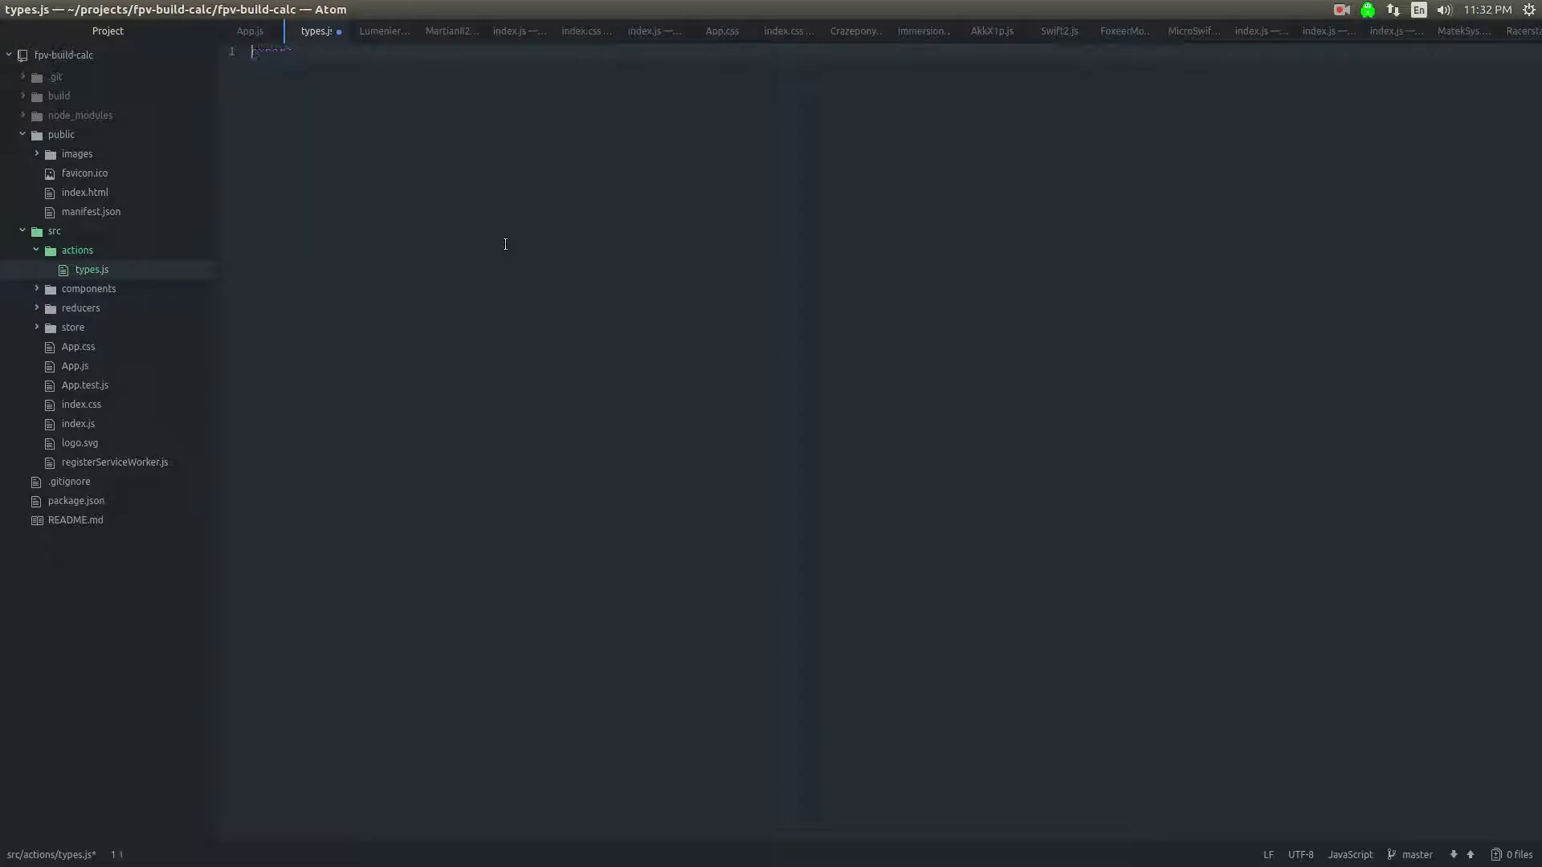
type("const")
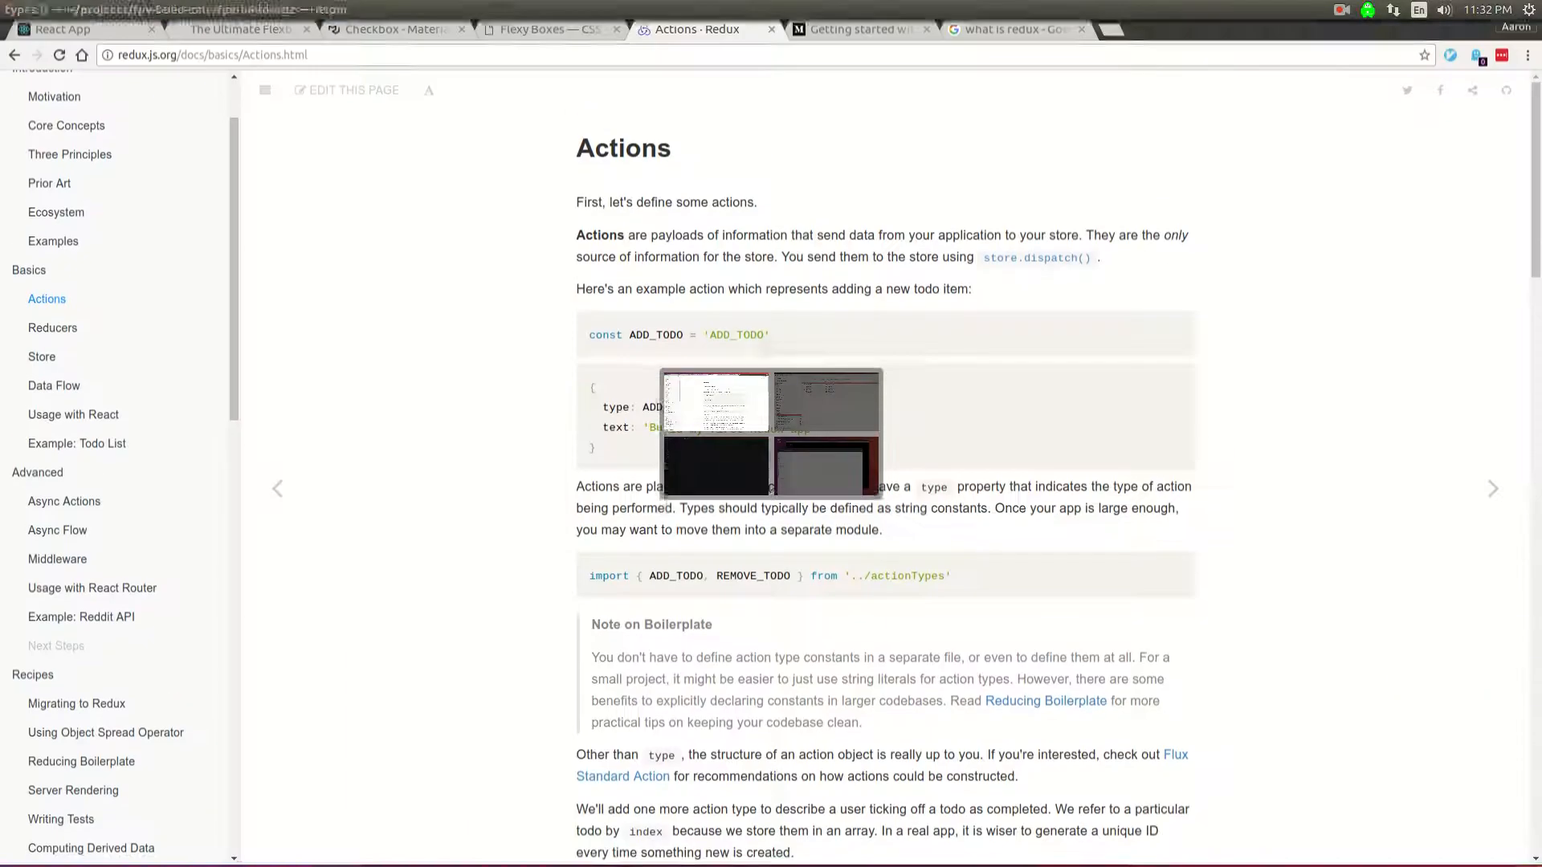
Step: Tick the Makerfire 4pcs ESC 20A BLHeli product in the running React App, then return to types.js
left_click(84, 29)
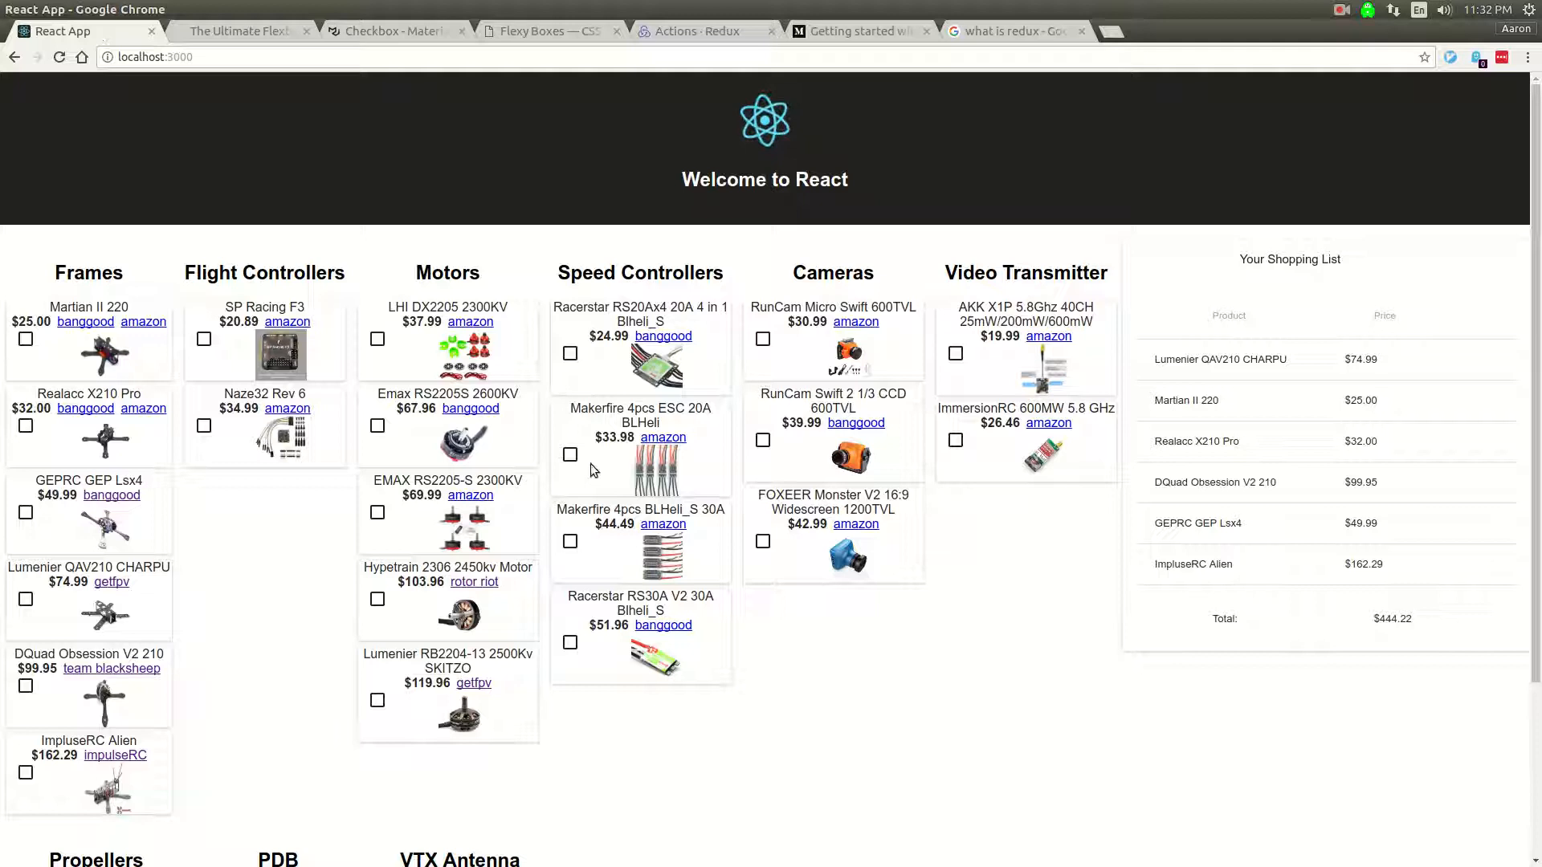
left_click(569, 455)
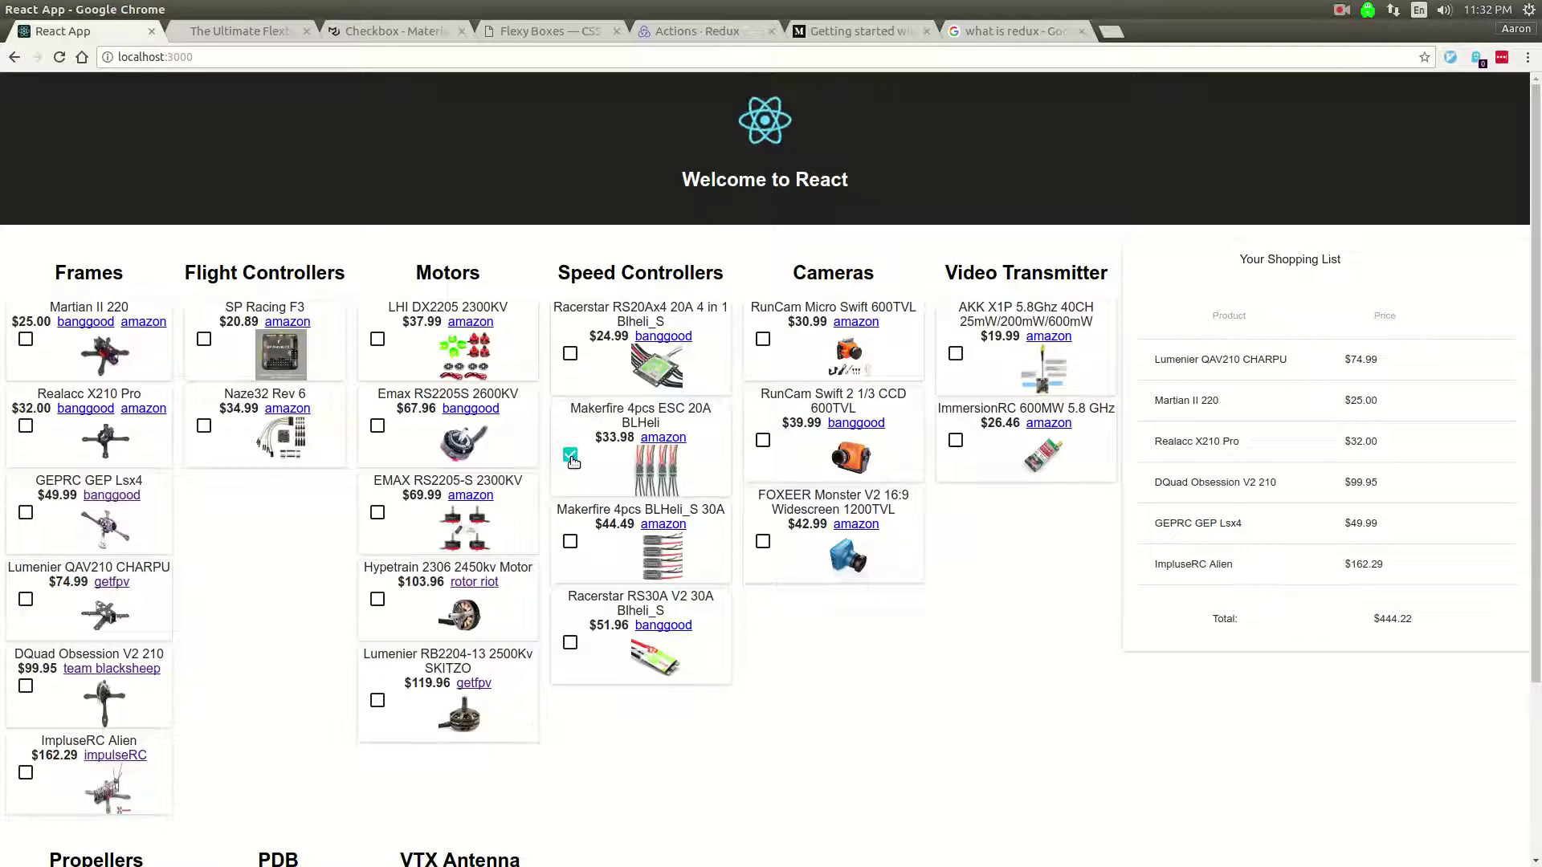
left_click(569, 455)
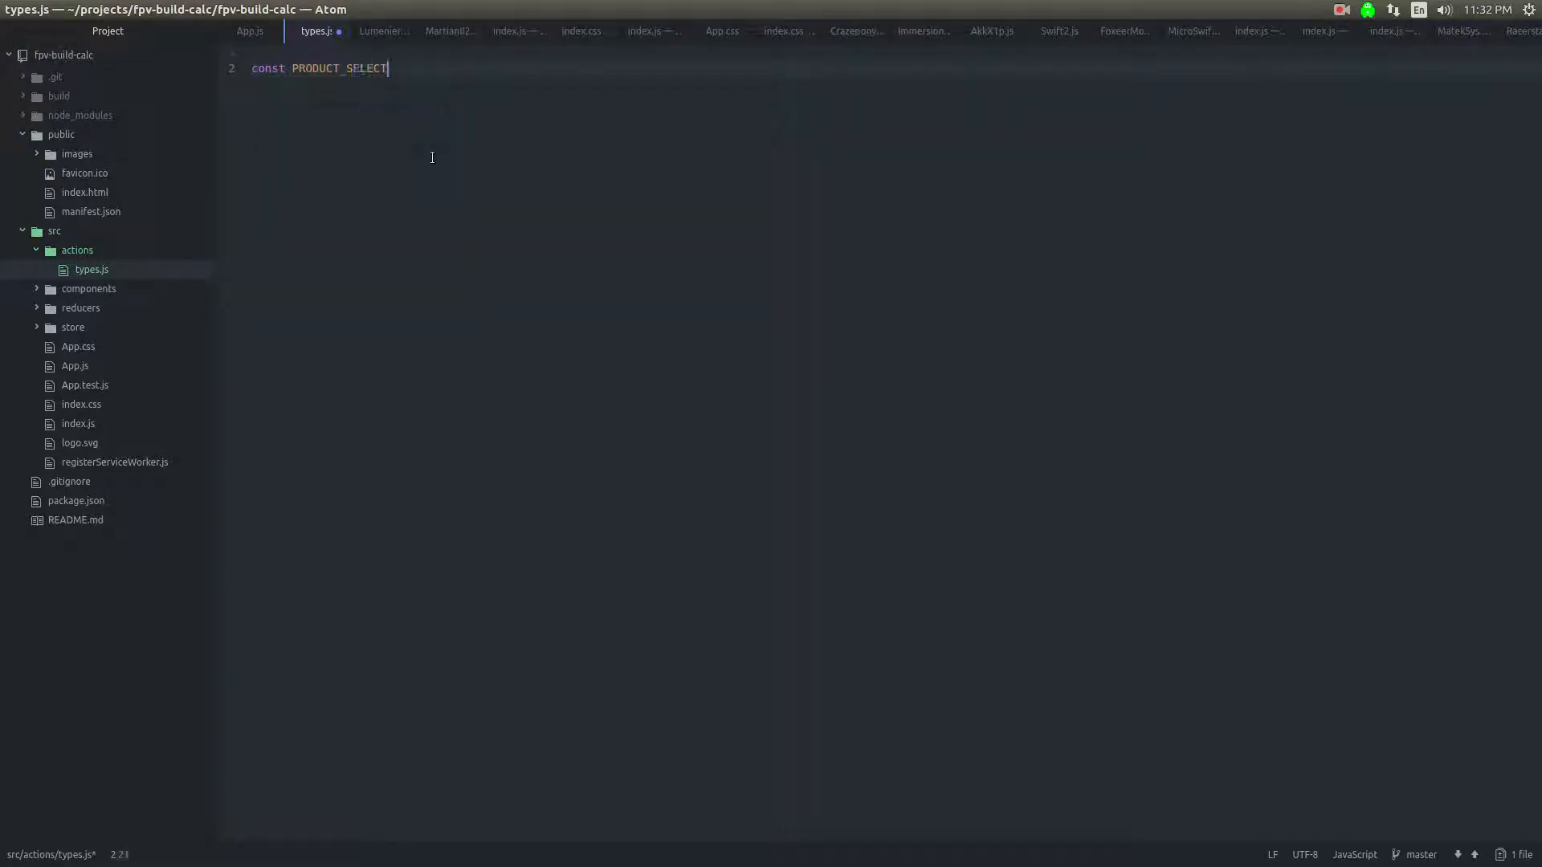
Step: Declare const PRODUCT_SELECTED = 'PRODUCT_SELECTED' and add its export line
type("ED = '")
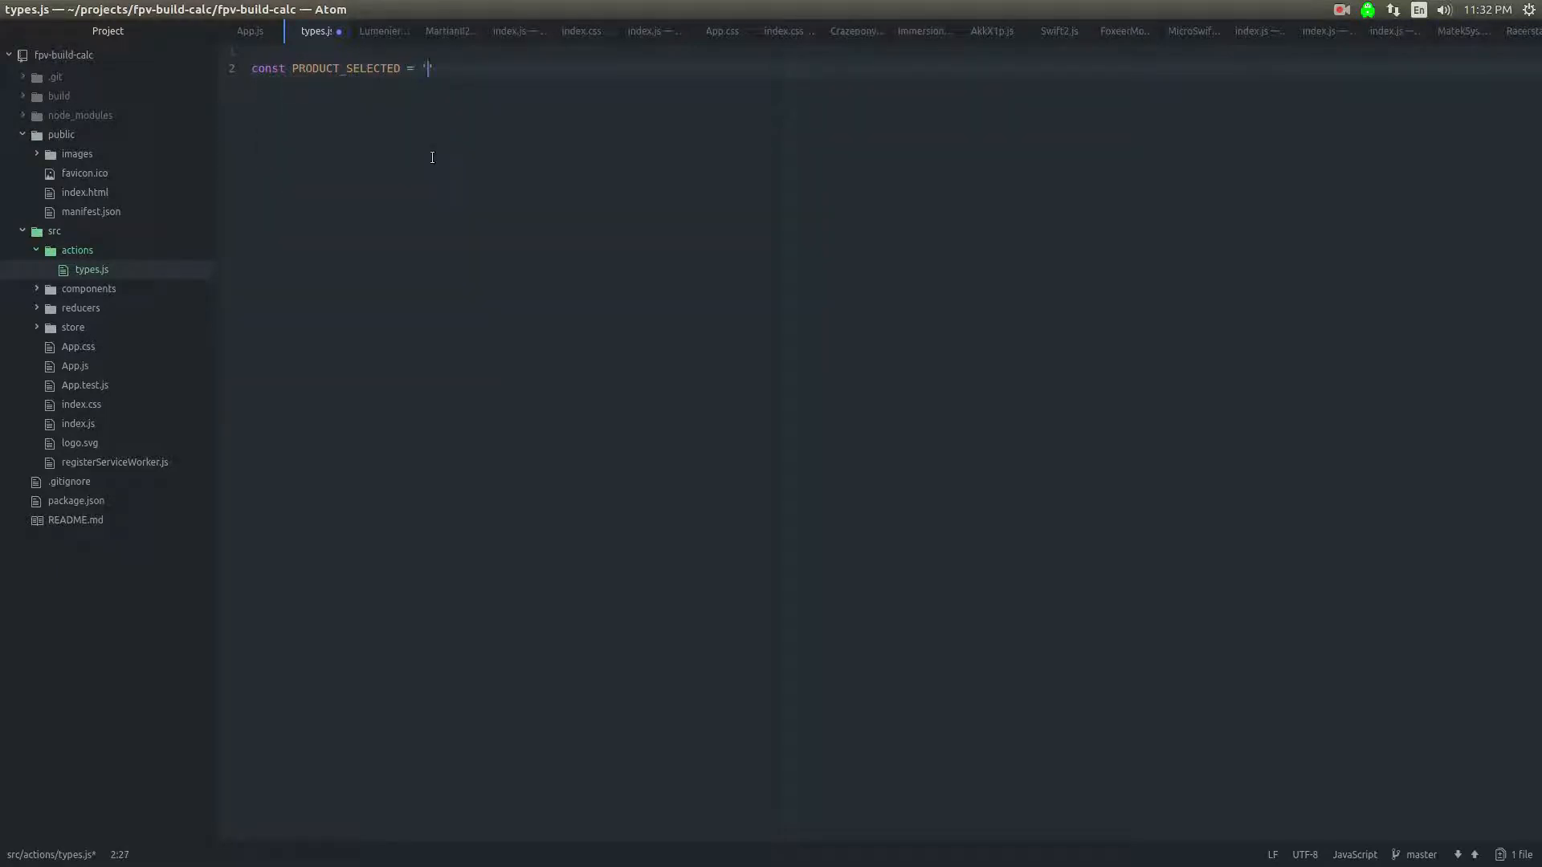
type("PRODUCT_SELECTED")
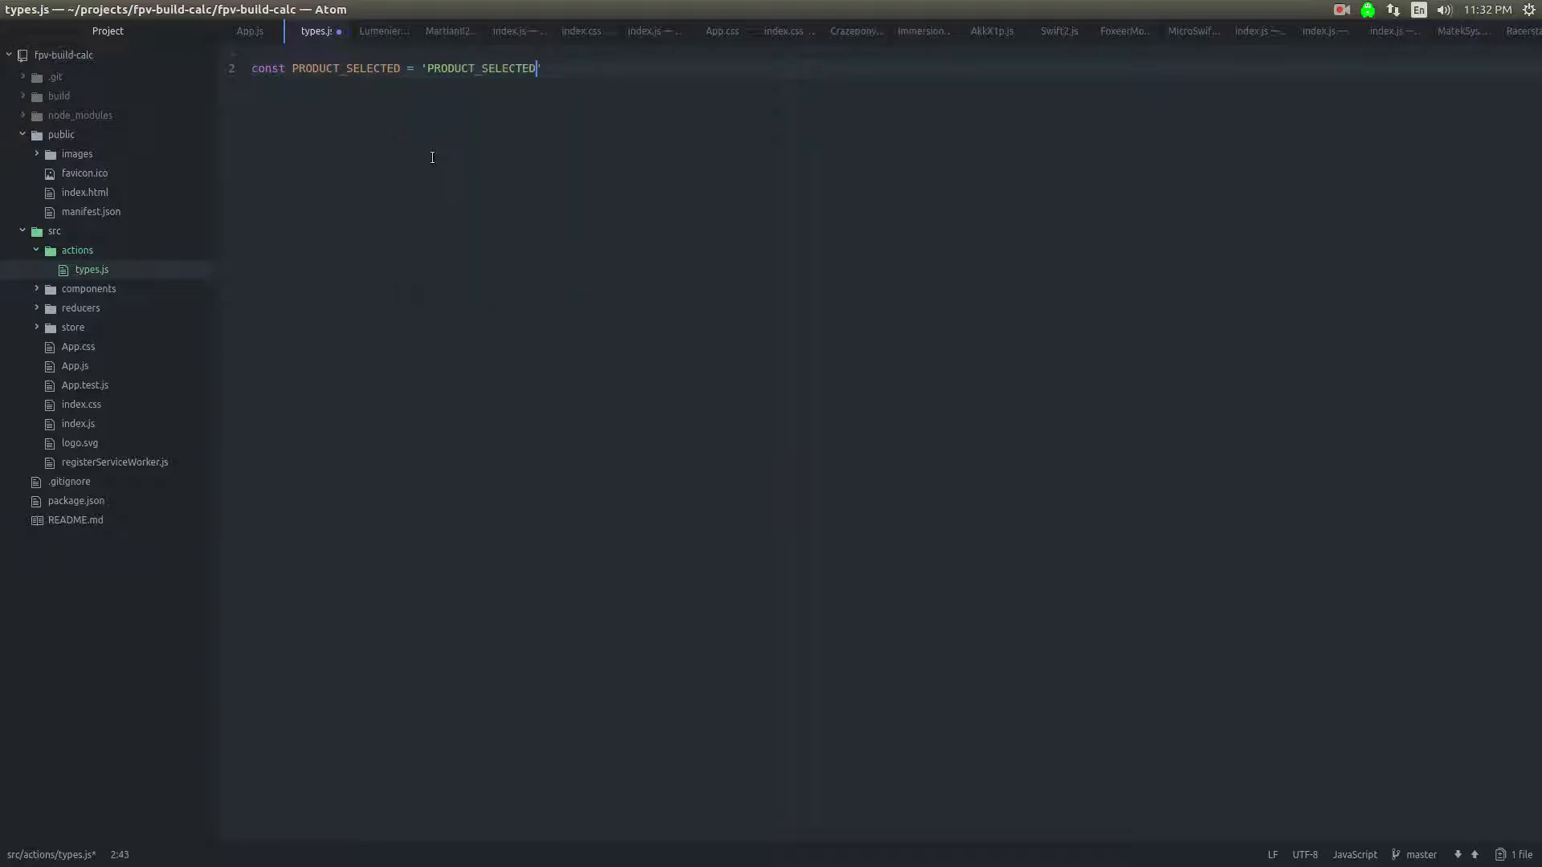
type("export")
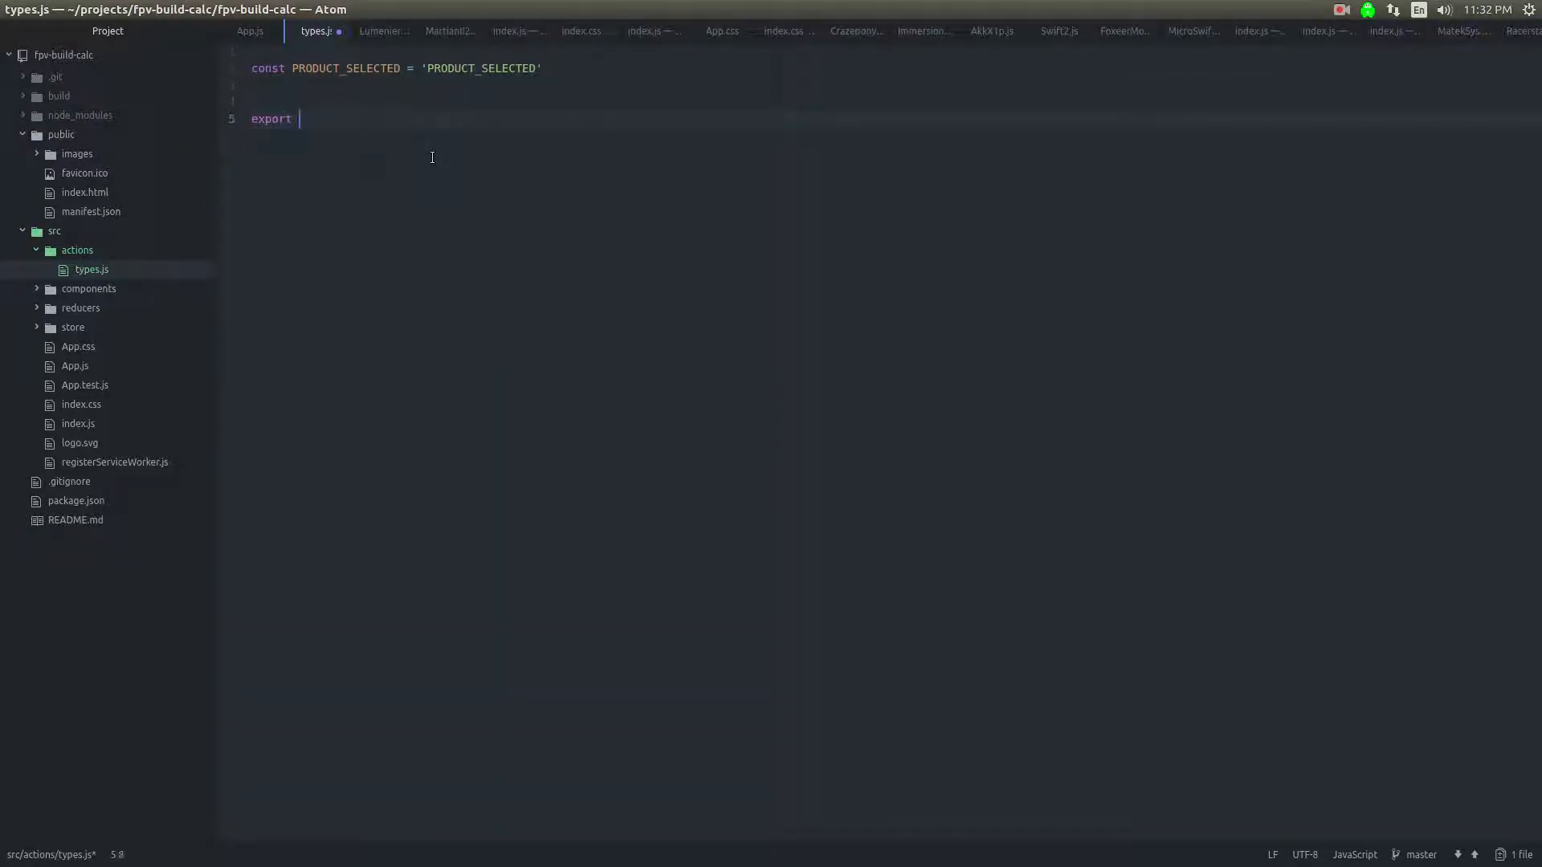
type("defau")
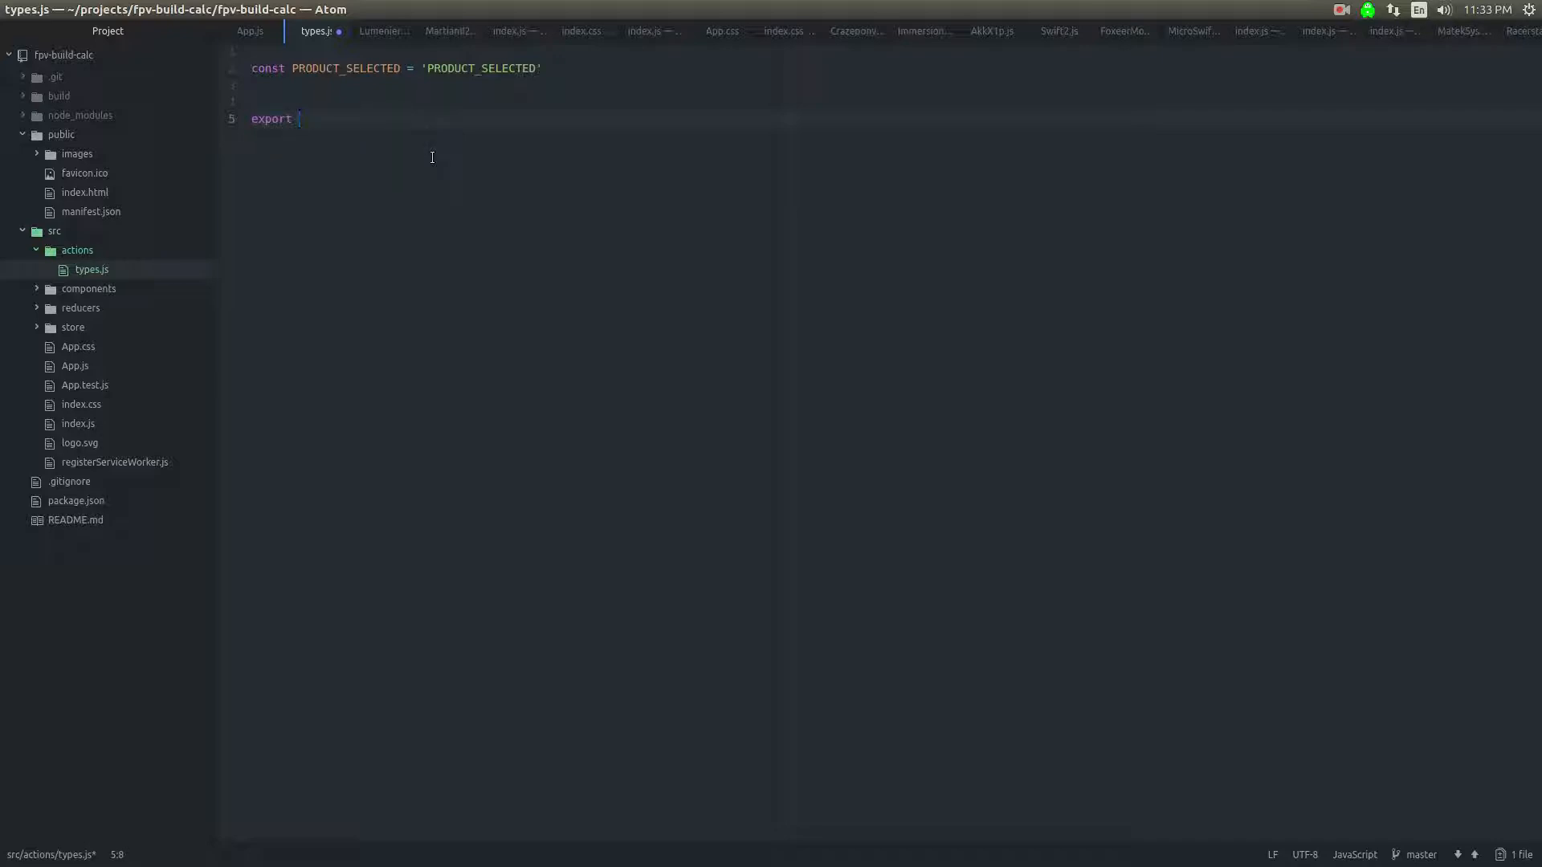
type("PRODUCT_SELECTED;")
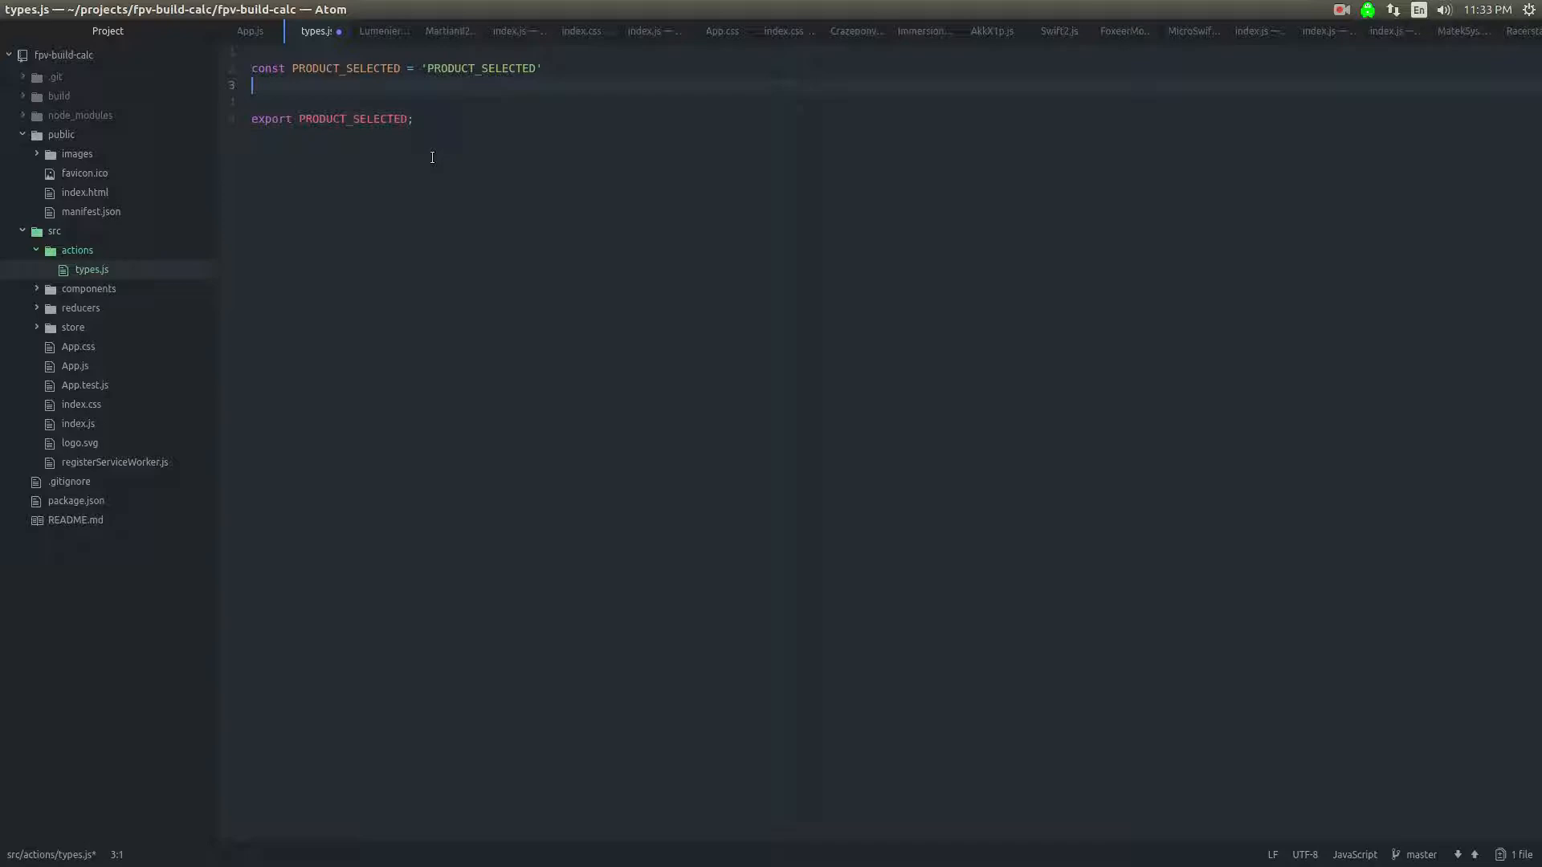
Step: Declare const PRODUCT_DESELECTED = 'PRODUCT_DESELECTED' with its export line
type("const")
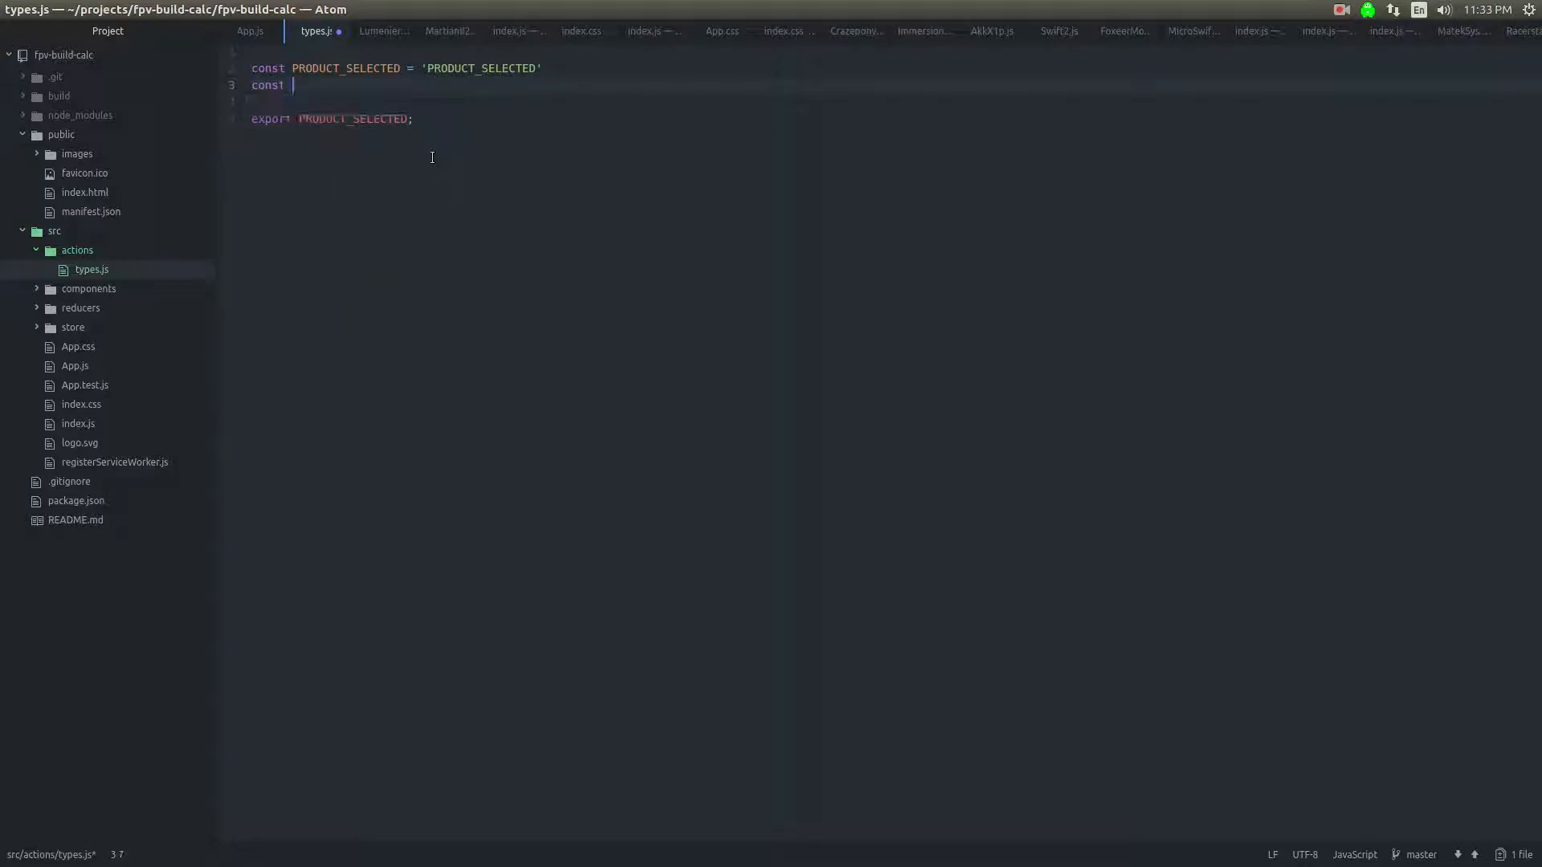
type("PRODUCT")
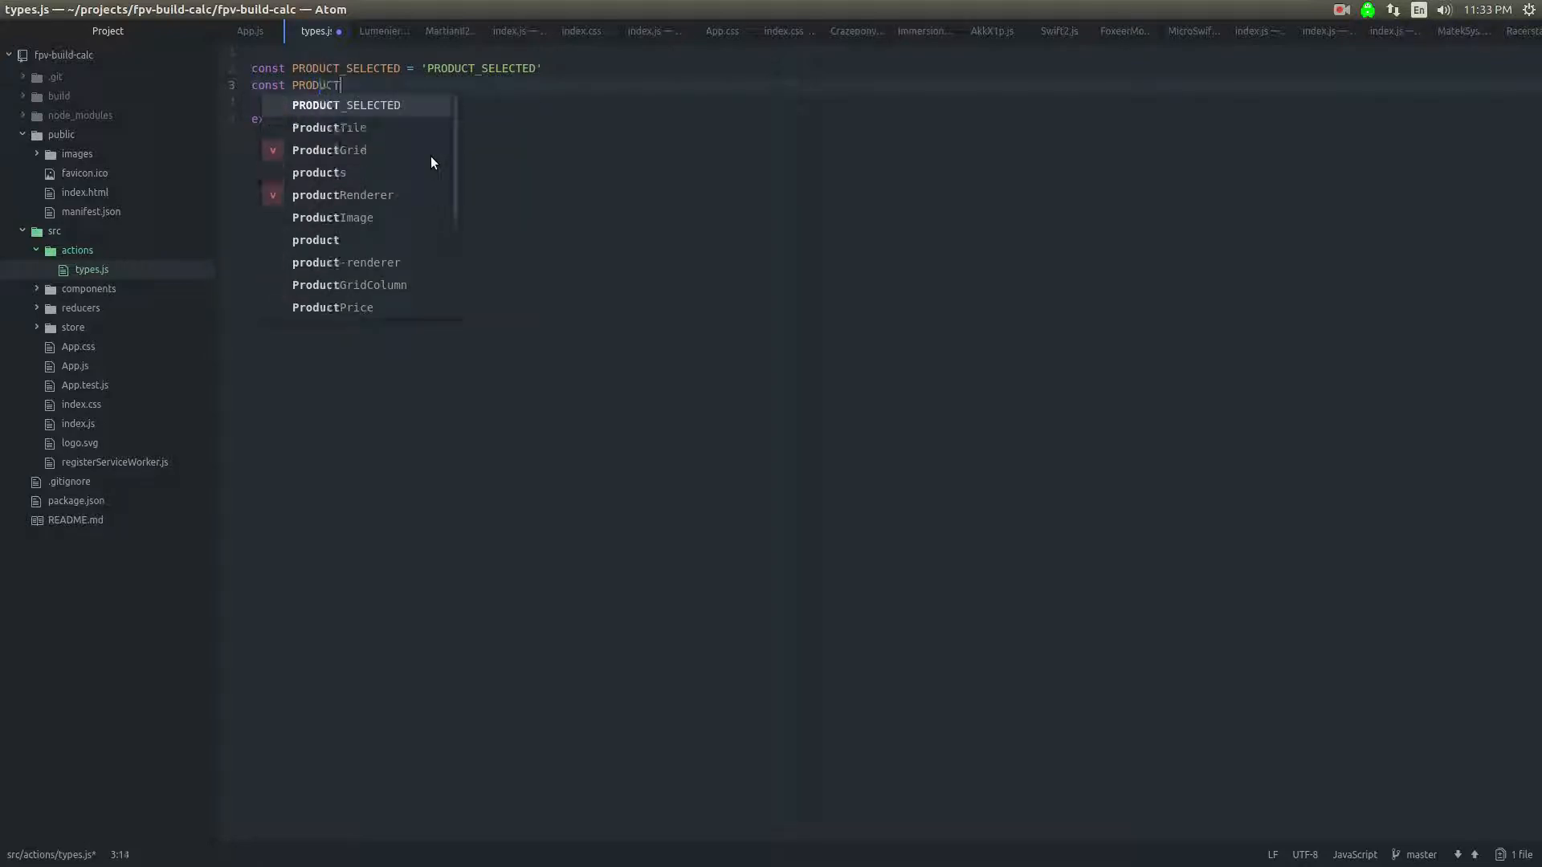
type("_DESELECTED")
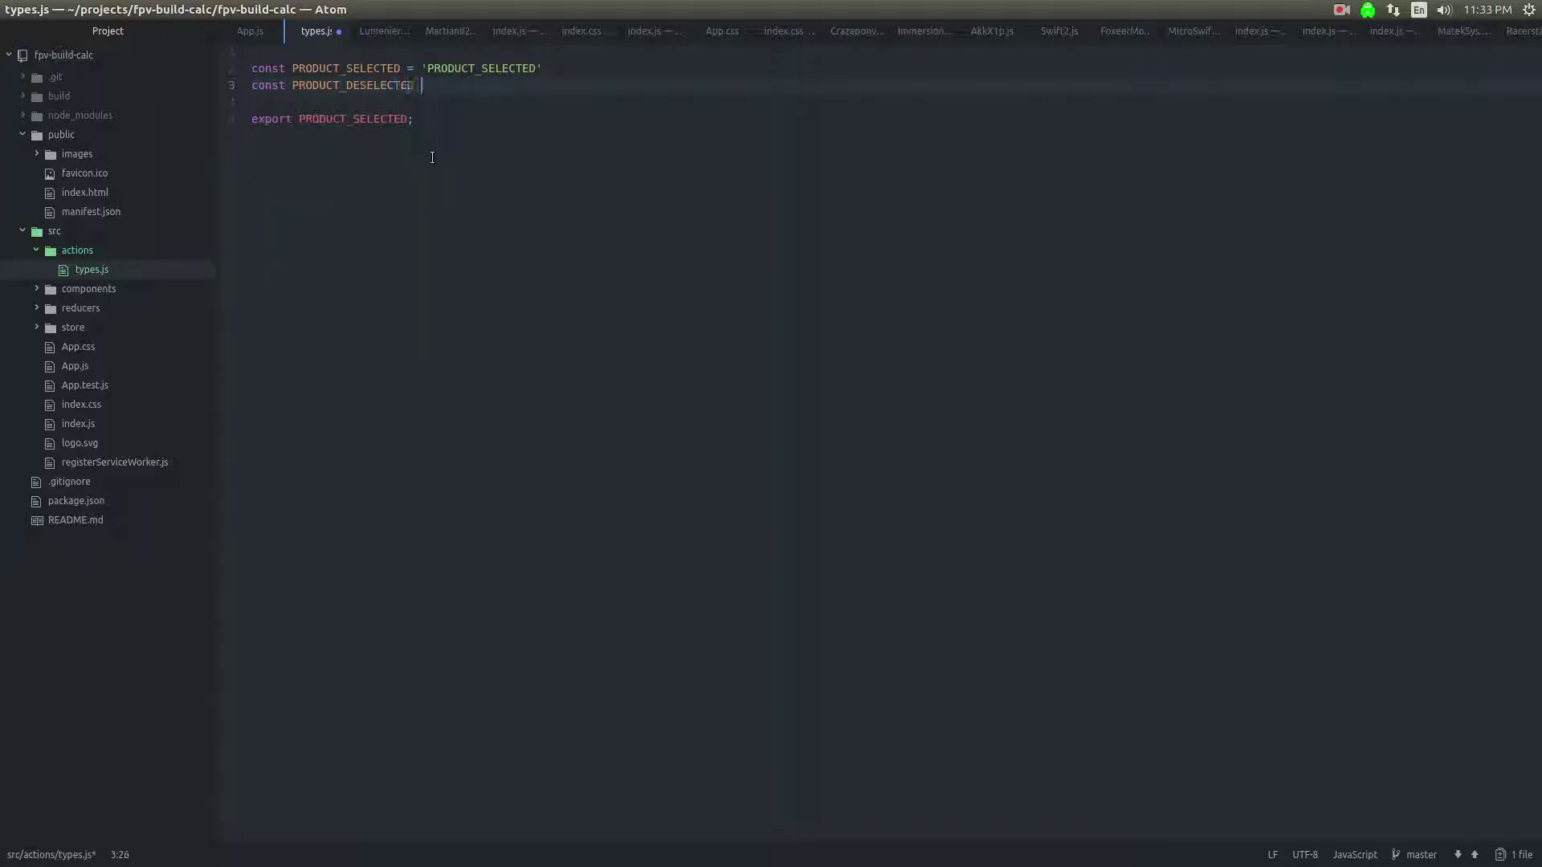
type("= '")
type("expor")
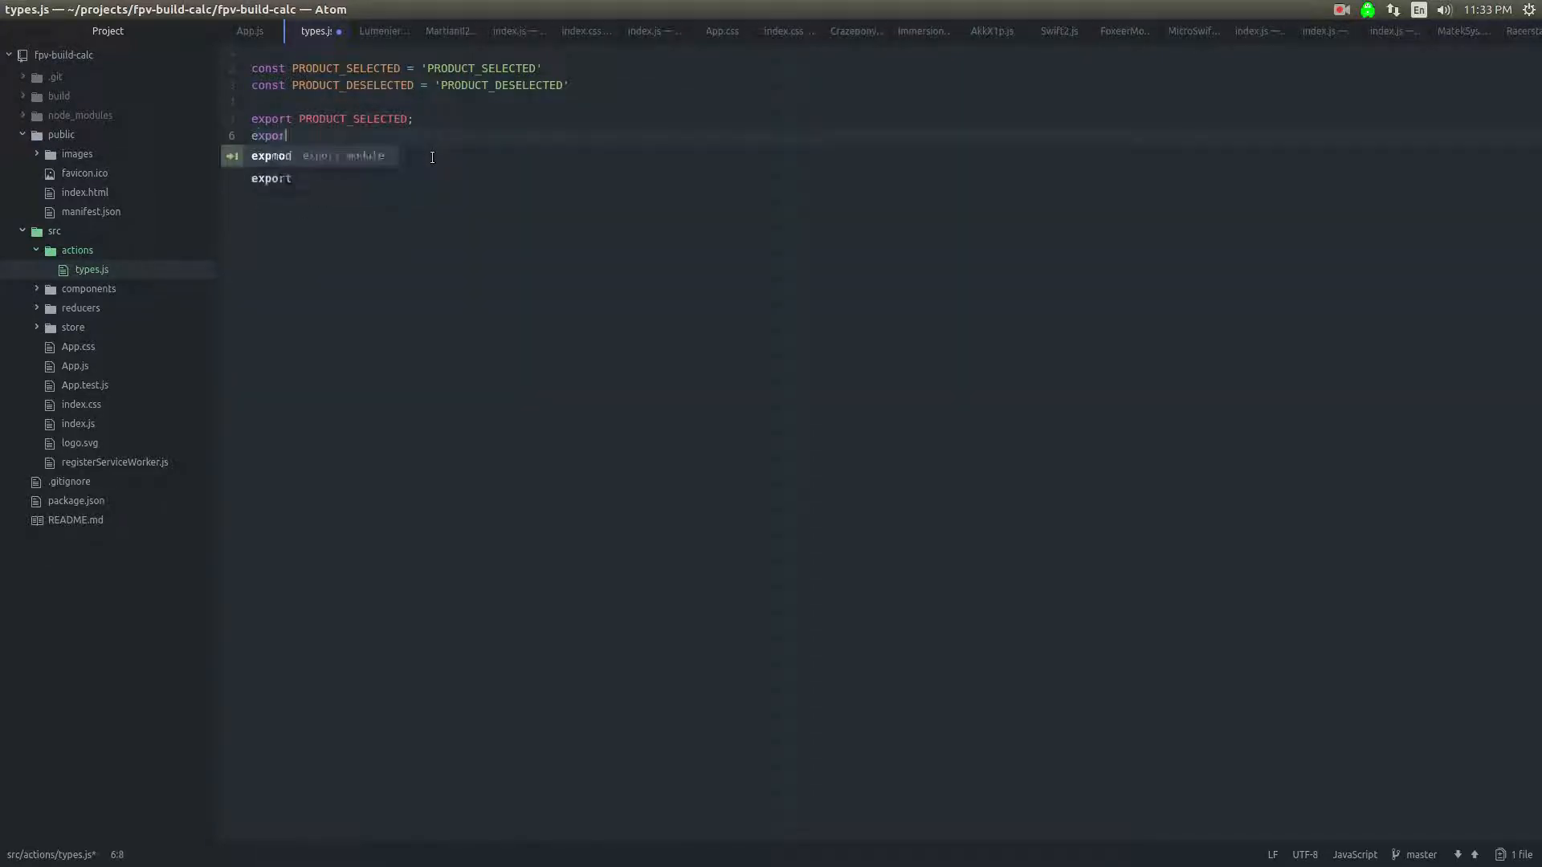
type("PRODUCT_DESELECTED;")
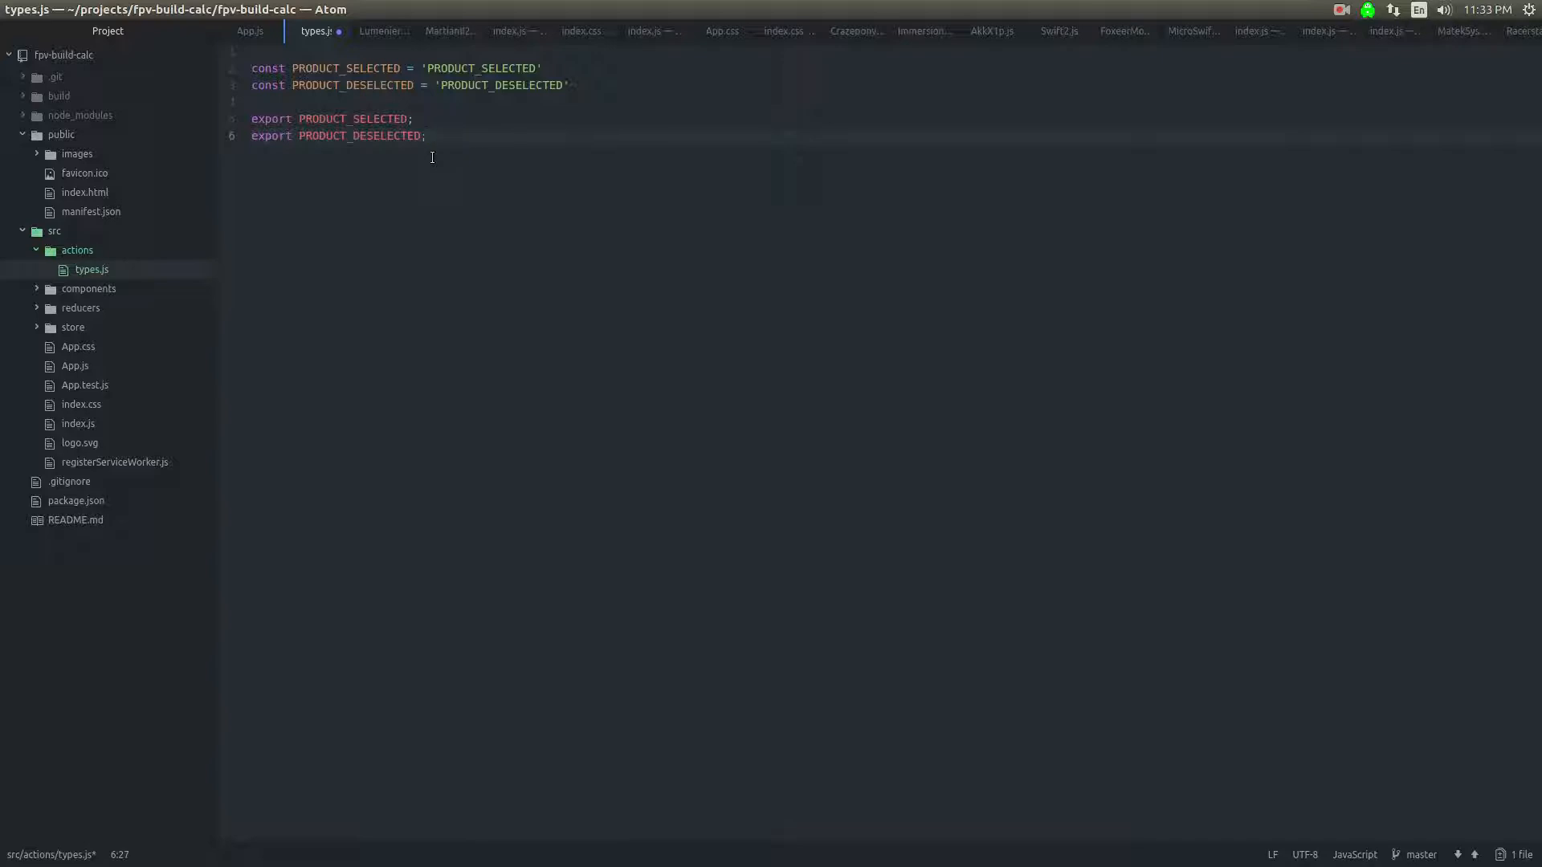
Step: Glance at App.js, return to types.js, then switch to the React App in Chrome
left_click(74, 366)
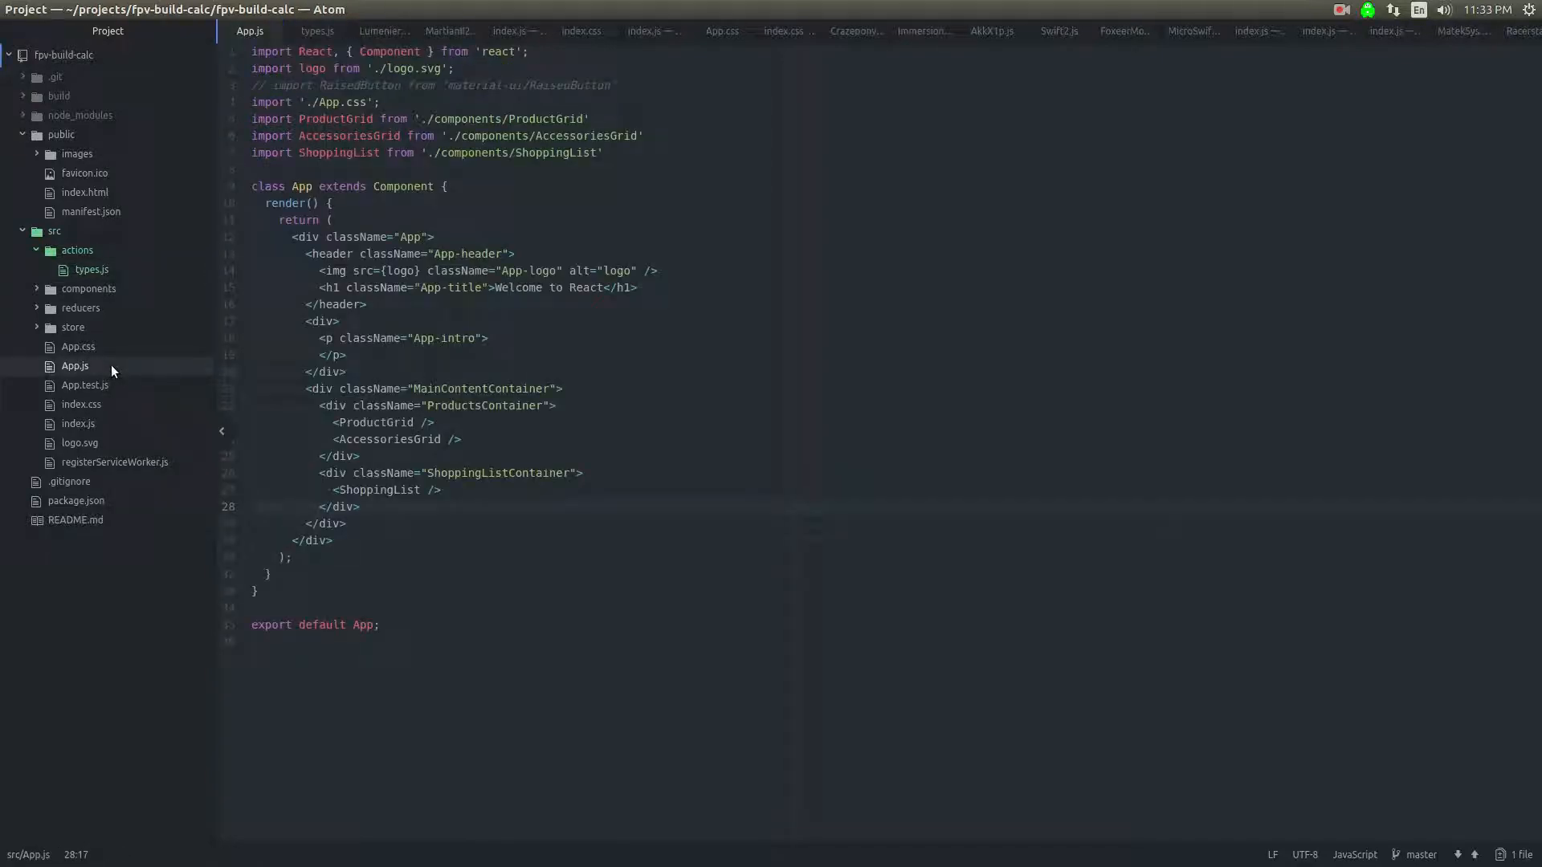
mouse_move(37, 330)
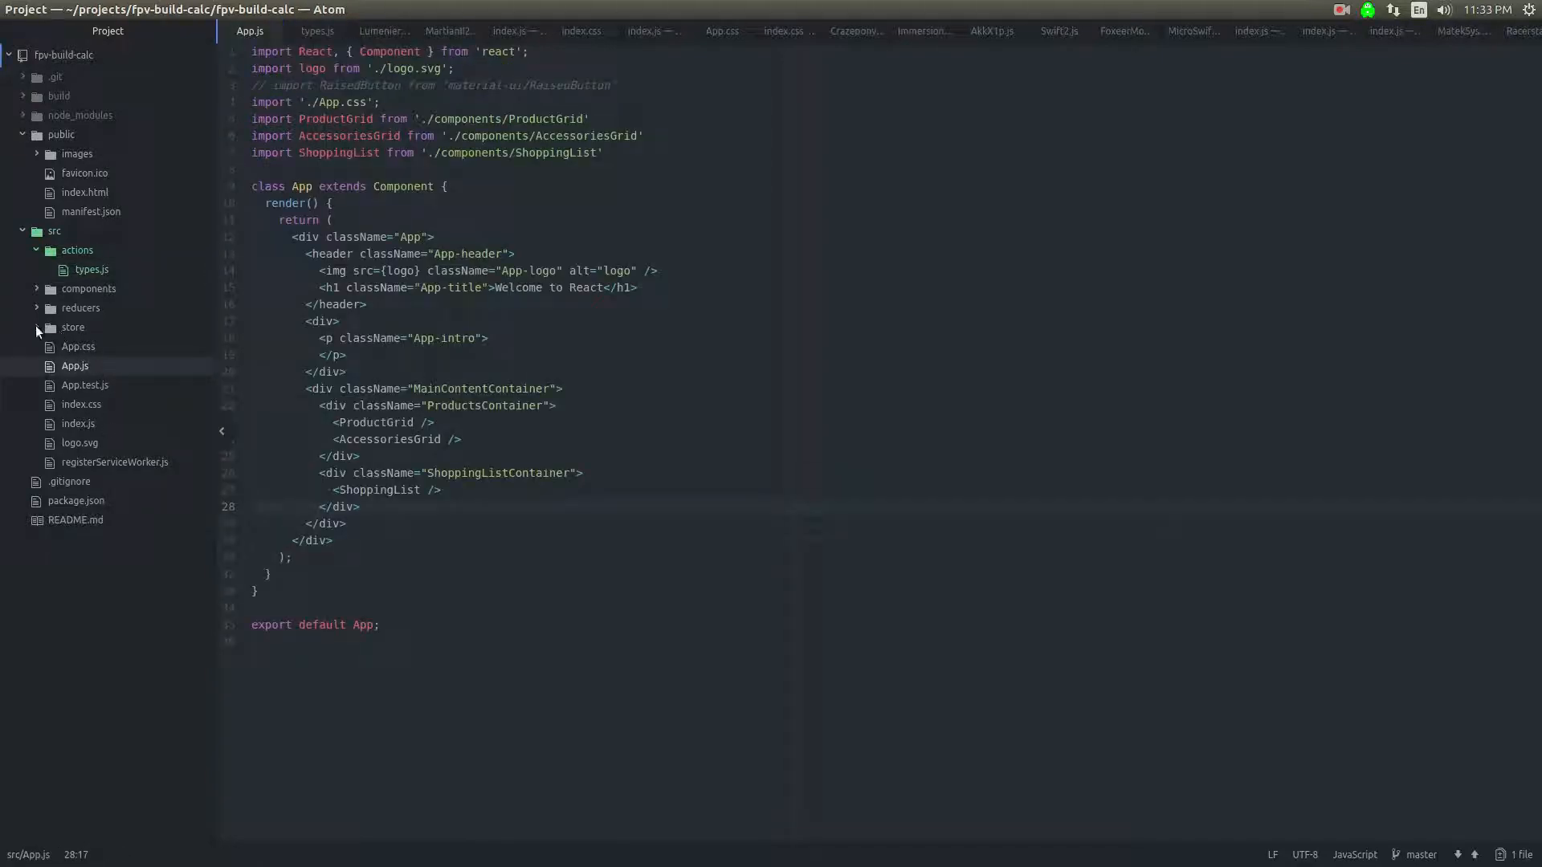
left_click(90, 270)
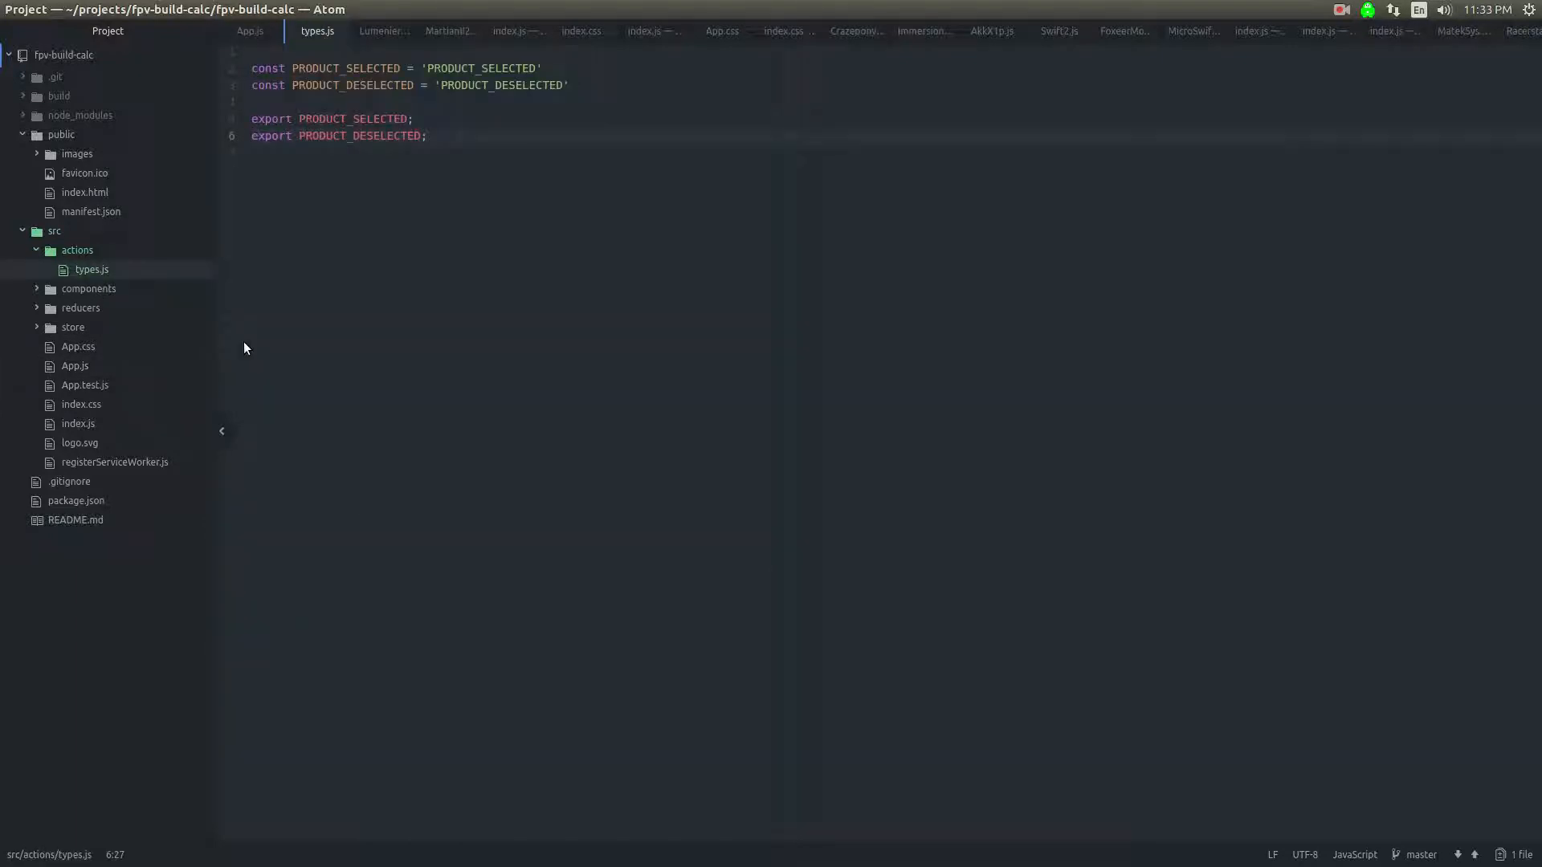
left_click(85, 30)
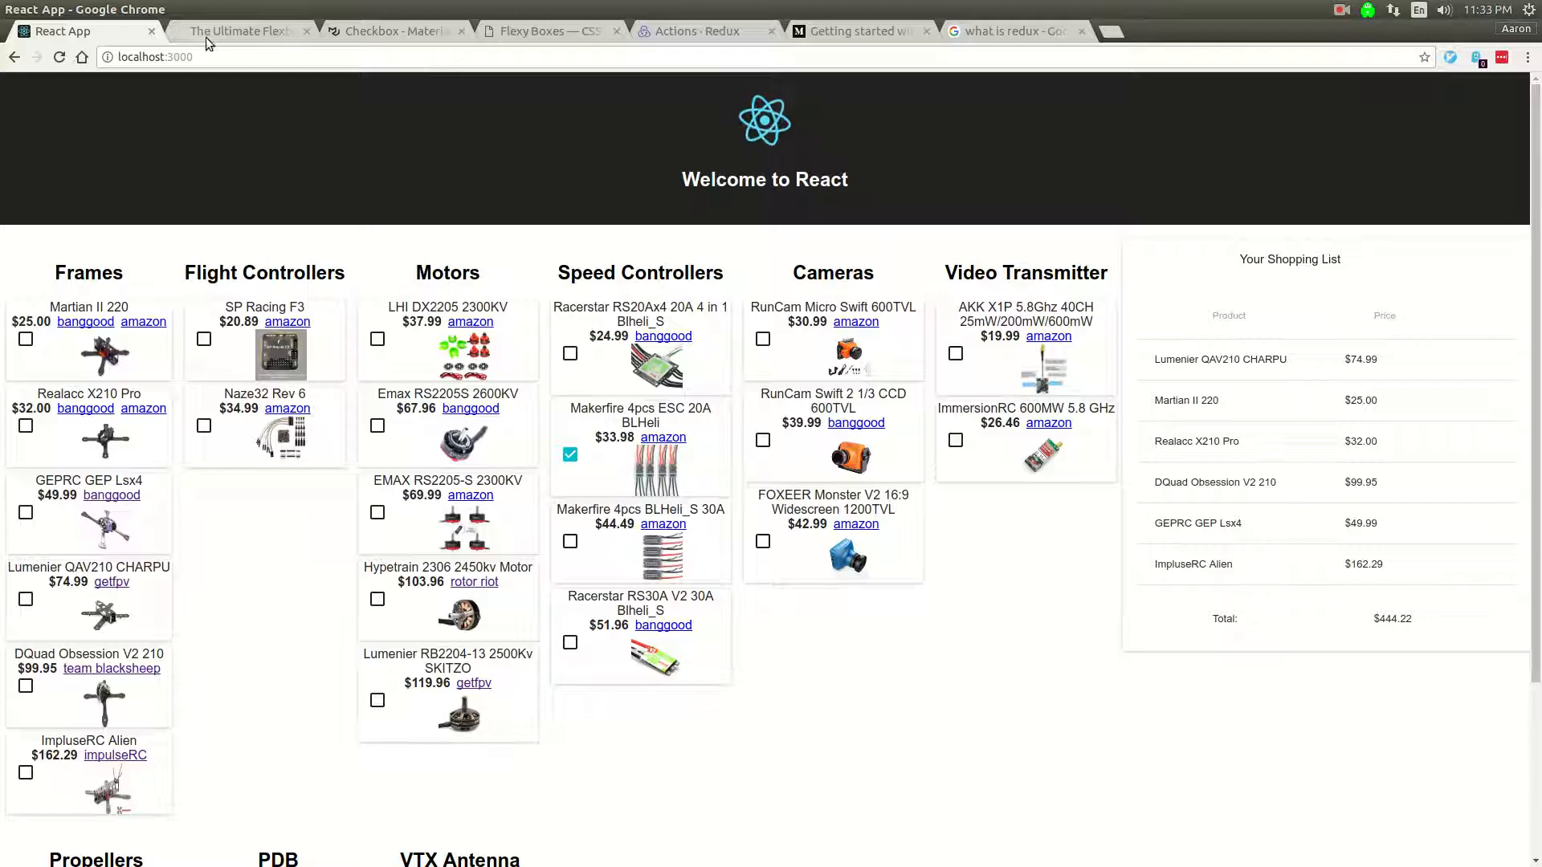
Step: Review the action creators examples on the Redux Actions docs page
left_click(703, 31)
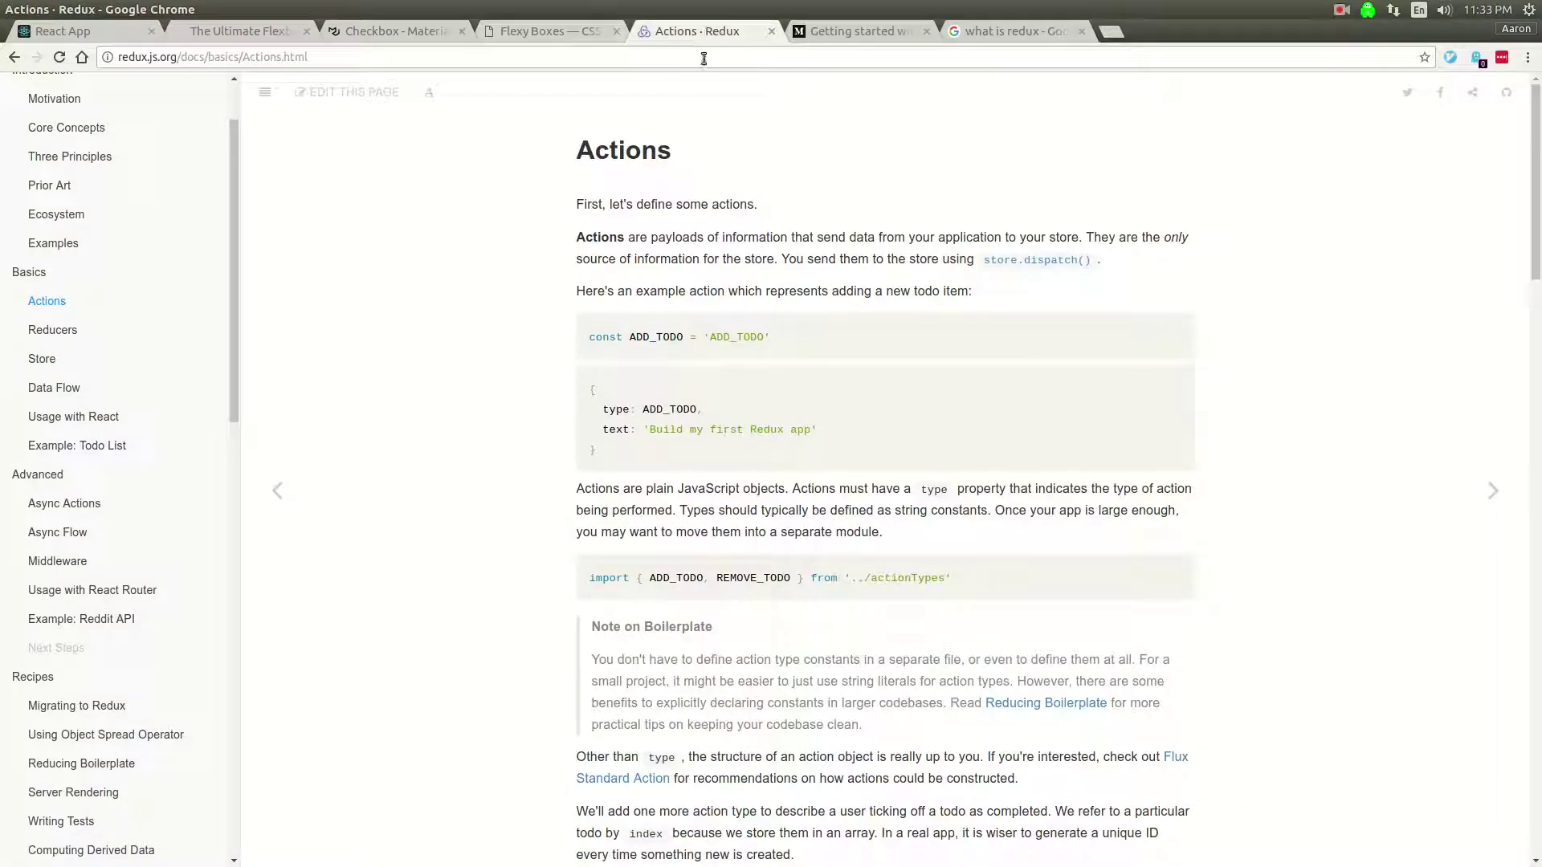
scroll("down", 3)
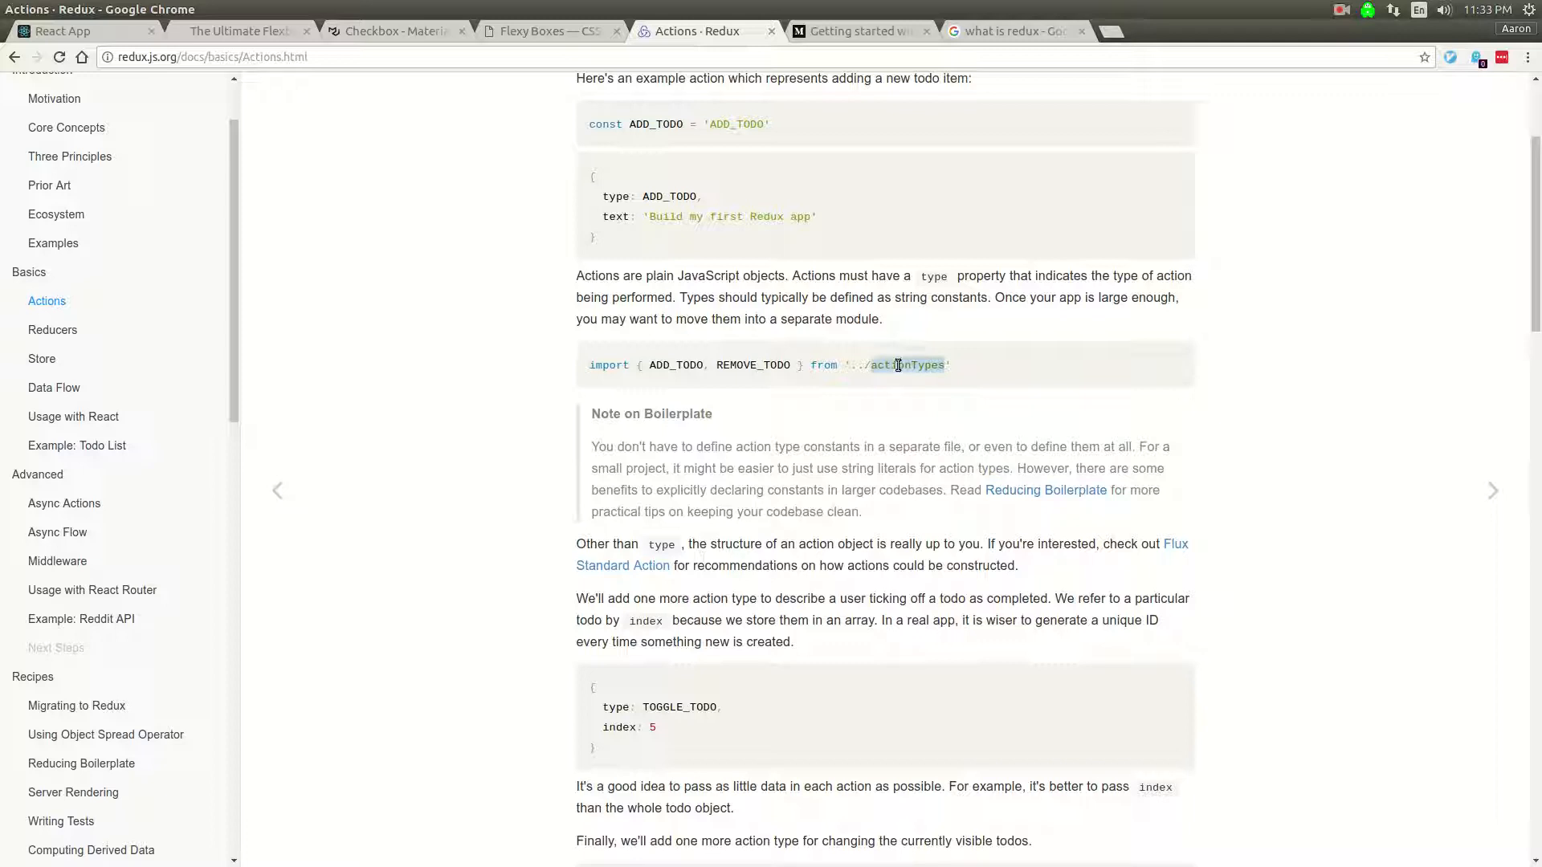
double_click(906, 364)
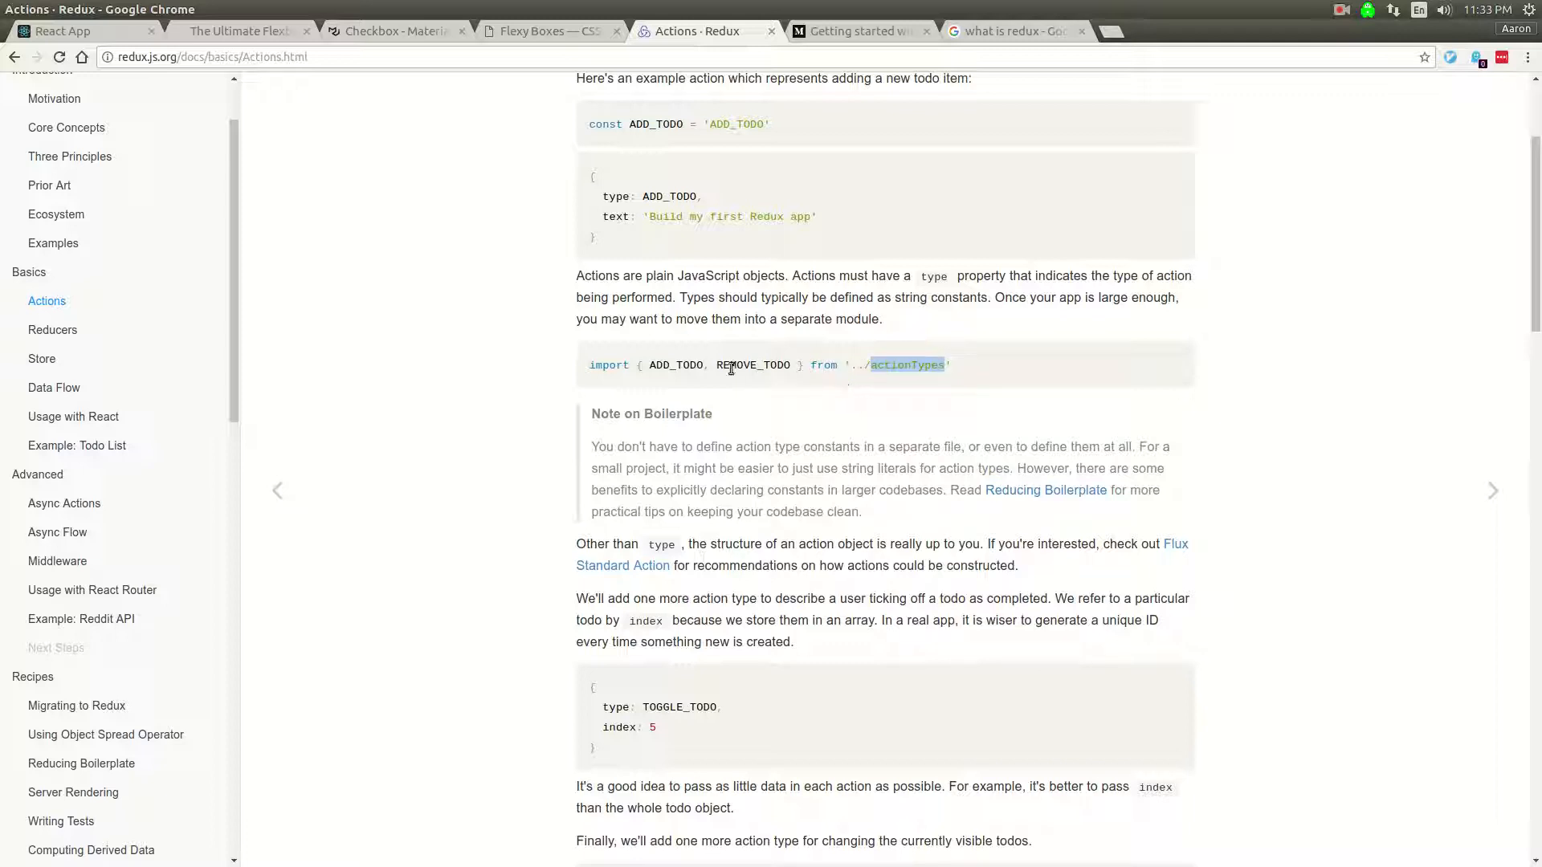
scroll("up", 3)
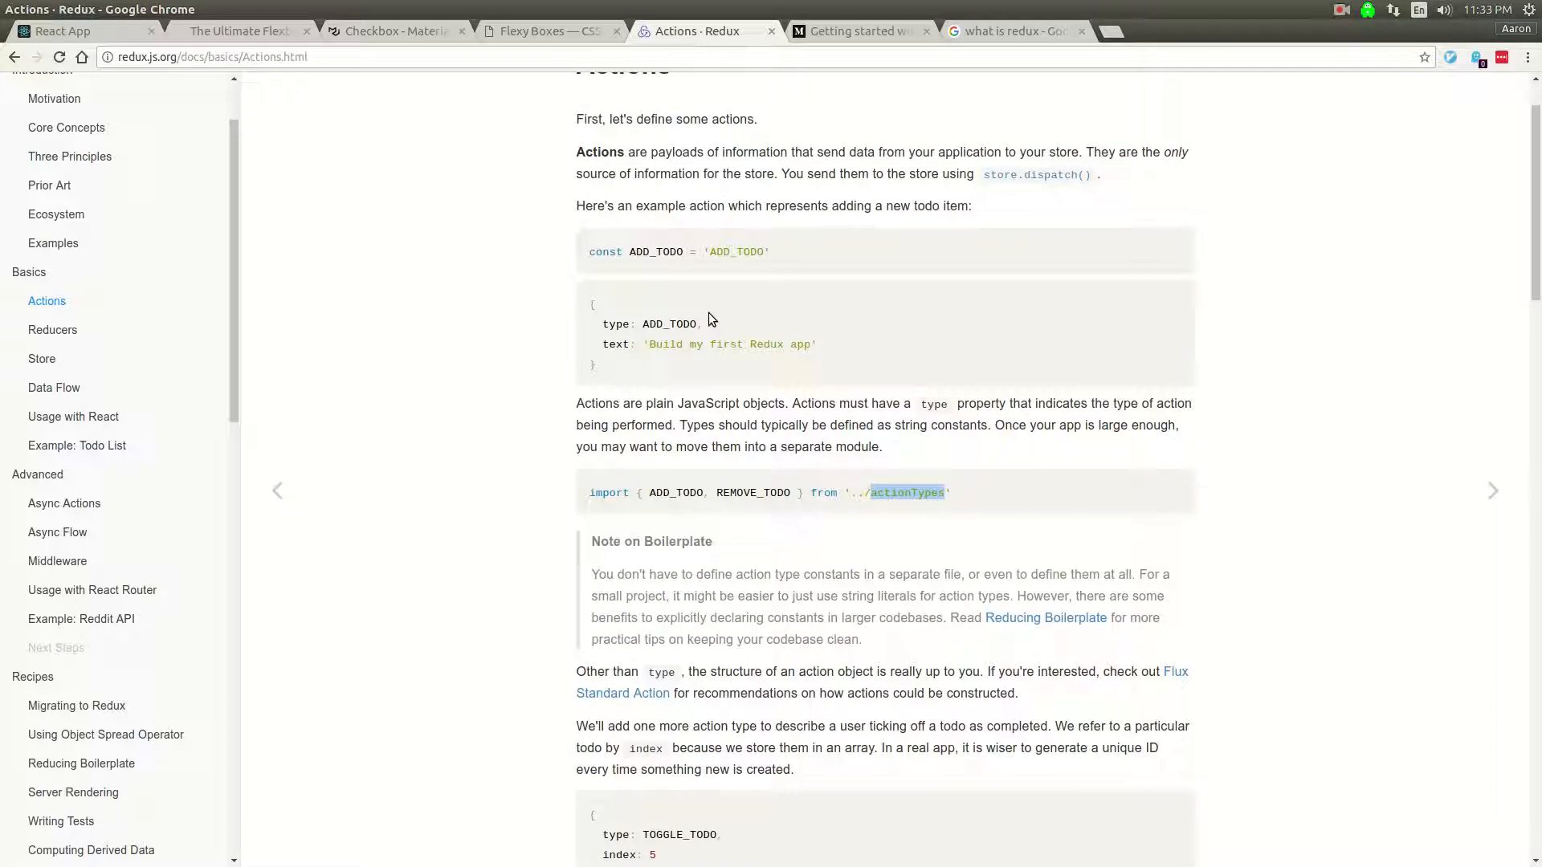
mouse_move(740, 384)
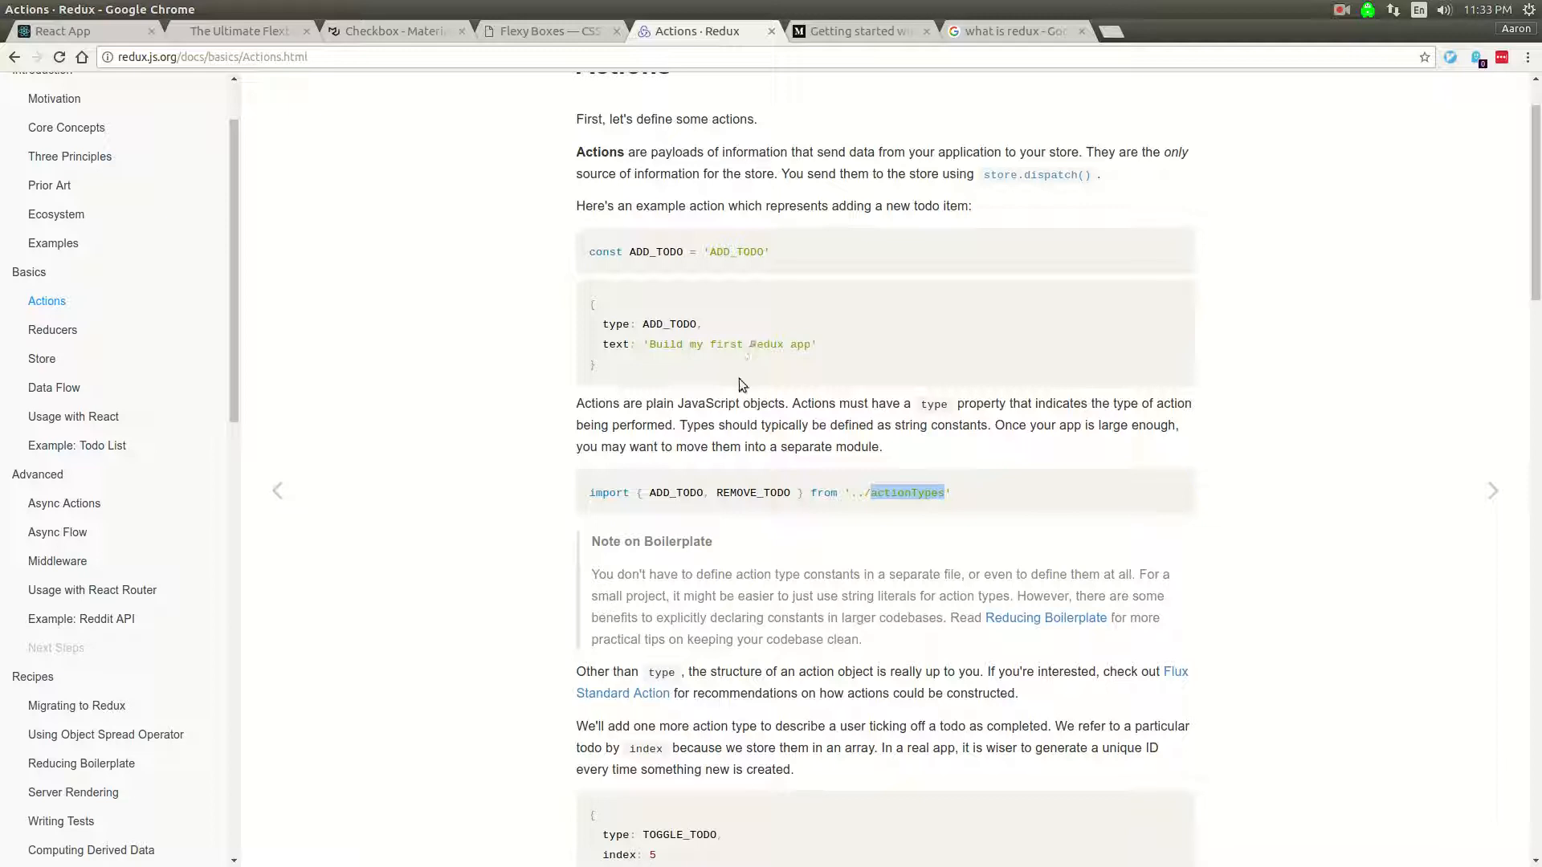
scroll("down", 3)
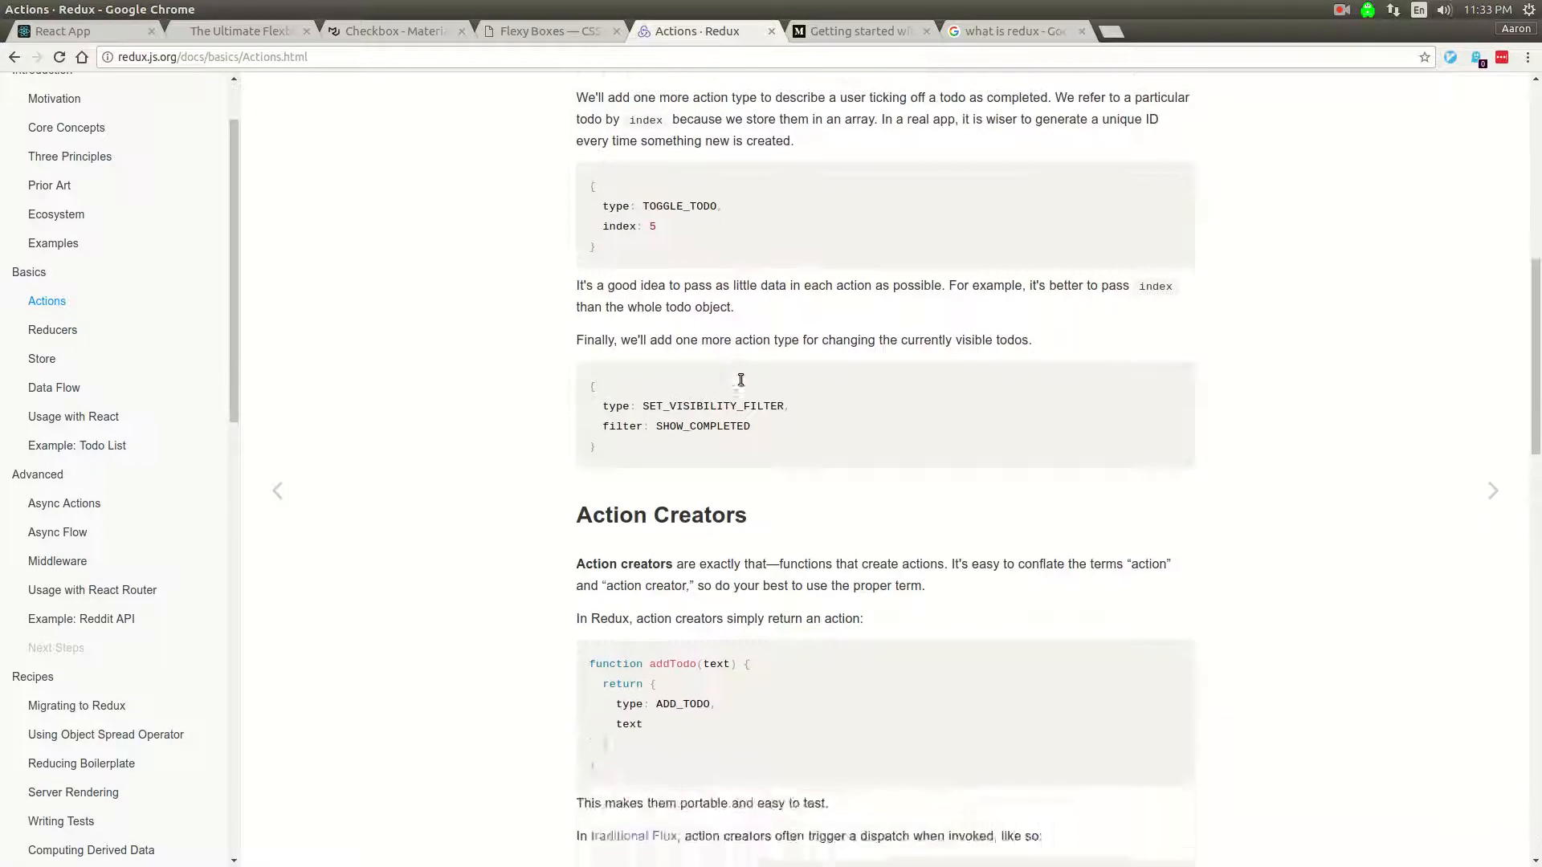
scroll("down", 3)
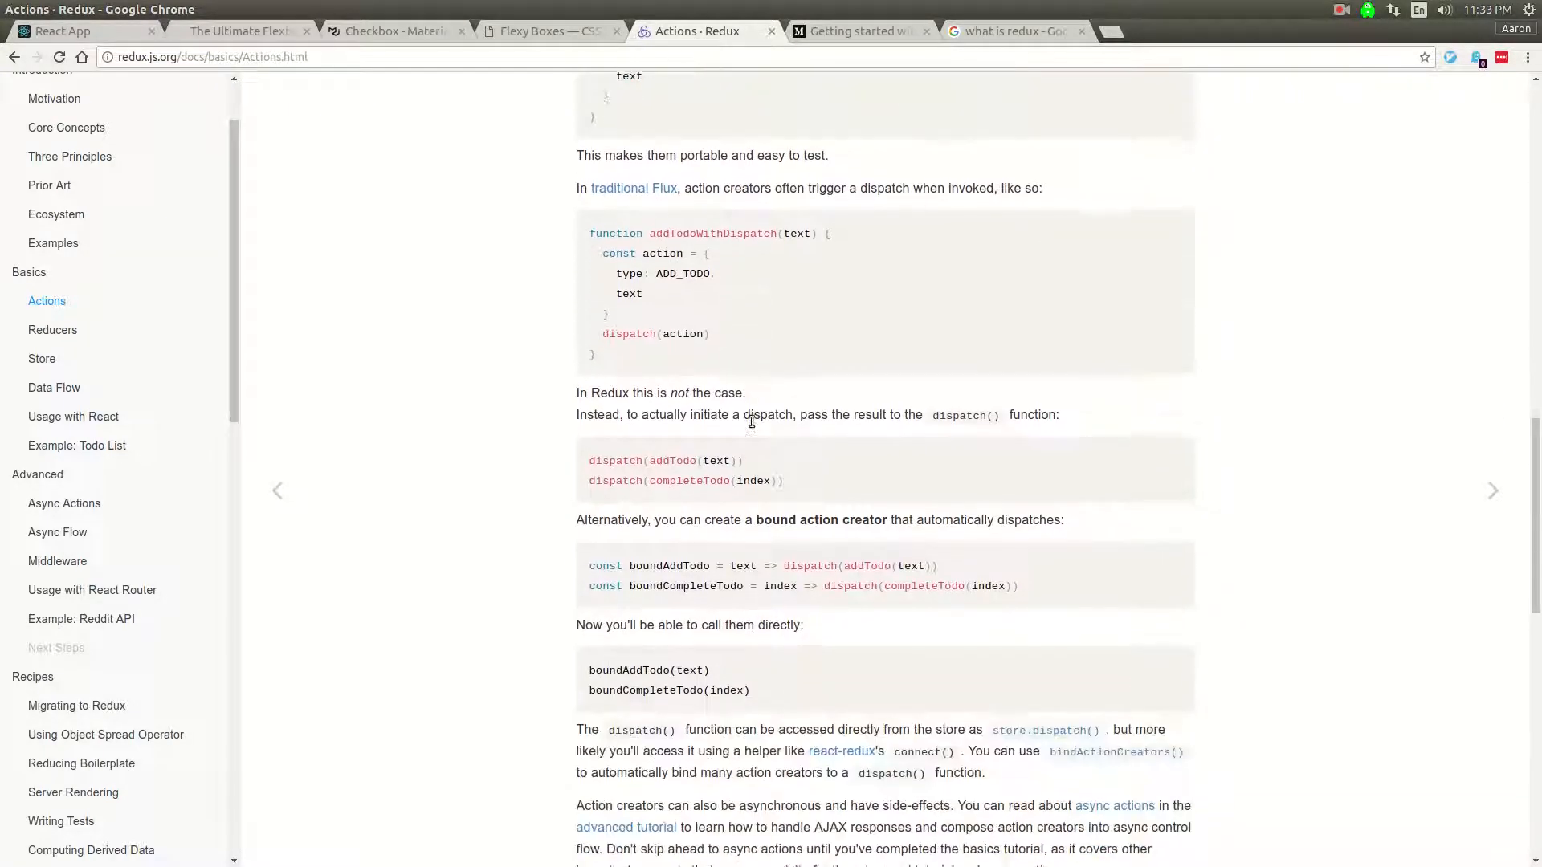
scroll("down", 3)
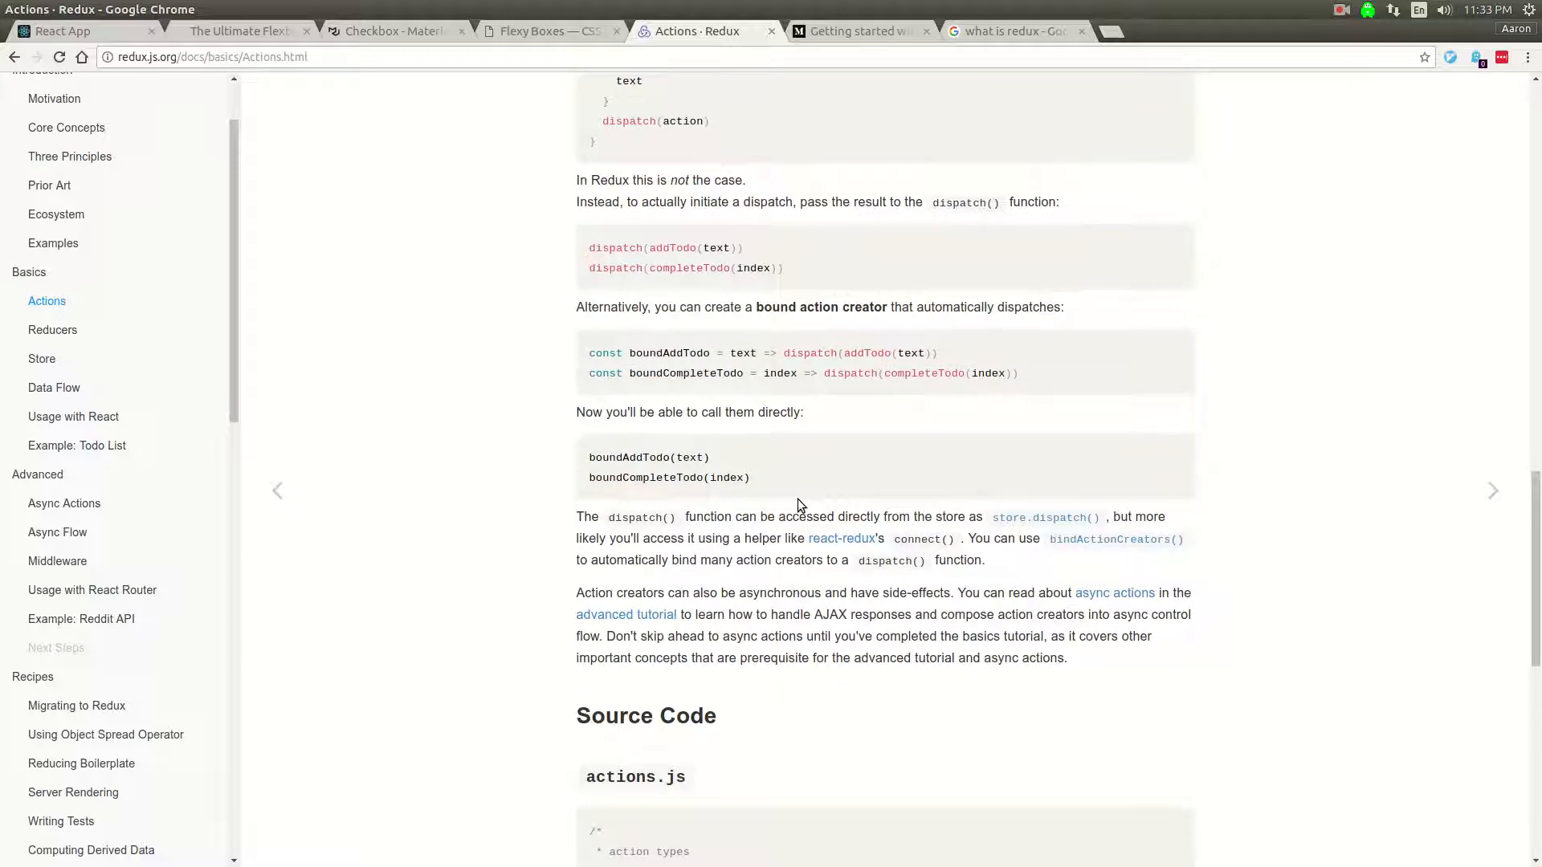
scroll("up", 3)
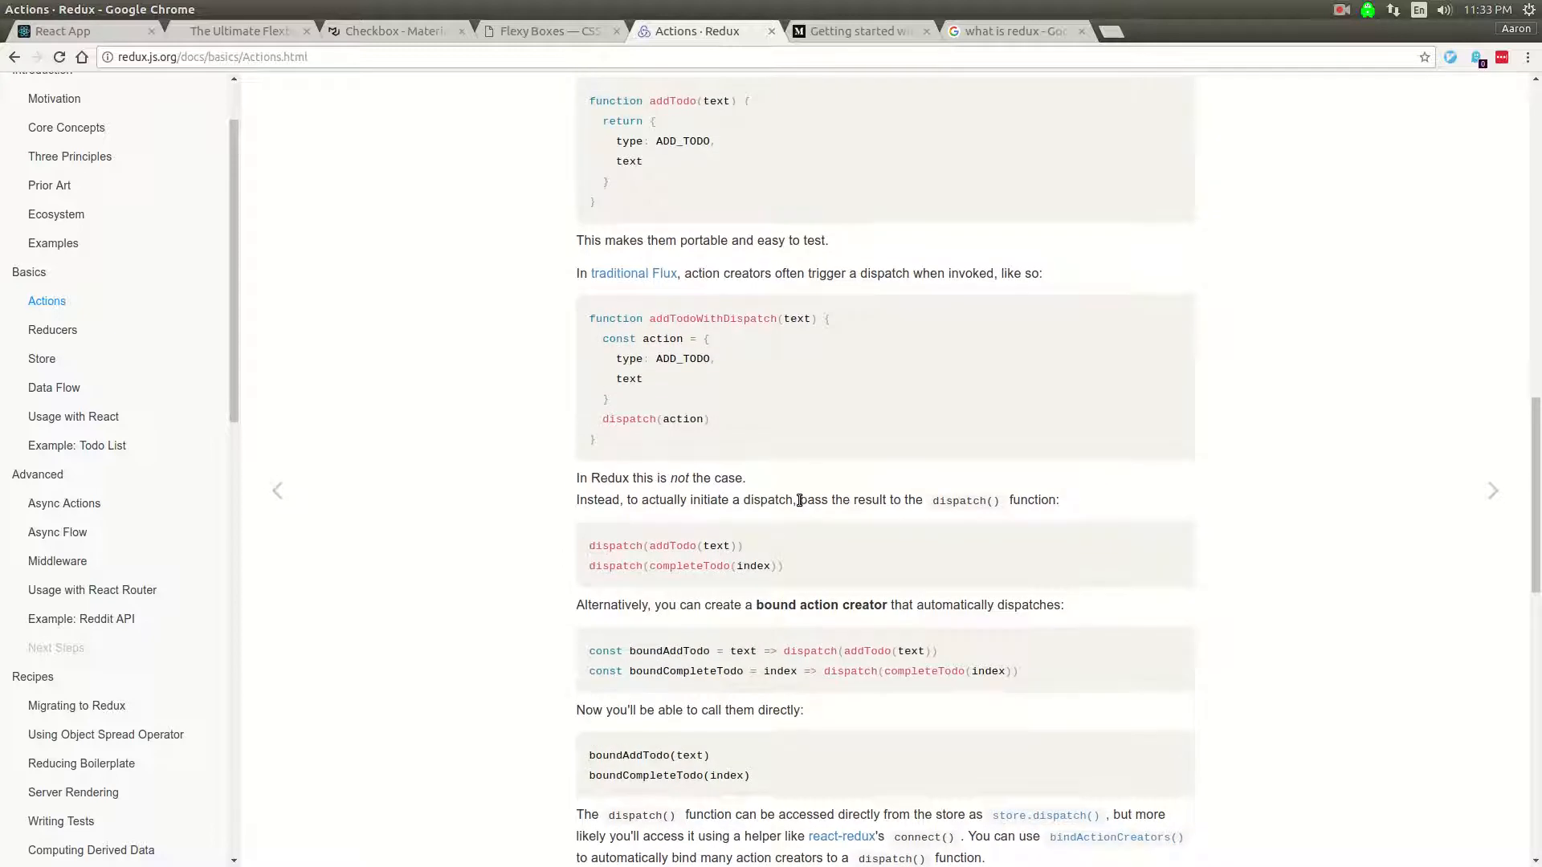
scroll("down", 3)
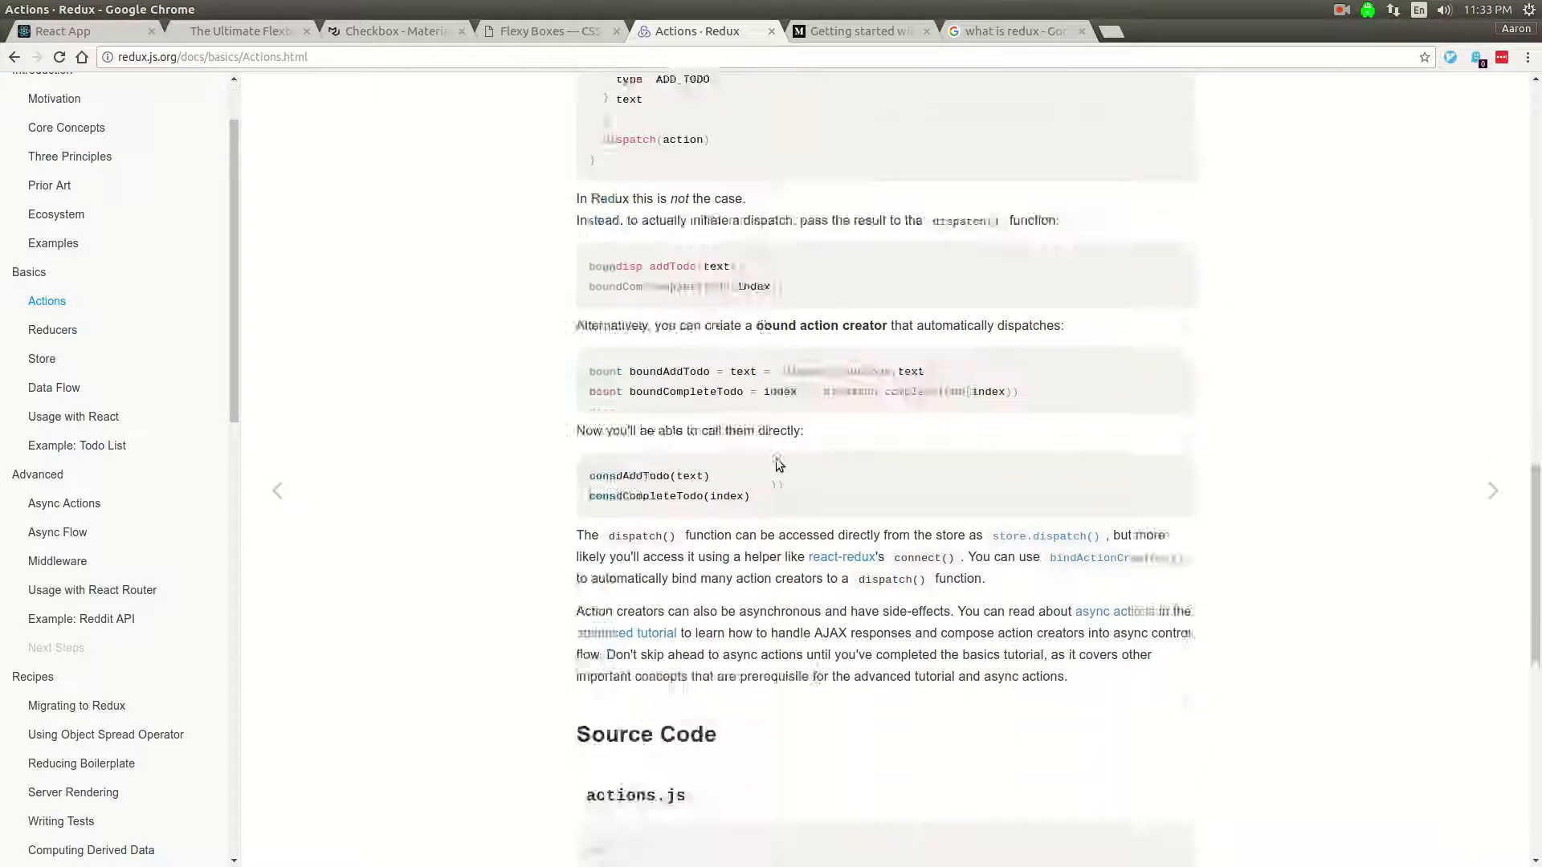
scroll("down", 3)
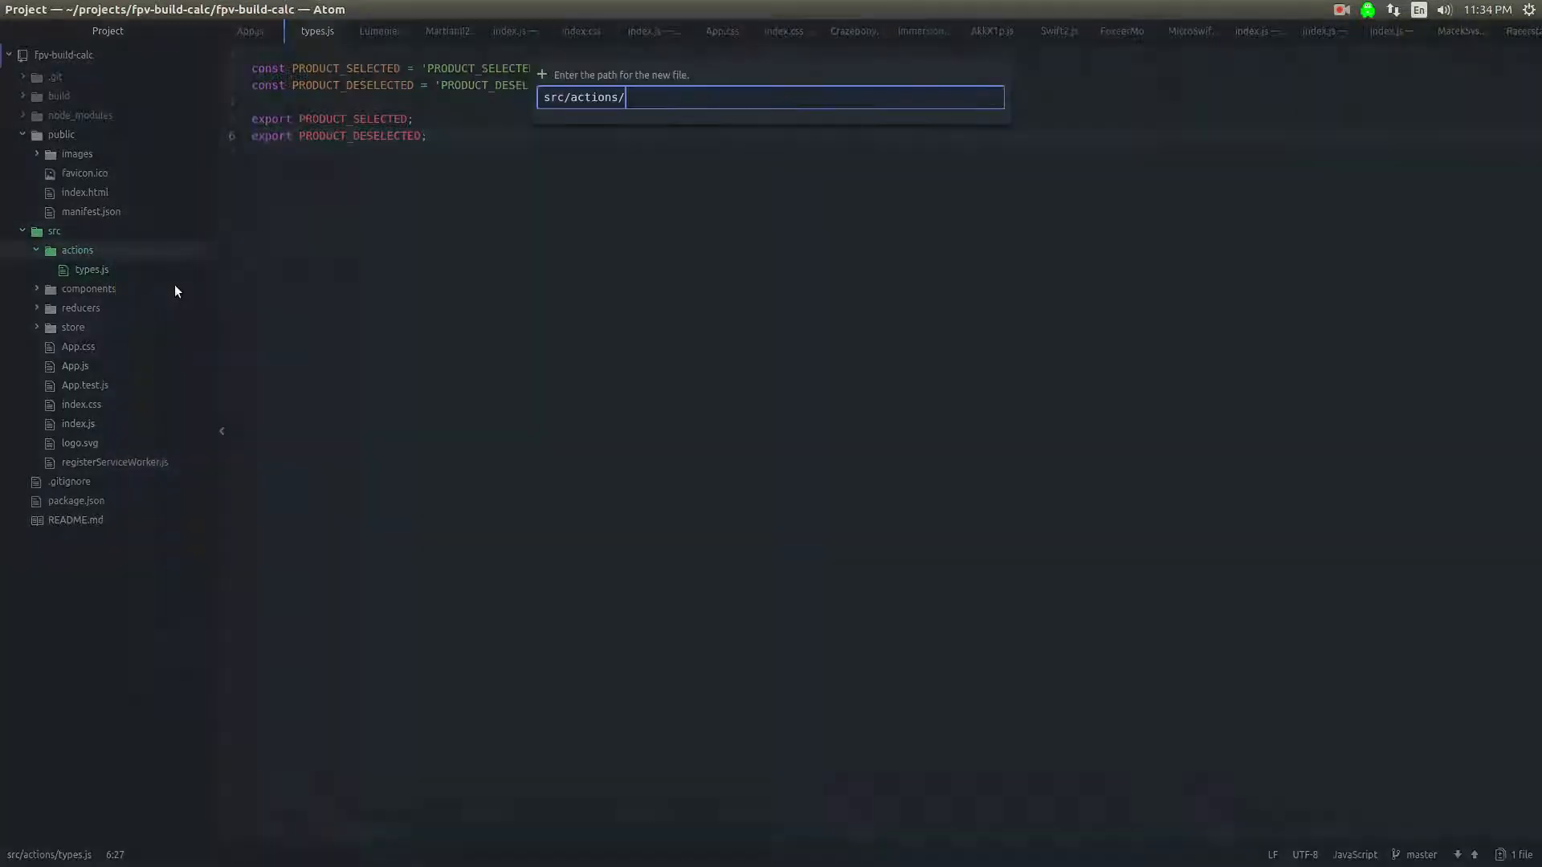
Step: Create a new empty products.js file in src/actions
type("p")
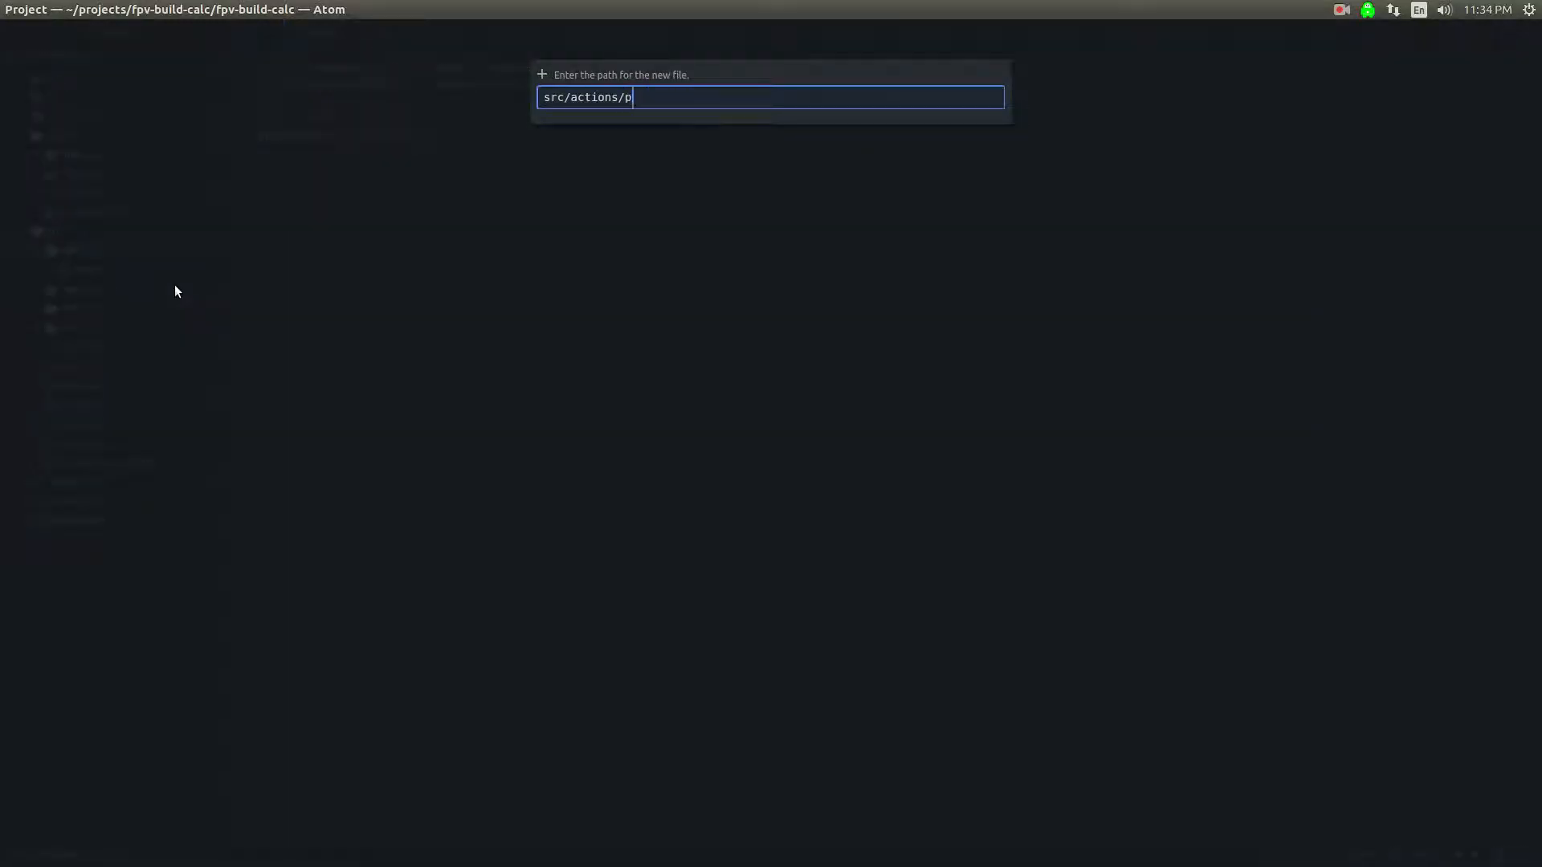
type("roducts.")
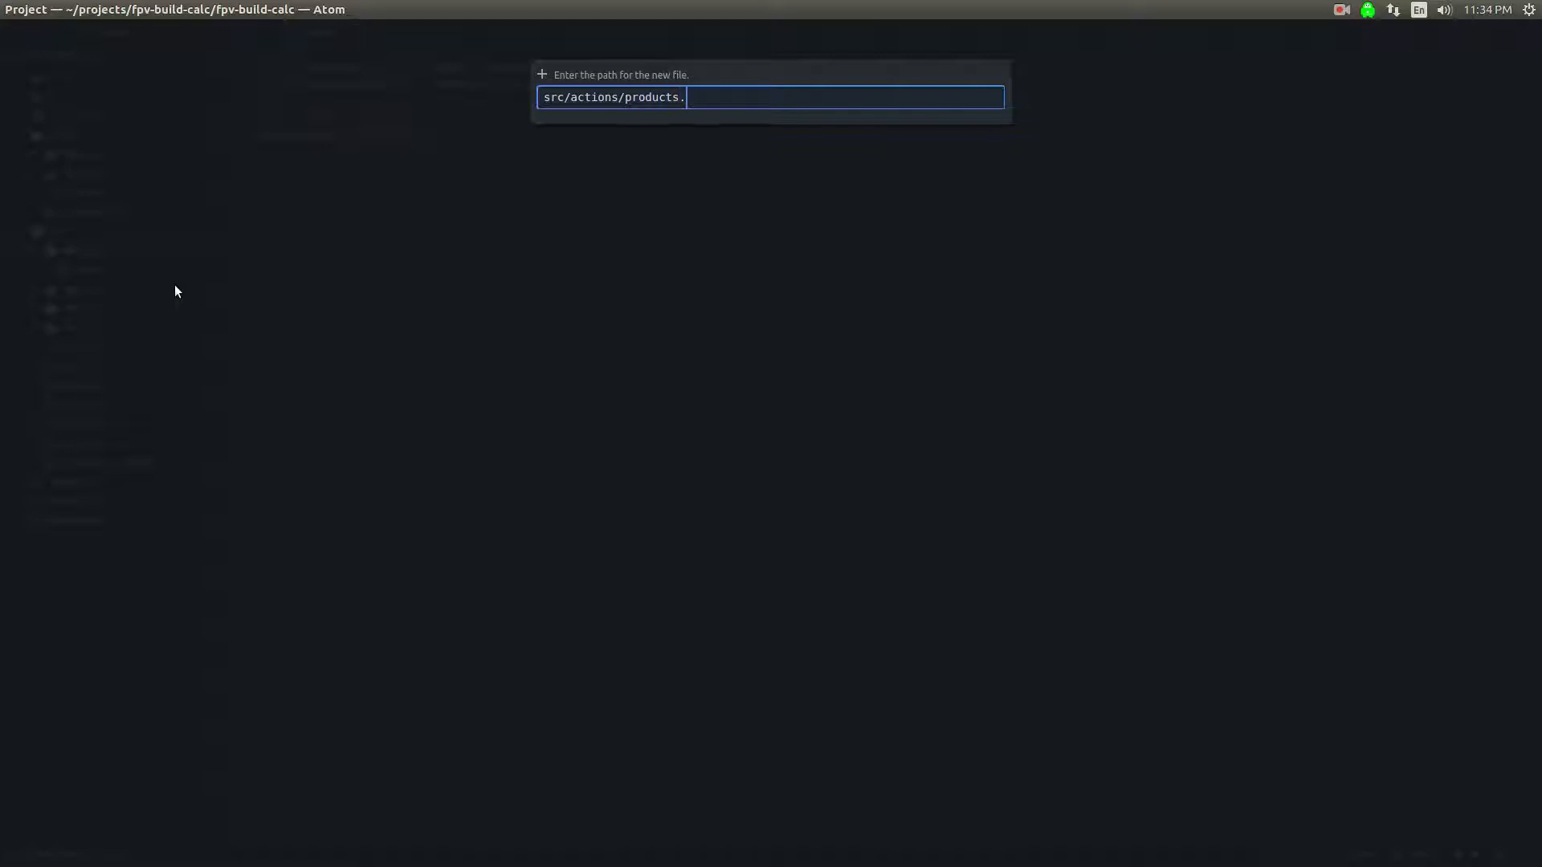
key("Return")
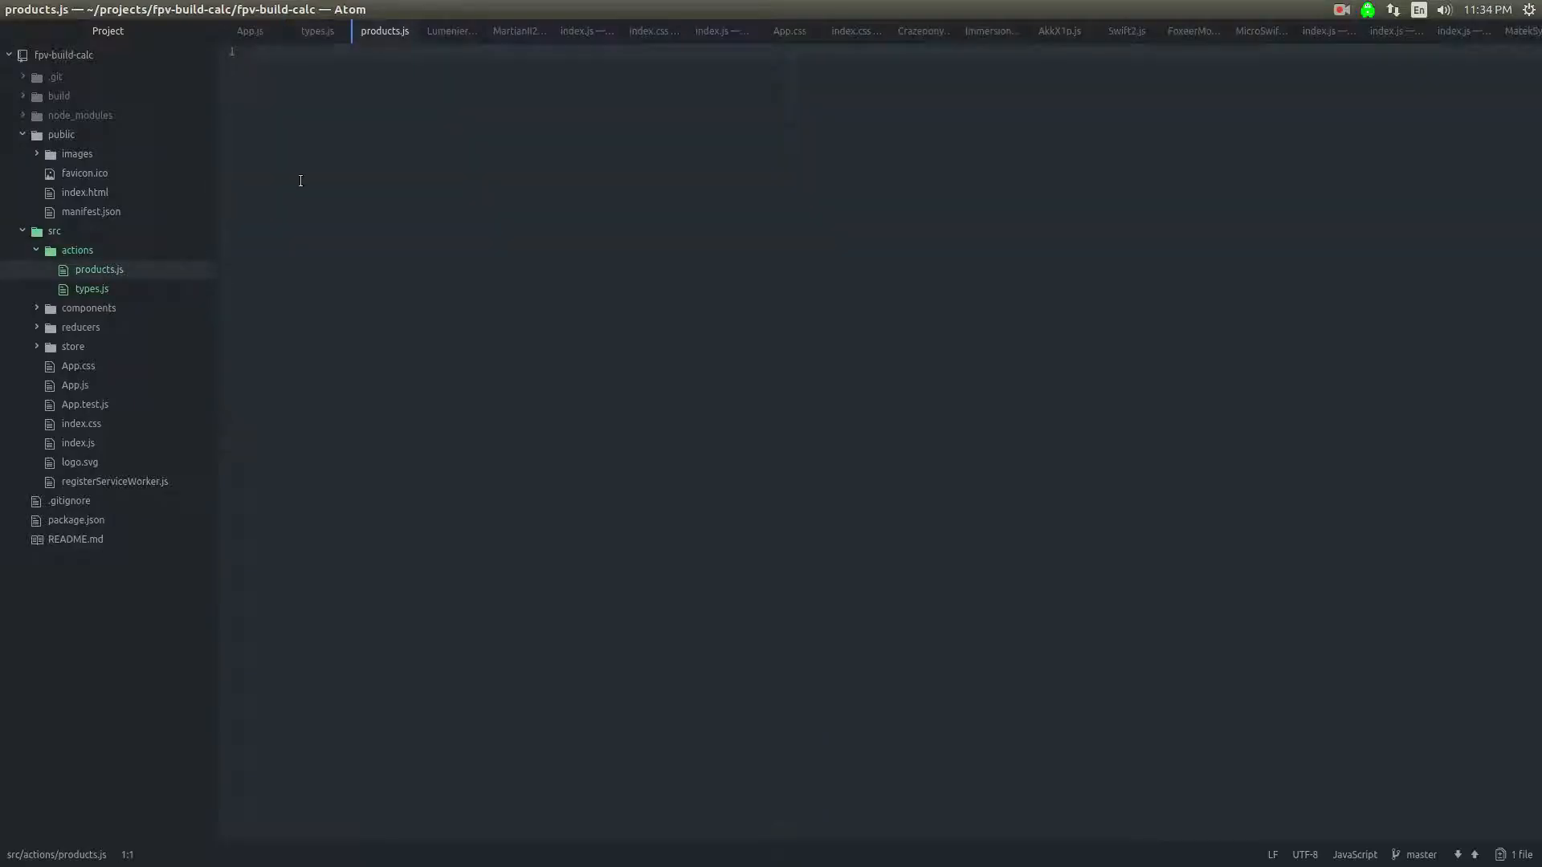
Step: Write productSelected(product) returning an object with type PRODUCT_SELECTED, starting an import line
type("function")
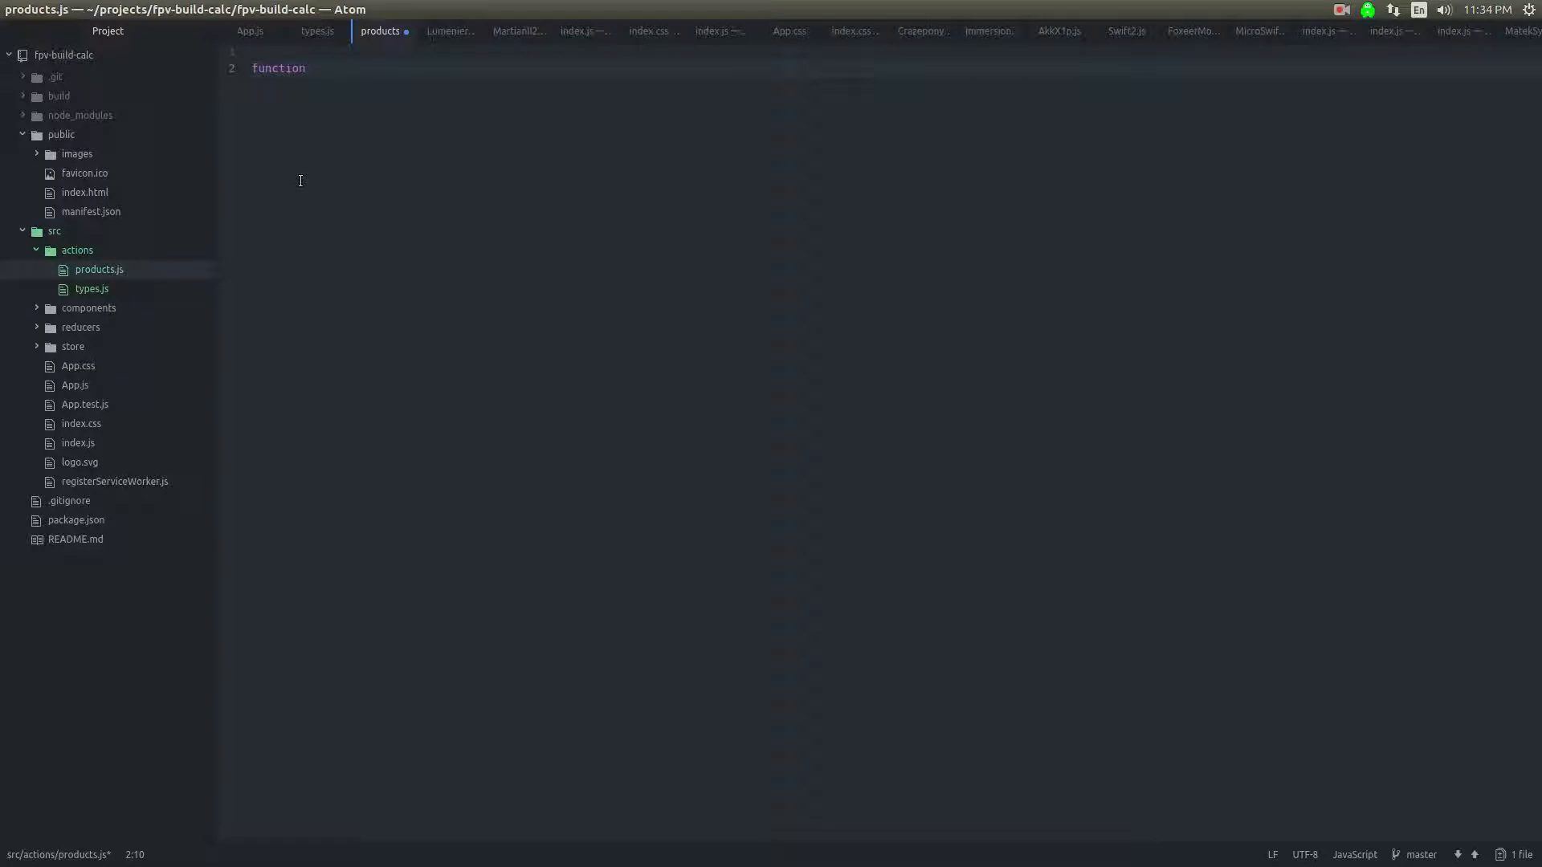
type("productSelec")
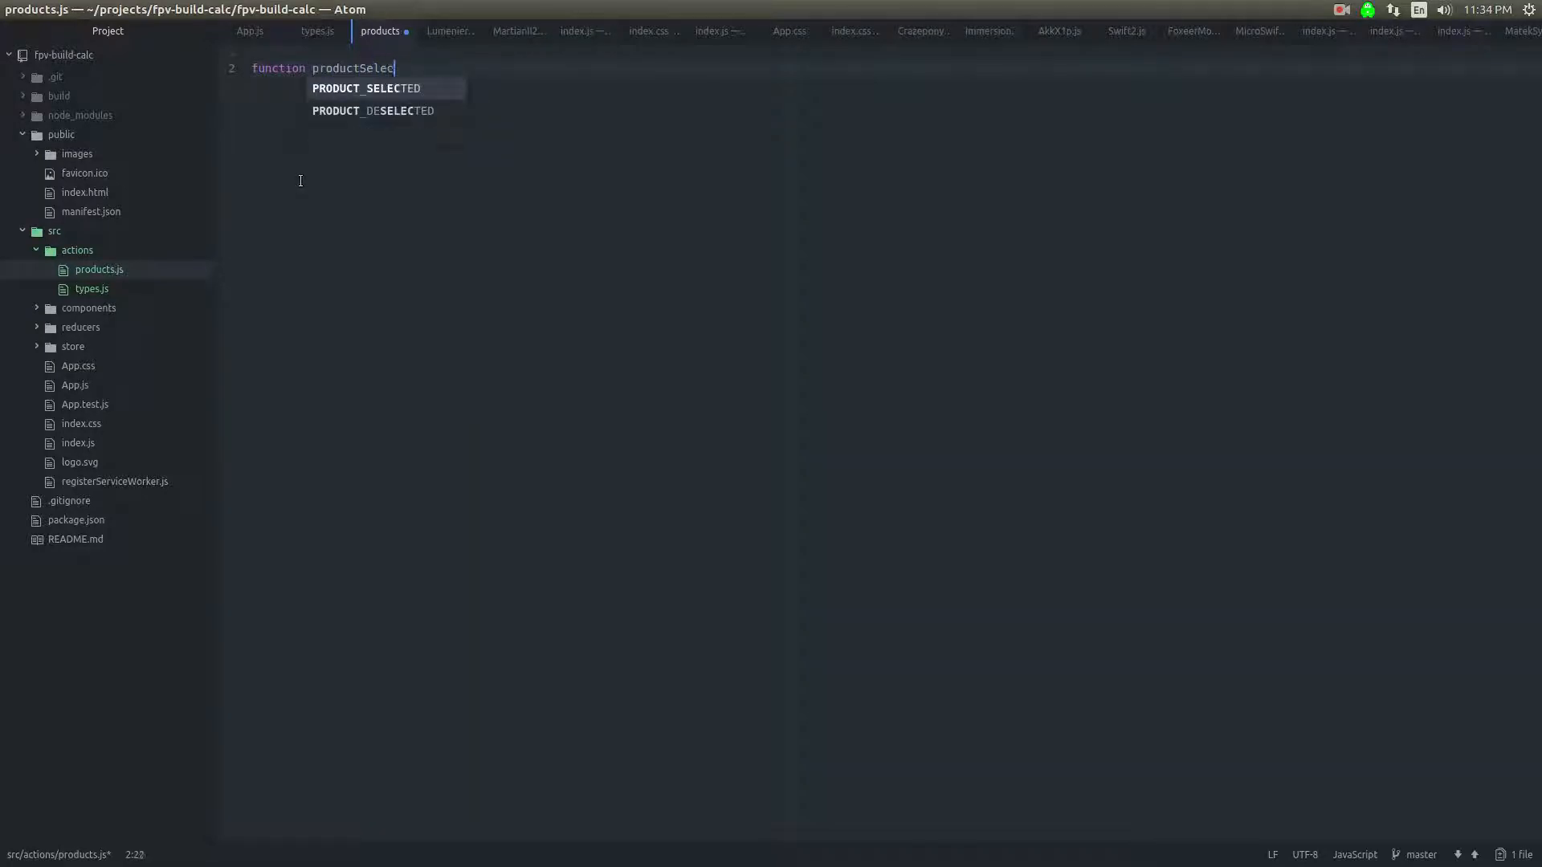
type("ted(produc")
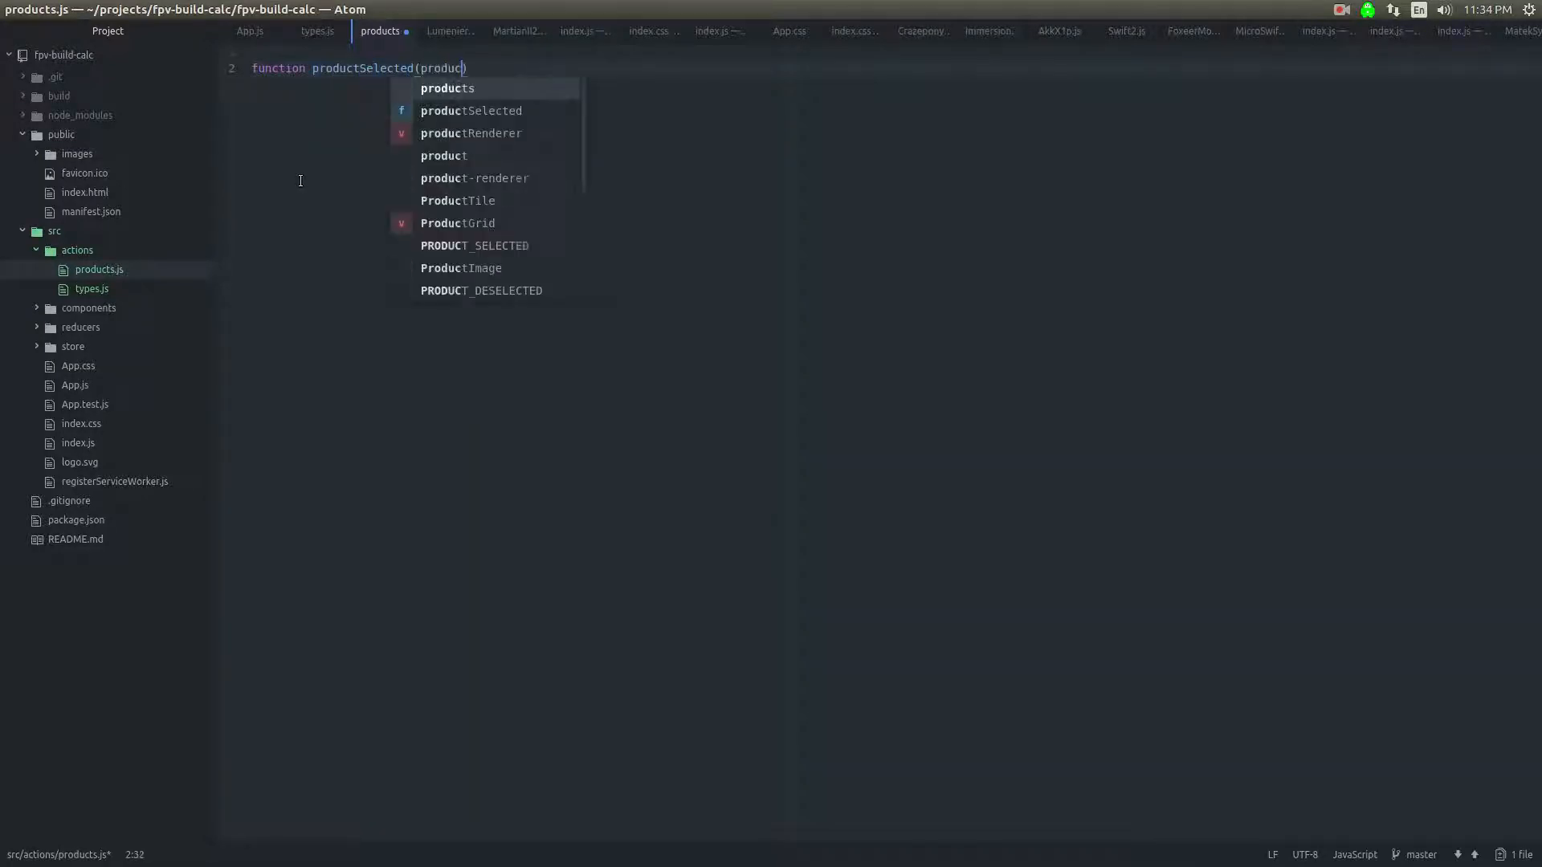
type("t) {")
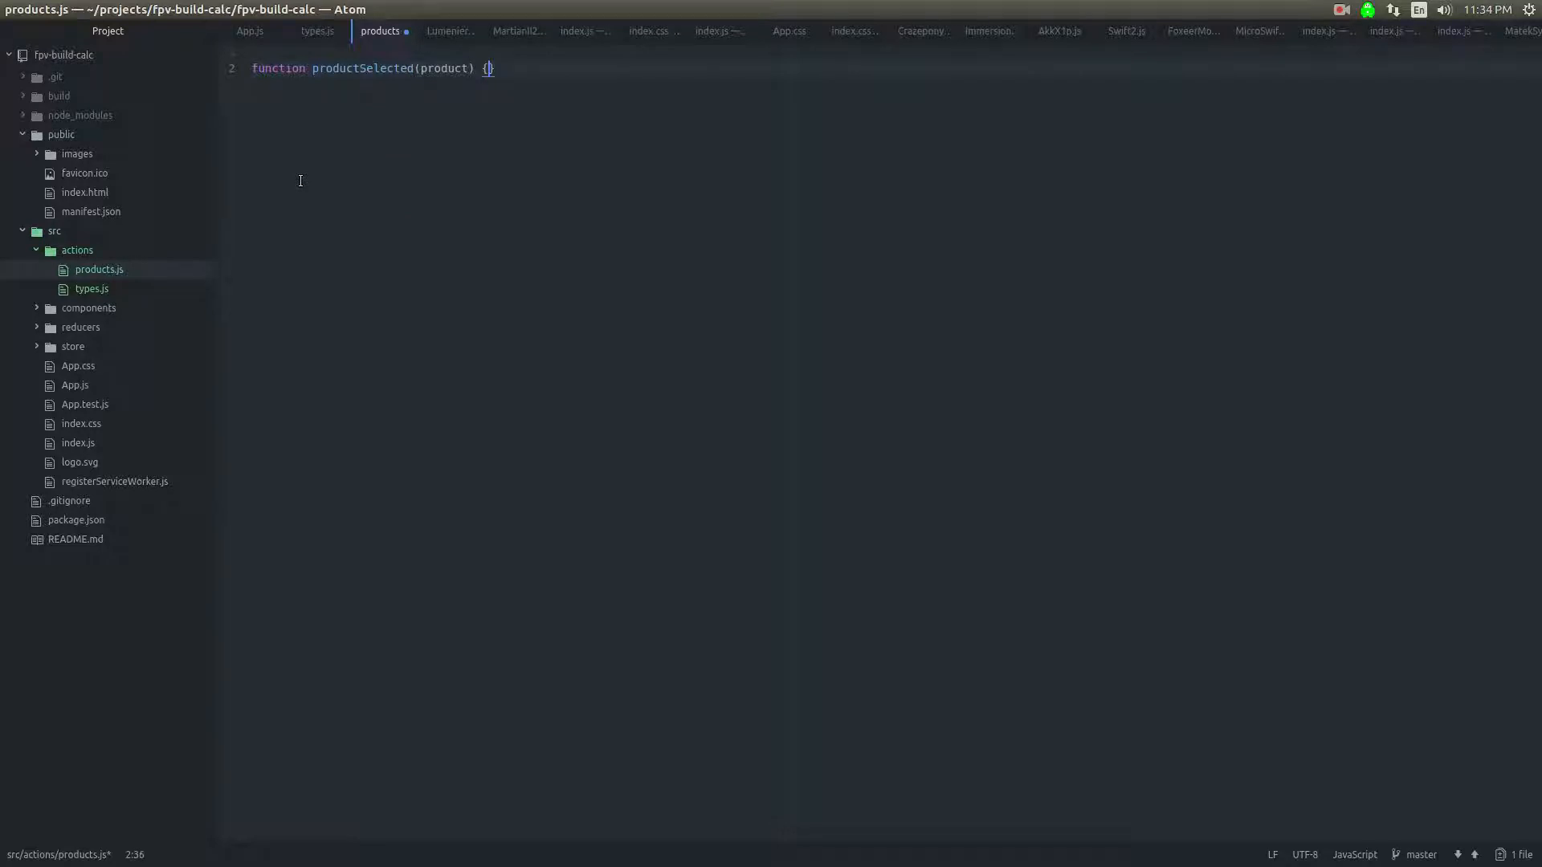
type("return {")
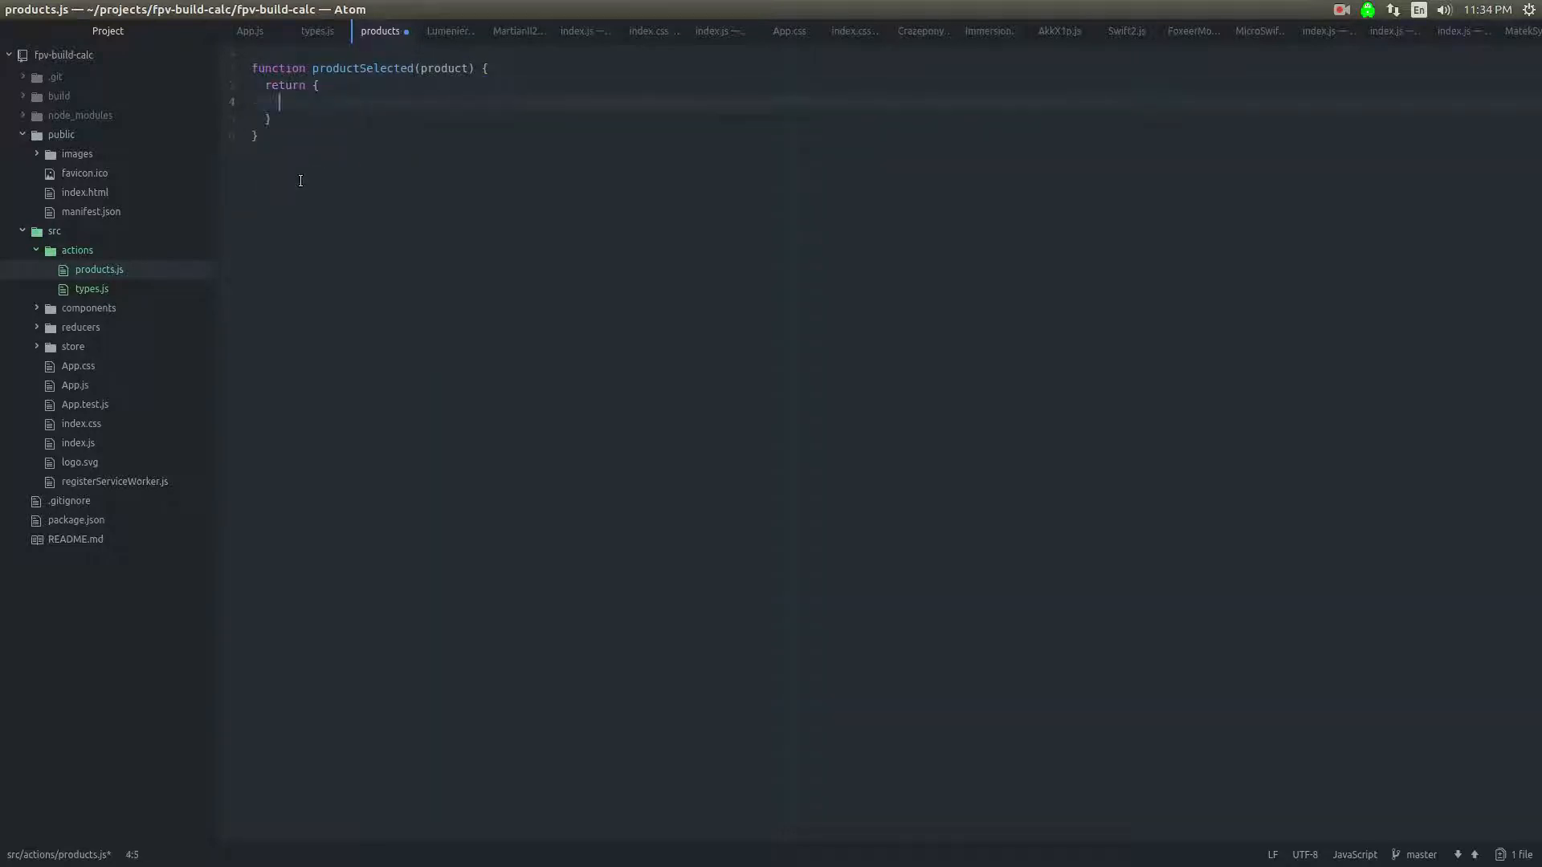
type("type:")
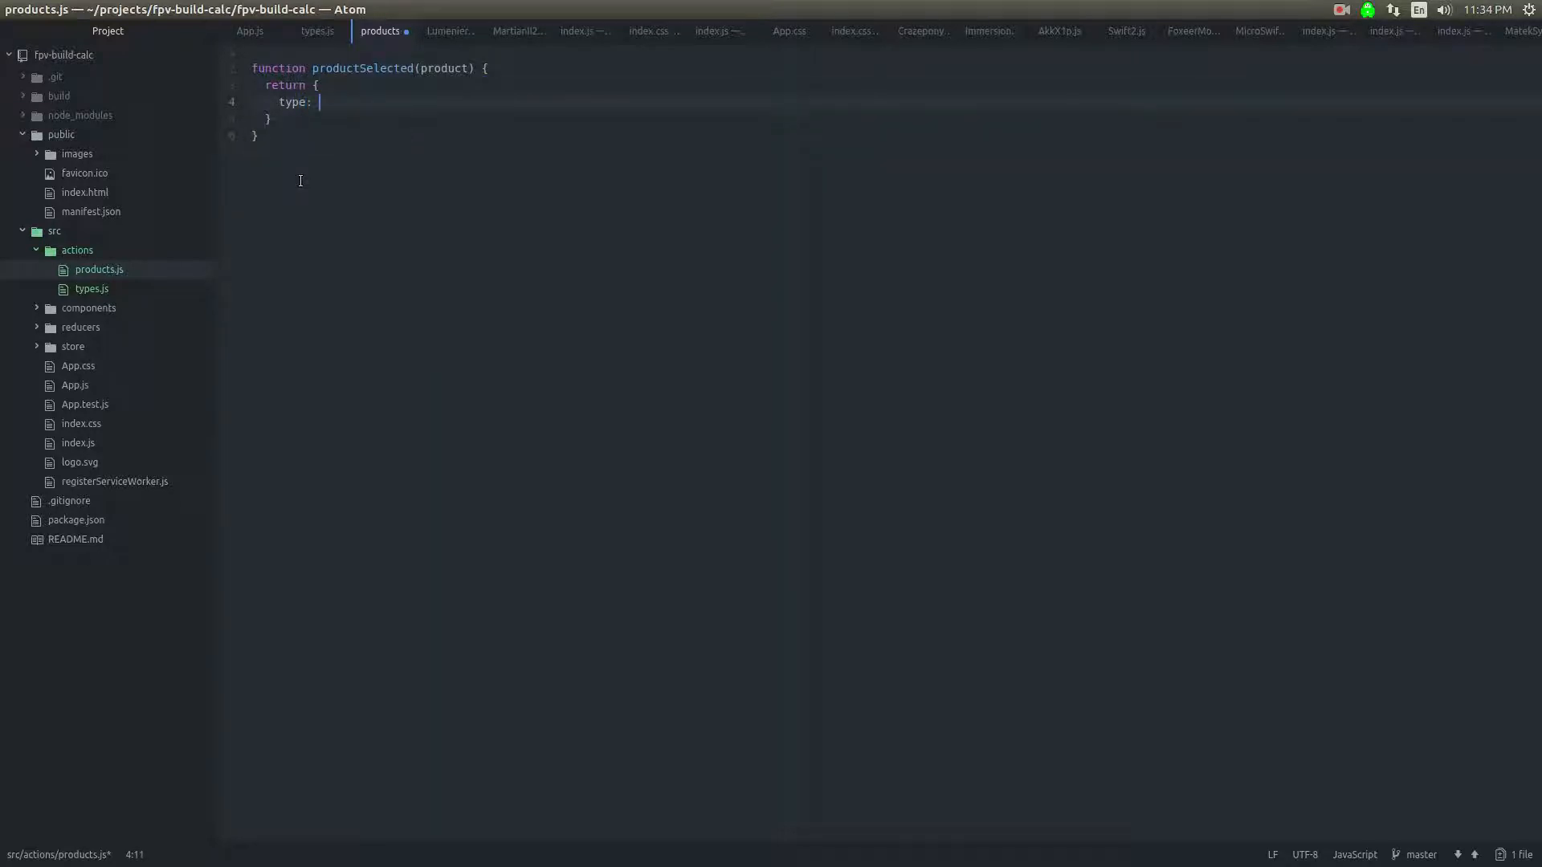
type("import * from './types")
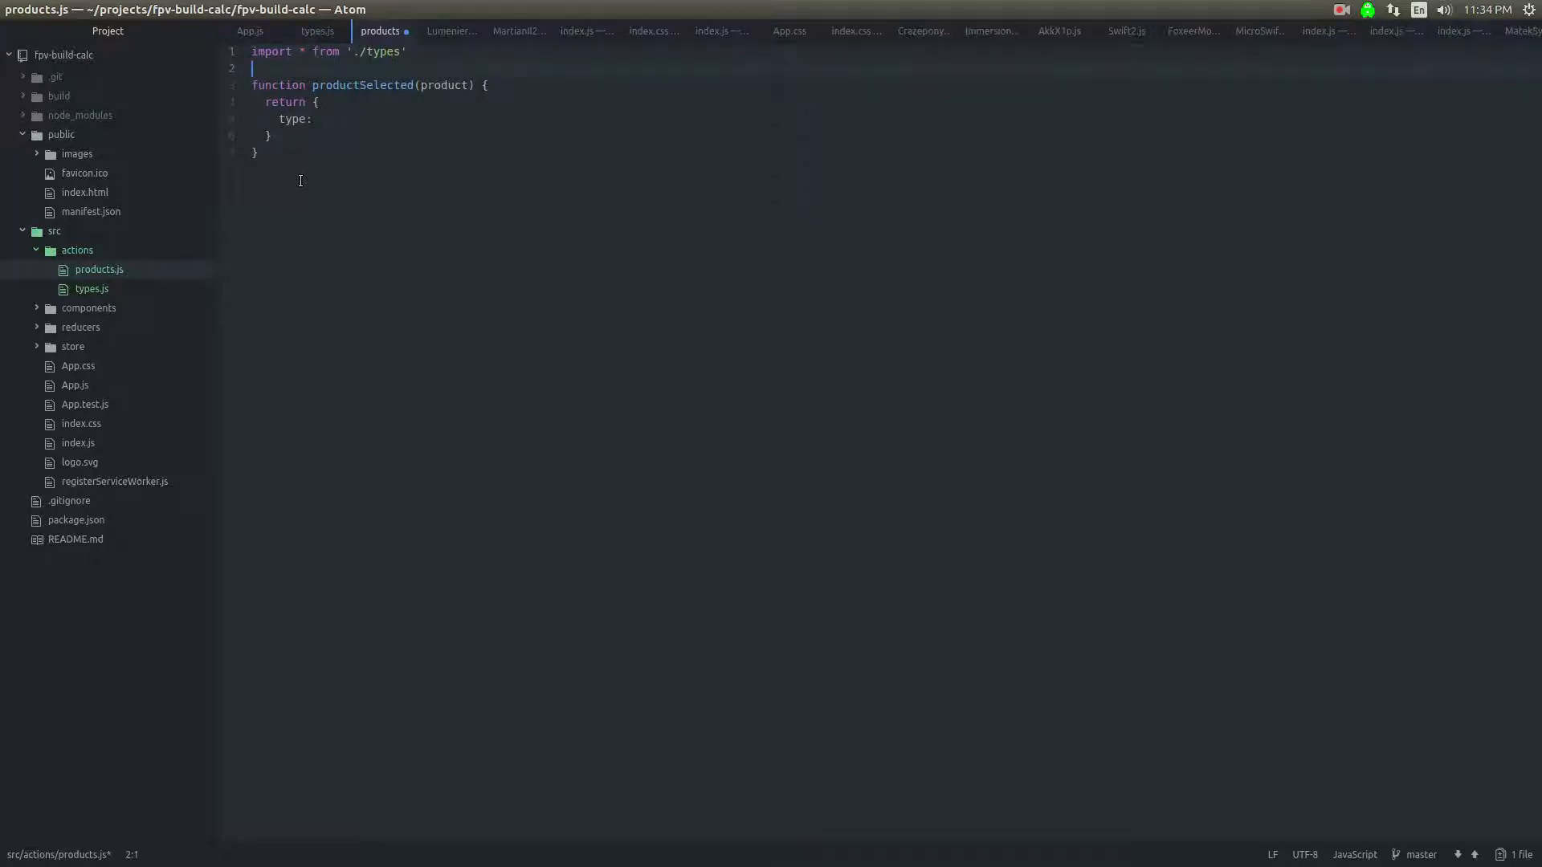
type("p")
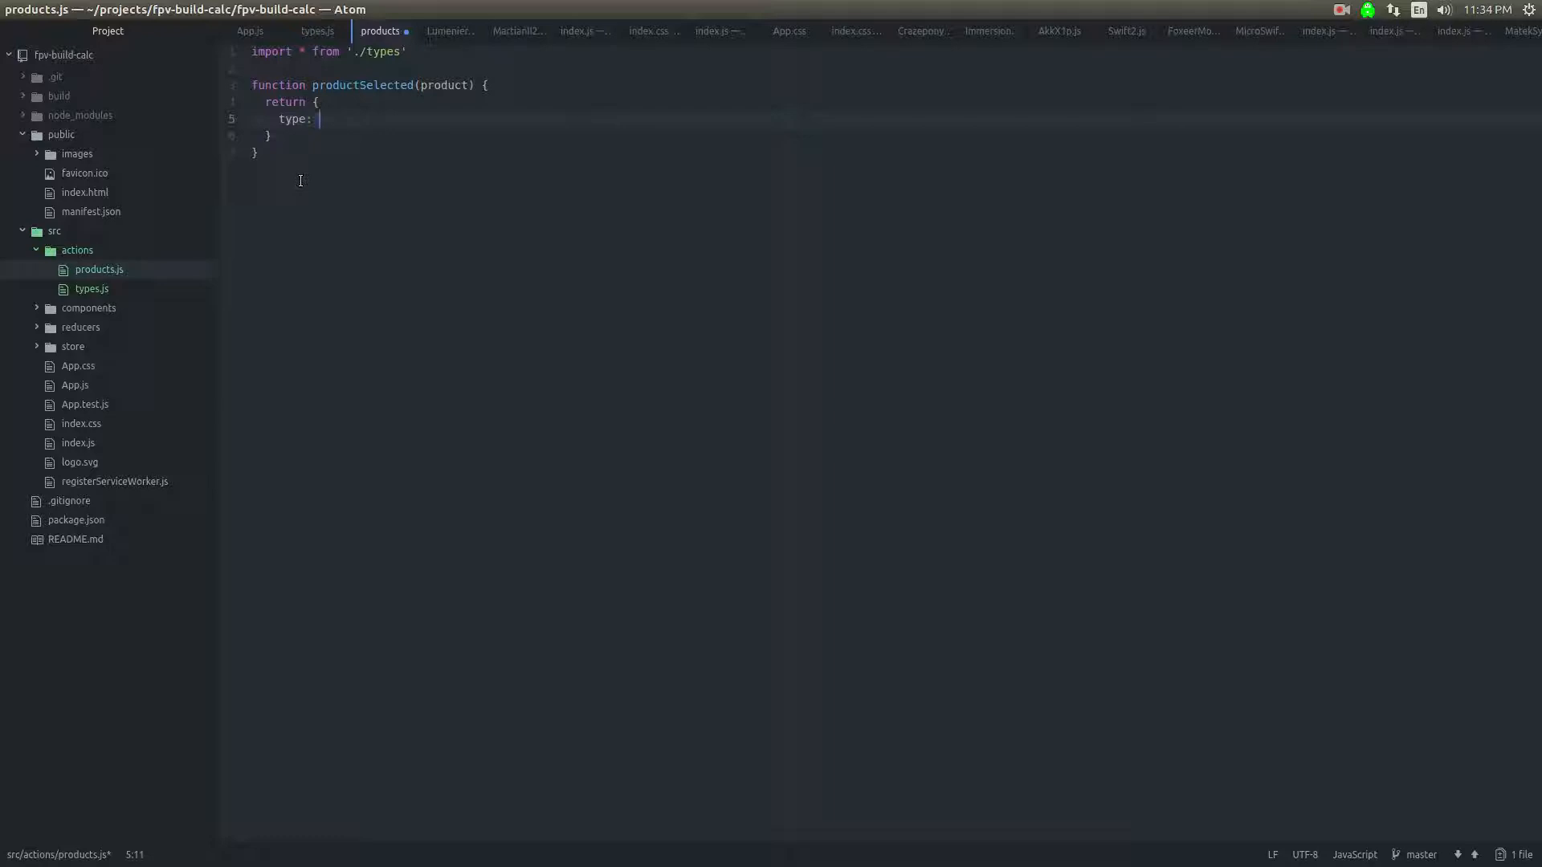
type("PRODUCT_SELECTED")
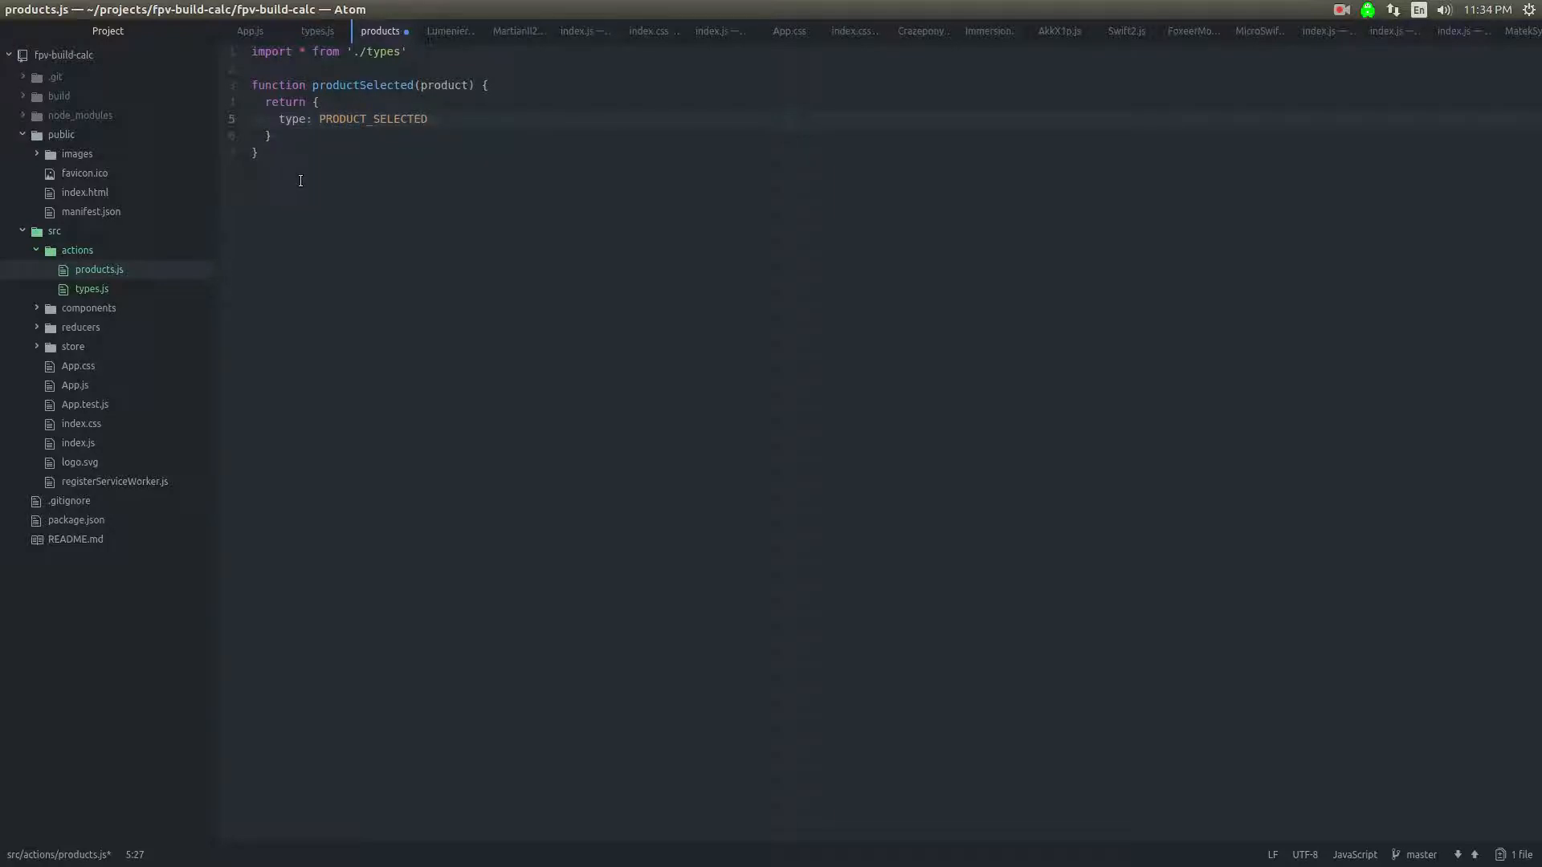
Step: Fix the import to * as types from './types' and return types.PRODUCT_SELECTED with product
left_click(326, 52)
type("a")
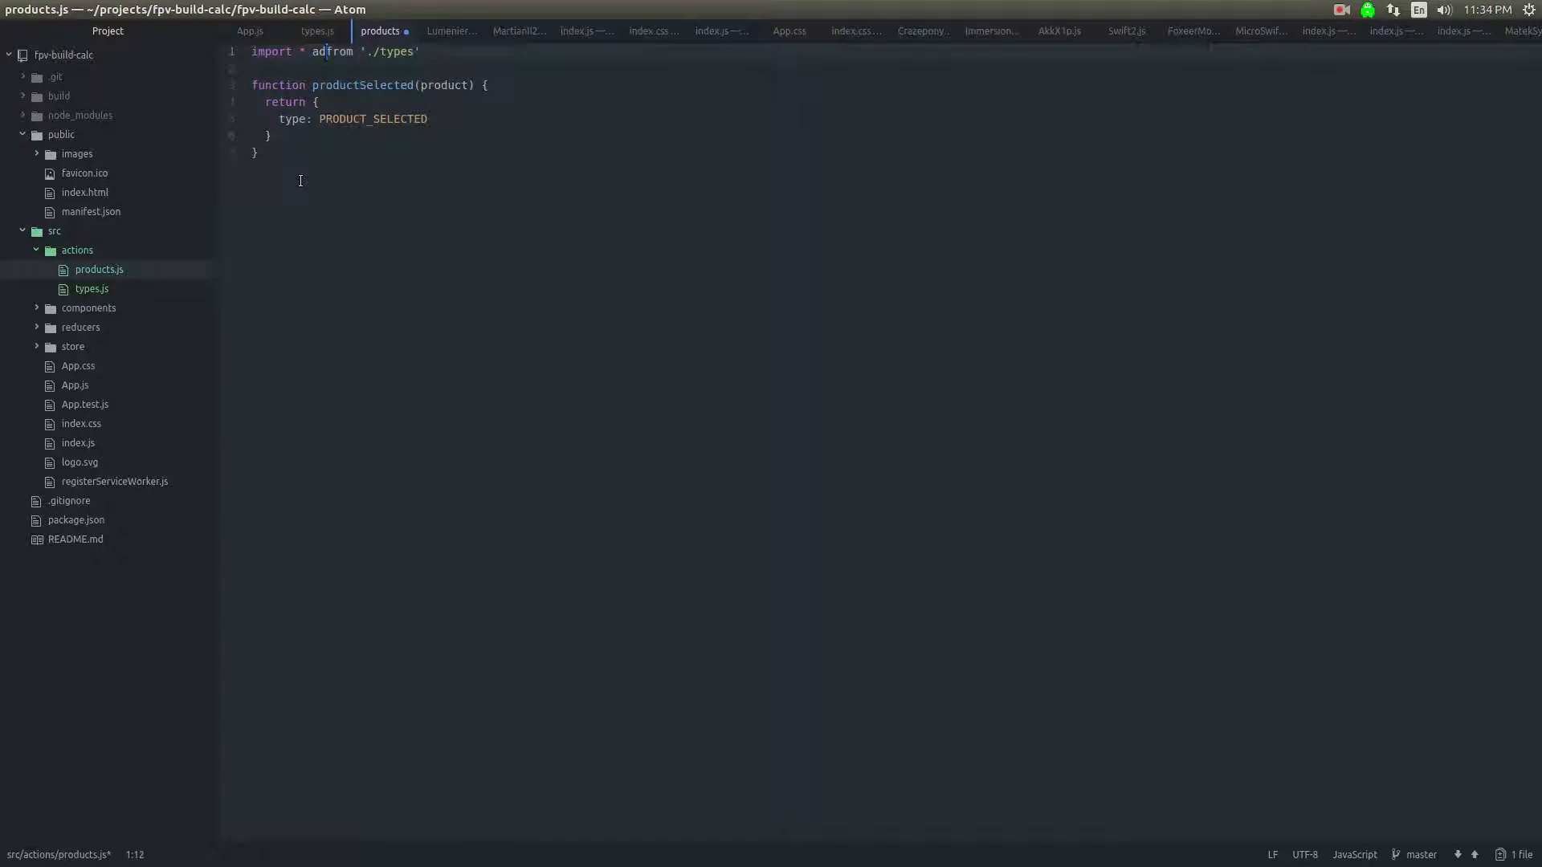
type("s typ")
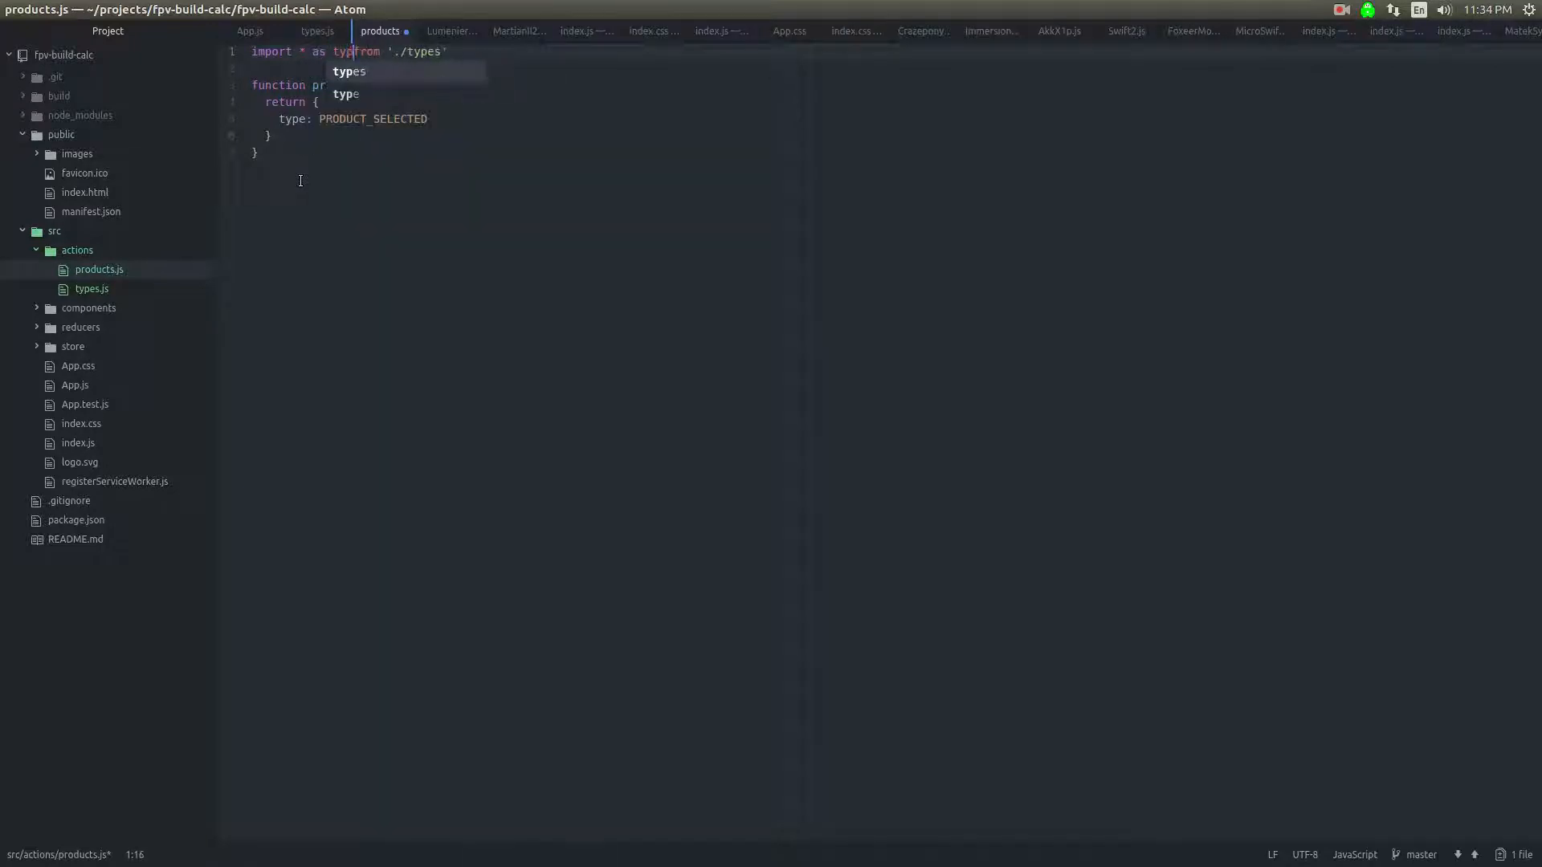
key("enter")
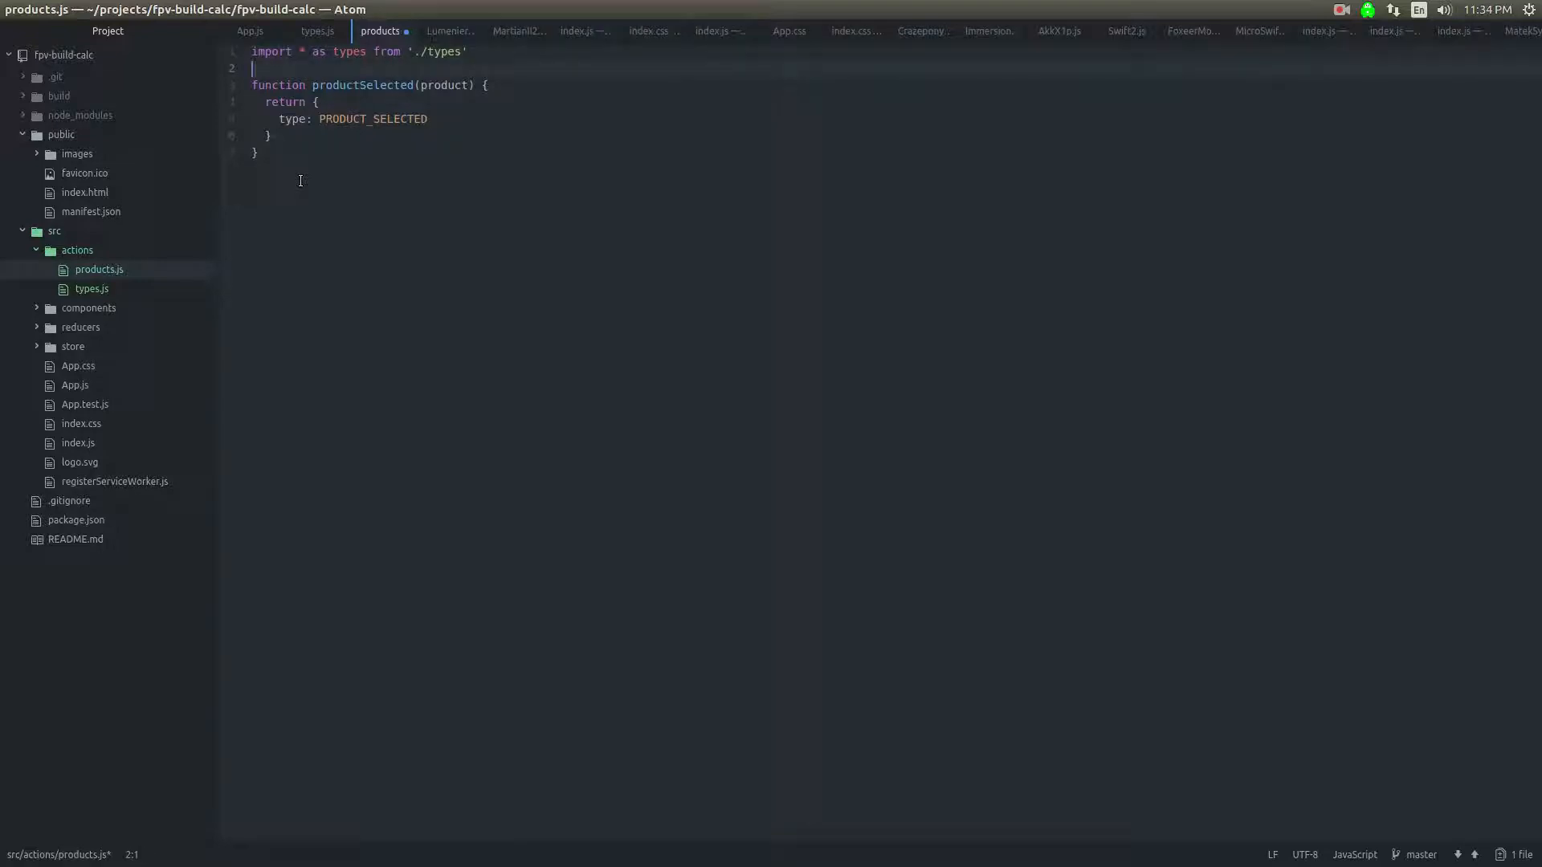
left_click(328, 117)
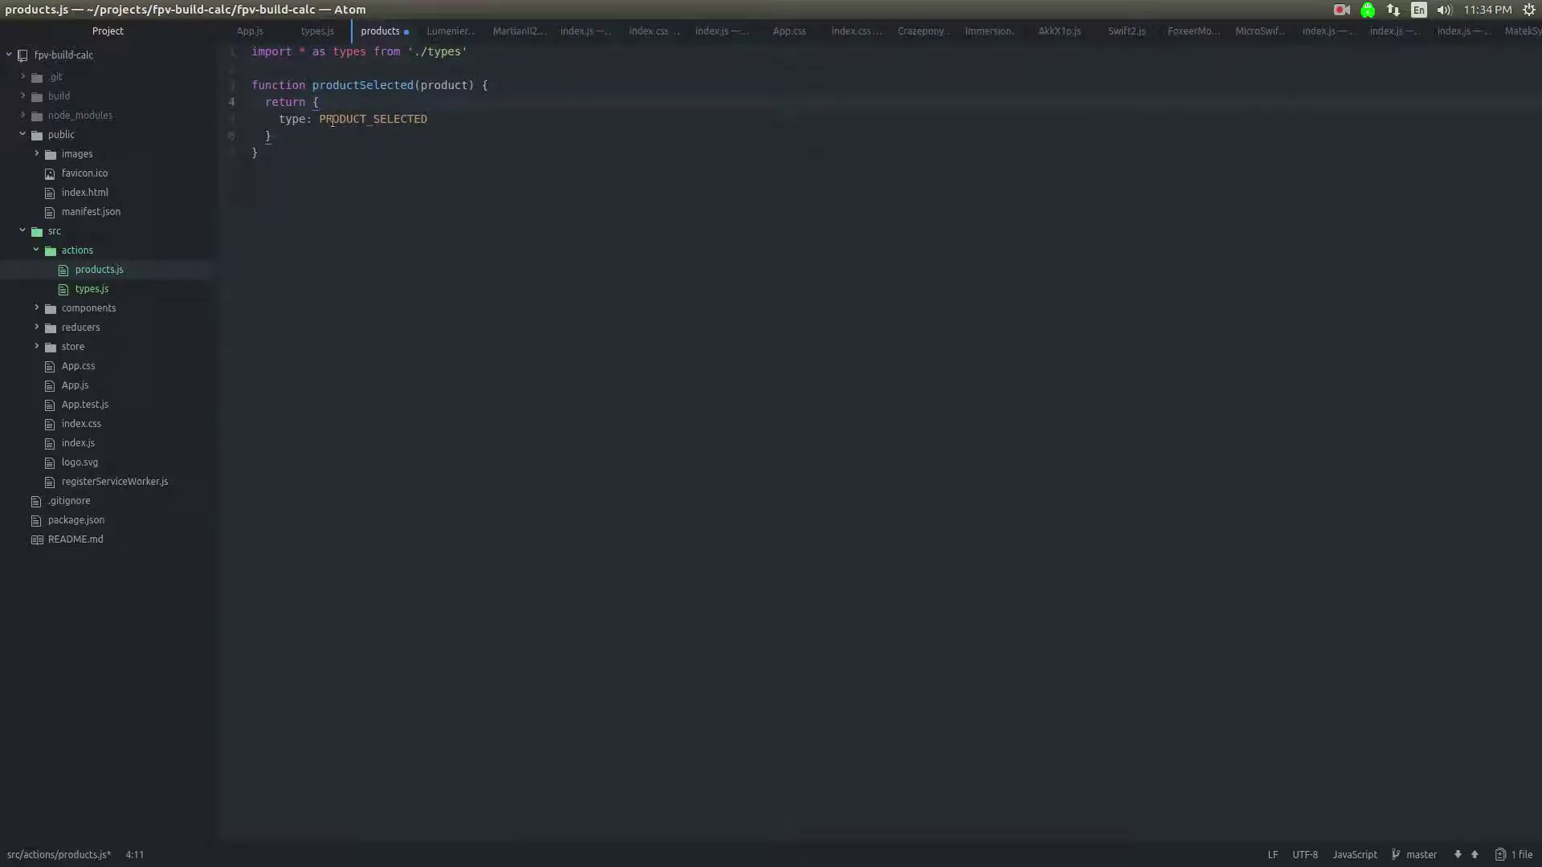
type("types.")
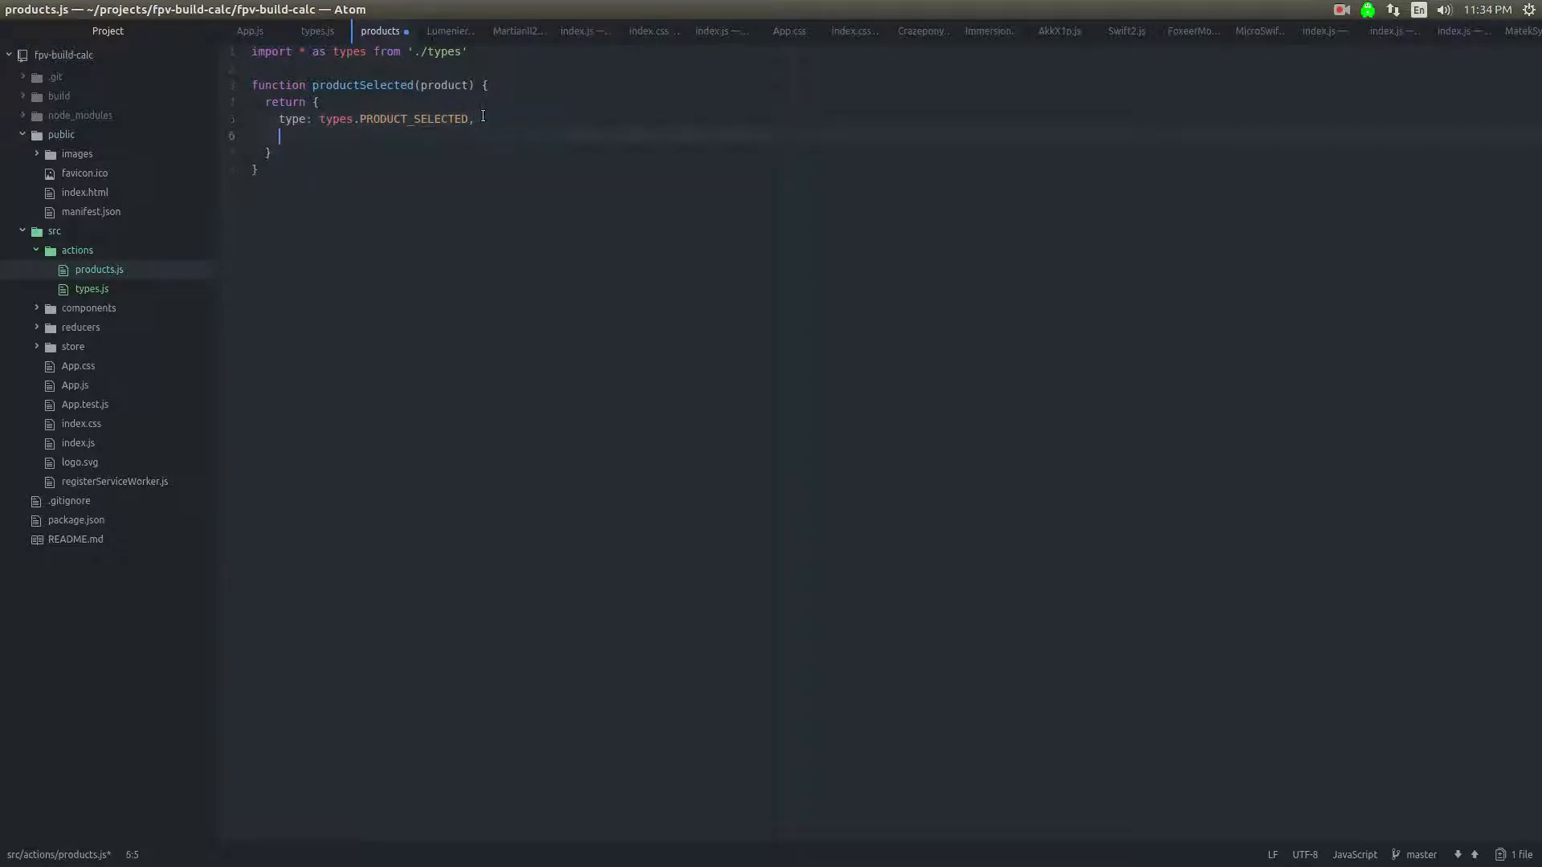
type("product: product")
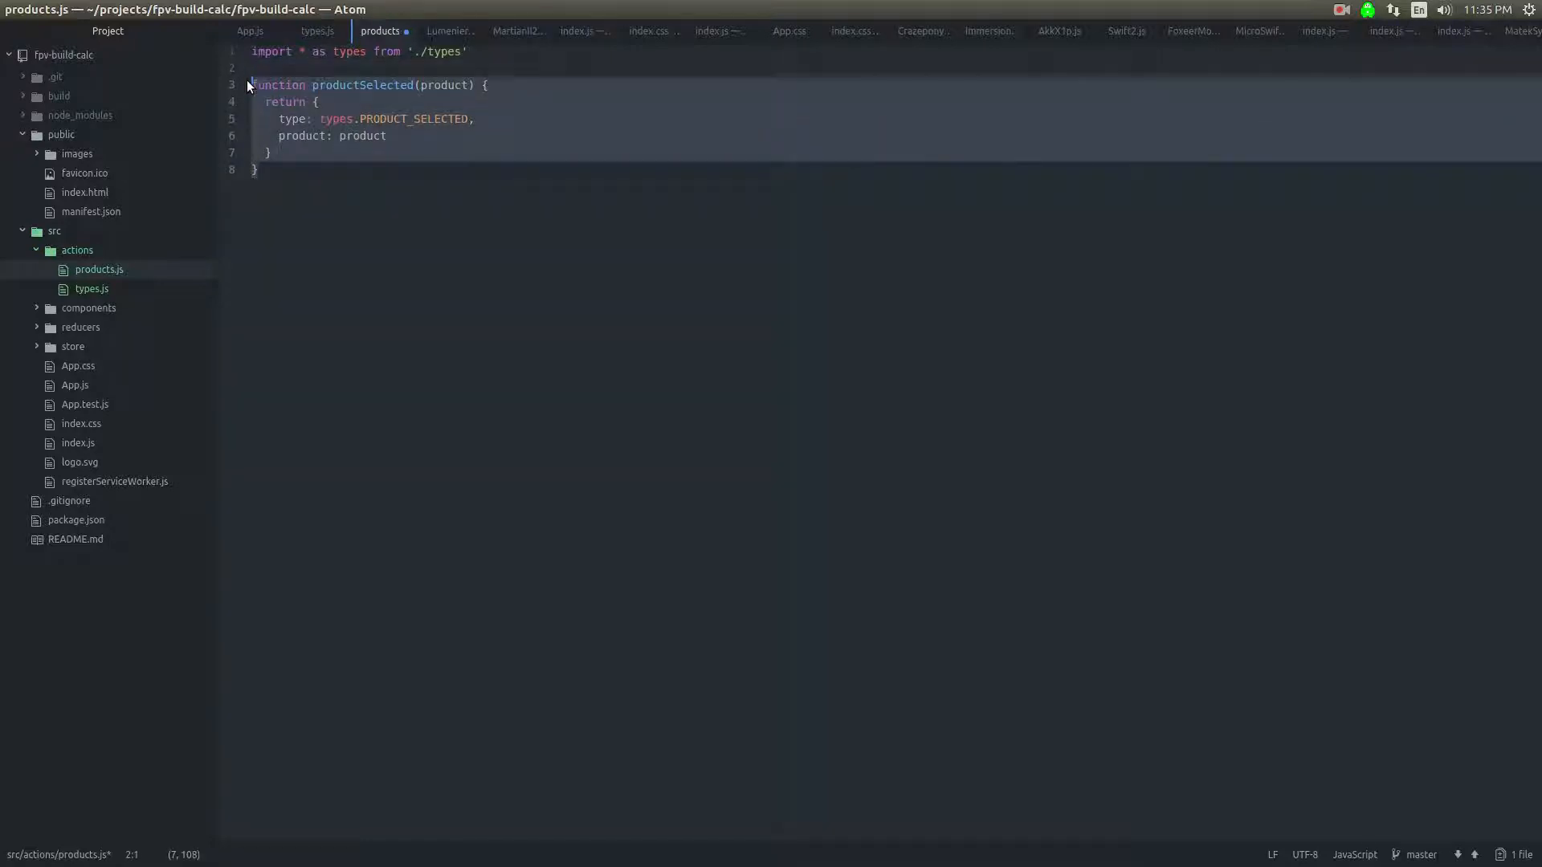
Step: Paste a productDeSelected copy and begin export default { productSelected ... }
left_click(256, 169)
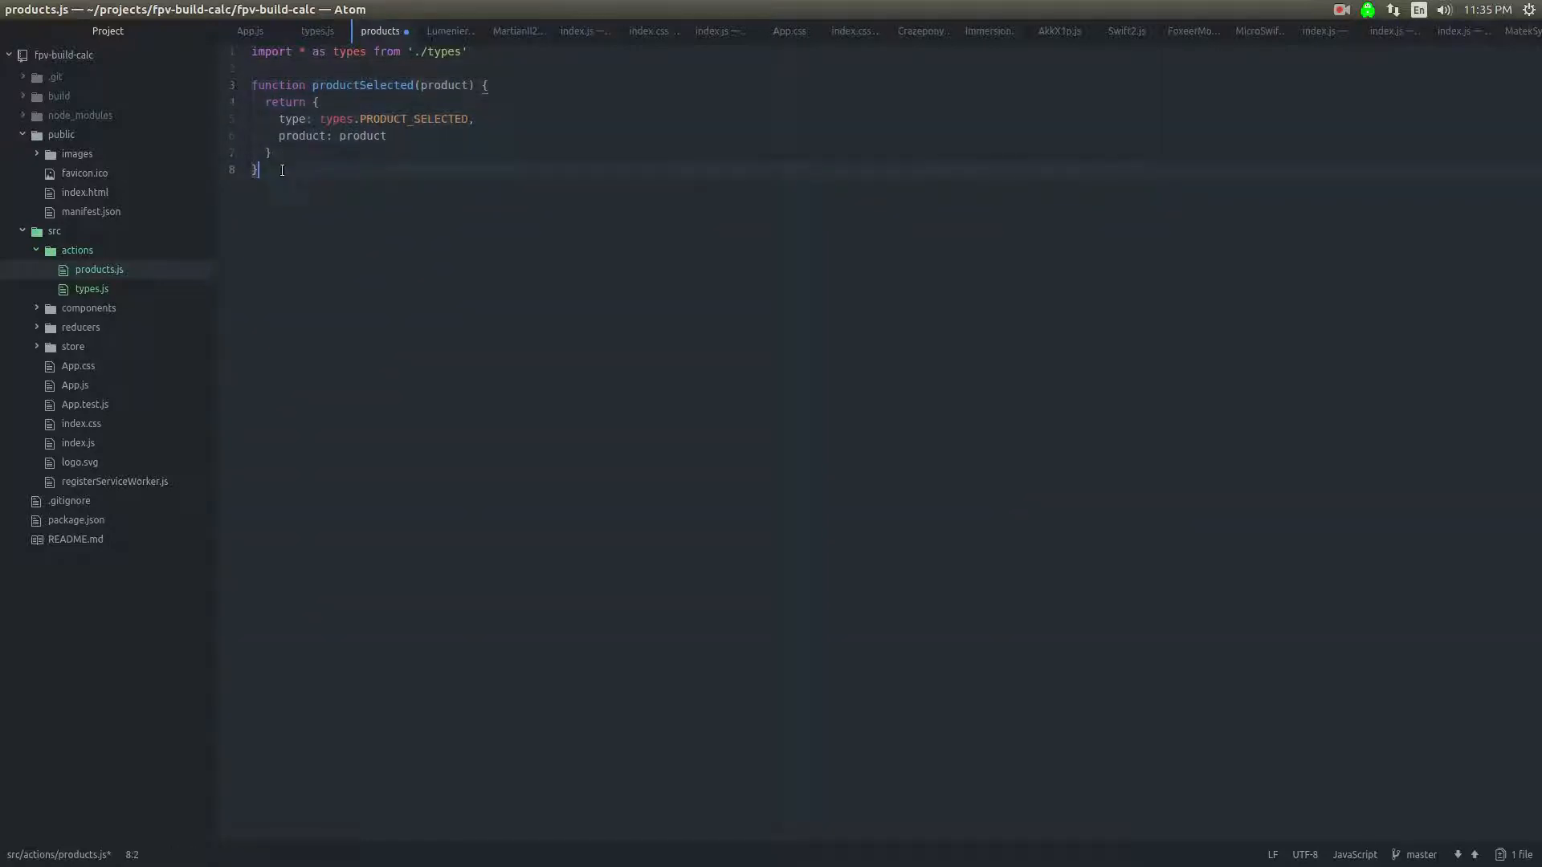
key("ctrl+v")
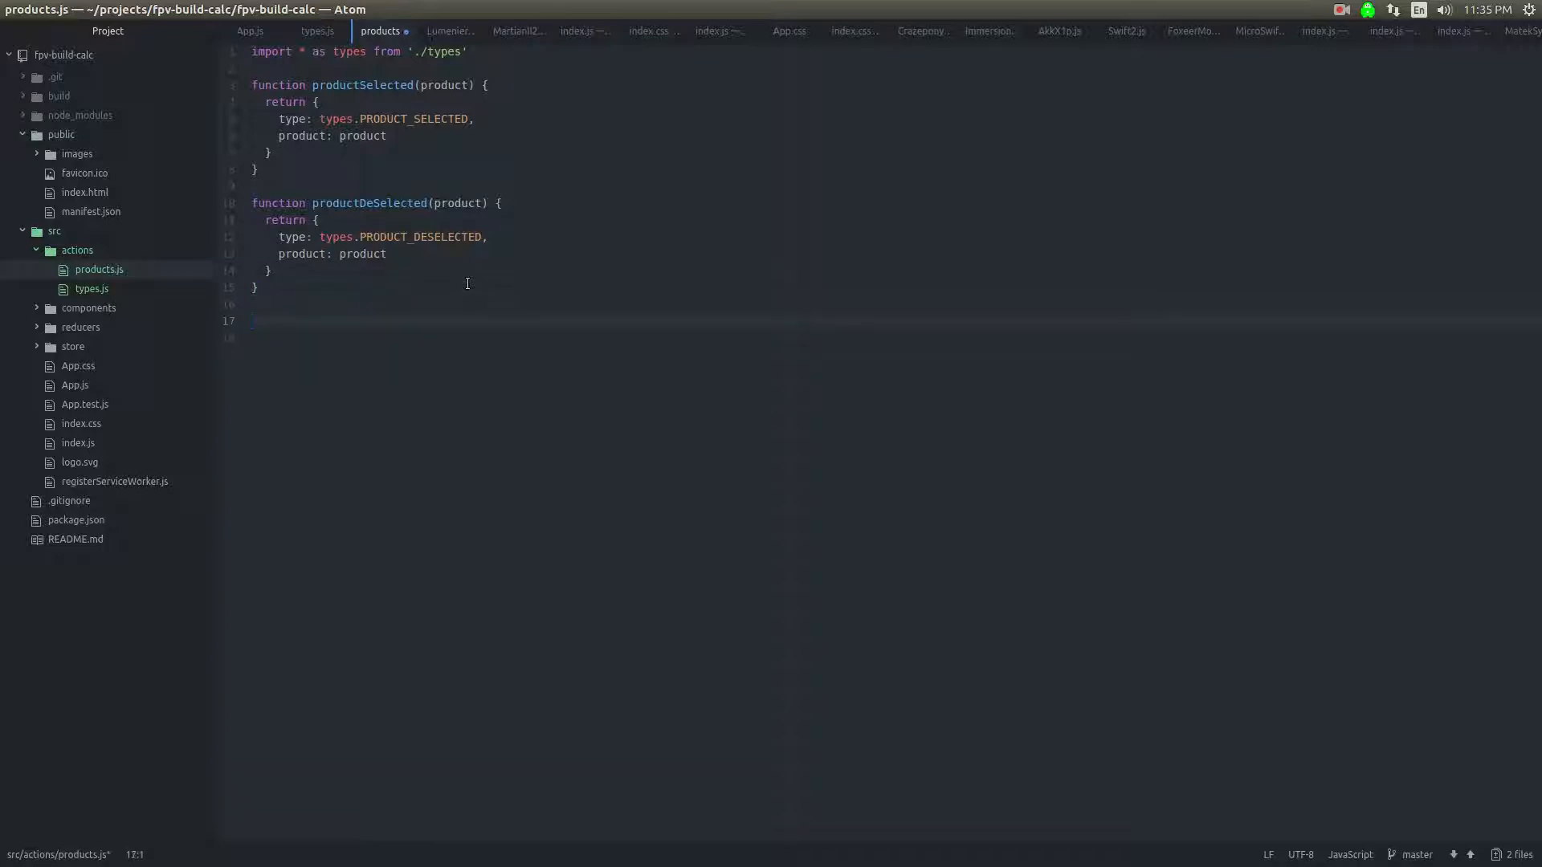
type("export")
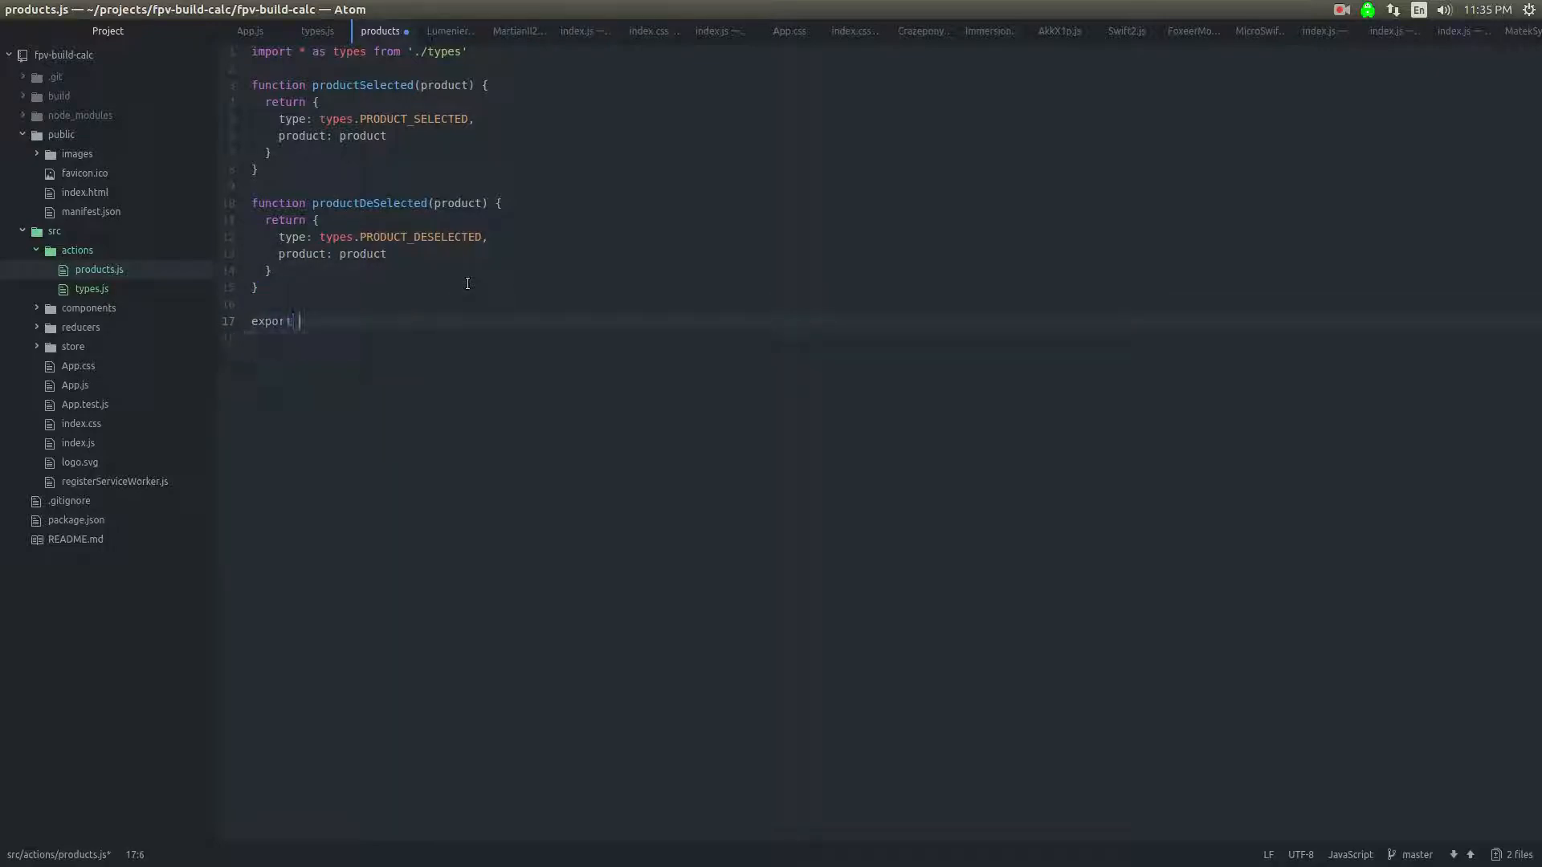
type("de")
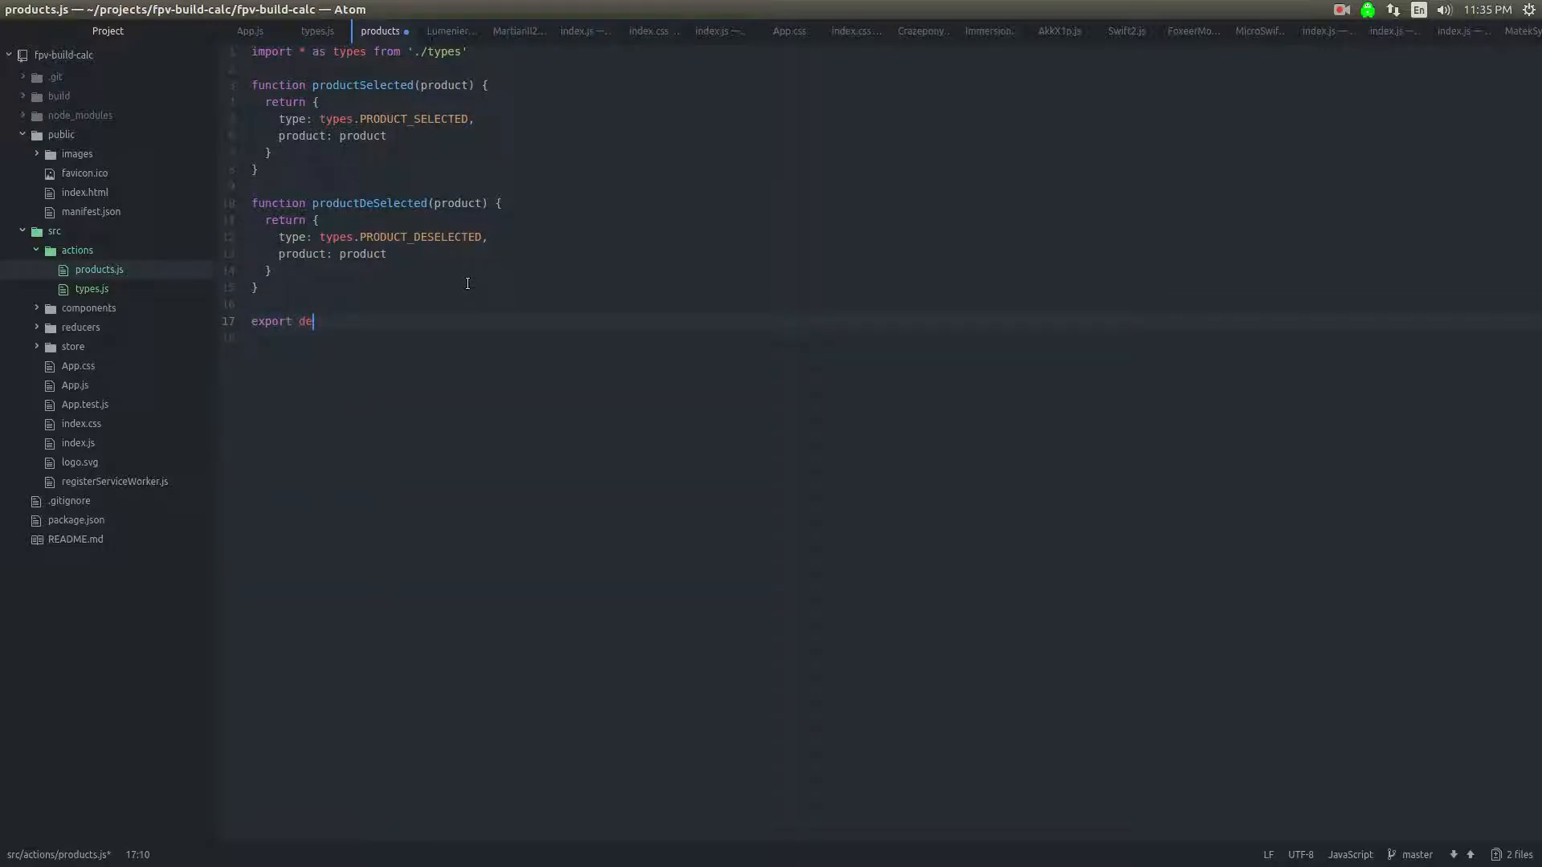
type("fault")
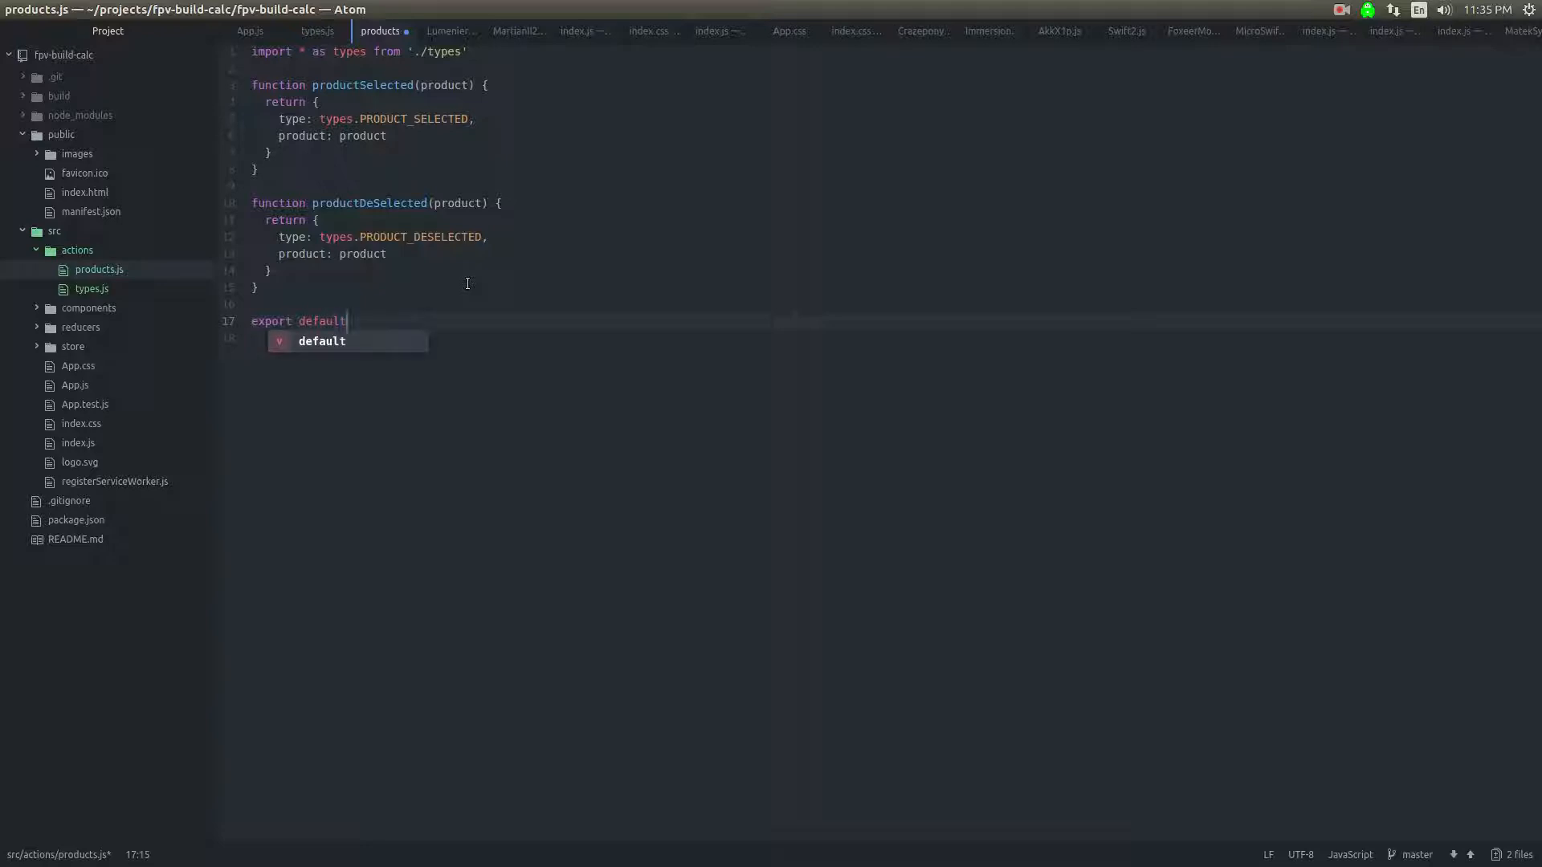
type("{}")
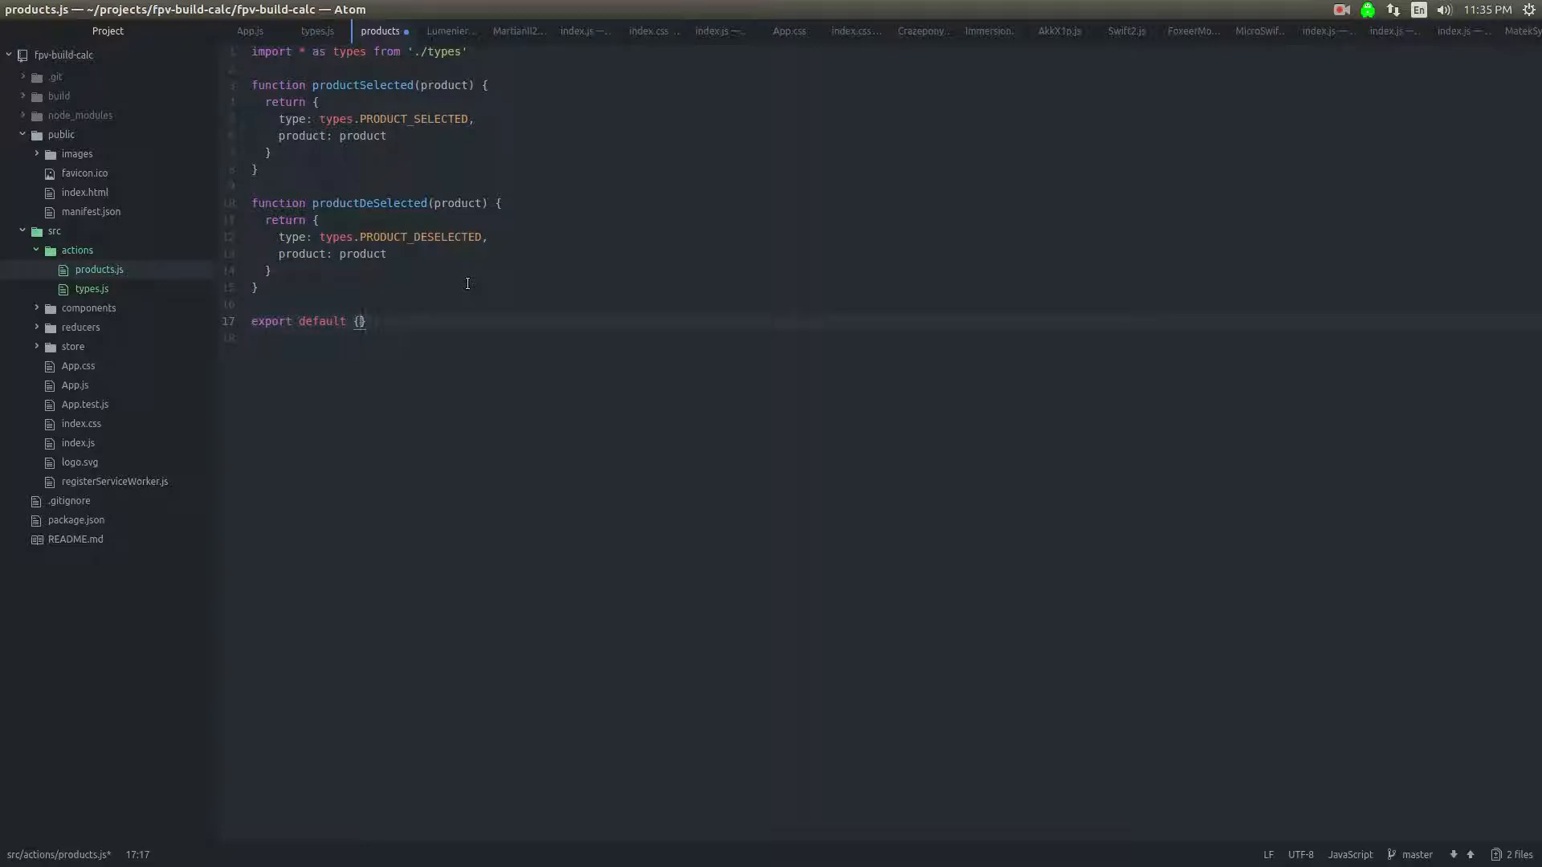
type("product")
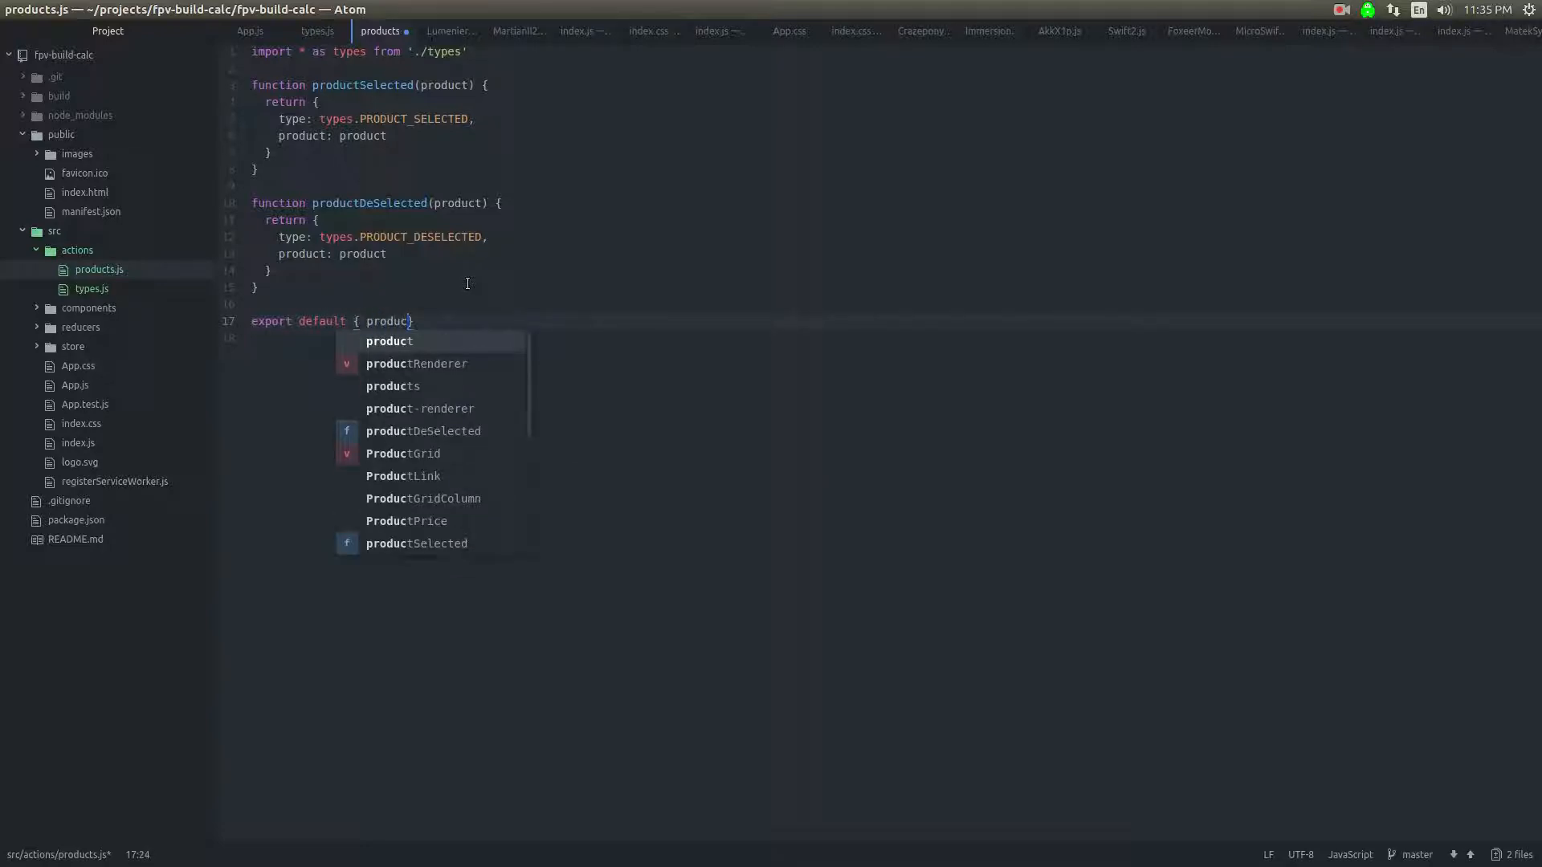
type("Sel")
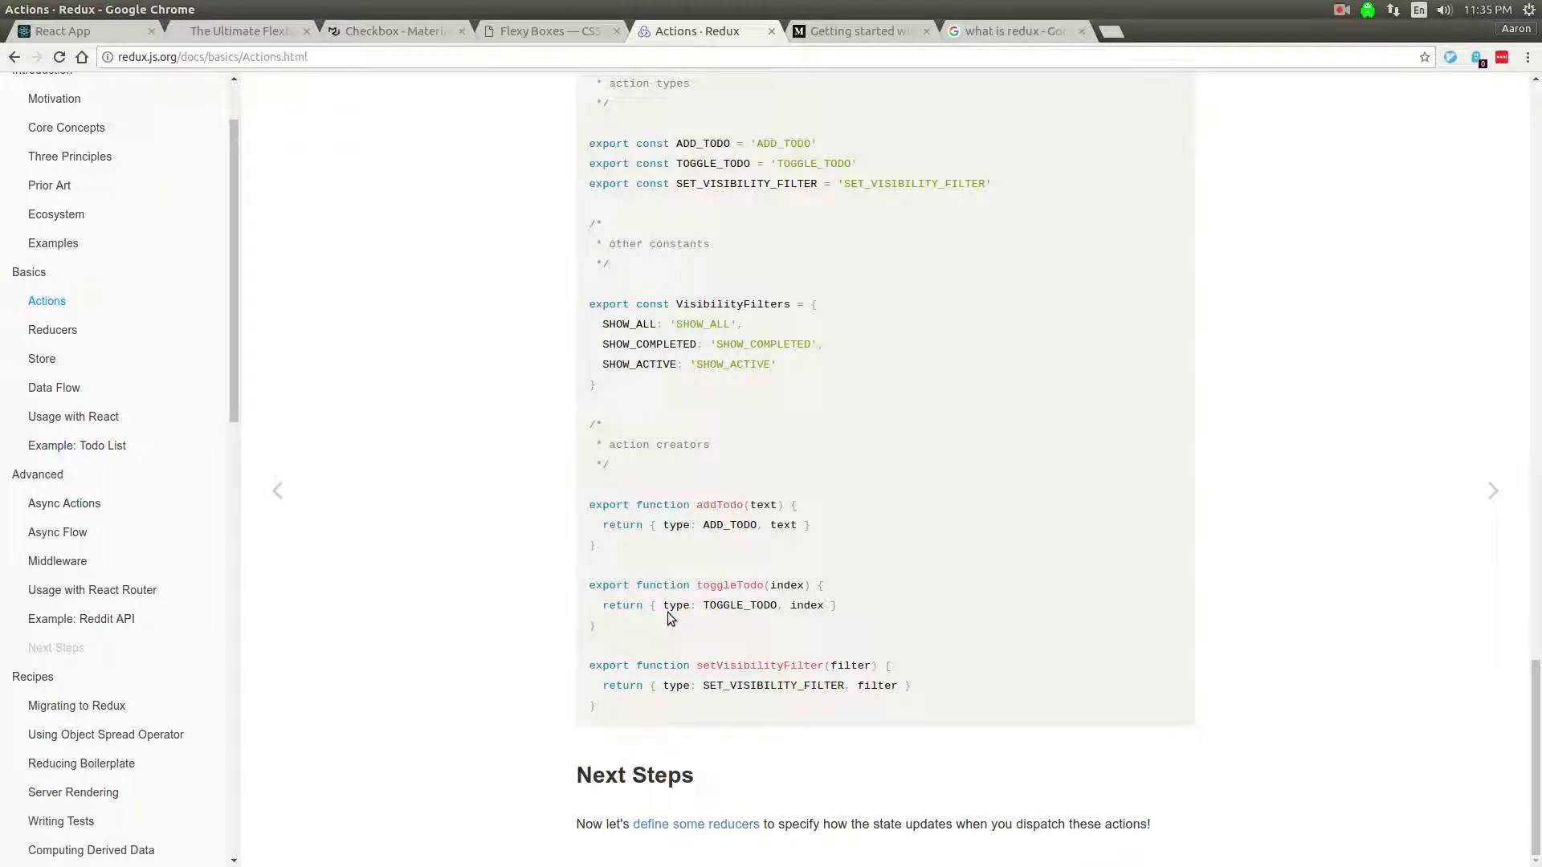
Step: Examine the toggleTodo action object and its index field in the actions.js example
double_click(676, 606)
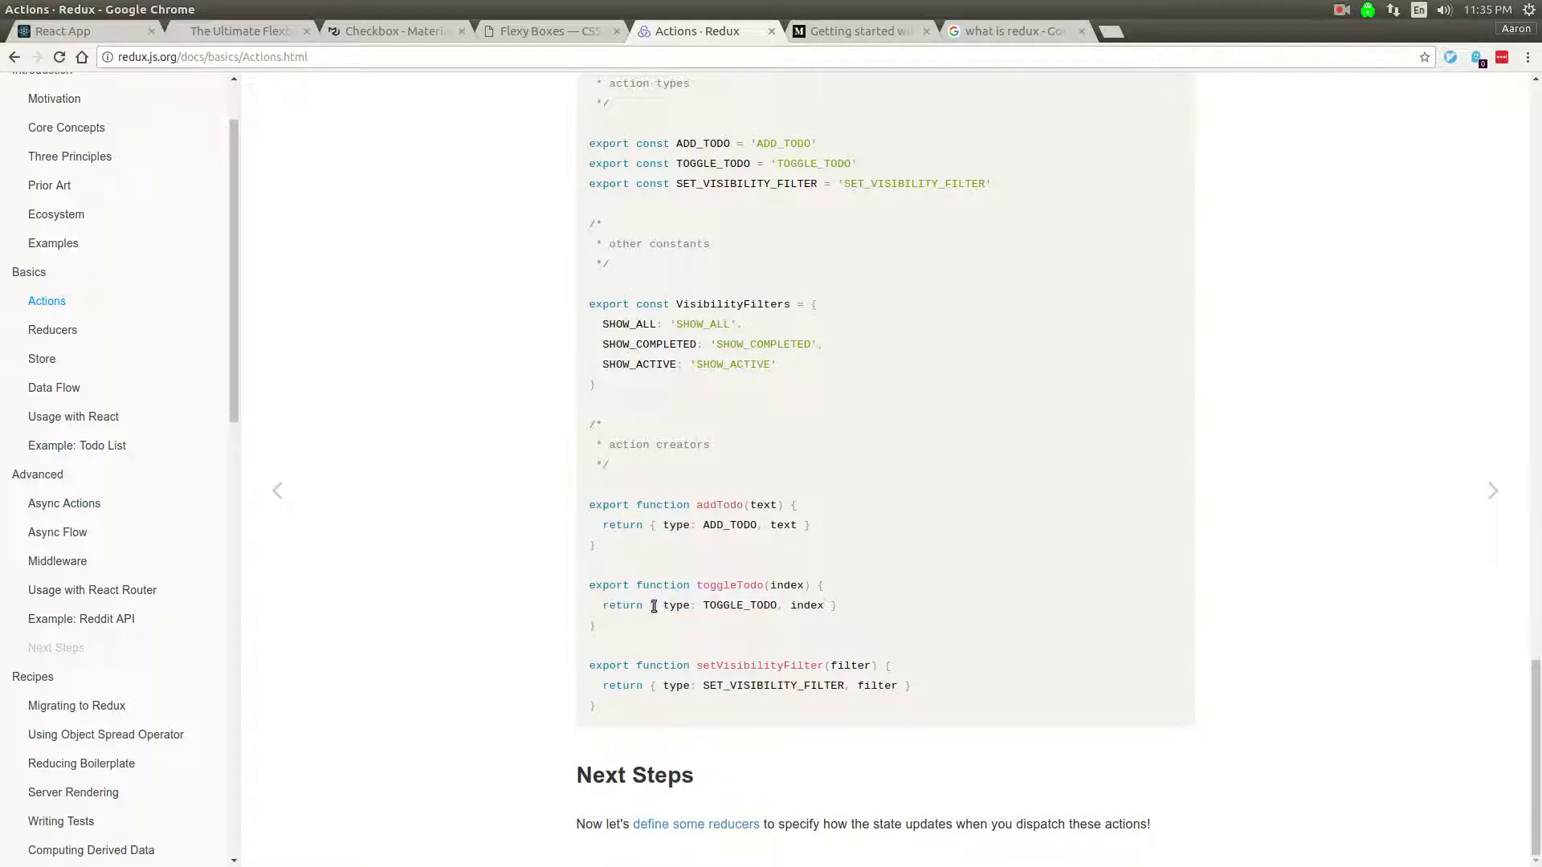
double_click(652, 606)
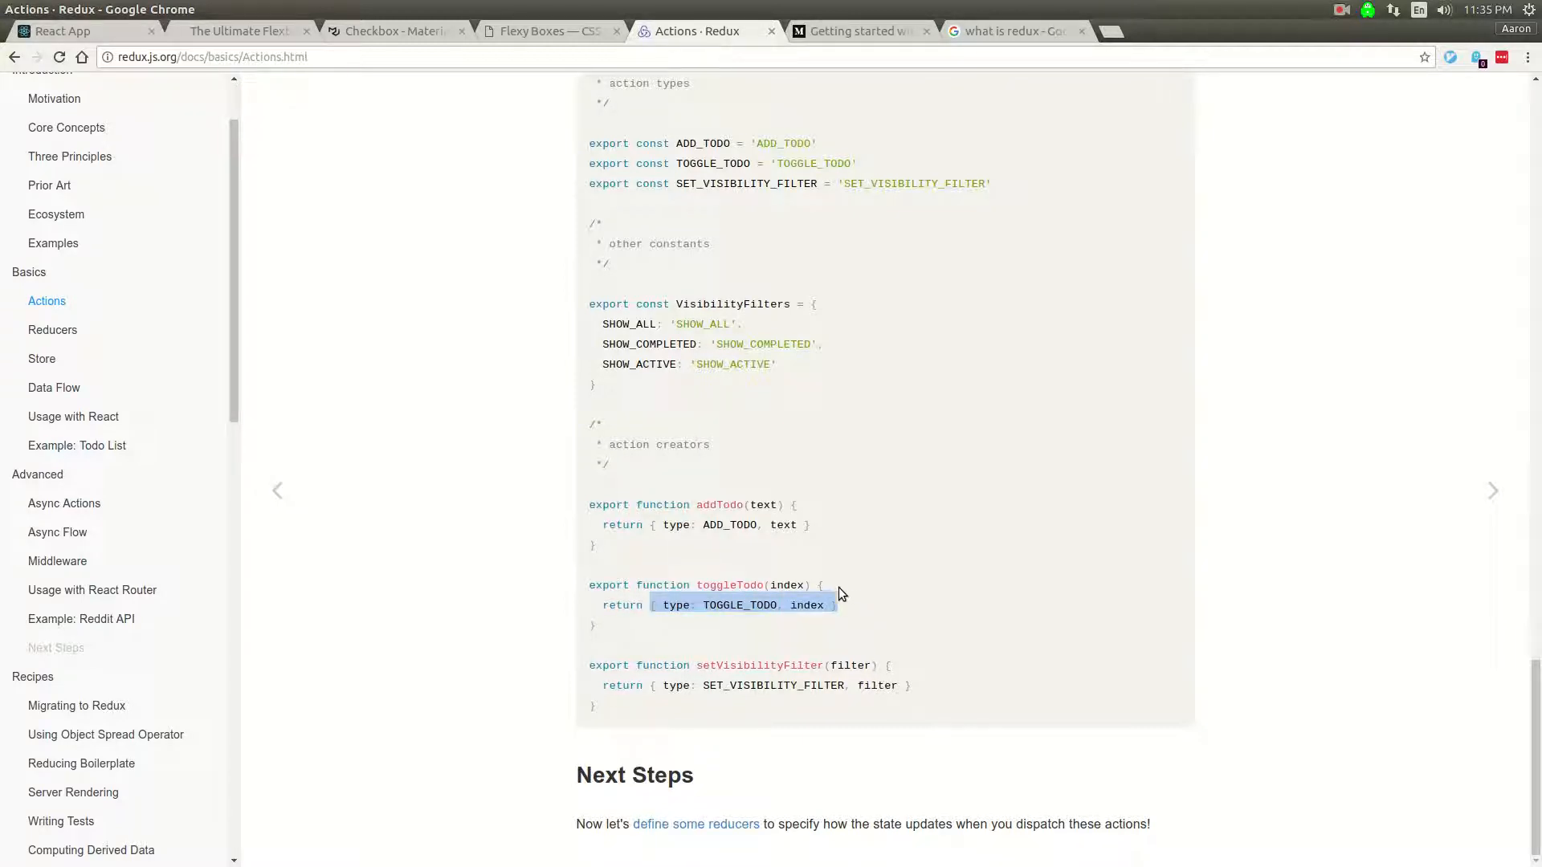
mouse_move(594, 617)
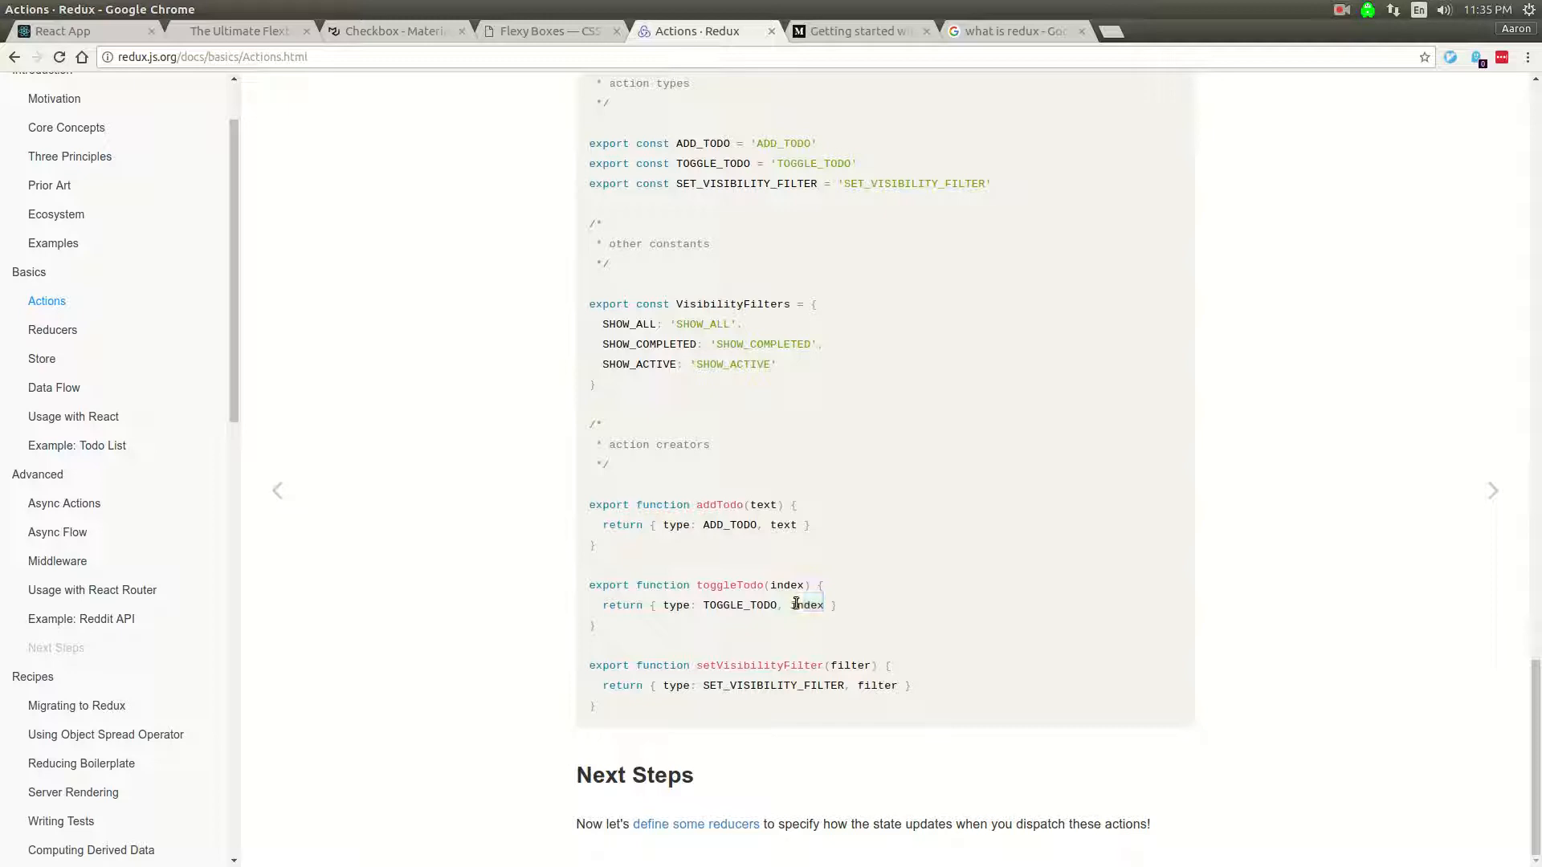
double_click(727, 524)
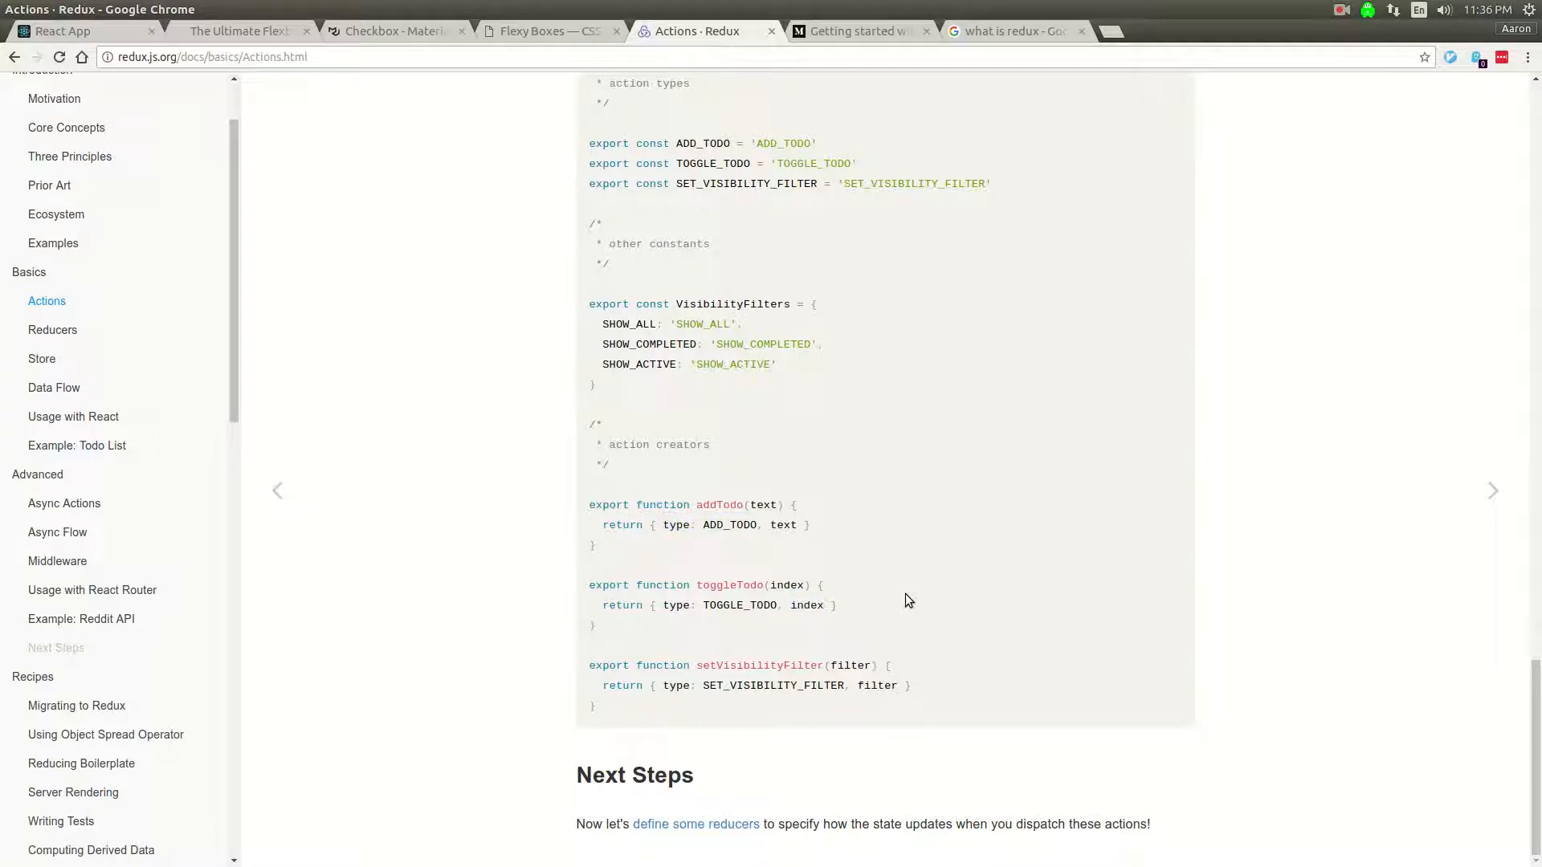
scroll("up", 3)
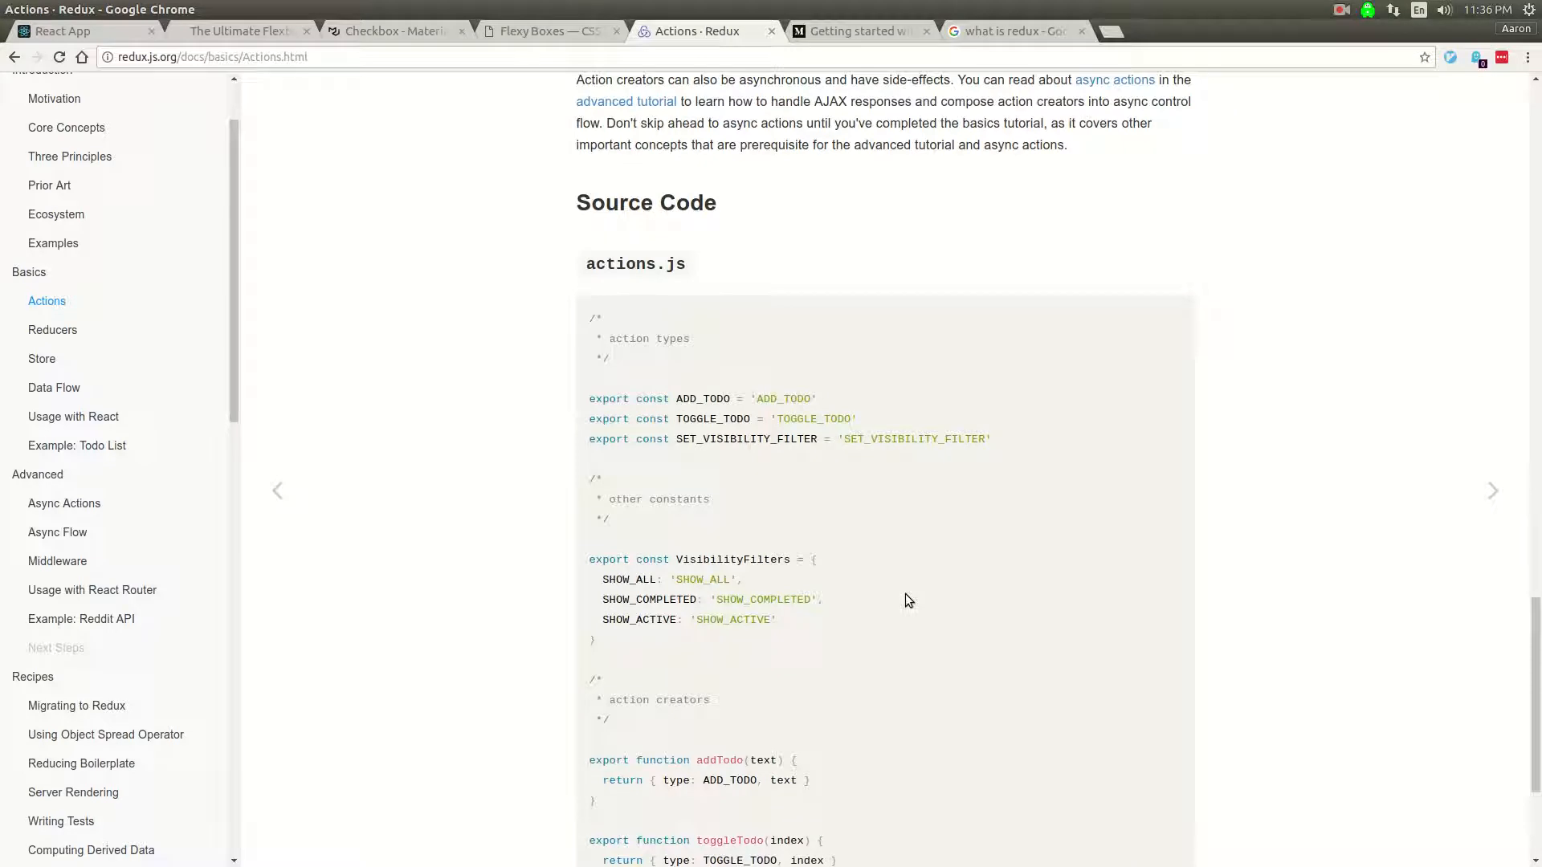
scroll("down", 3)
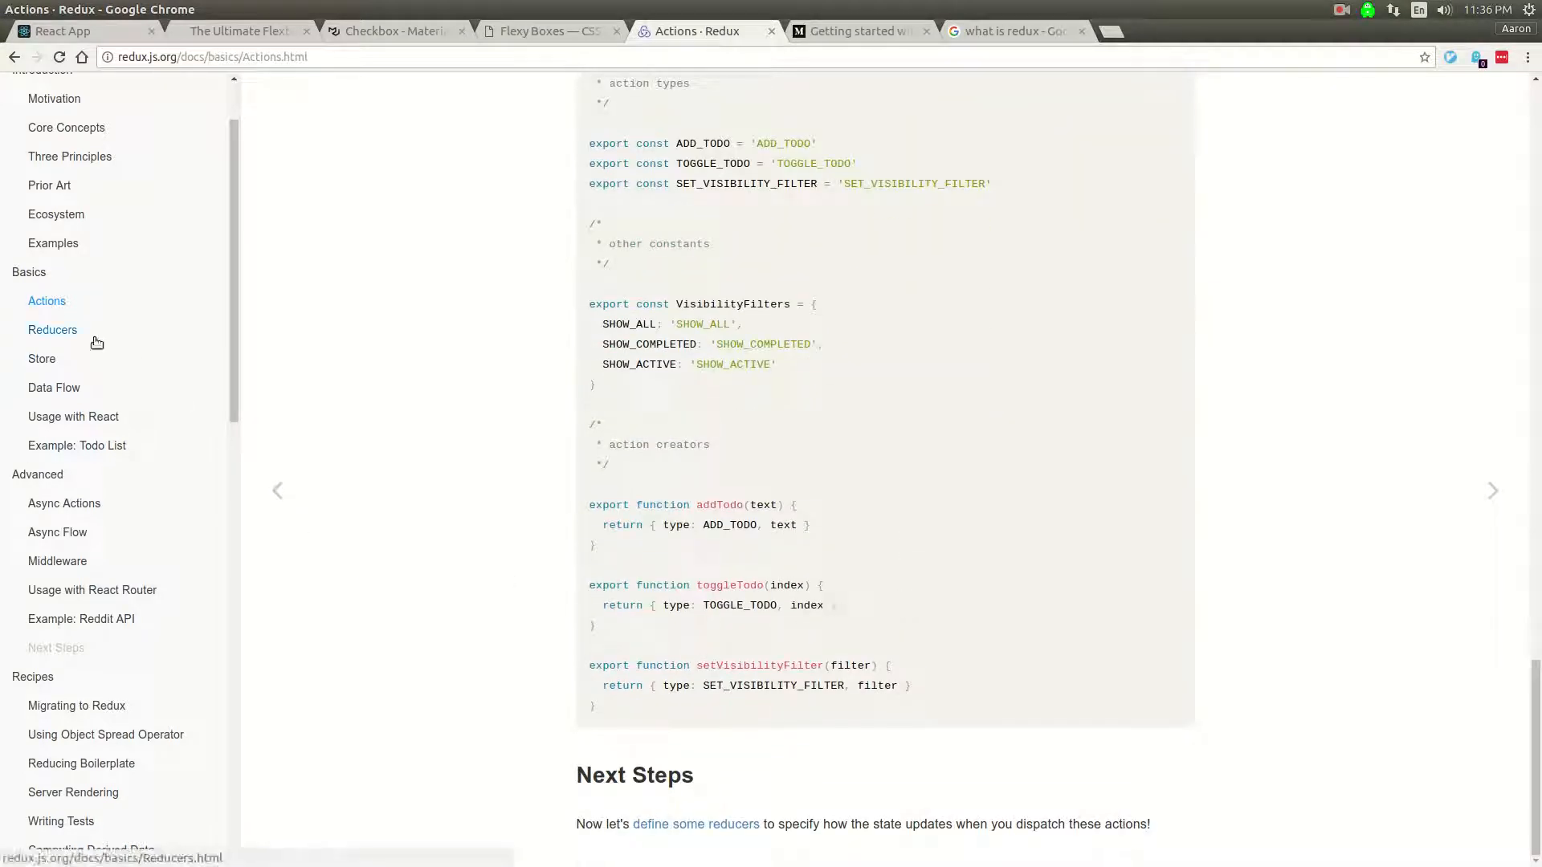
Step: Go to the Reducers docs page and scroll to its Handling Actions section
left_click(53, 330)
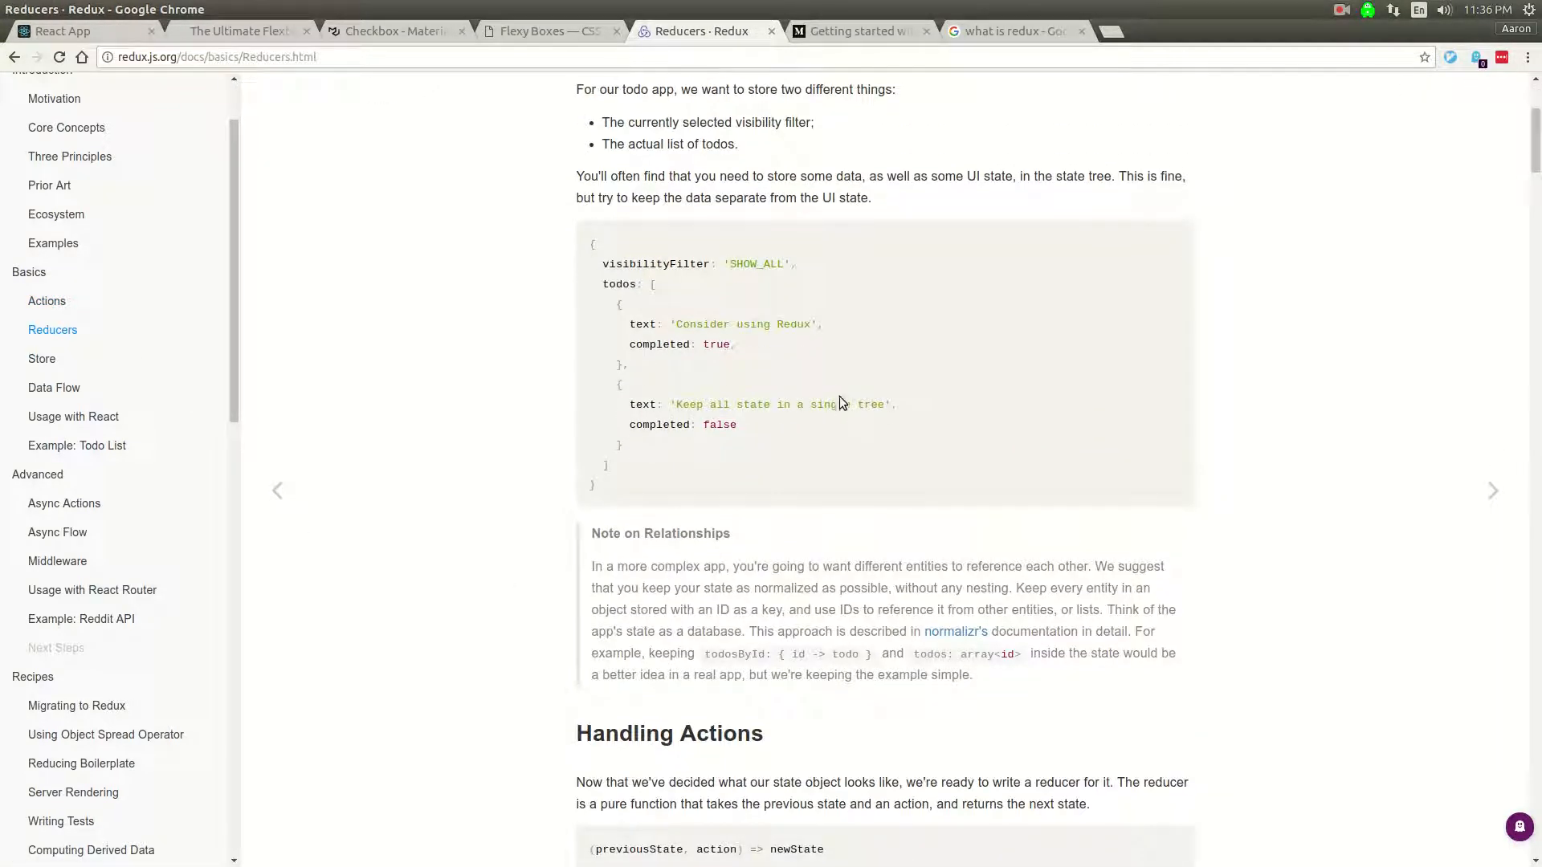
scroll("down", 3)
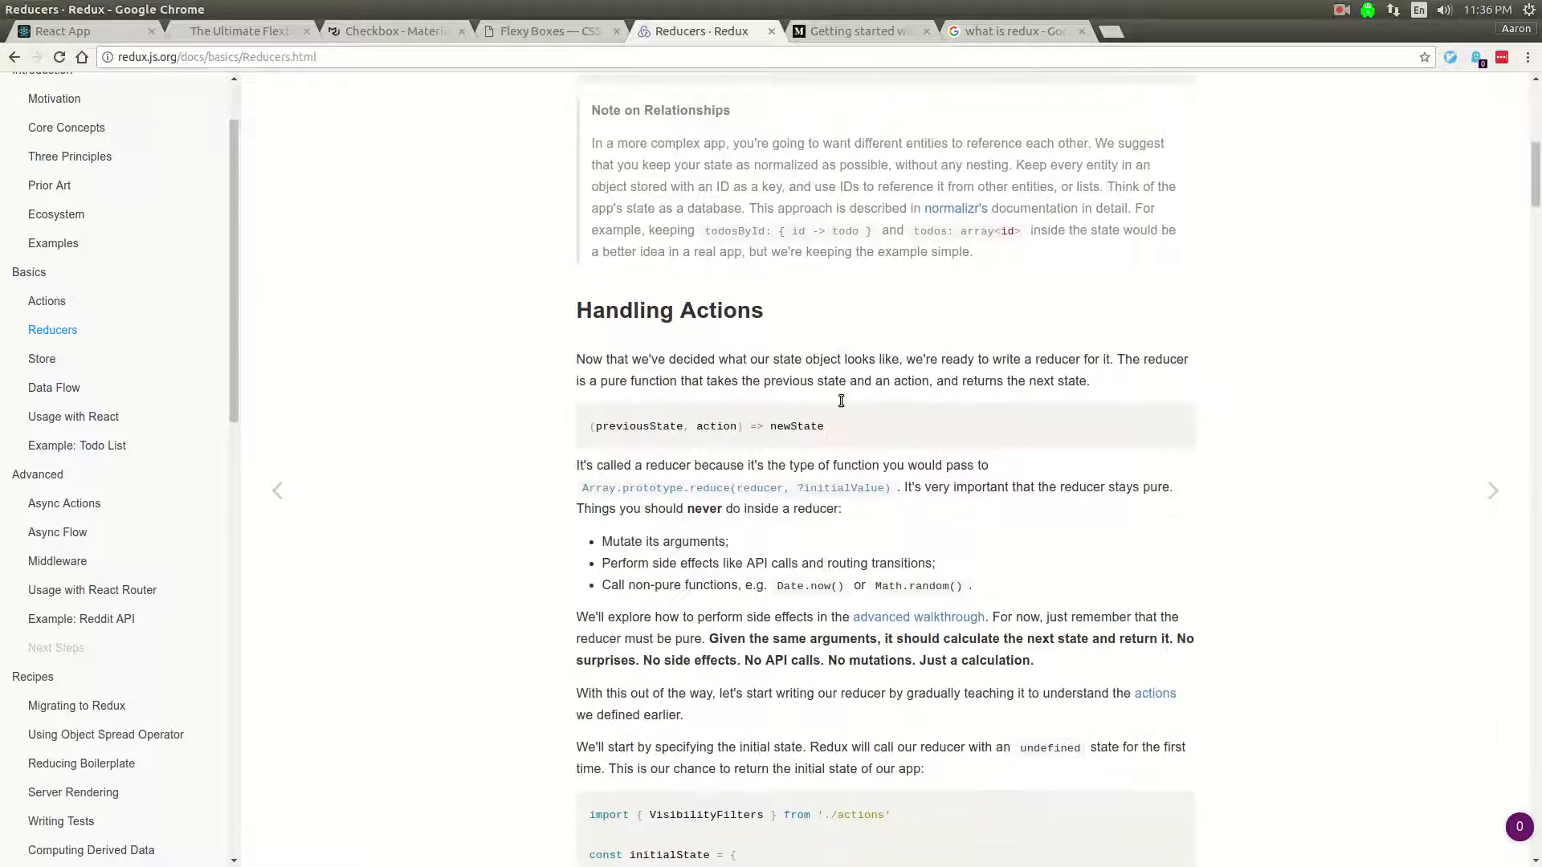
scroll("down", 3)
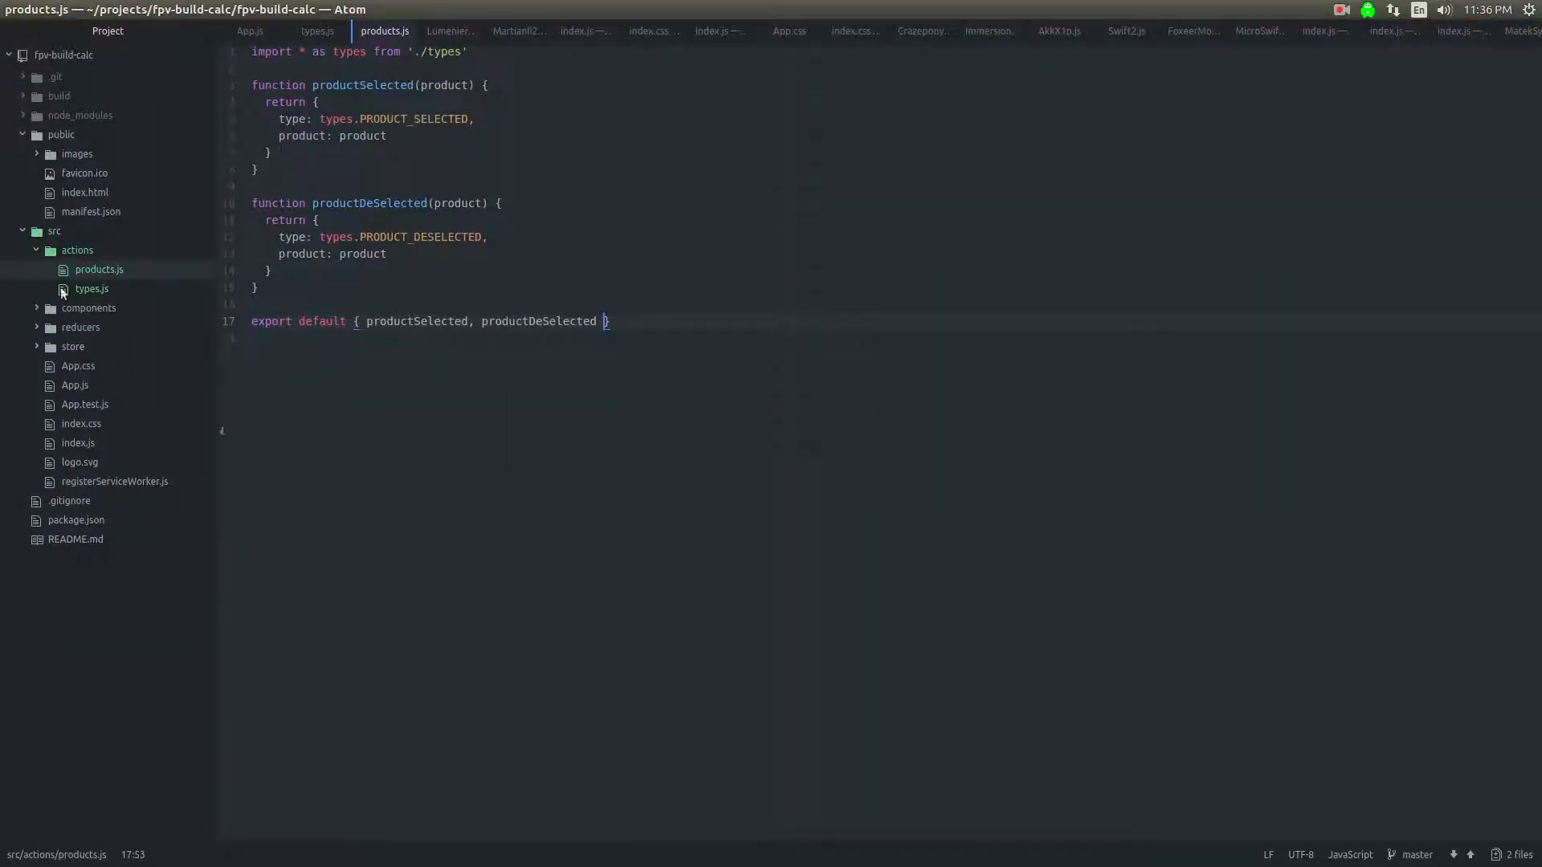
Step: Create product.js in src/reducers and rename it to products.js
right_click(81, 326)
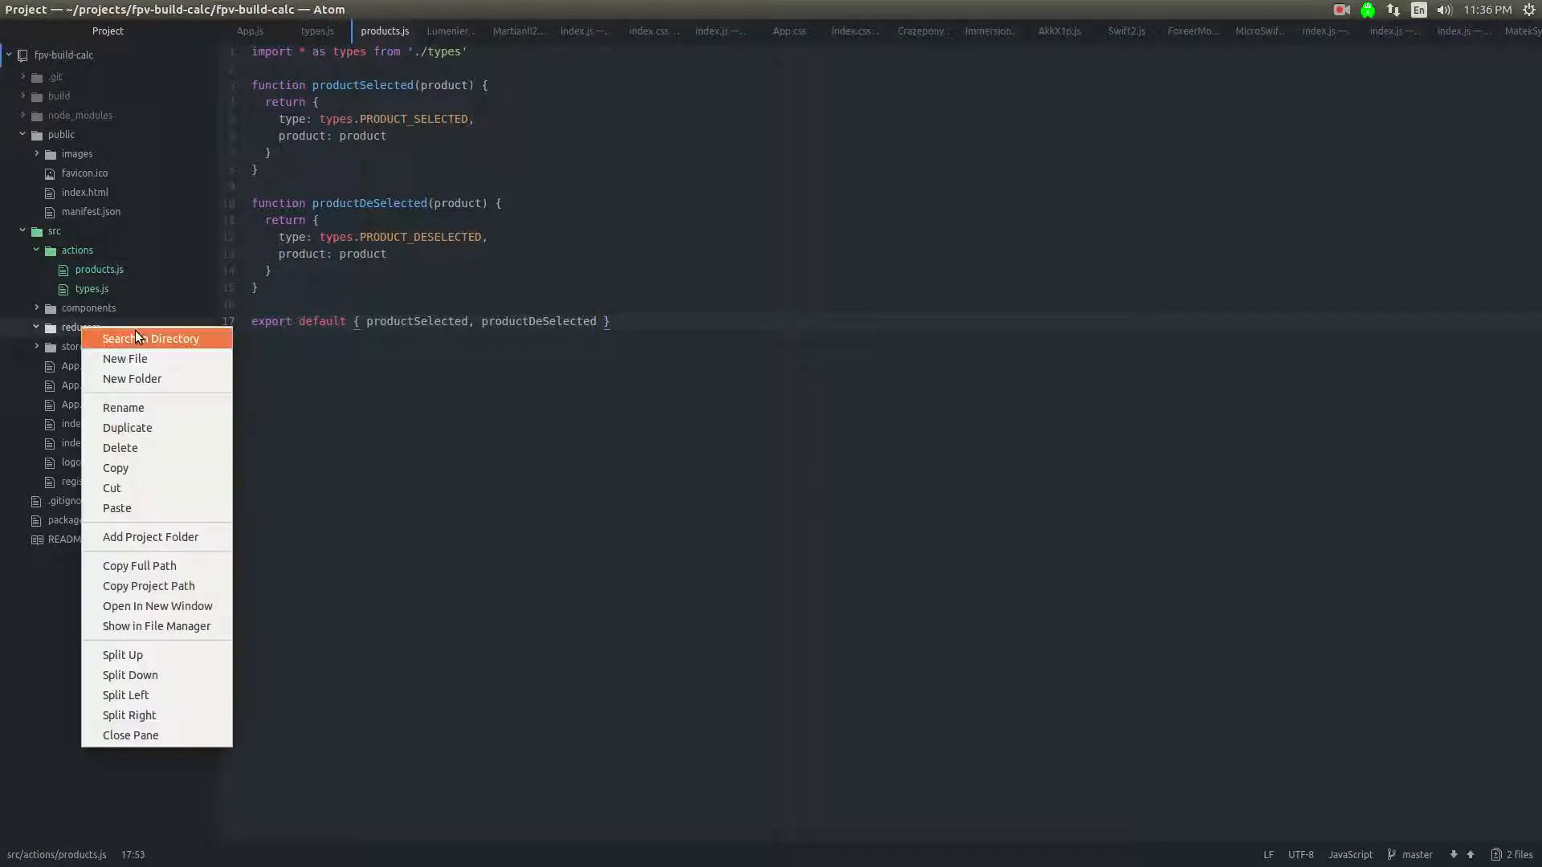
left_click(125, 358)
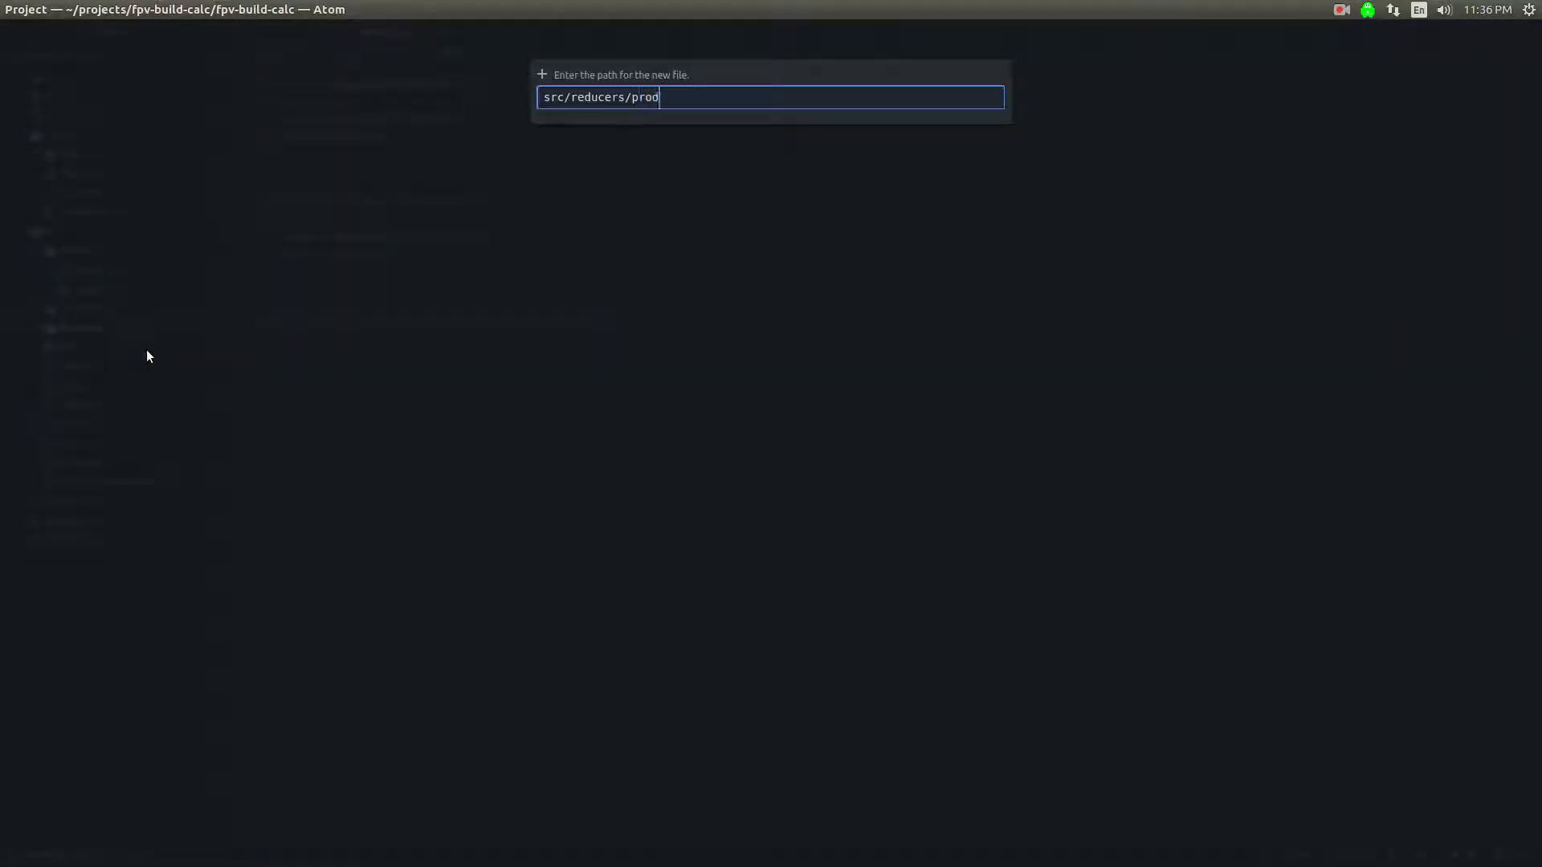
key("Return")
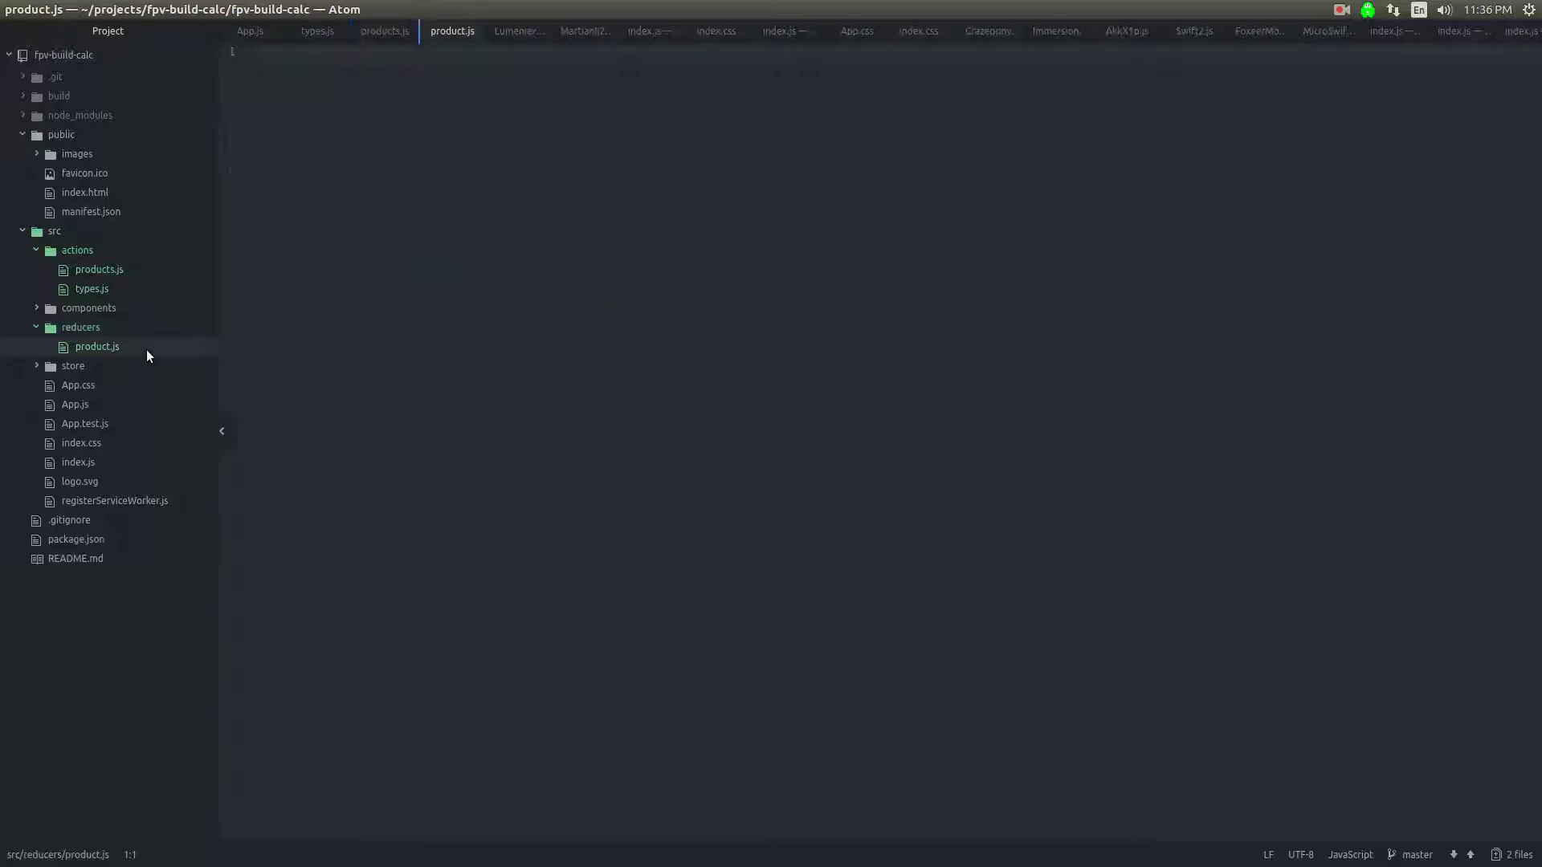
right_click(97, 347)
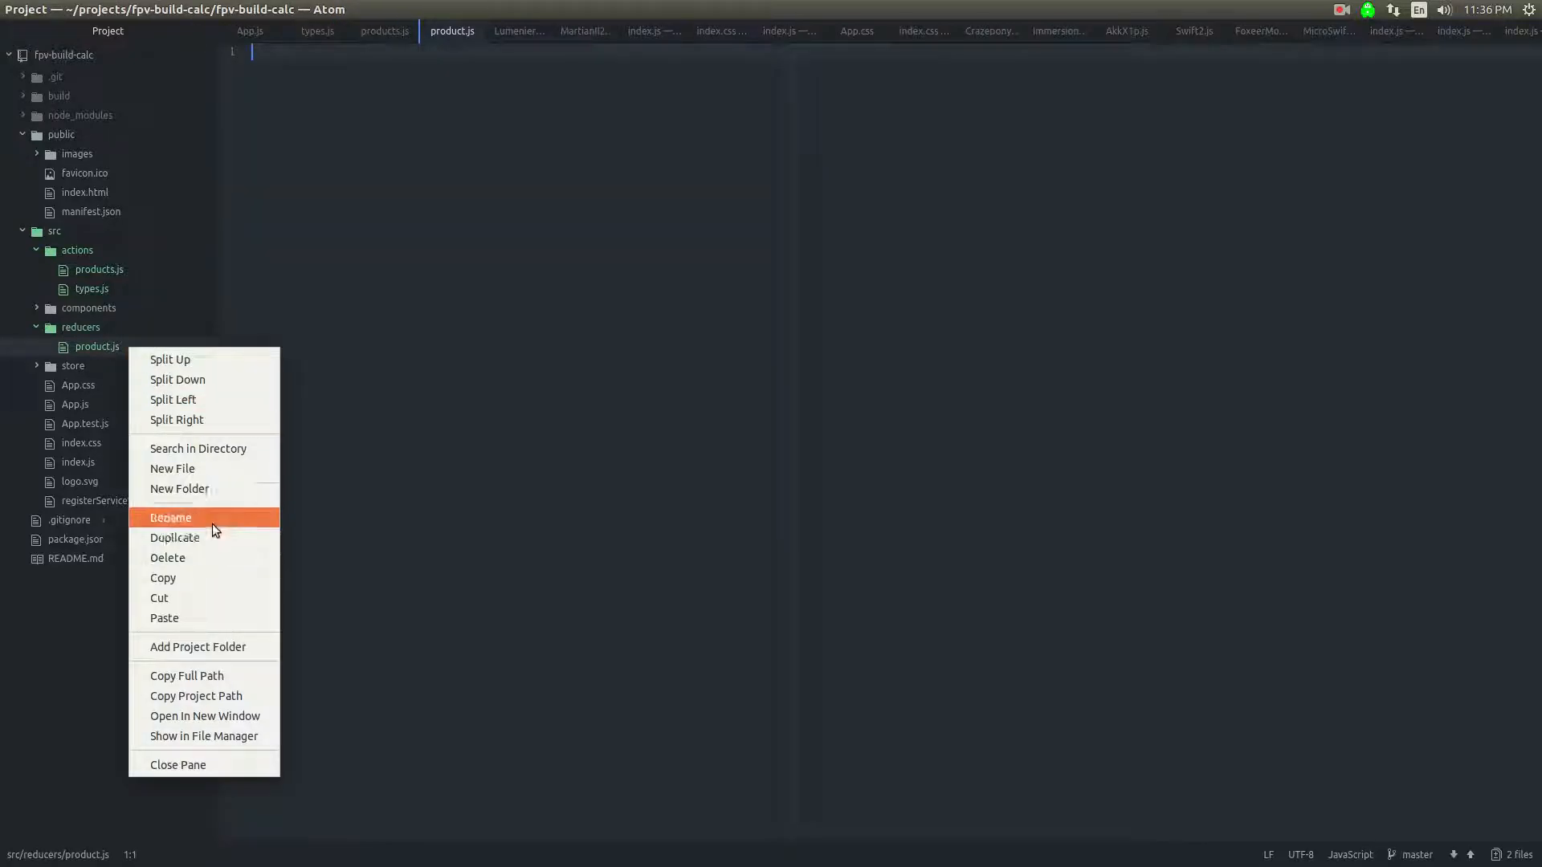
left_click(168, 517)
type("s")
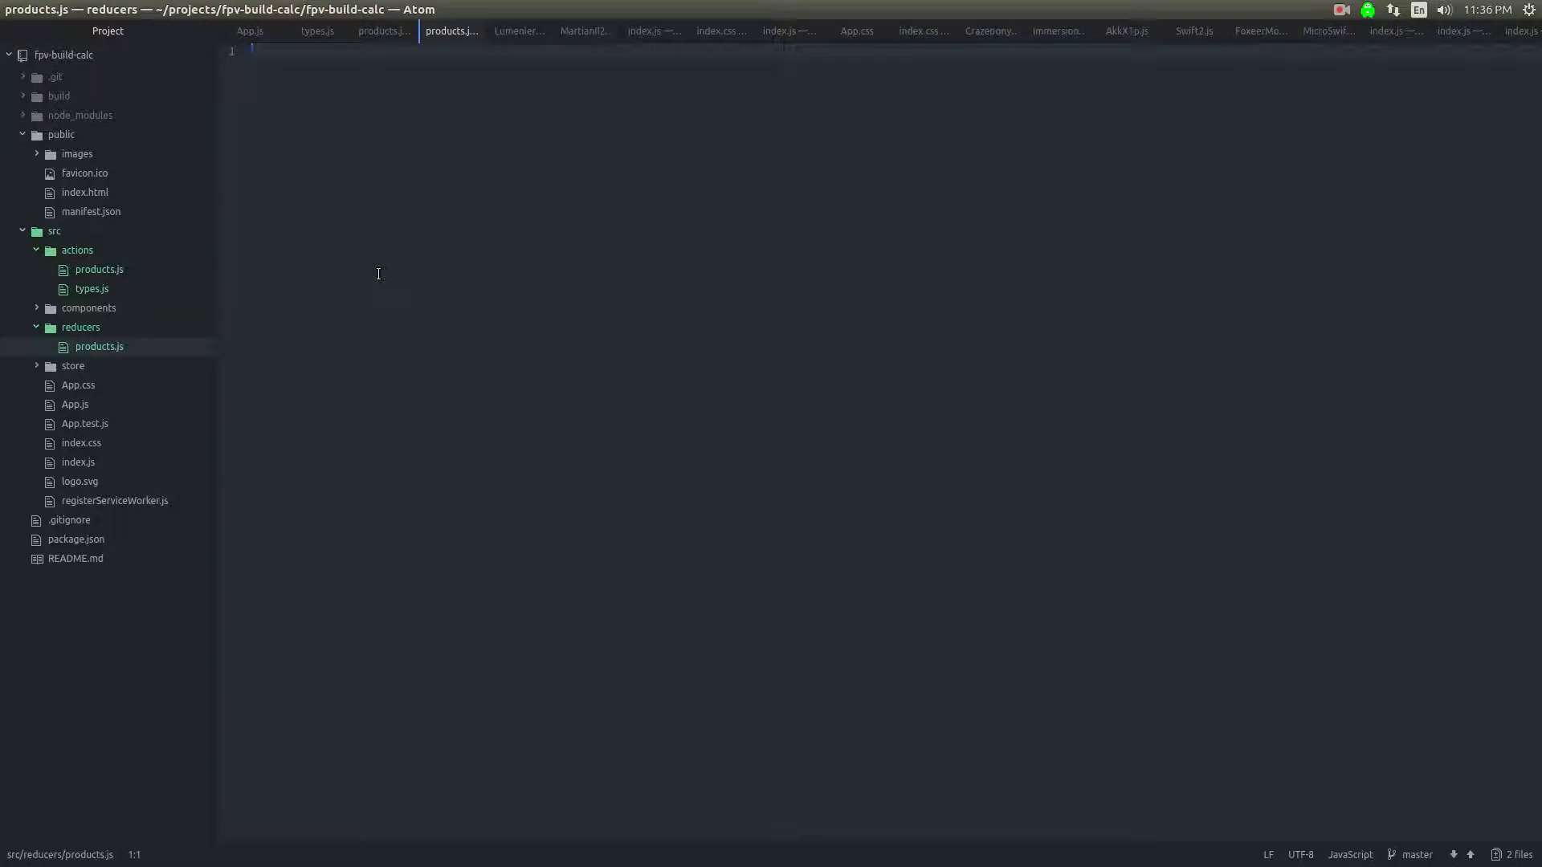
Step: Check the actions file, then begin an import line in the empty products reducer
left_click(98, 268)
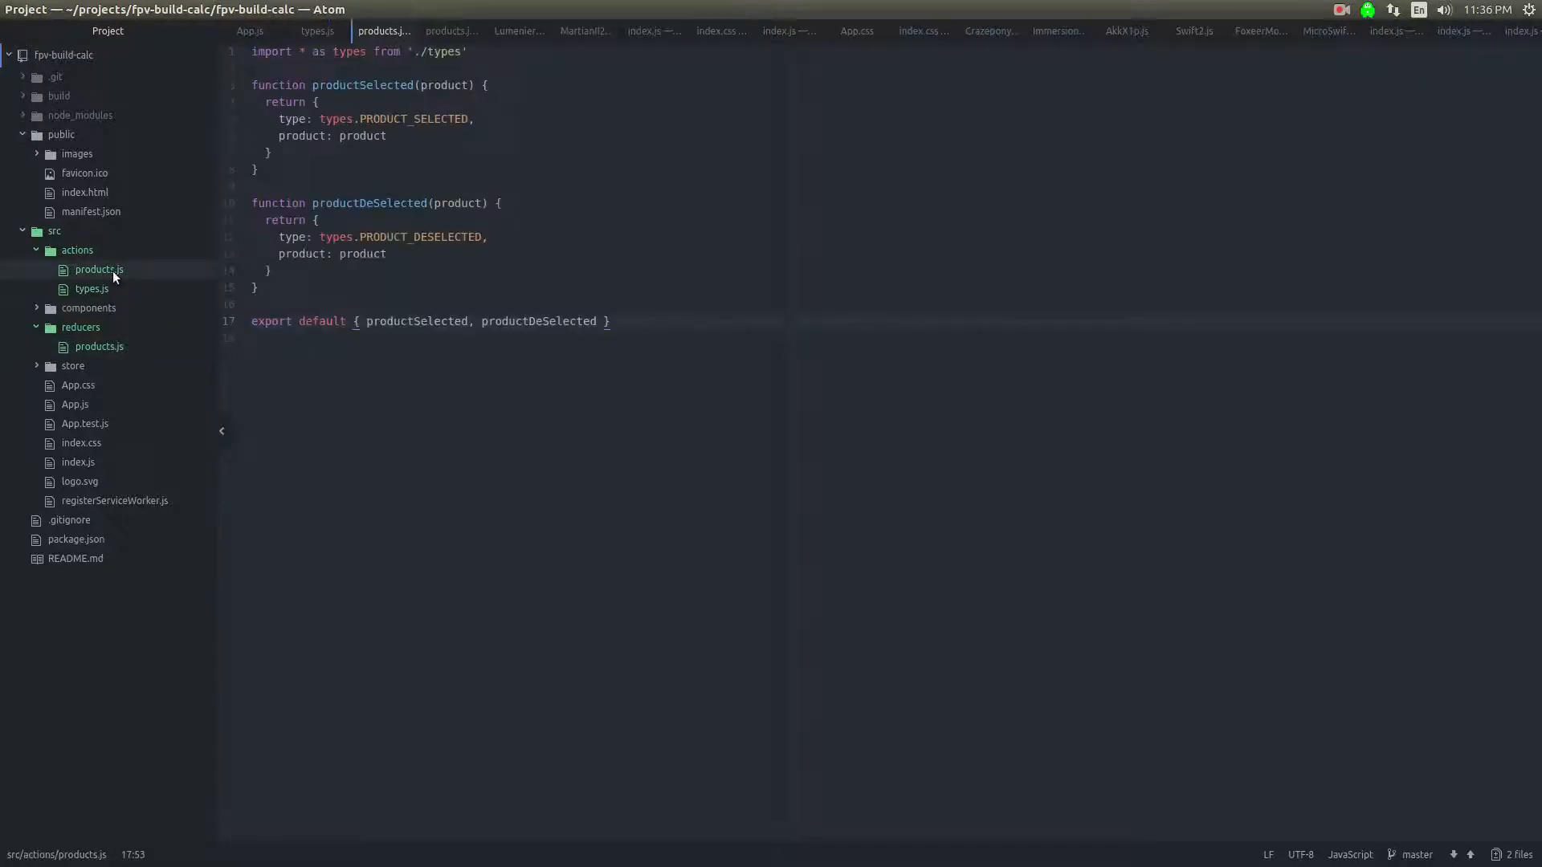
left_click(100, 347)
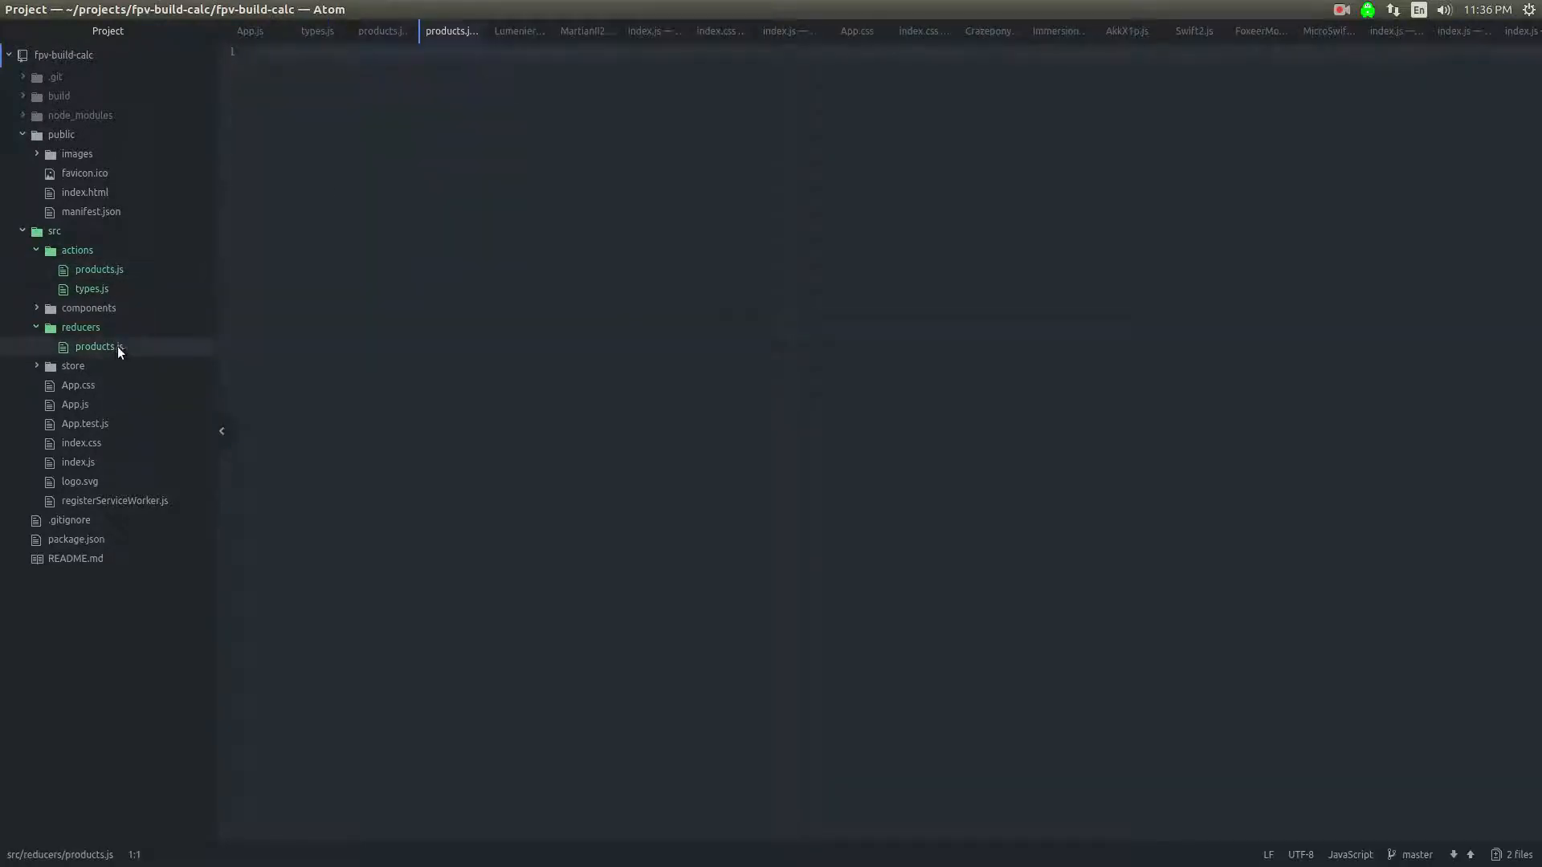
left_click(95, 347)
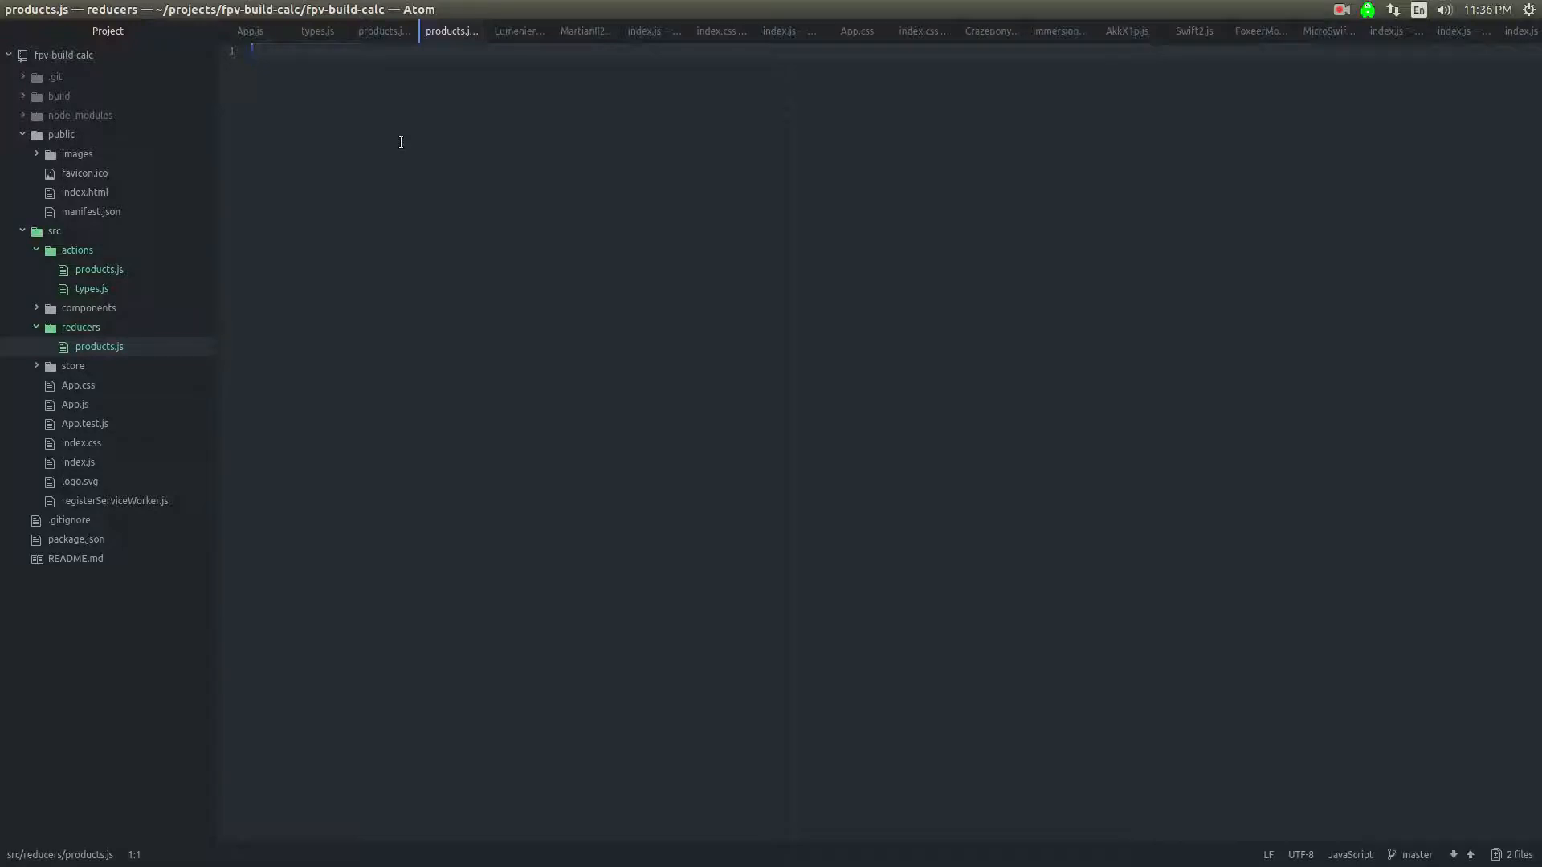
type("import")
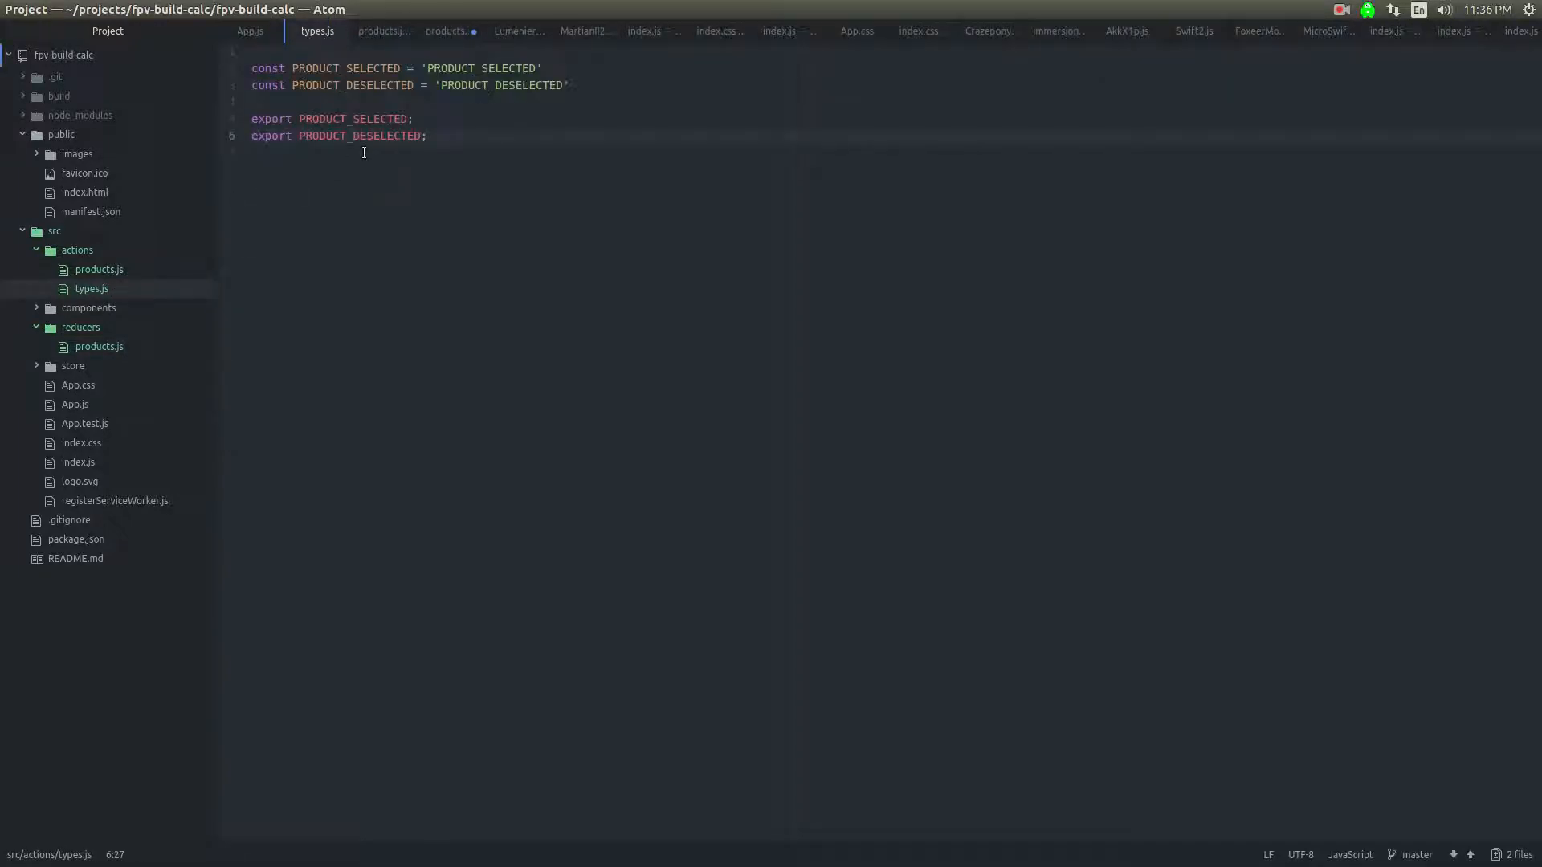
Step: Turn types.js's export into a default object listing PRODUCT_SELECTED and the other action types
left_click(299, 119)
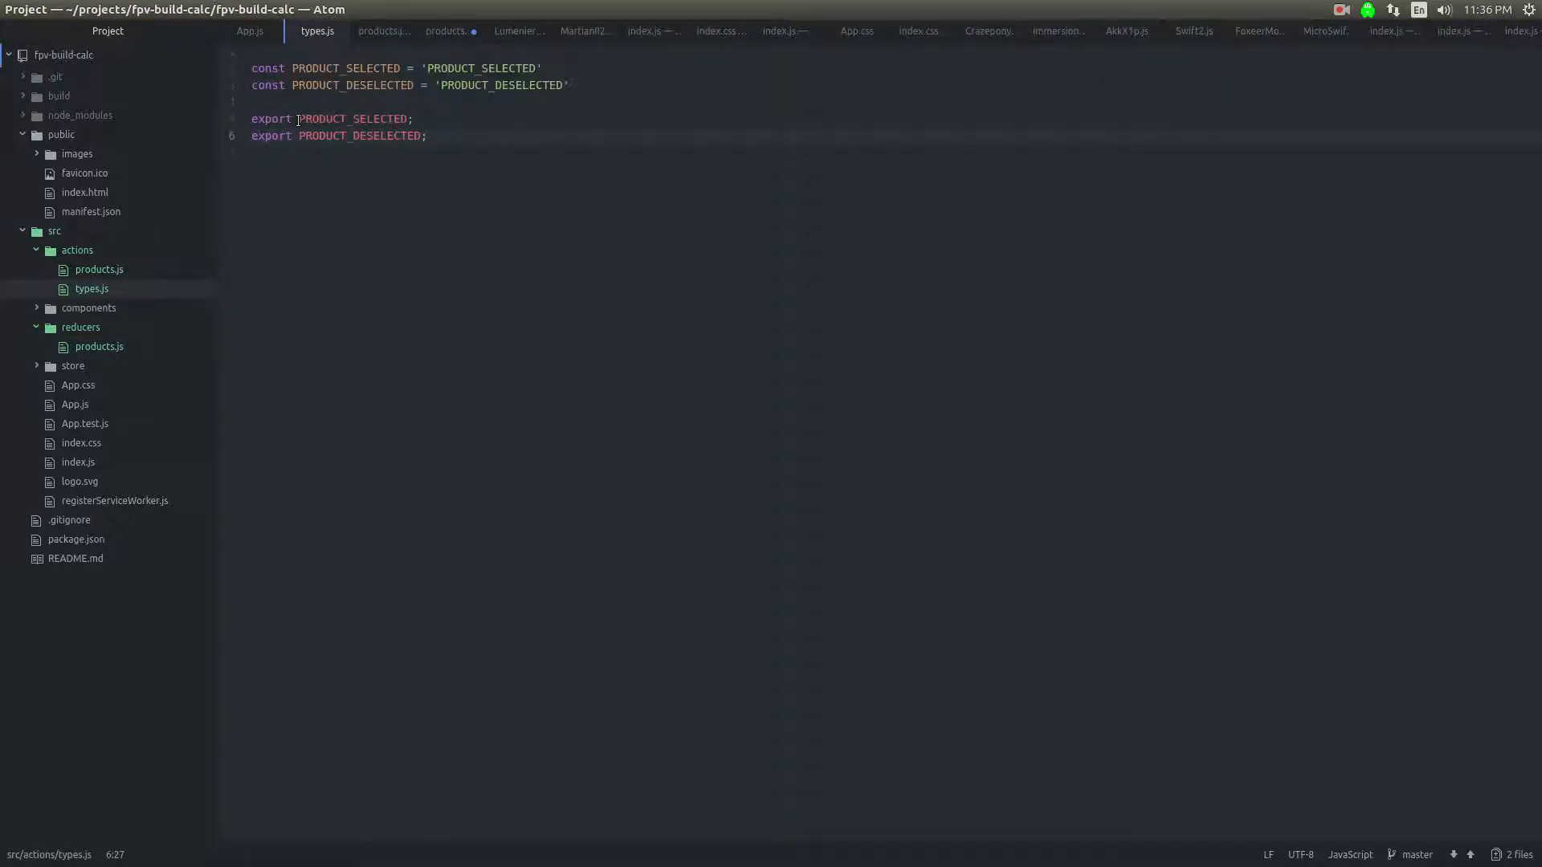
type("export default {")
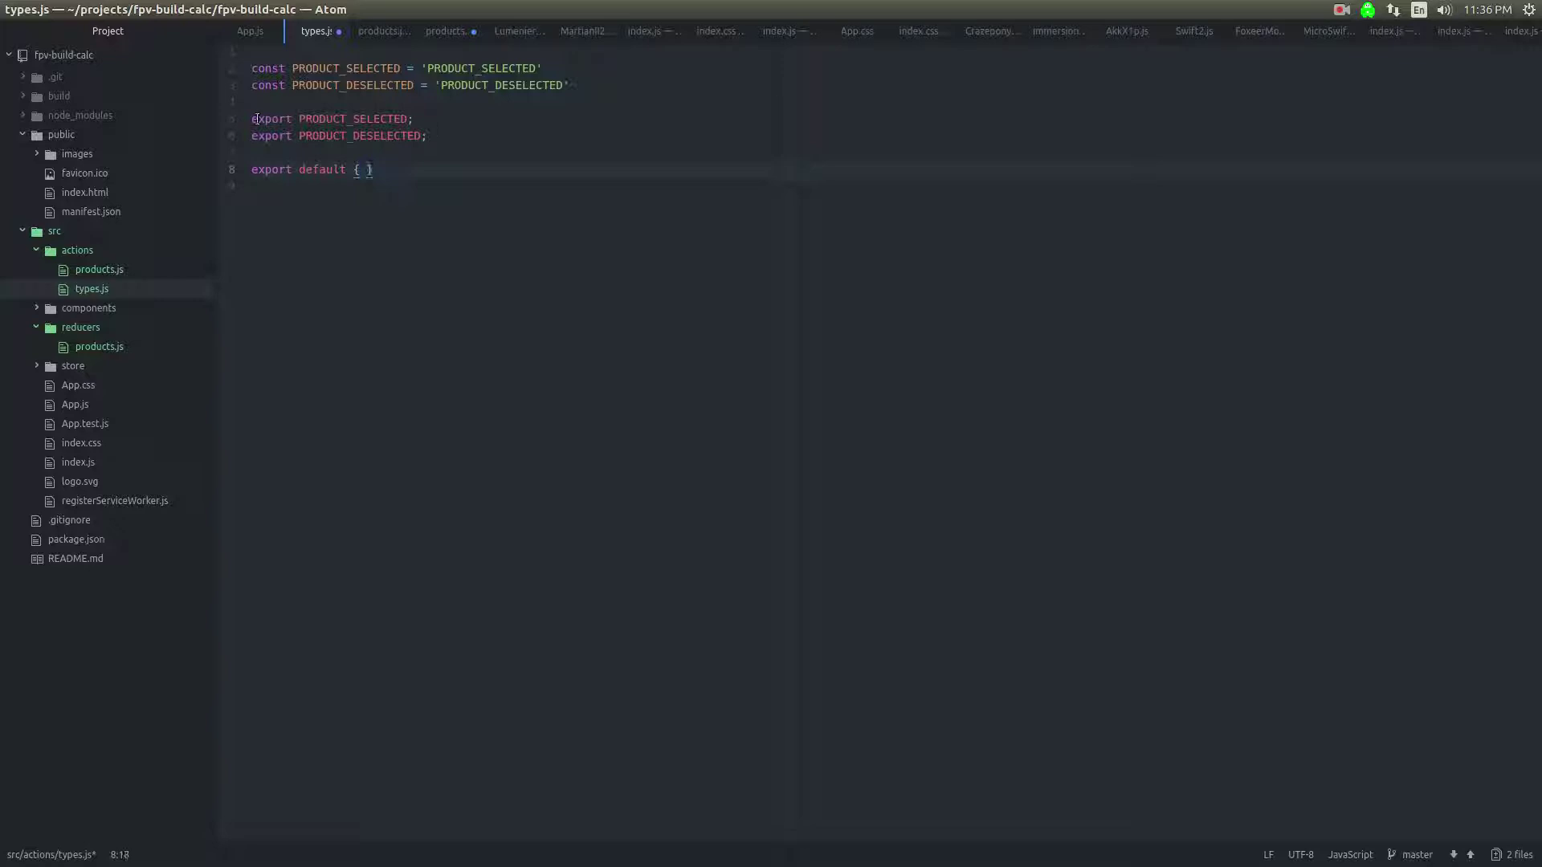
double_click(358, 119)
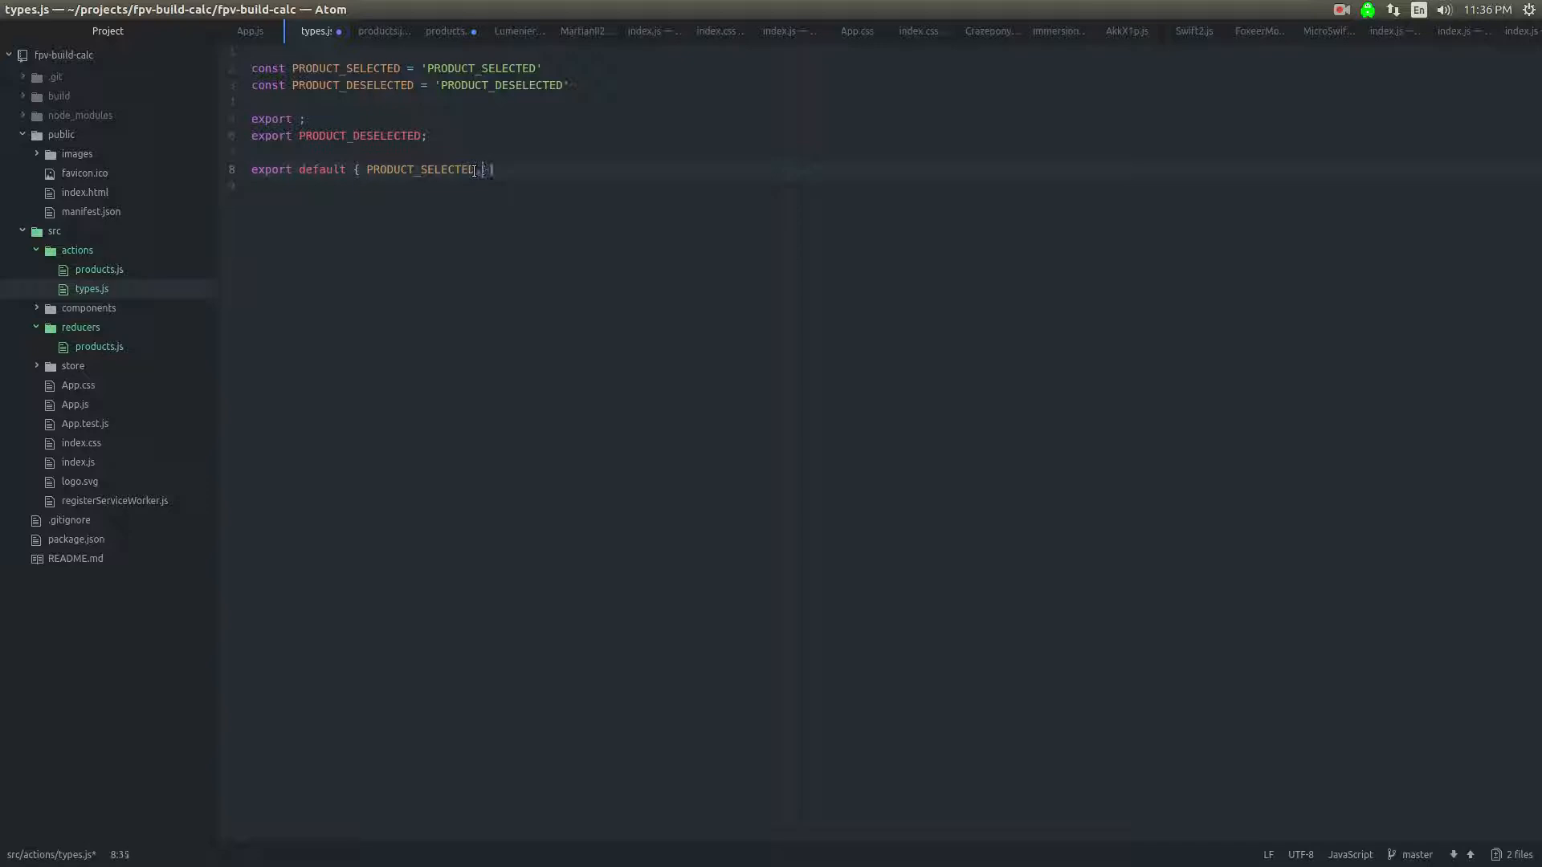
type(", PROD")
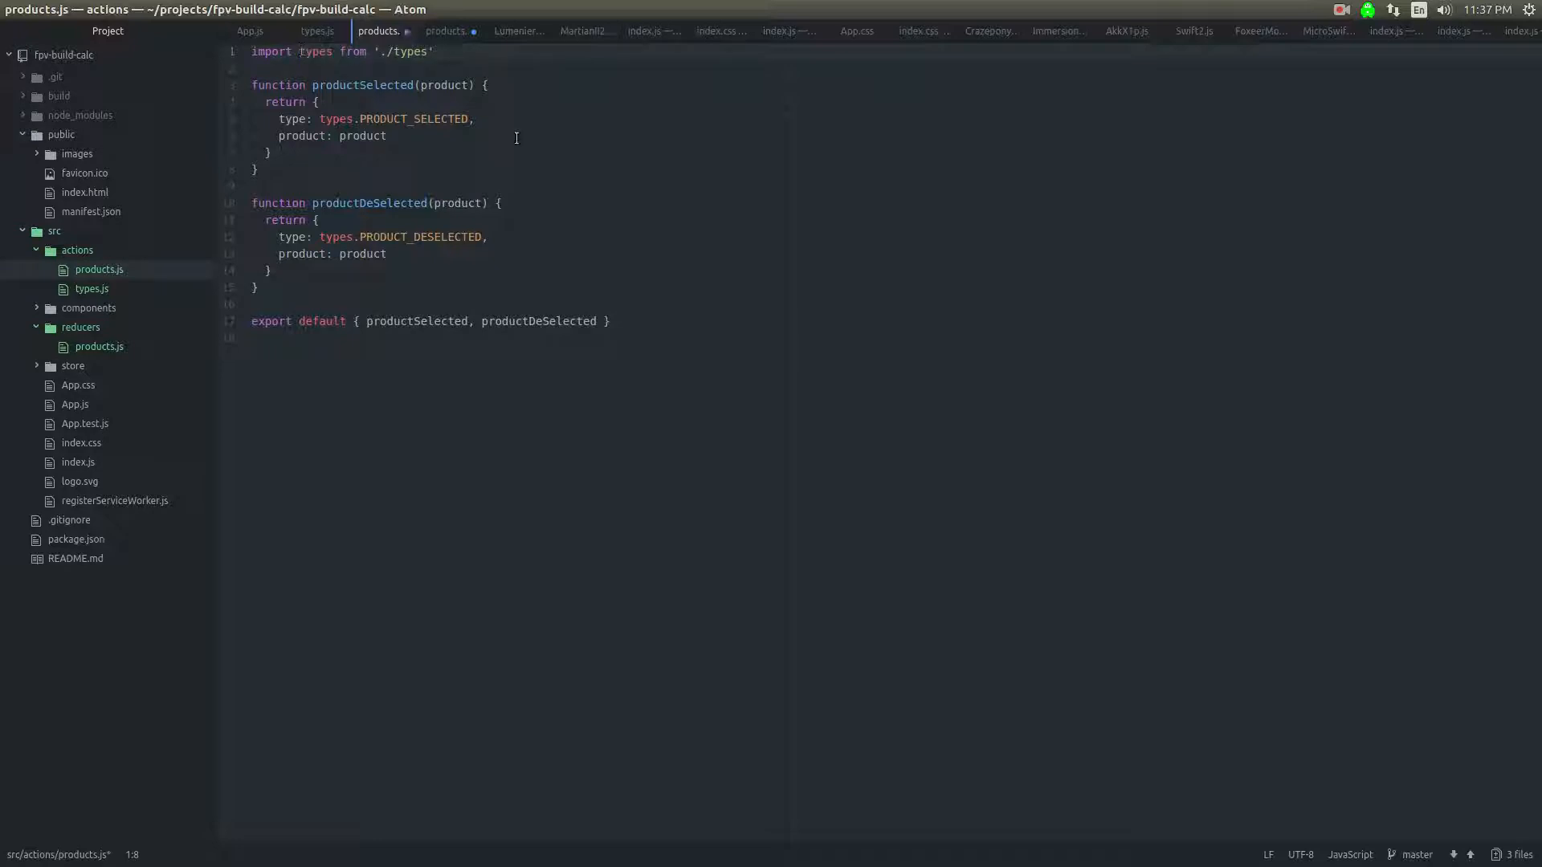
Step: In reducers/products.js import types from './types' and start an export line
left_click(259, 169)
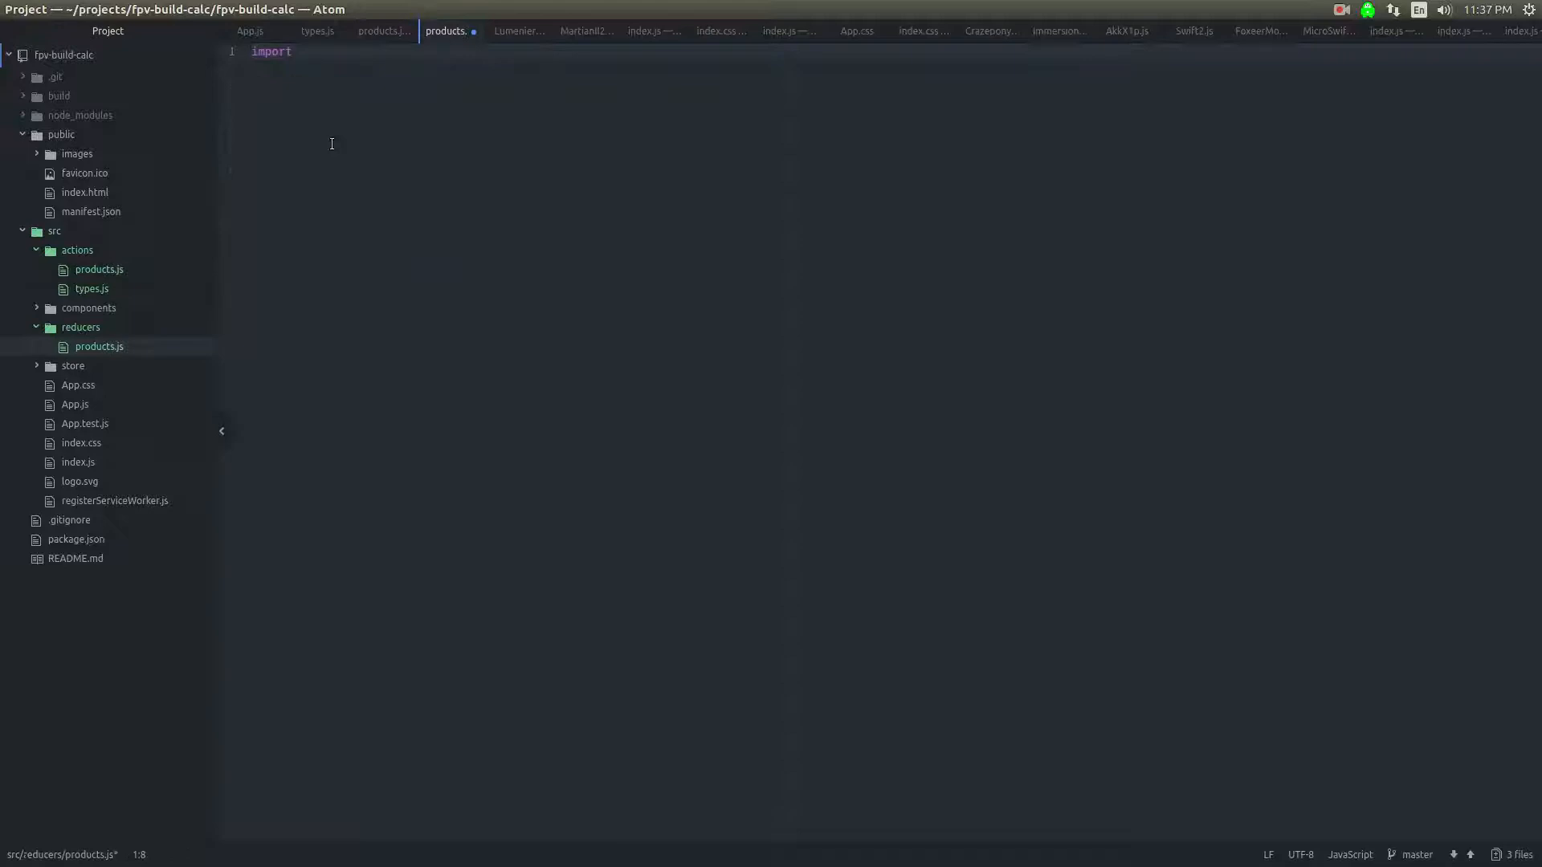
type("types from './types'")
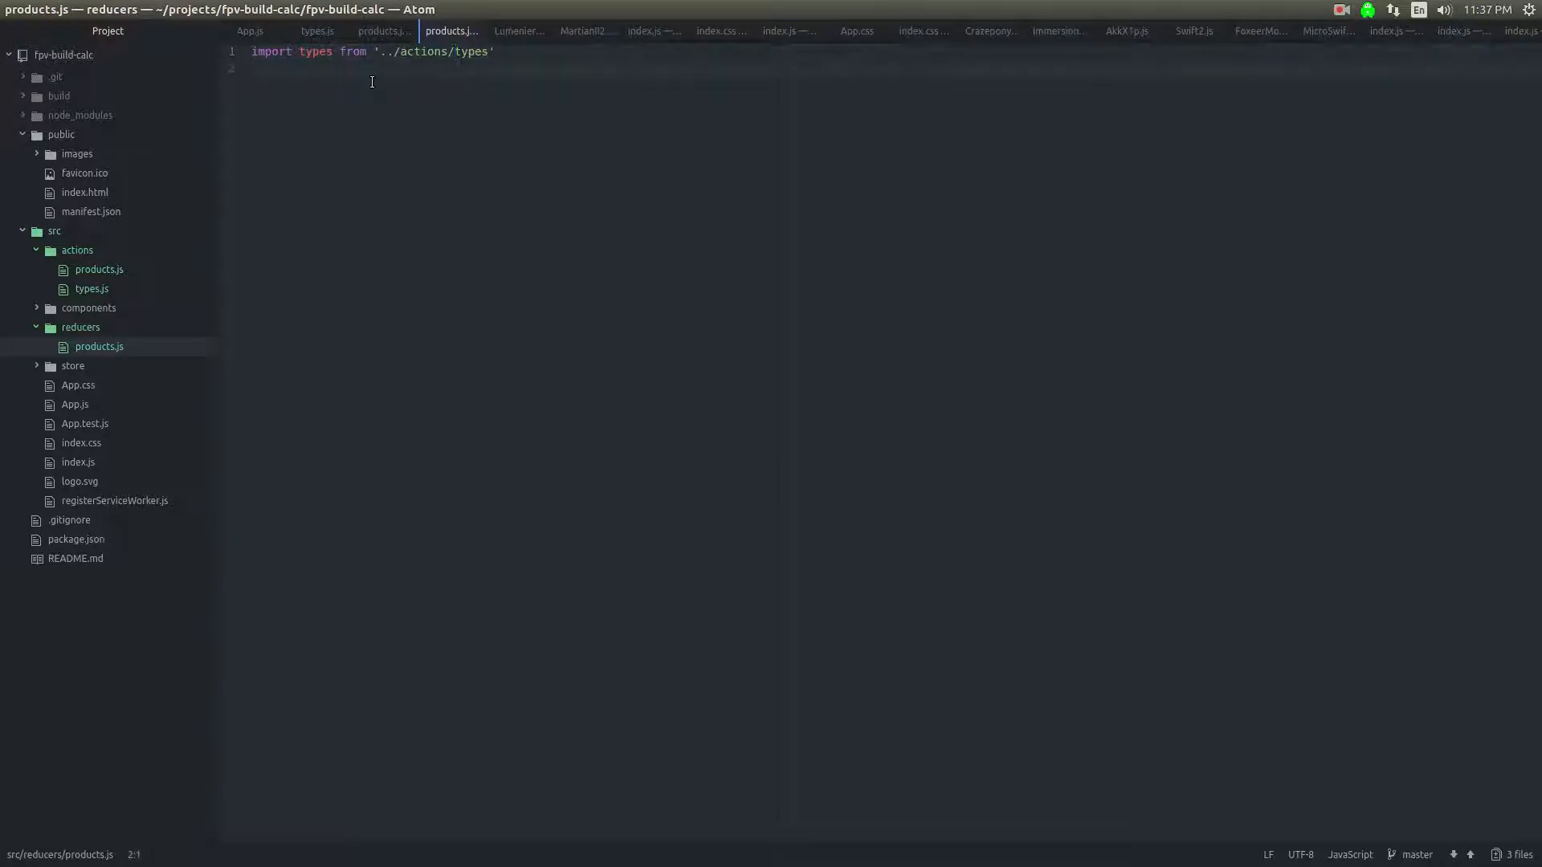
key("Return")
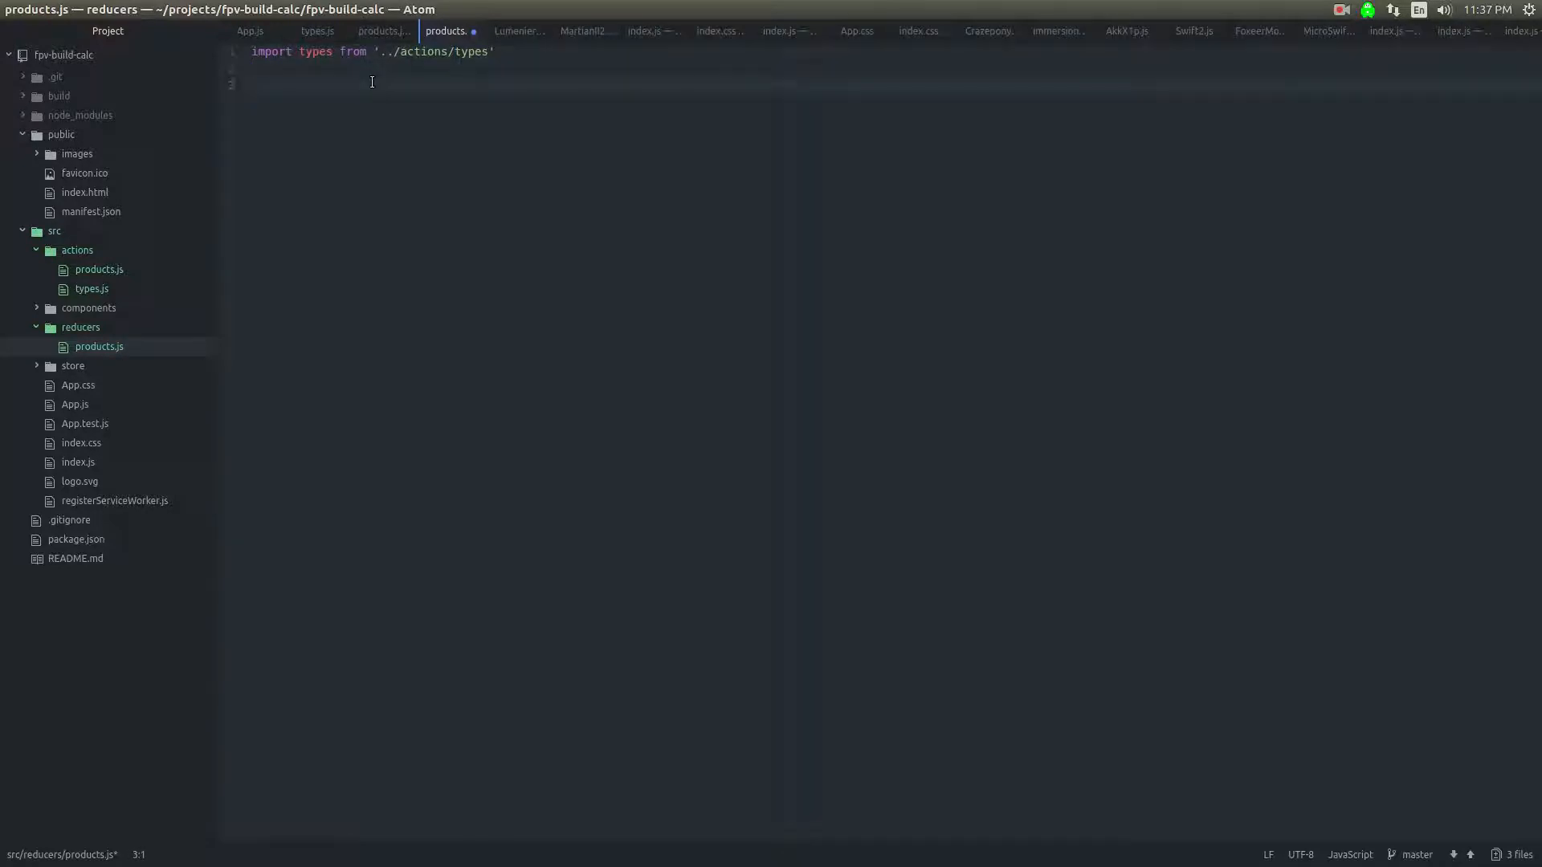
type("export")
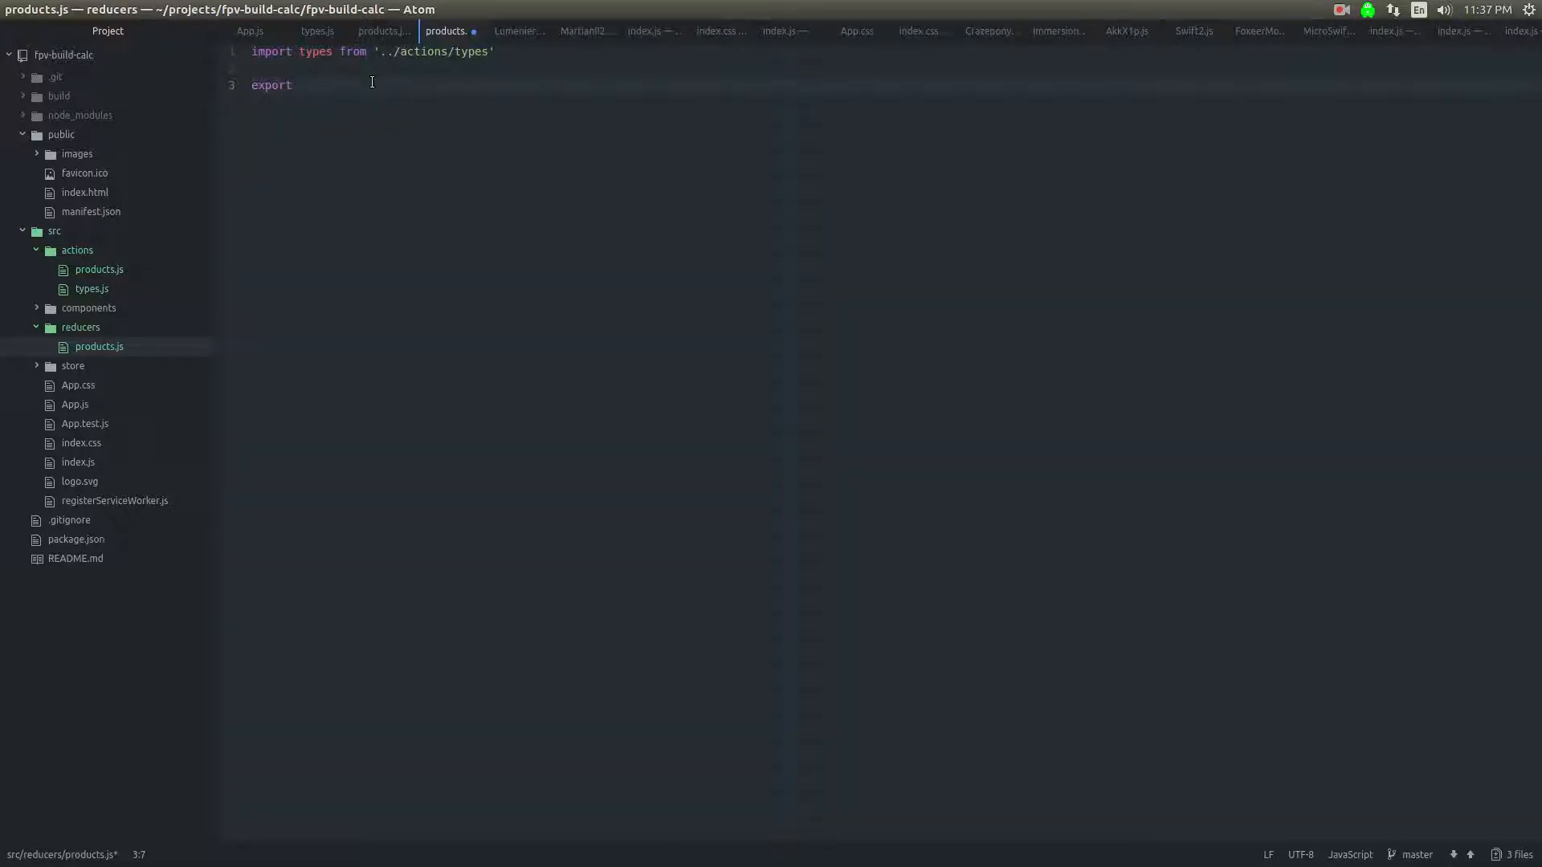
Step: Declare function productsReducer(prevState, action)
type("function")
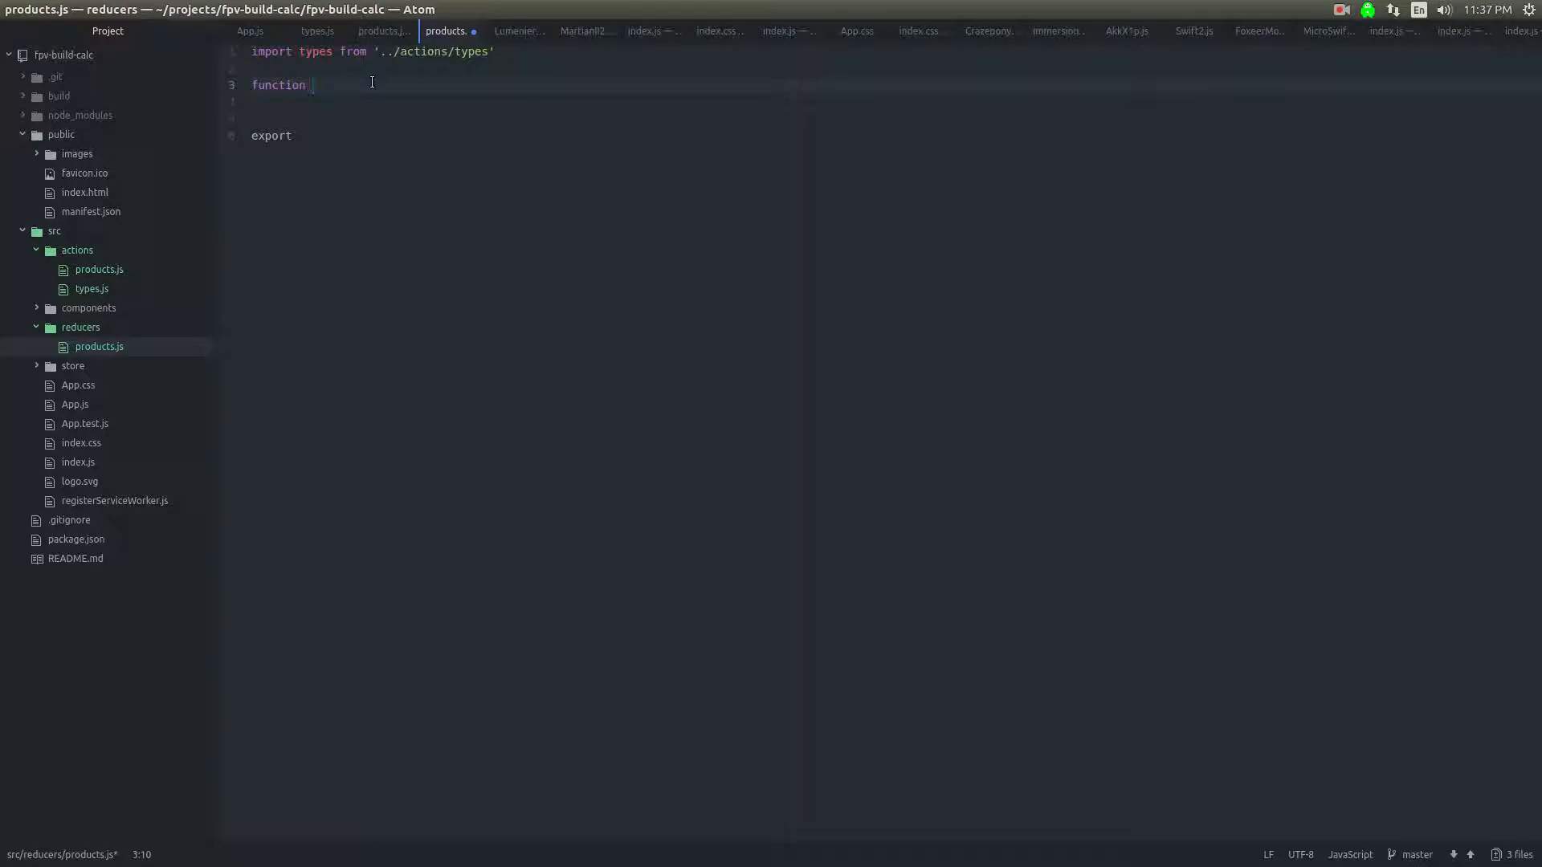
type("product")
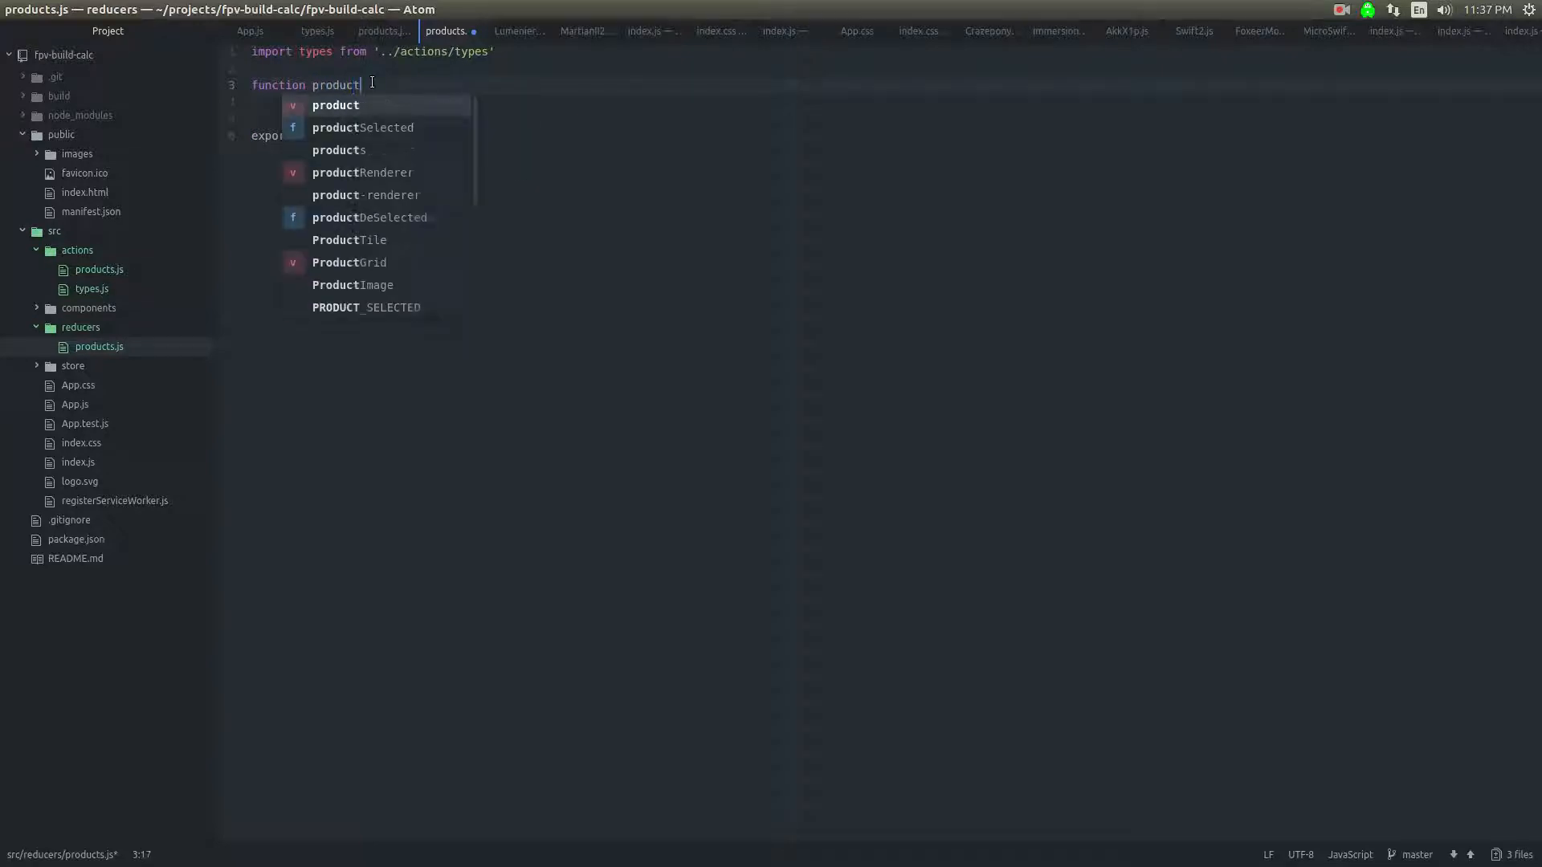
type("sReduc")
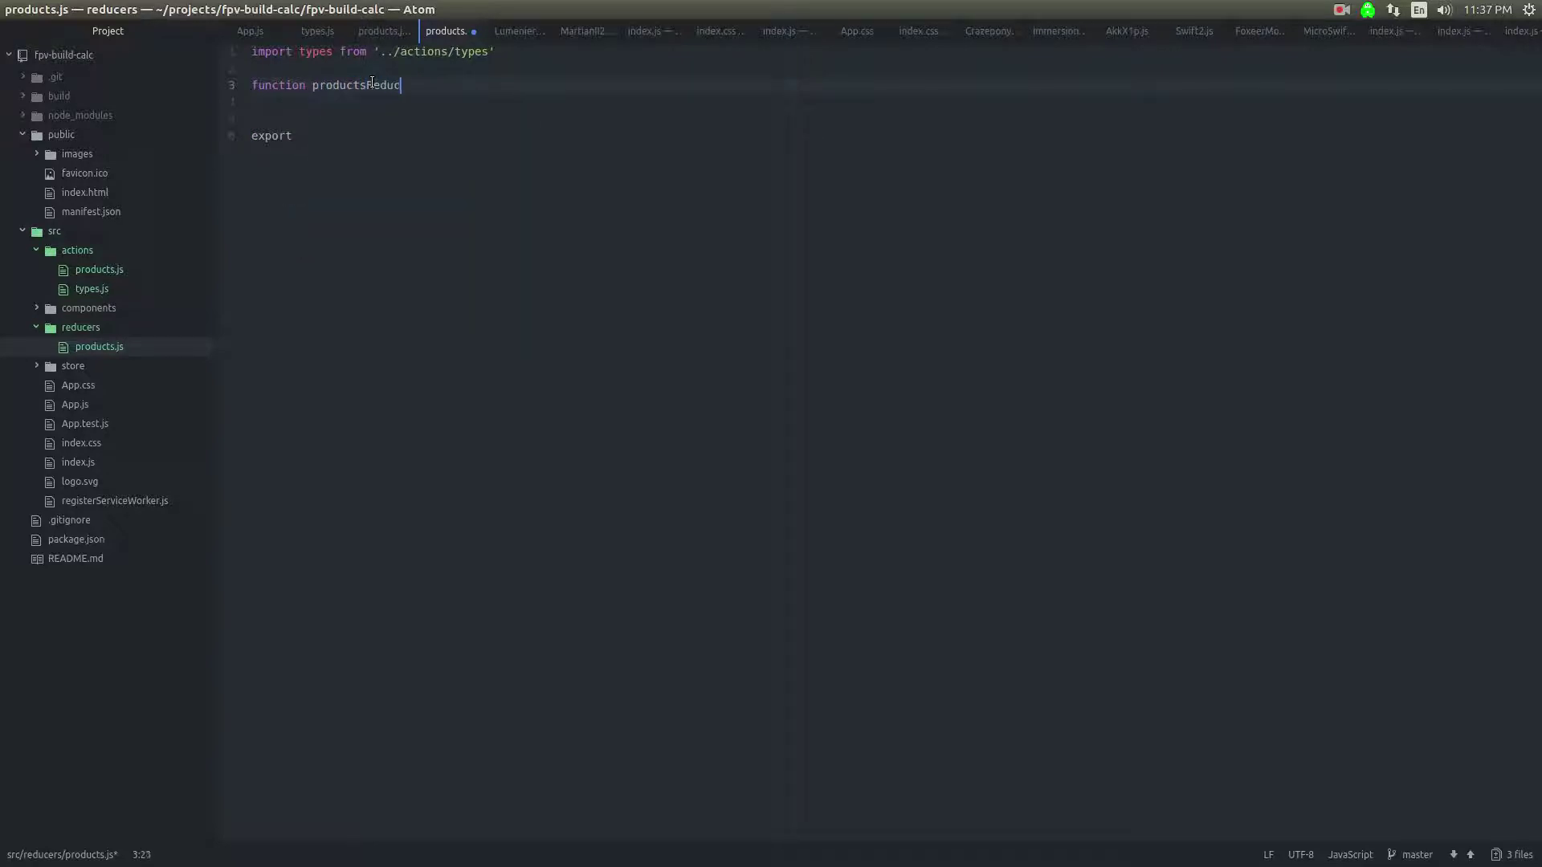
type("er()")
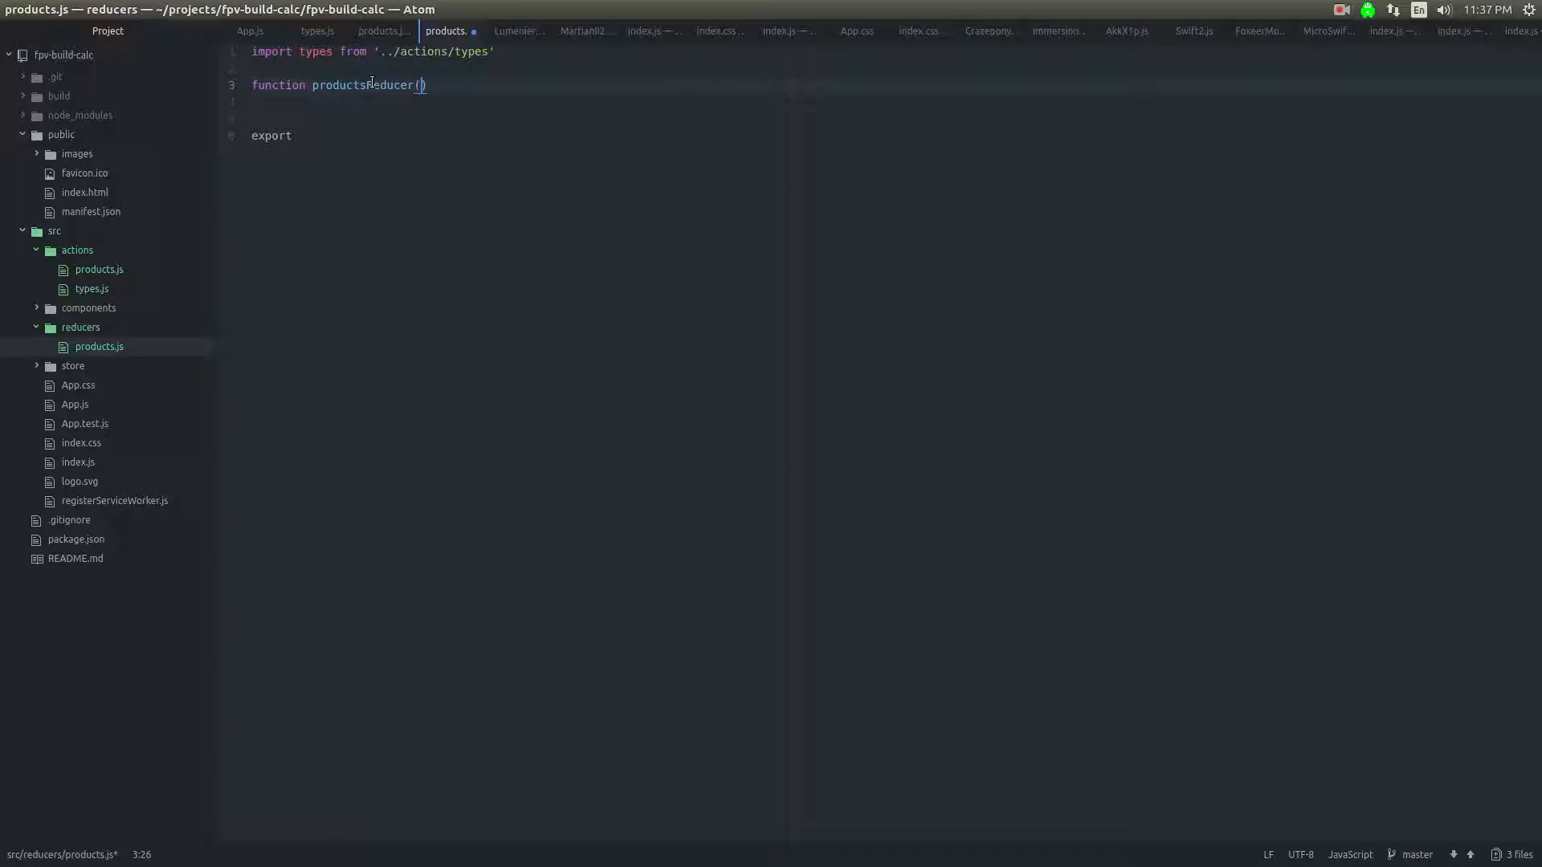
type("acti")
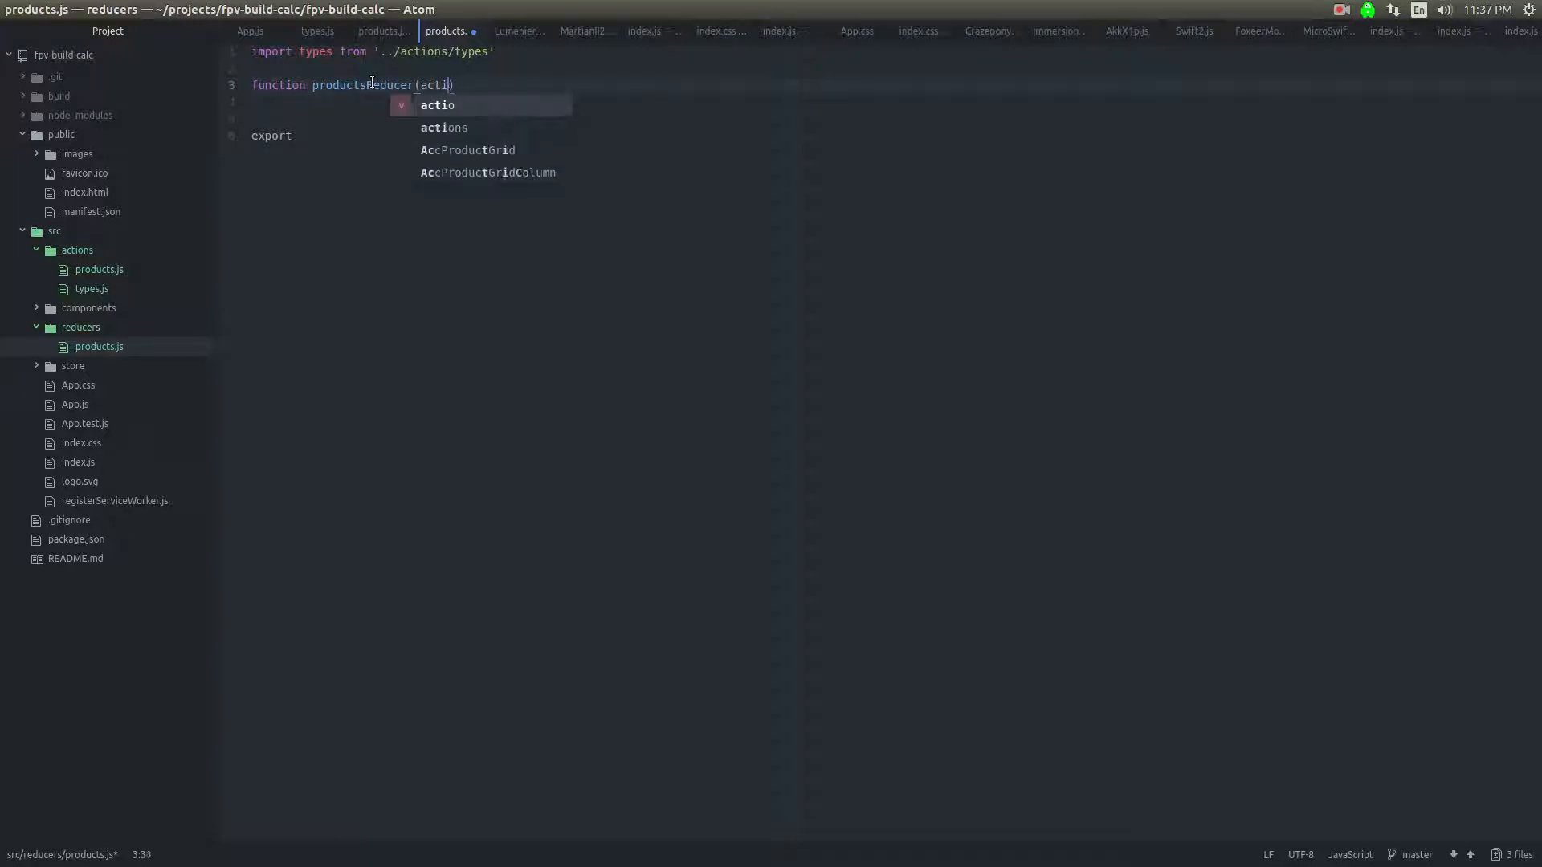
type("prevState")
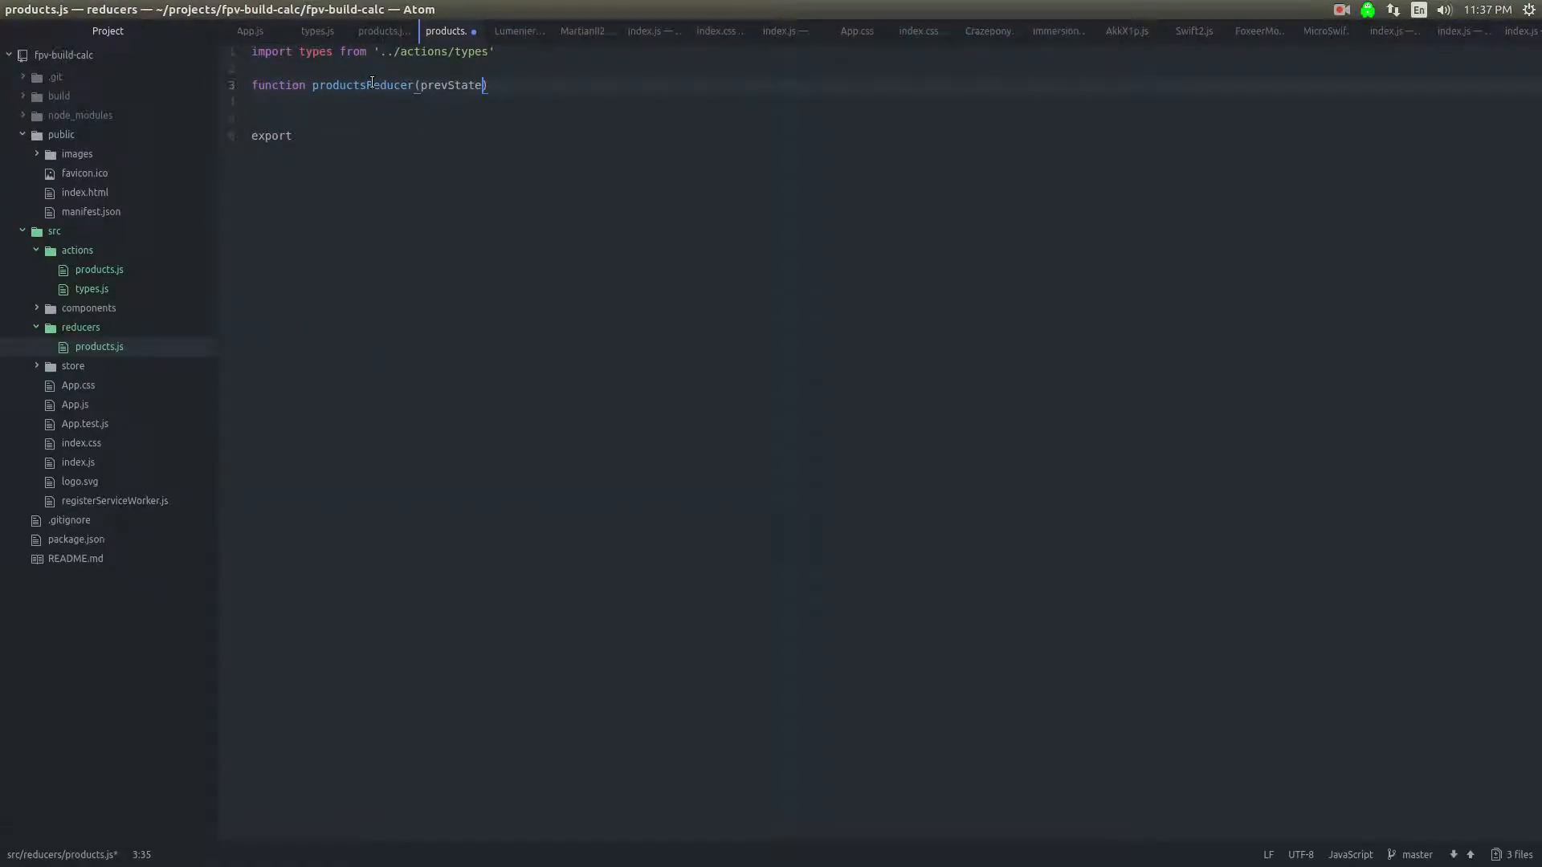
type(", action")
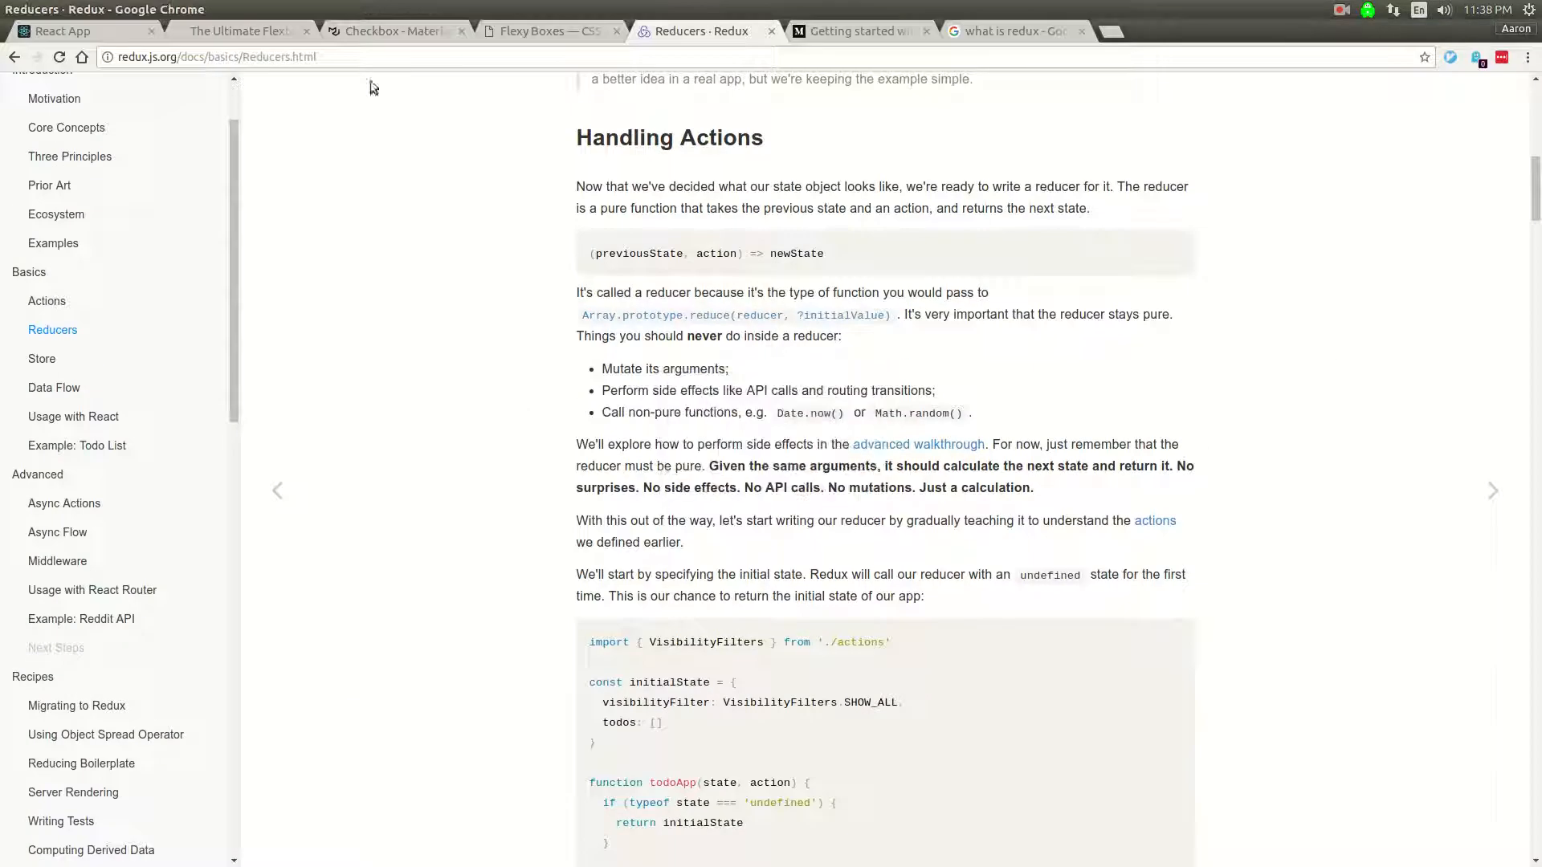
Step: Scroll the Redux Reducers docs to the initialState example and select initialState
scroll("down", 3)
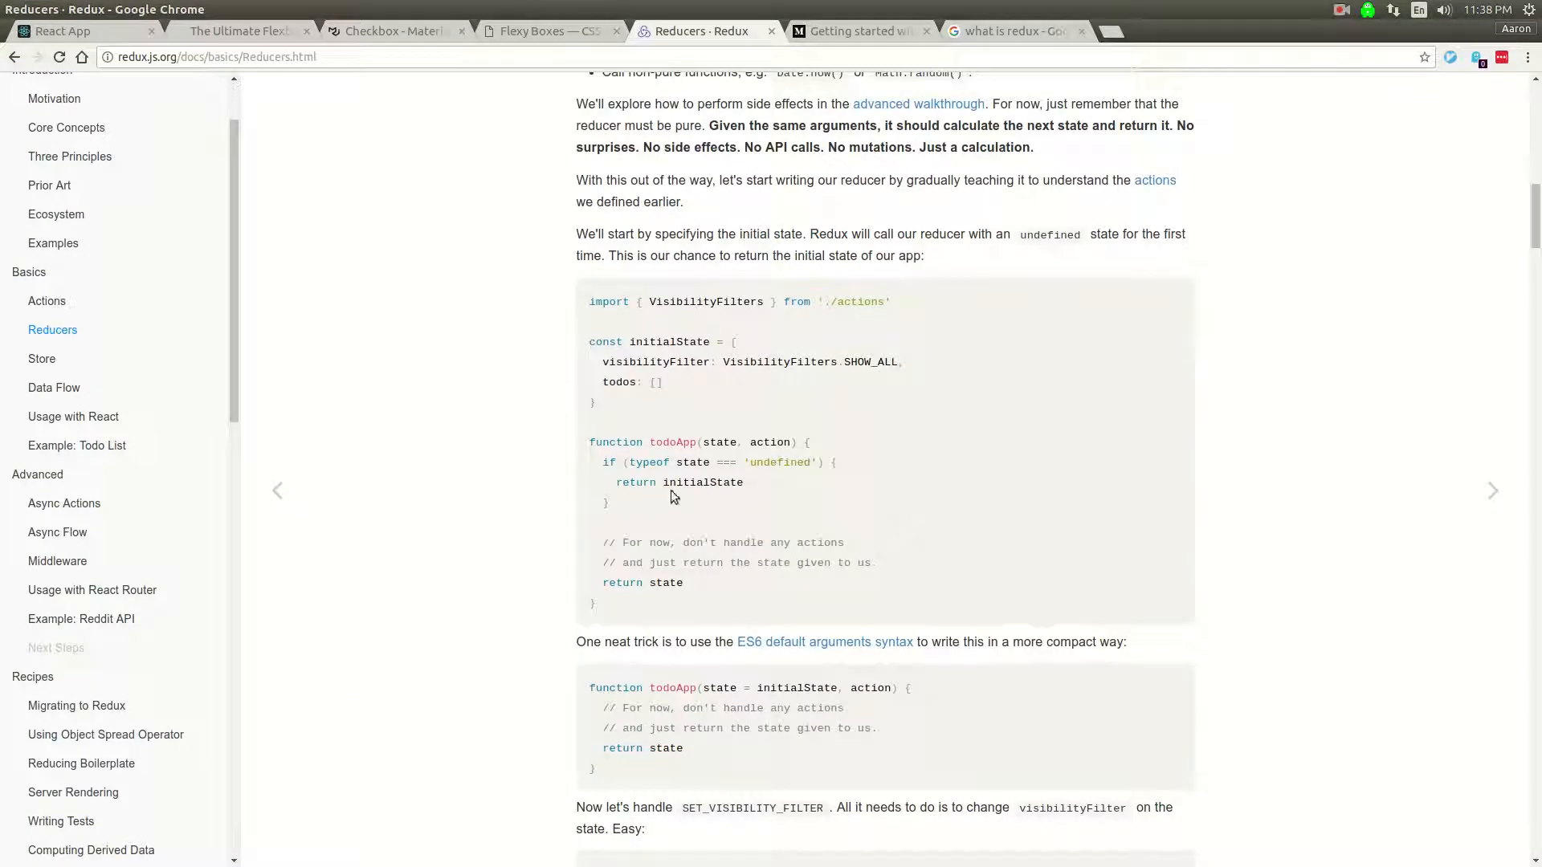
double_click(694, 463)
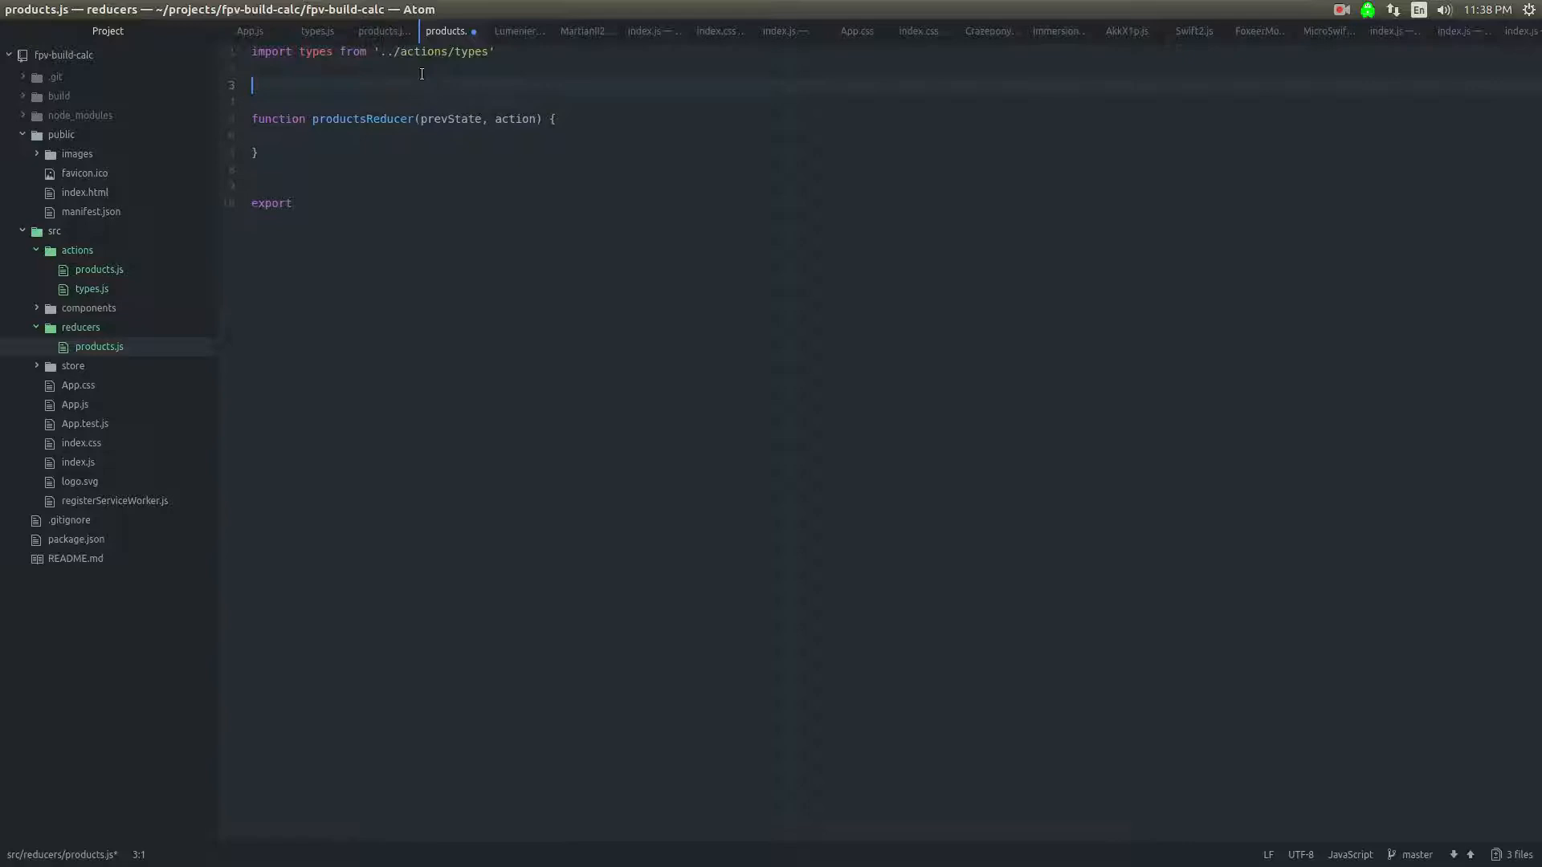
Step: Declare const initialState = { products: [] } in the reducer file
type("c")
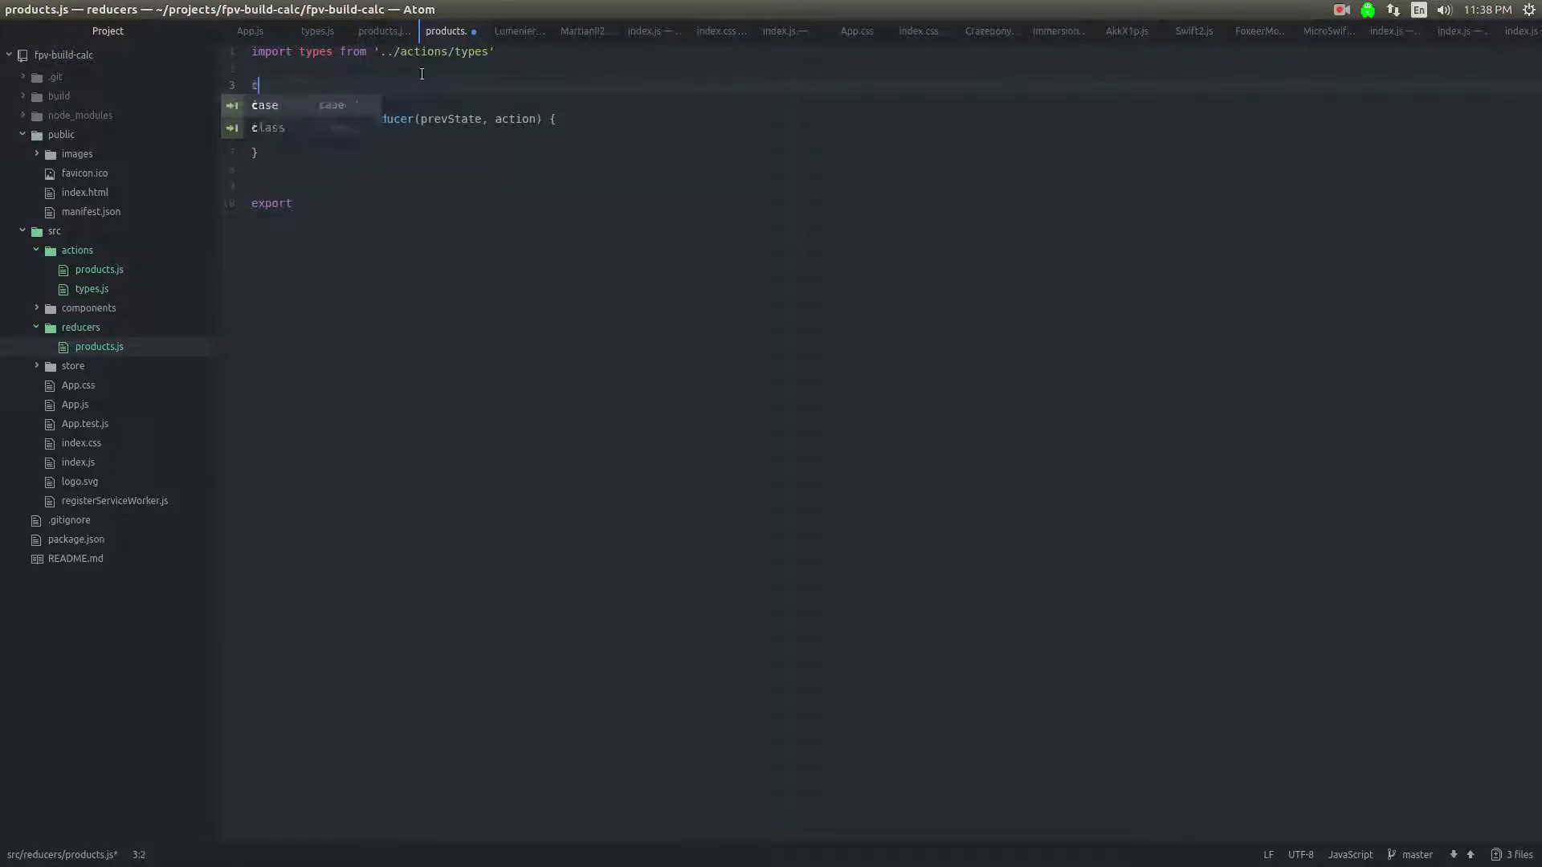
type("onst initia")
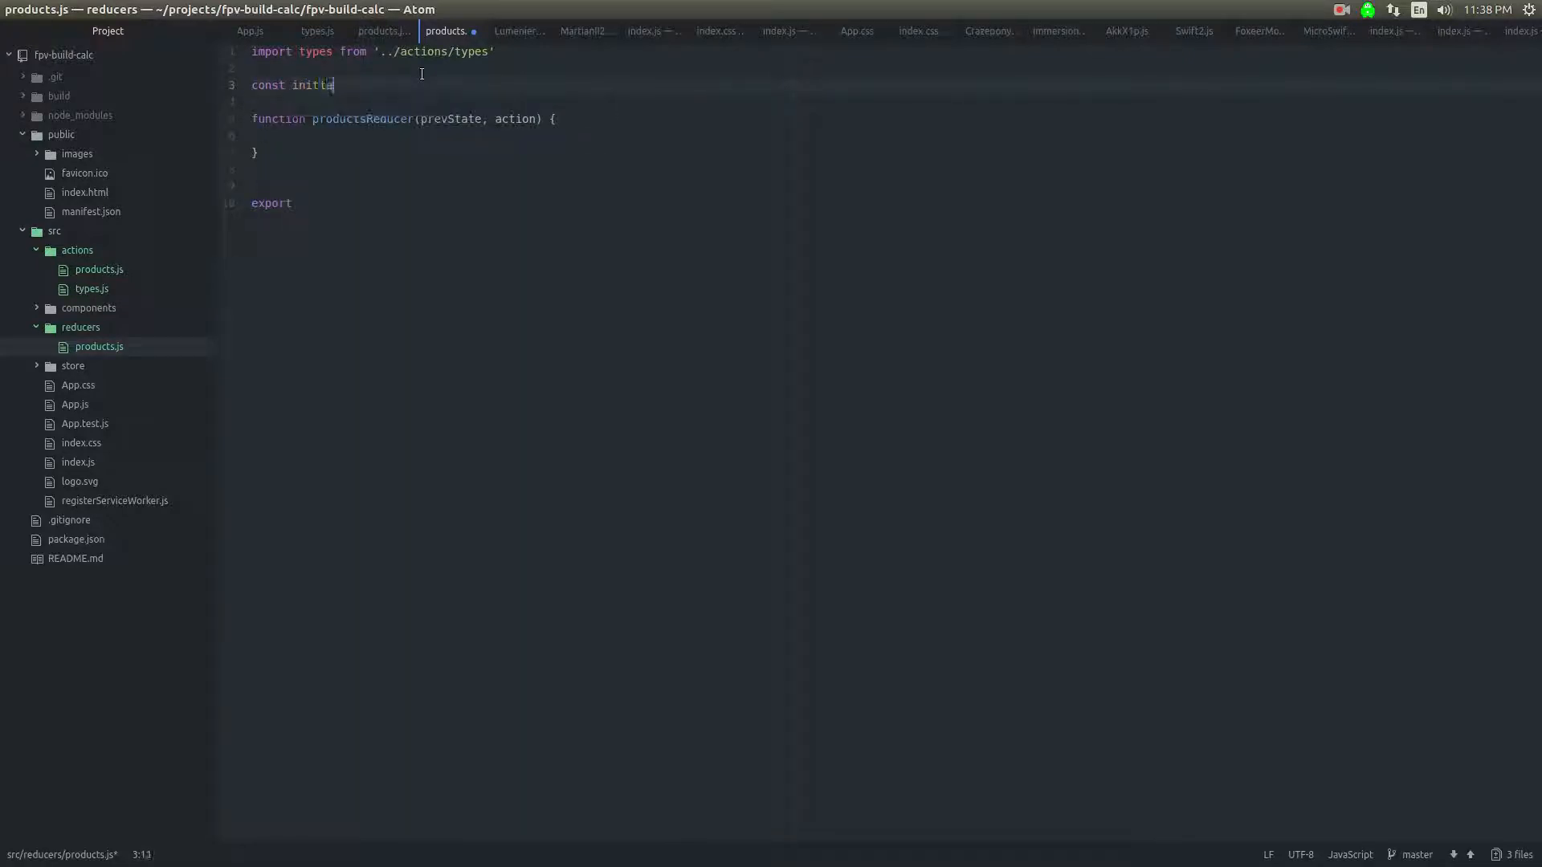
type("lState = {")
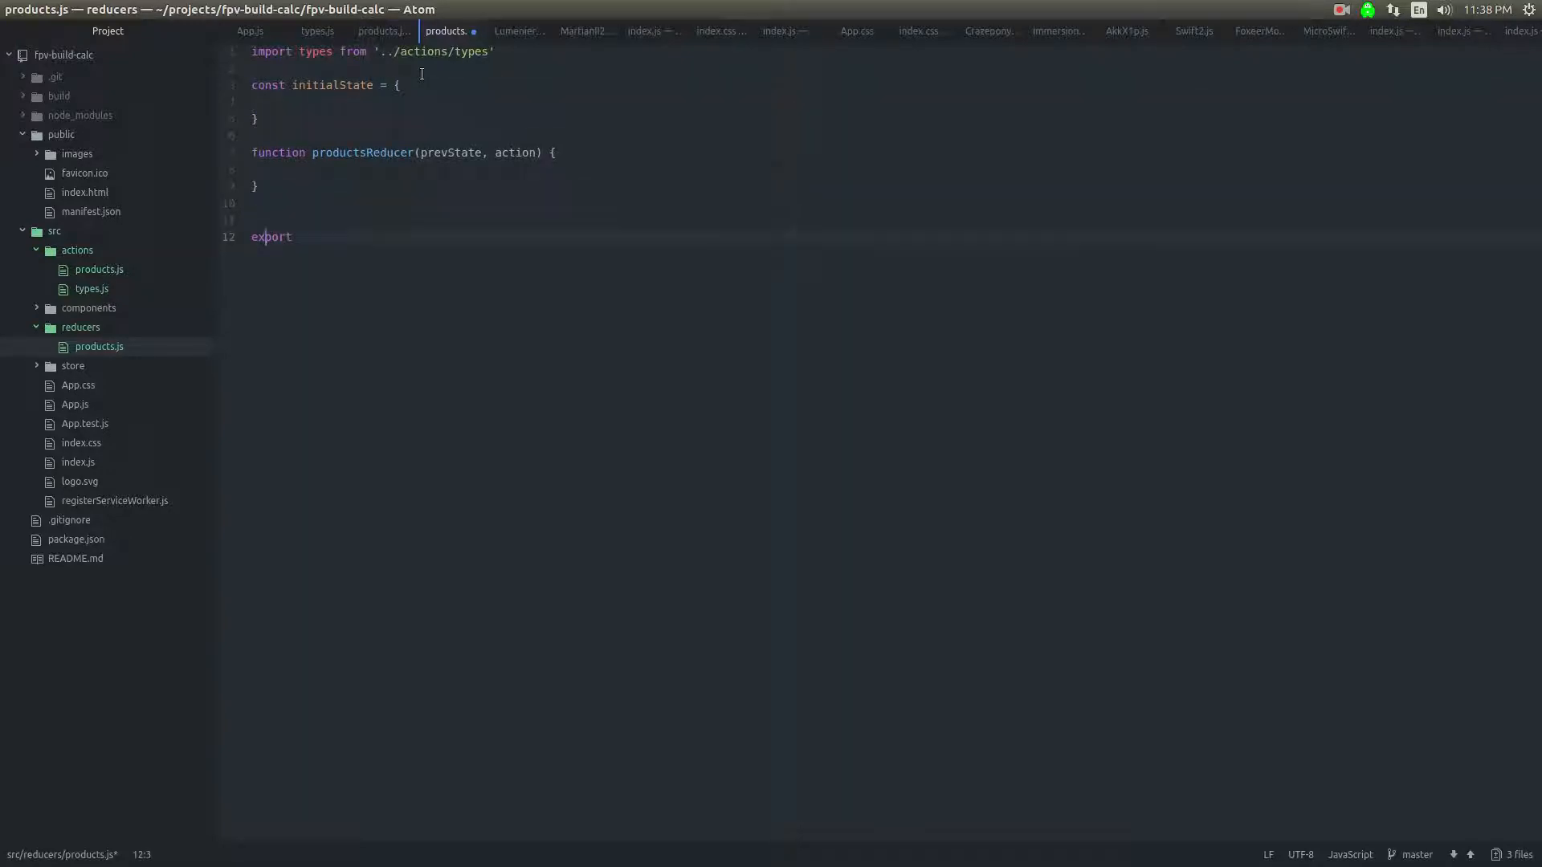
Step: Add export default productsReducer and begin the reducer body with an if check
type("default")
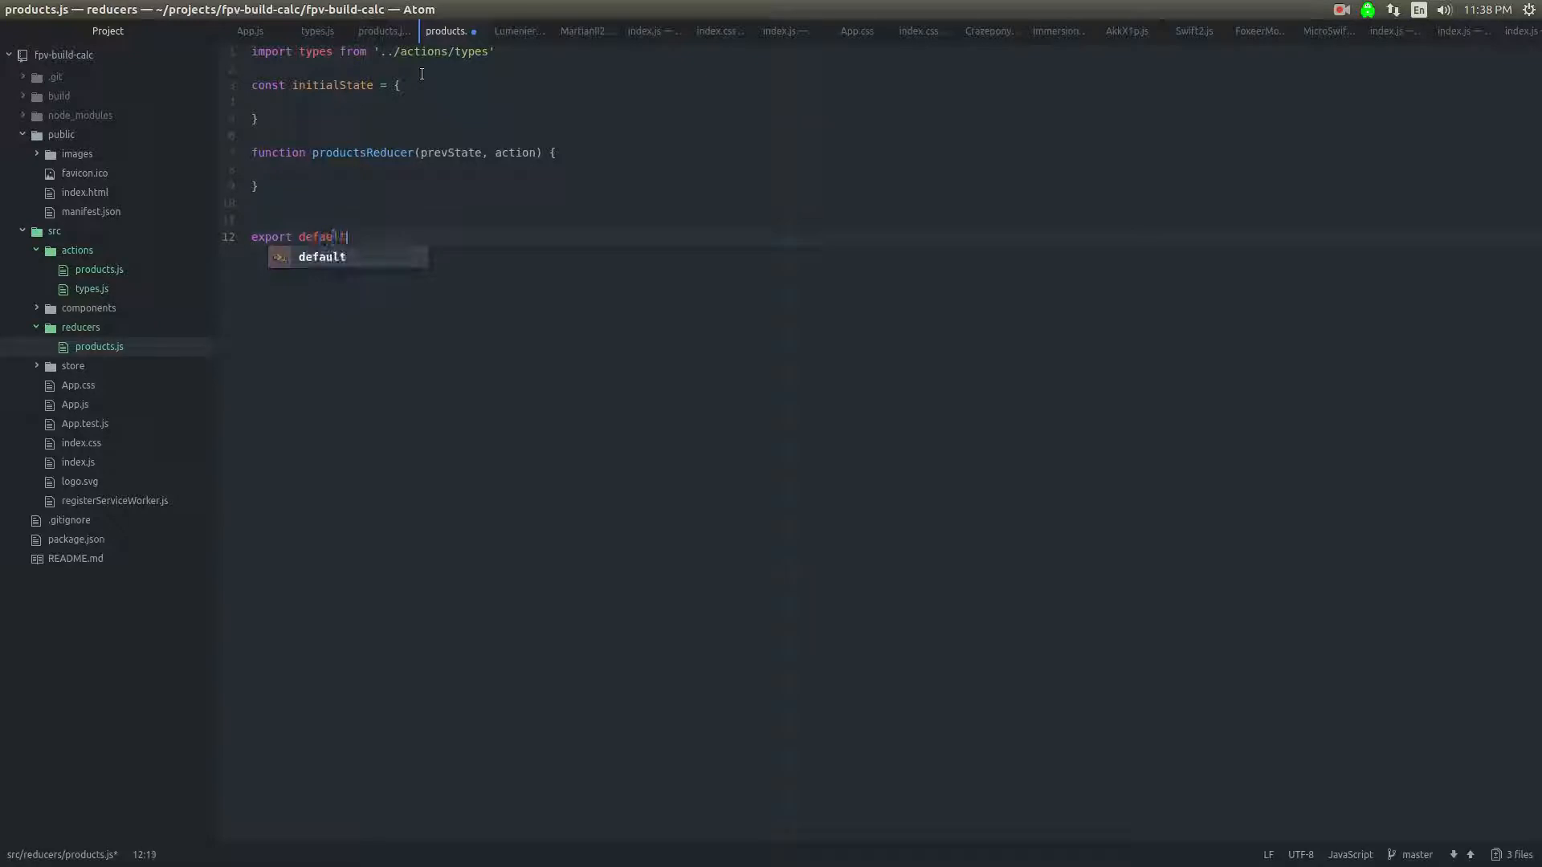
type("prod")
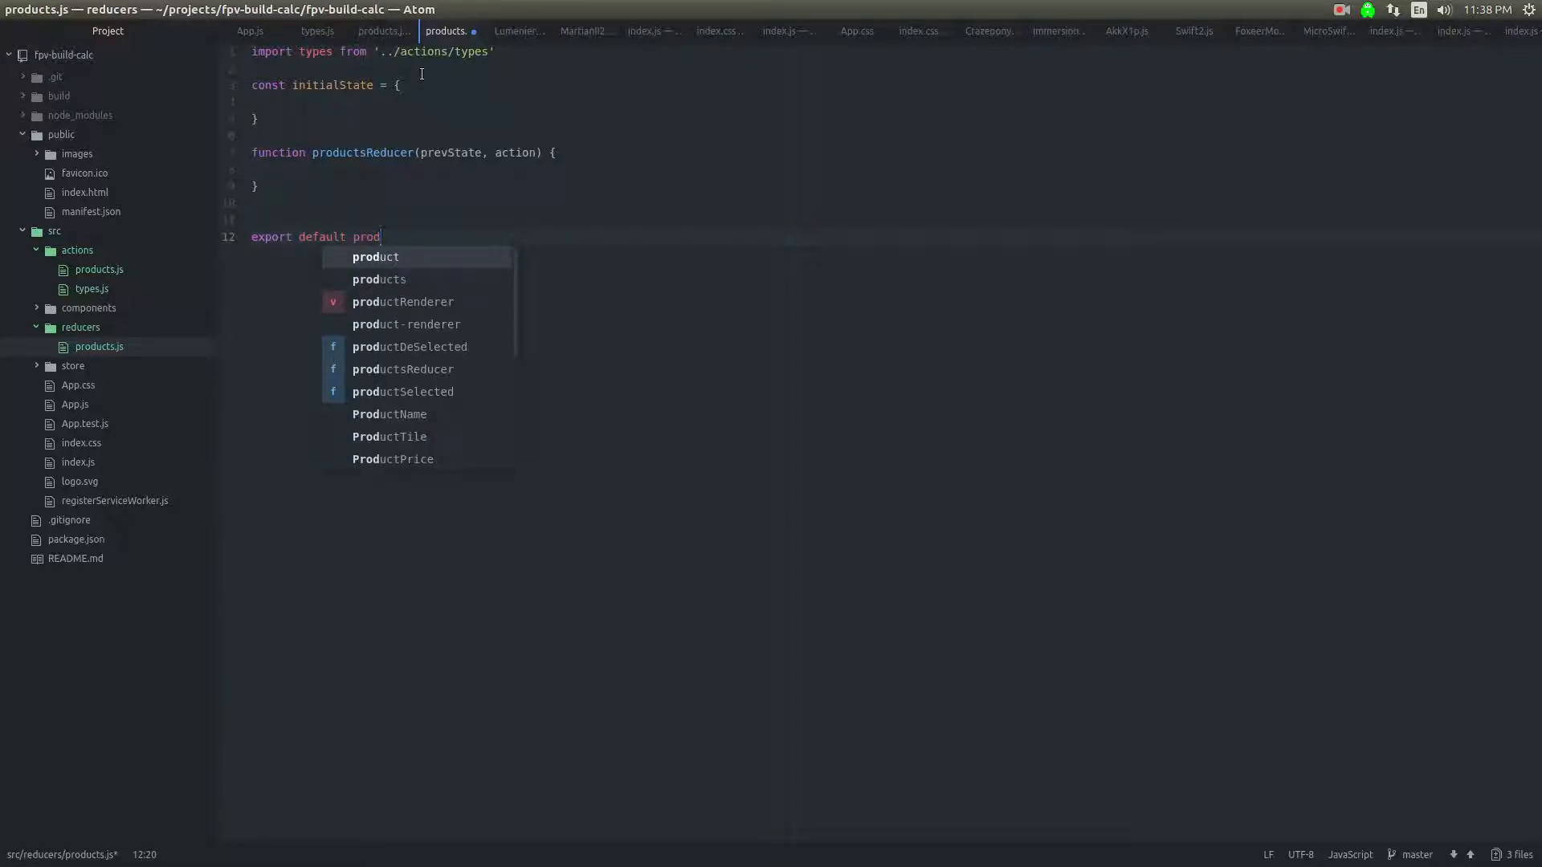
type("uctsReducer;")
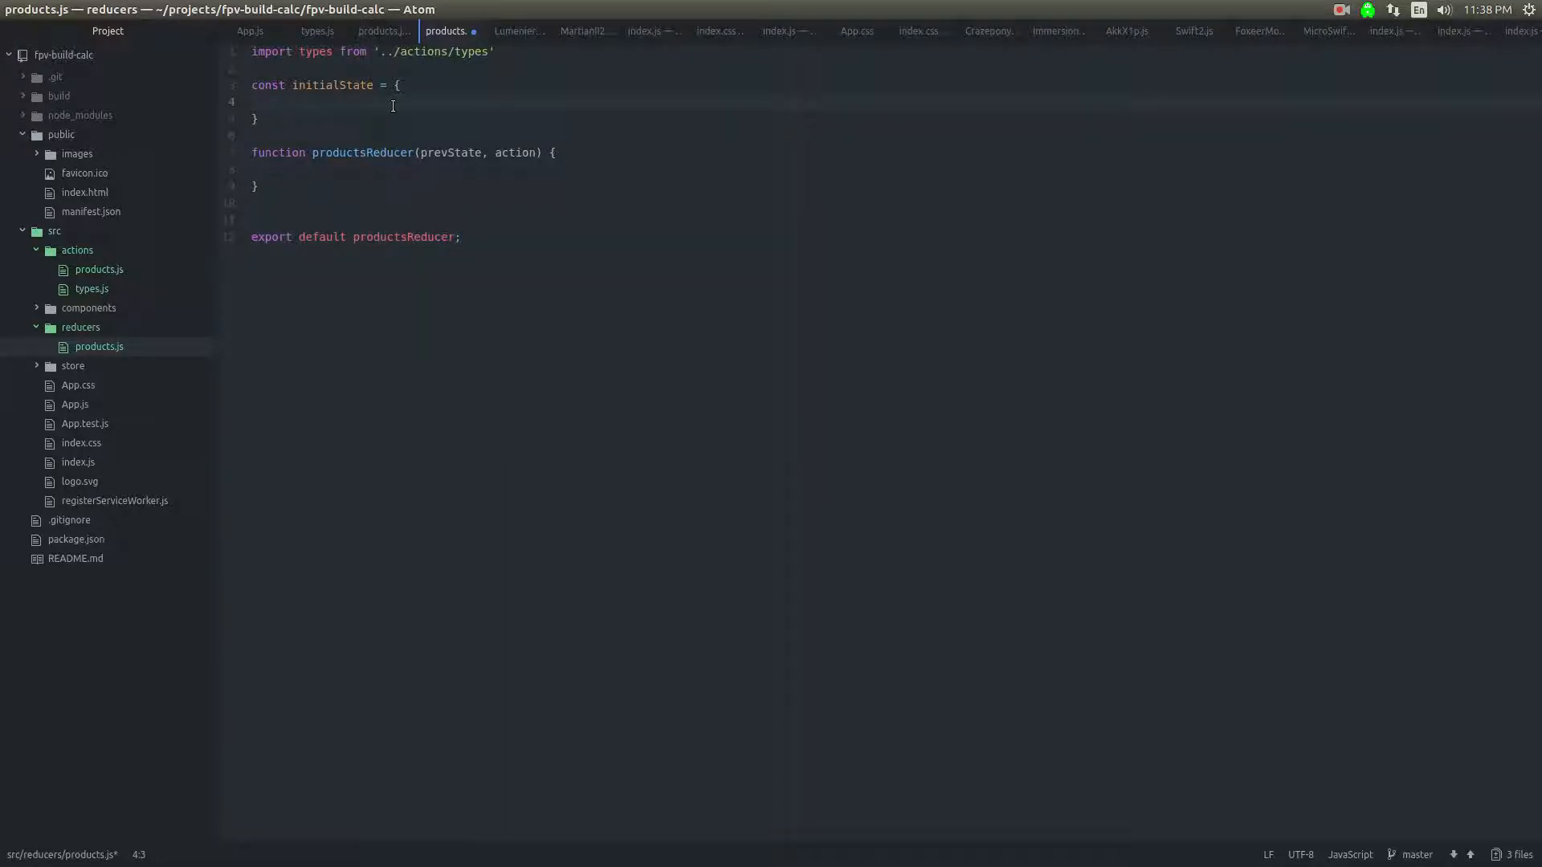
type("products: [")
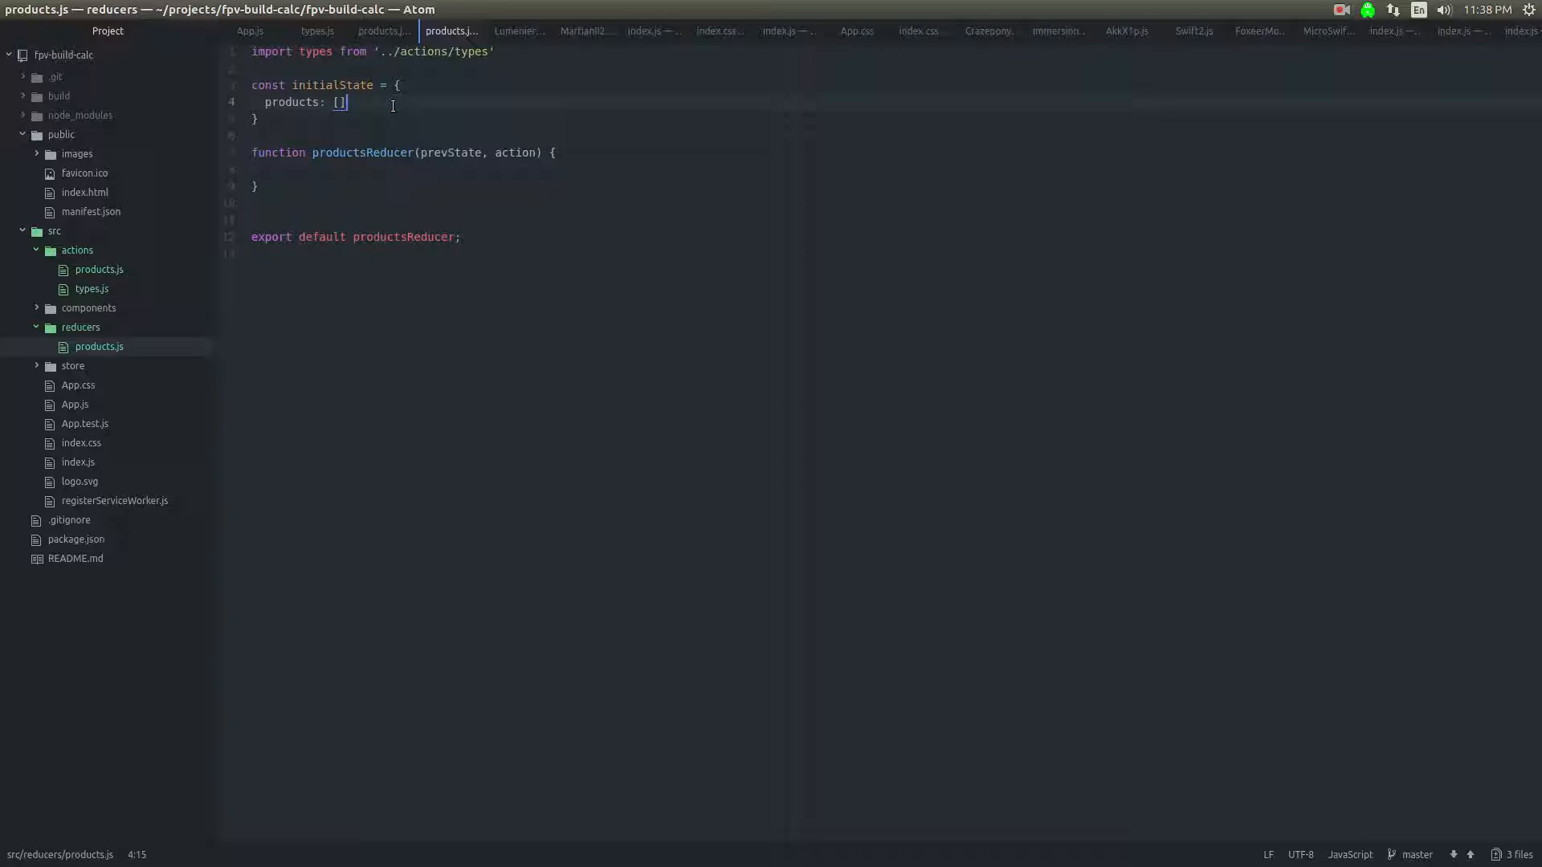
left_click(286, 169)
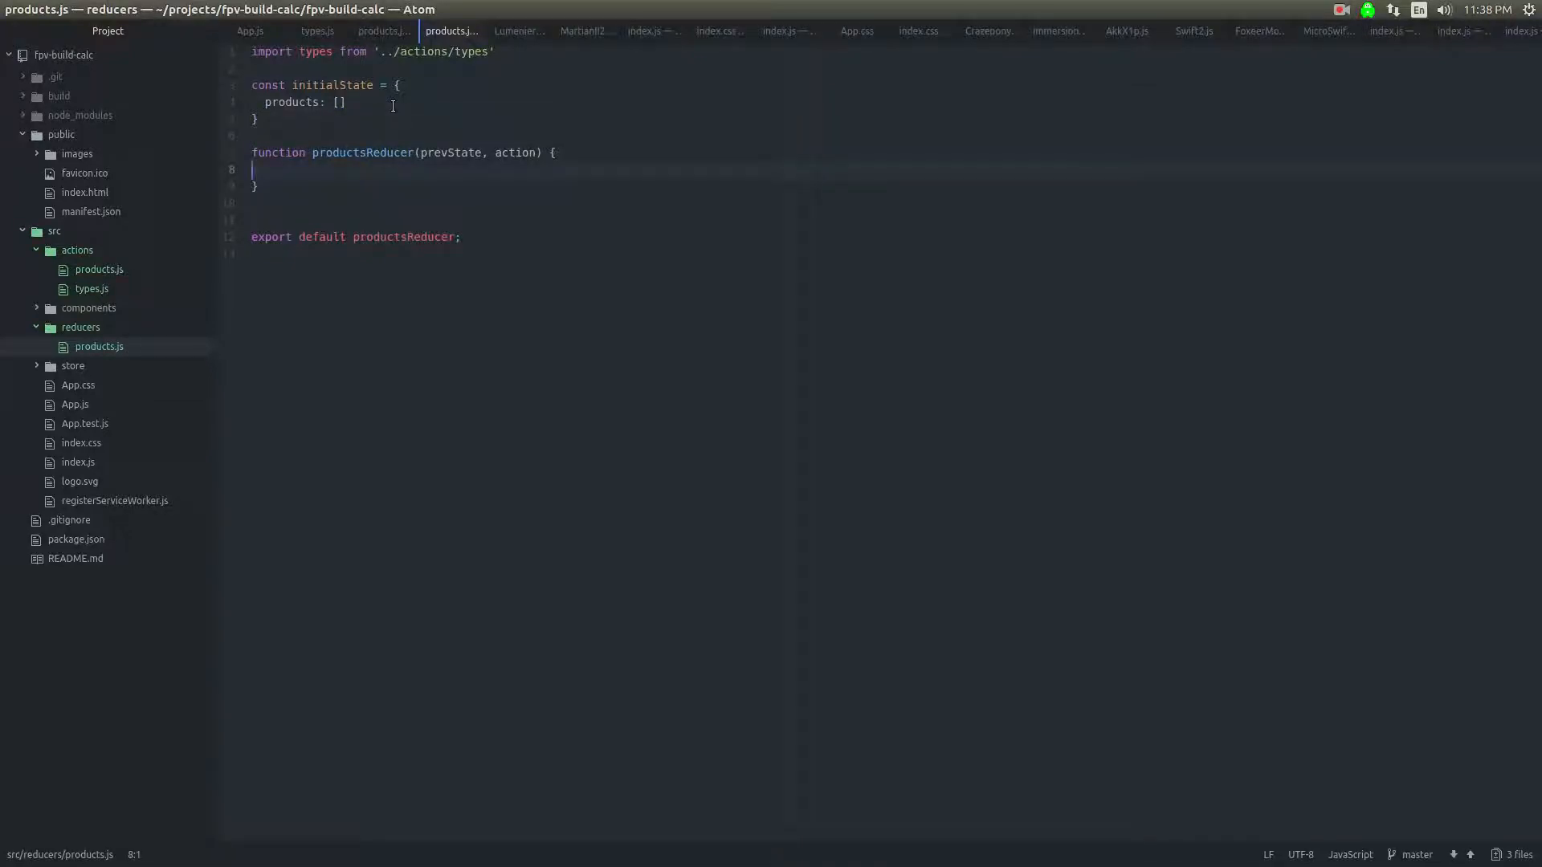
type("i")
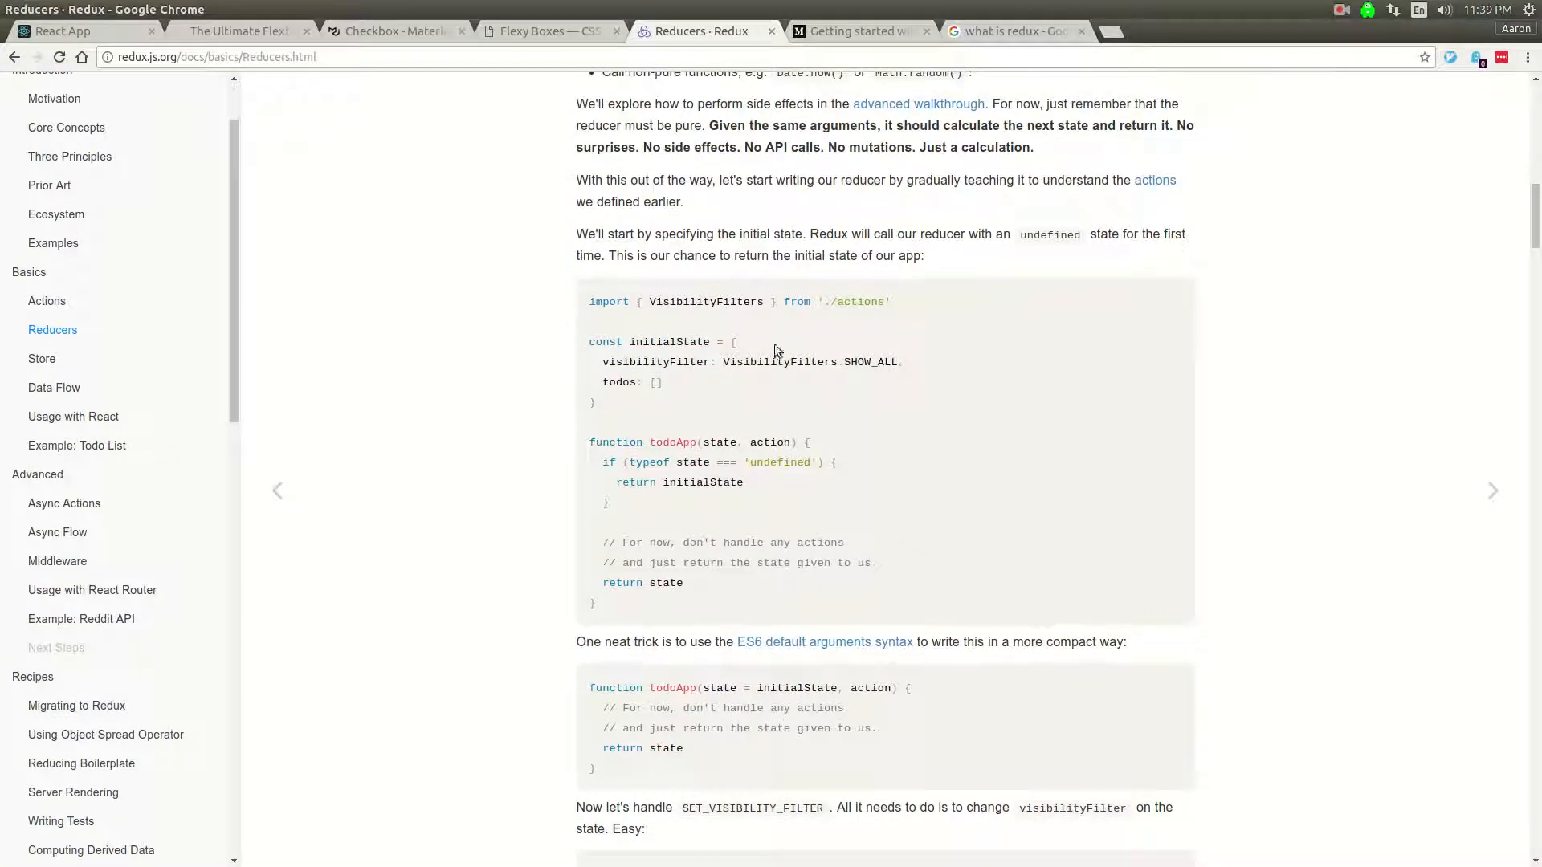
Step: Scroll the Reducers docs down to the initialState / todoApp reducer example
scroll("down", 3)
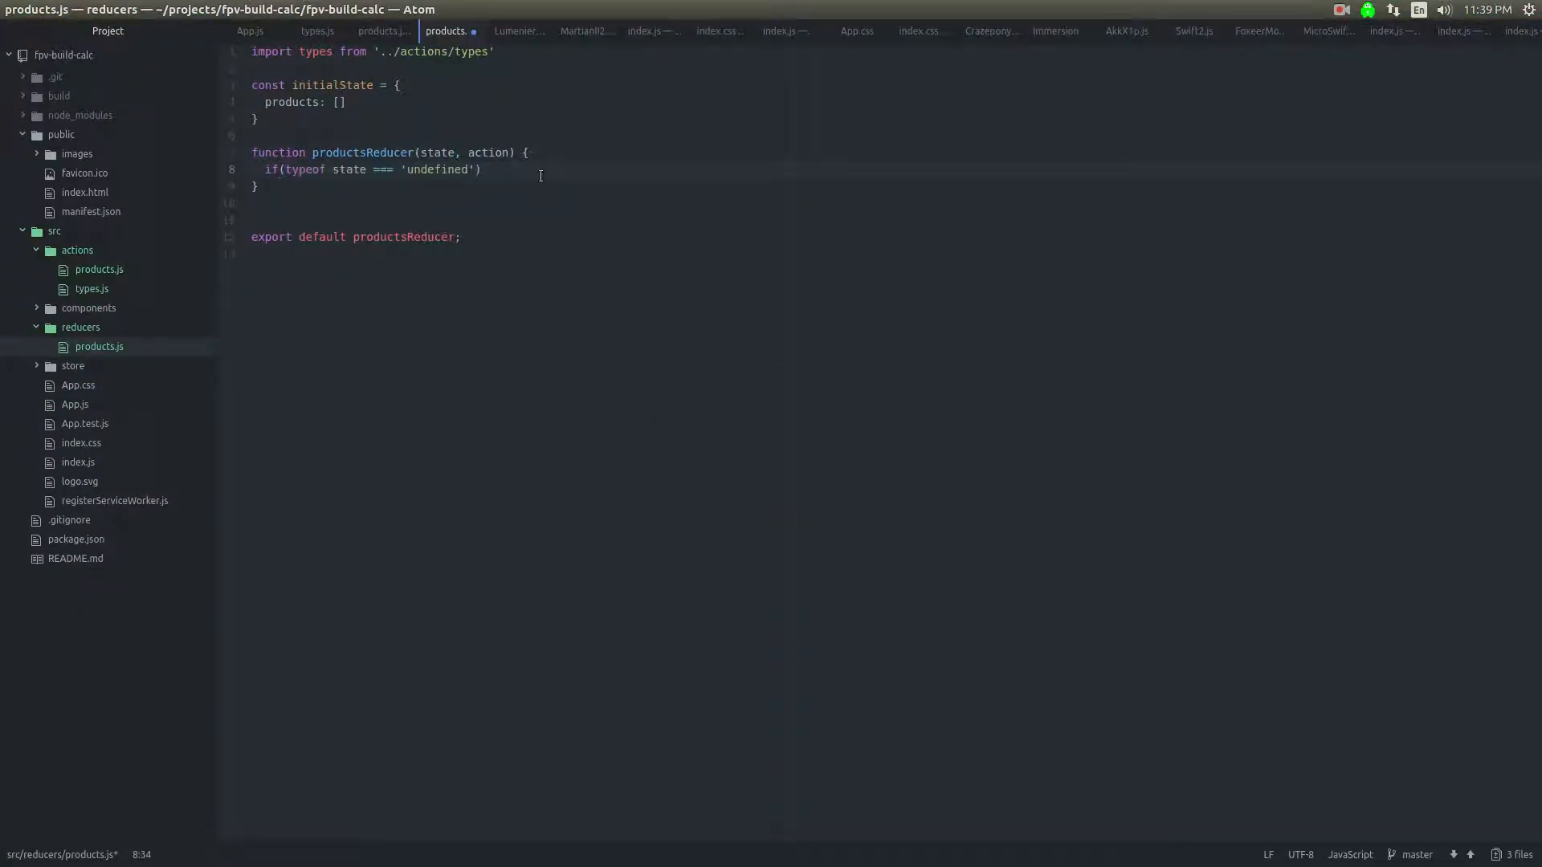
Step: Return Object.assign({}, initialState) when state is undefined
type("return")
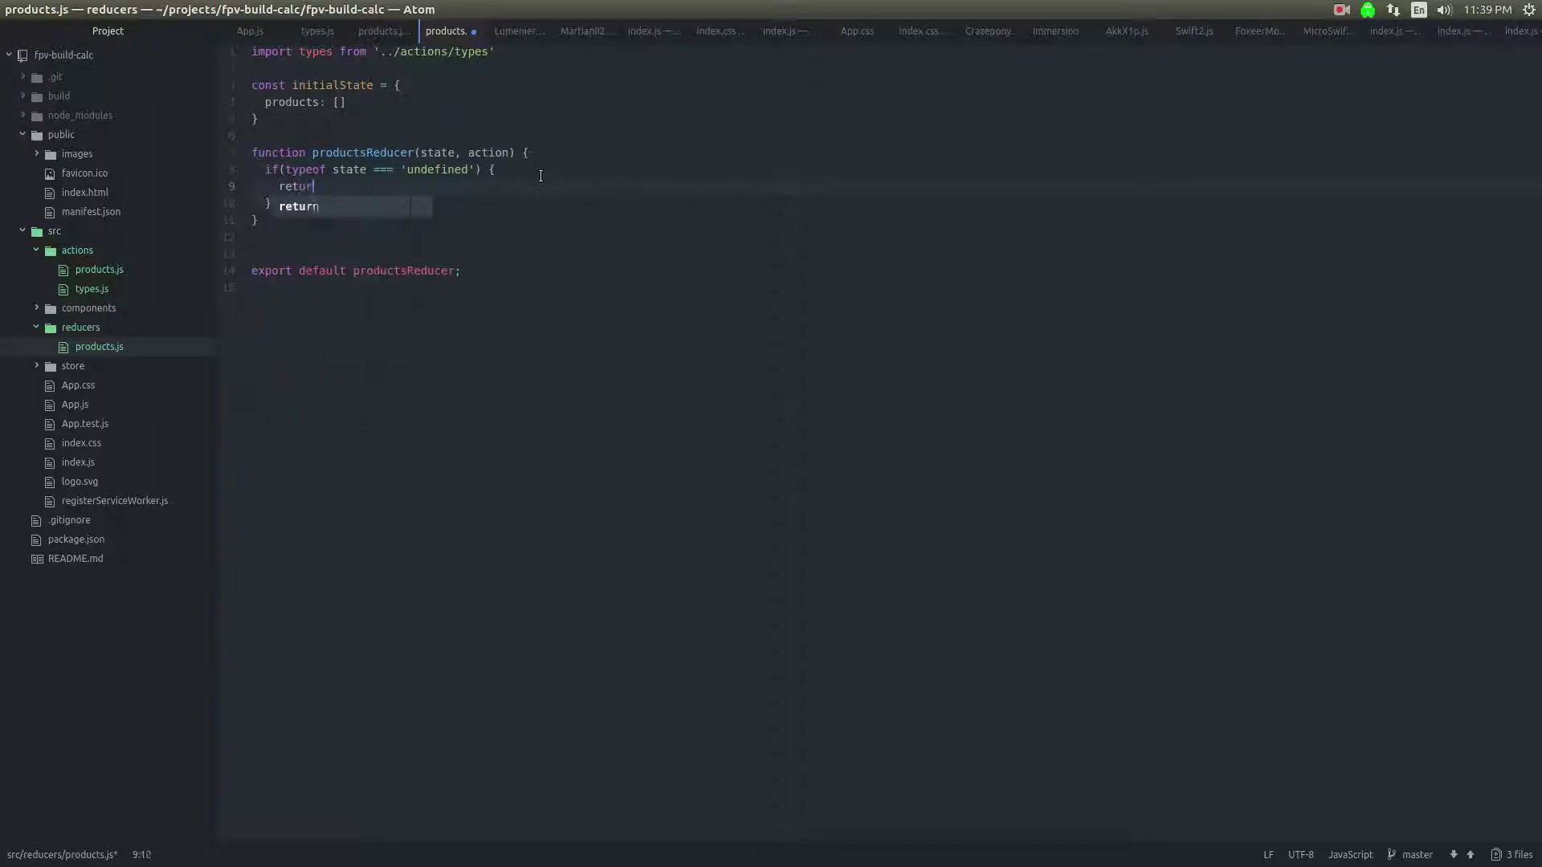
type("ini")
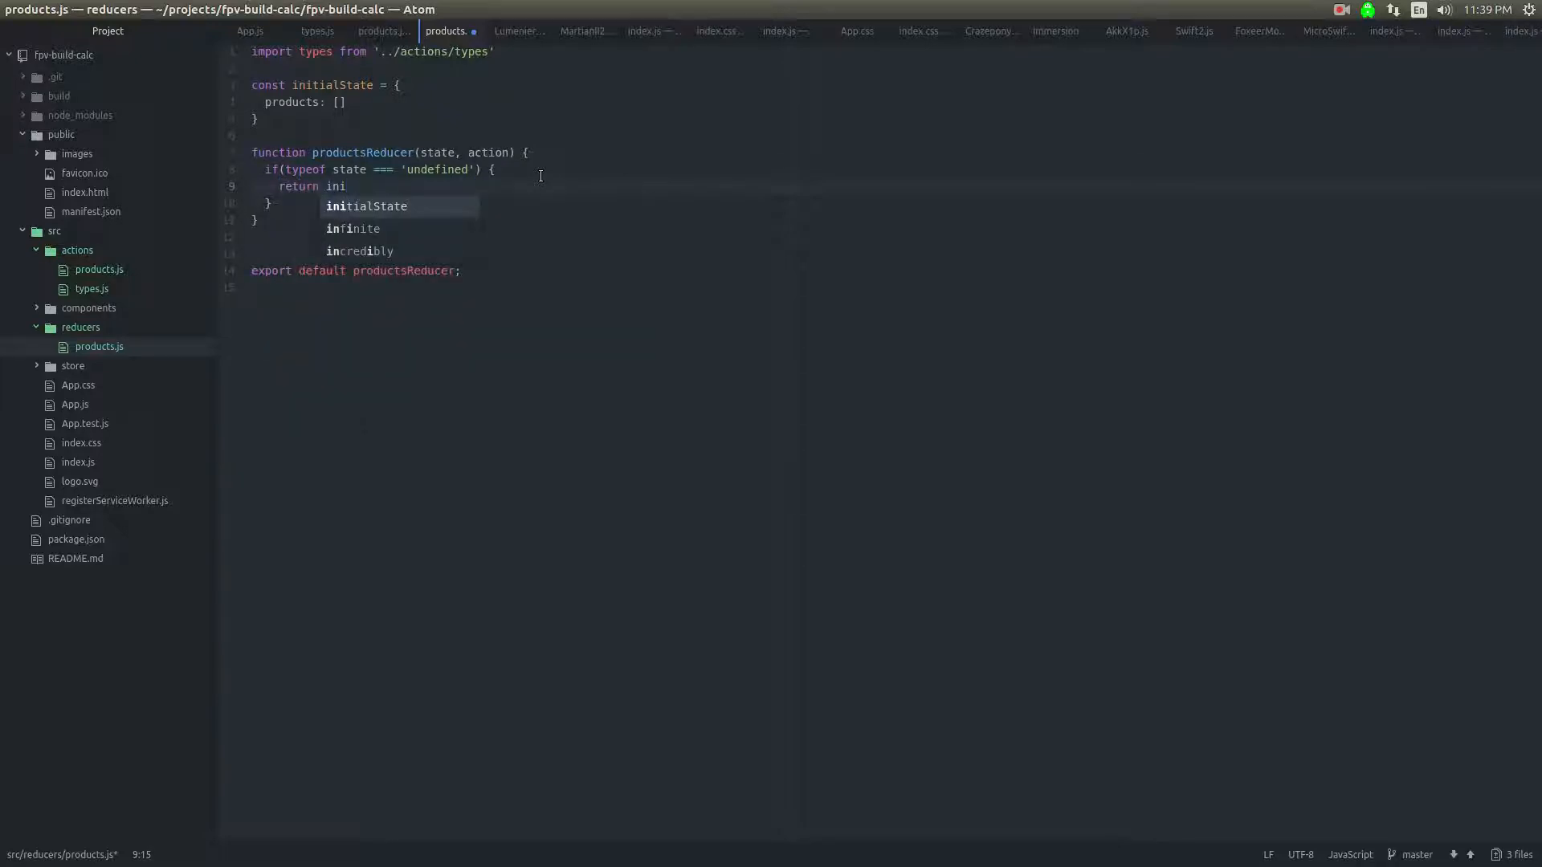
type("Object.assign(")
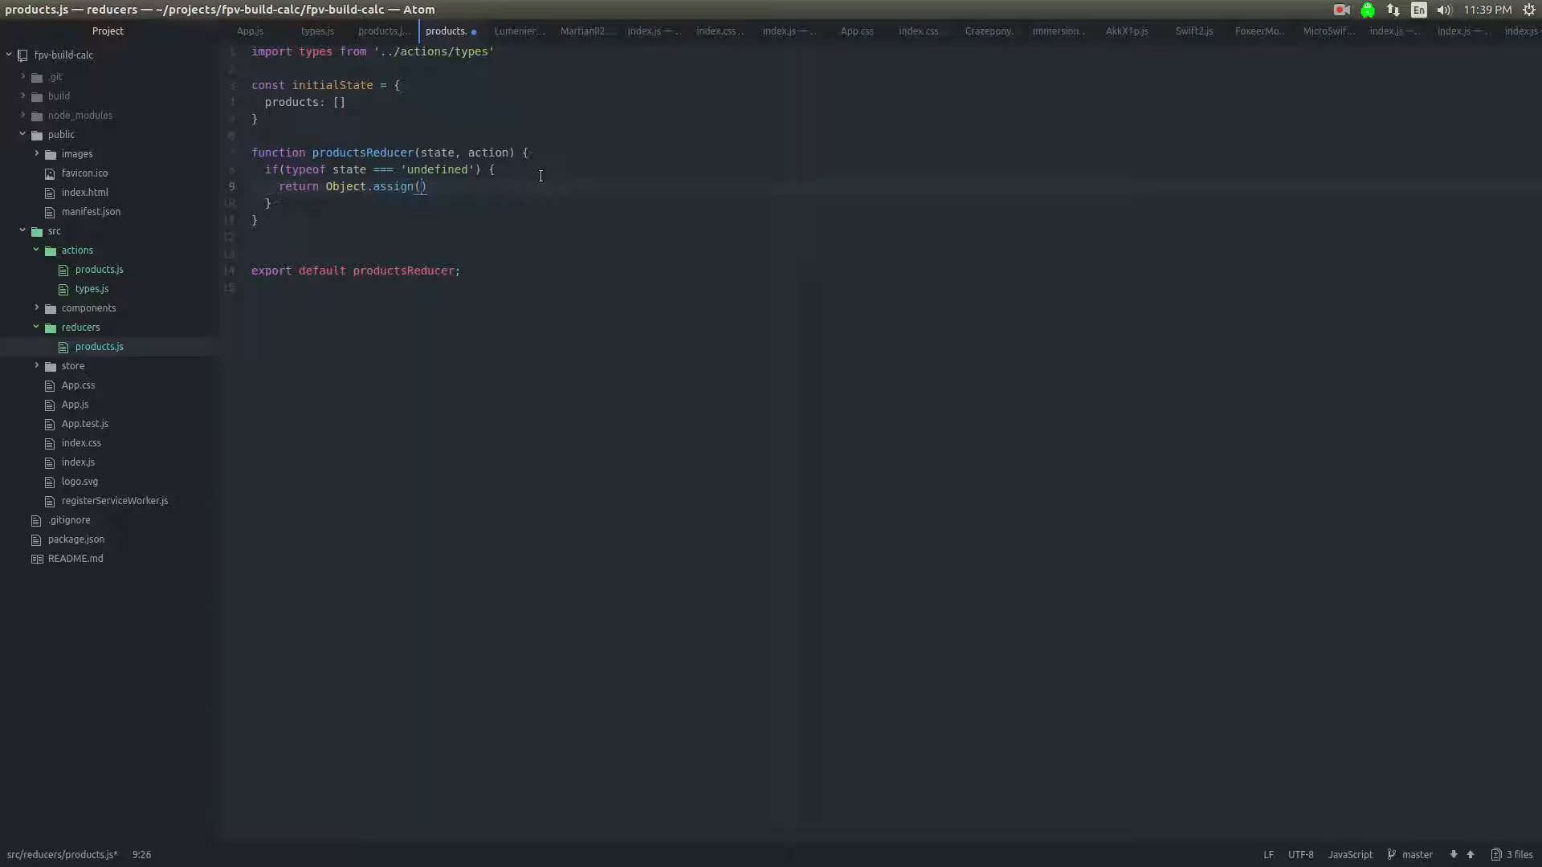
type("{},")
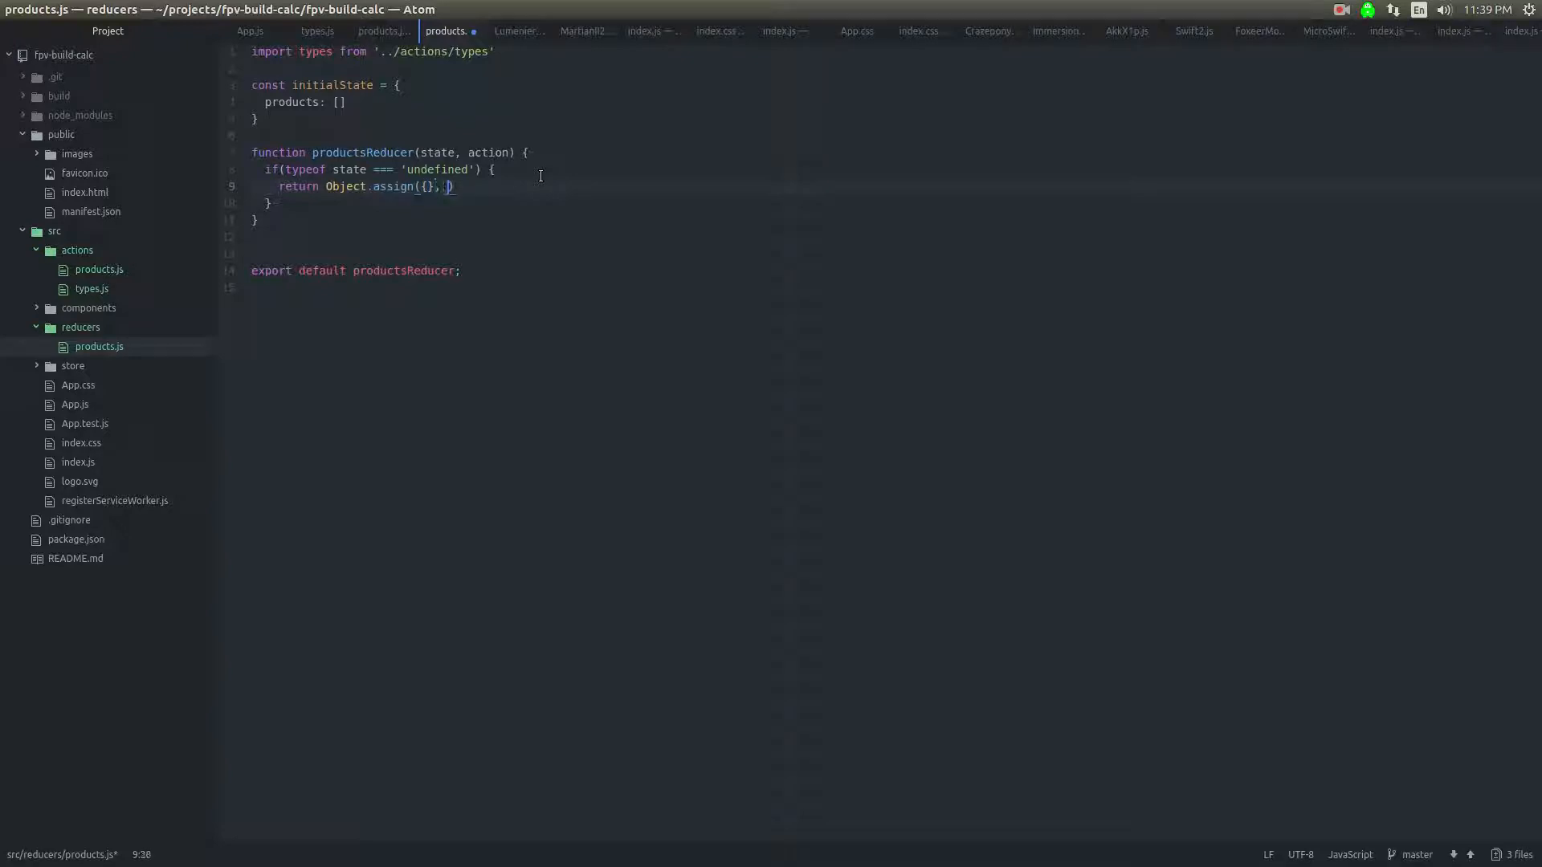
type("initialState")
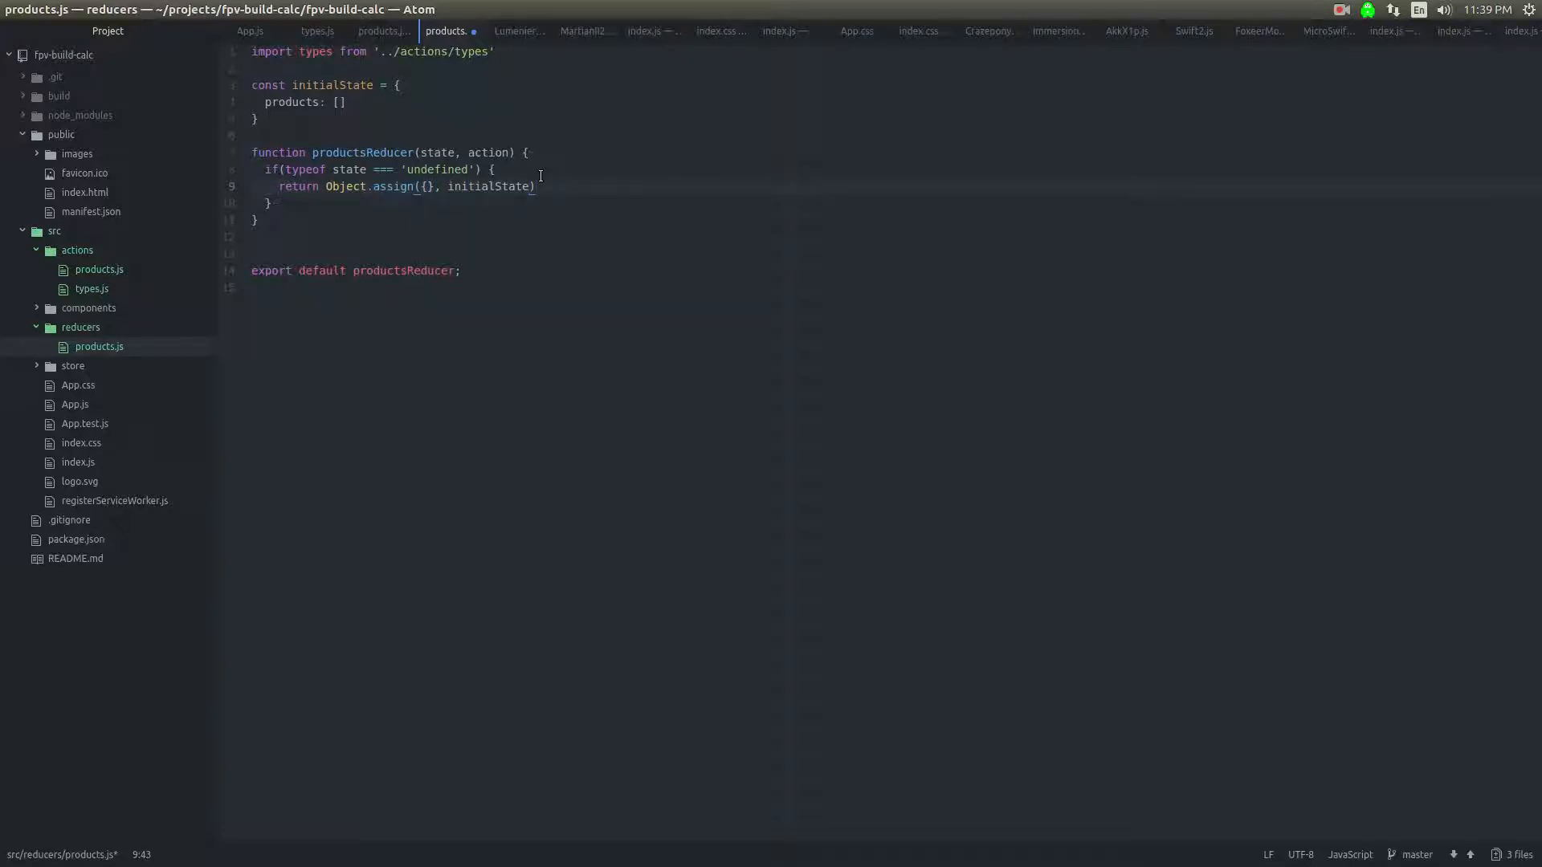
key("enter")
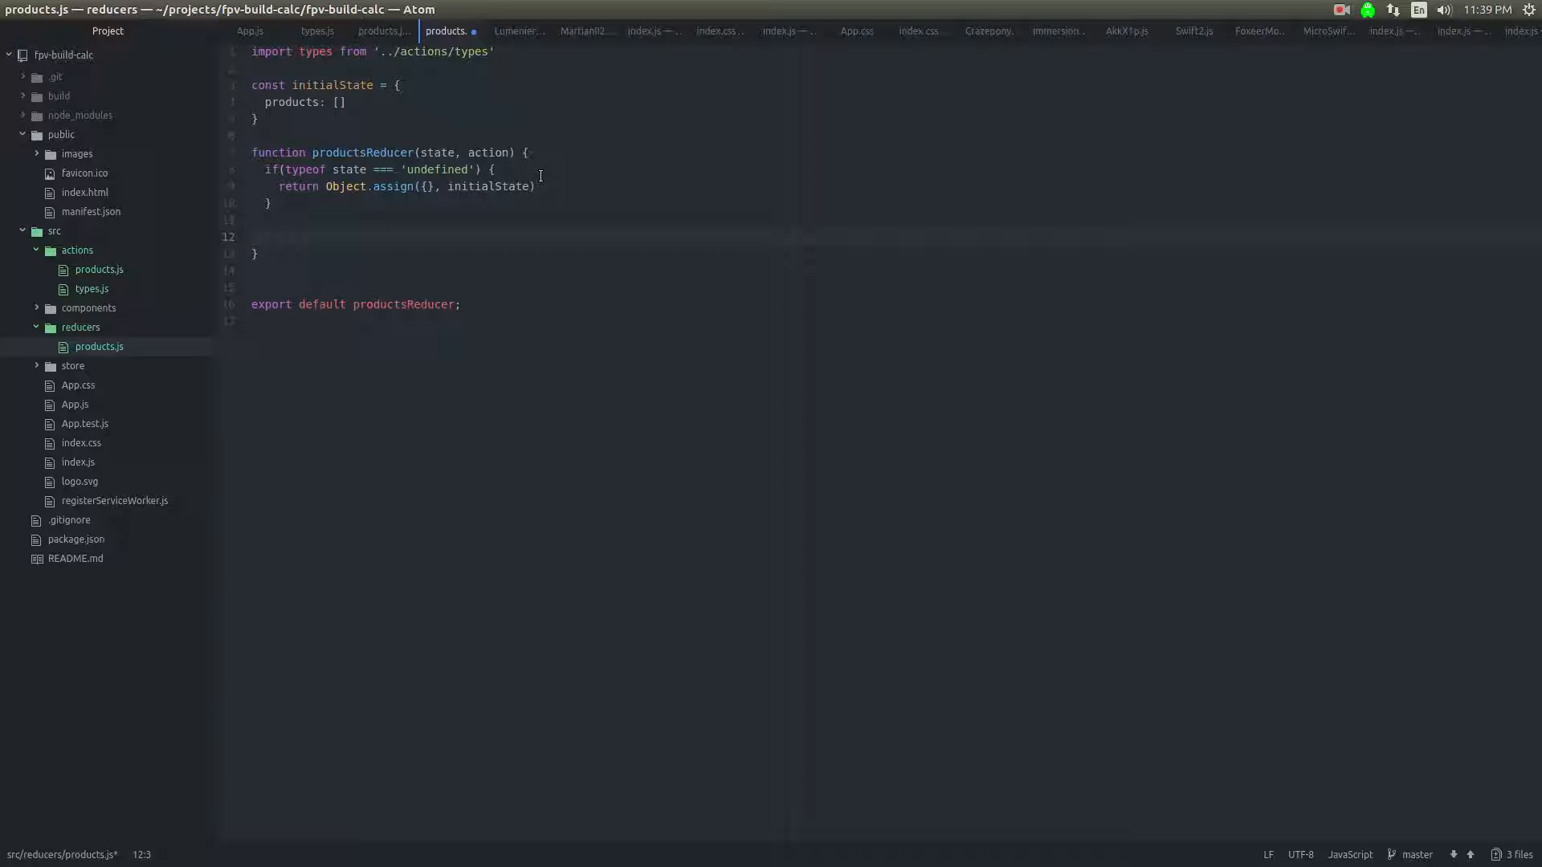
Step: Add an empty switch (action.type) block, then look at the action creators file
type("case")
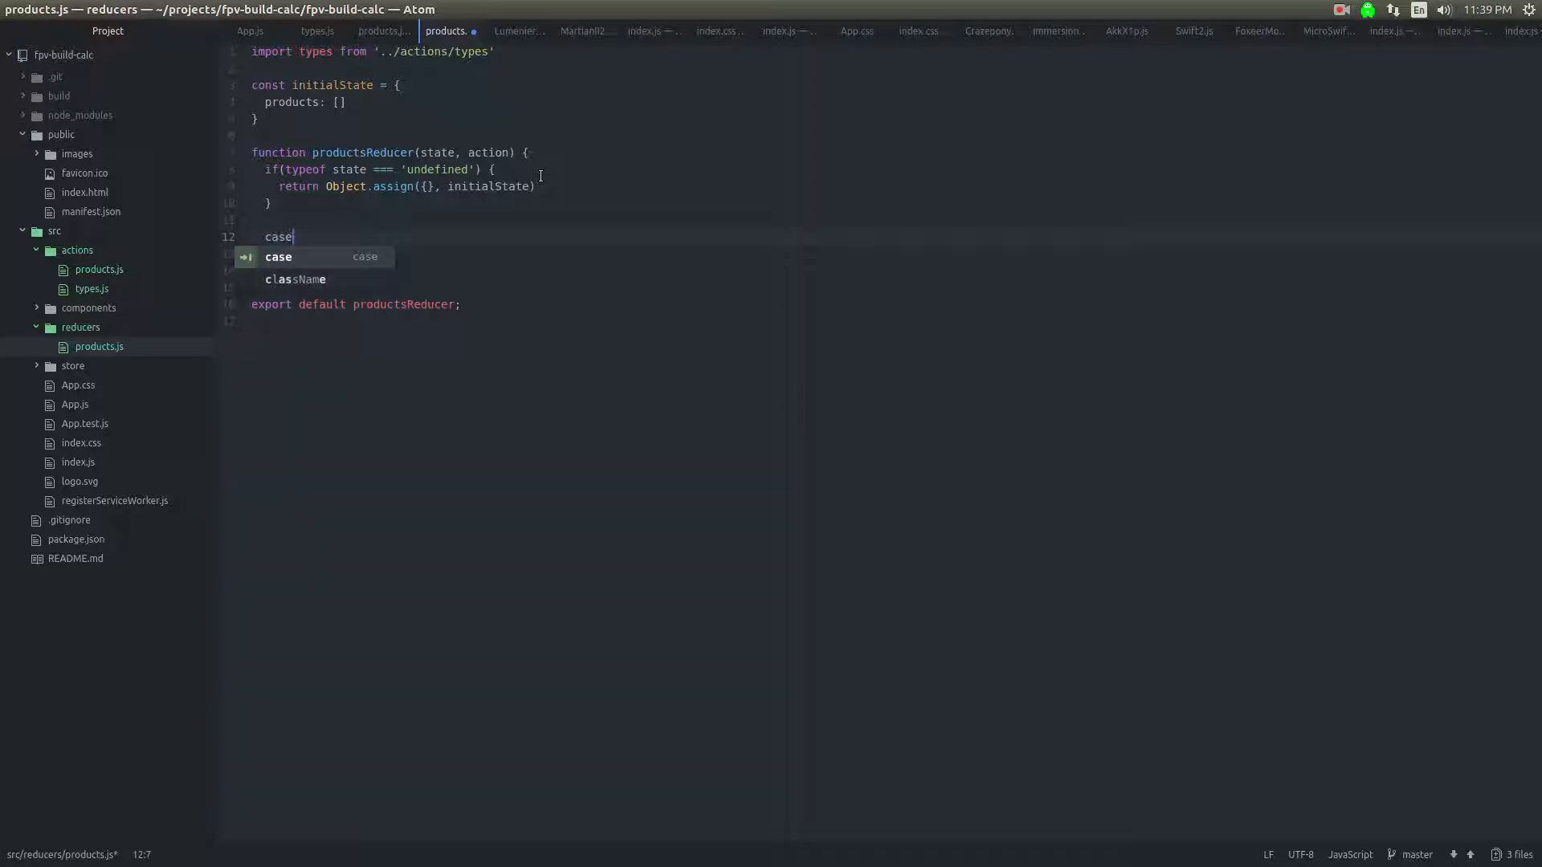
key("escape")
type("switch (actio")
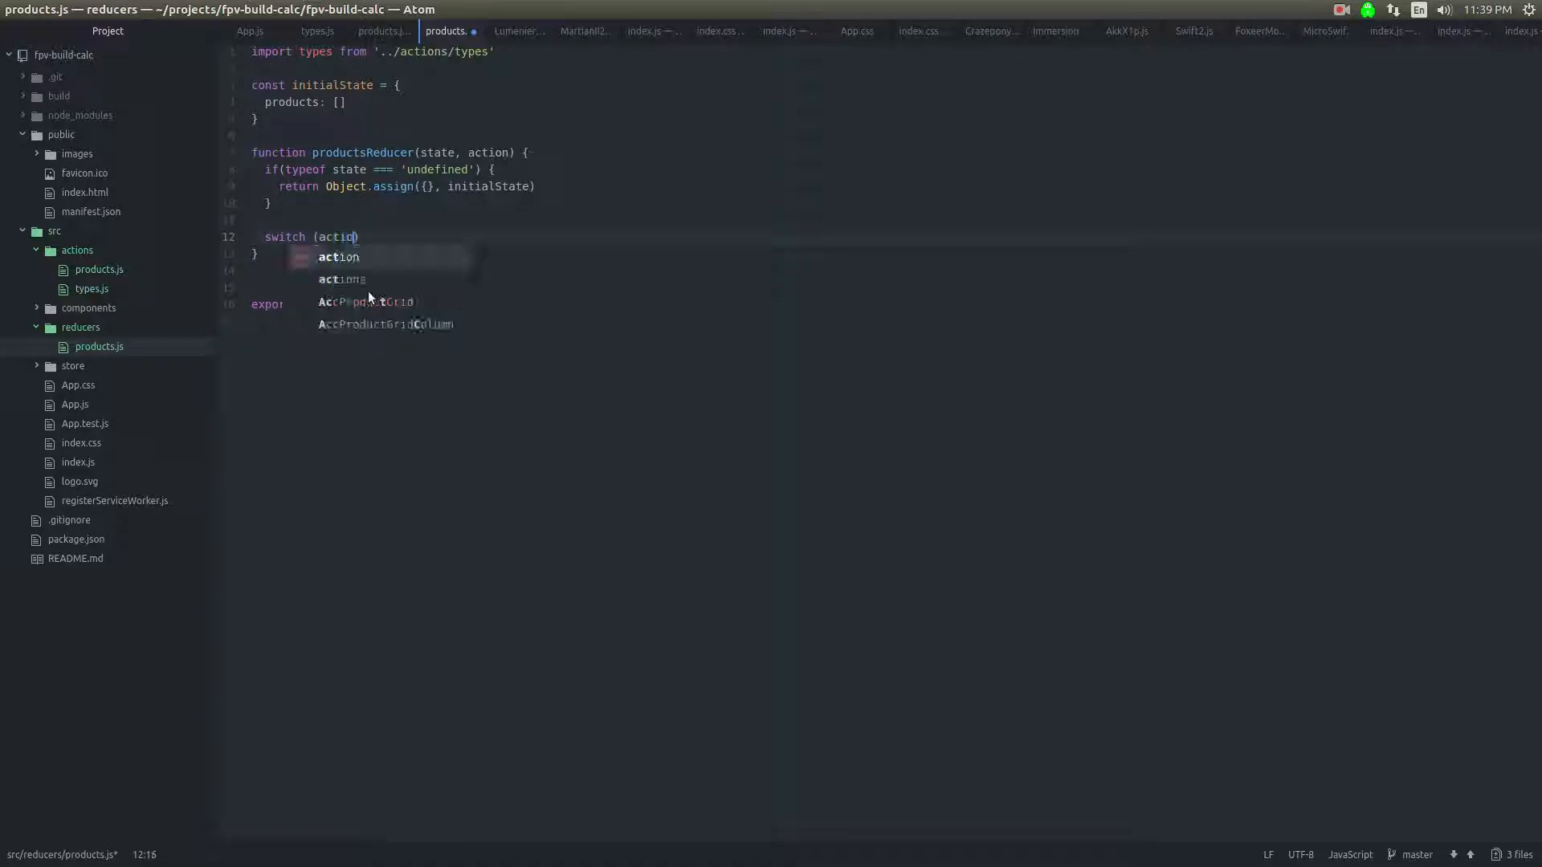
type(".type)")
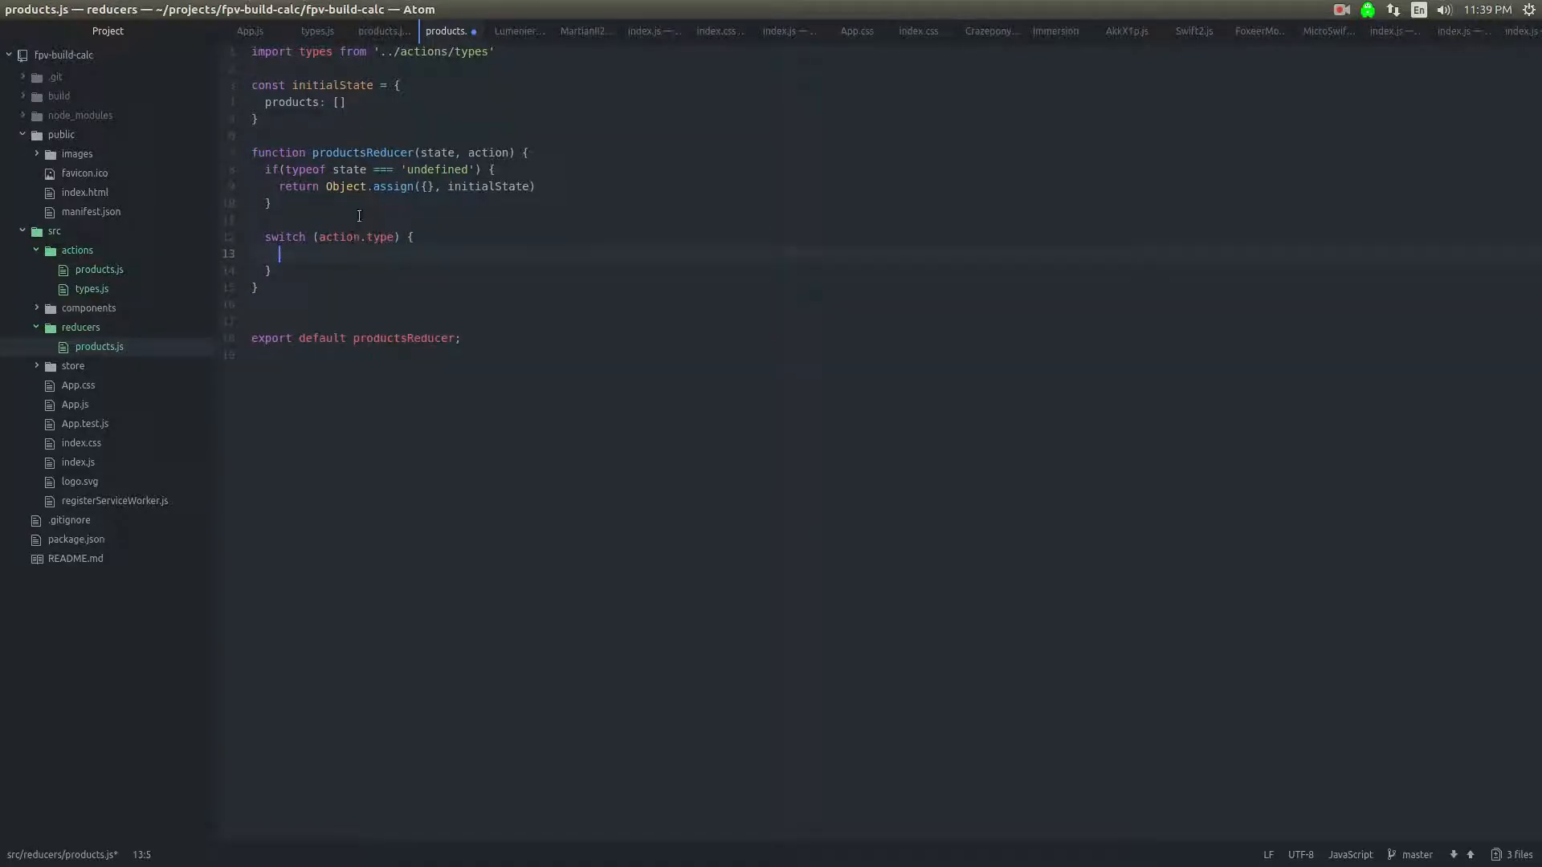
left_click(316, 31)
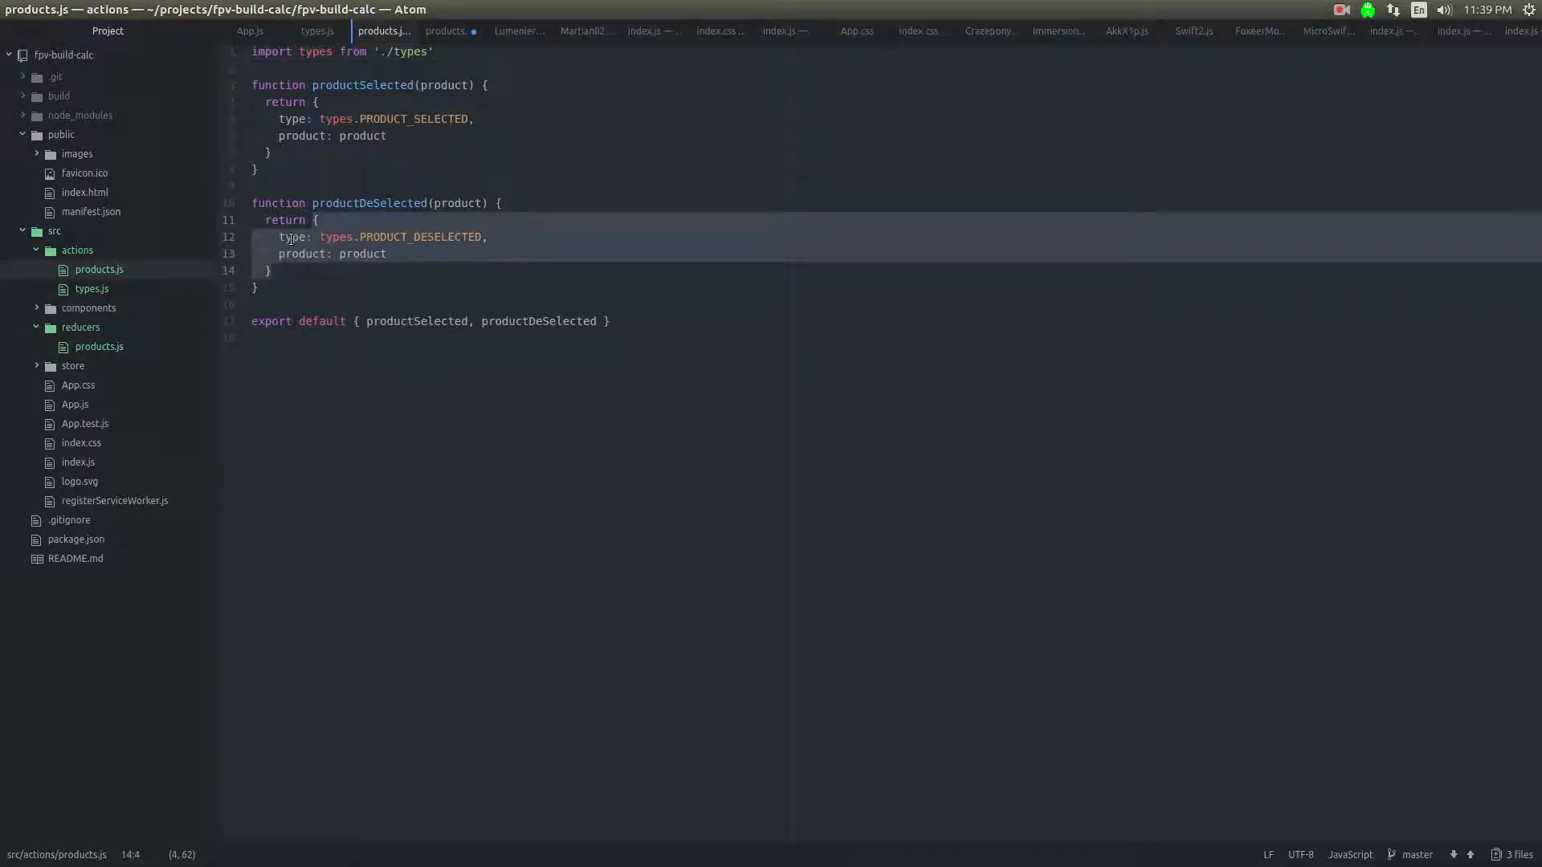
left_click(286, 238)
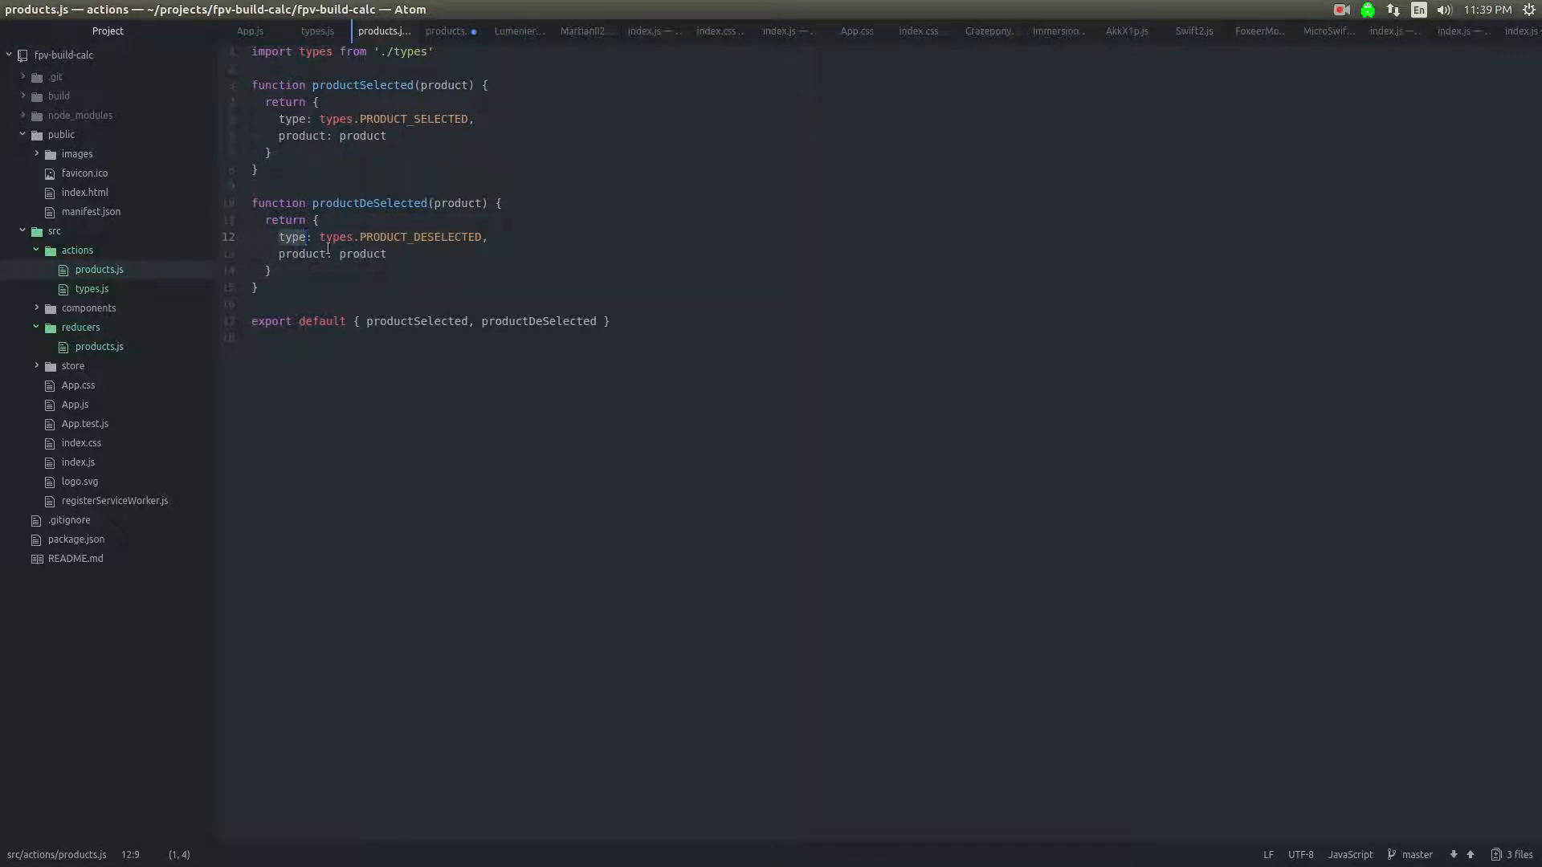
left_click(387, 117)
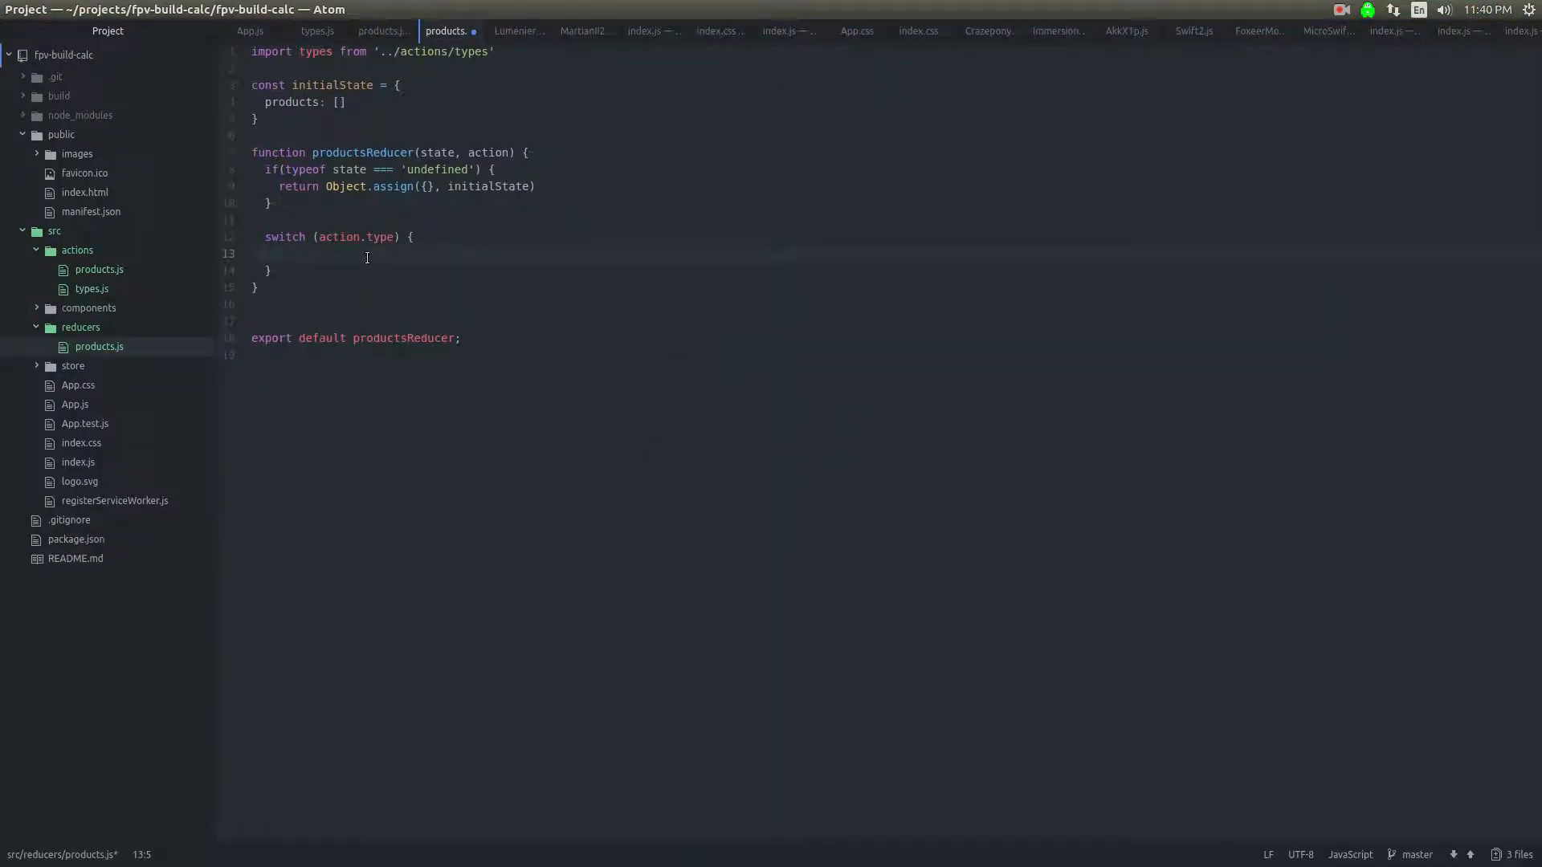
Step: Add case types.PRODUCT_SELECTED, case PRODUCT_DESELECTED and default: return state; to the switch
type("case types.PRODUCT_SELECTED:")
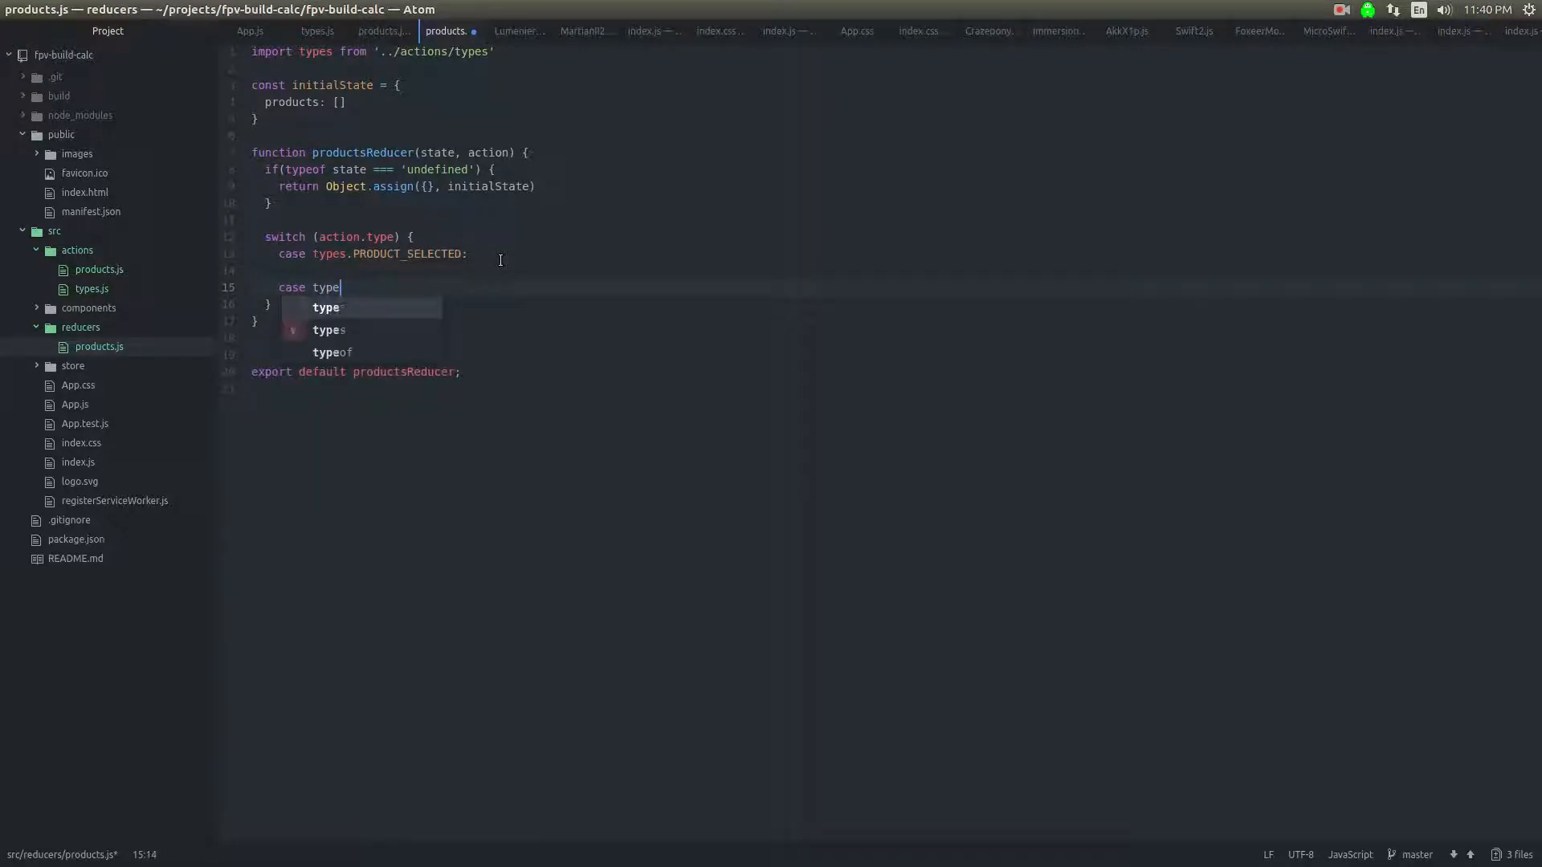
type(".")
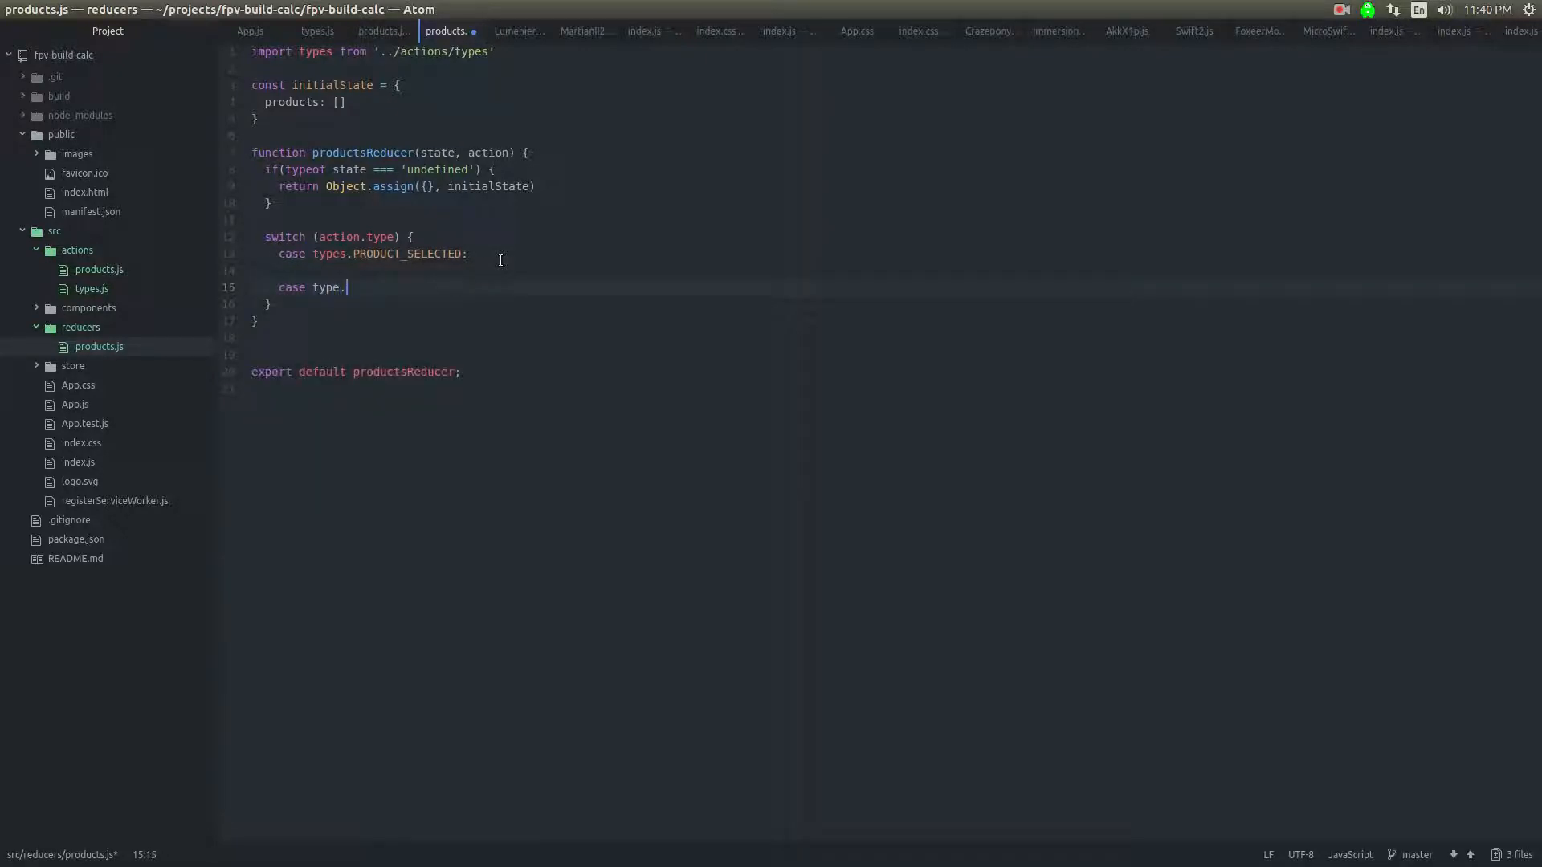
type("PRODUCT_DESELECTED:")
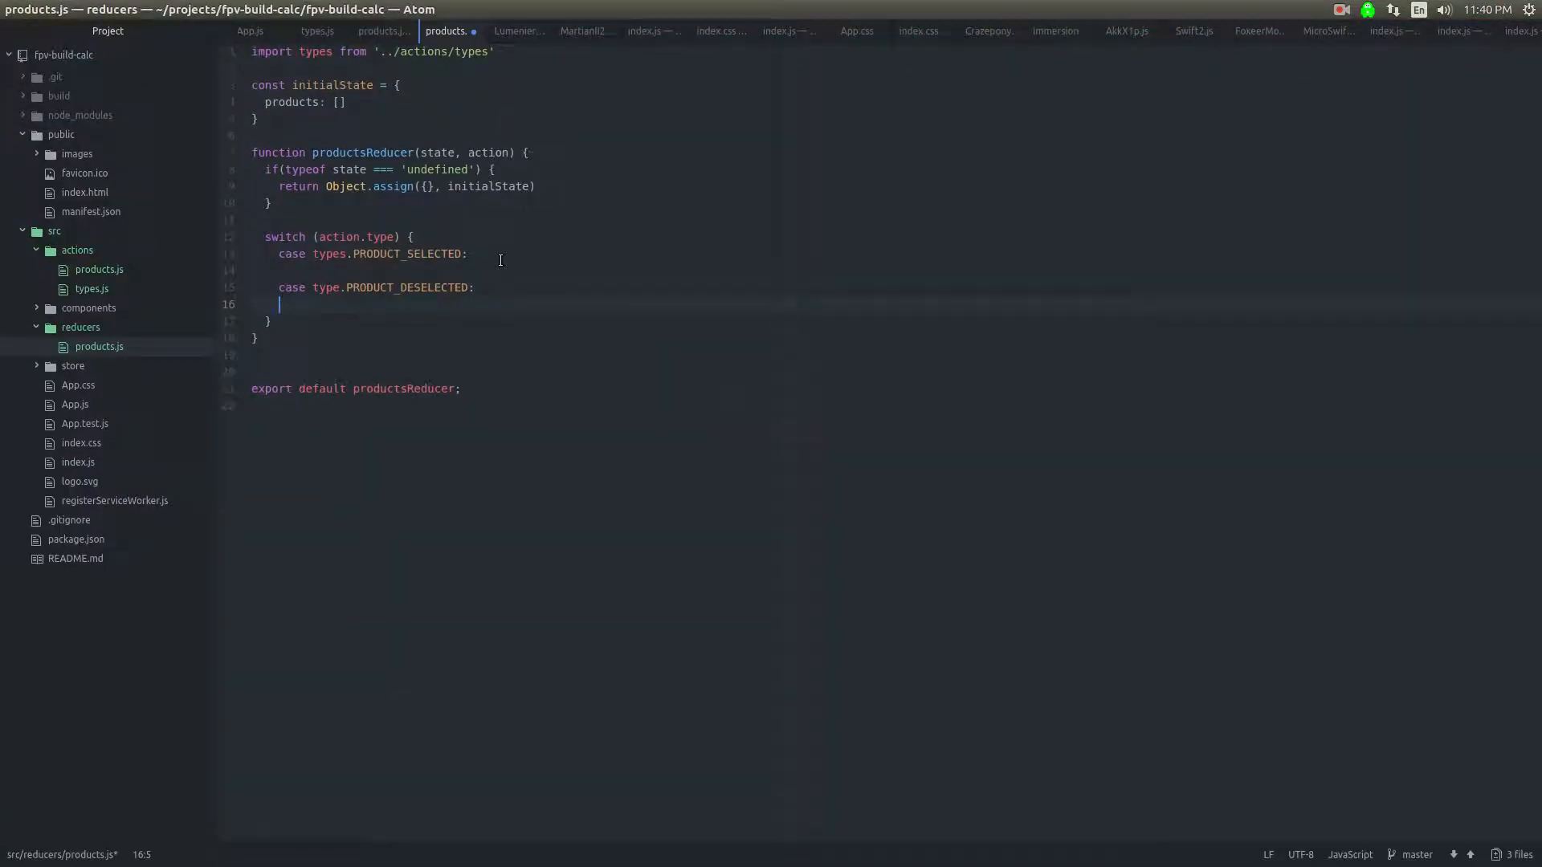
type("default:")
type("return")
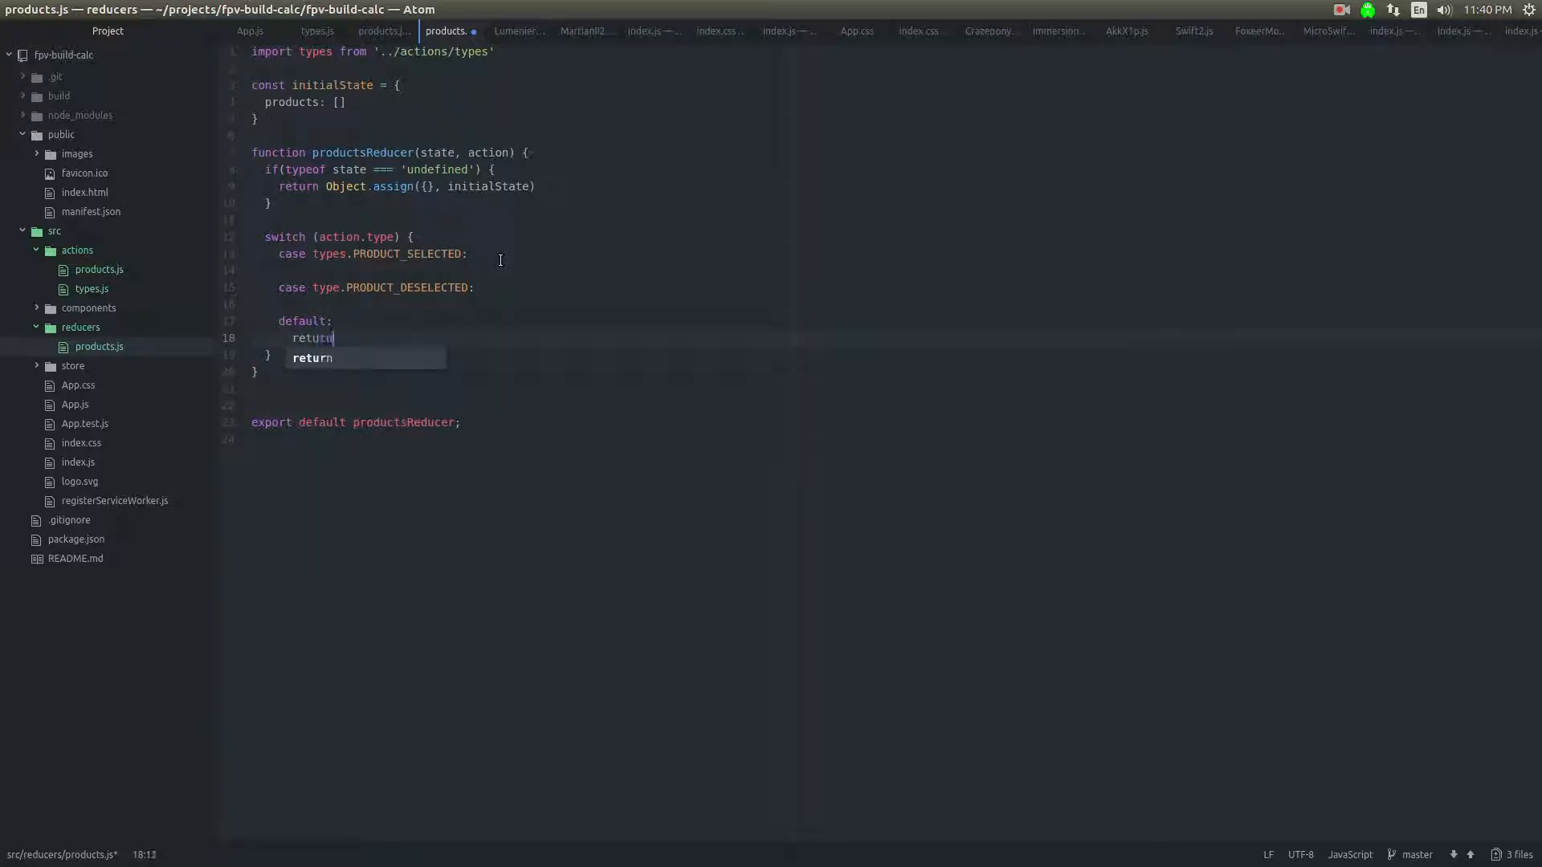
type("state;")
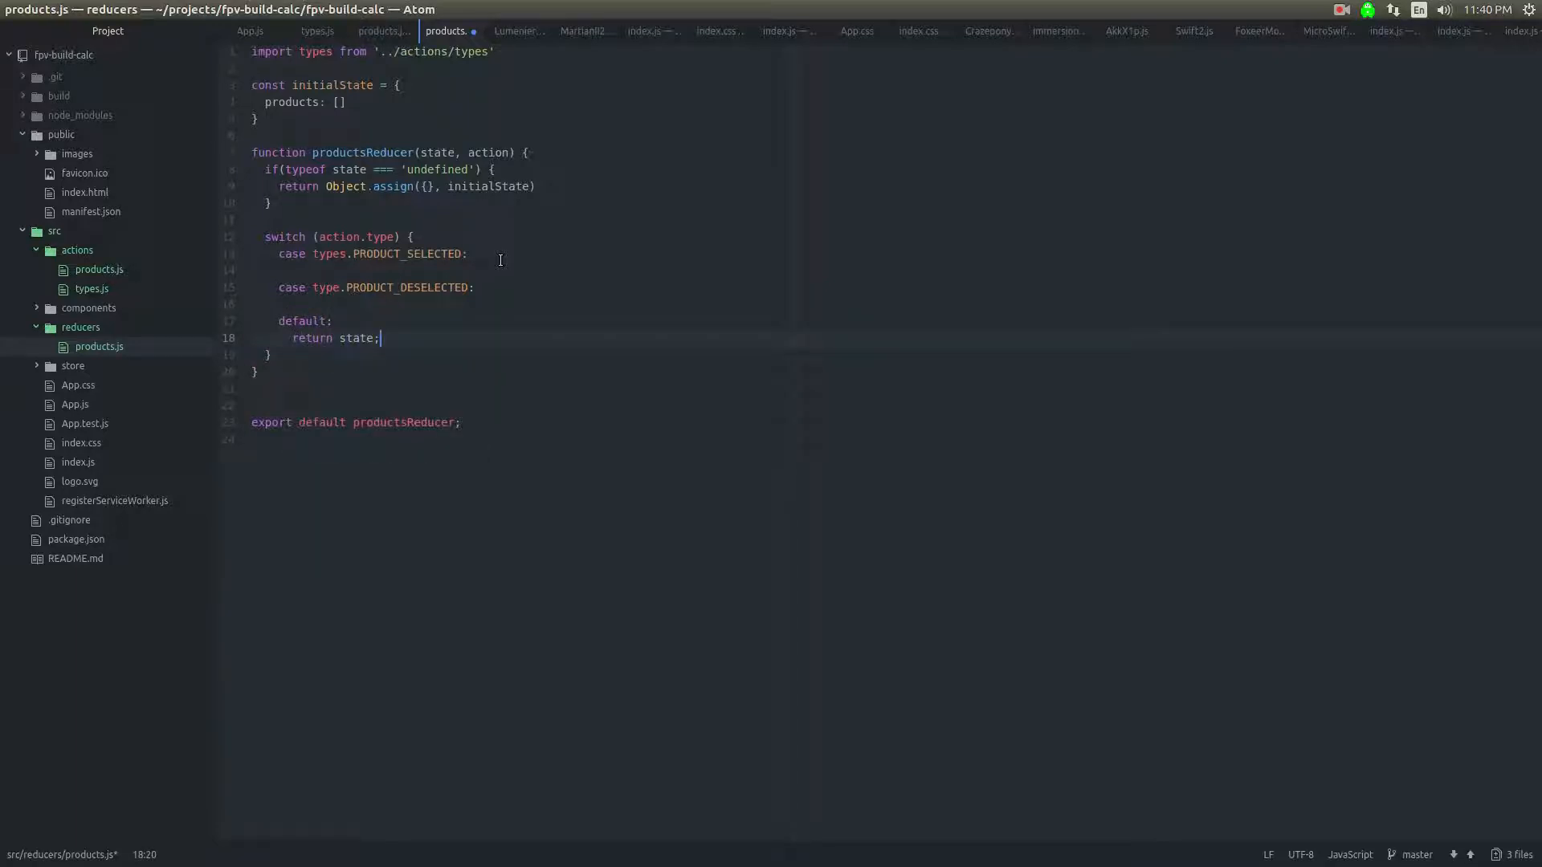
key("Backspace")
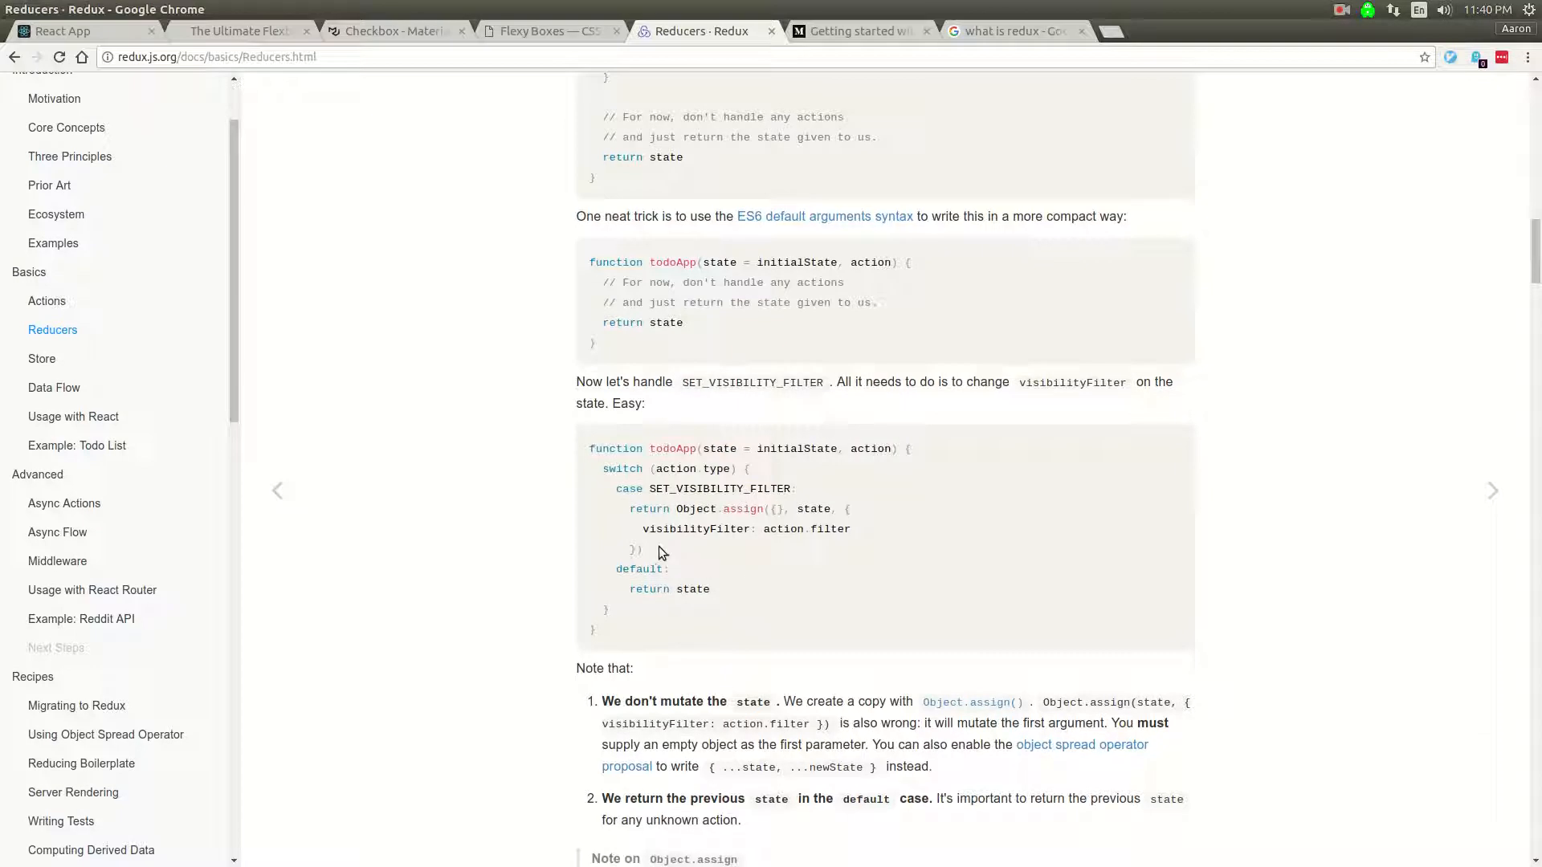
mouse_move(684, 509)
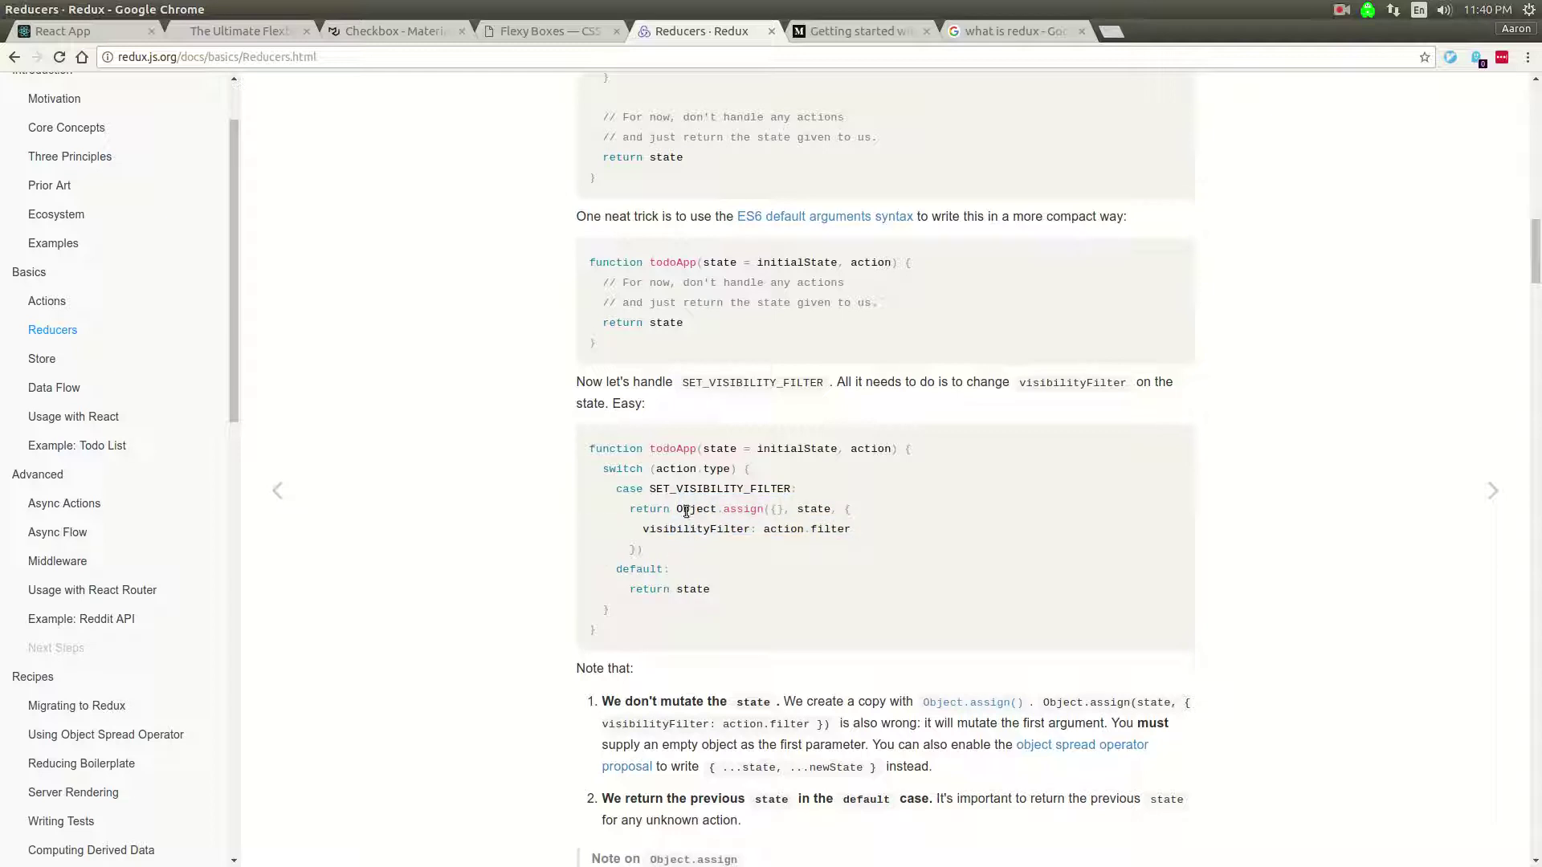
Step: Highlight the Object.assign({}, state call in the SET_VISIBILITY_FILTER docs example
double_click(720, 489)
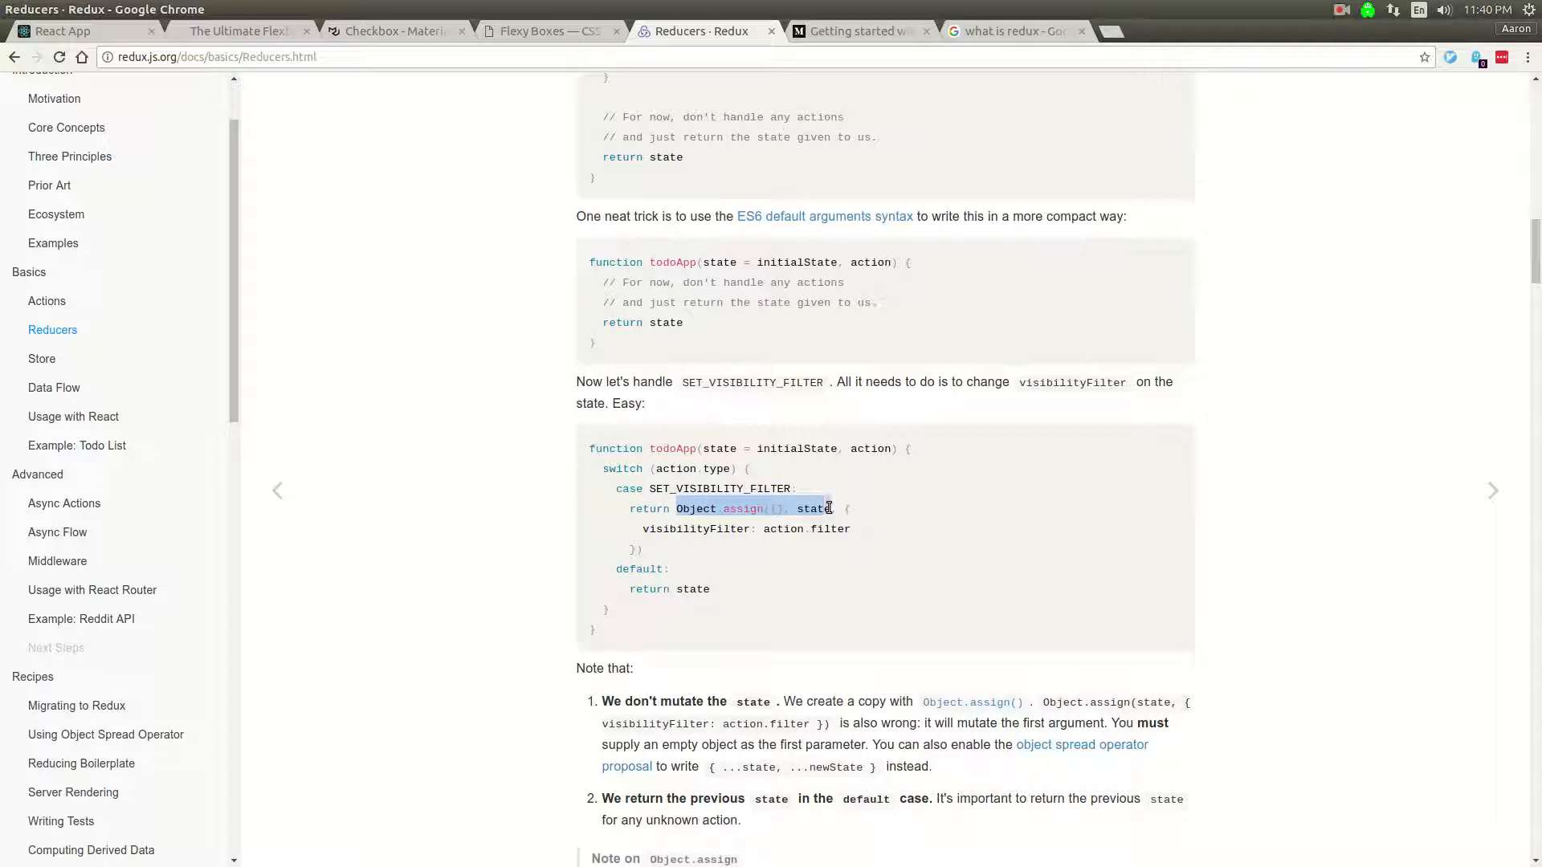
left_click(770, 509)
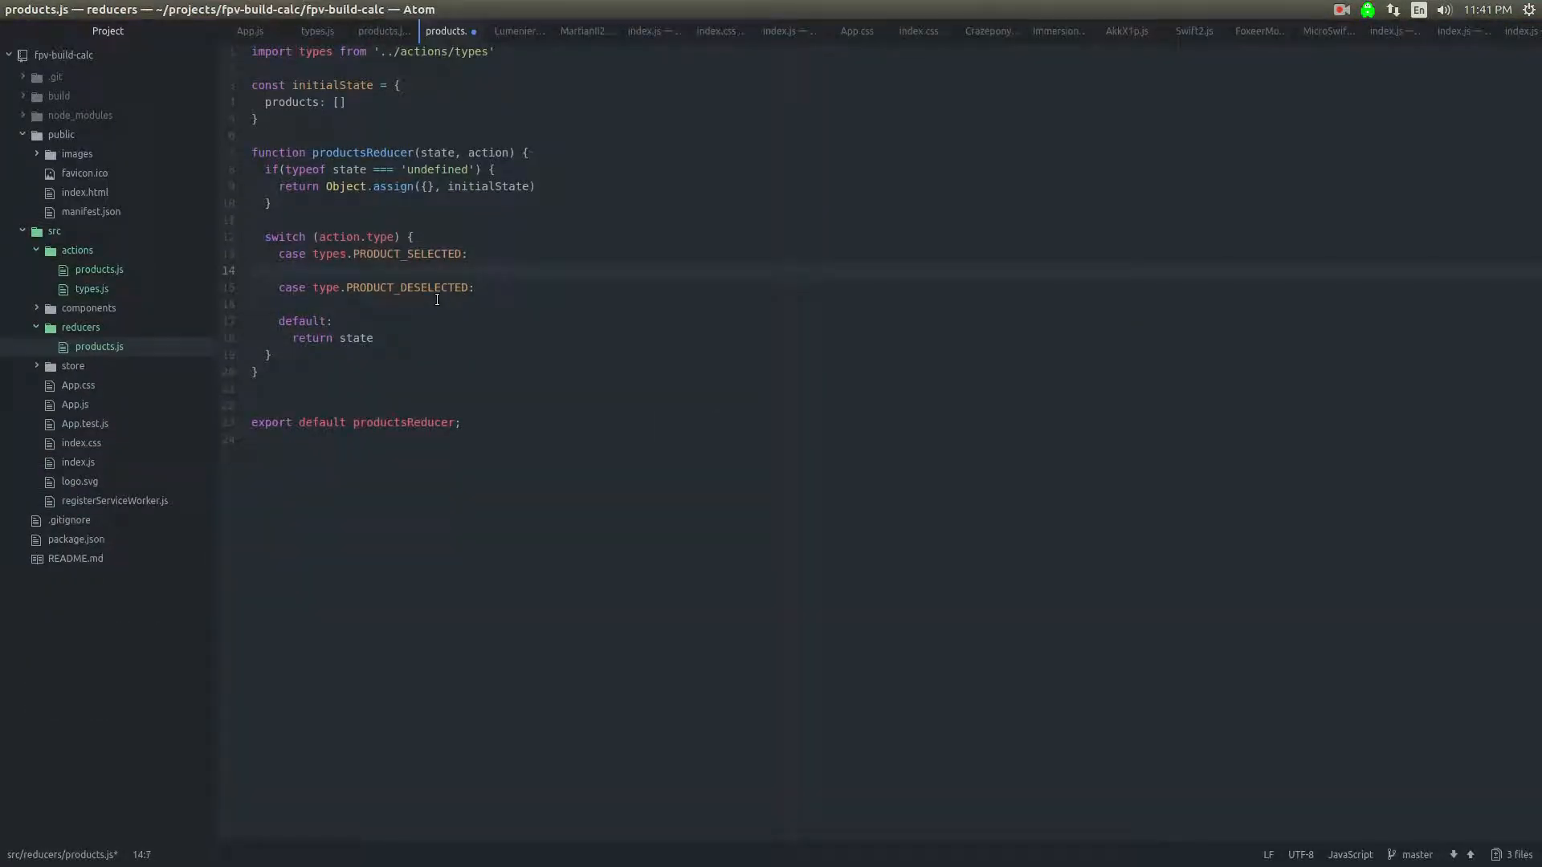
Step: Under PRODUCT_SELECTED return Object.assign({}, state, { products: ... })
type("return Ob")
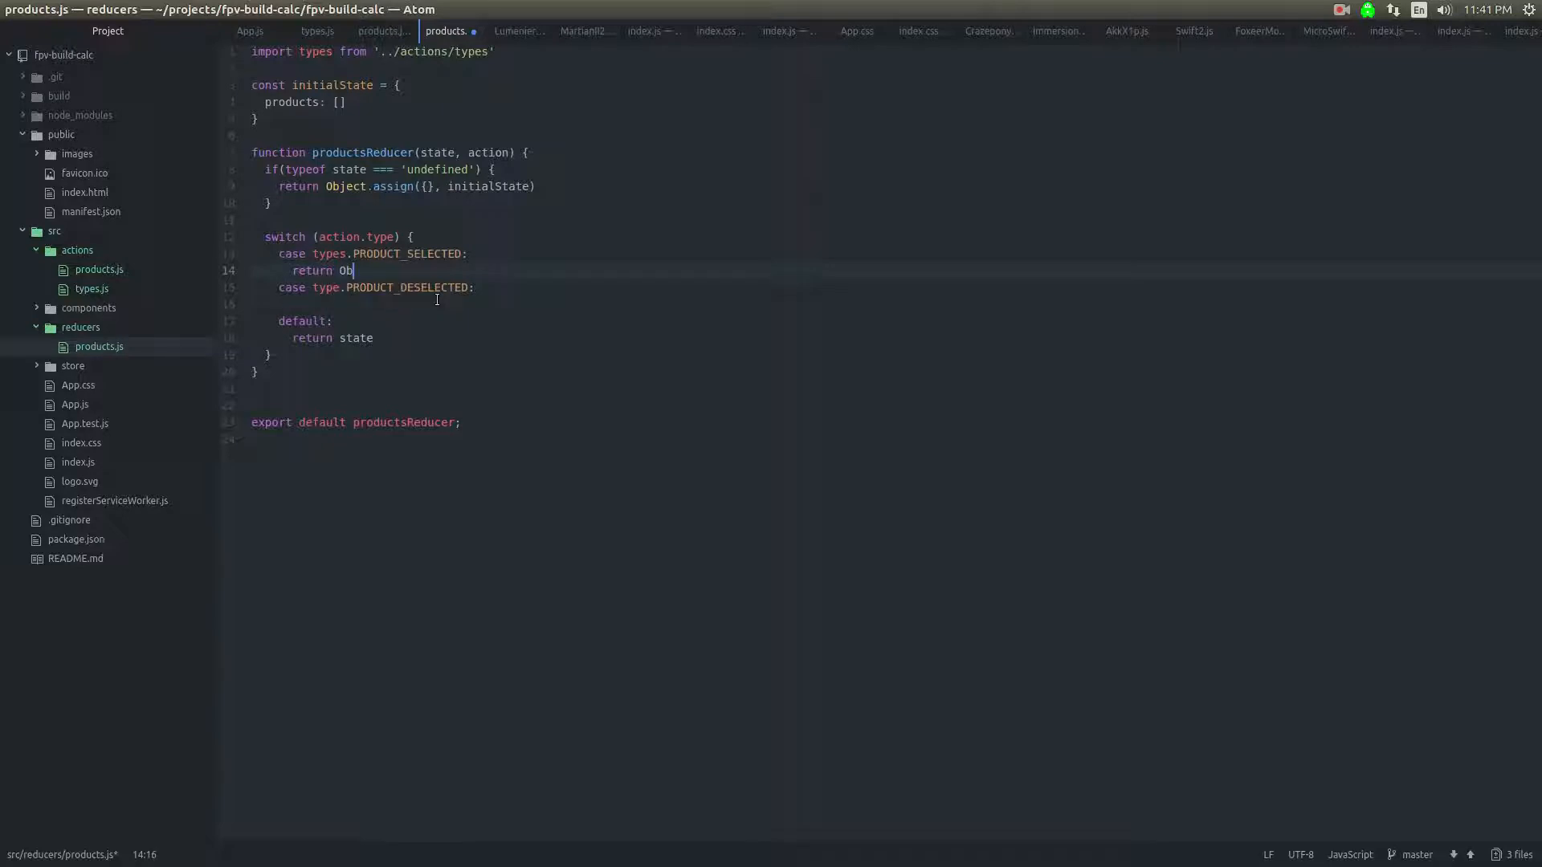
type("ject.assign()")
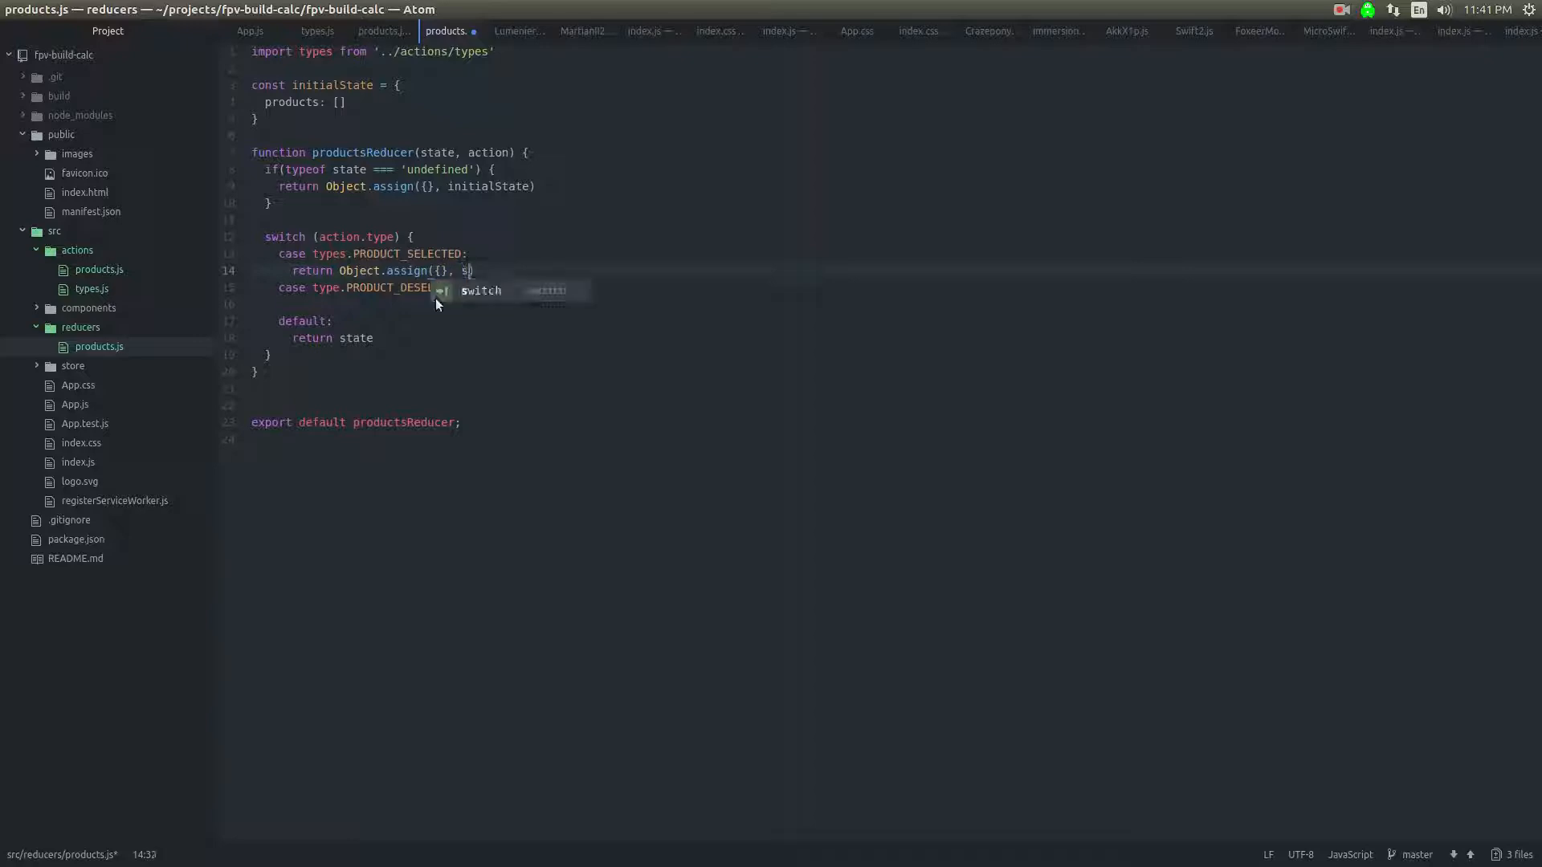
type("tate,")
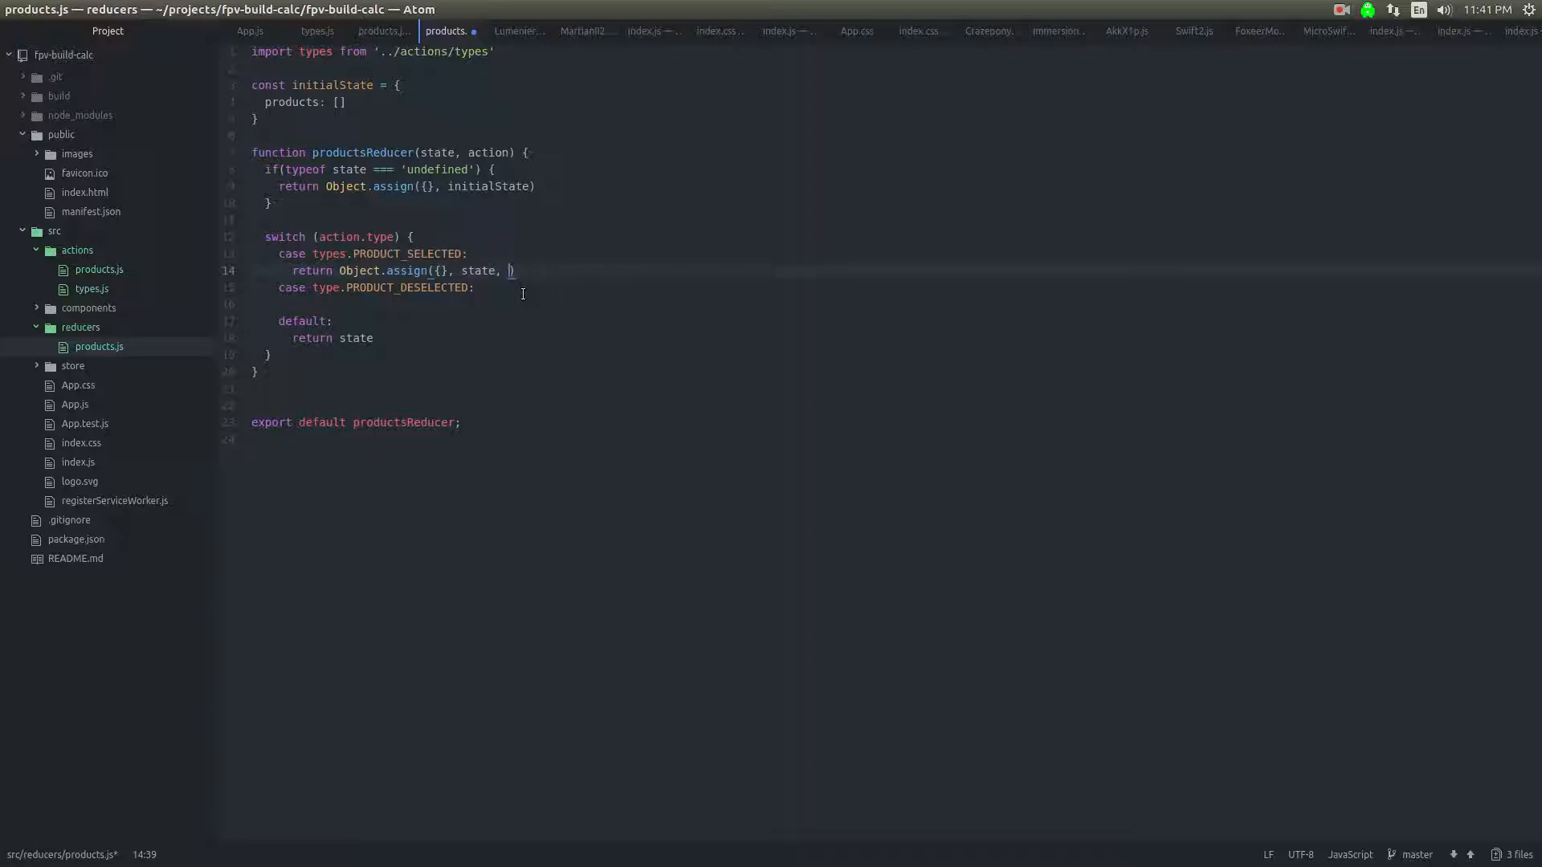
type("p")
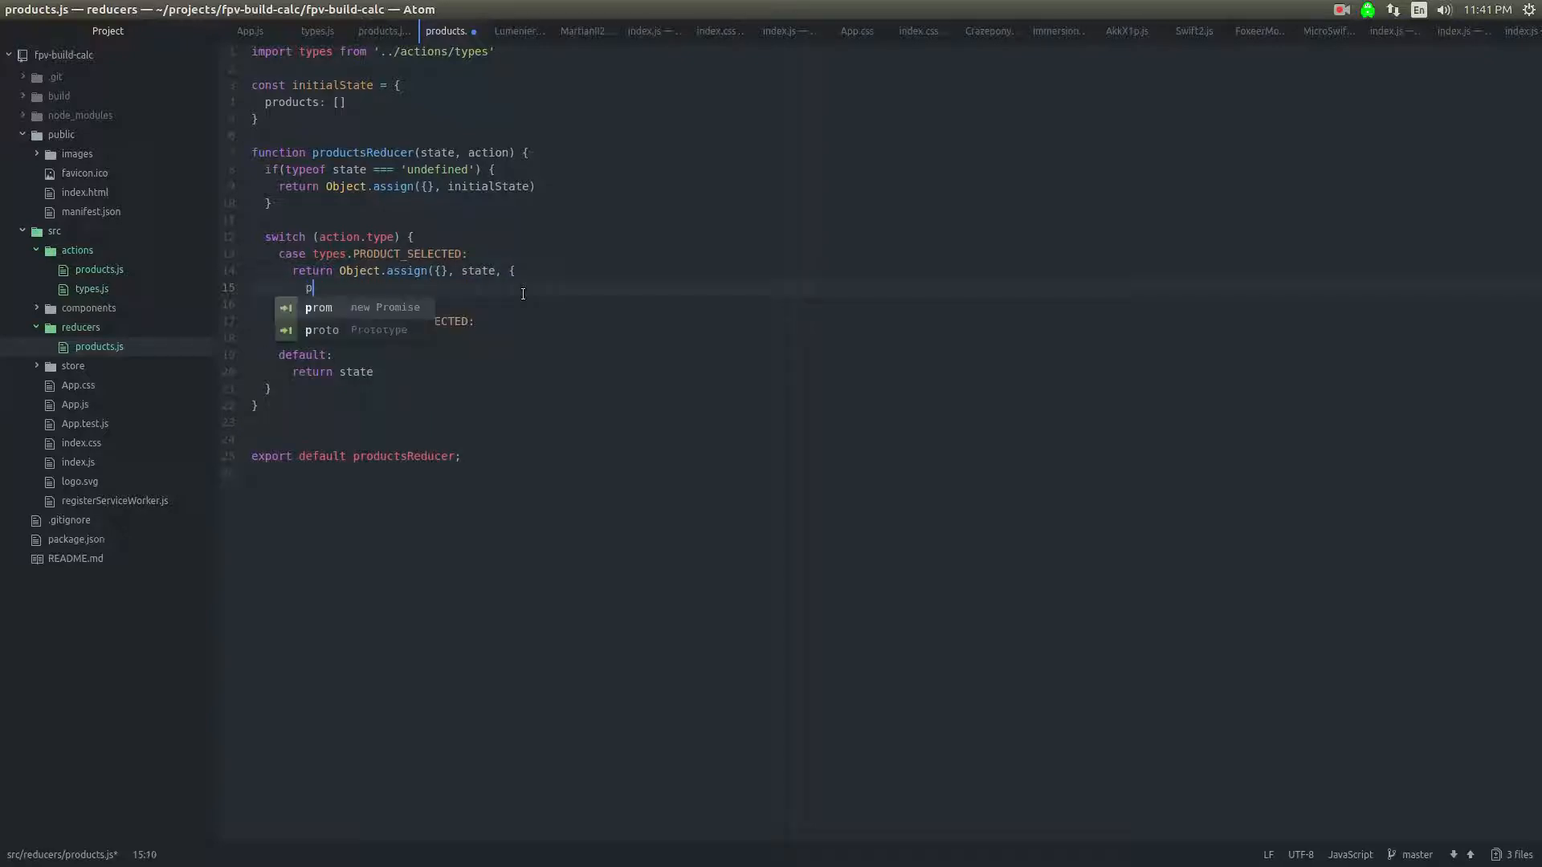
type("roducts:")
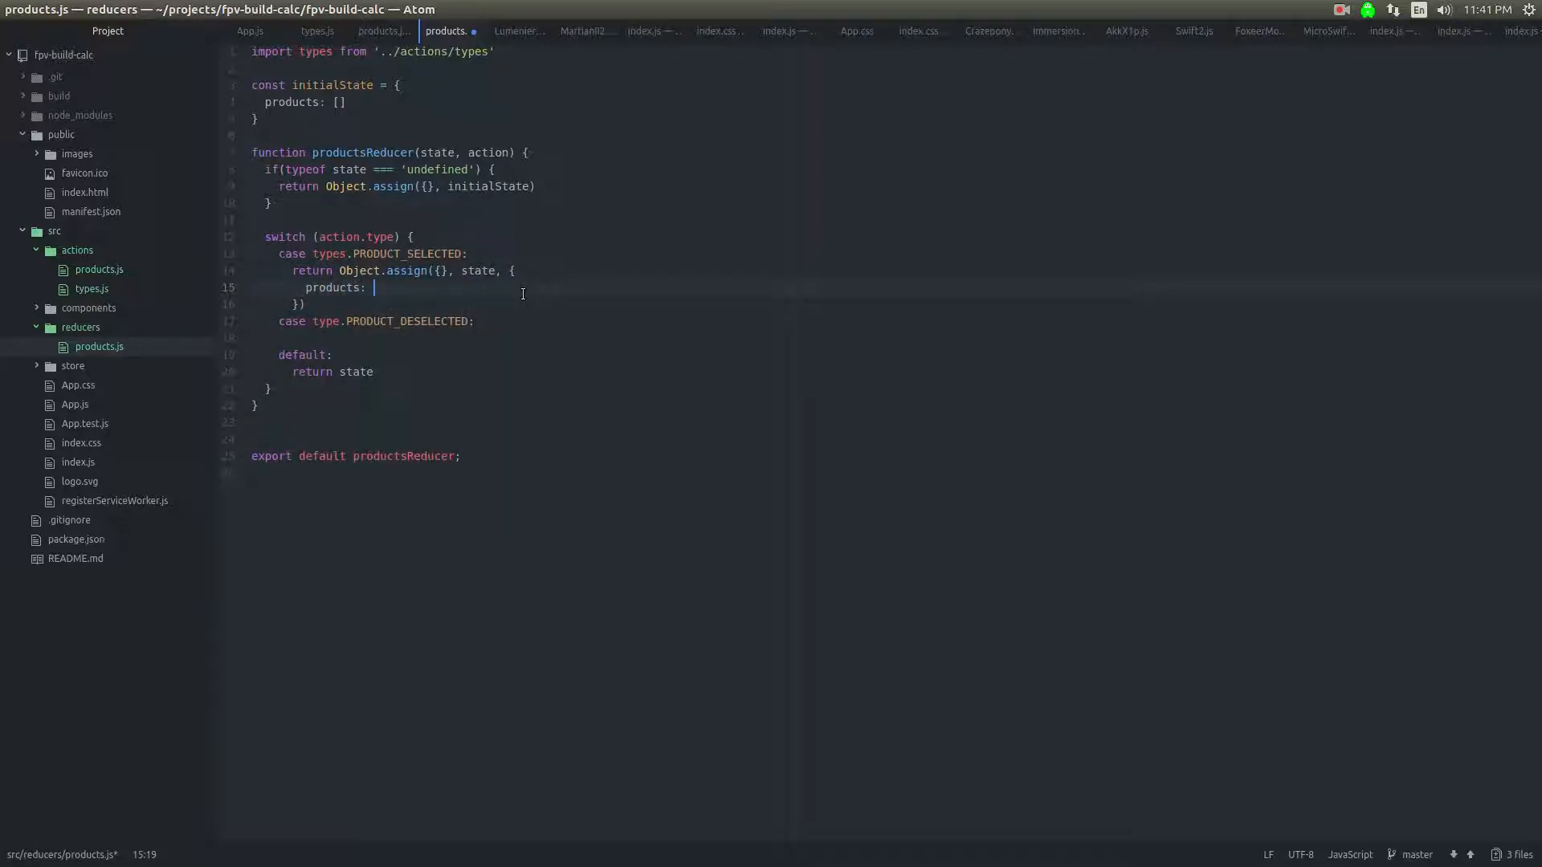
Step: Set products to [...state.products, action.product] in the returned copy
type("[]")
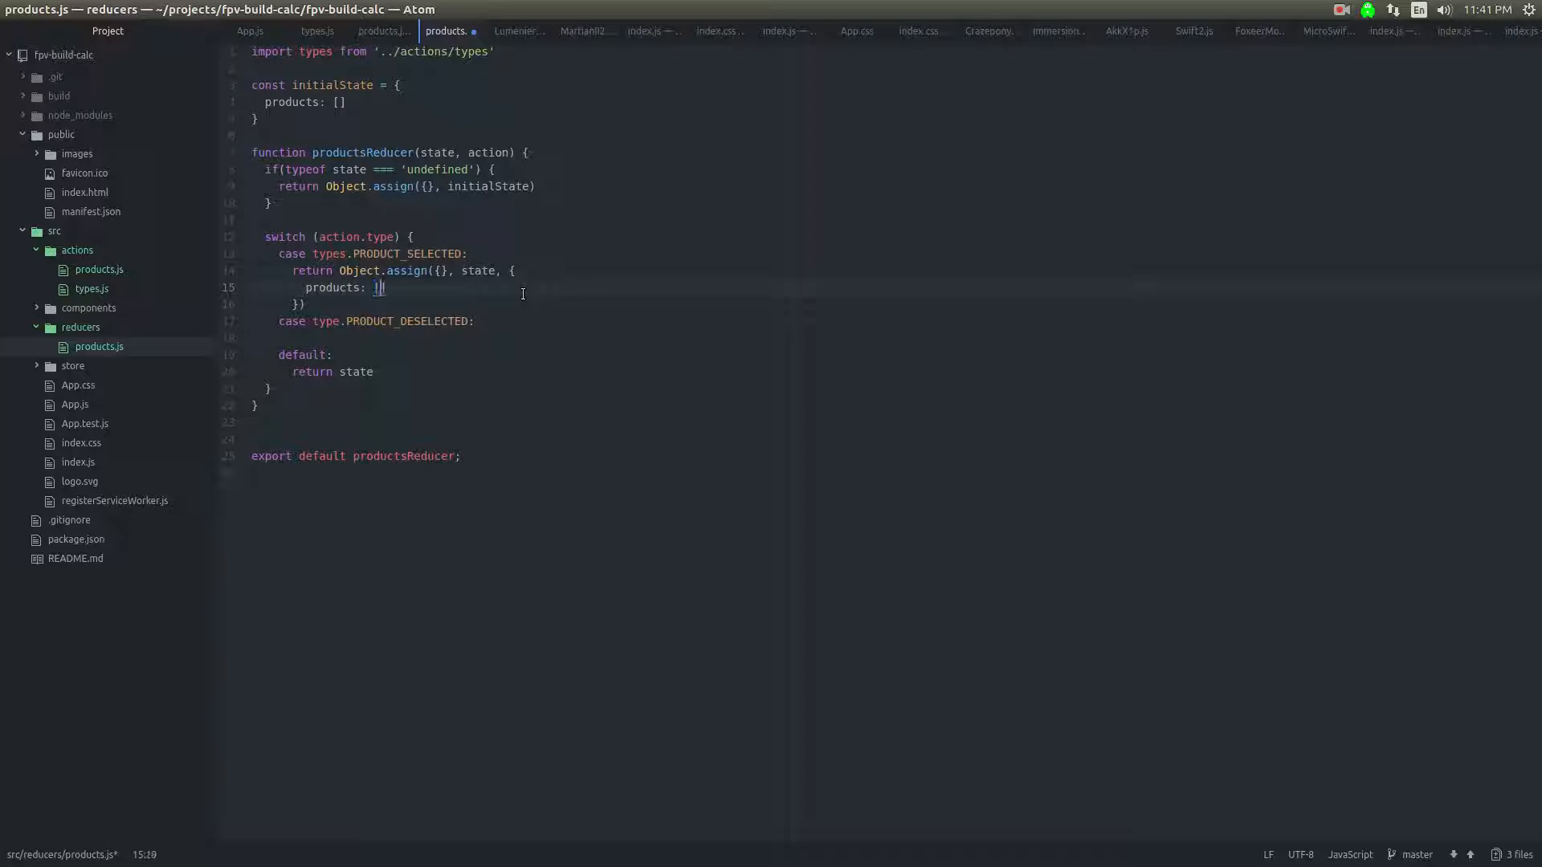
type("...")
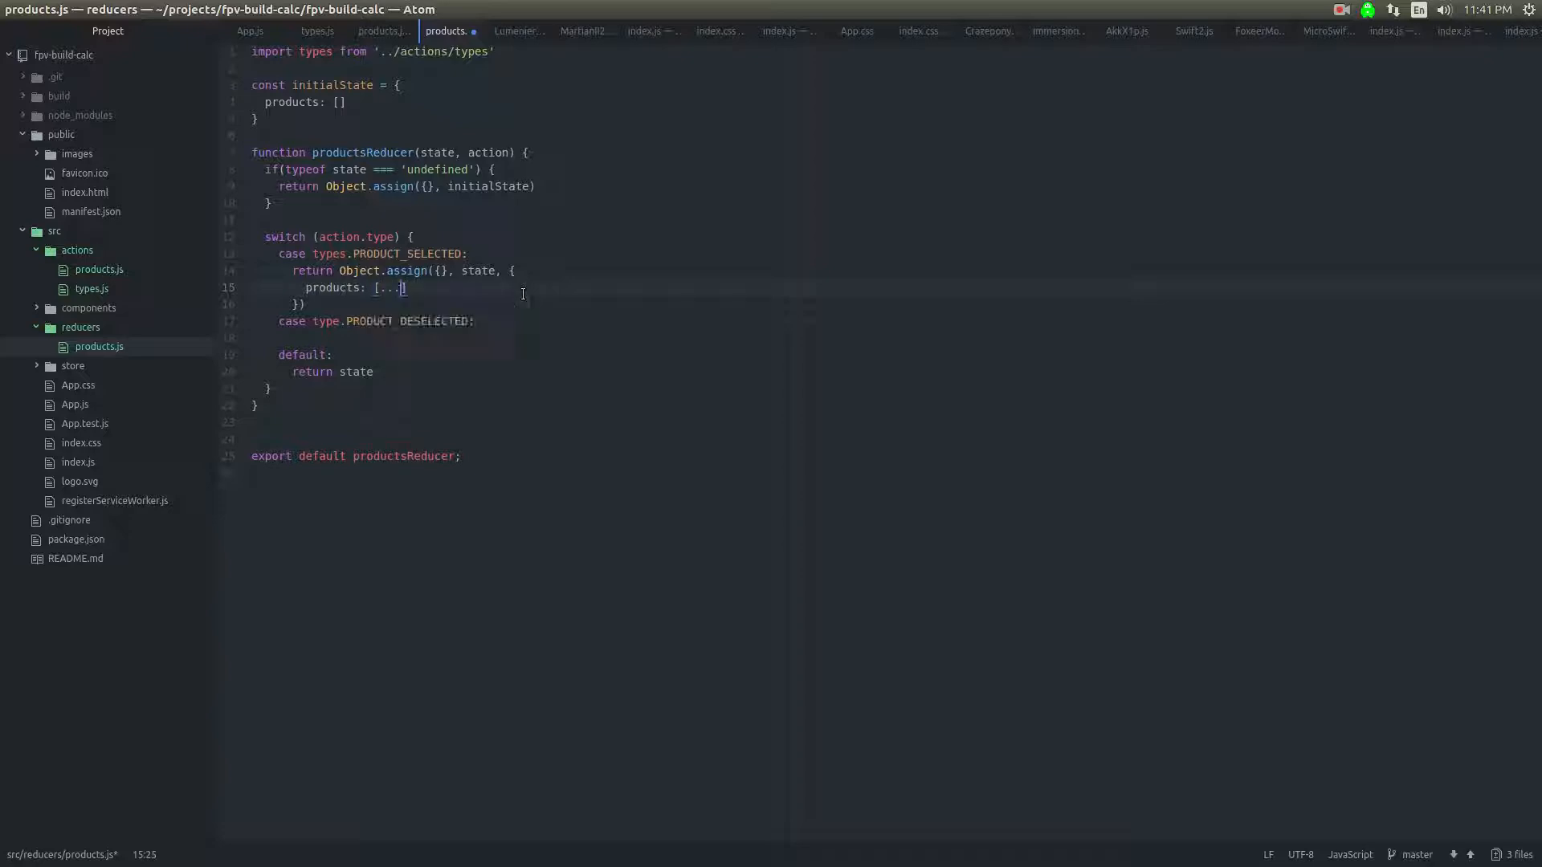
type("state.pri")
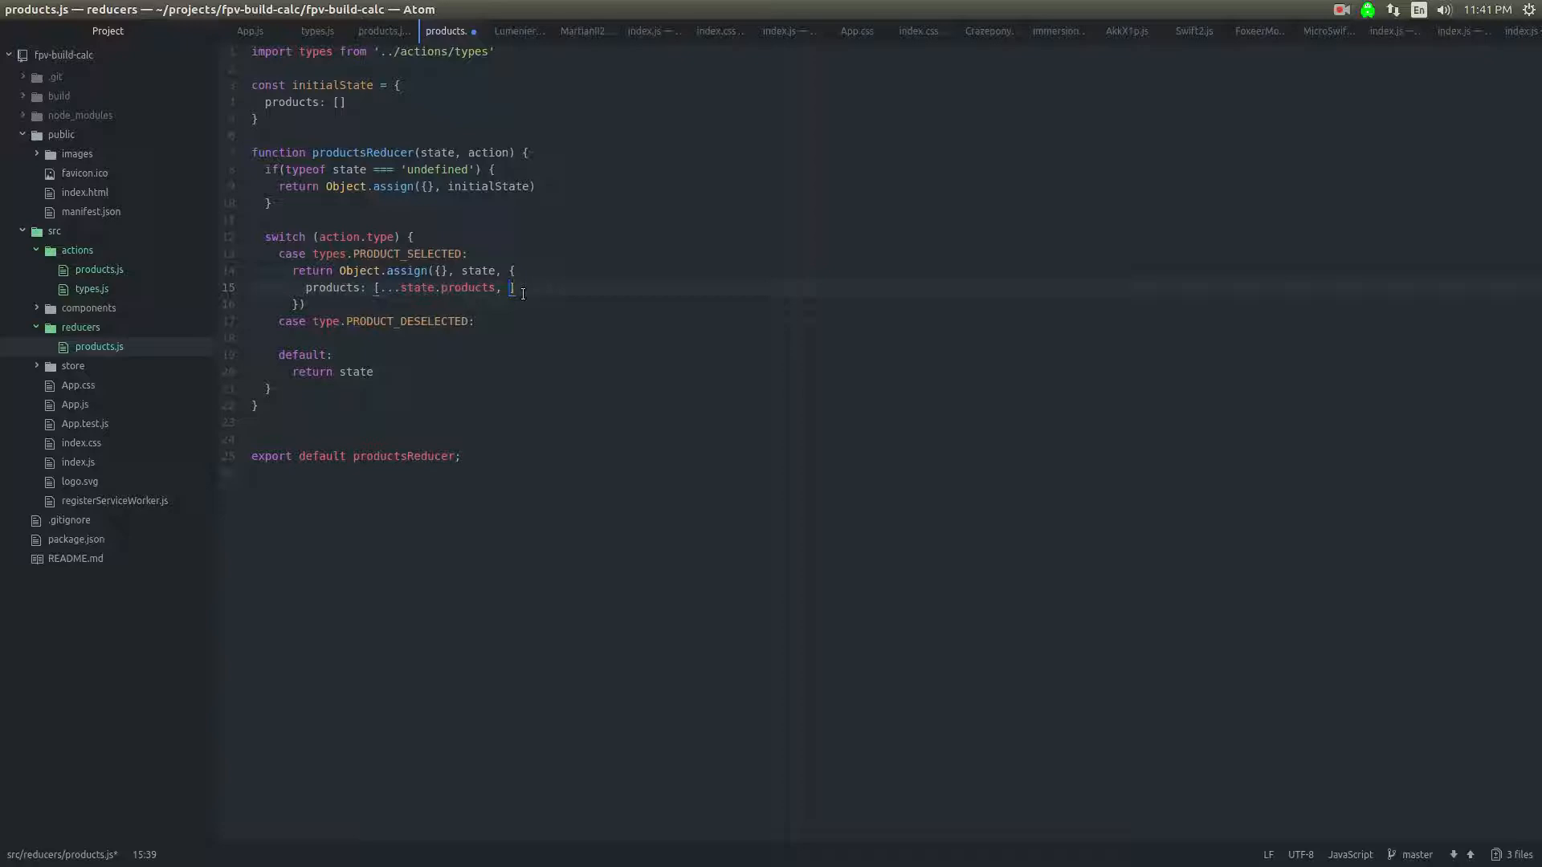
type("action.prop")
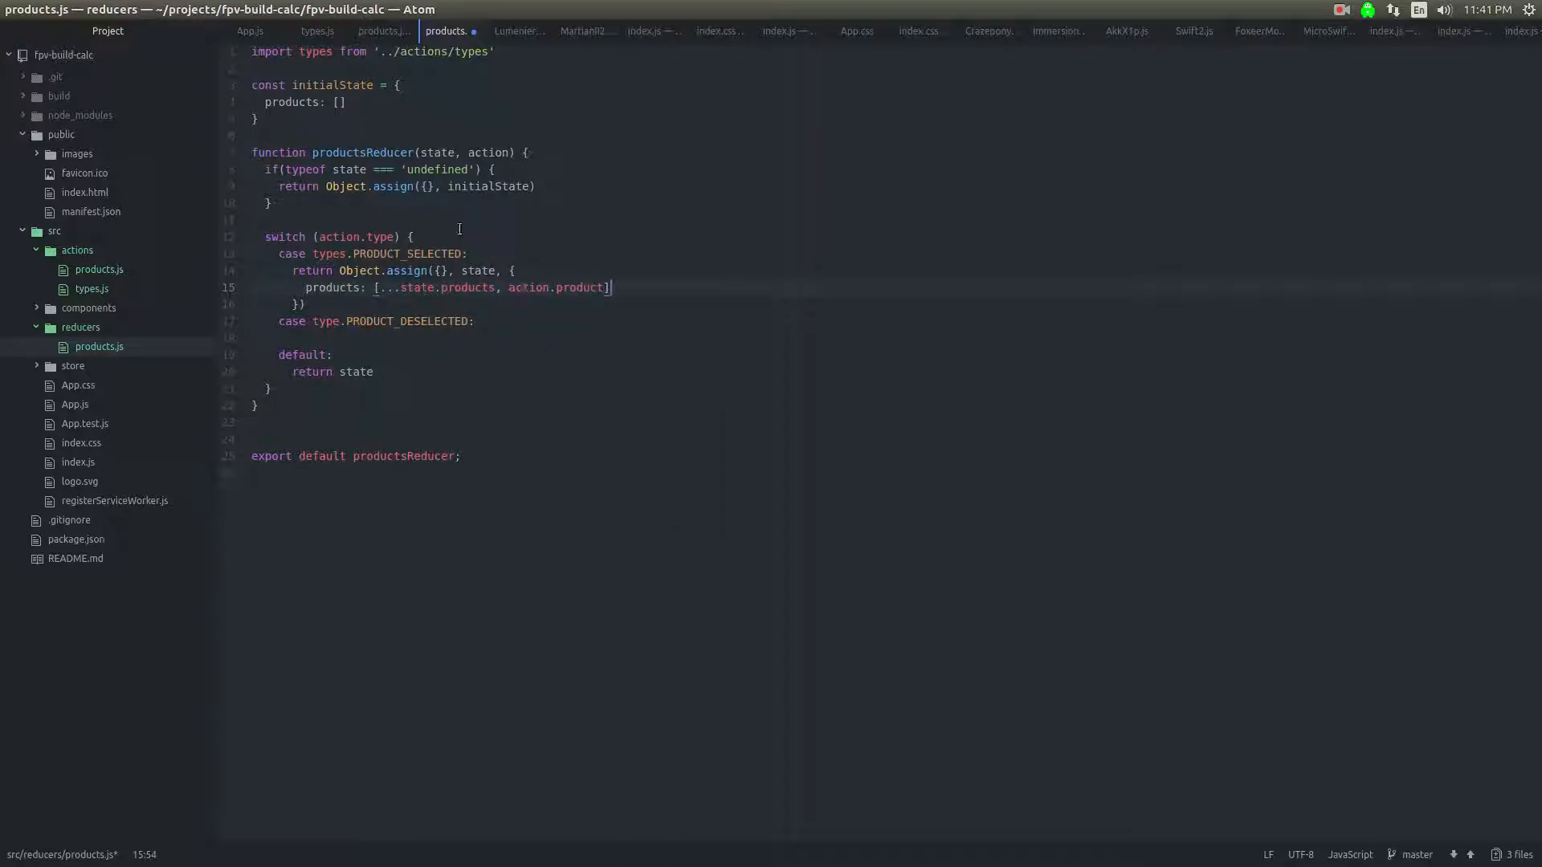
left_click(548, 288)
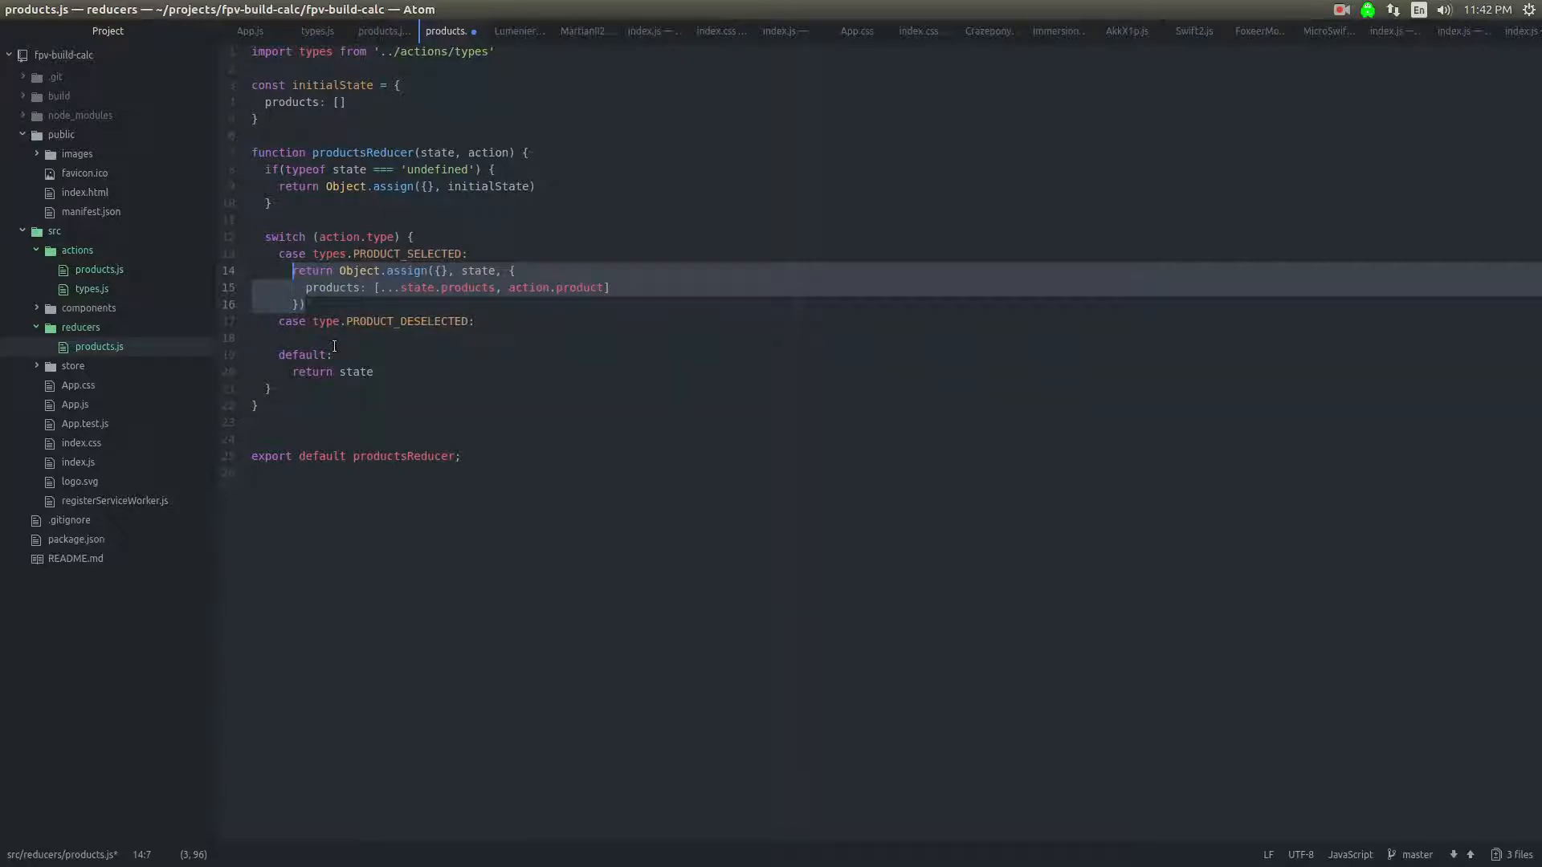
Step: Under PRODUCT_DESELECTED return state with a '// TODO: actually remove the product' comment
left_click(305, 339)
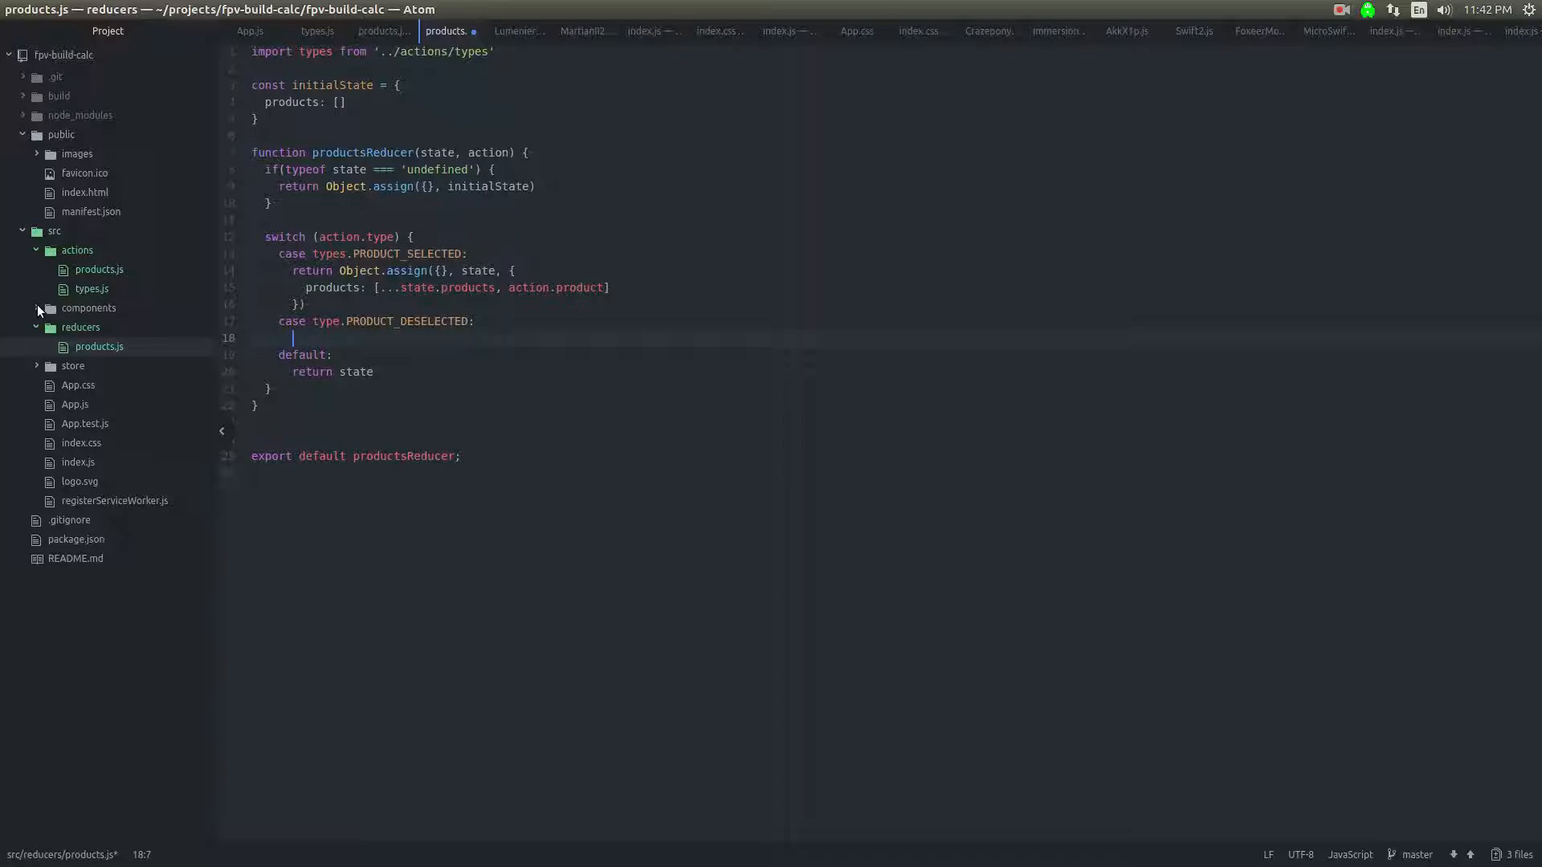
left_click(88, 308)
type("return")
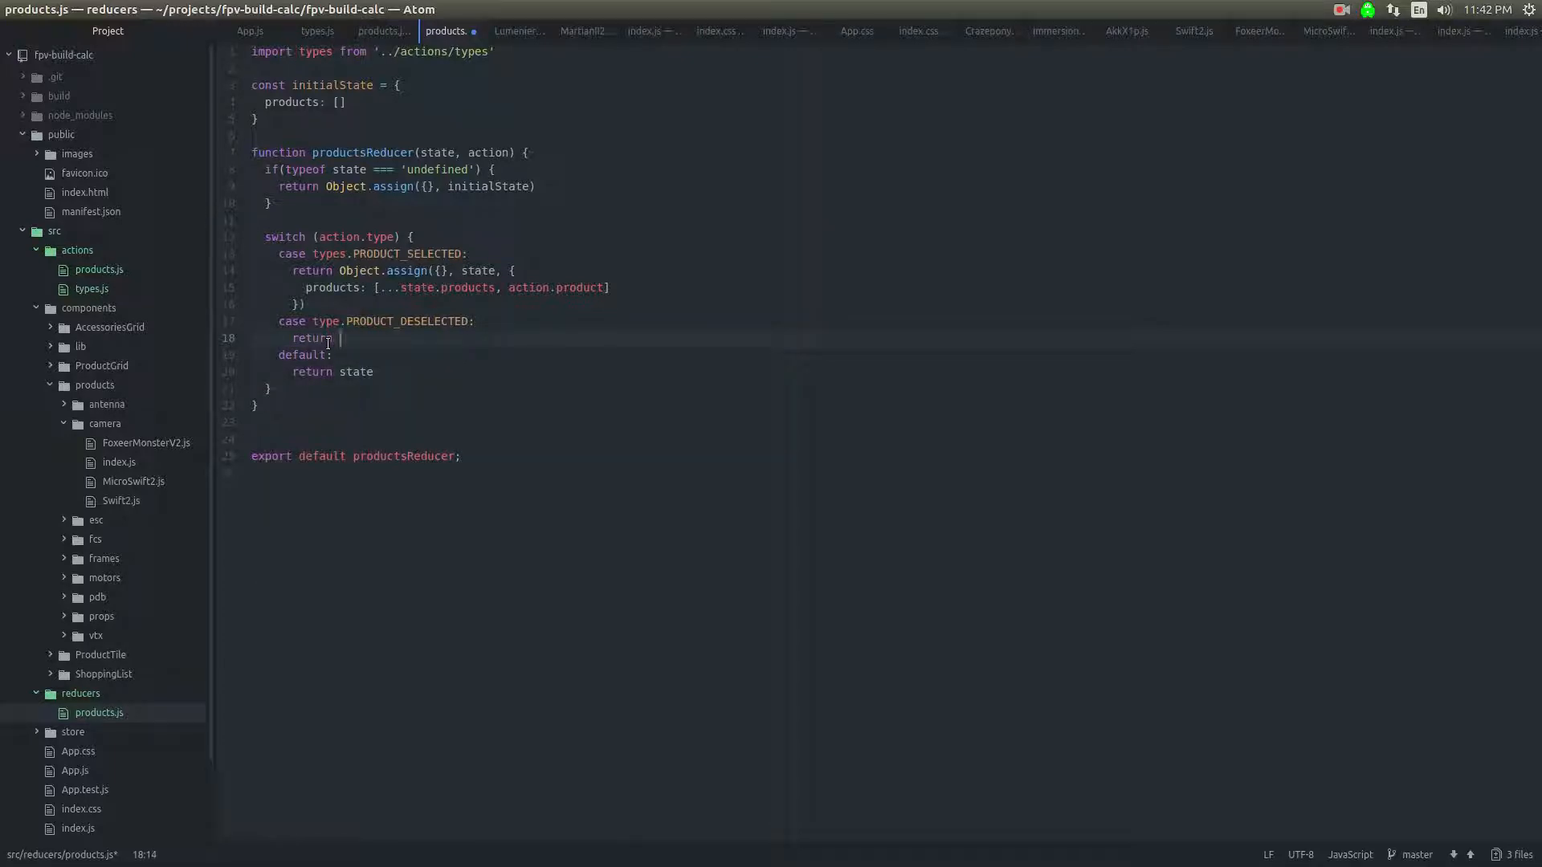
type("state")
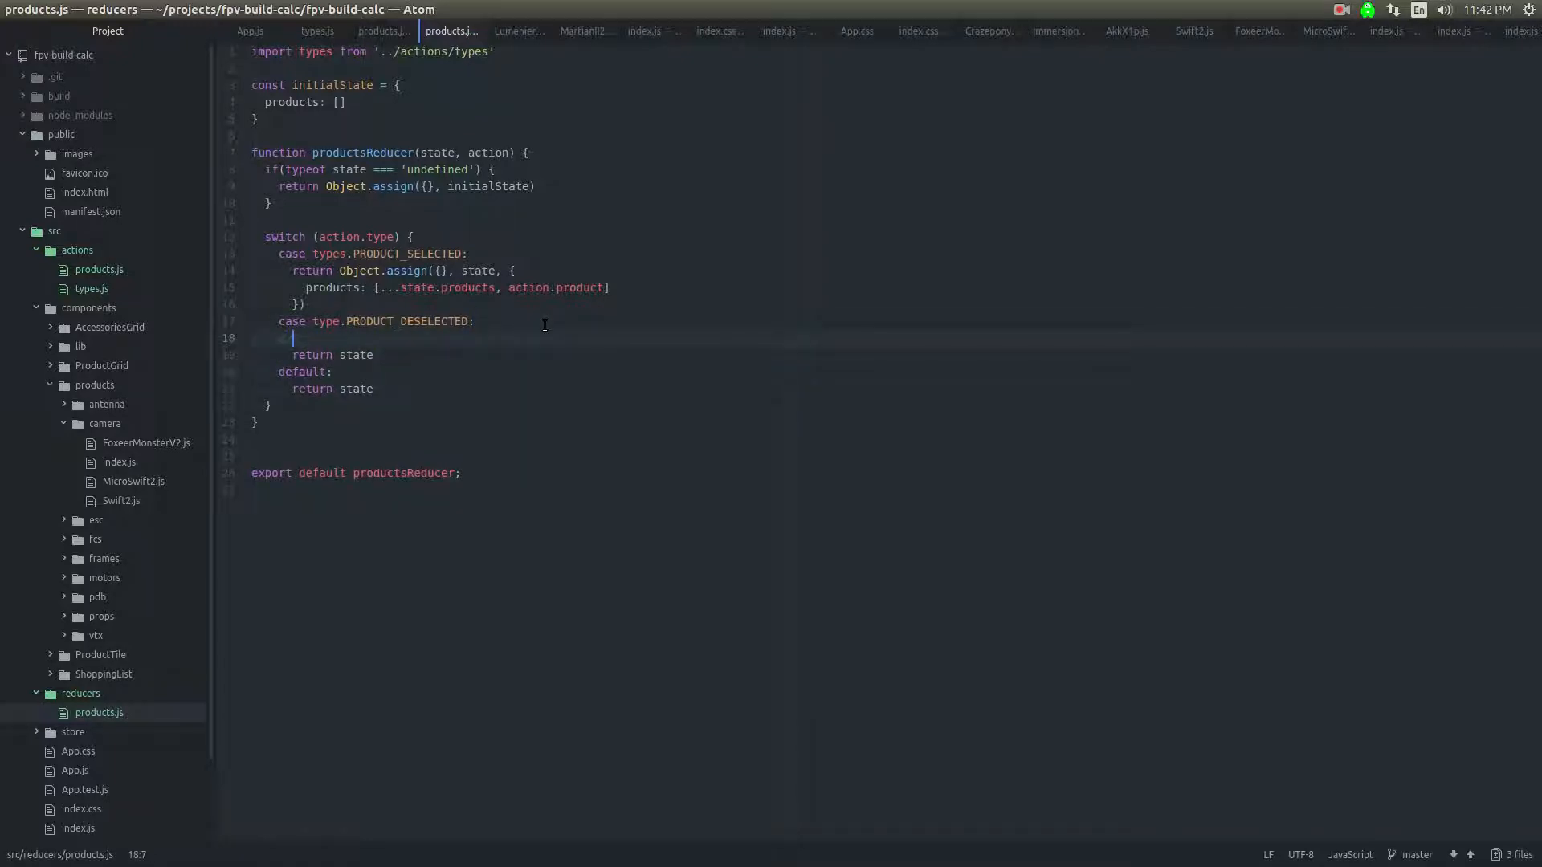
type("/")
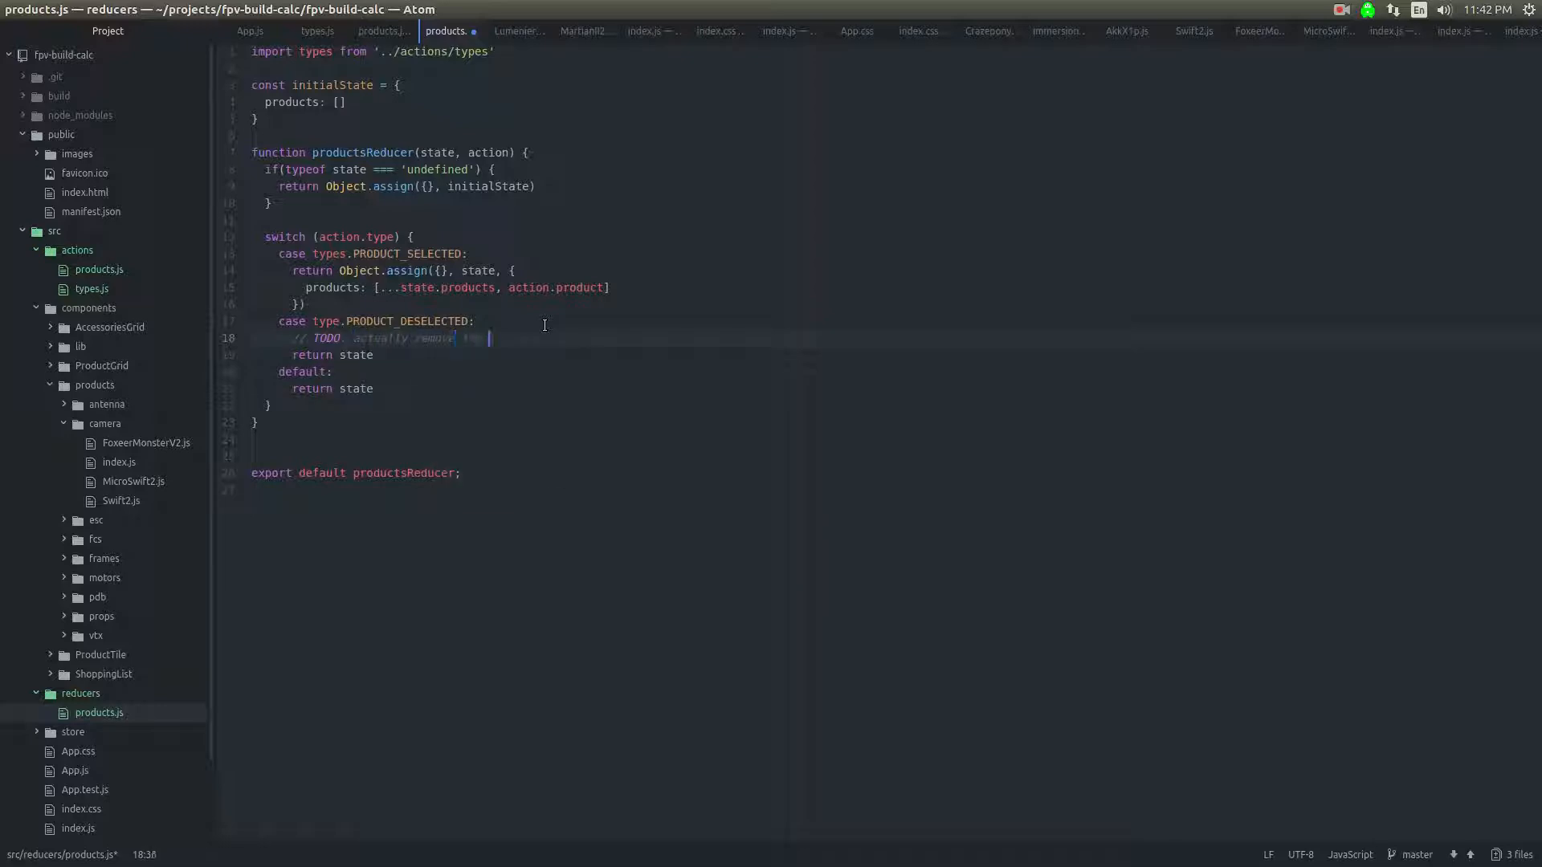
type("the product hh")
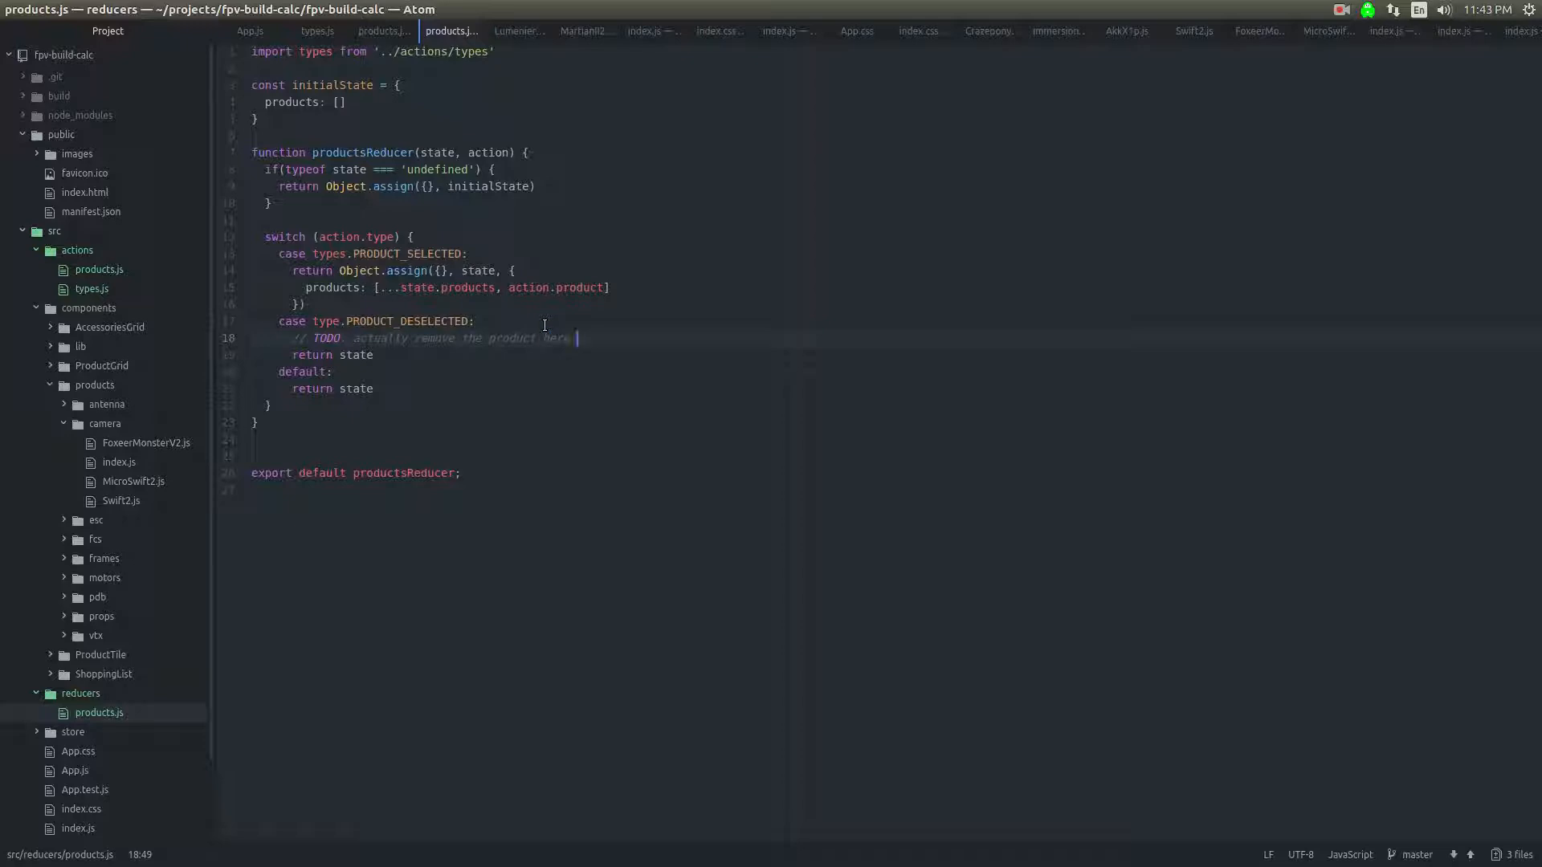
left_click(576, 338)
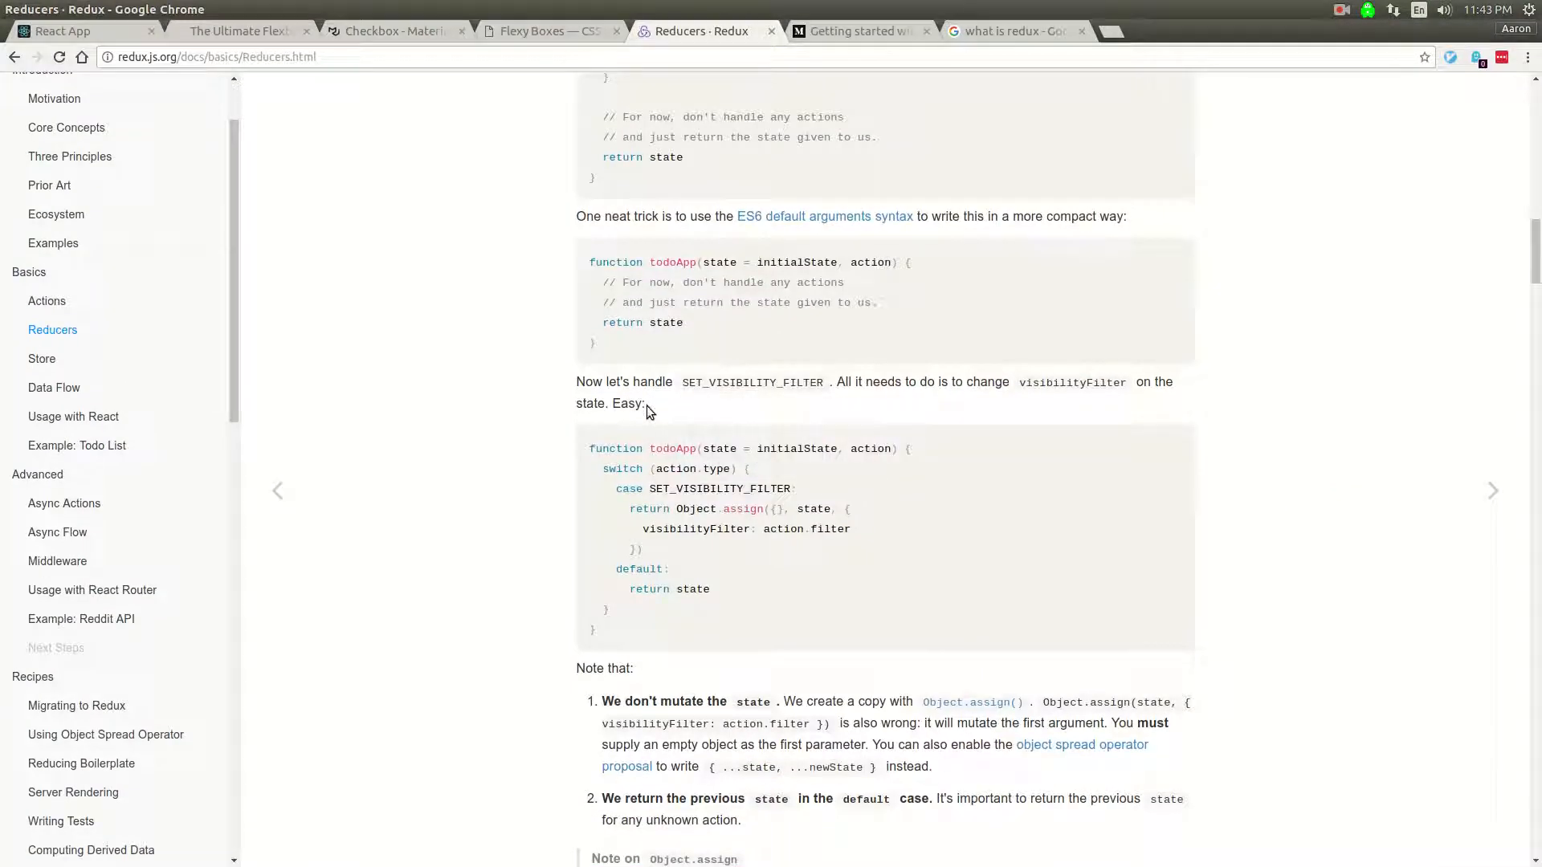
Step: Bring the Store guide's createStore example into view in the Redux docs
left_click(42, 358)
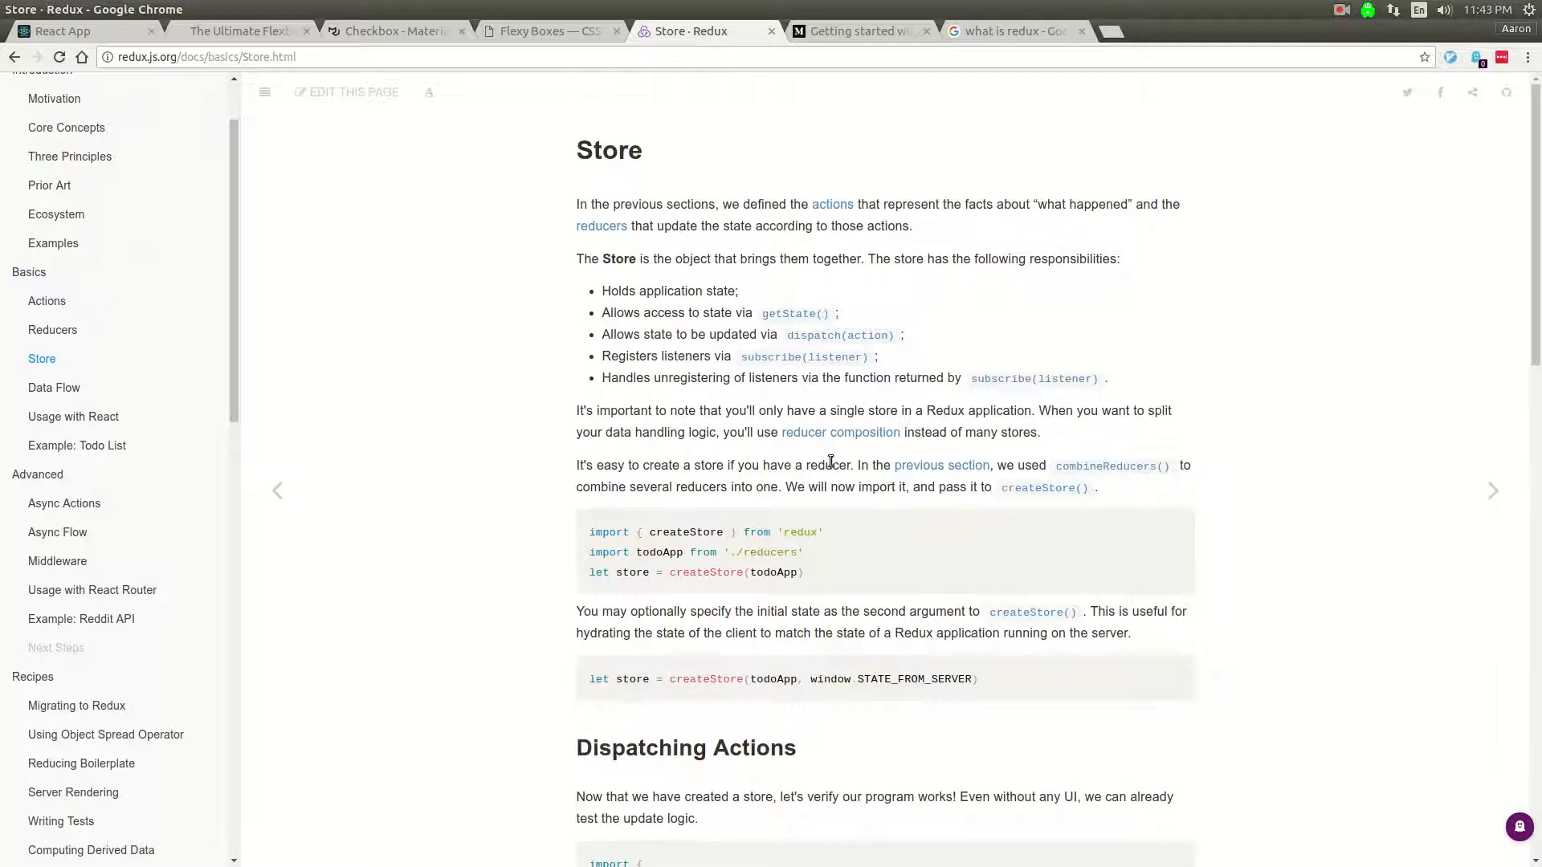
scroll("down", 3)
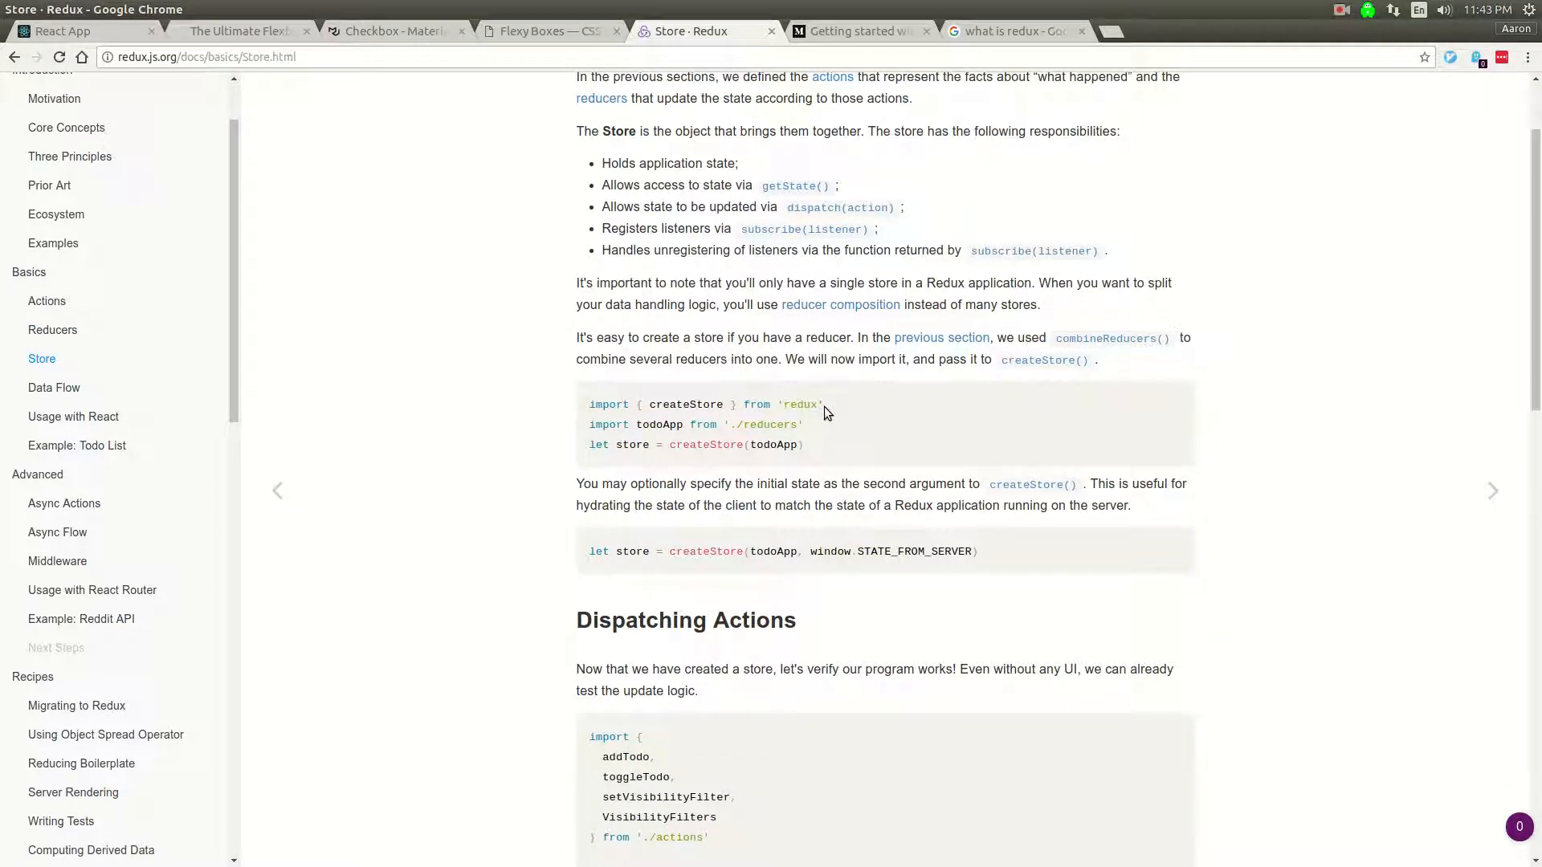
mouse_move(824, 427)
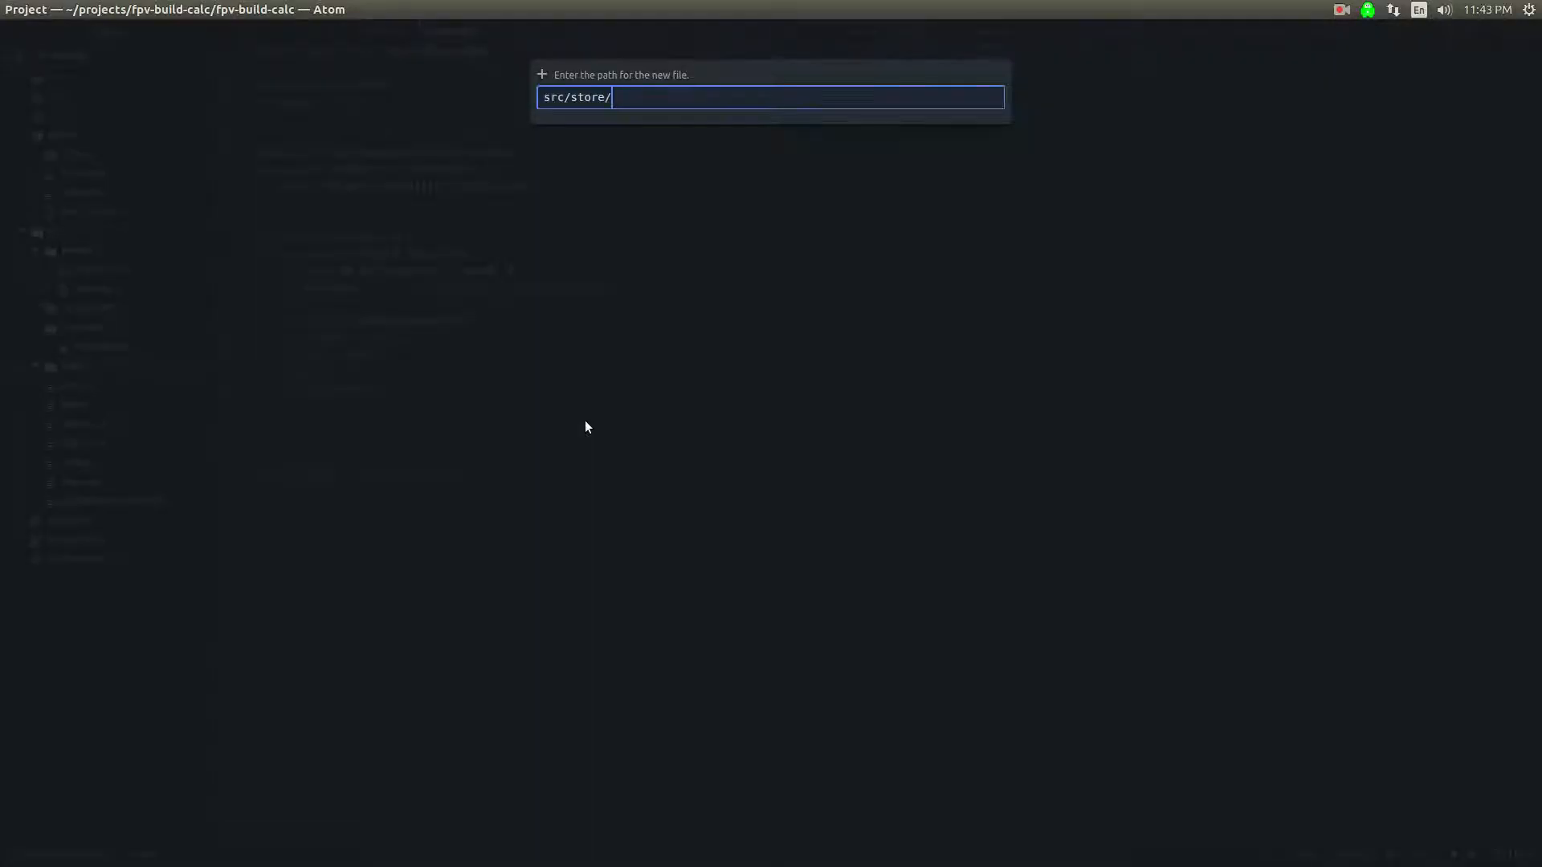
Step: Create src/store/index.js building a store with createStore from the imported reducers
type("index.")
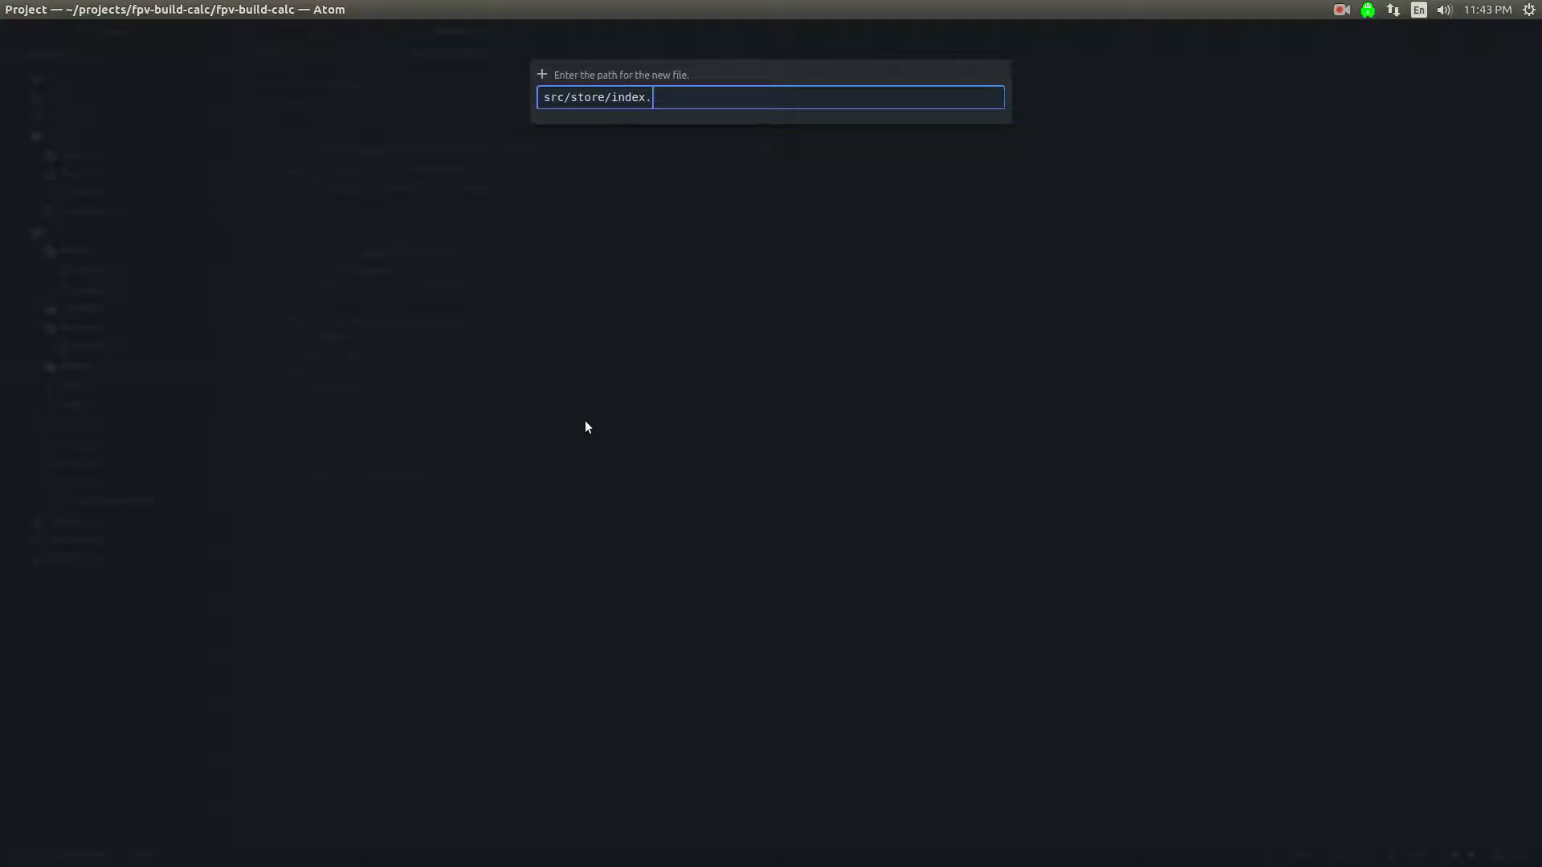
key("Return")
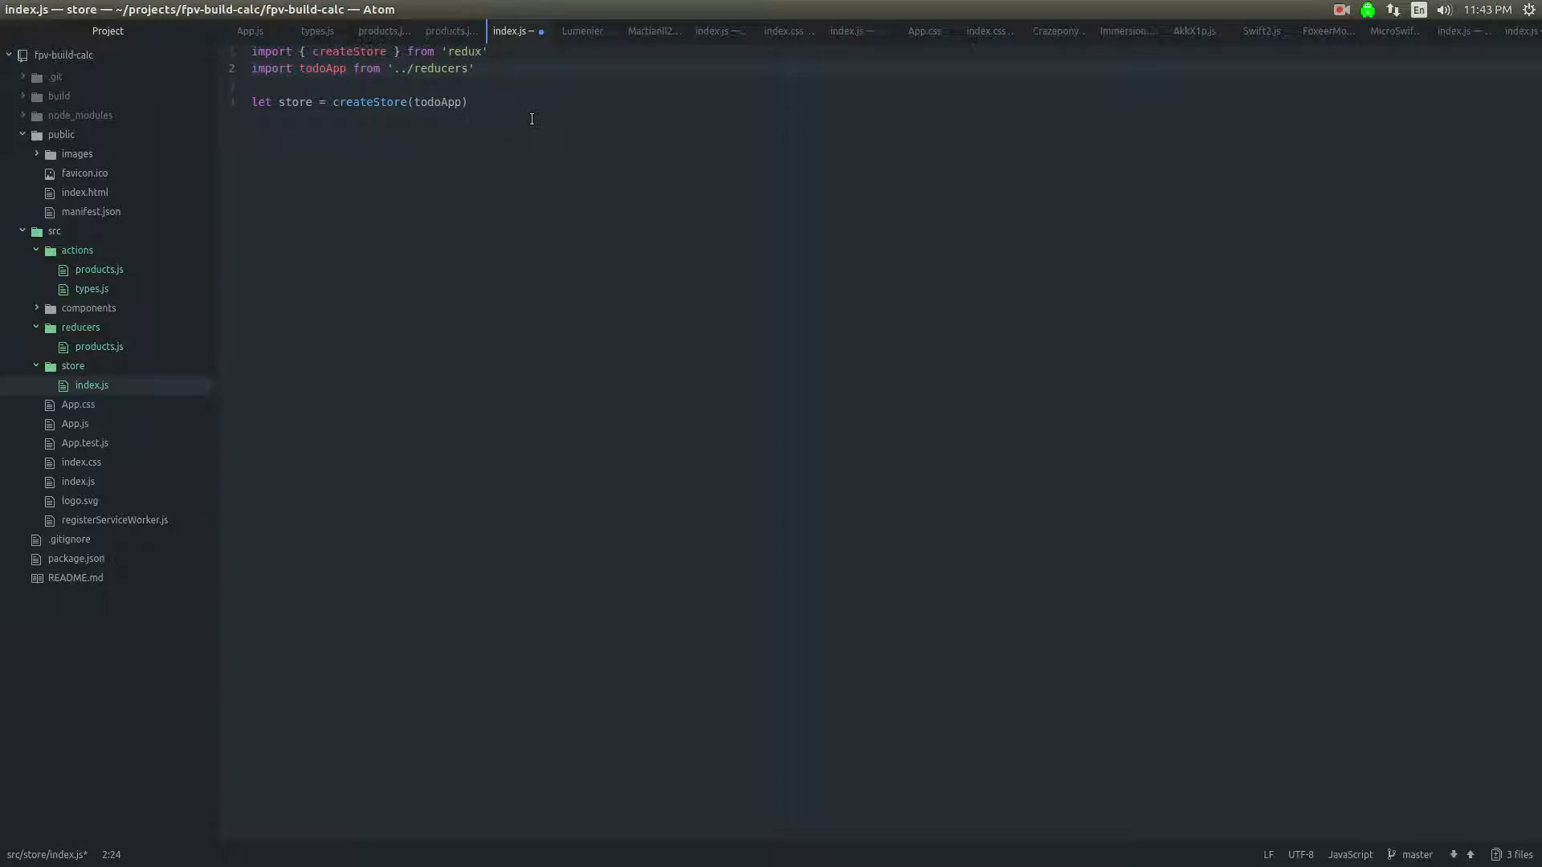
left_click(469, 68)
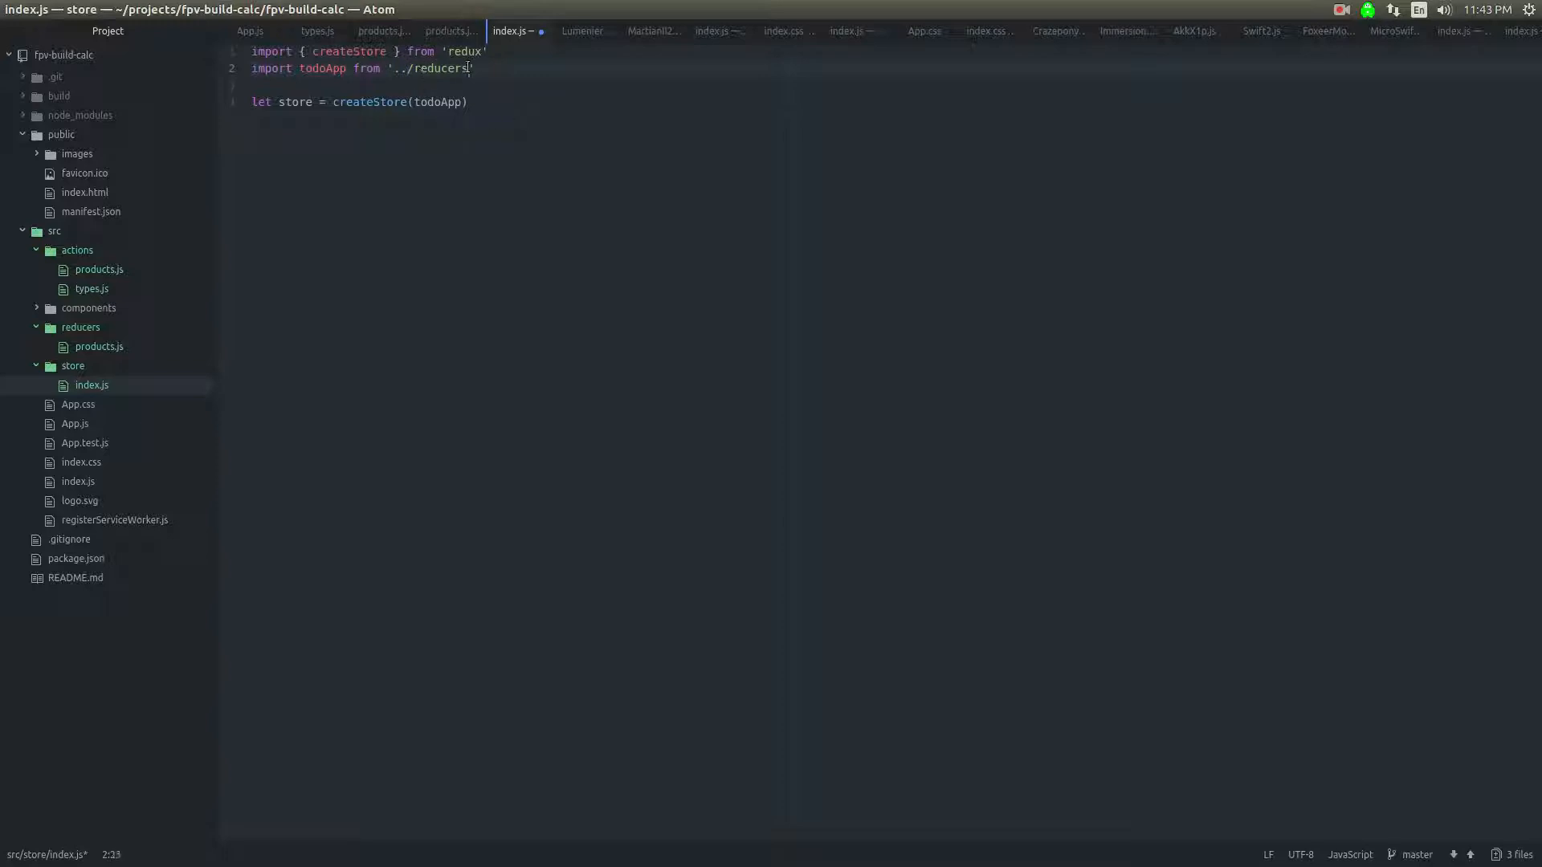
type("/")
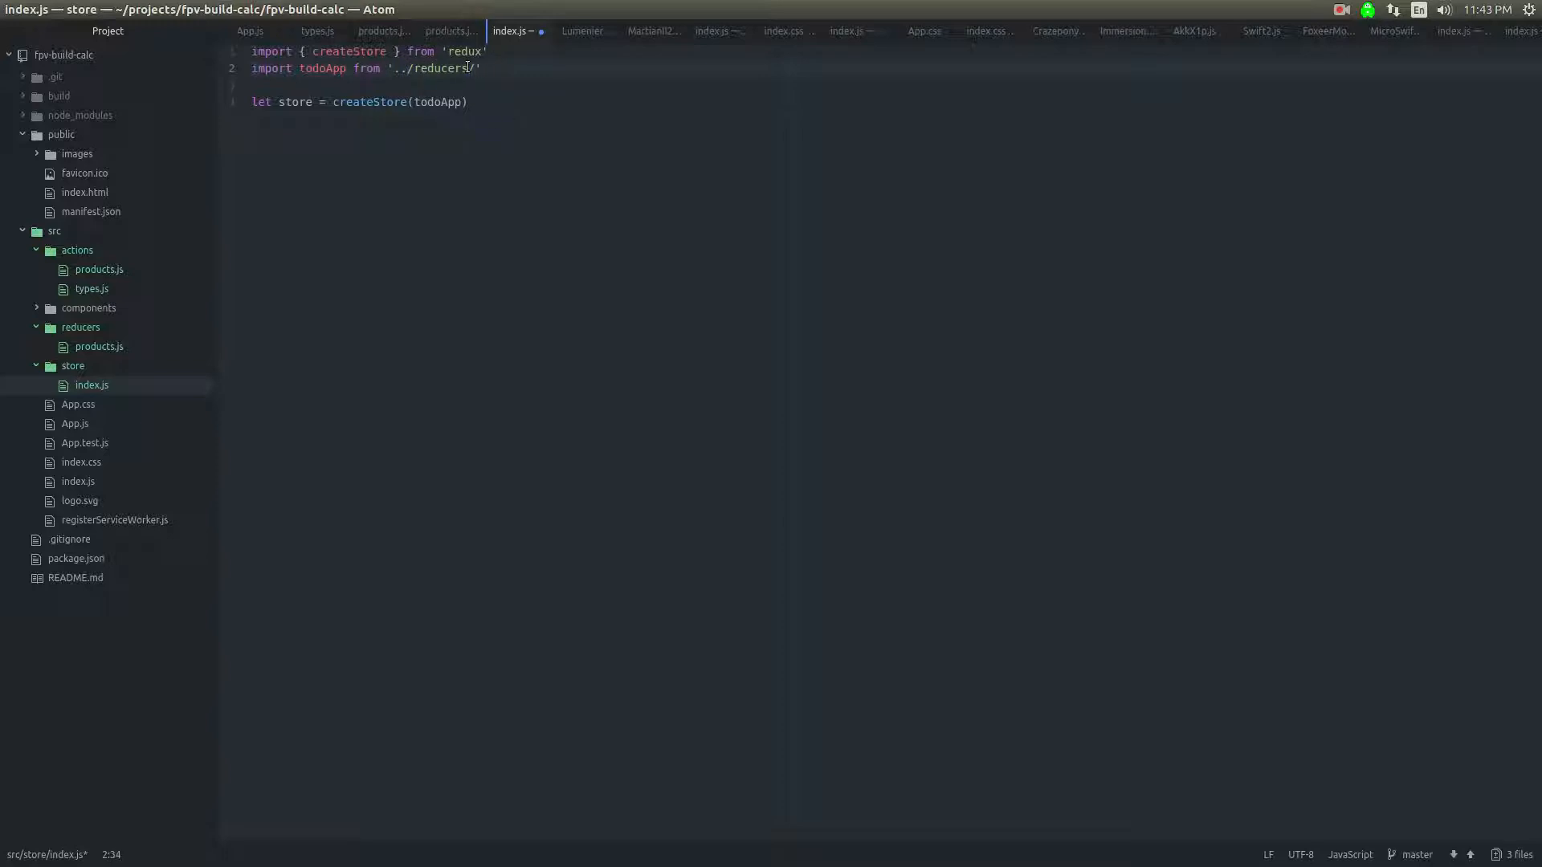
key("BackSpace")
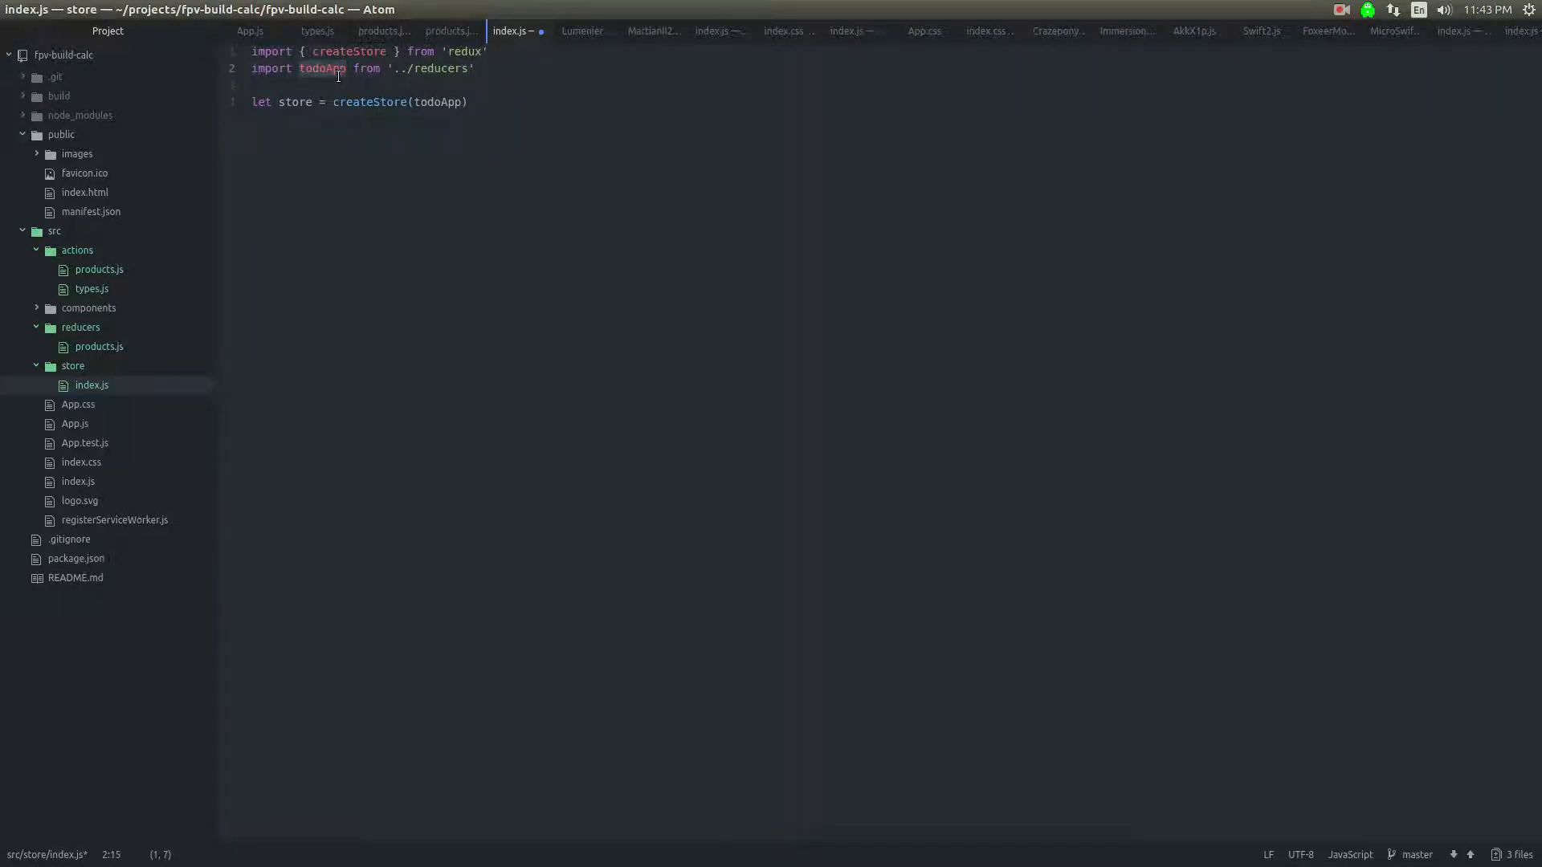
type("reducers")
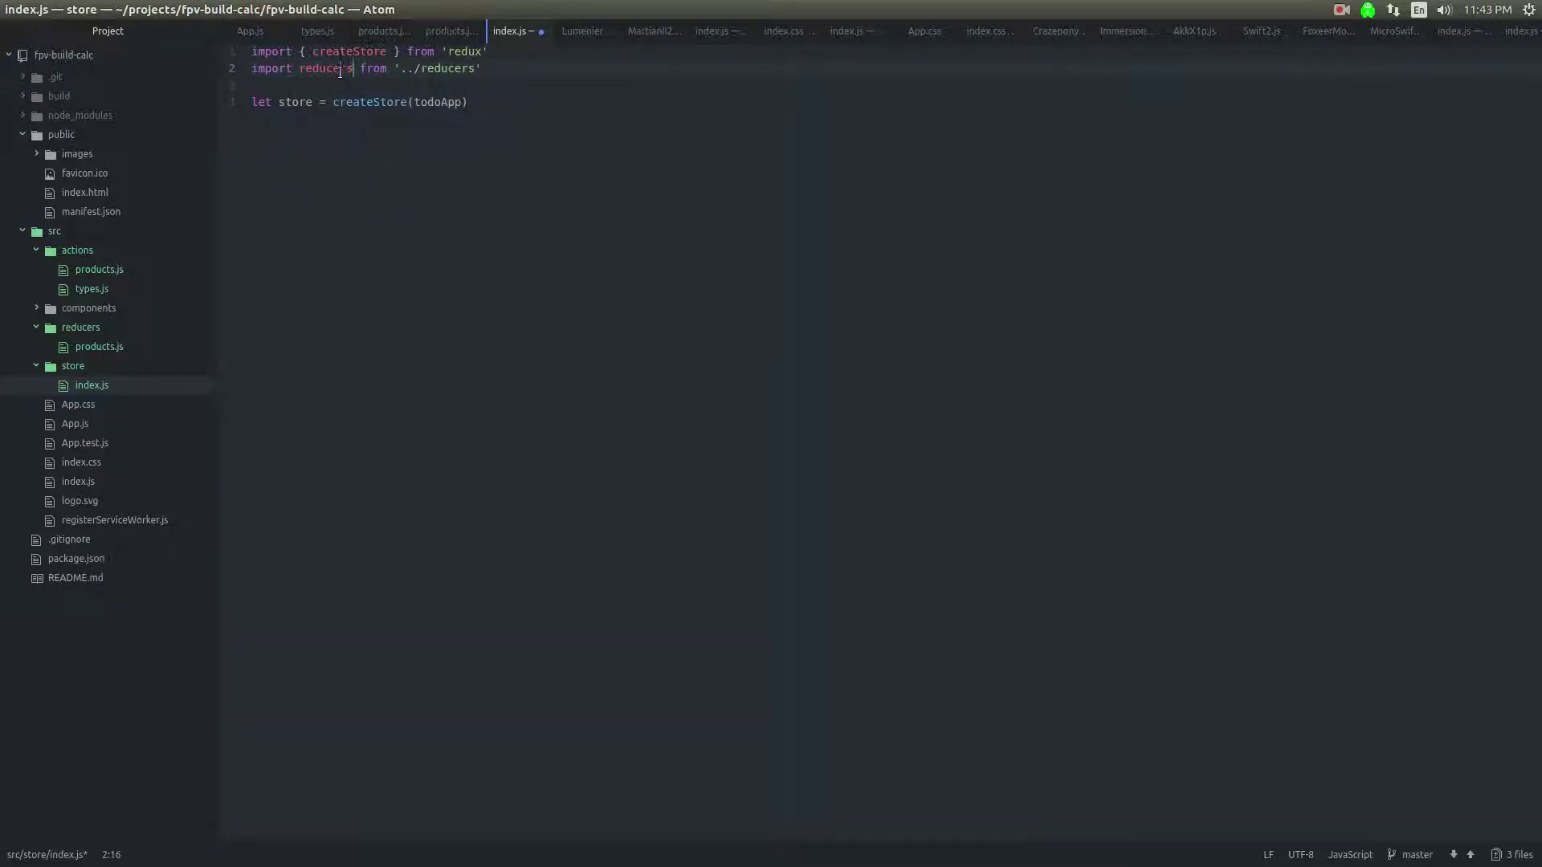
type("reducers")
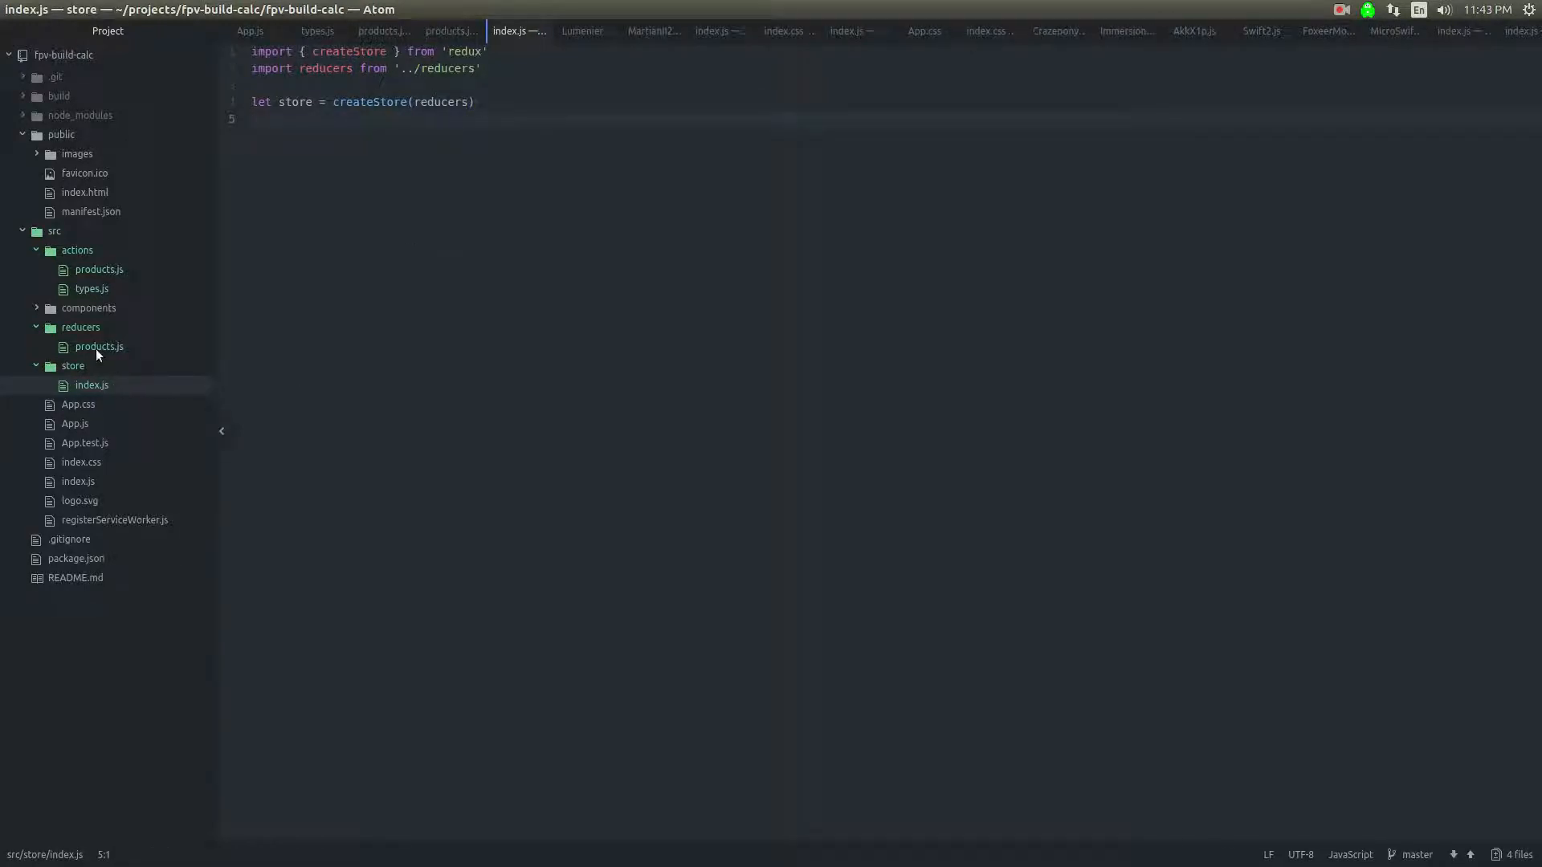
mouse_move(98, 347)
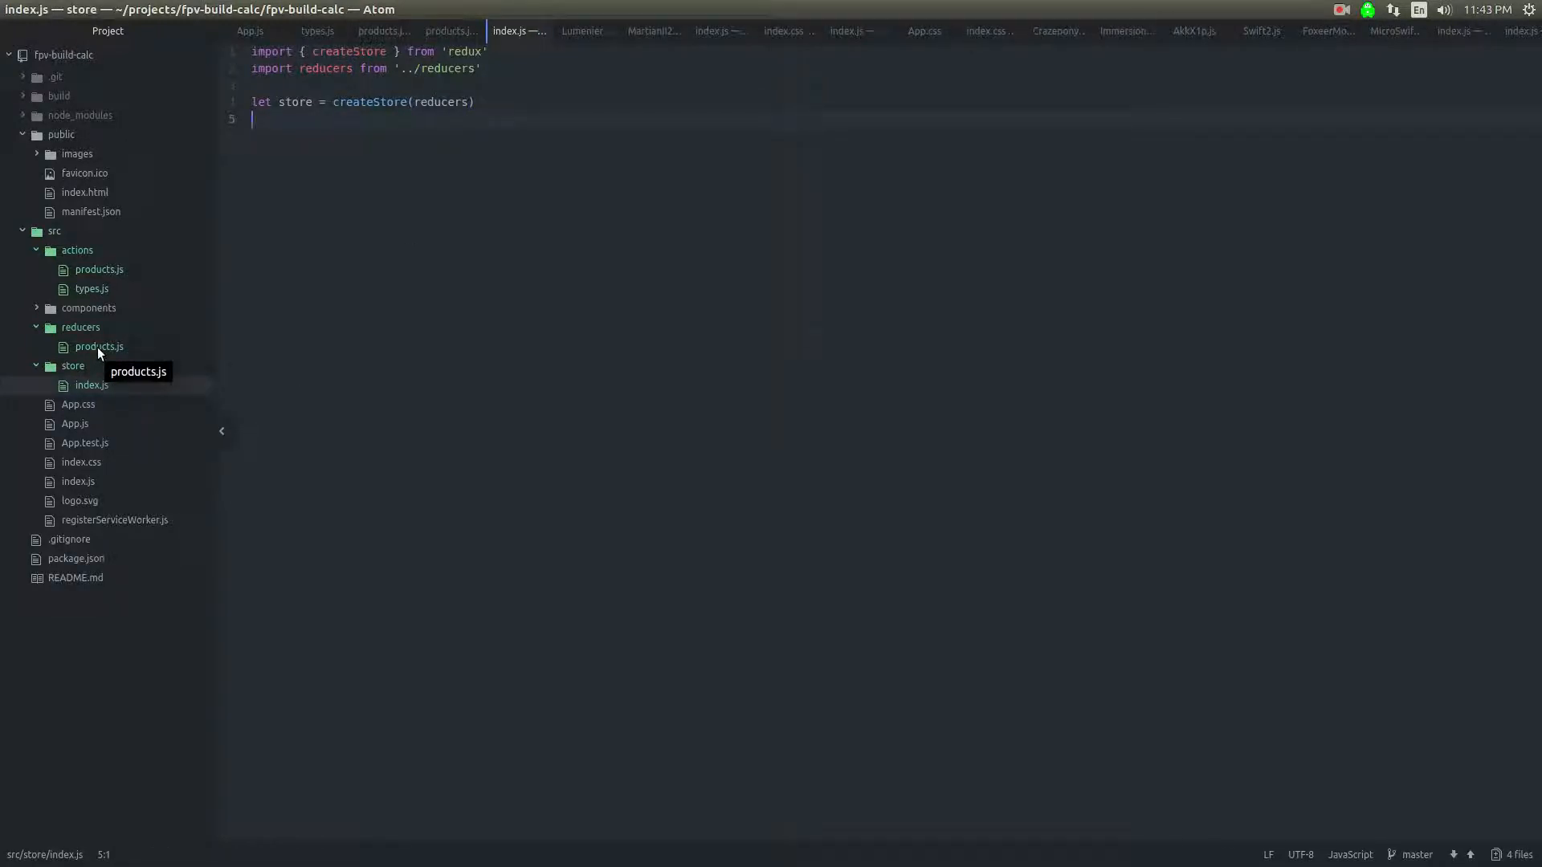
Step: Return to the products reducer file in the tree
left_click(98, 347)
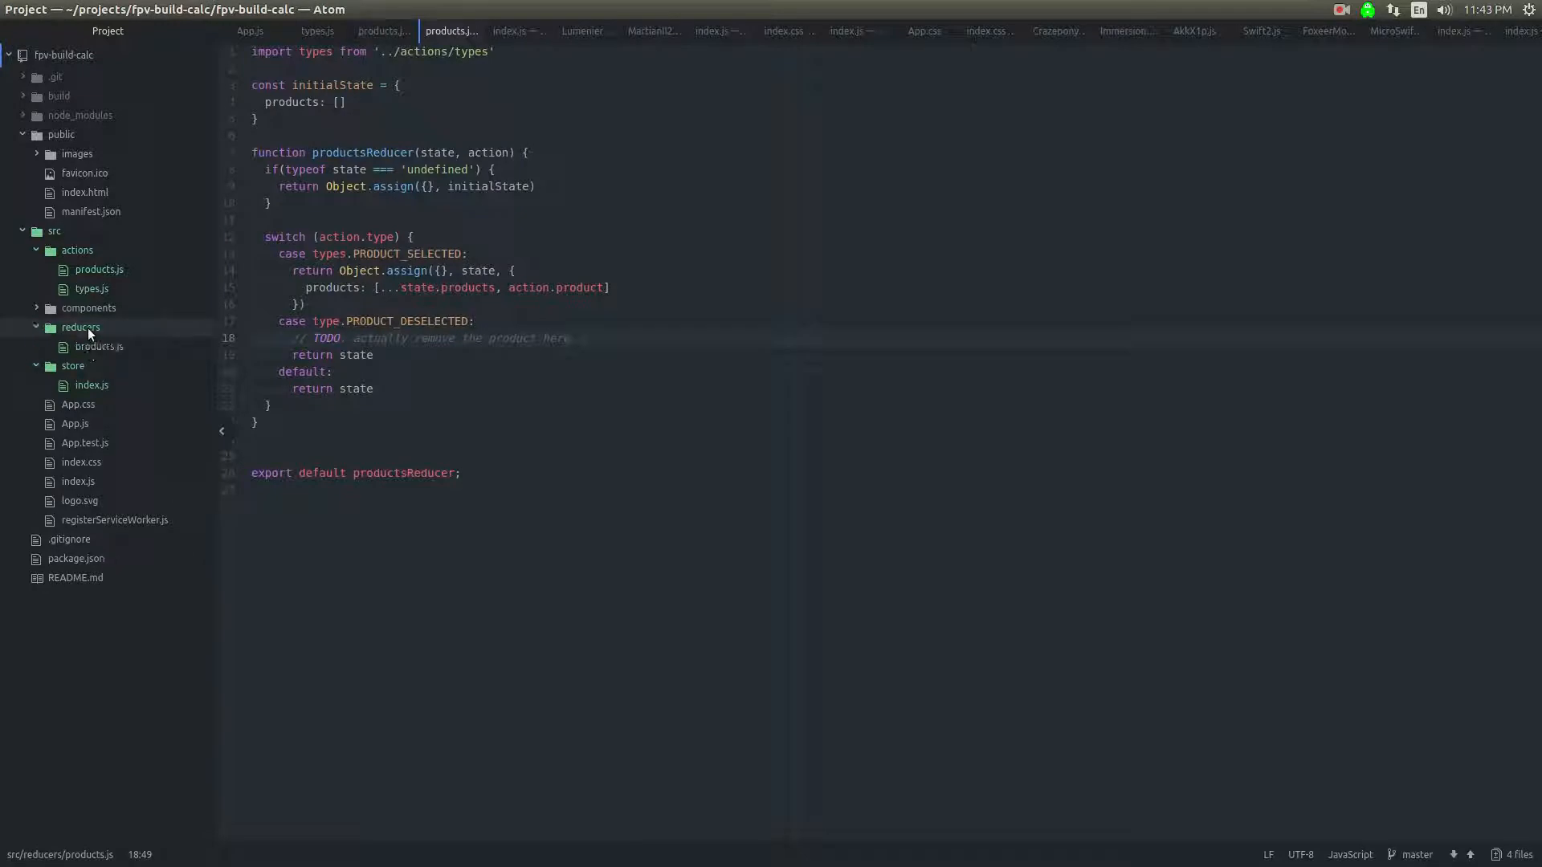
Step: Start a new index.js file inside the src/reducers folder
right_click(99, 347)
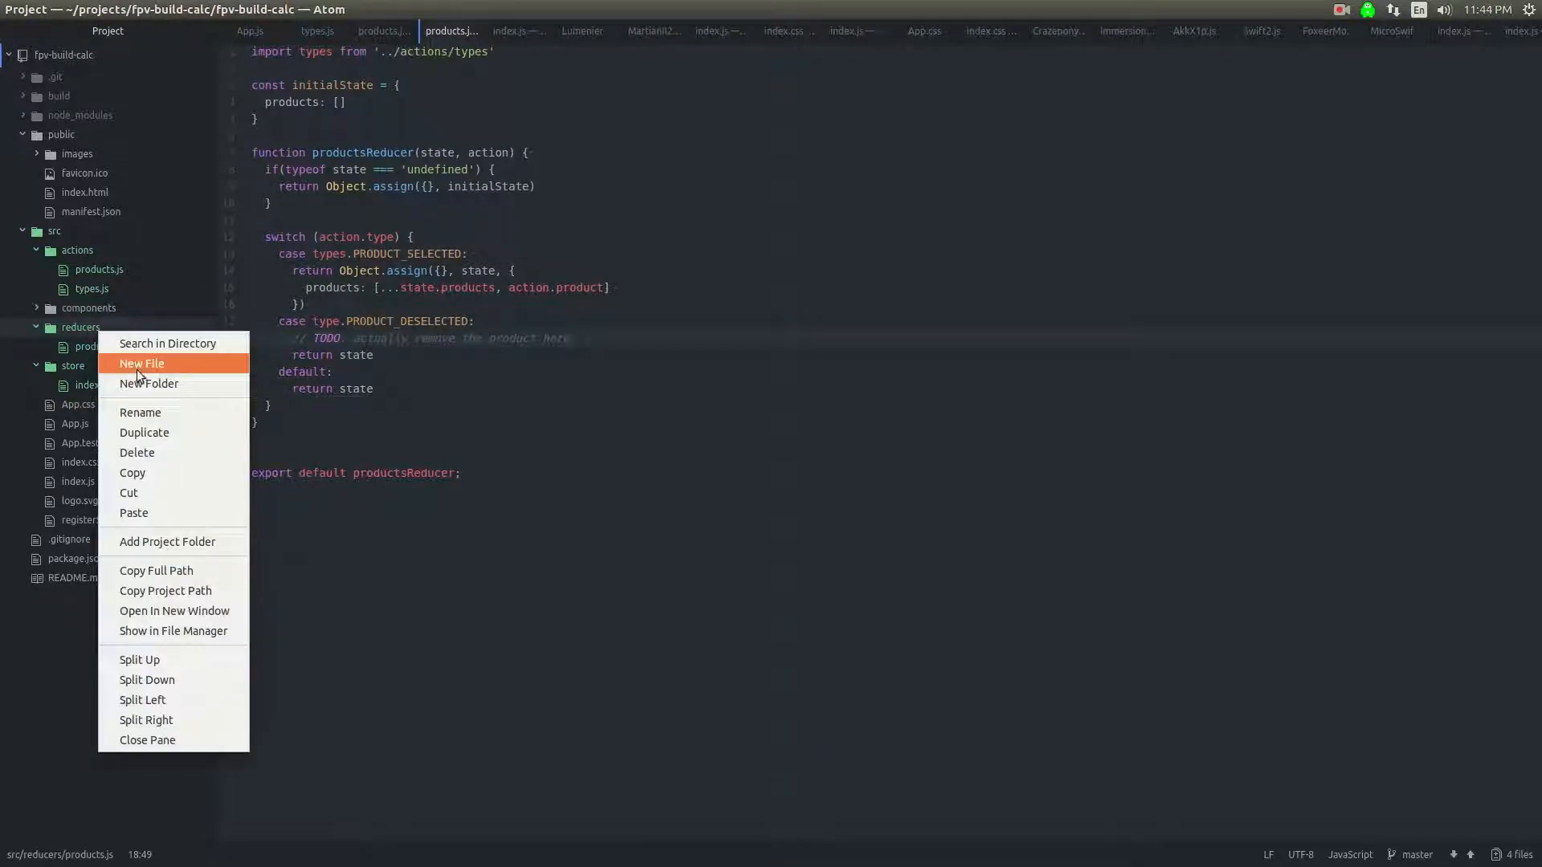
left_click(141, 363)
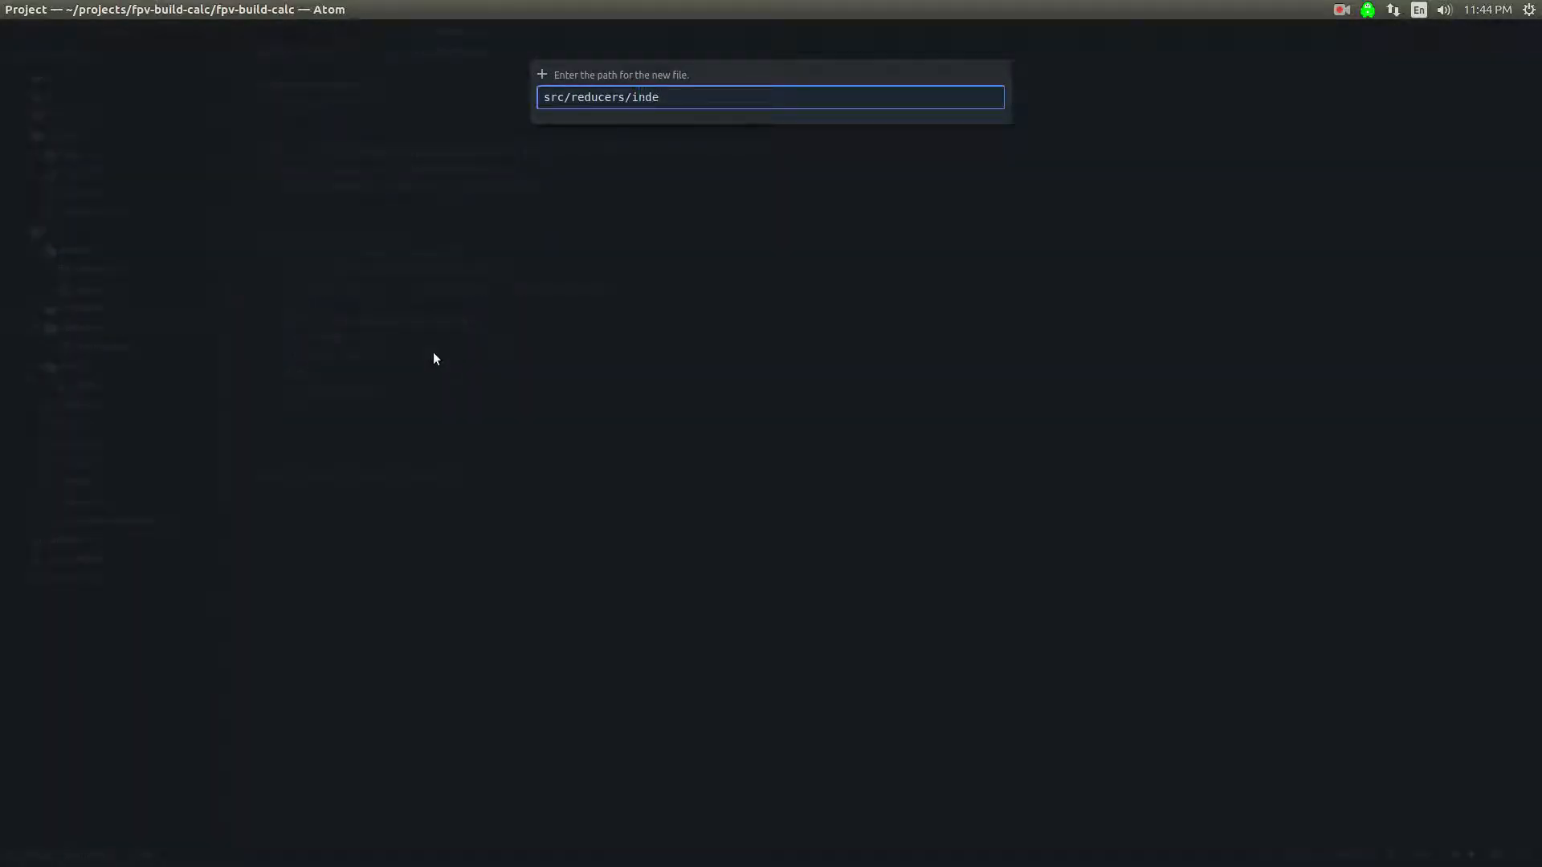
type("x.js")
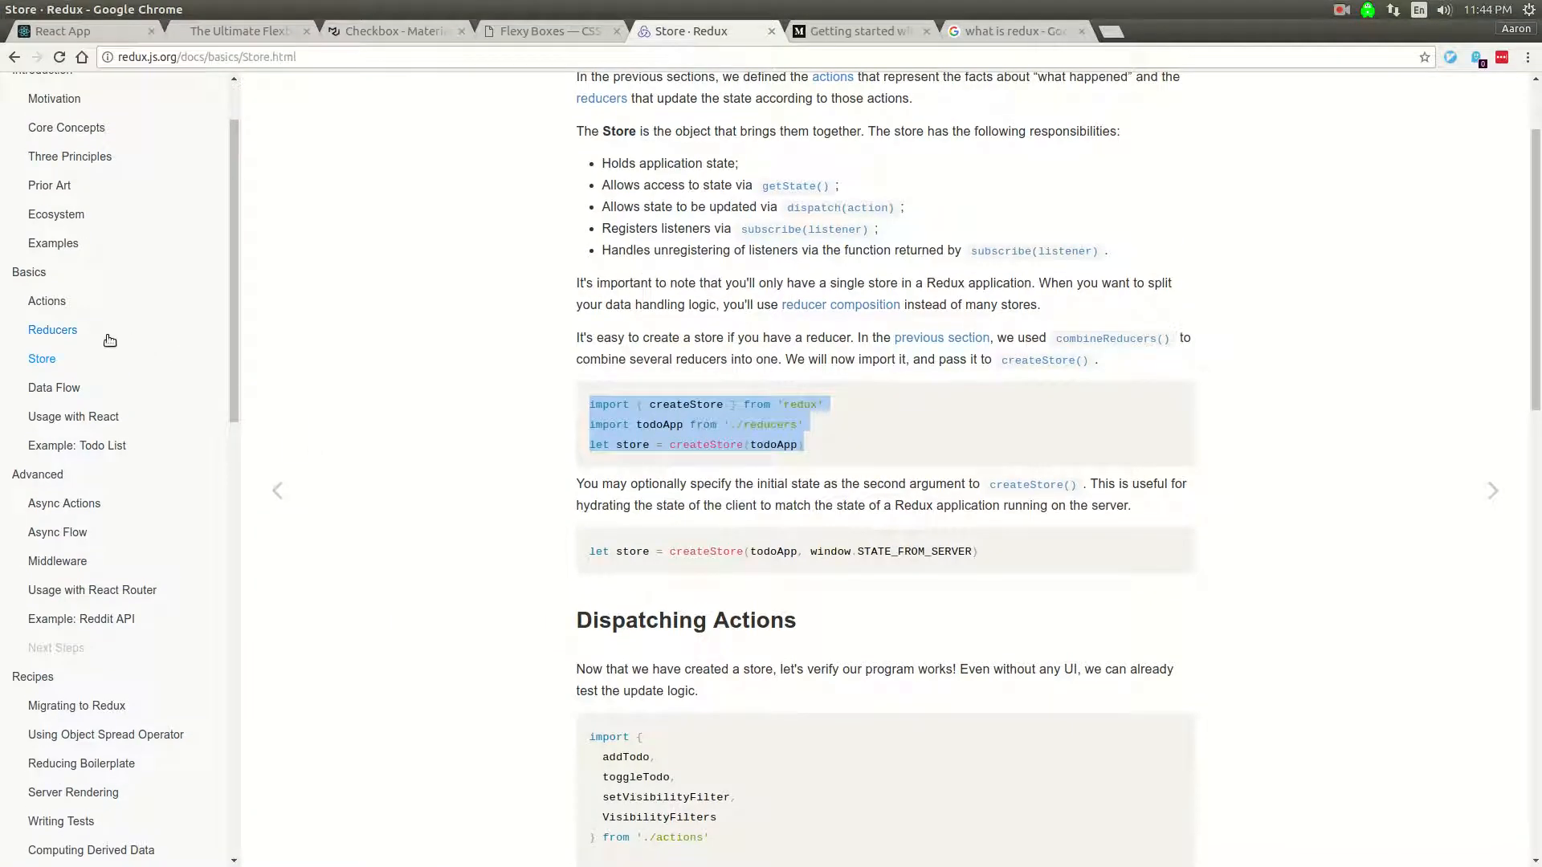
Step: Locate the combineReducers snippet in the Redux Reducers guide for src/reducers/index.js
left_click(51, 330)
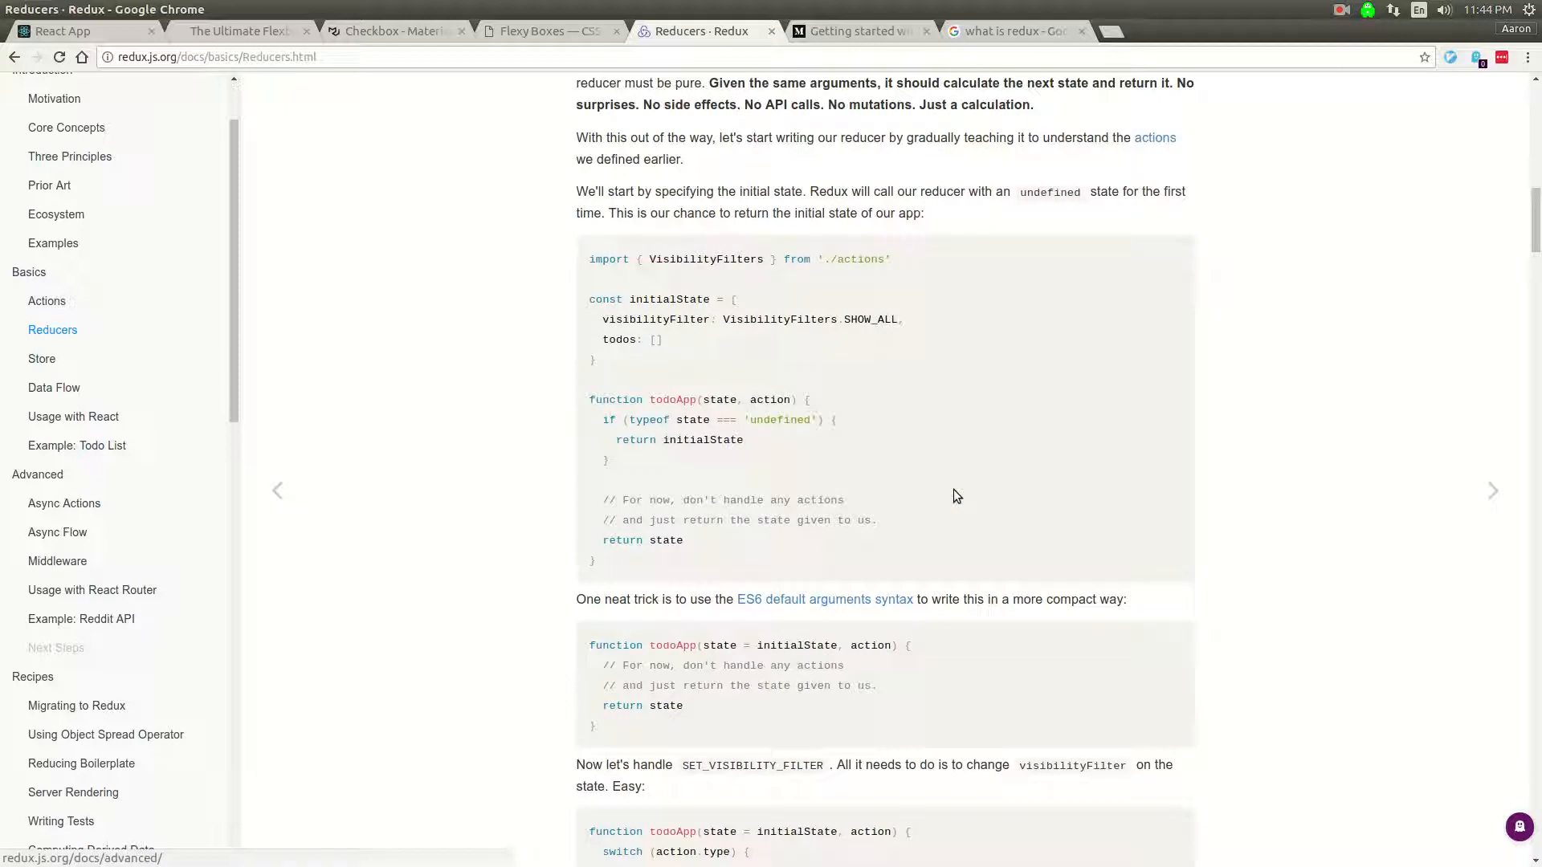
scroll("down", 3)
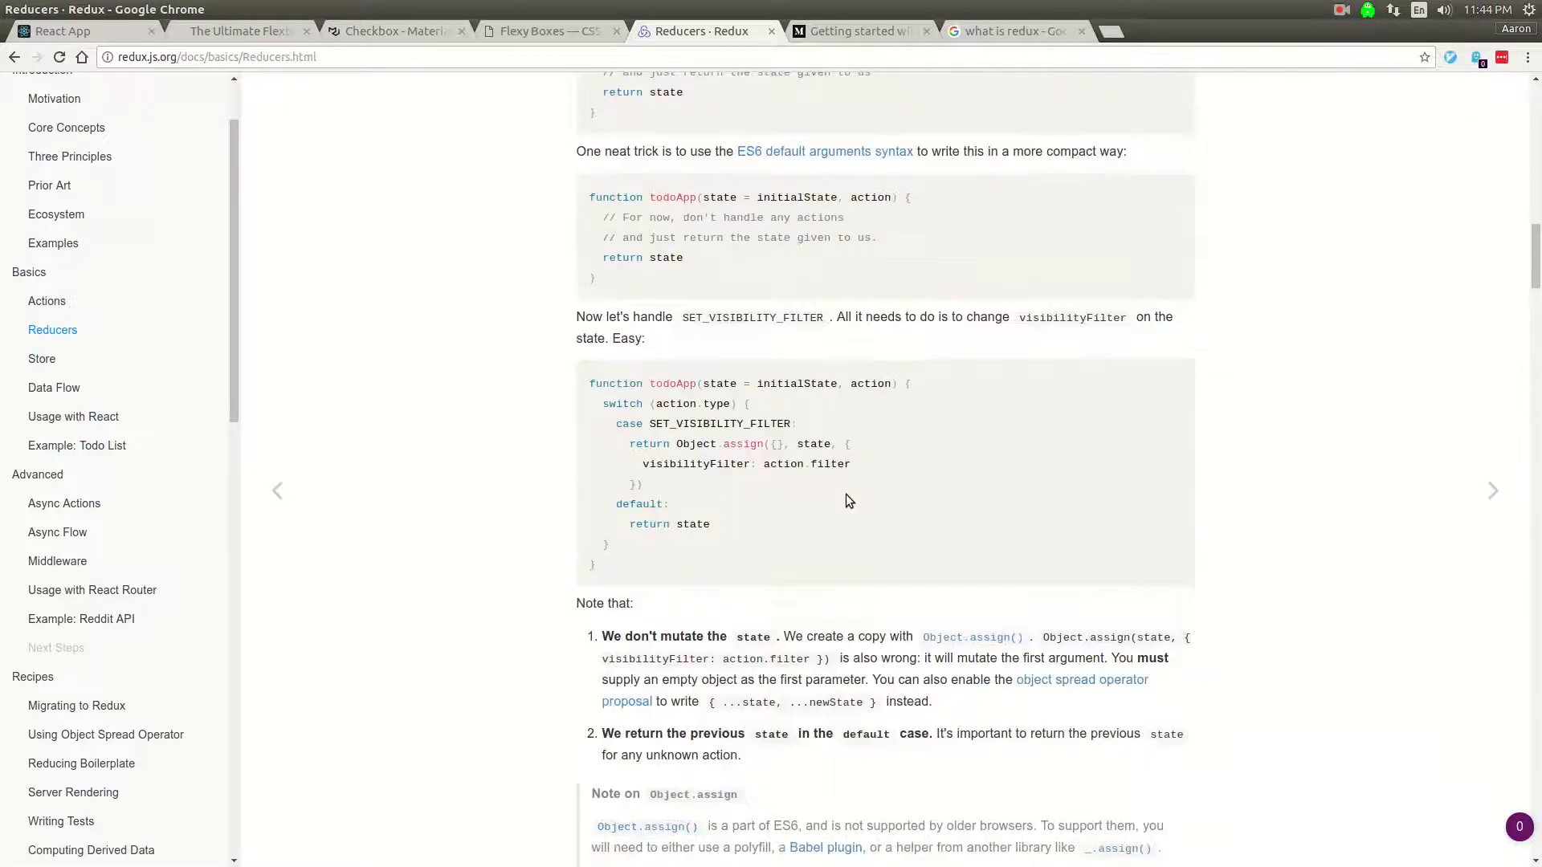
scroll("down", 3)
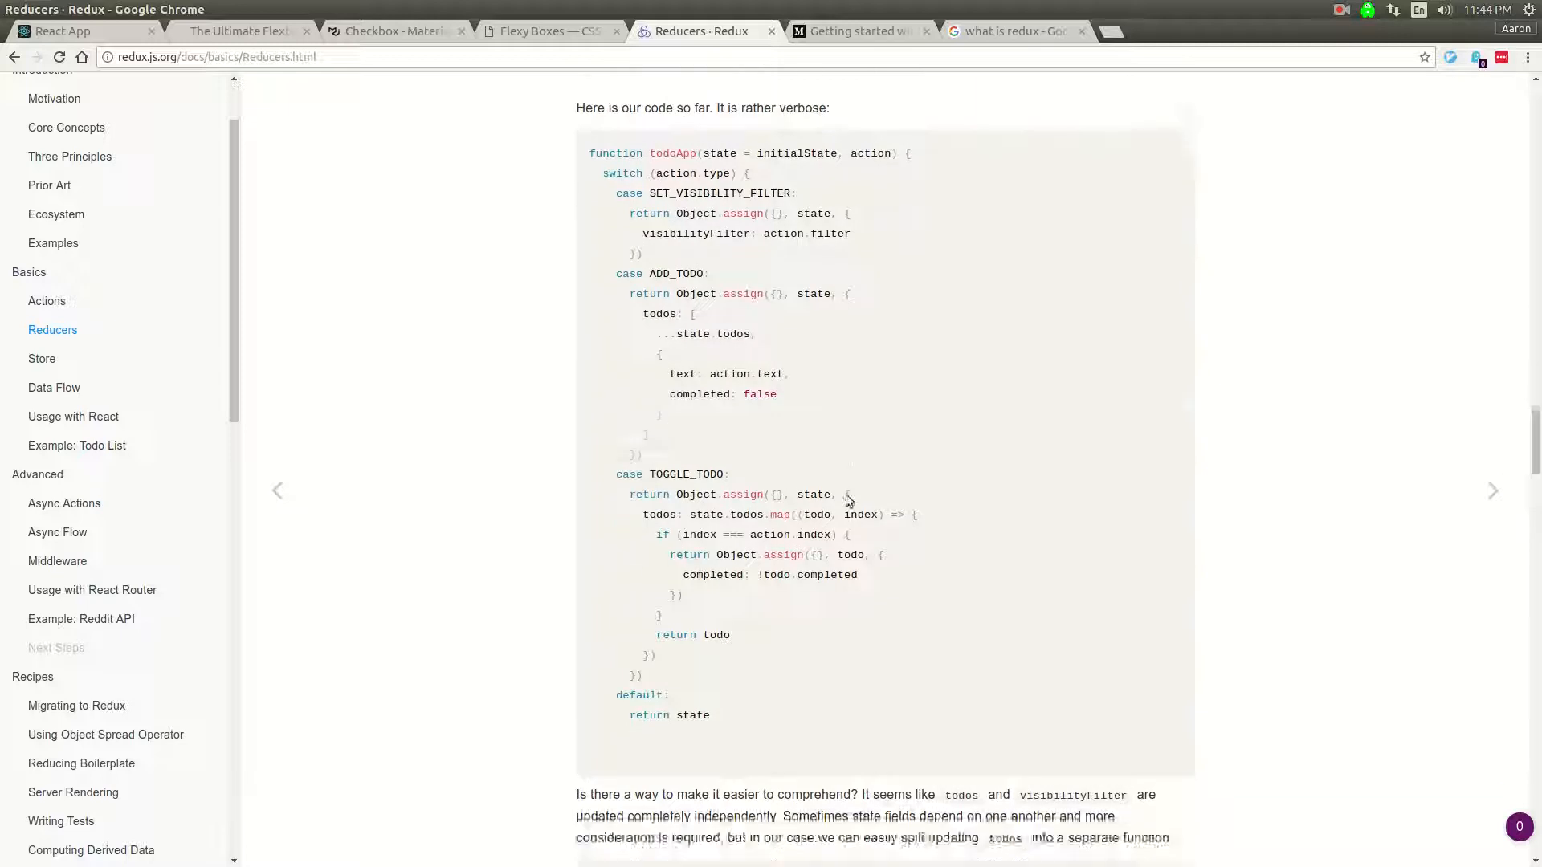
scroll("down", 3)
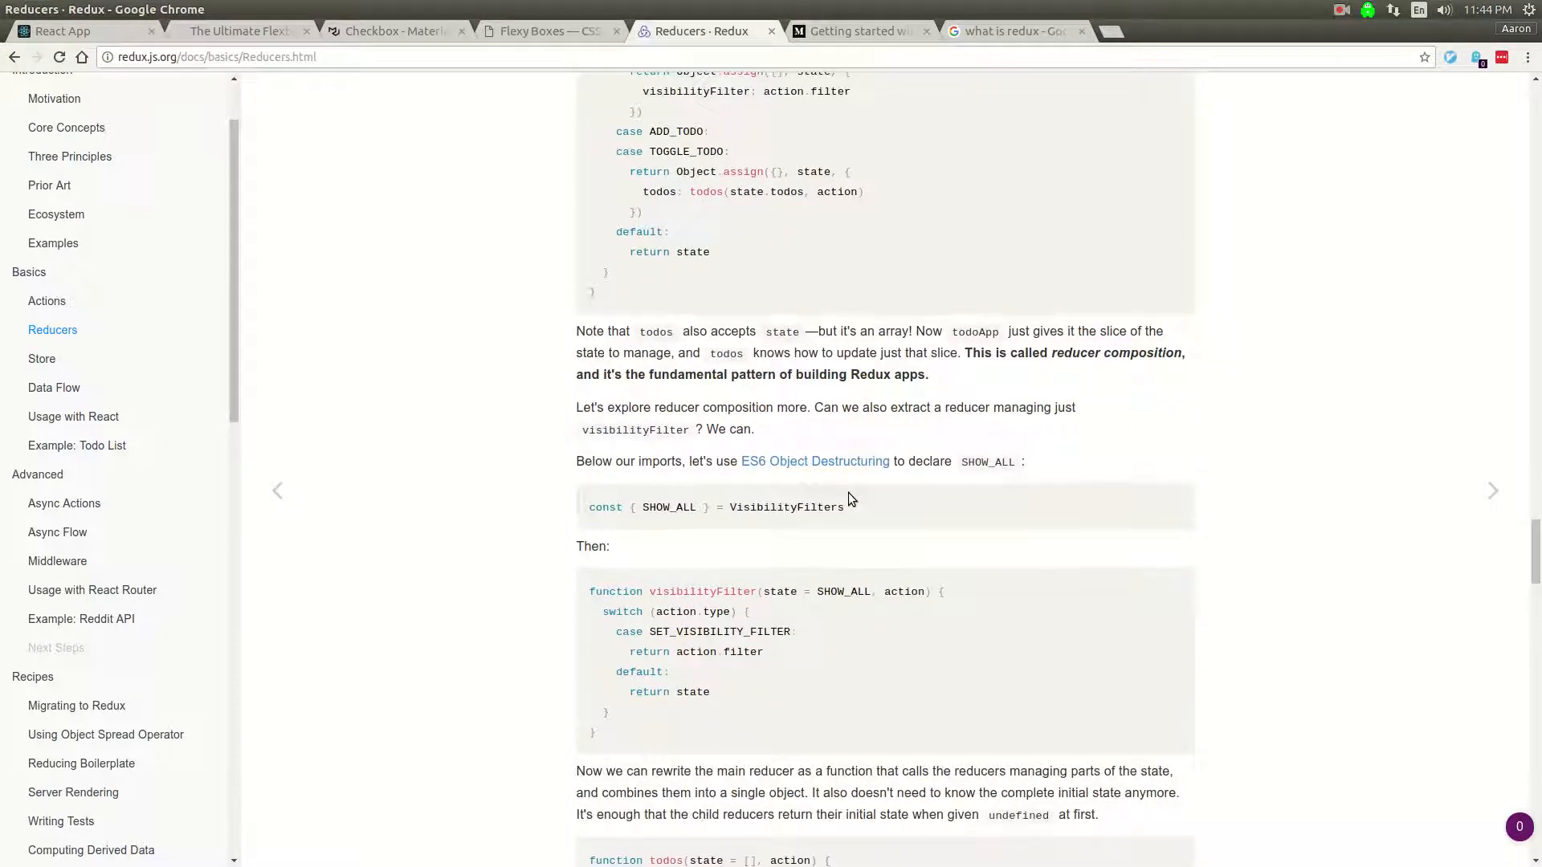
scroll("down", 3)
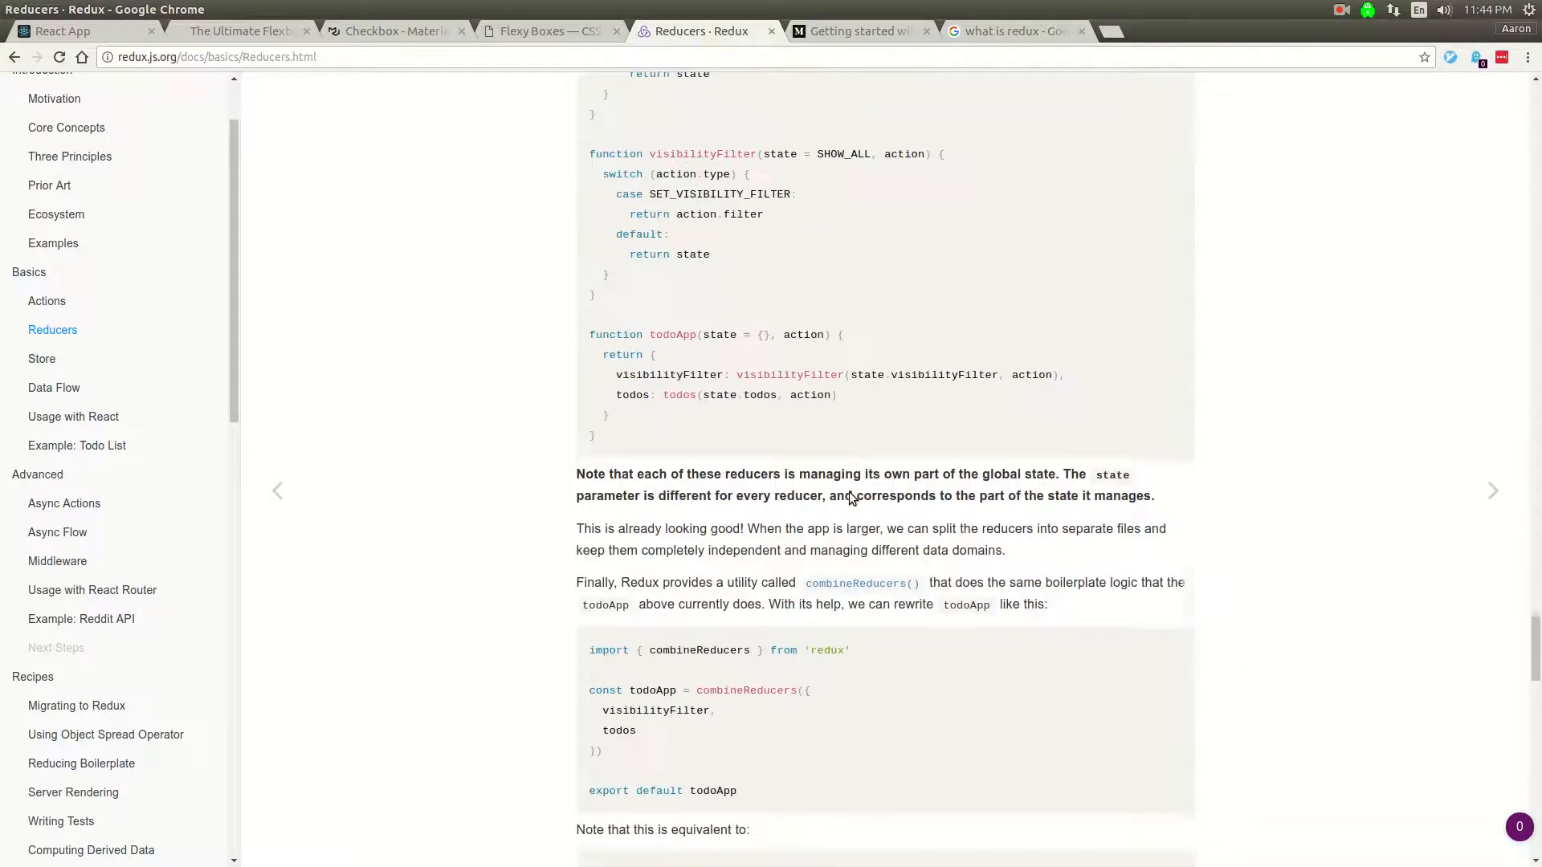
scroll("down", 3)
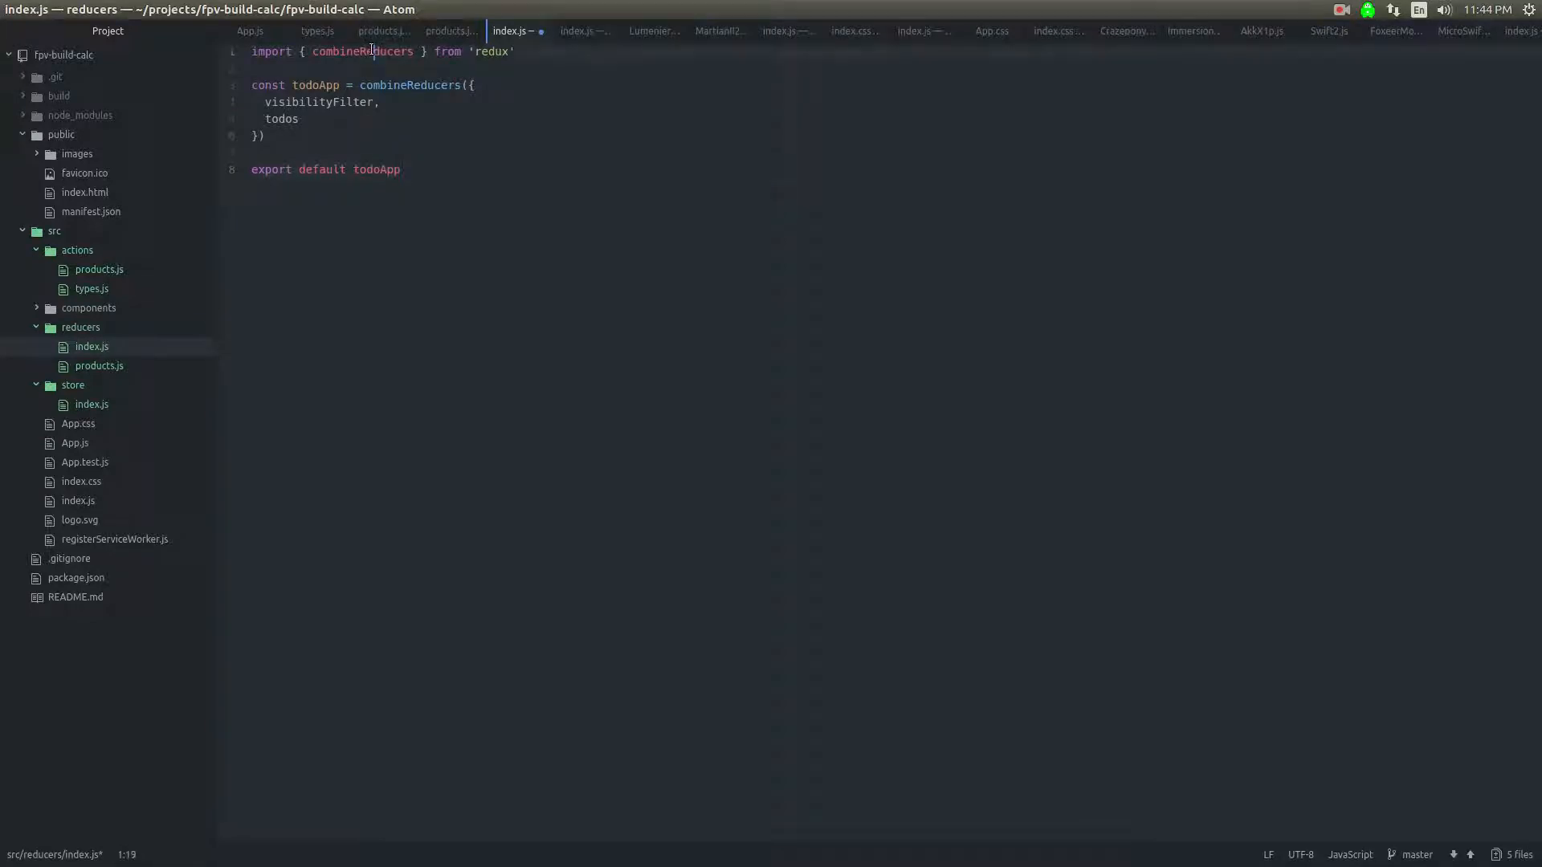
Step: Rename todoApp to fpvApp, import products from './products' and combine only products
double_click(365, 51)
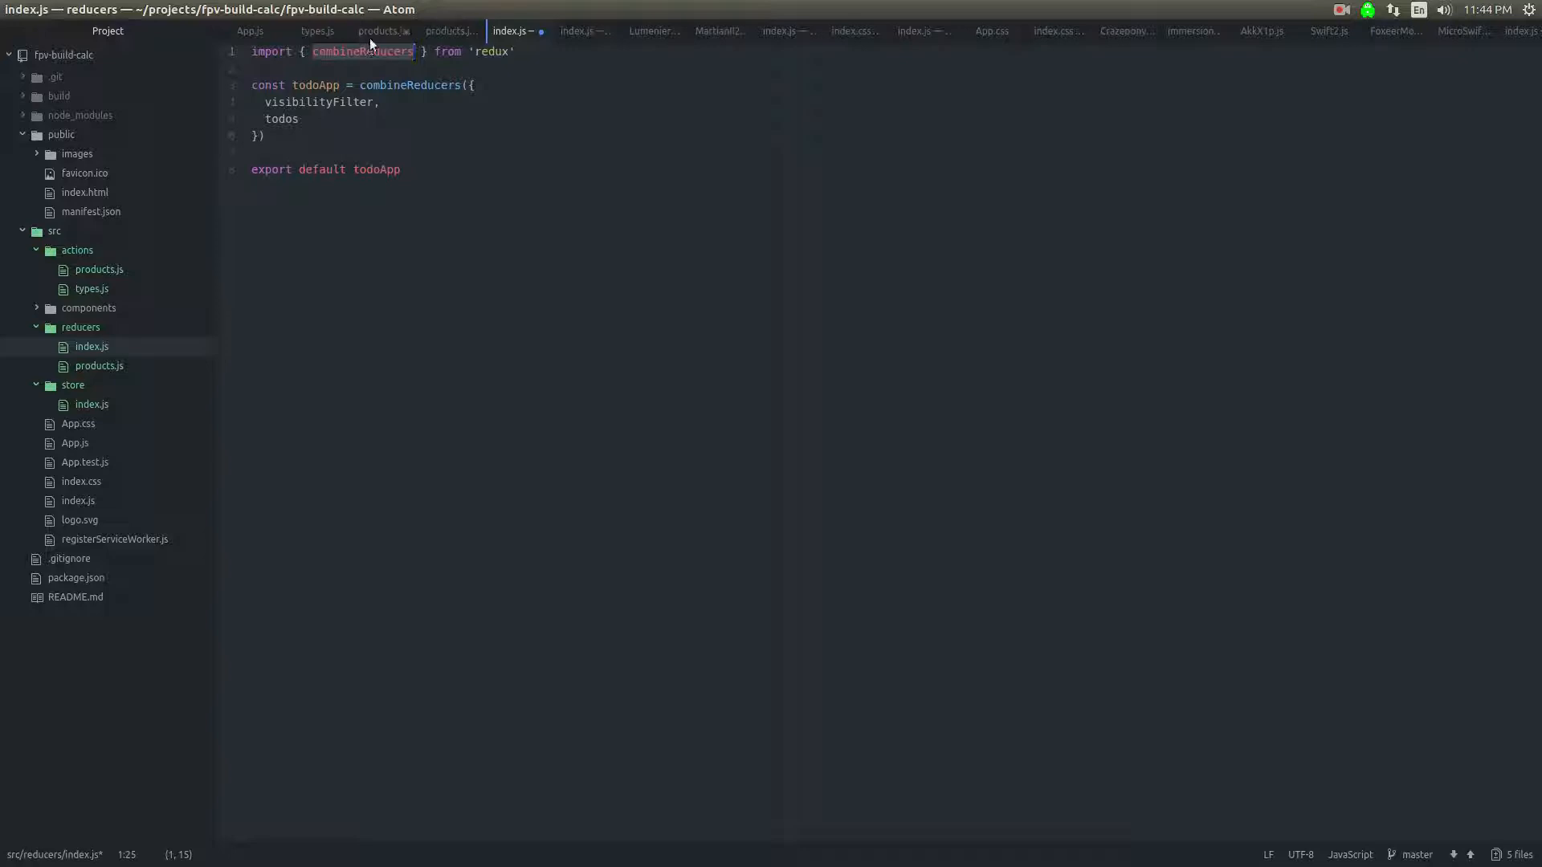
mouse_move(381, 55)
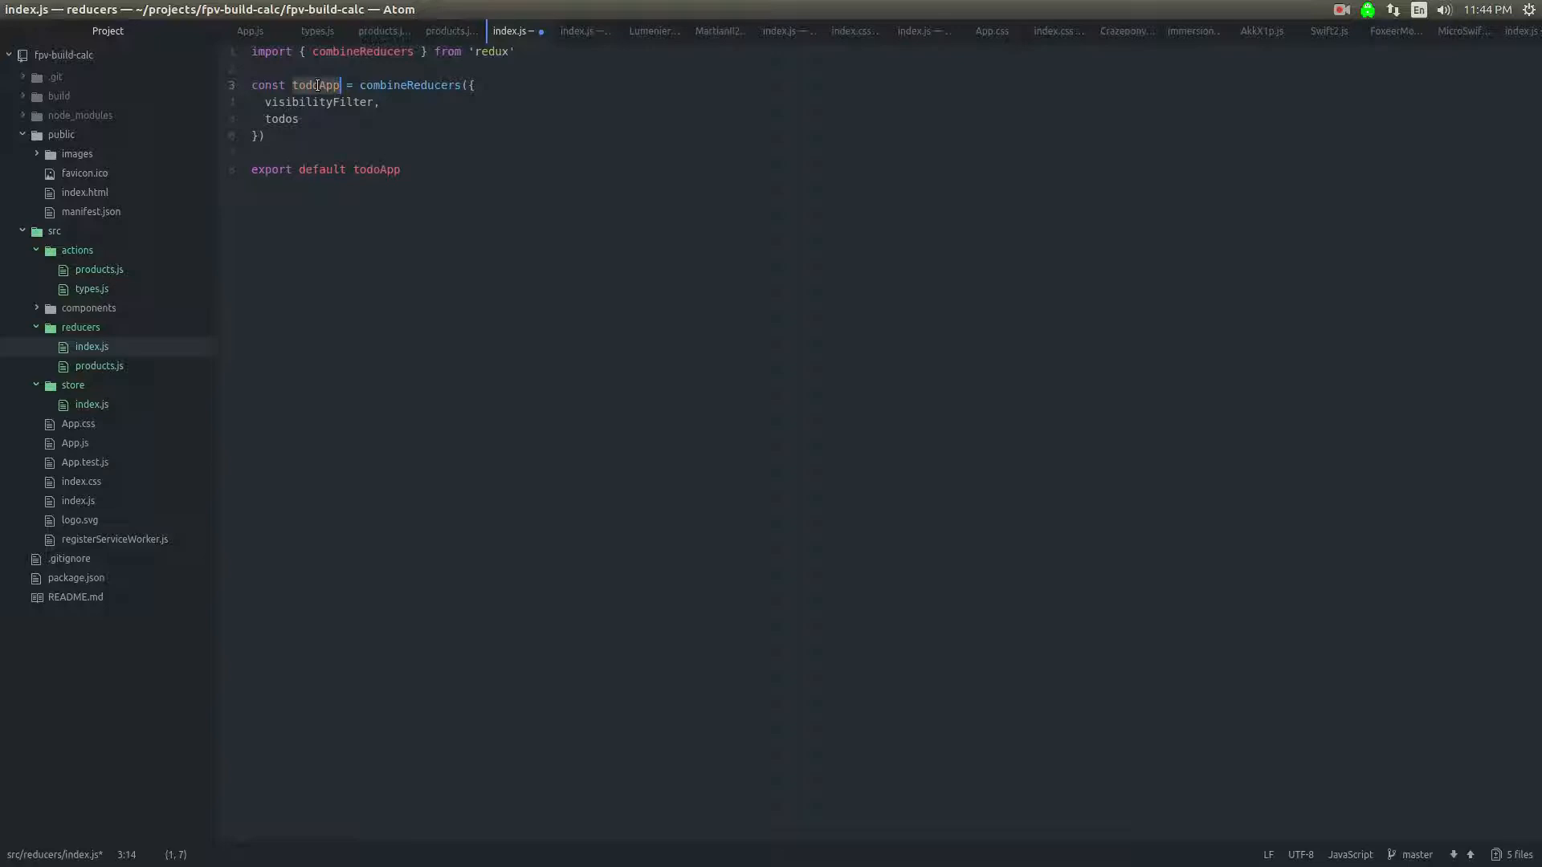
type("fpv")
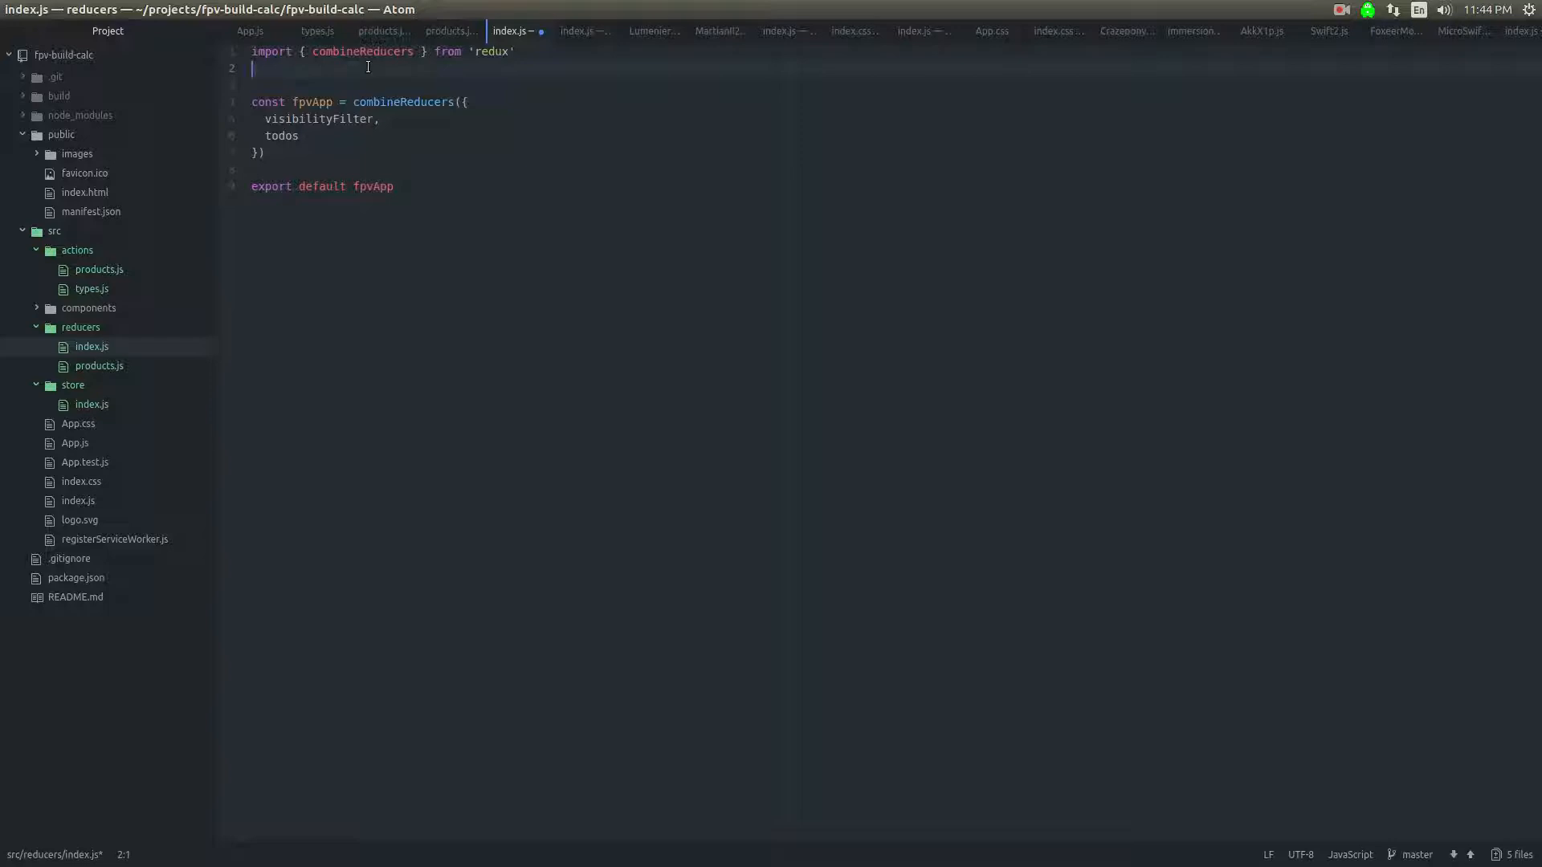
type("i")
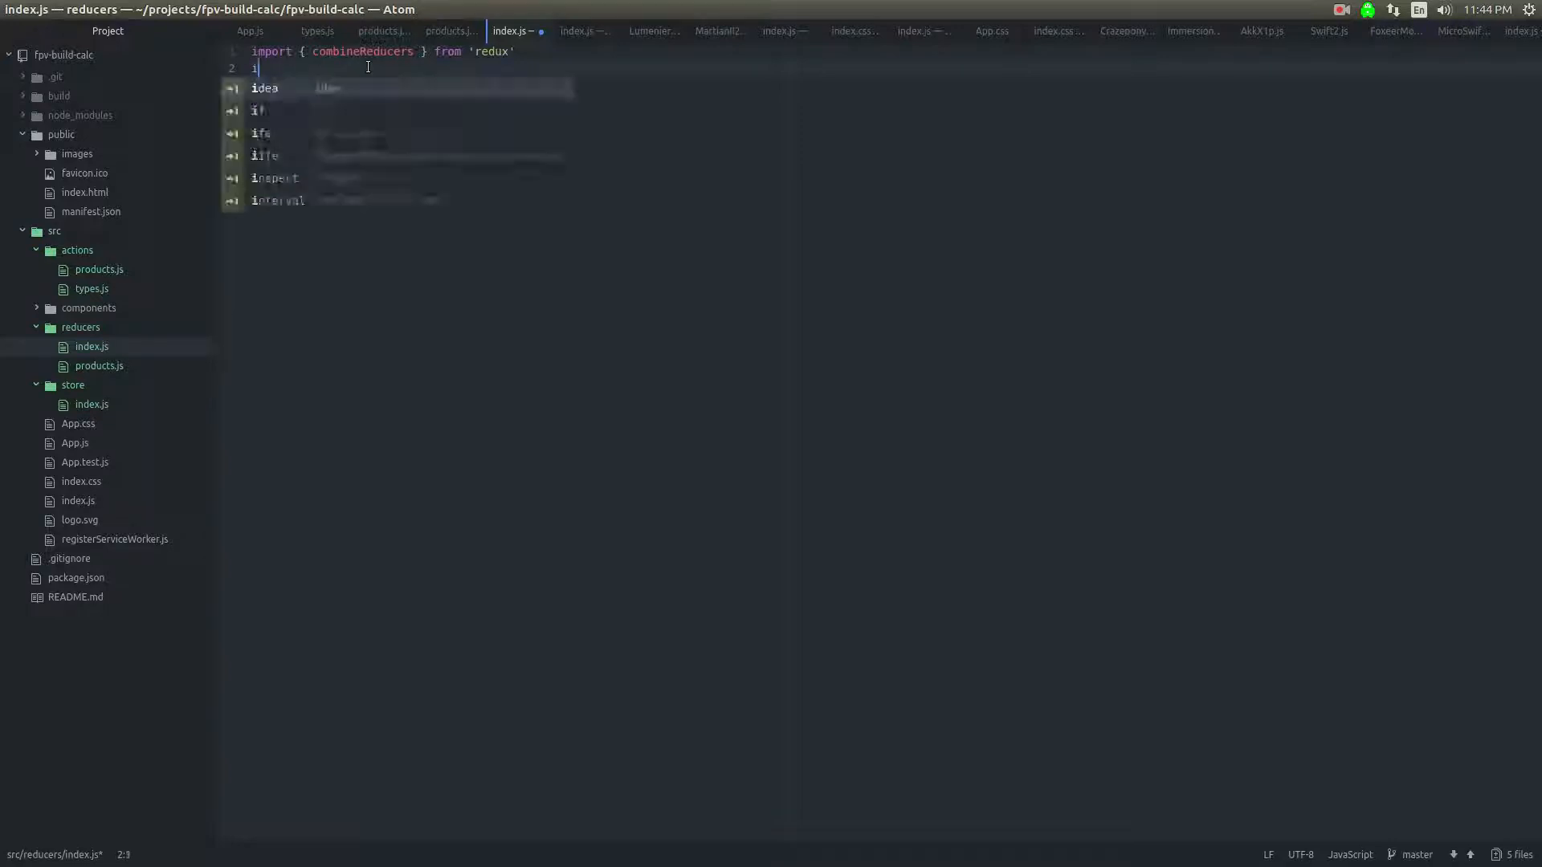
type("mport products from '")
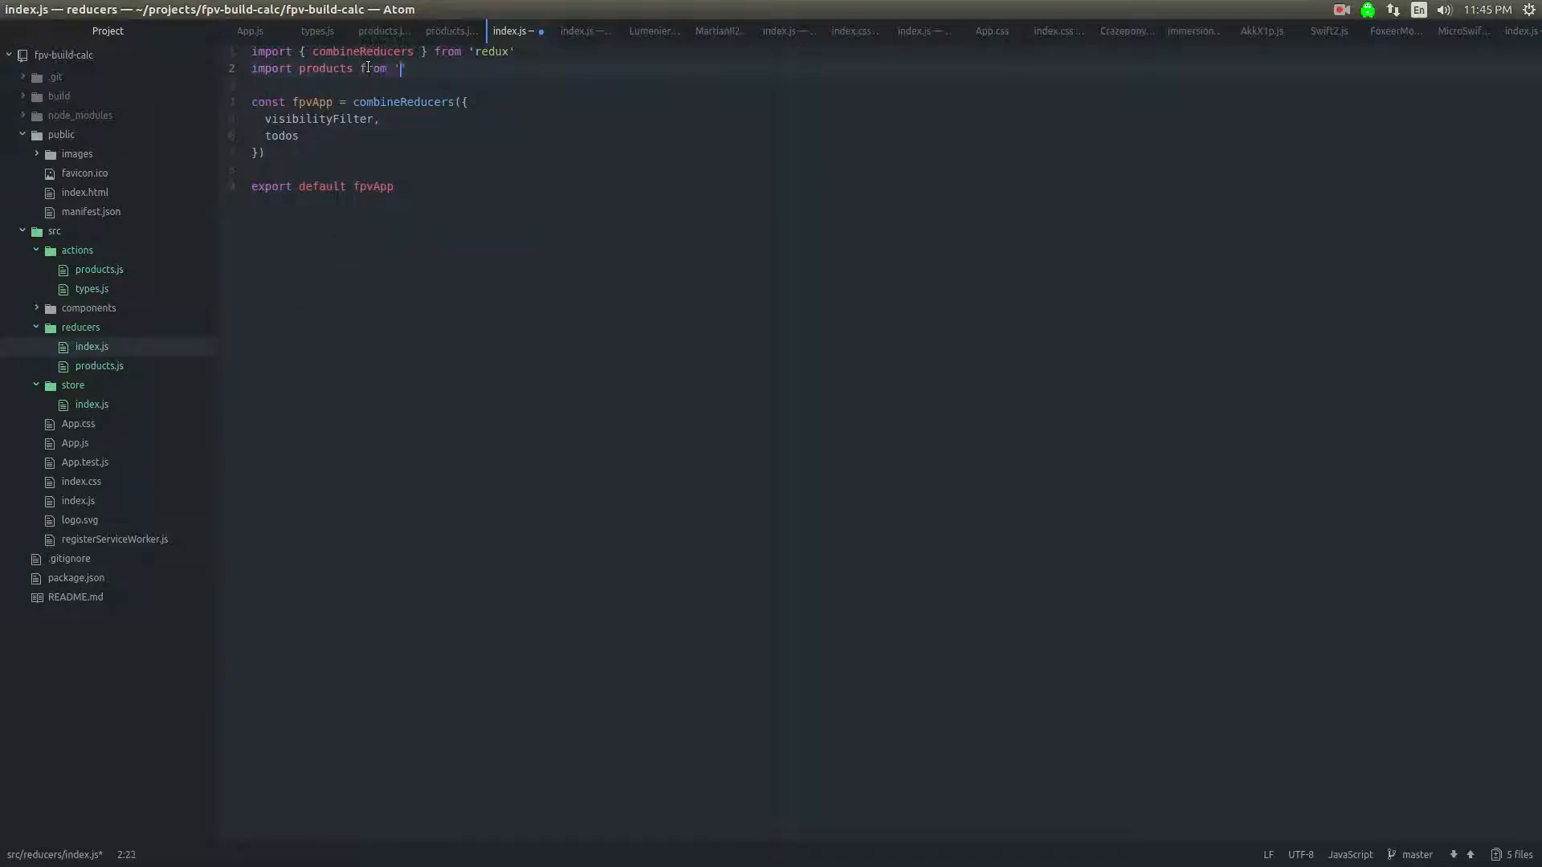
type("./#")
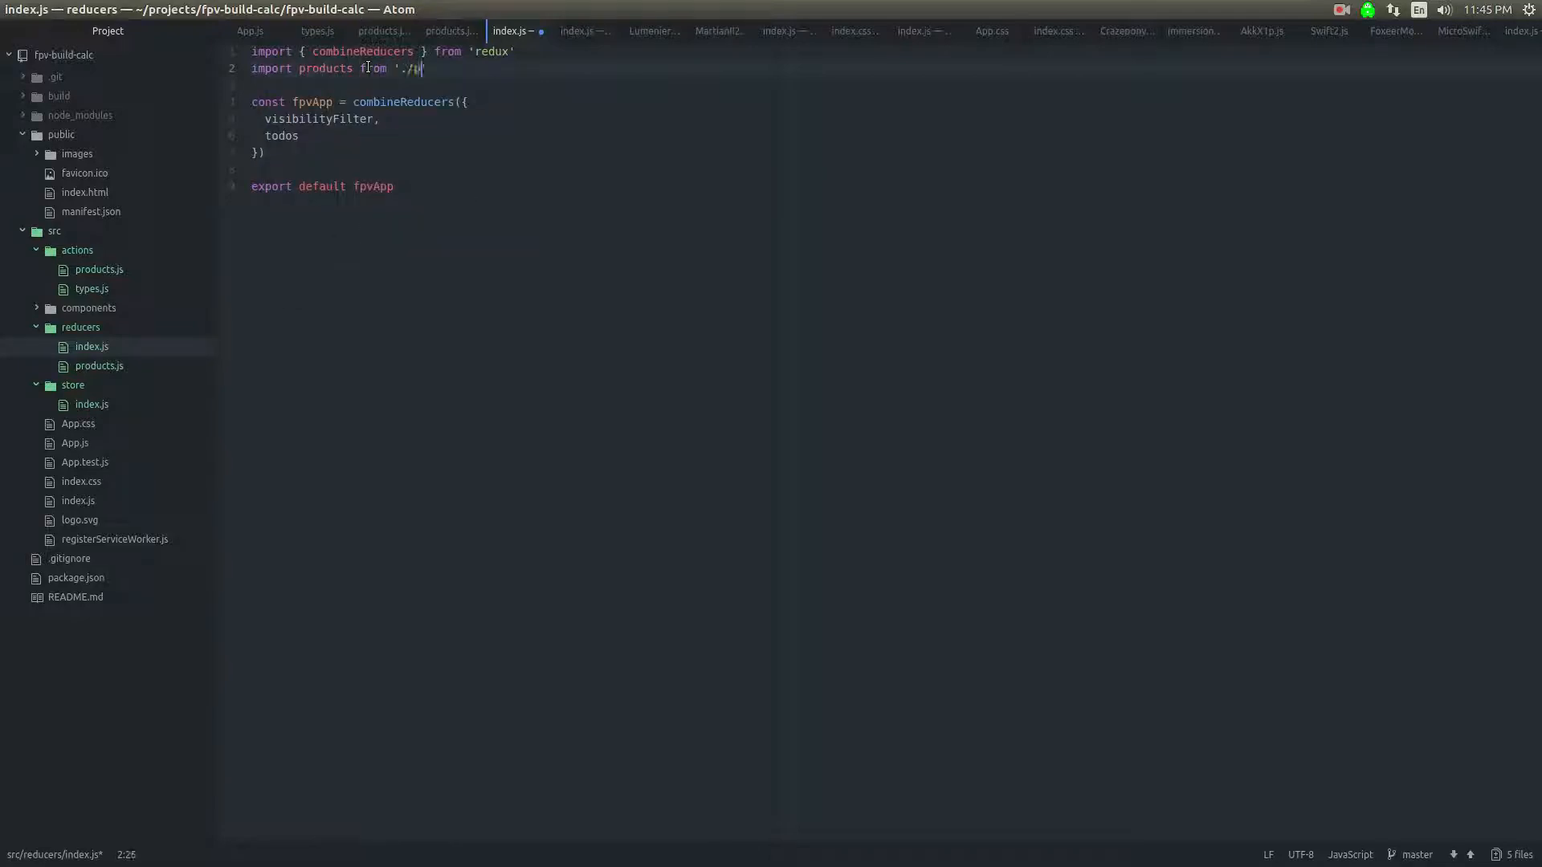
type("products'")
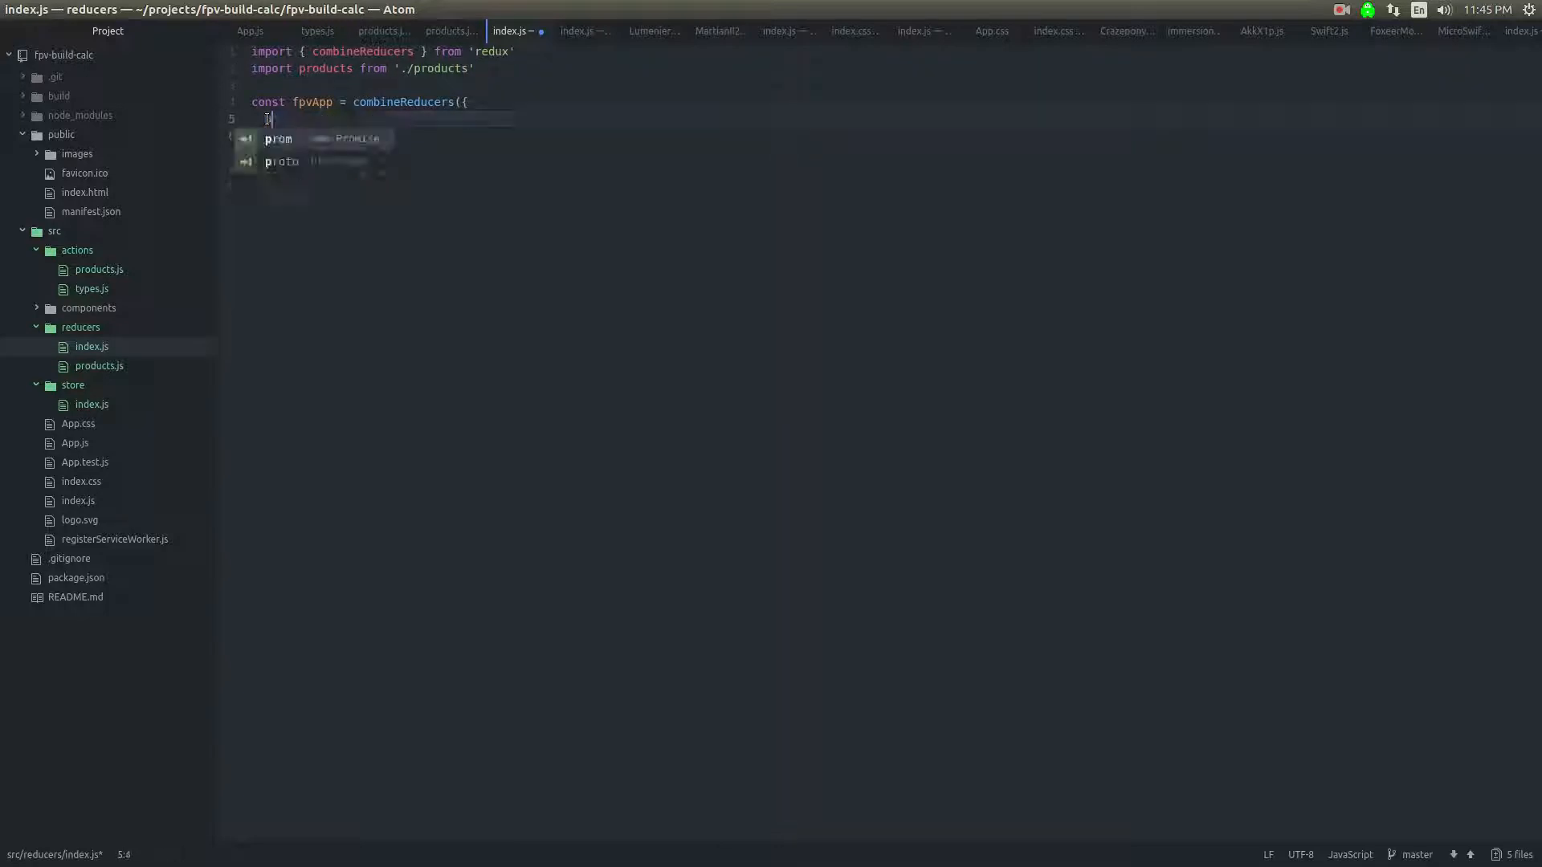
type("products")
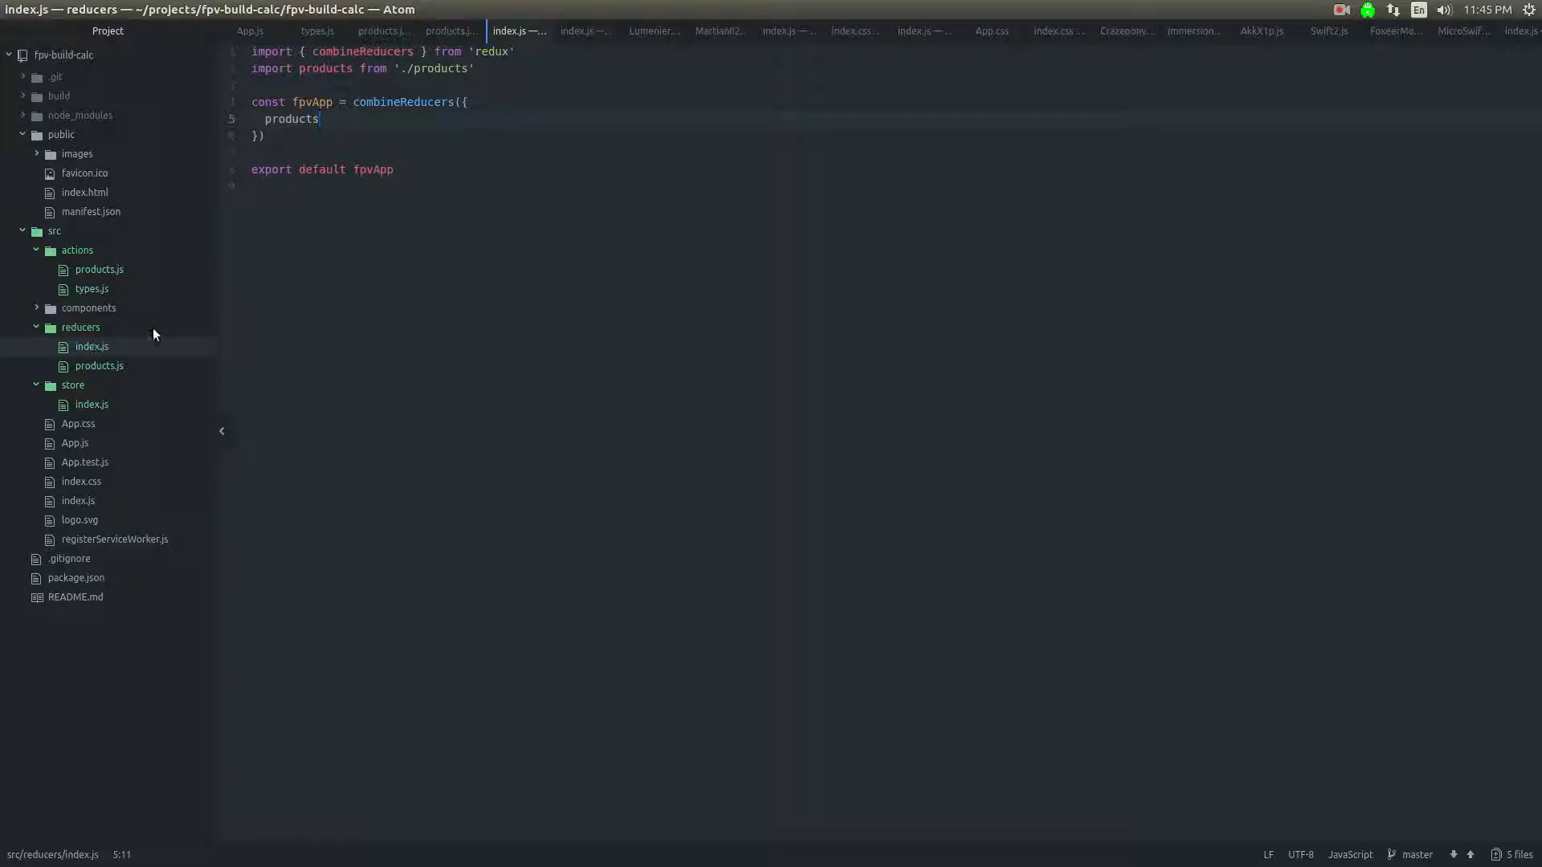
Step: Look over the products reducer's initialState and the reducers index.js before returning to the Store guide
left_click(100, 365)
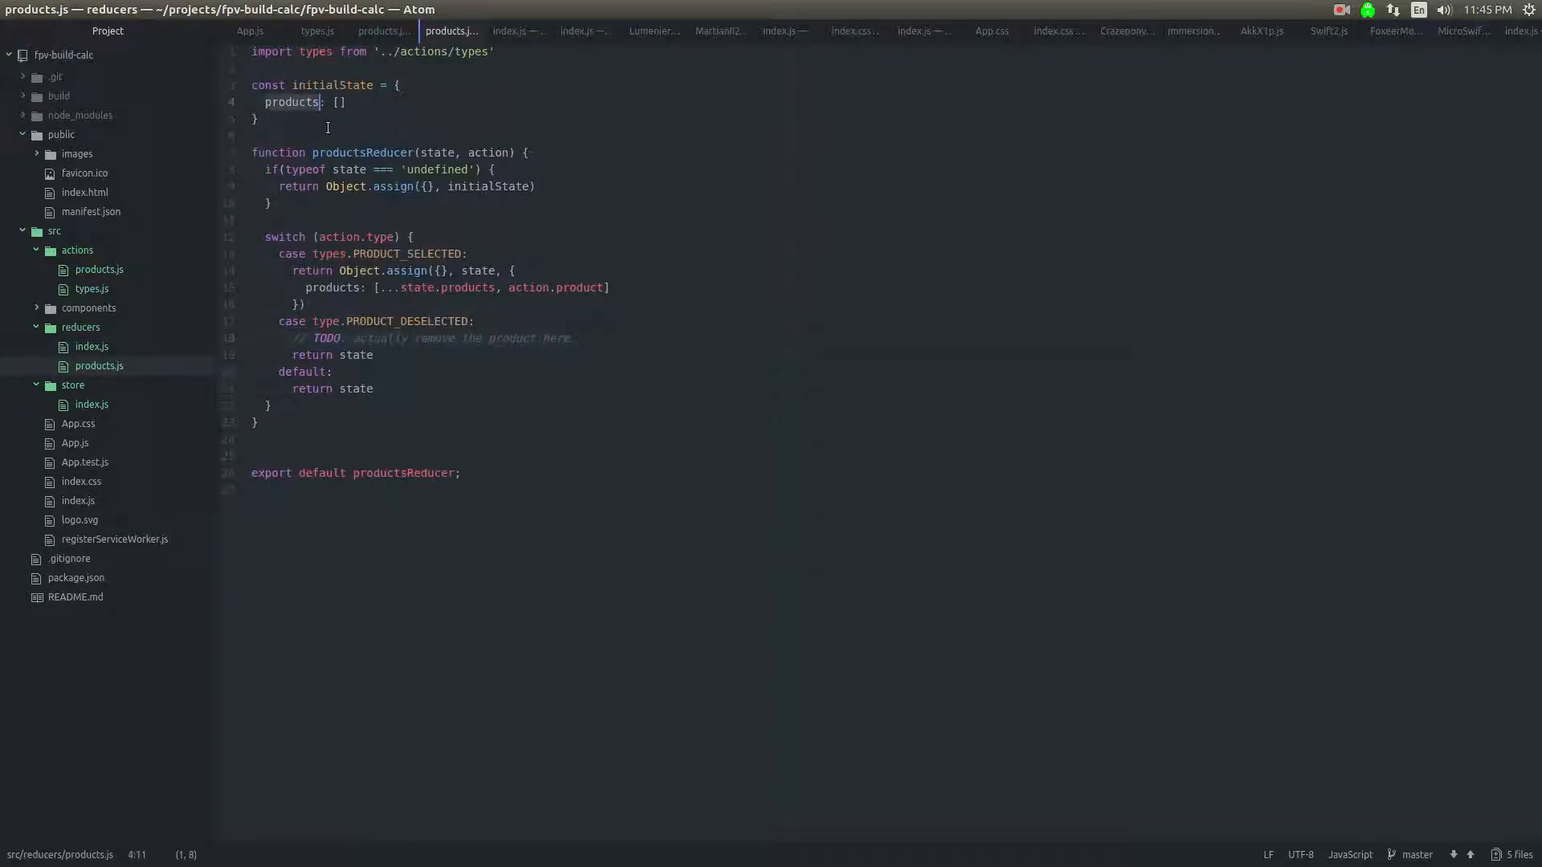
left_click(90, 347)
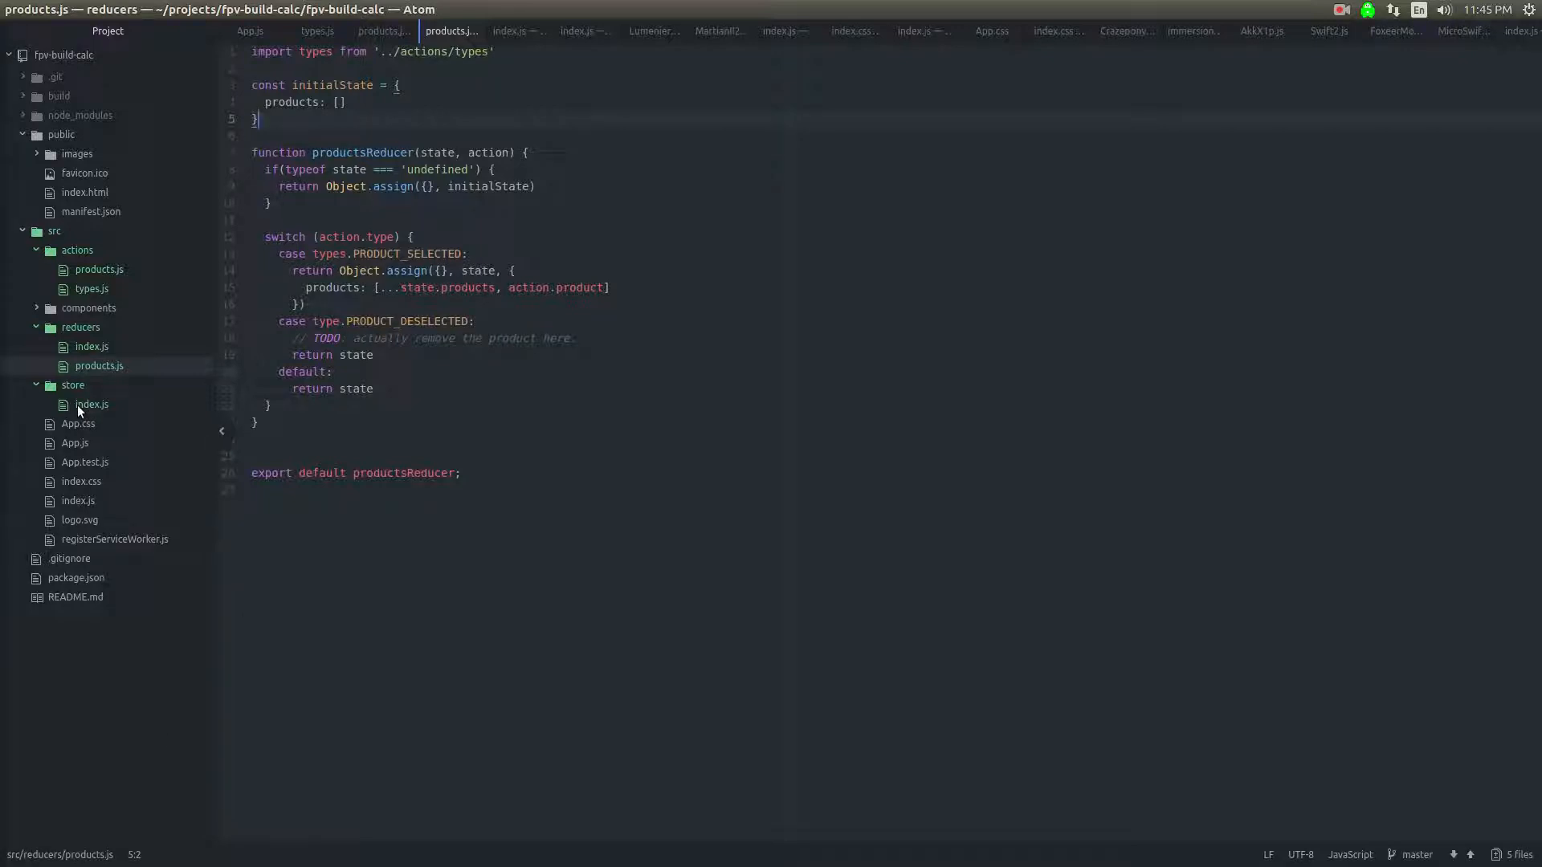
left_click(90, 404)
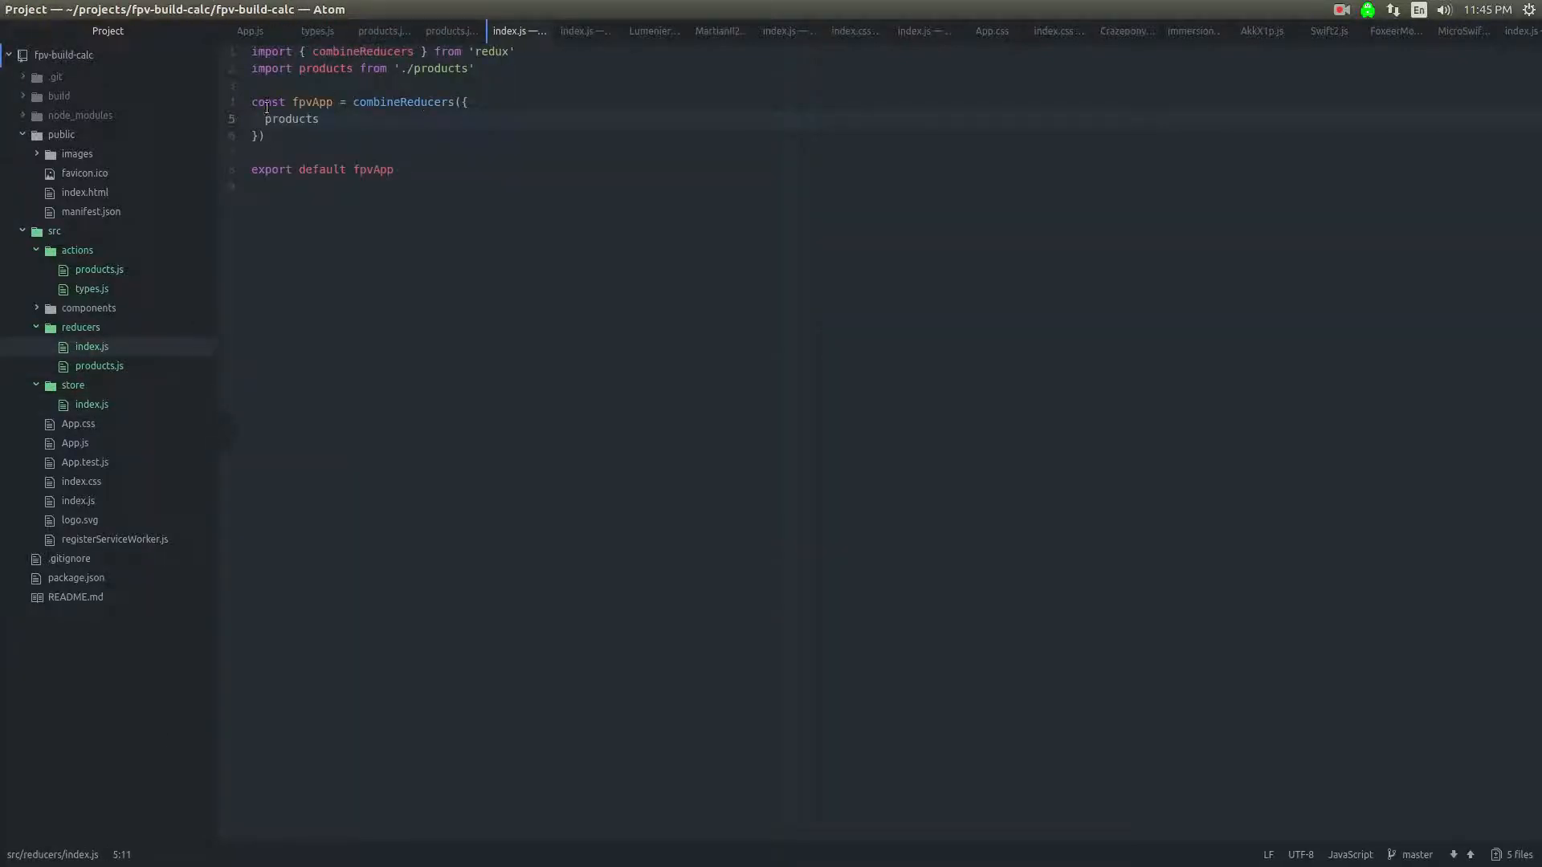
mouse_move(97, 347)
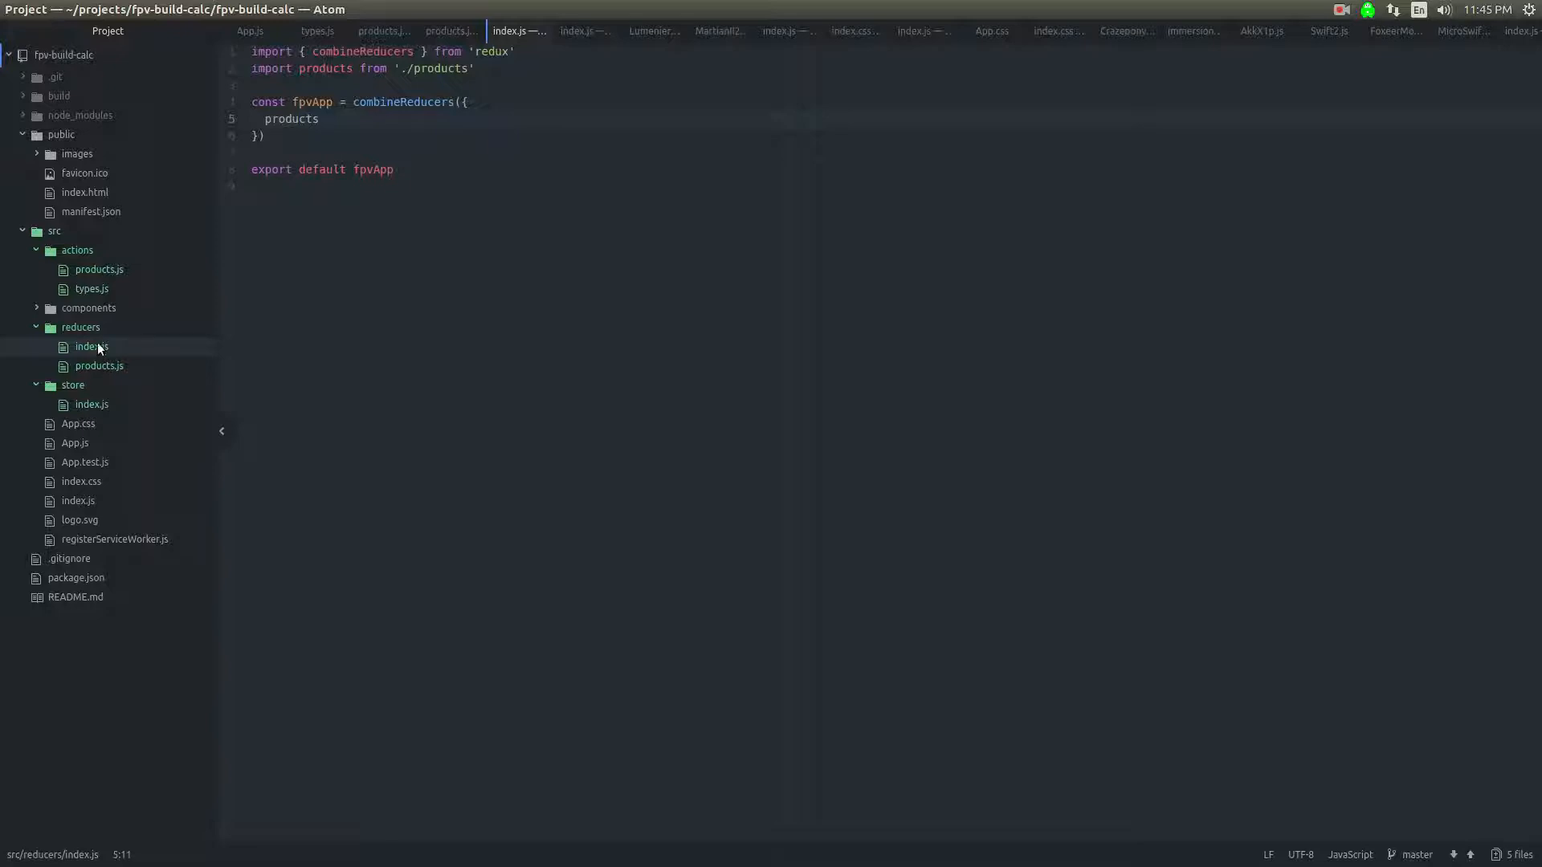
mouse_move(93, 403)
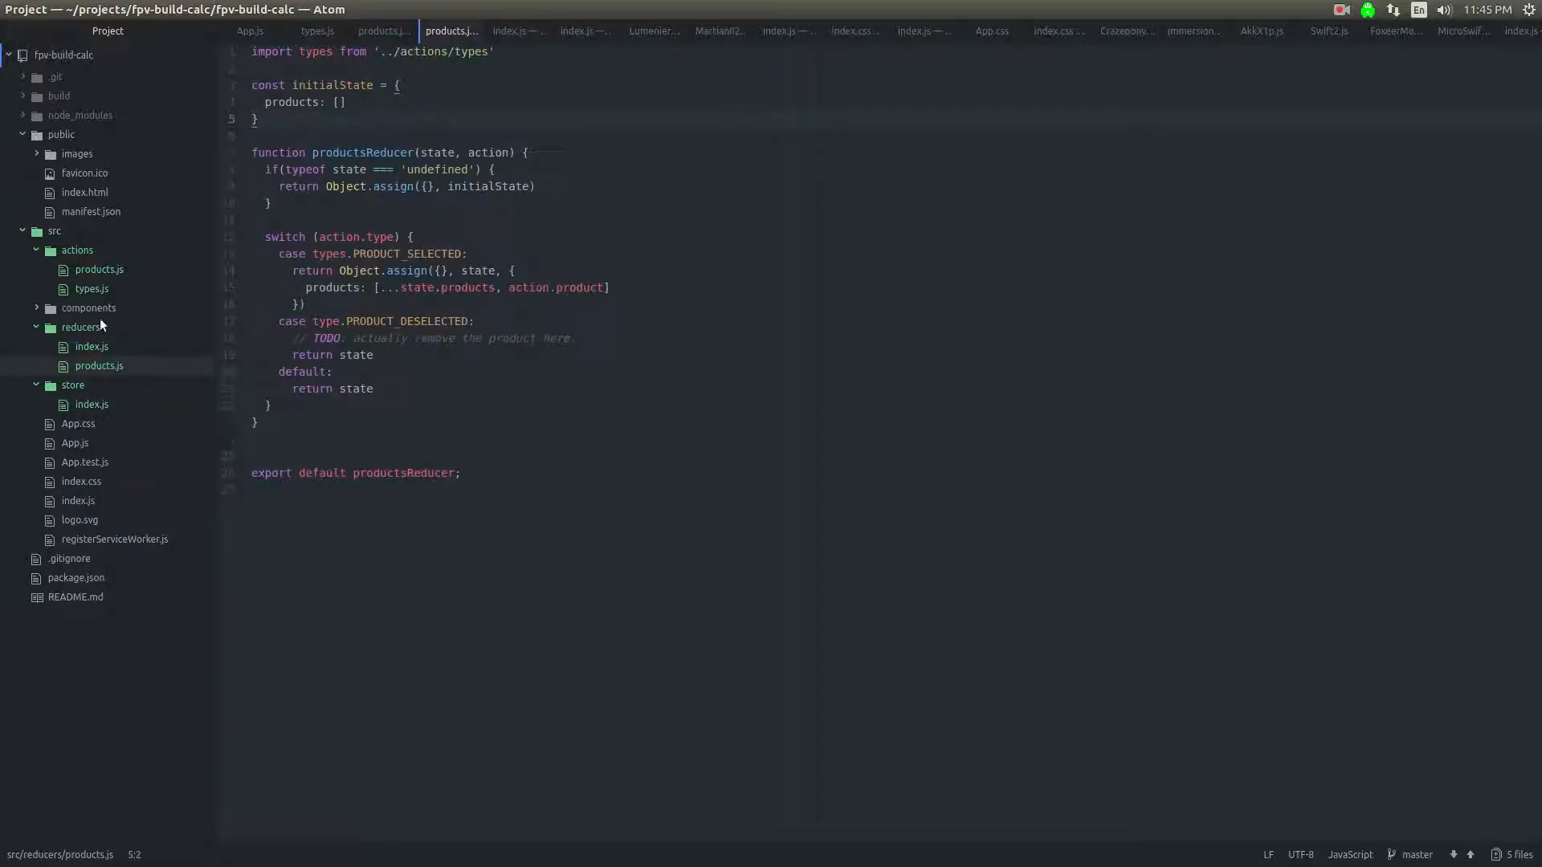
left_click(90, 405)
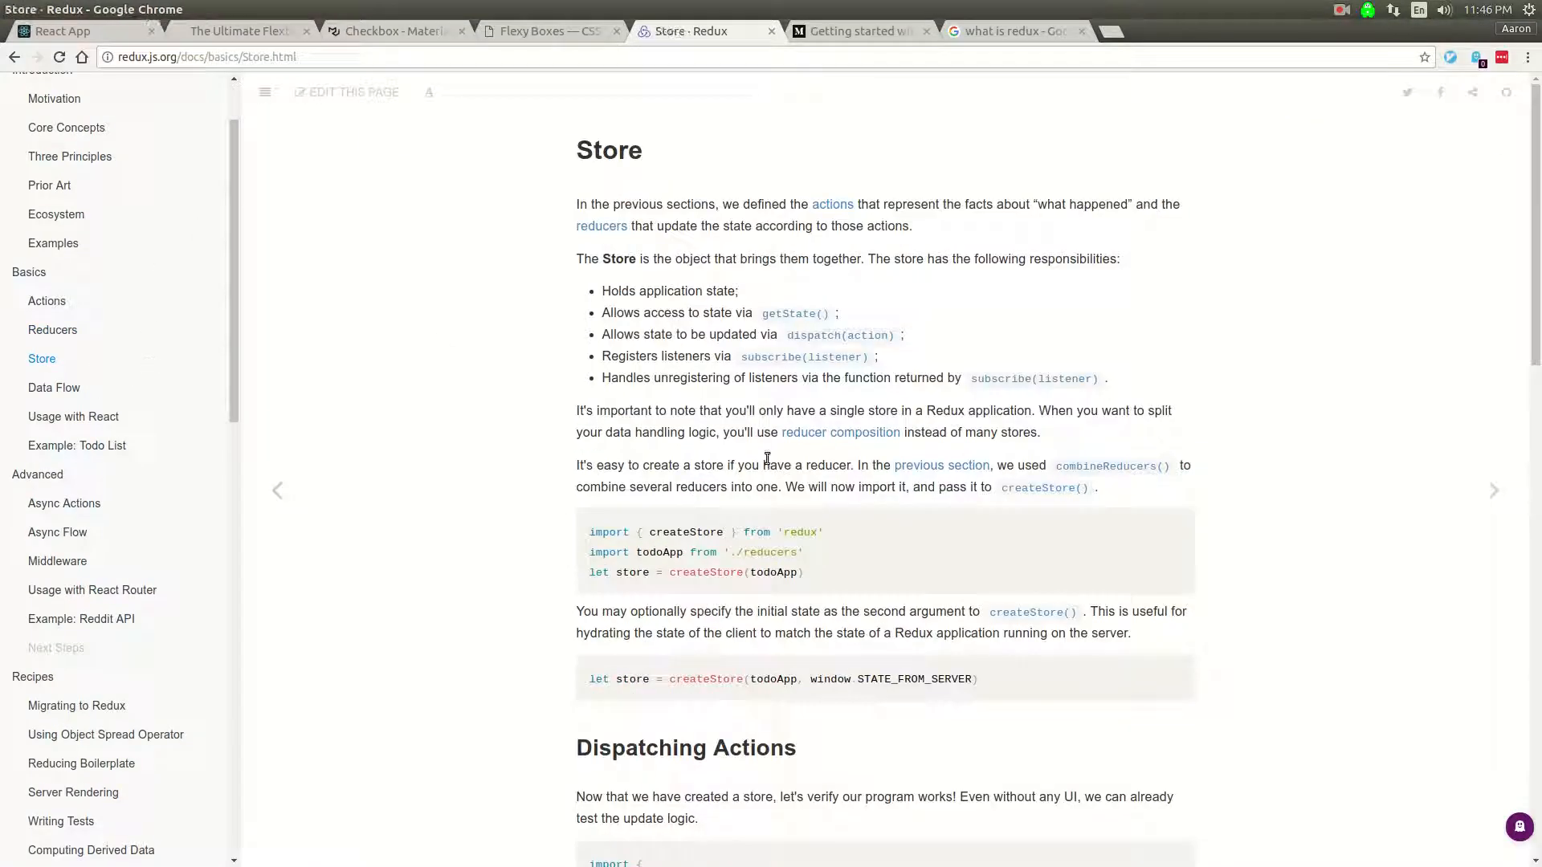
Step: Read through the Store guide's dispatch and subscribe example before returning to store/index.js
scroll("down", 3)
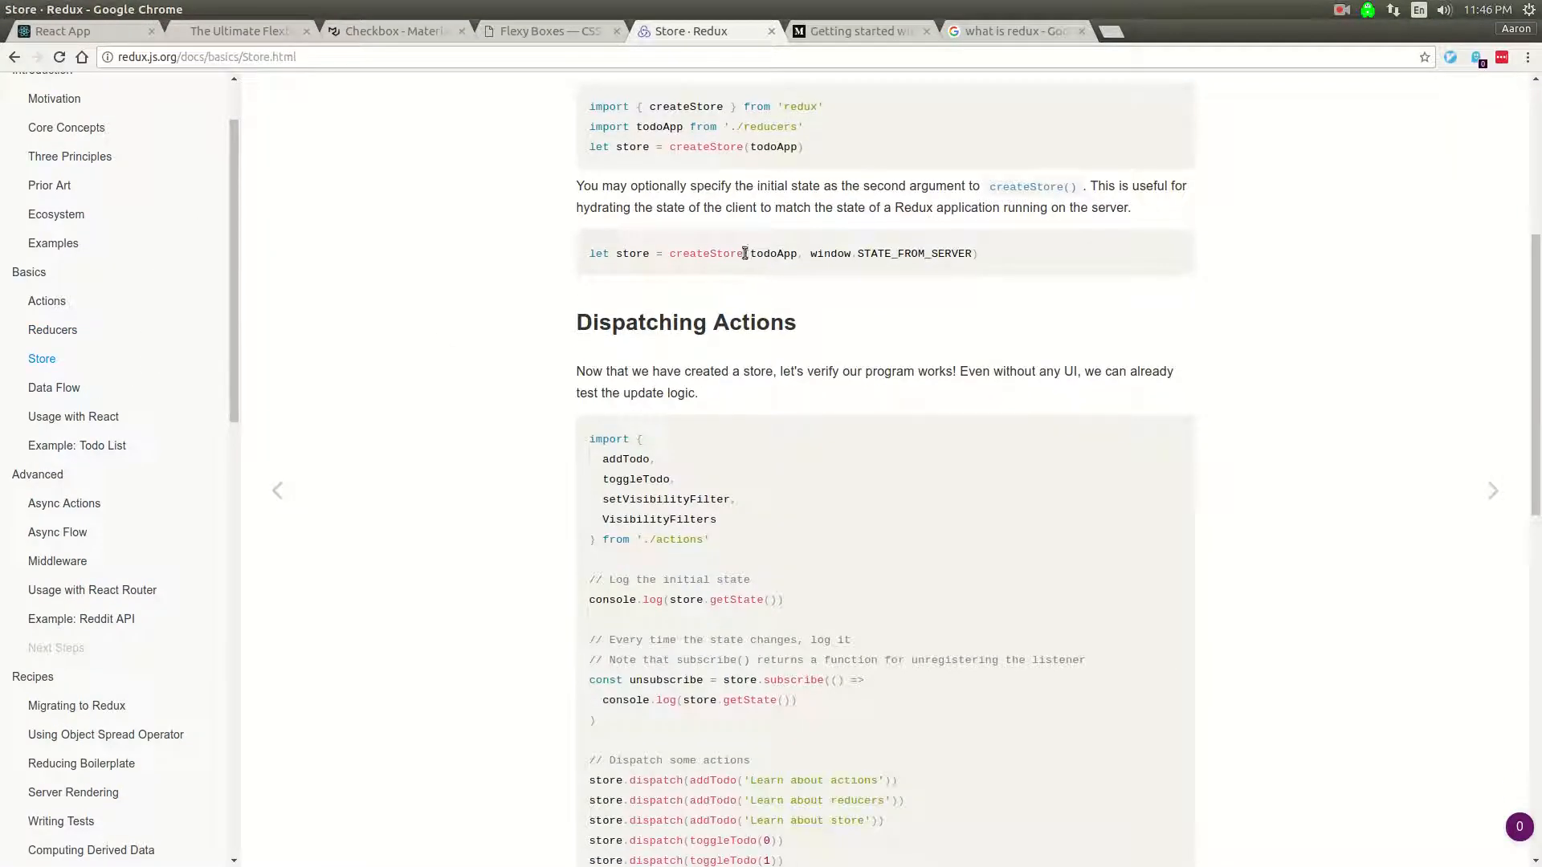
scroll("down", 3)
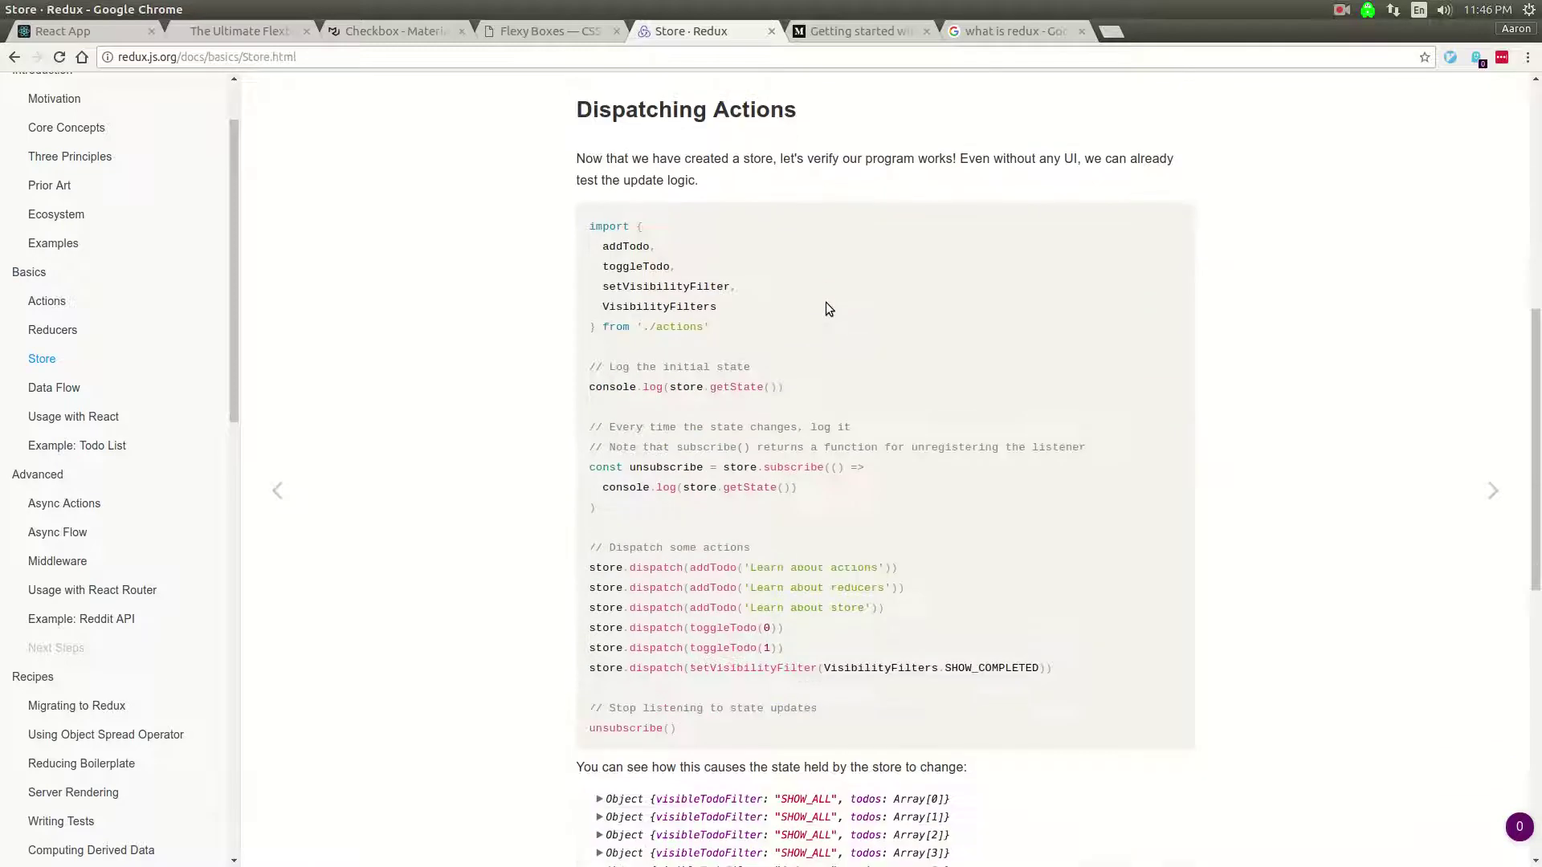
scroll("down", 3)
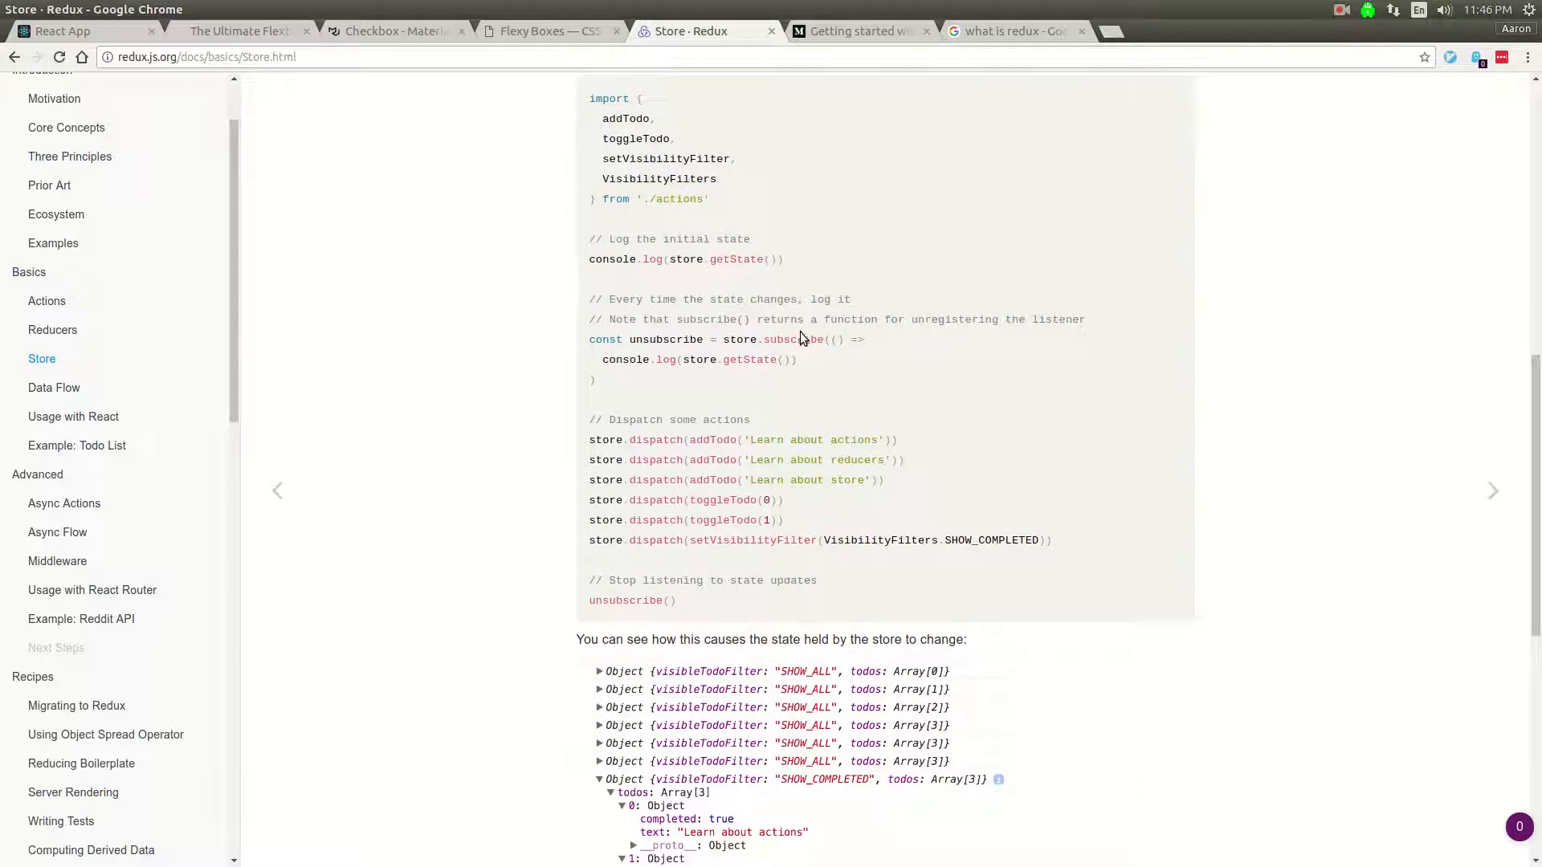
scroll("down", 3)
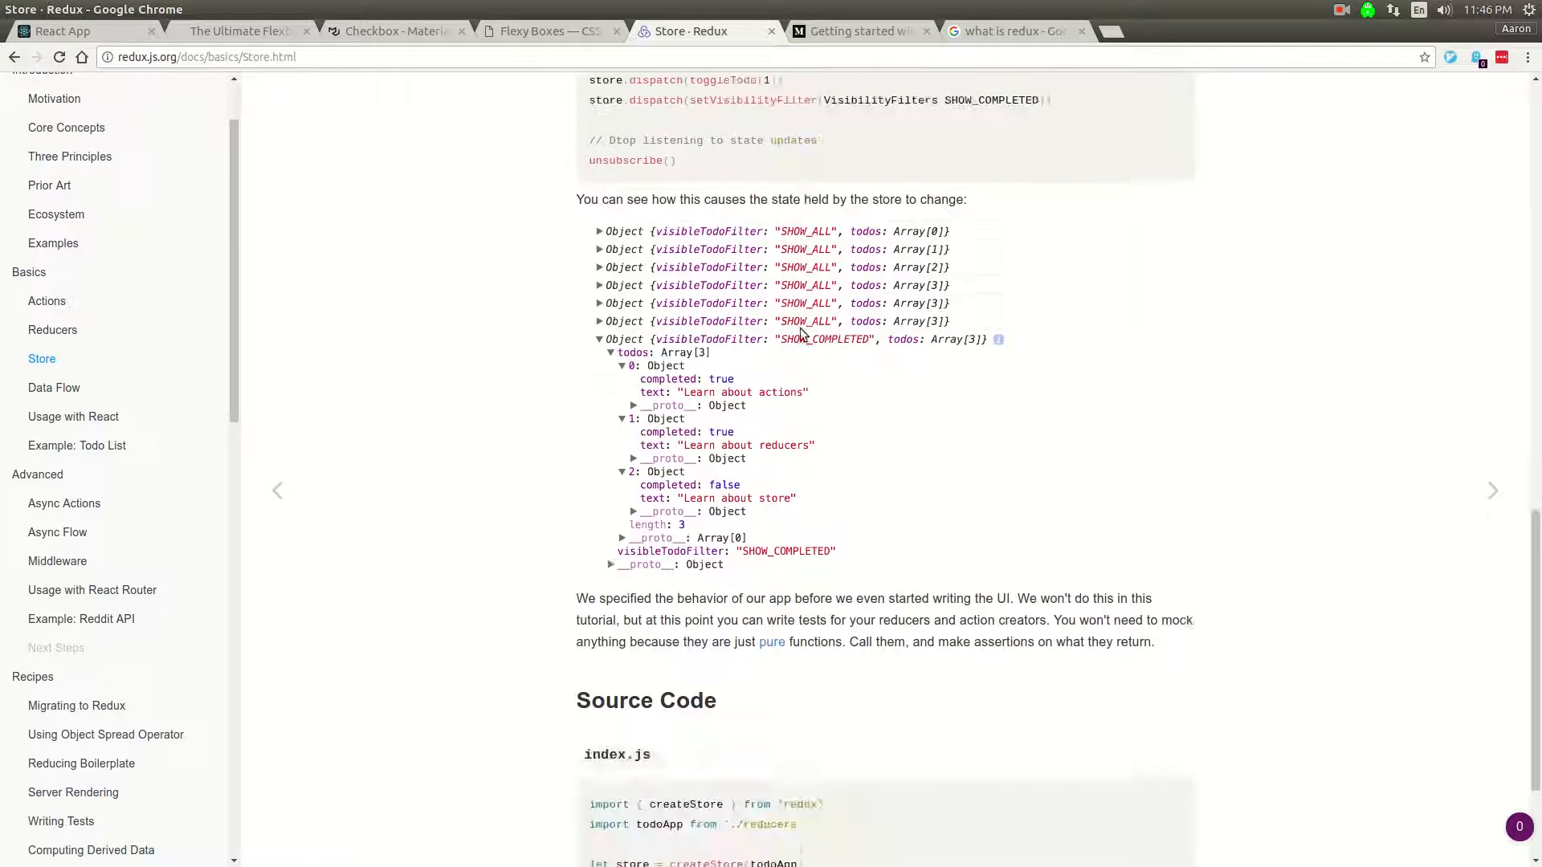
scroll("up", 3)
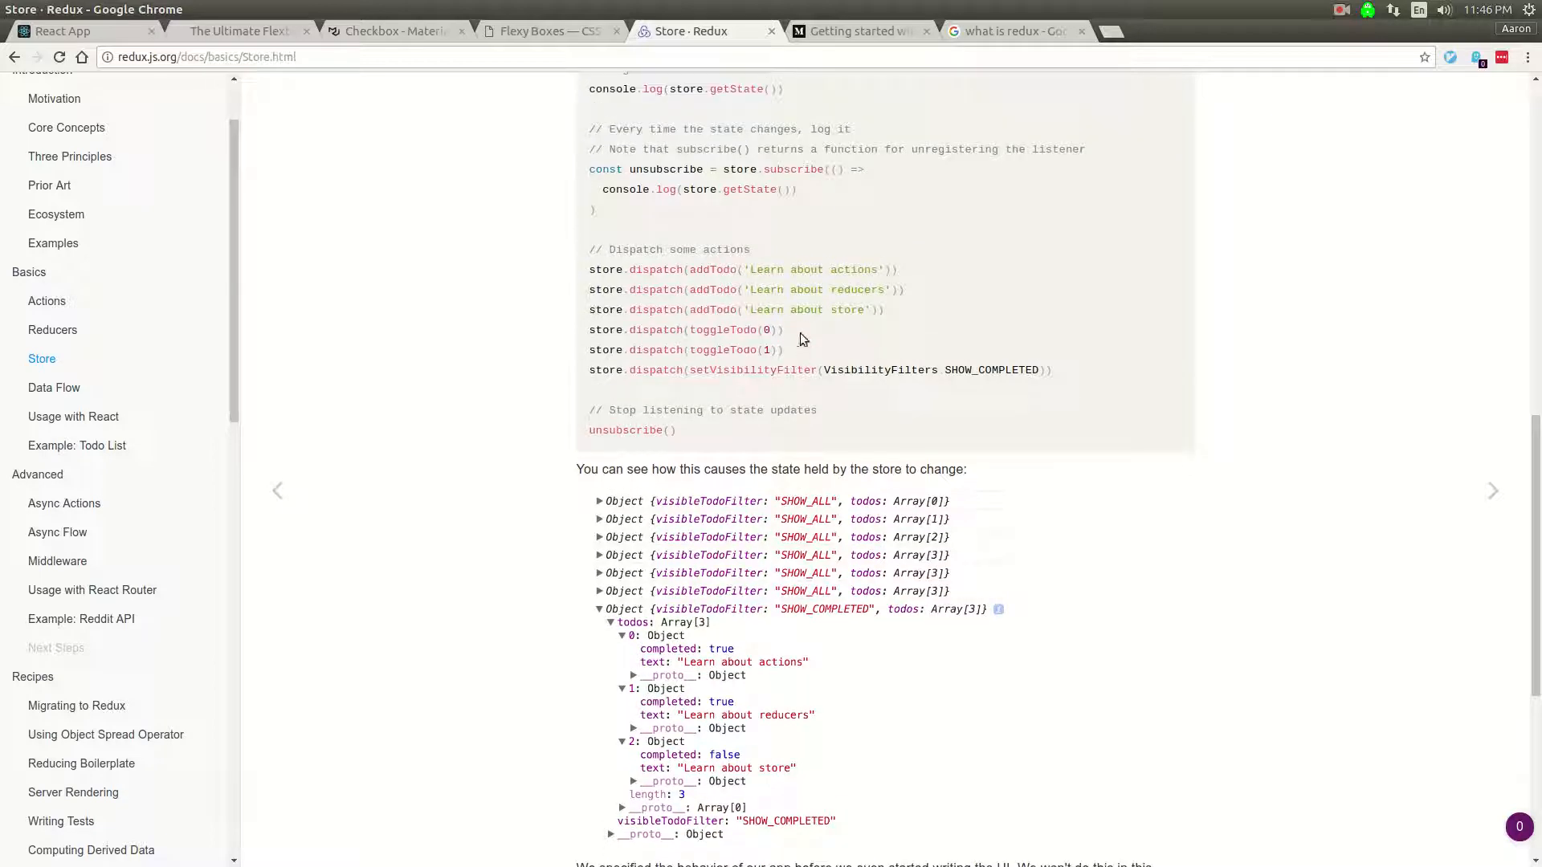
scroll("down", 3)
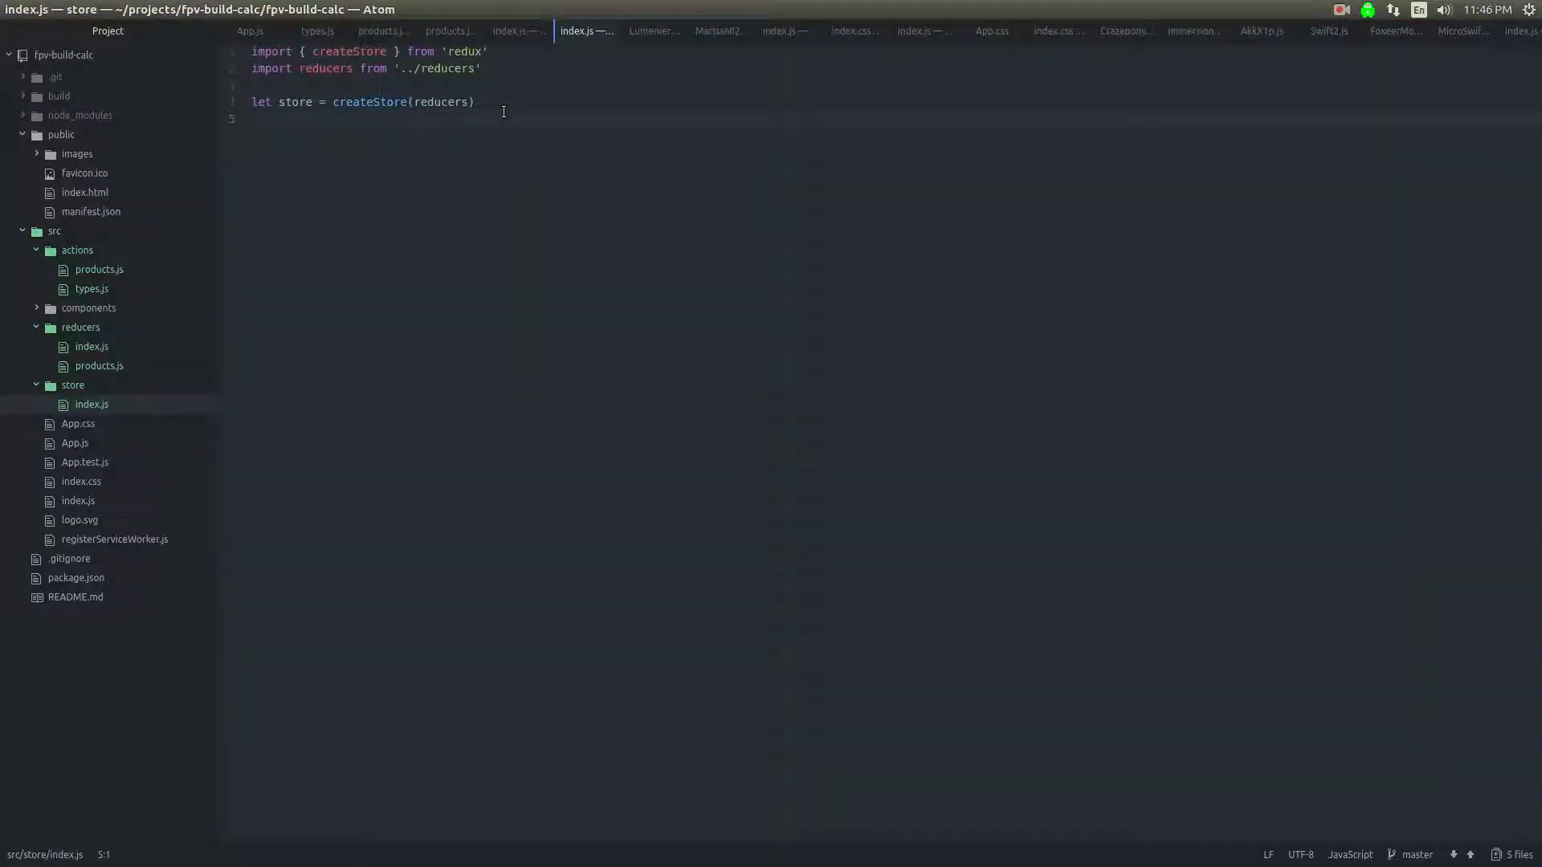
Step: Add an export default store statement below createStore in store/index.js
type("export def")
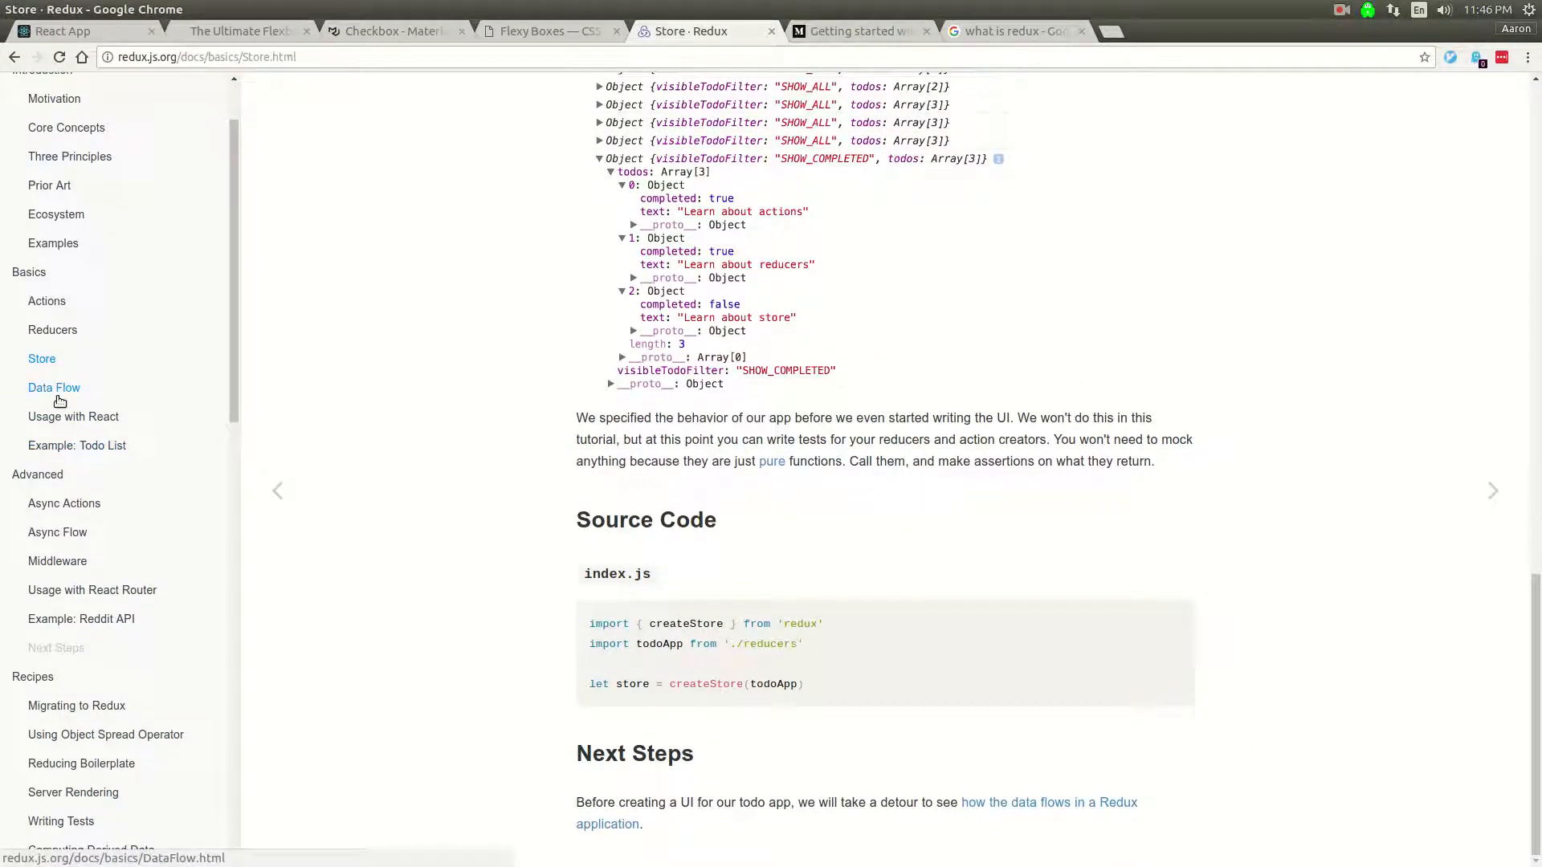
Step: Read through the Redux Data Flow guide
left_click(55, 387)
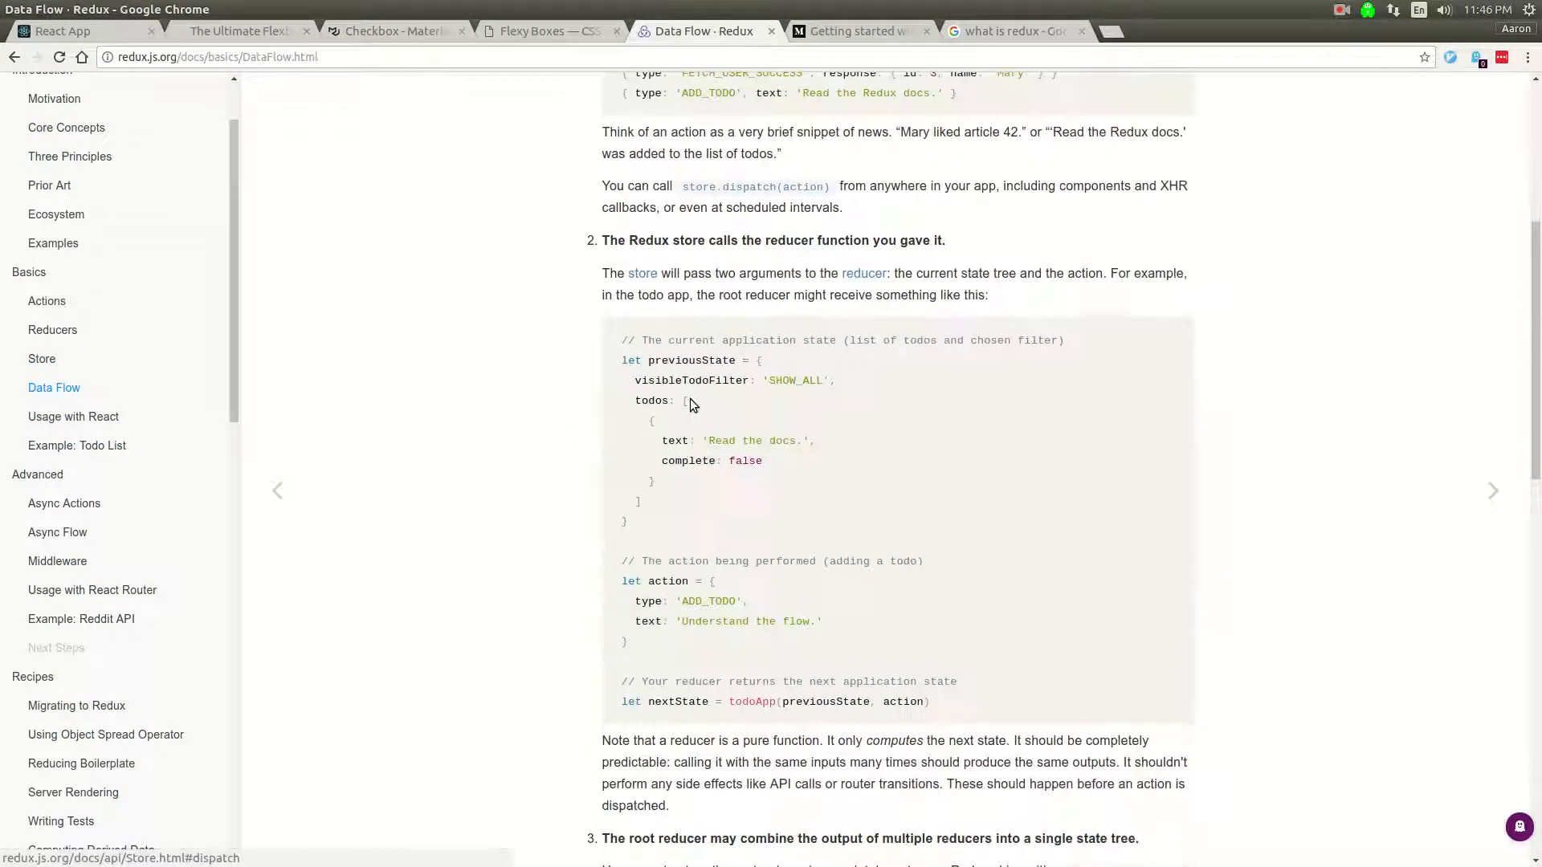
scroll("down", 3)
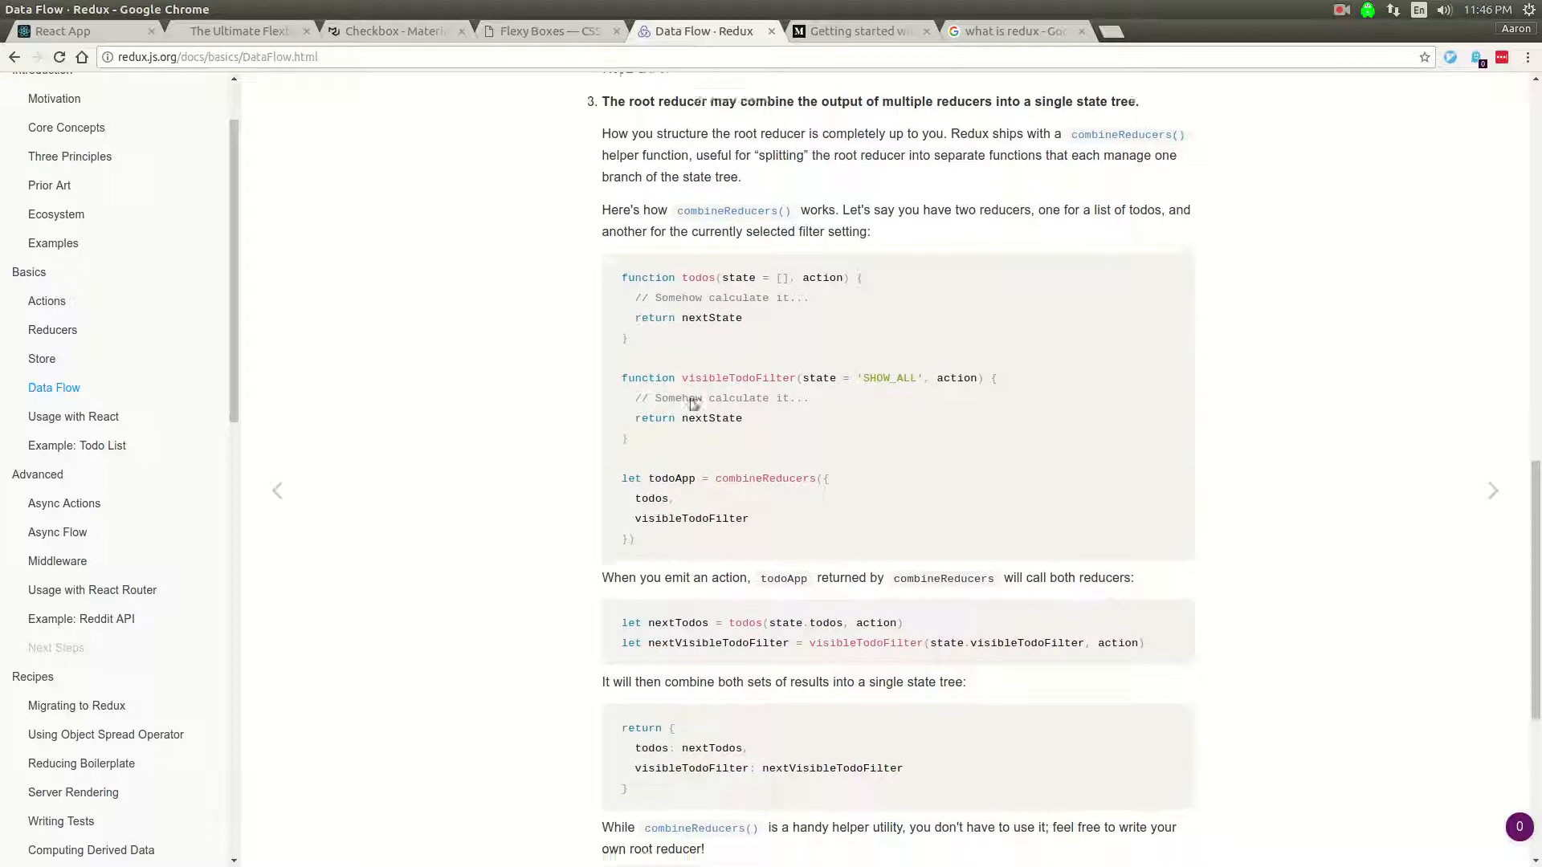
scroll("down", 3)
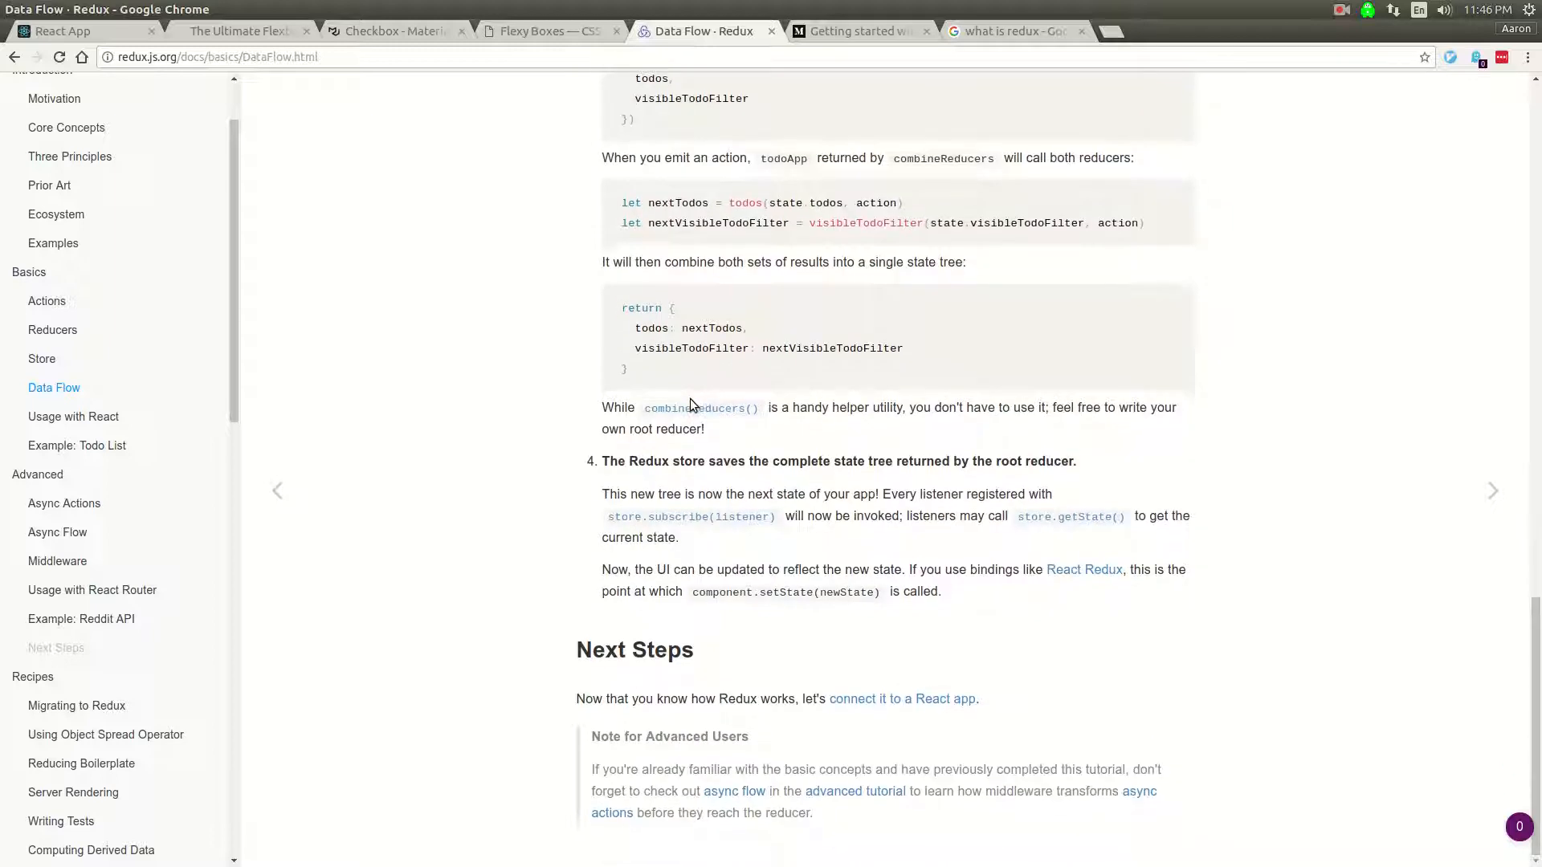
scroll("up", 3)
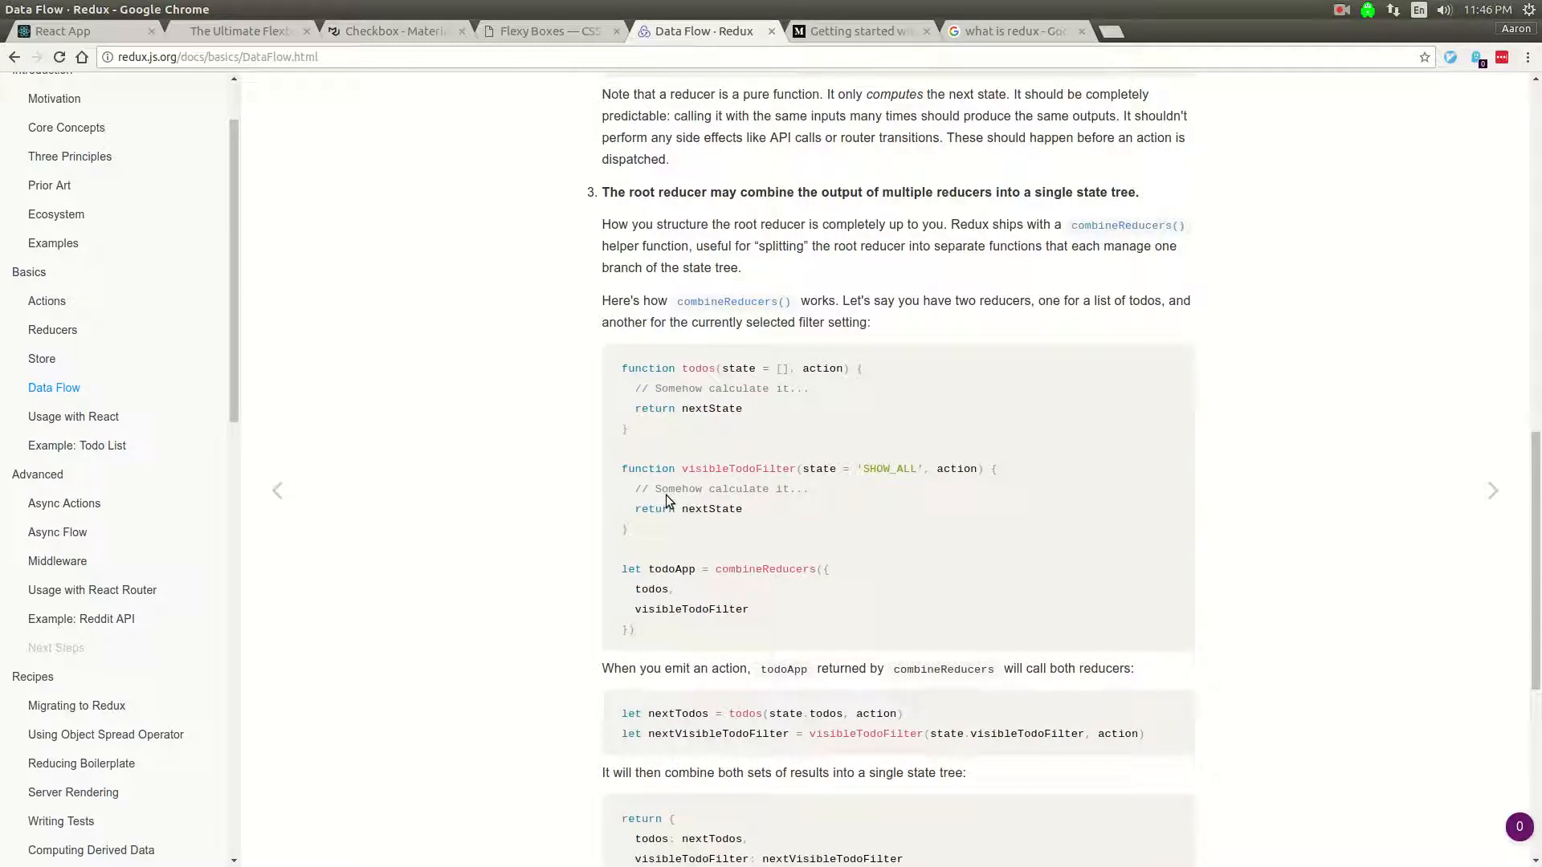
scroll("up", 3)
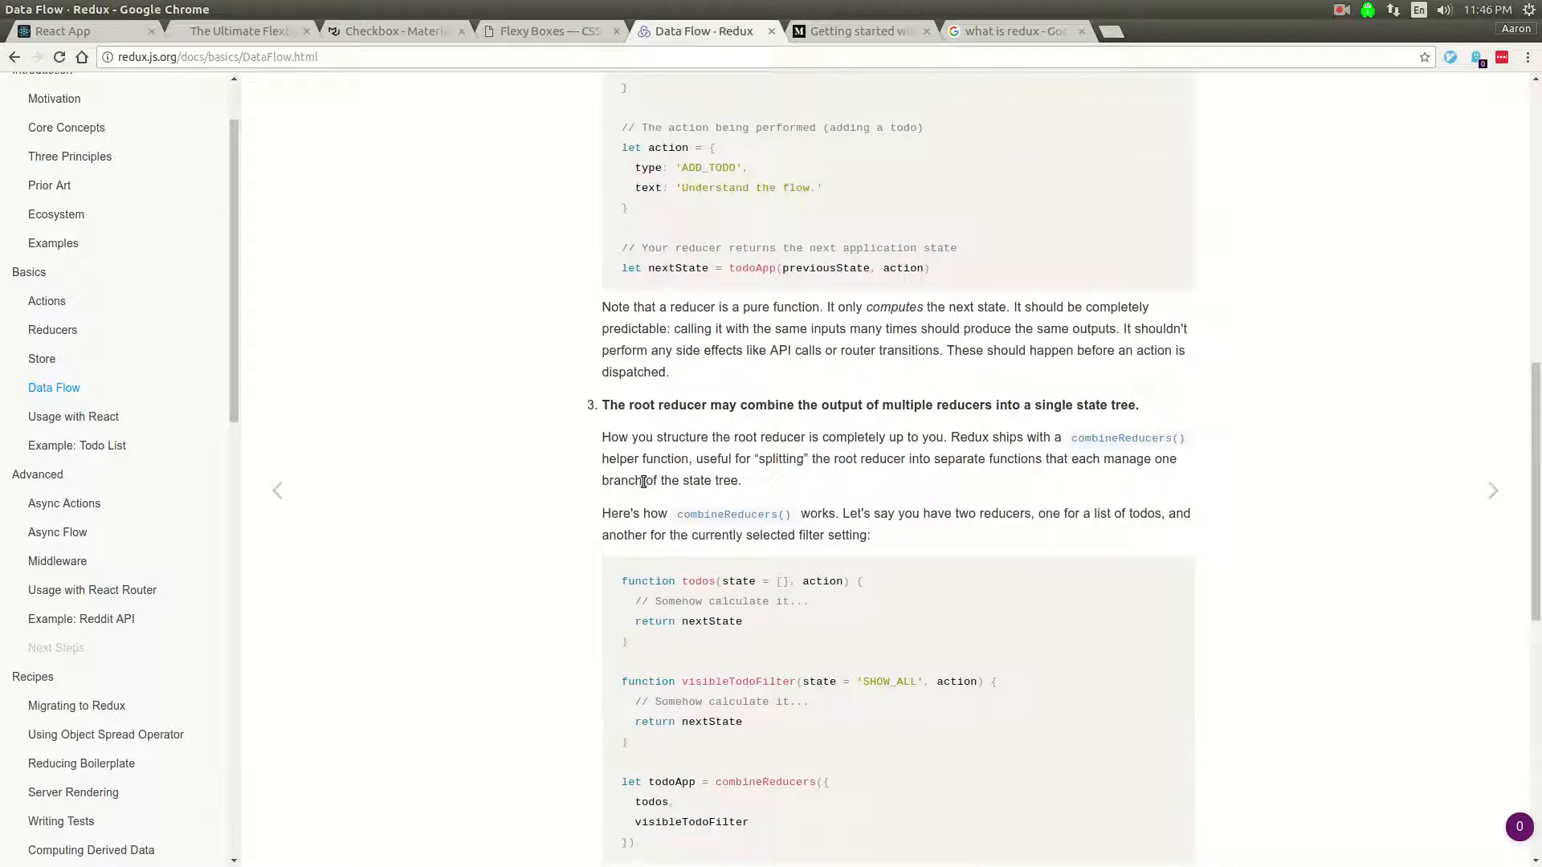
scroll("up", 3)
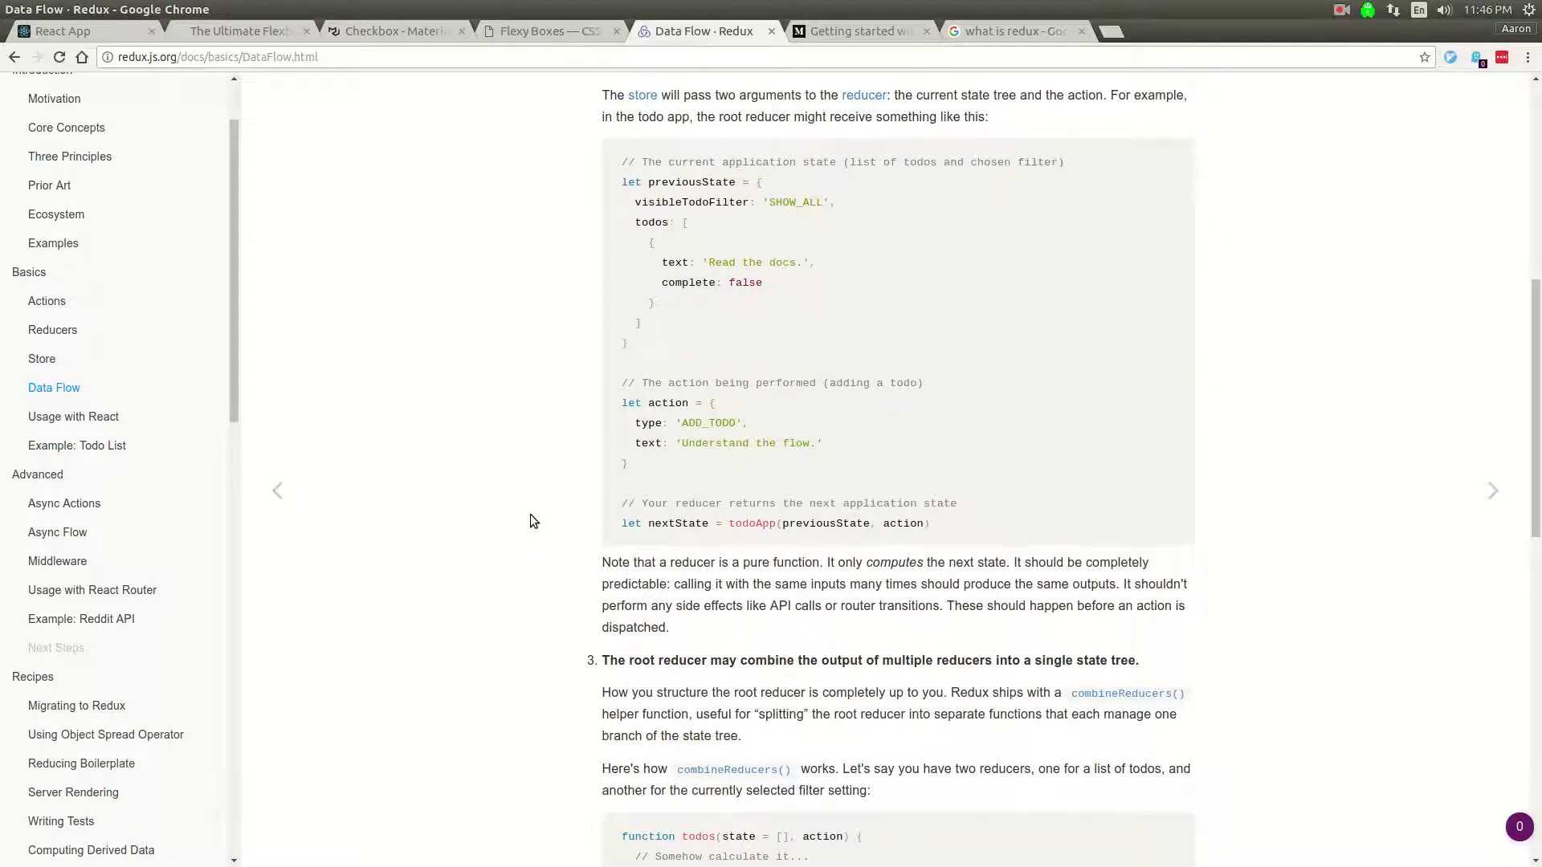
scroll("up", 3)
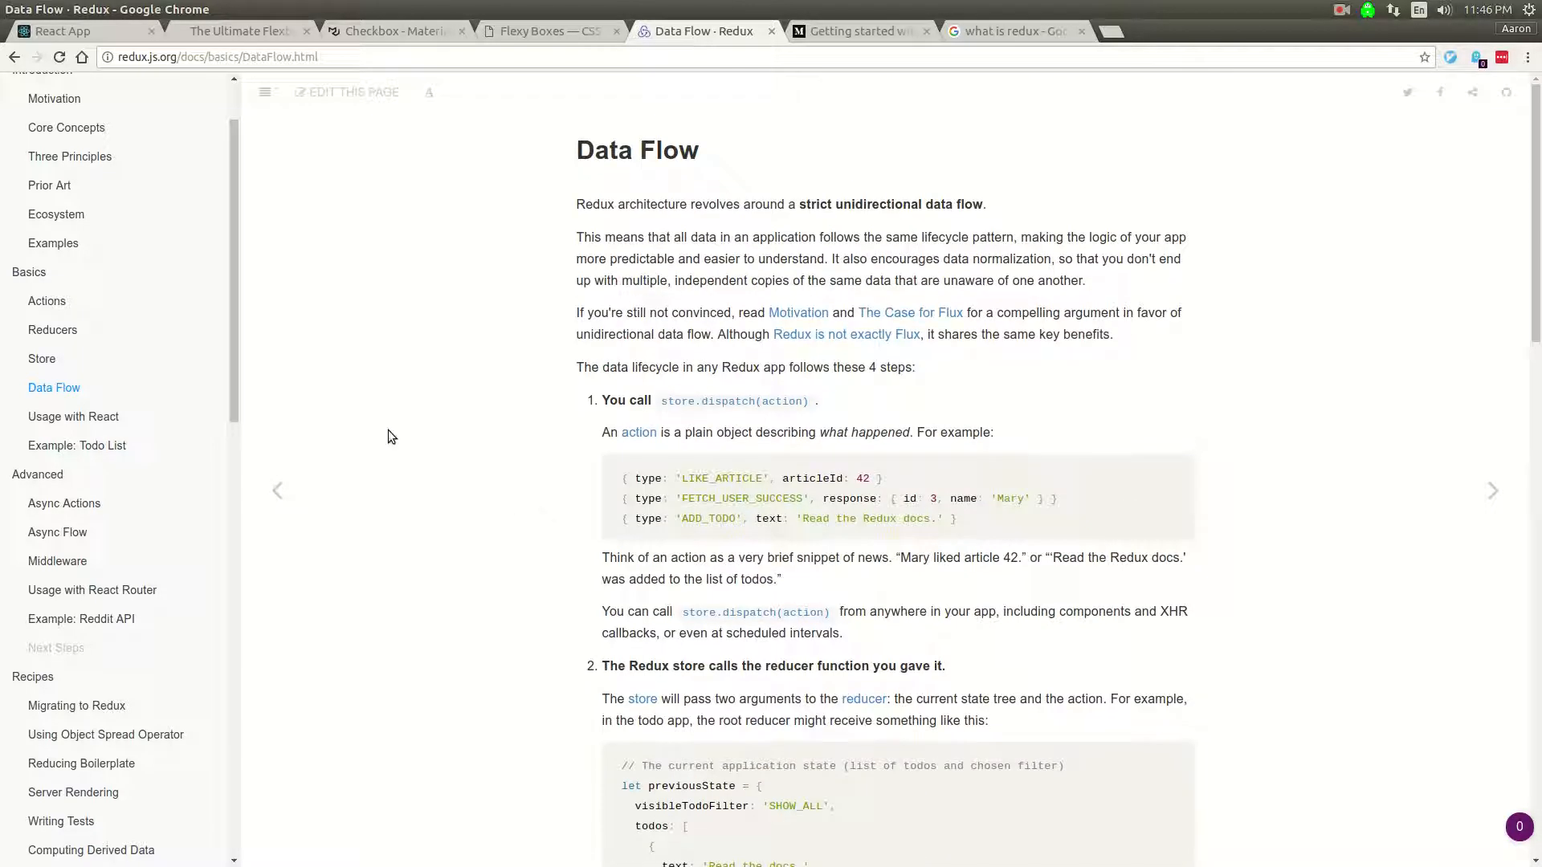
Step: Read the Usage with React page of the Redux docs
left_click(72, 416)
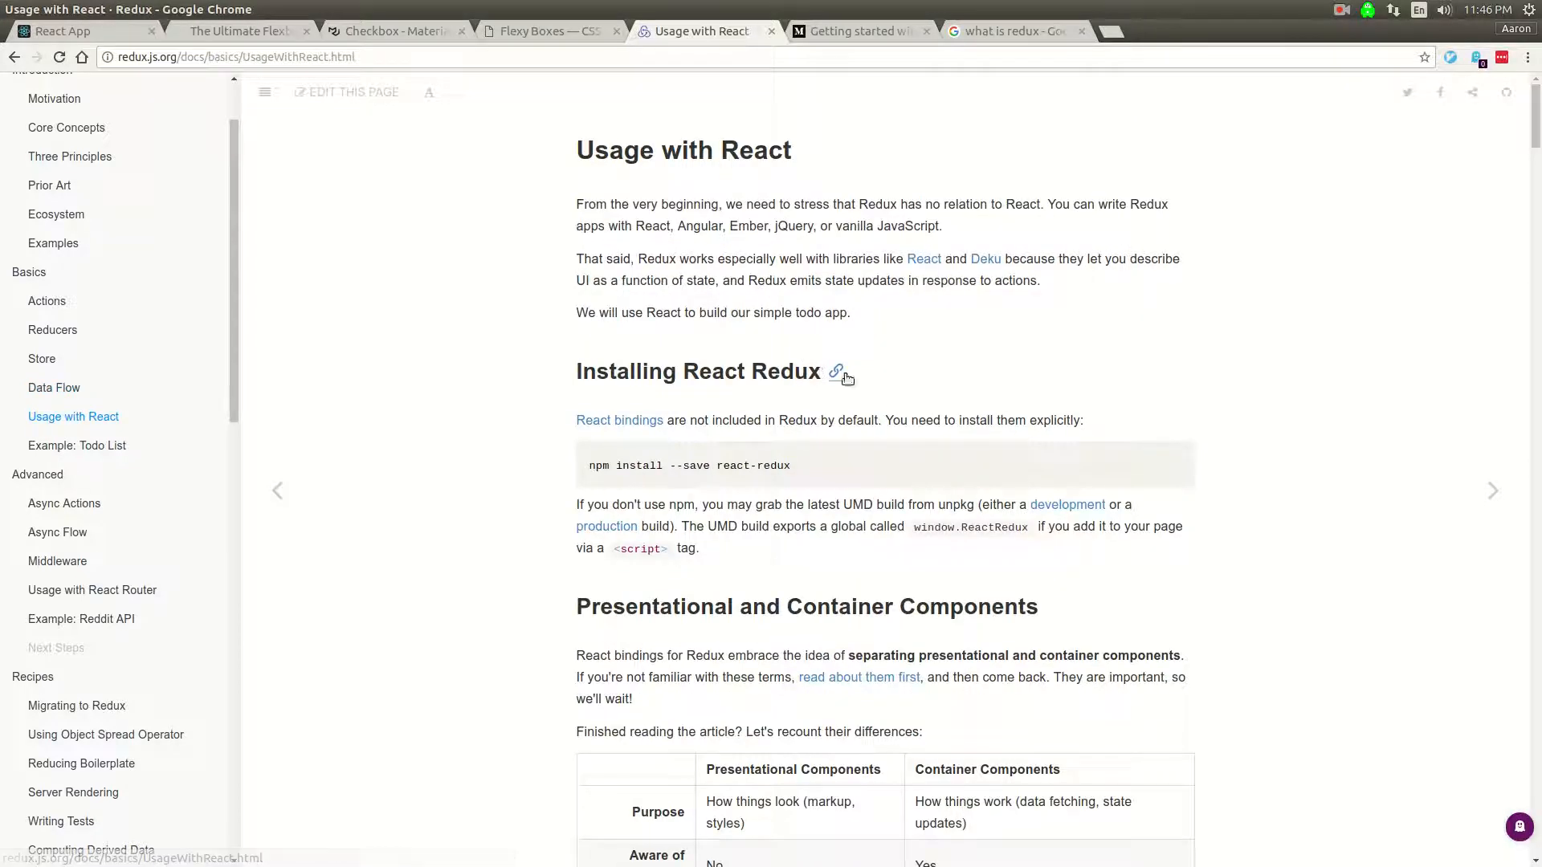
scroll("down", 3)
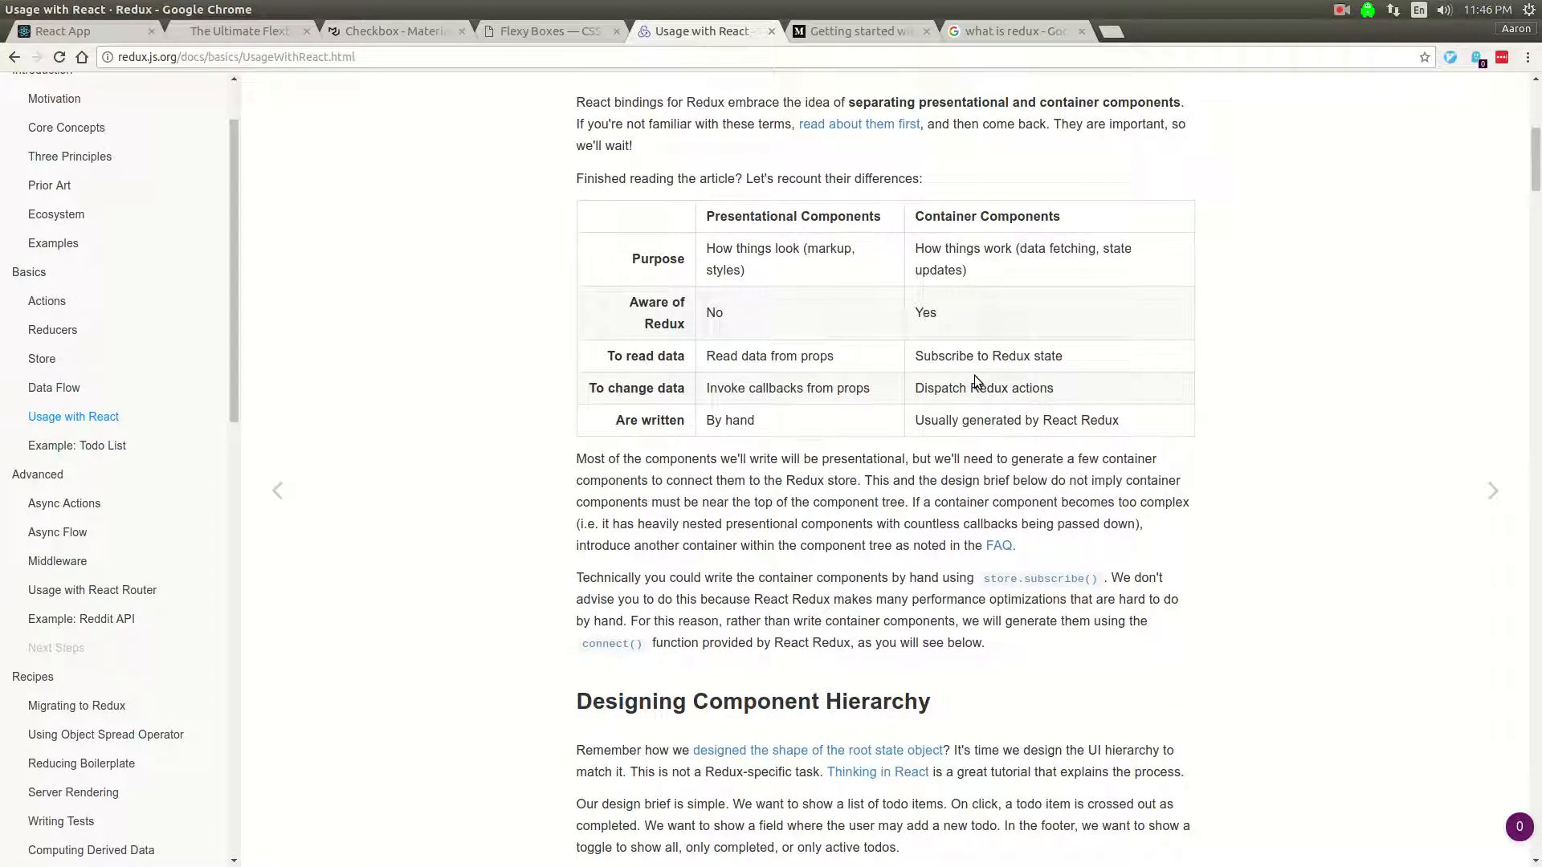
scroll("up", 3)
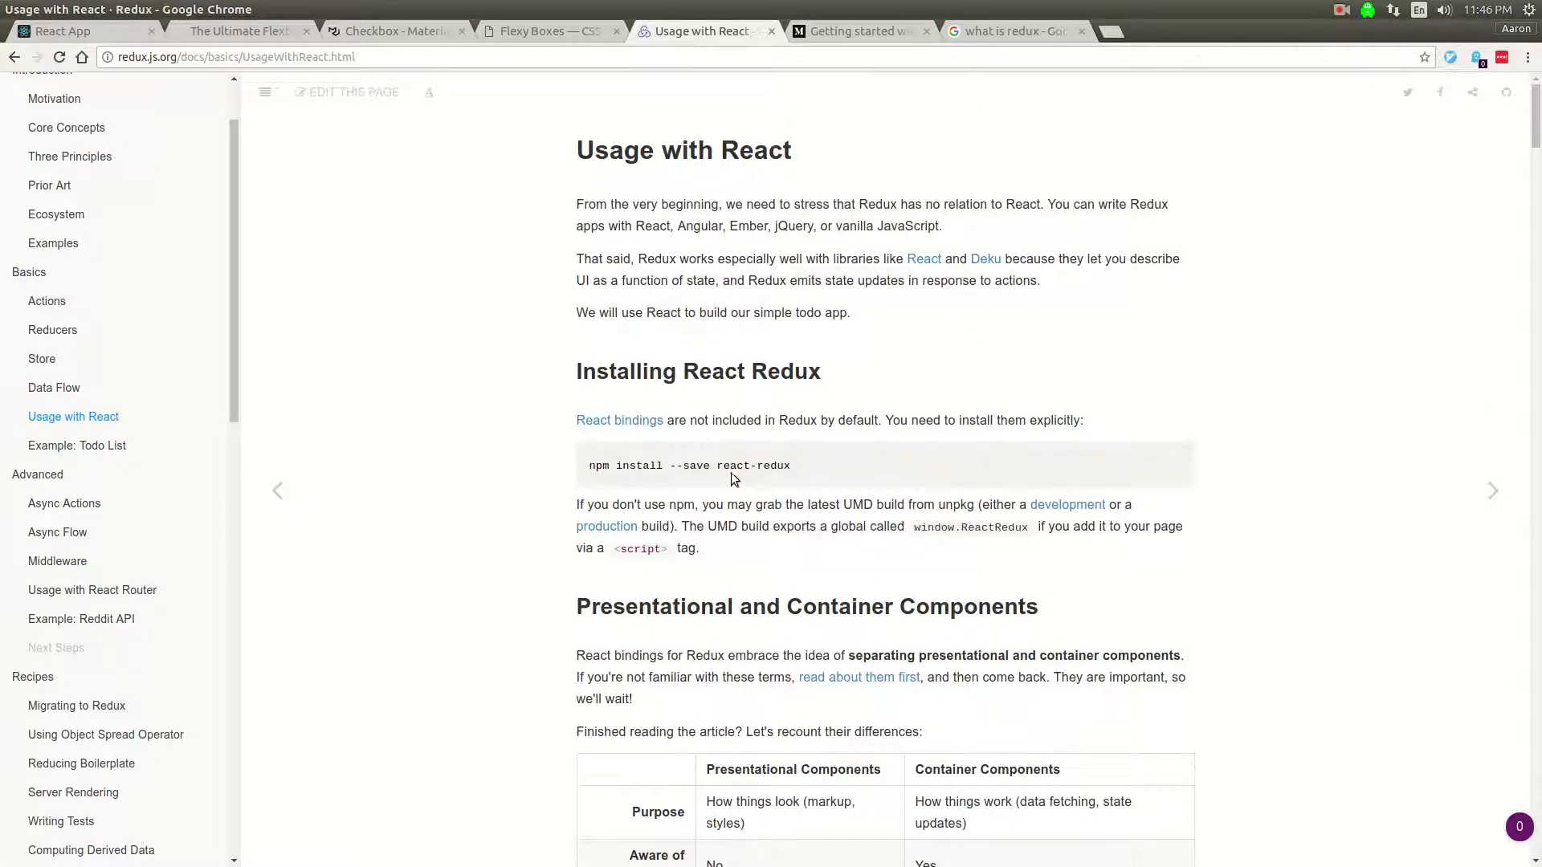
scroll("down", 3)
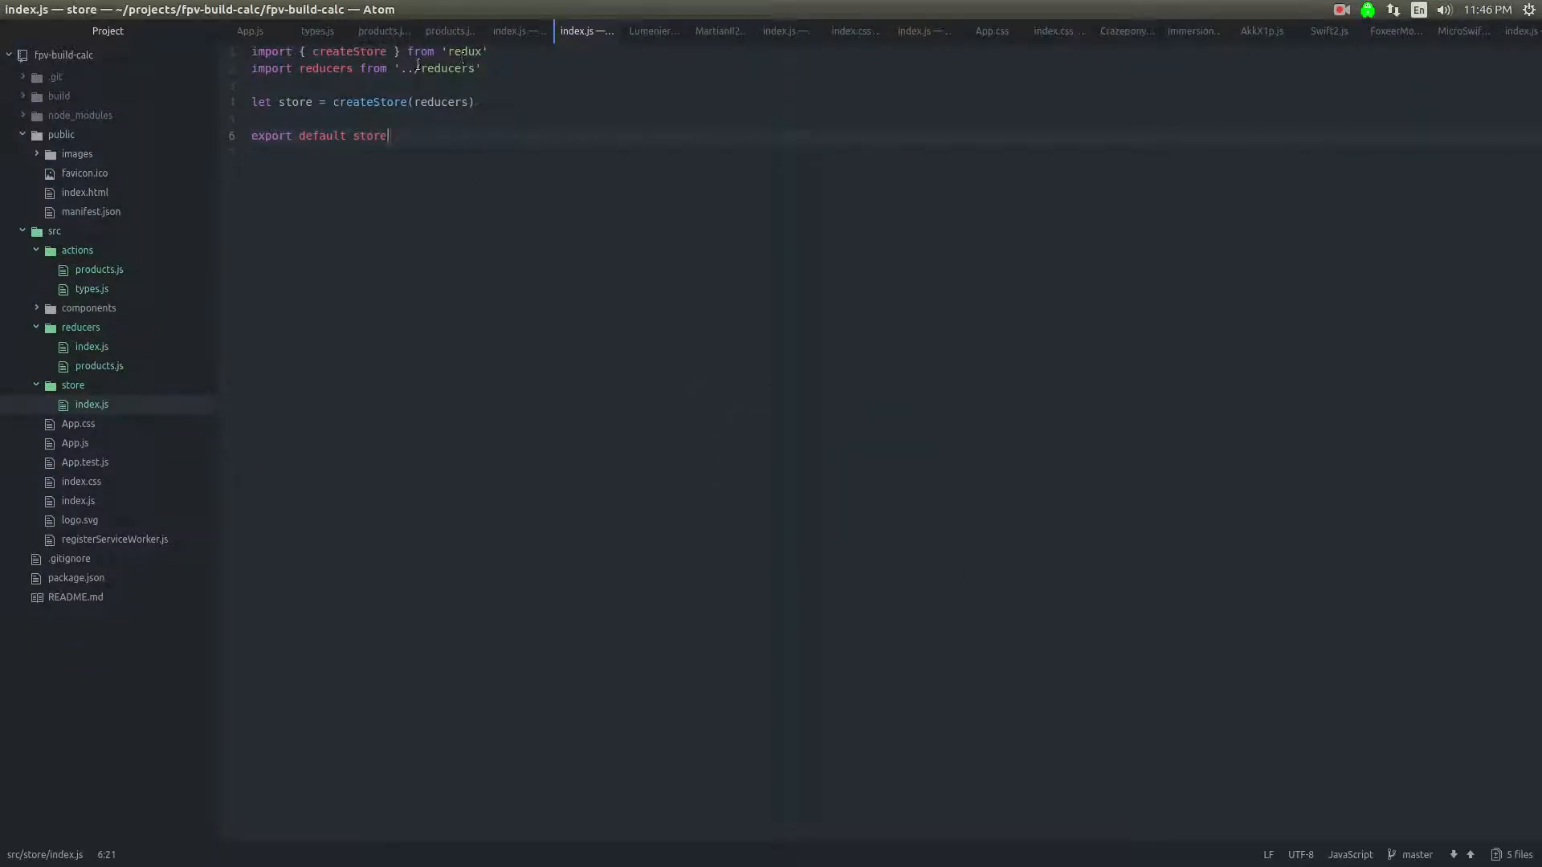
Step: Review App.js and the store's index.js, ending on App.js before switching back to Chrome
left_click(76, 443)
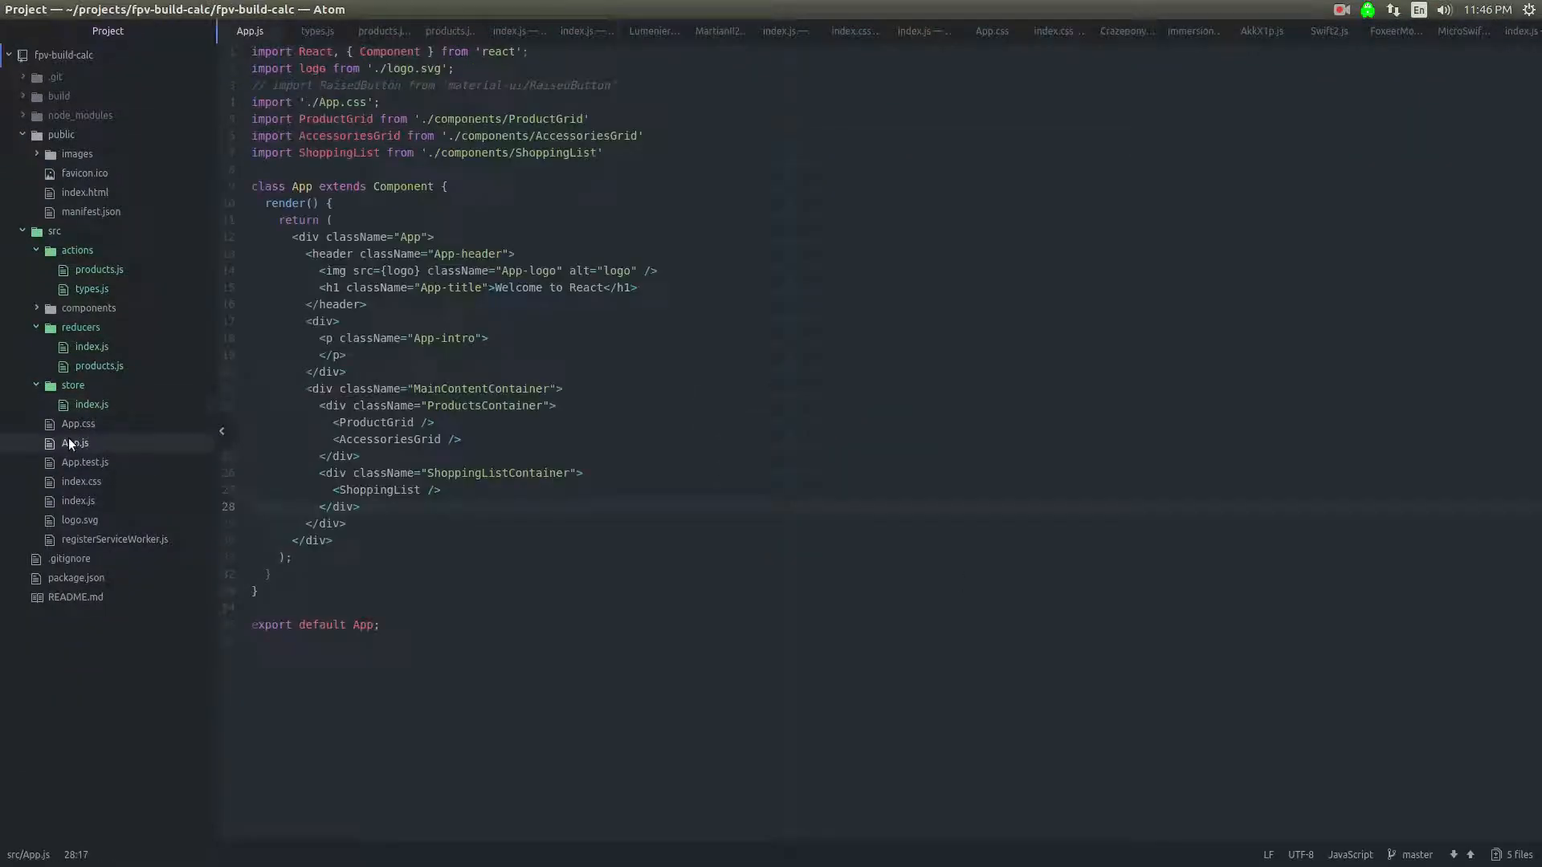
mouse_move(77, 502)
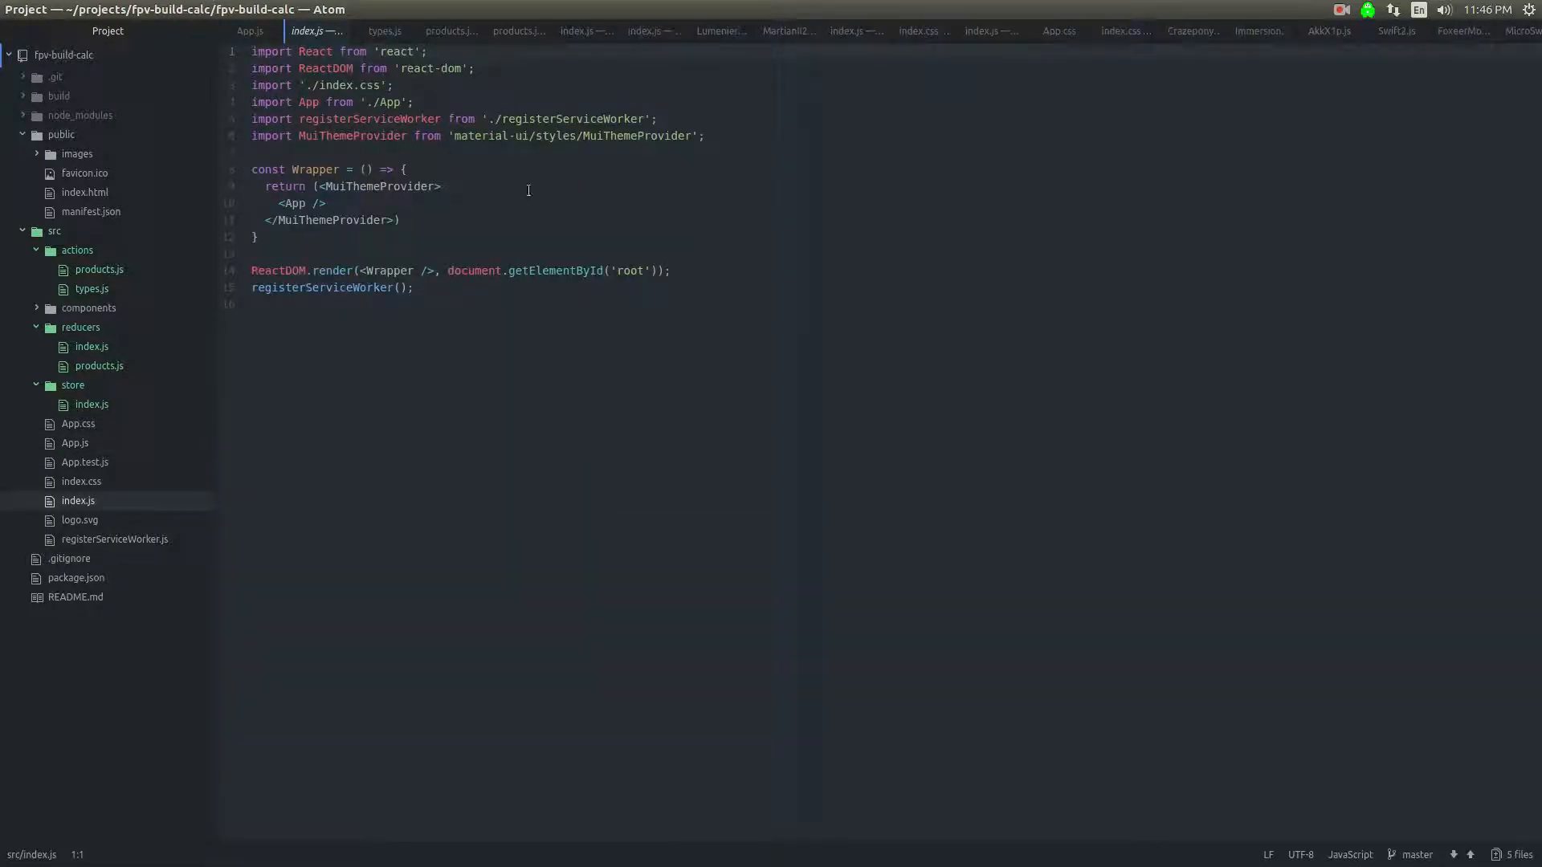
left_click(90, 405)
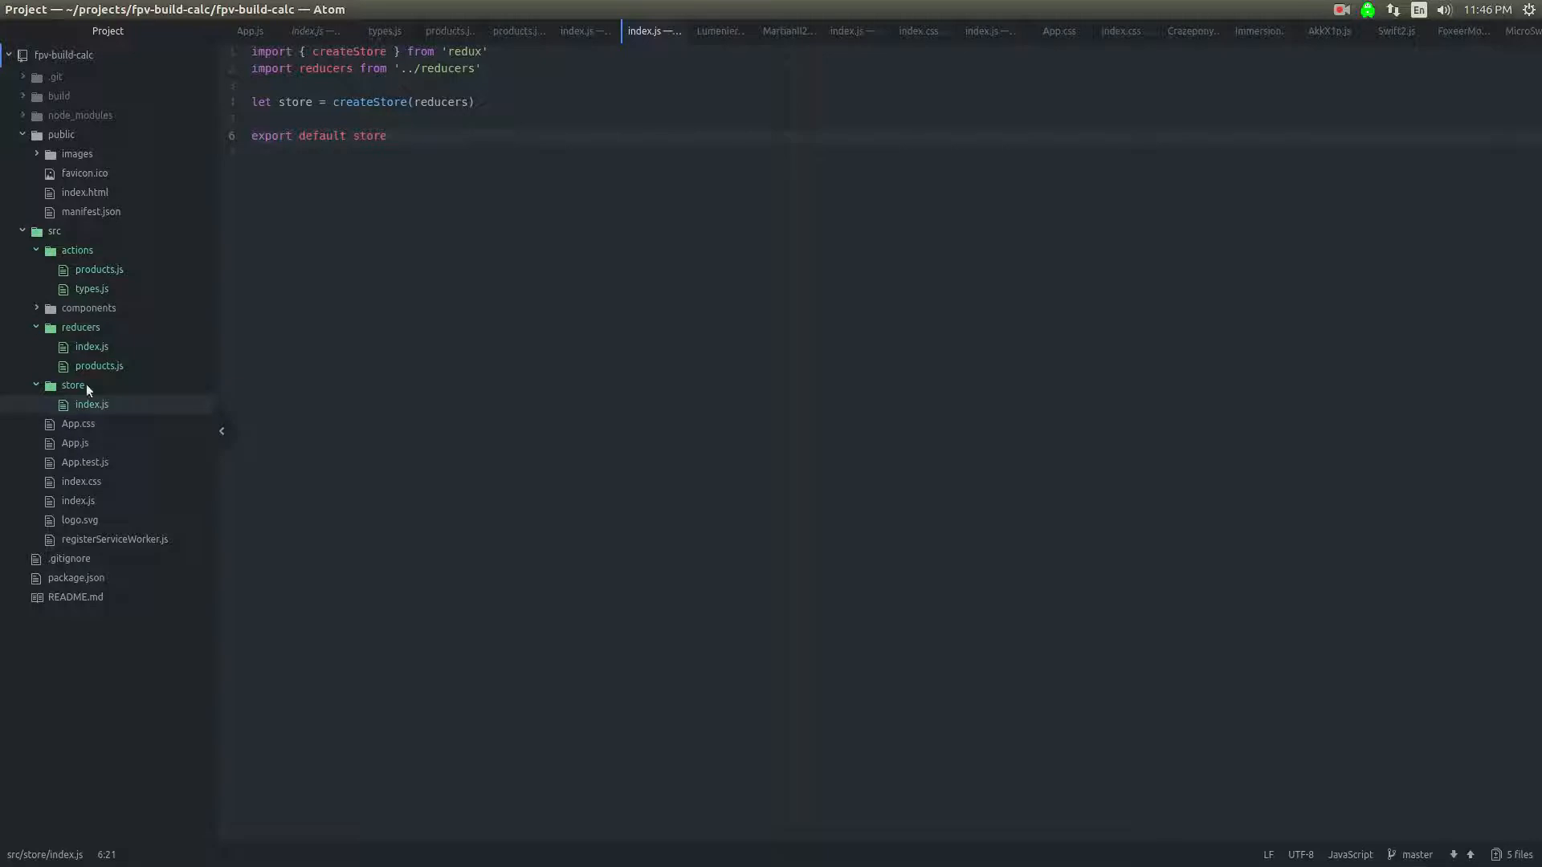
left_click(76, 443)
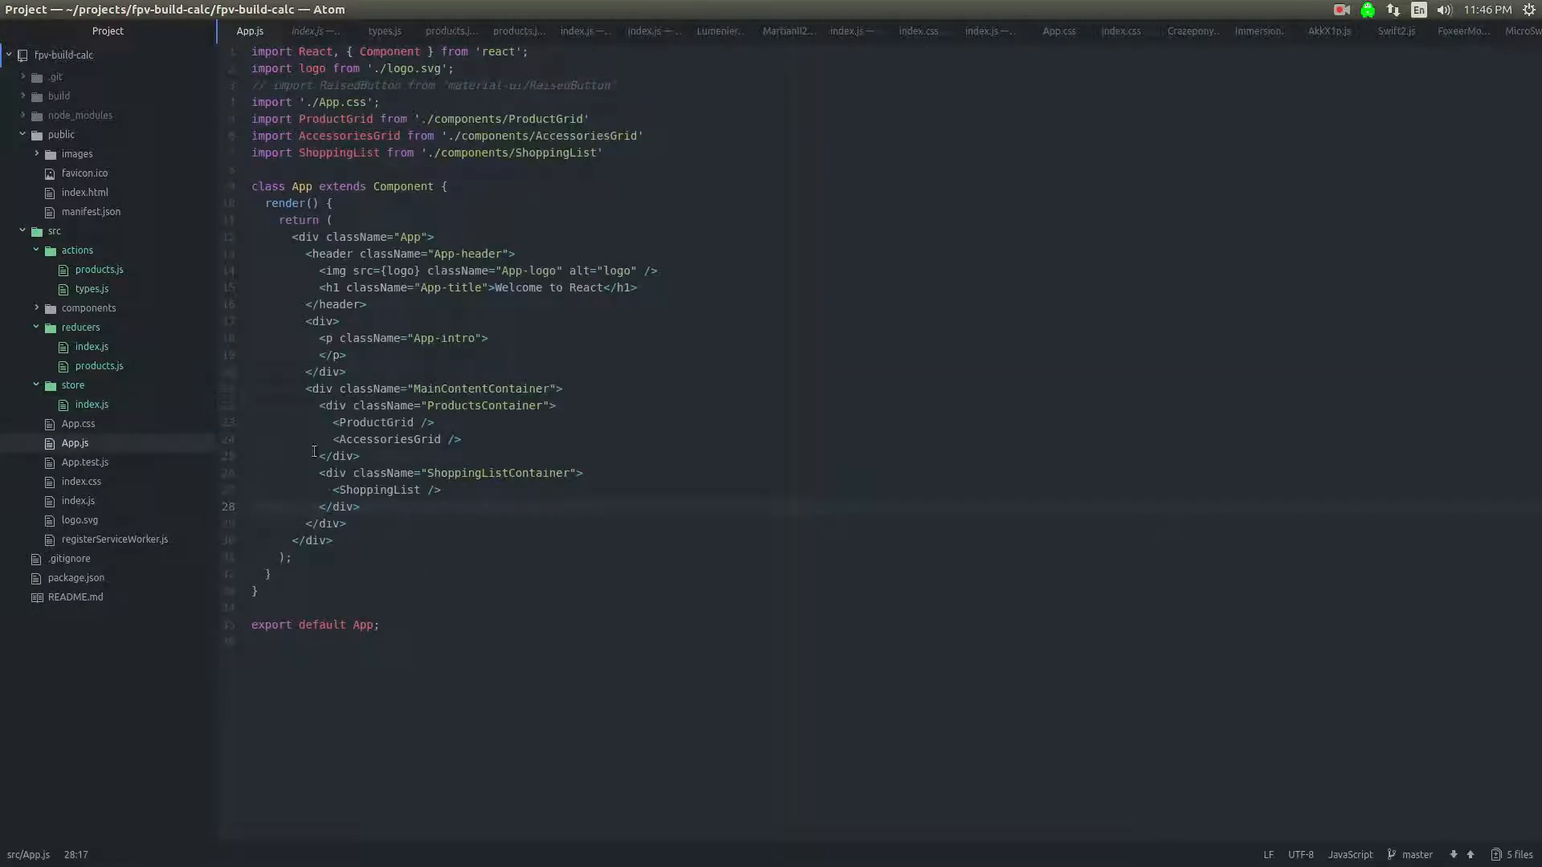
left_click(317, 31)
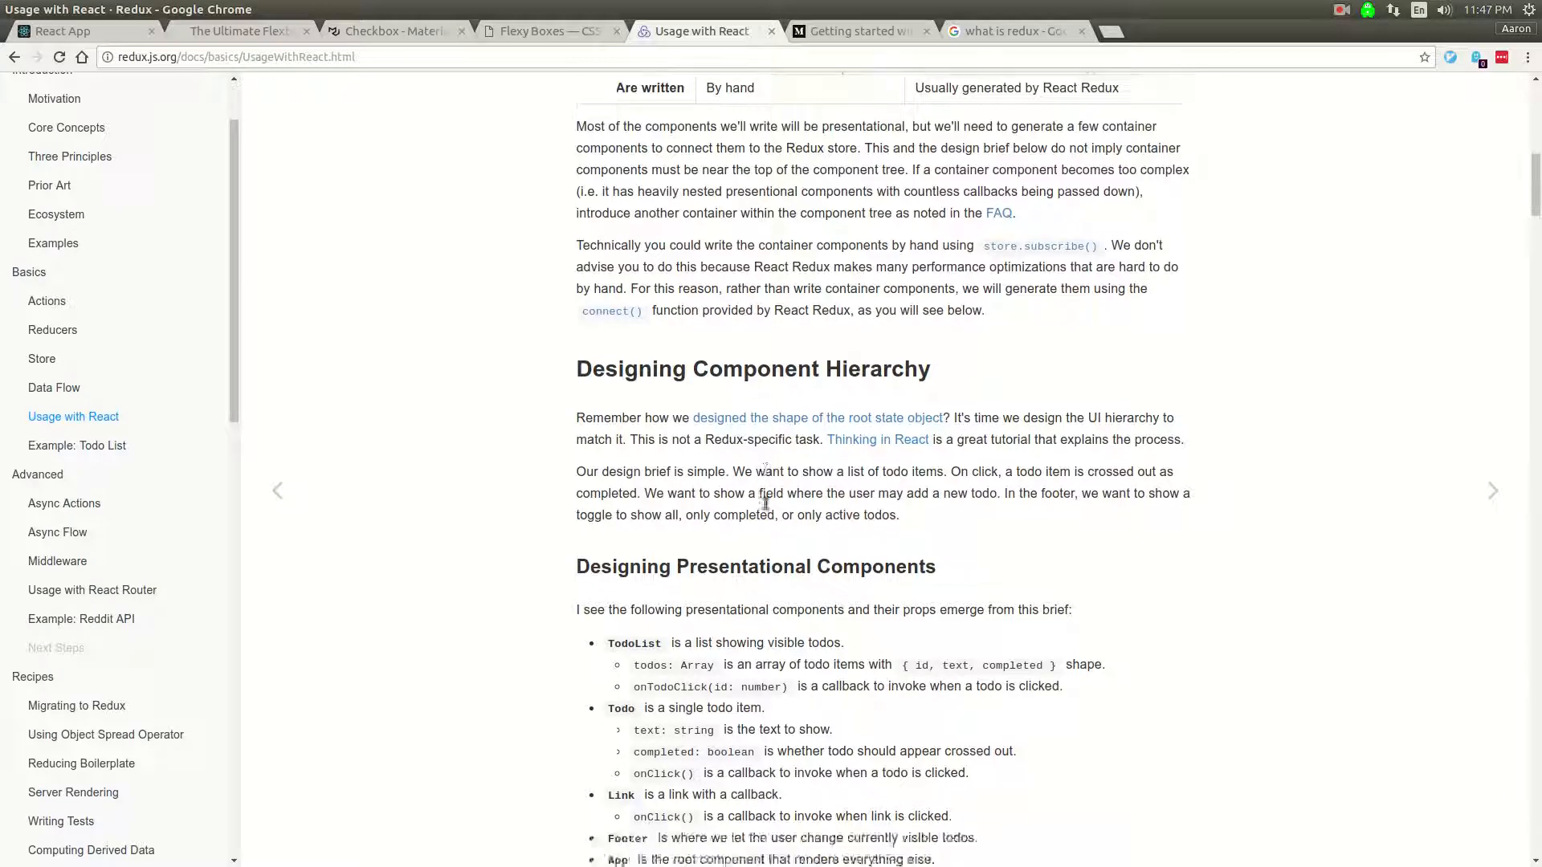
Step: Scroll the Usage with React page down to the presentational component samples through components/Link.js
scroll("down", 3)
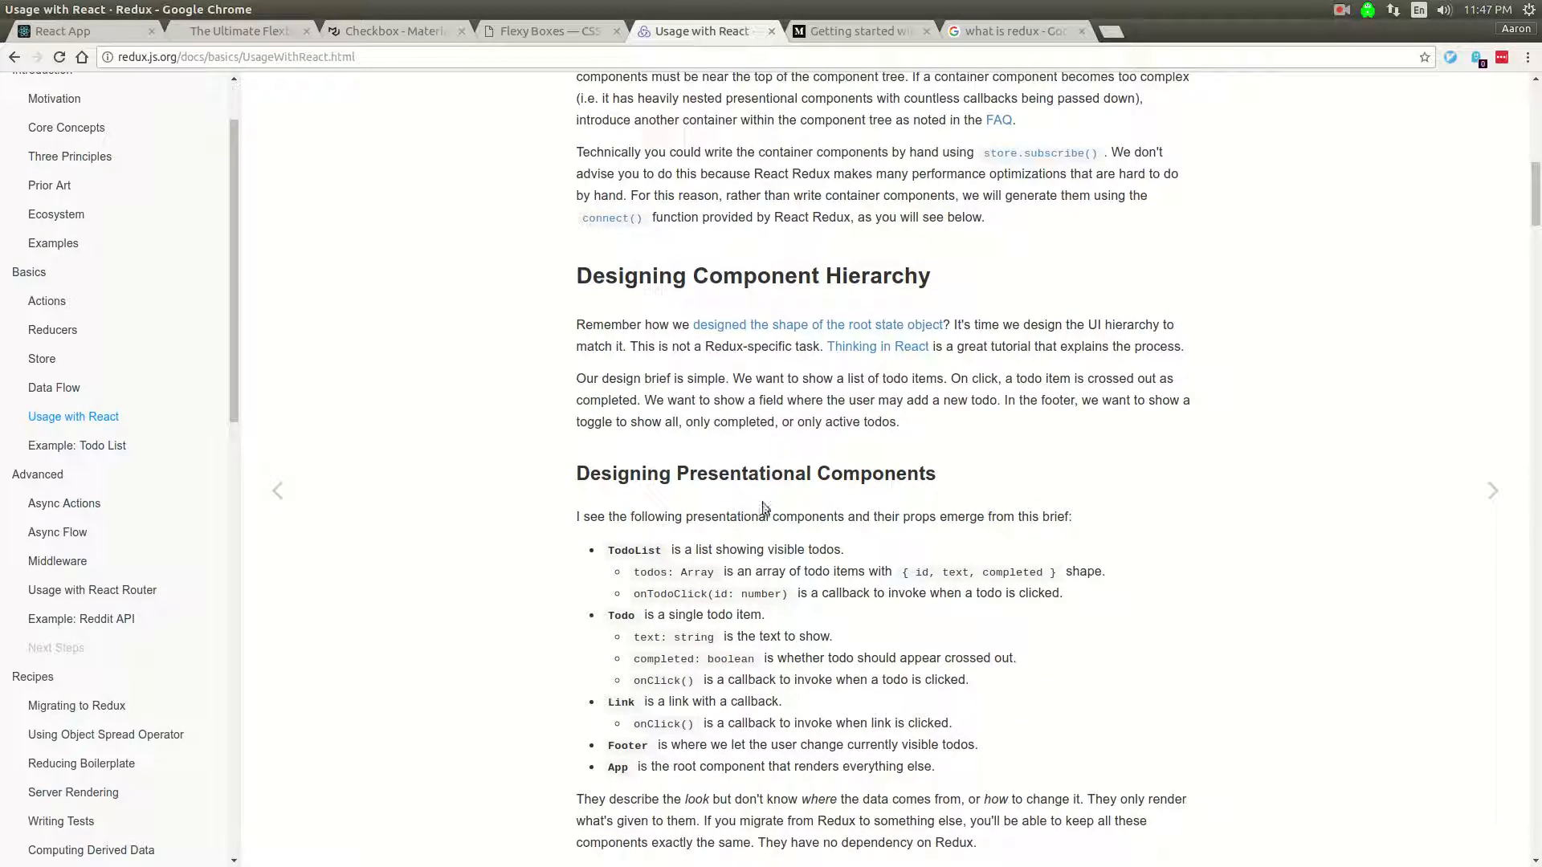
scroll("up", 3)
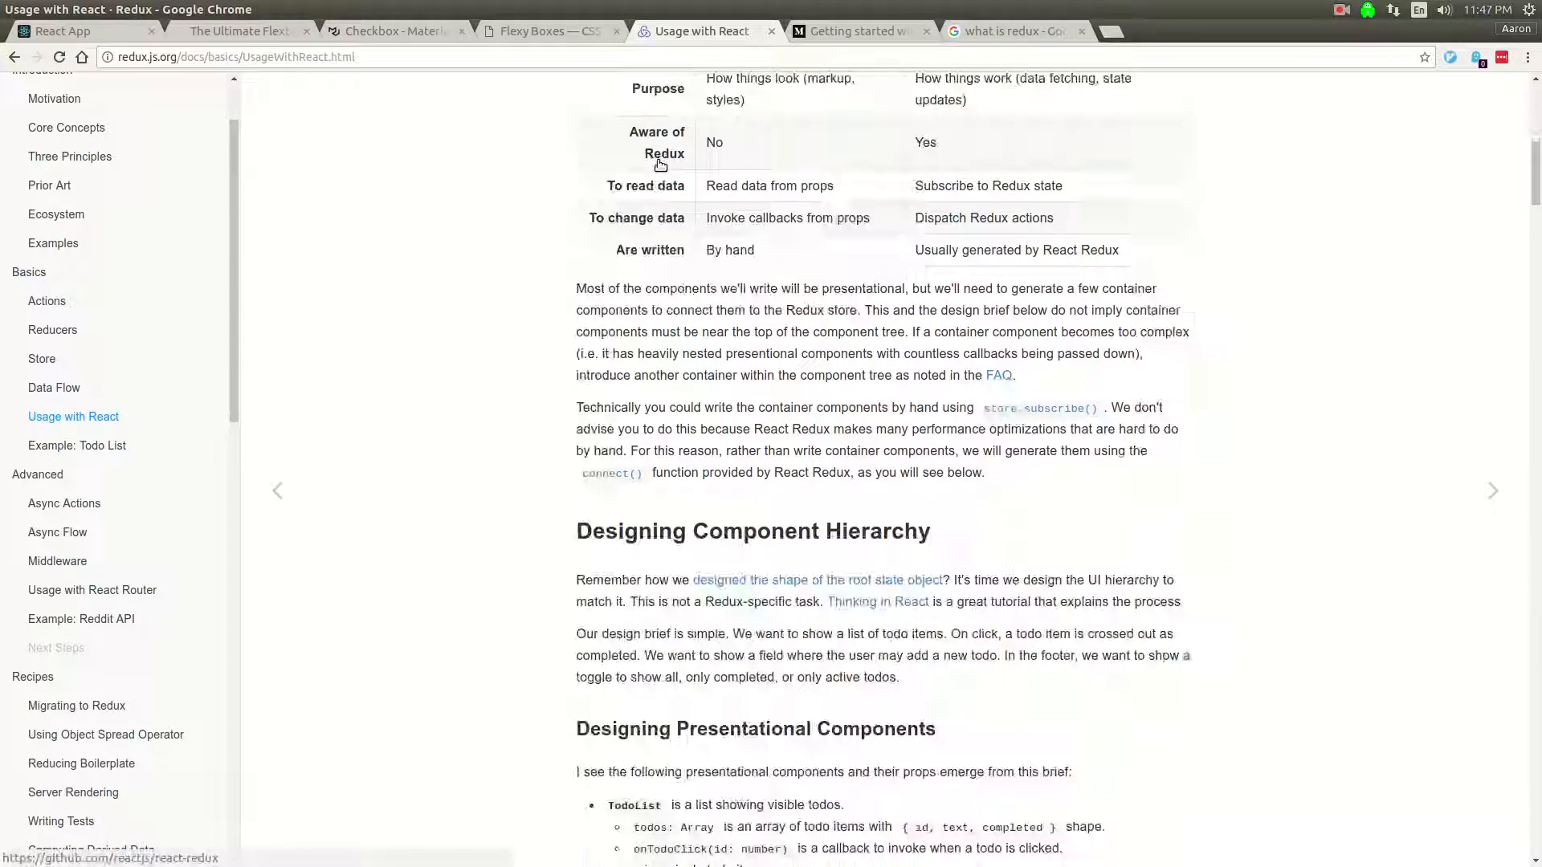
scroll("down", 3)
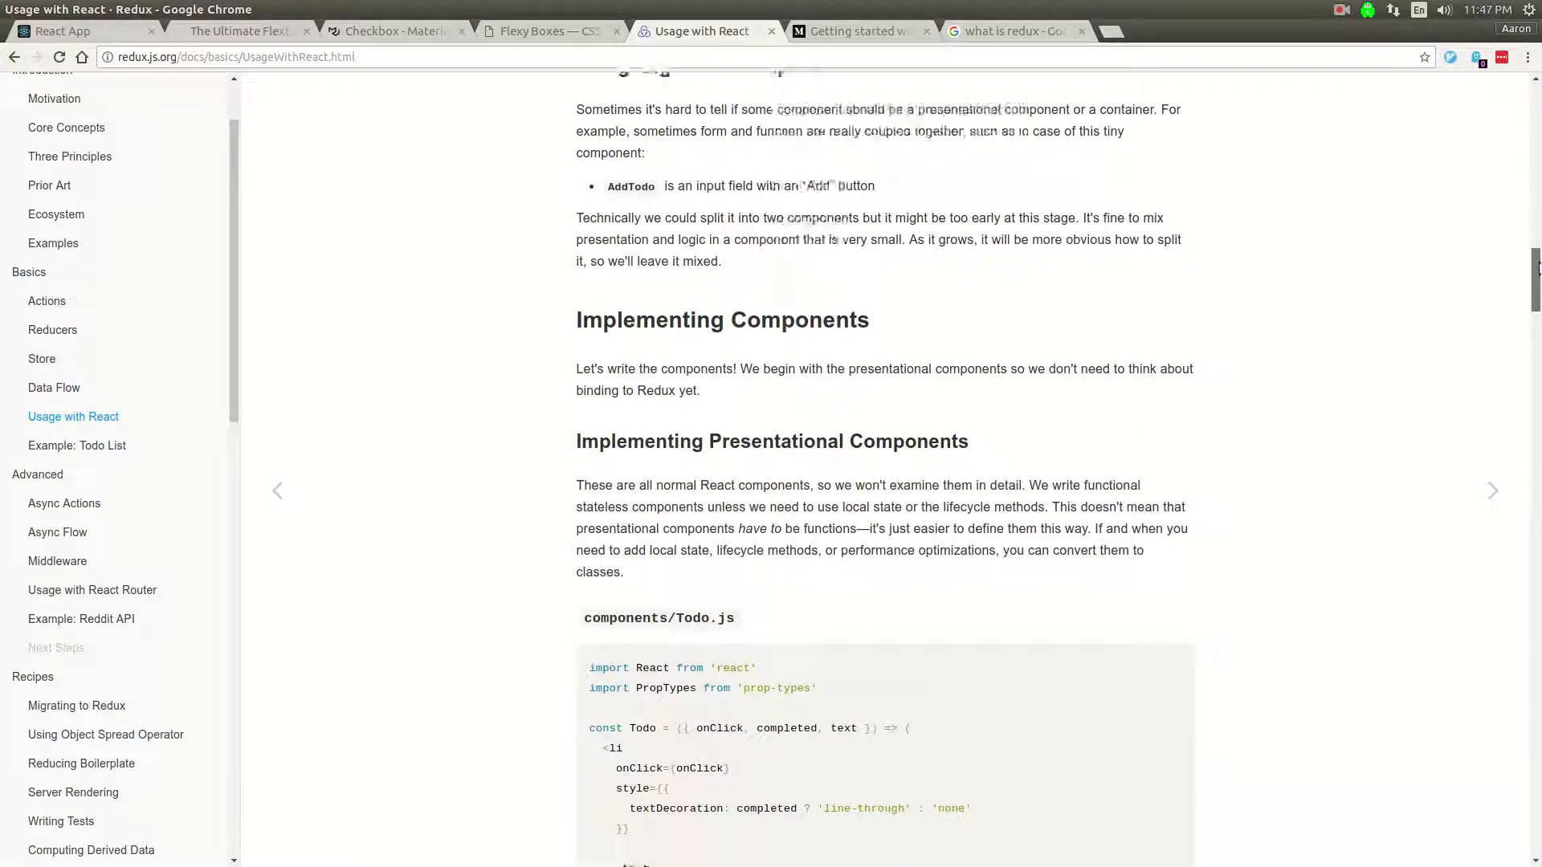
scroll("down", 3)
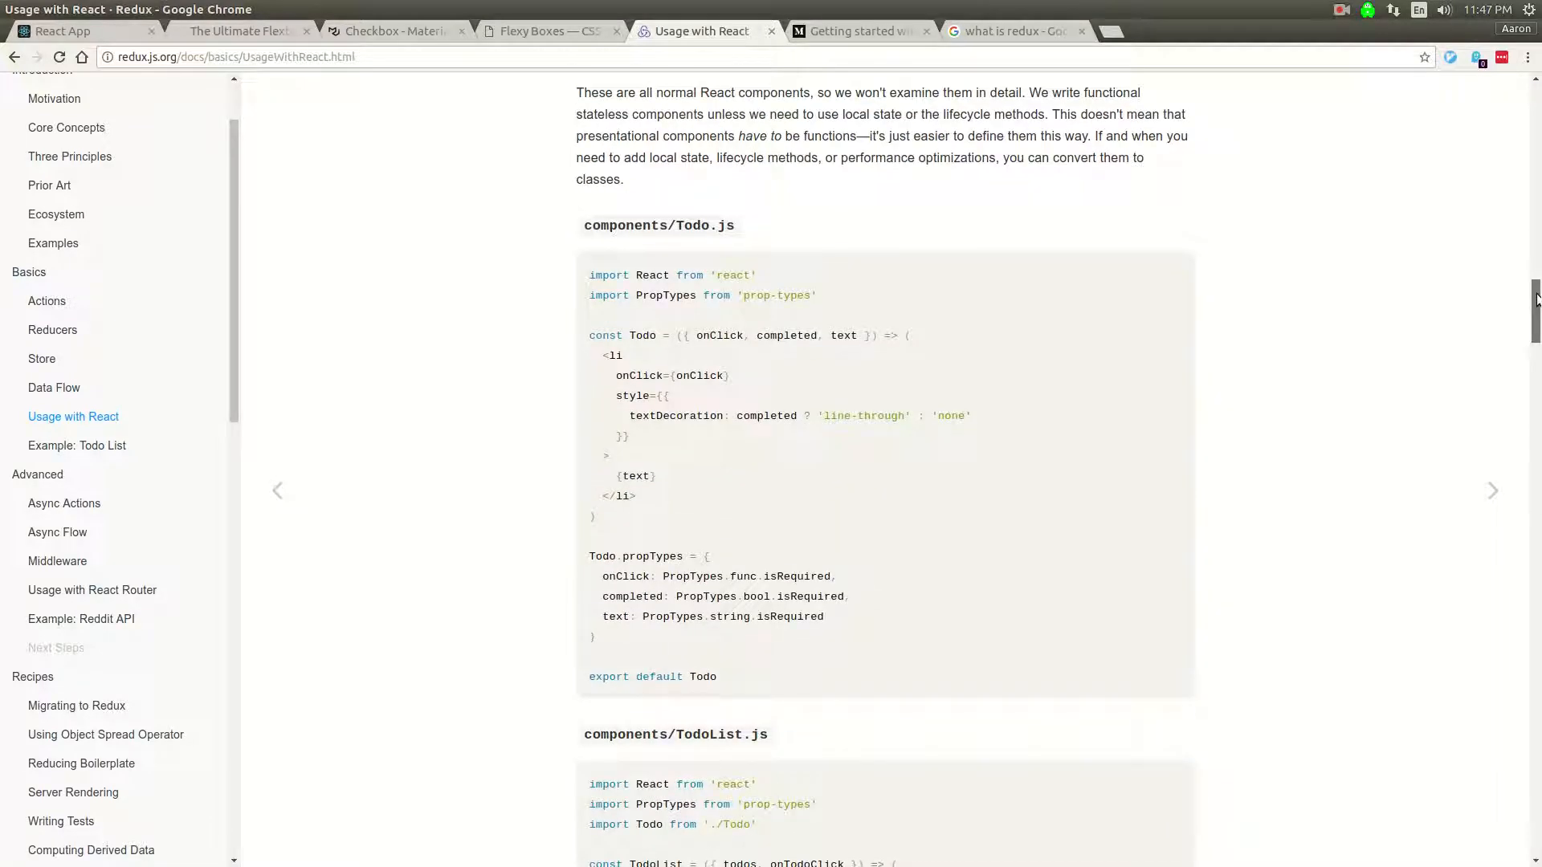
scroll("down", 3)
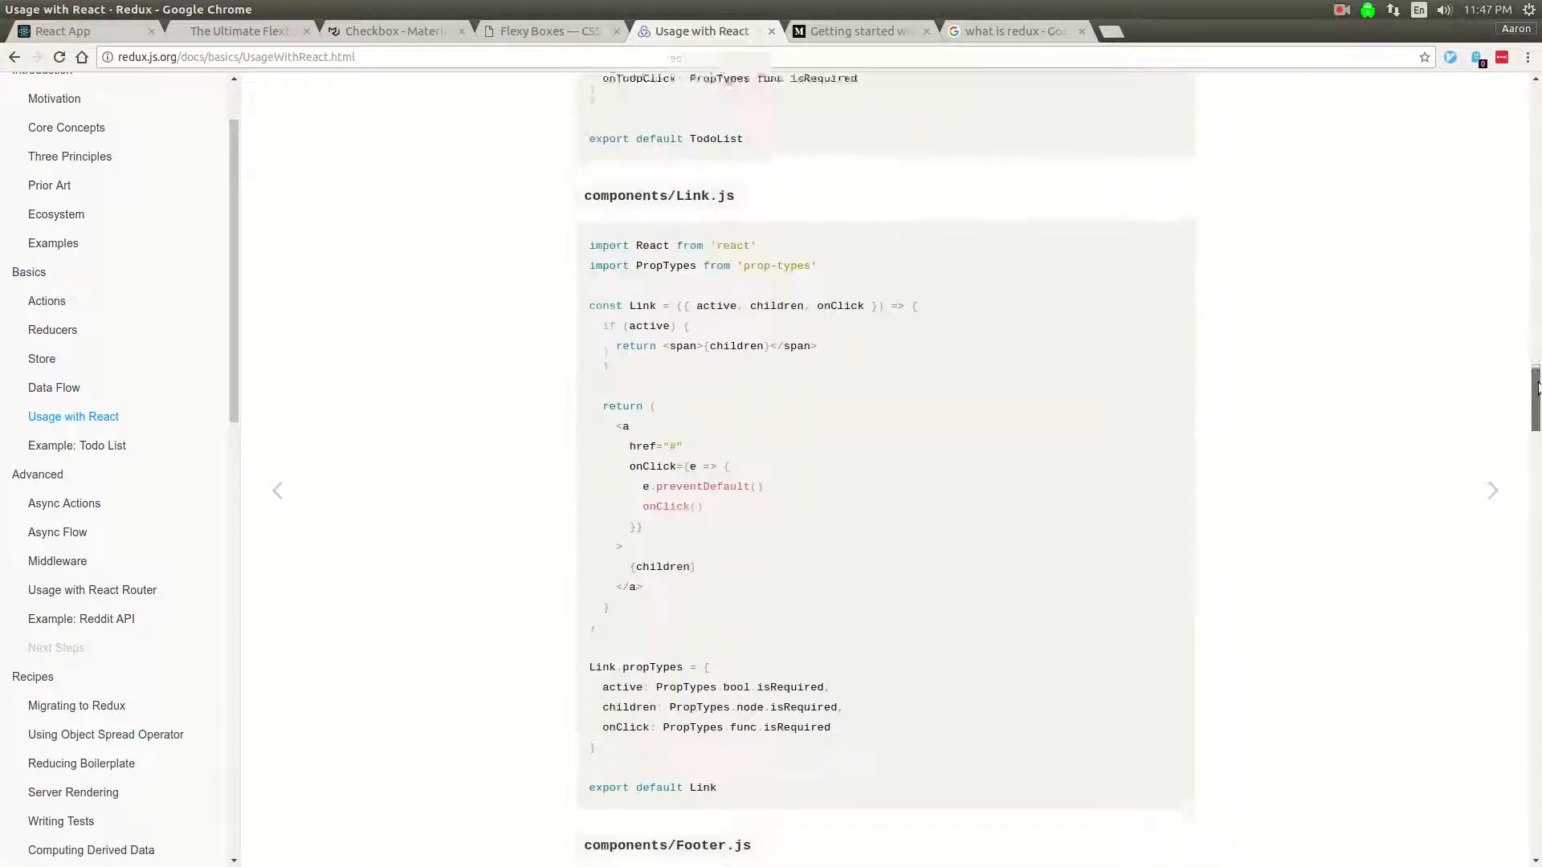
scroll("down", 3)
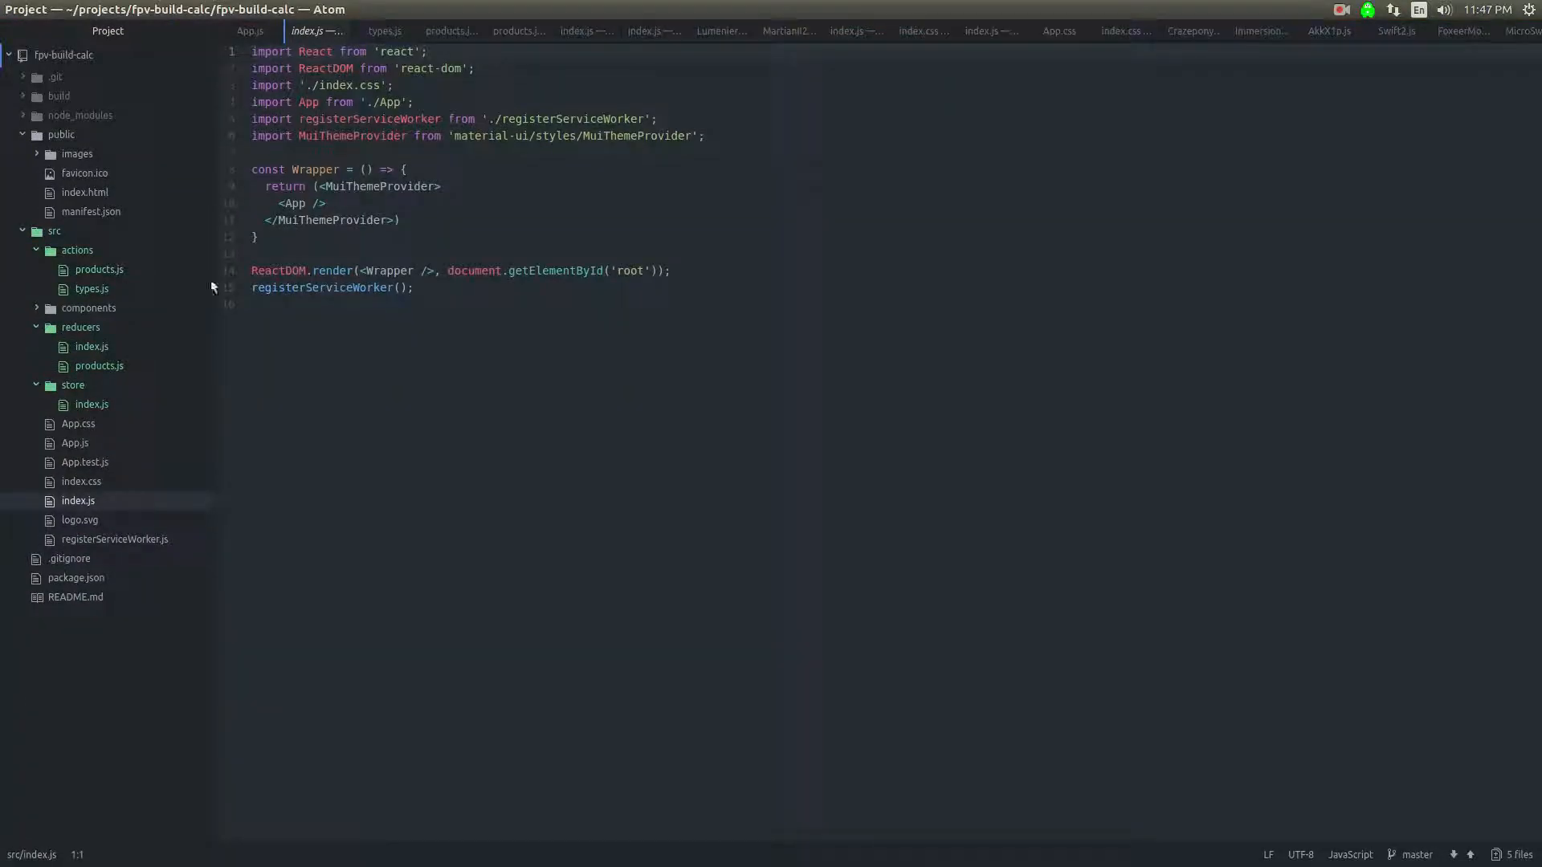
Step: Review actions/products.js, inspecting the productSelected action creator
left_click(450, 30)
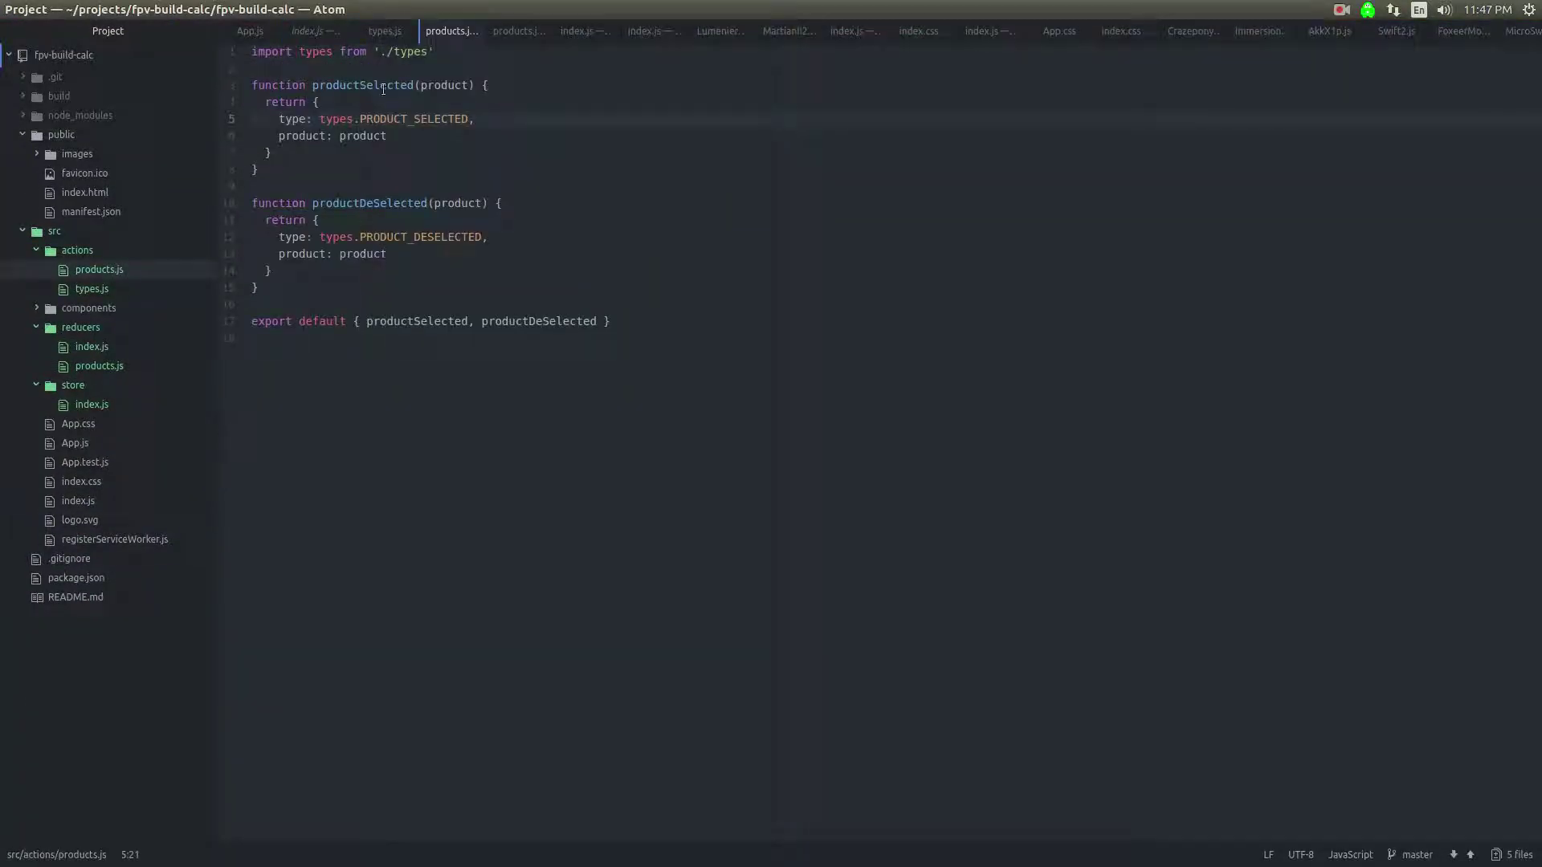
left_click(260, 103)
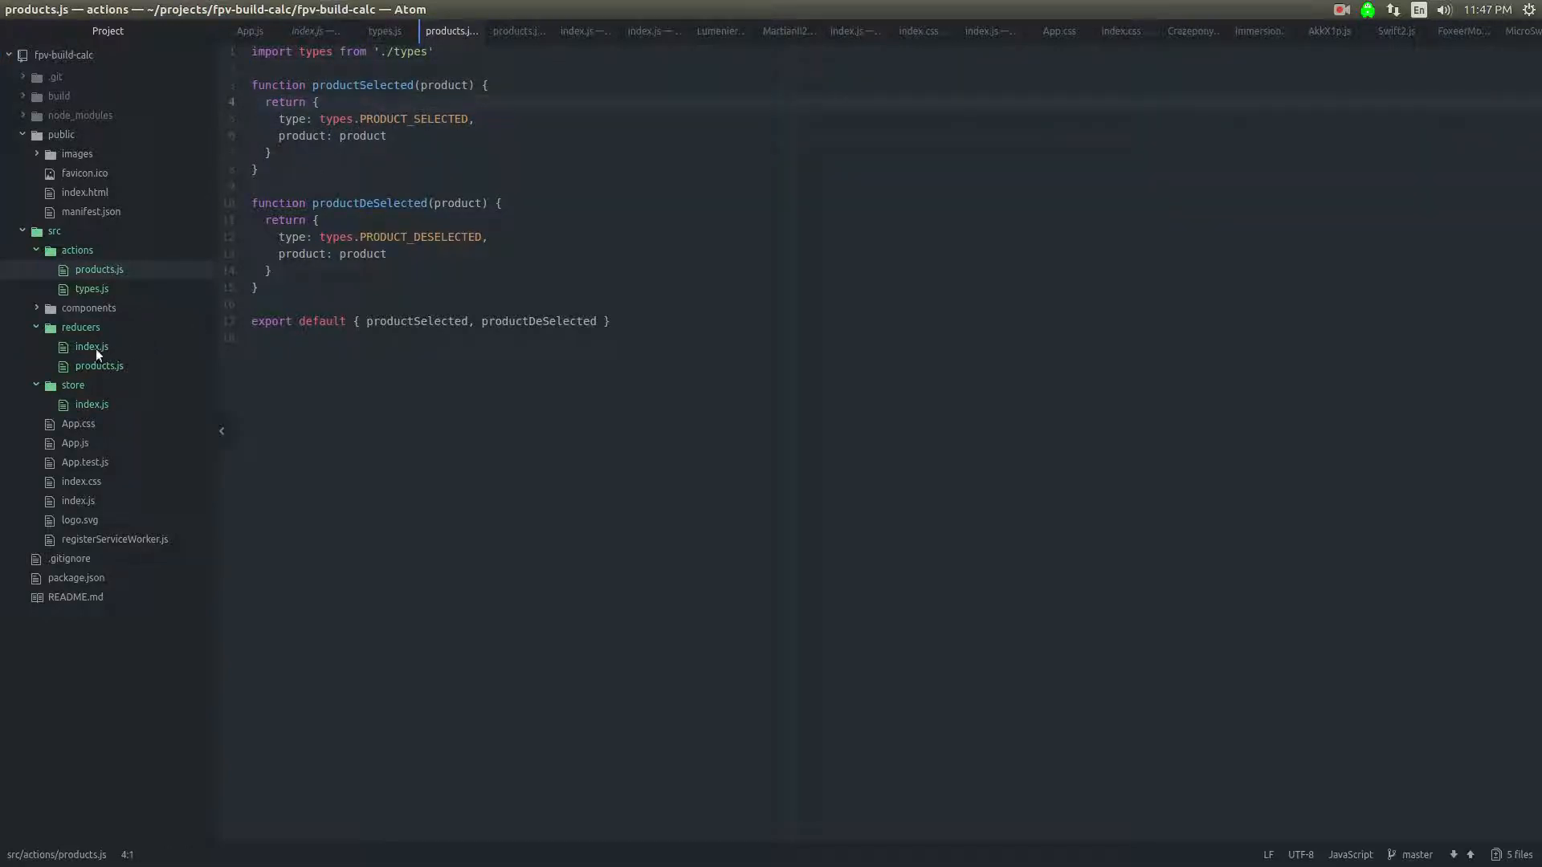
Step: Review reducers/products.js, inspecting the PRODUCT_DESELECTED case
left_click(98, 364)
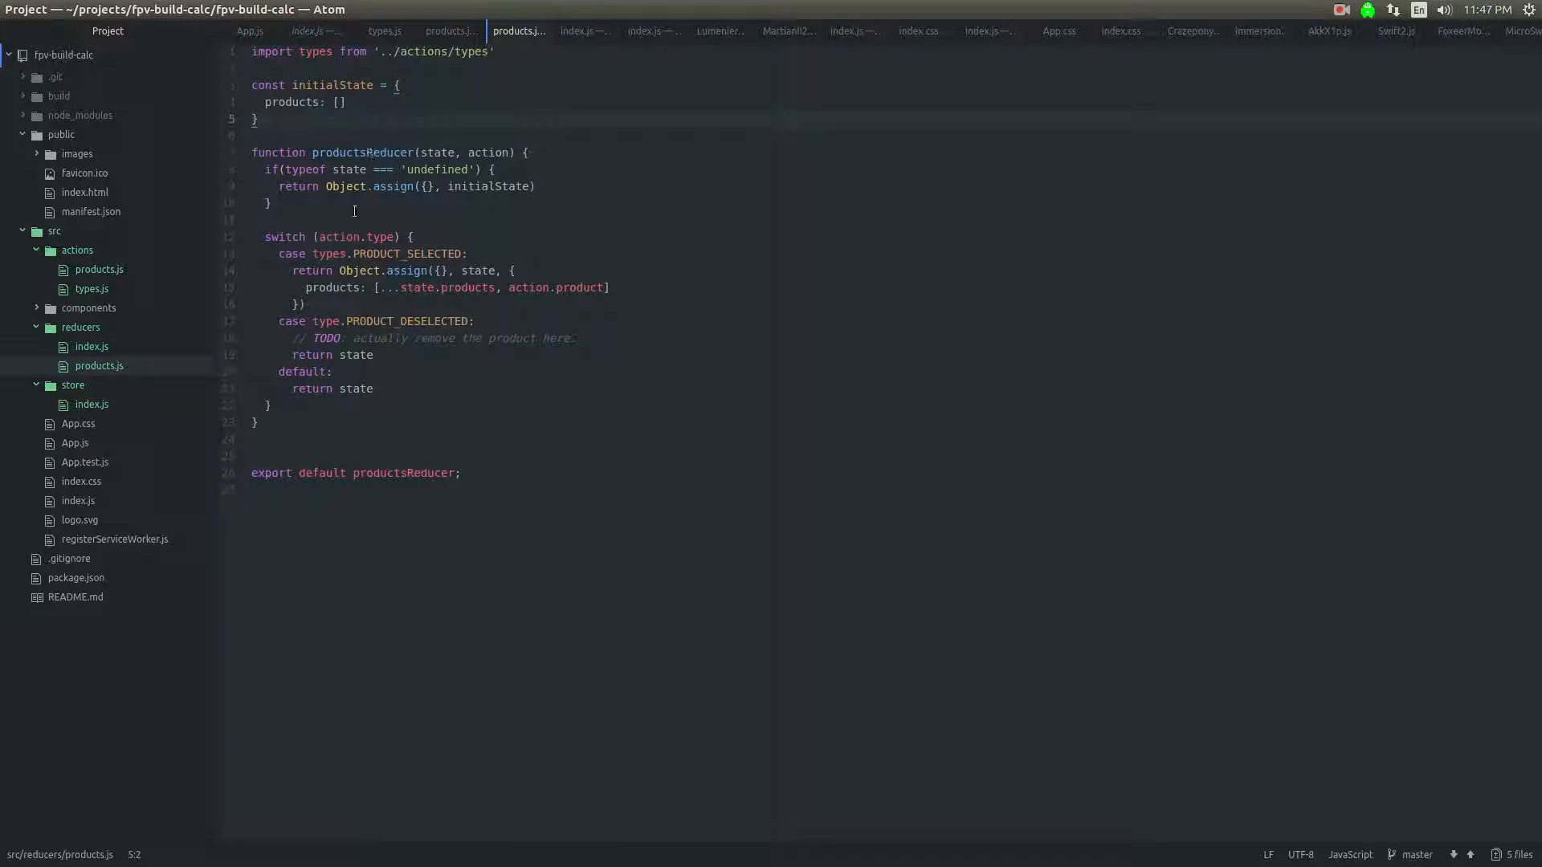
left_click(375, 286)
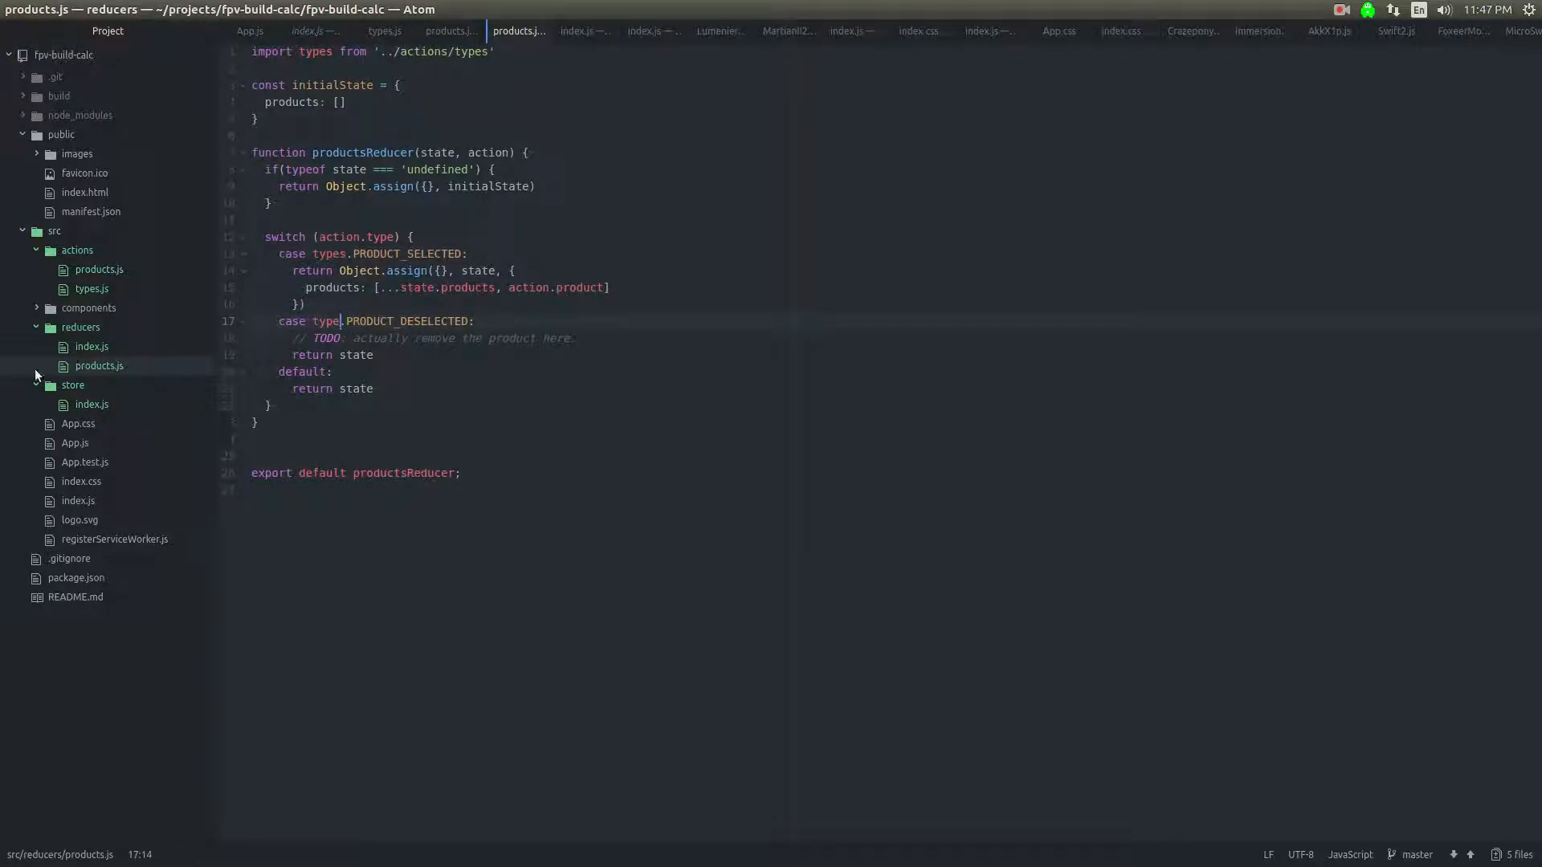
left_click(91, 404)
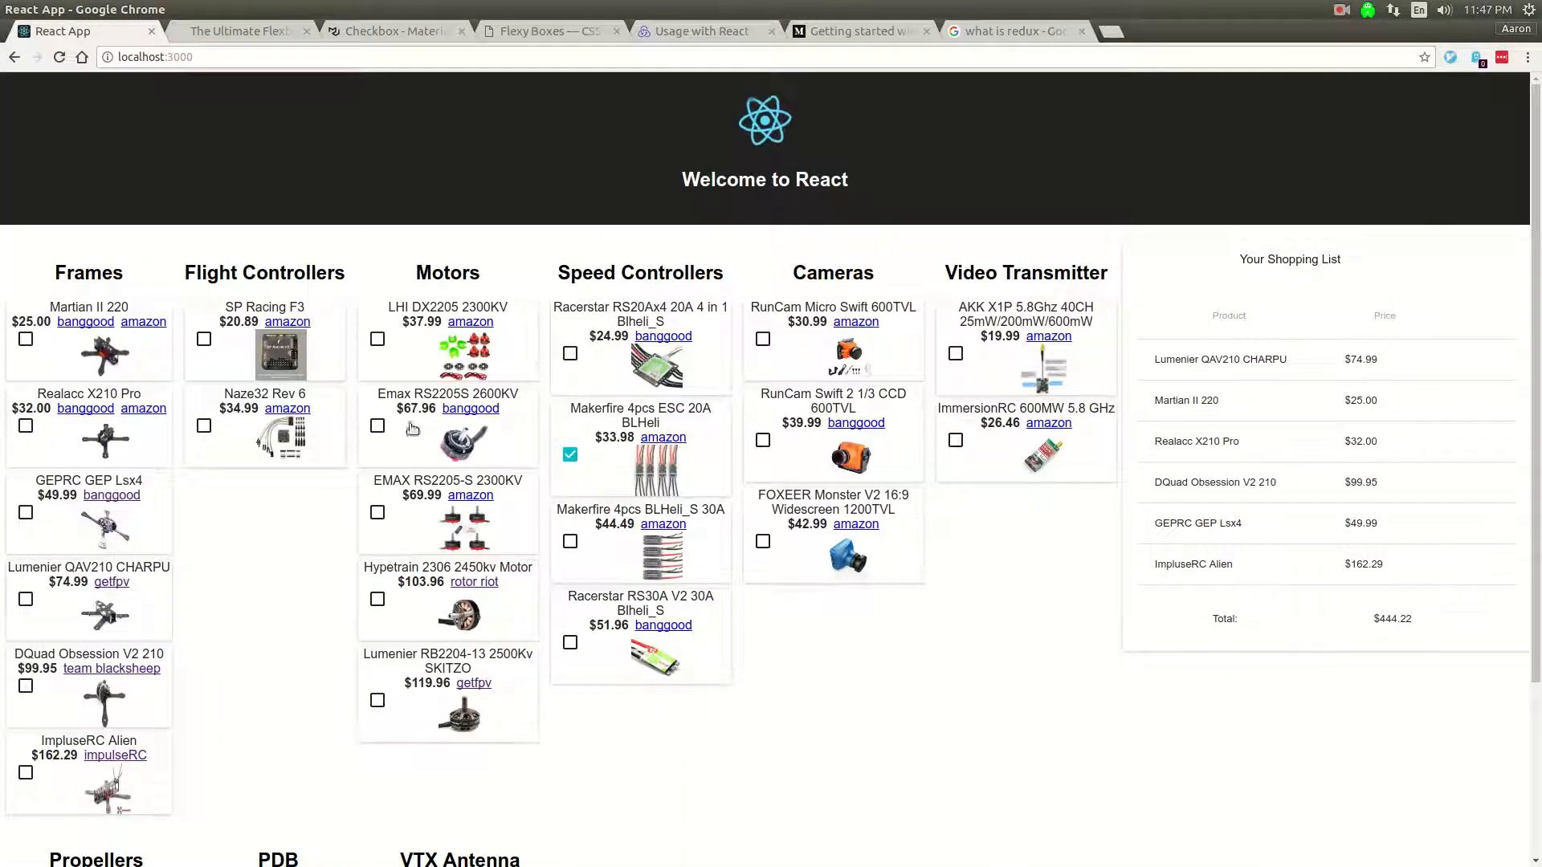
Step: Tick the Emax RS2205S 2600KV motor checkbox in the Motors column at localhost:3000
left_click(376, 424)
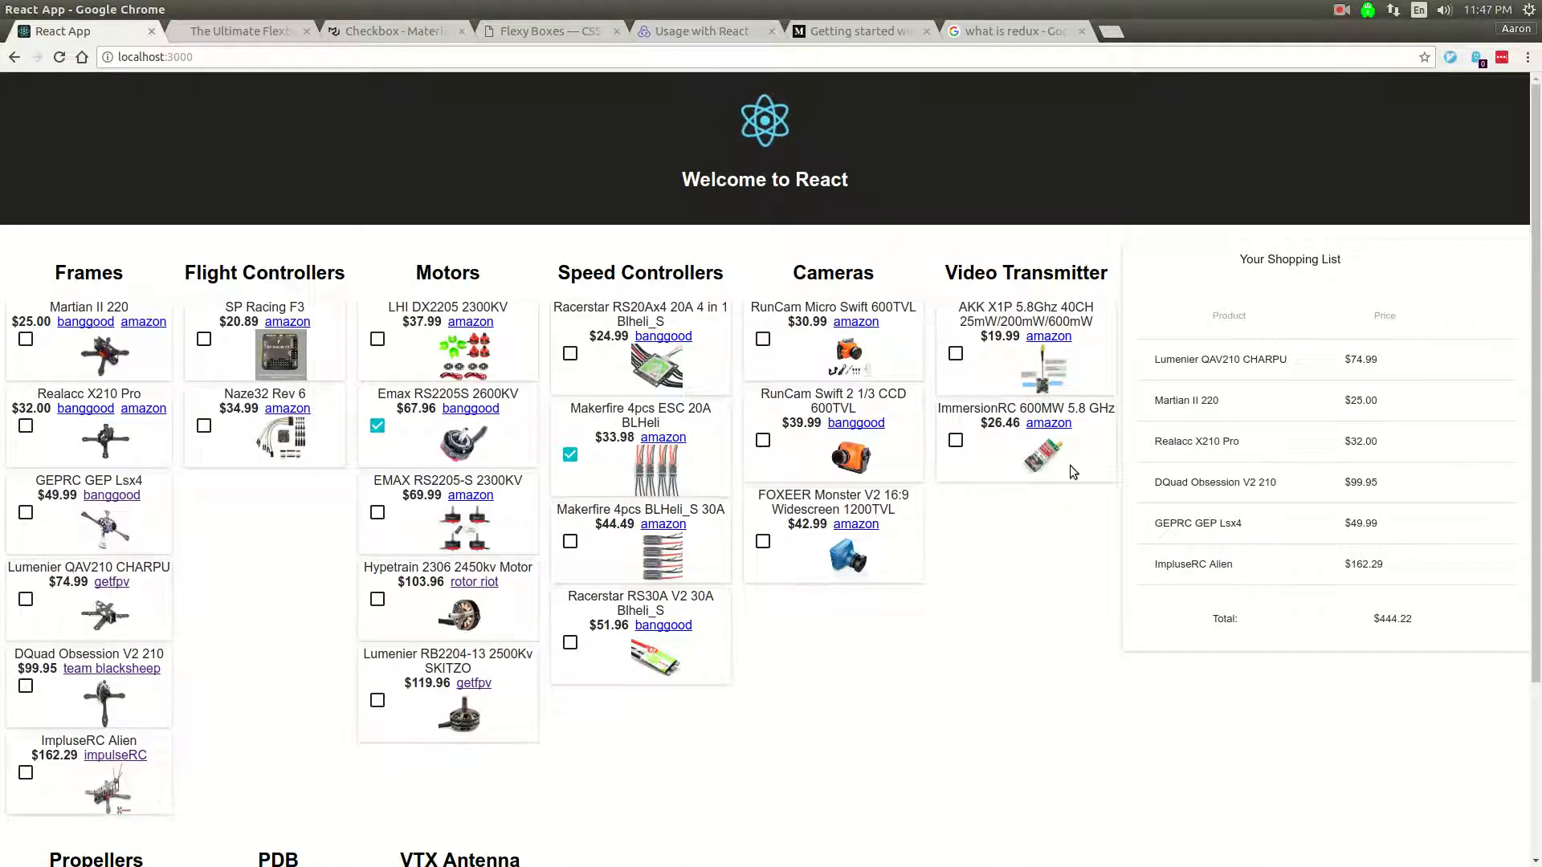
mouse_move(1401, 253)
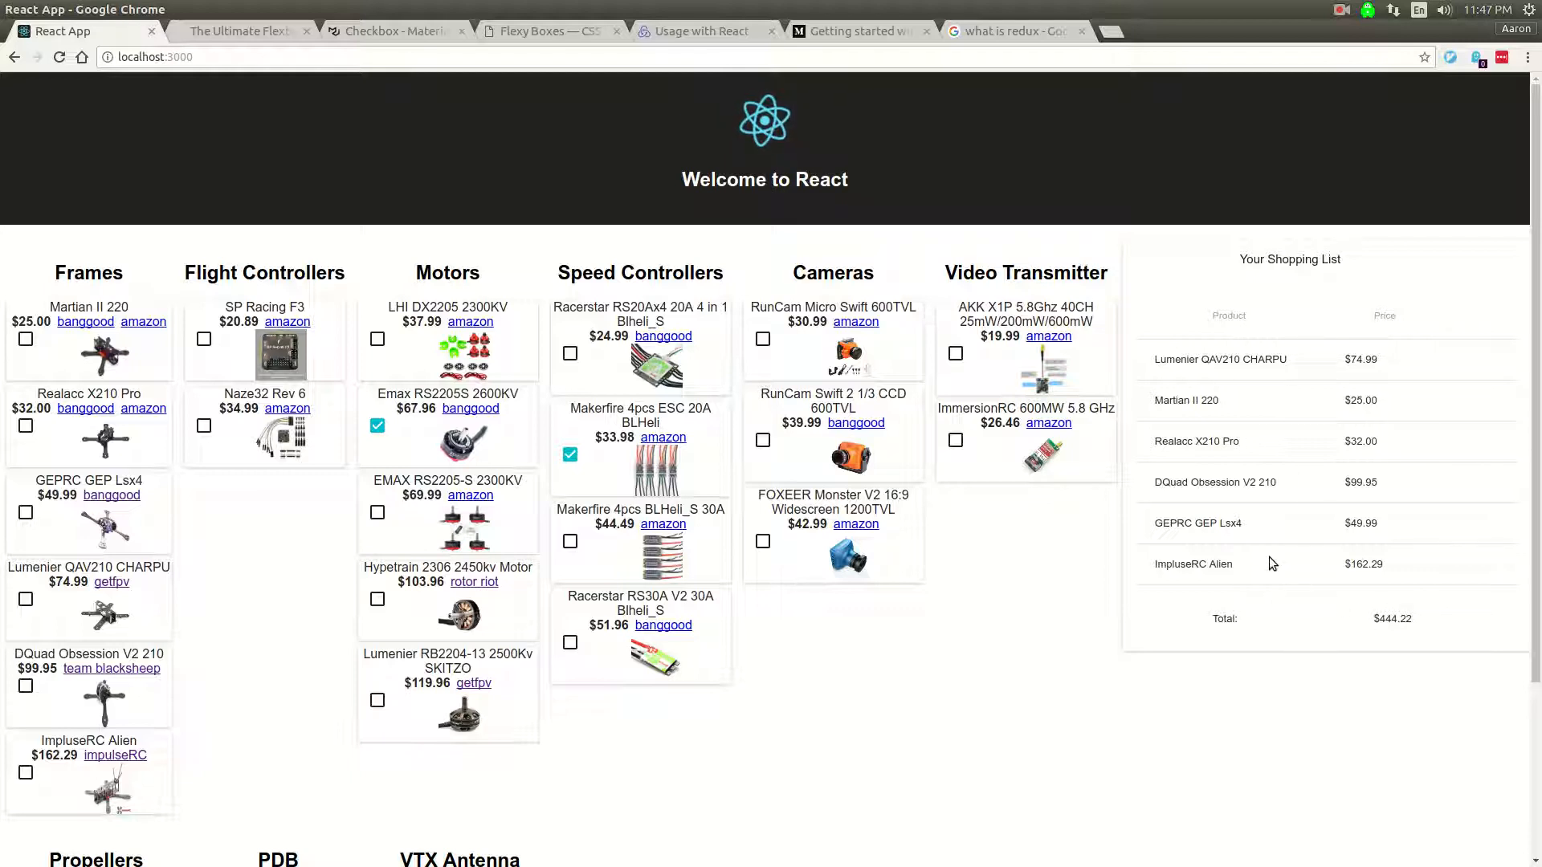
mouse_move(1306, 154)
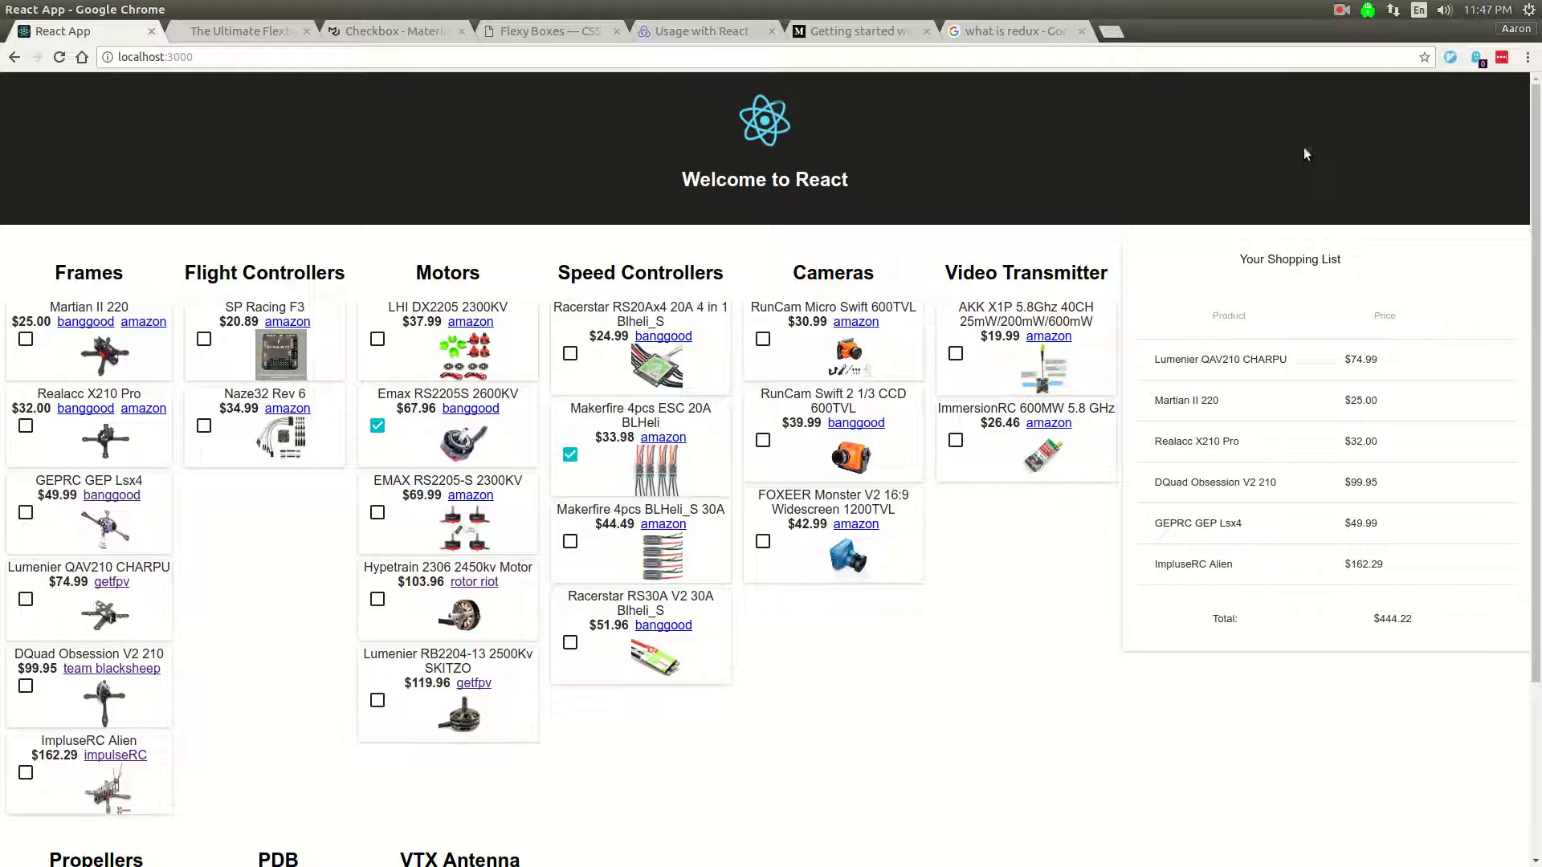
left_click(1340, 9)
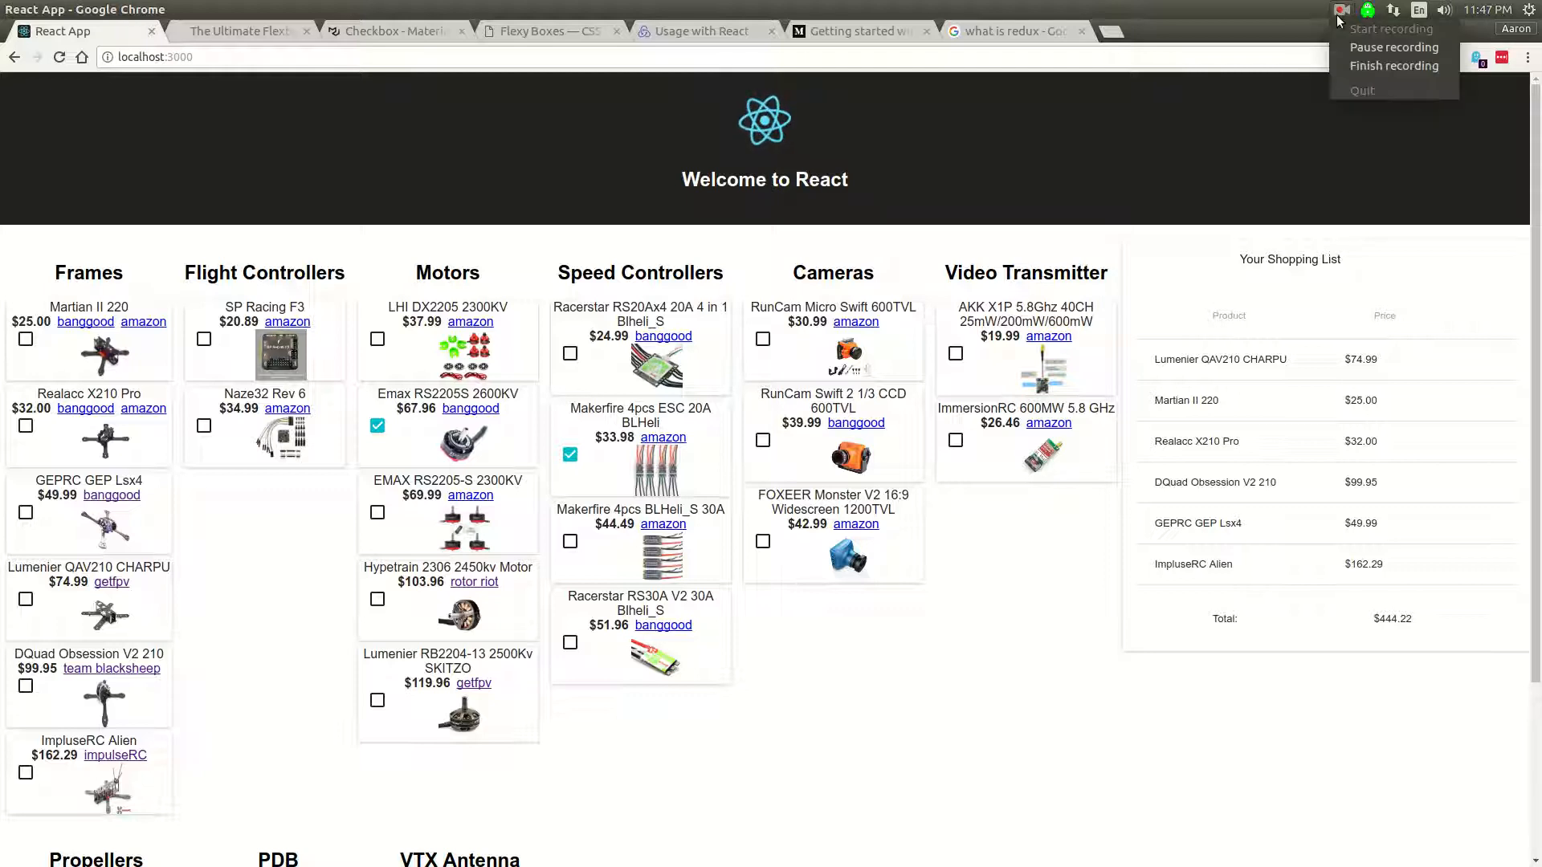